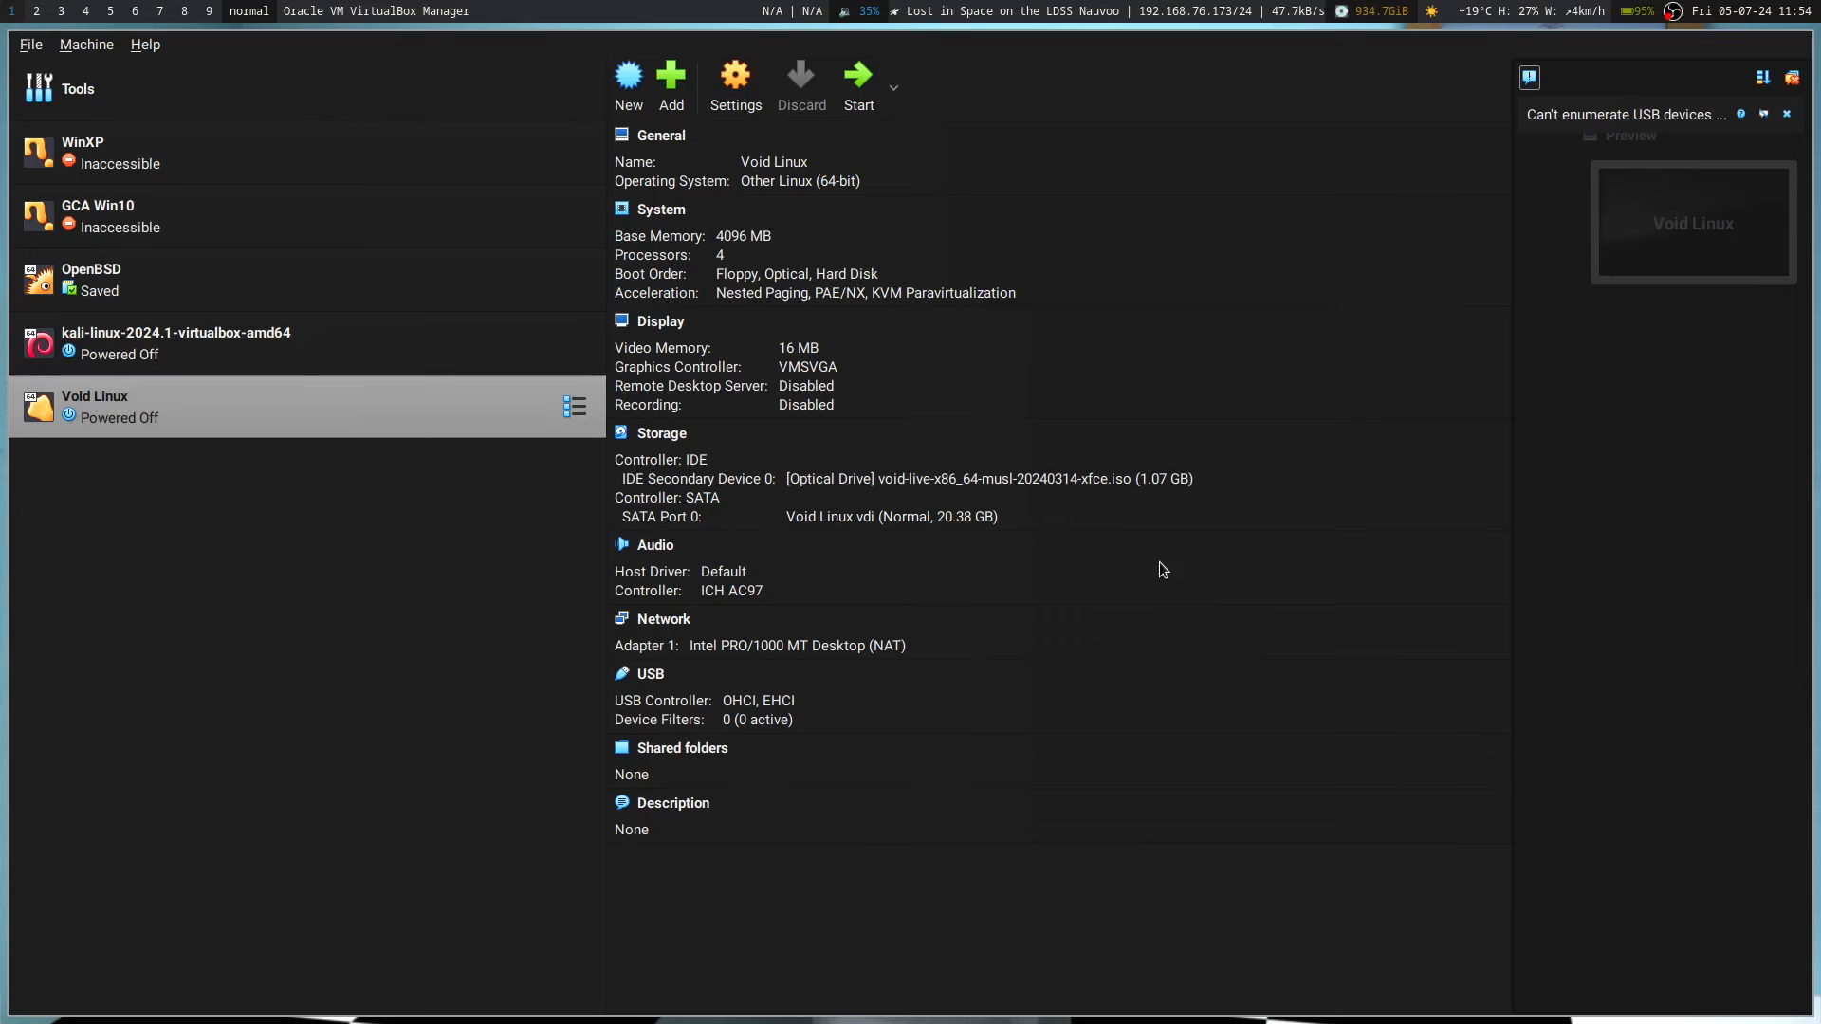
pyautogui.moveTo(1059, 505)
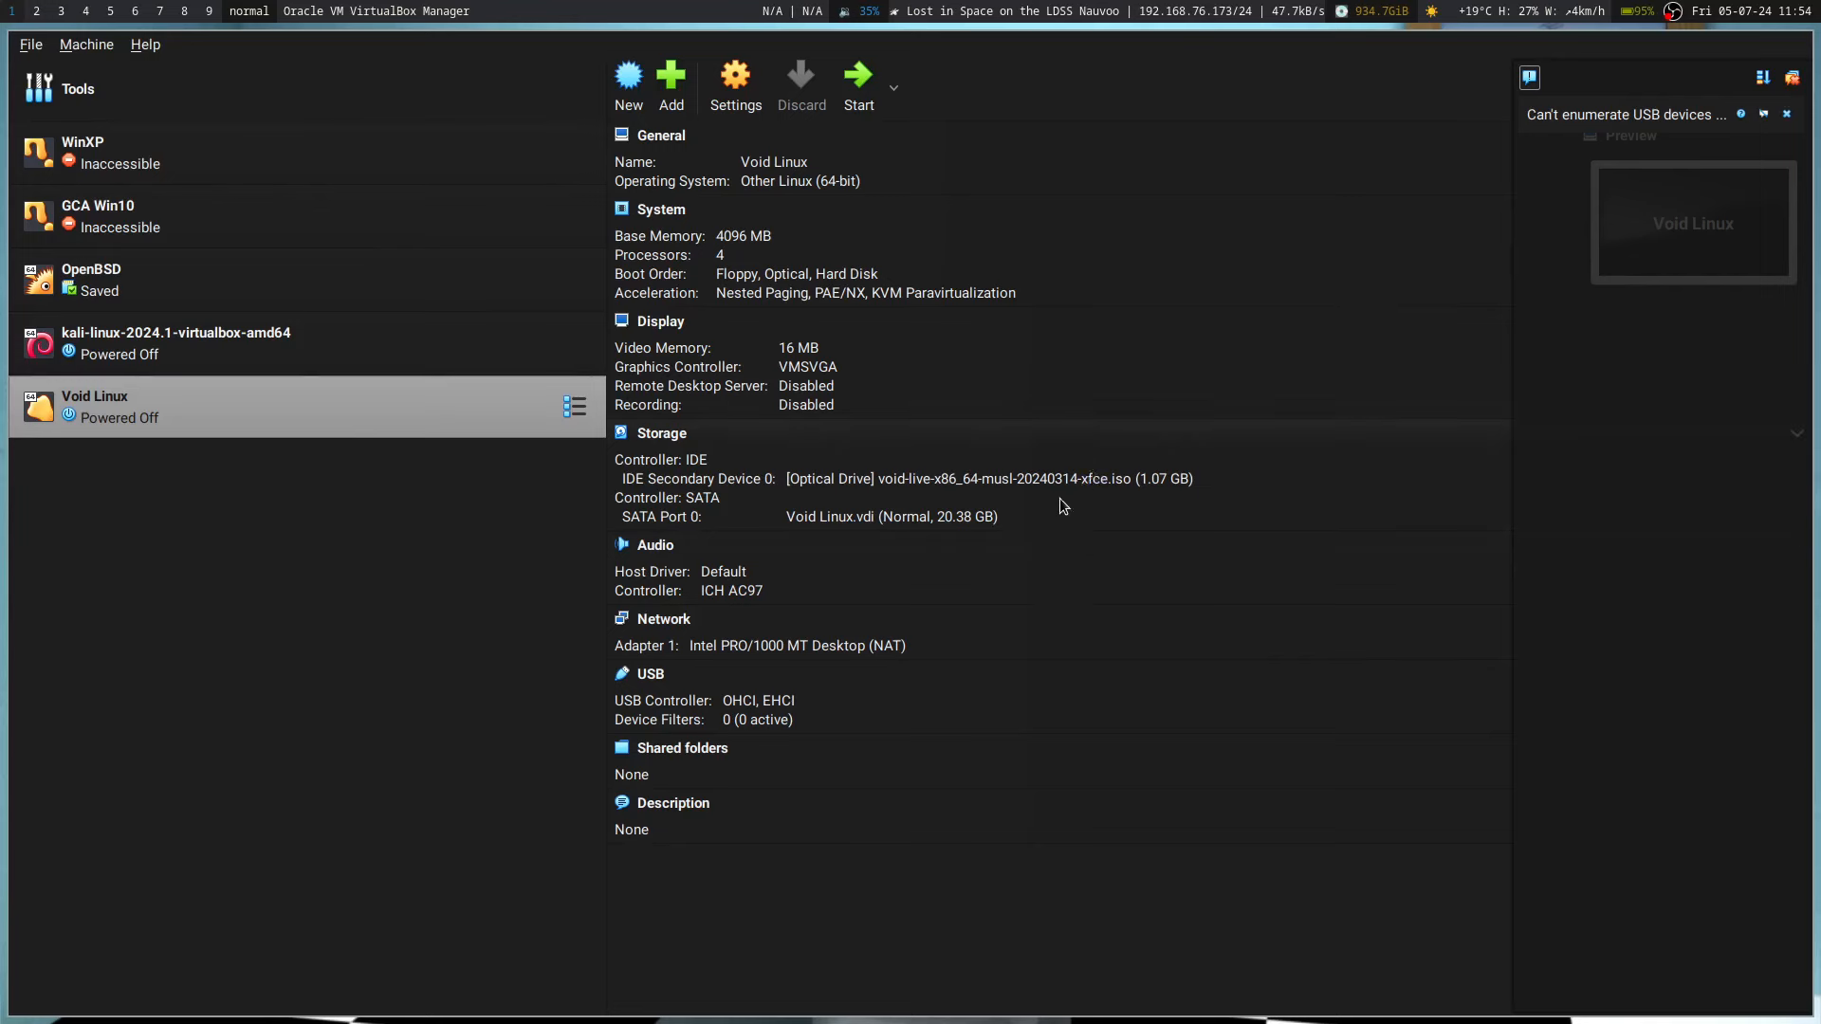
pyautogui.moveTo(930, 513)
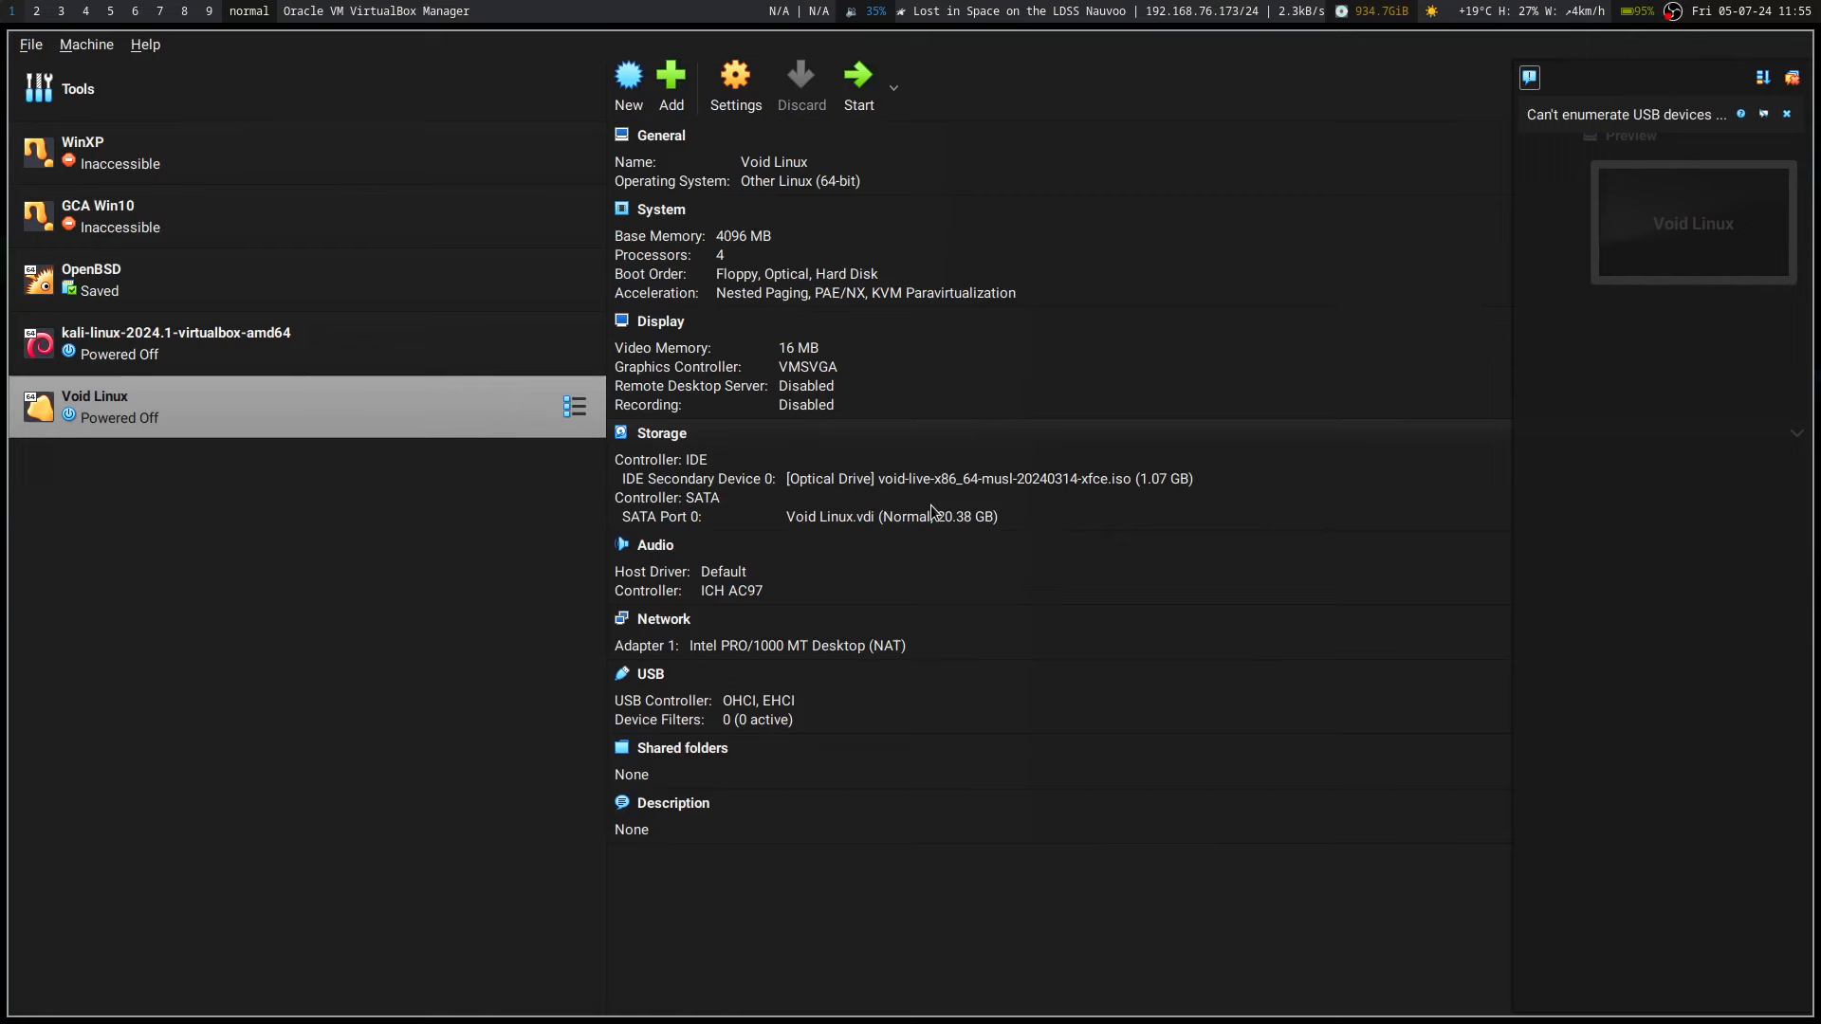
pyautogui.moveTo(904, 497)
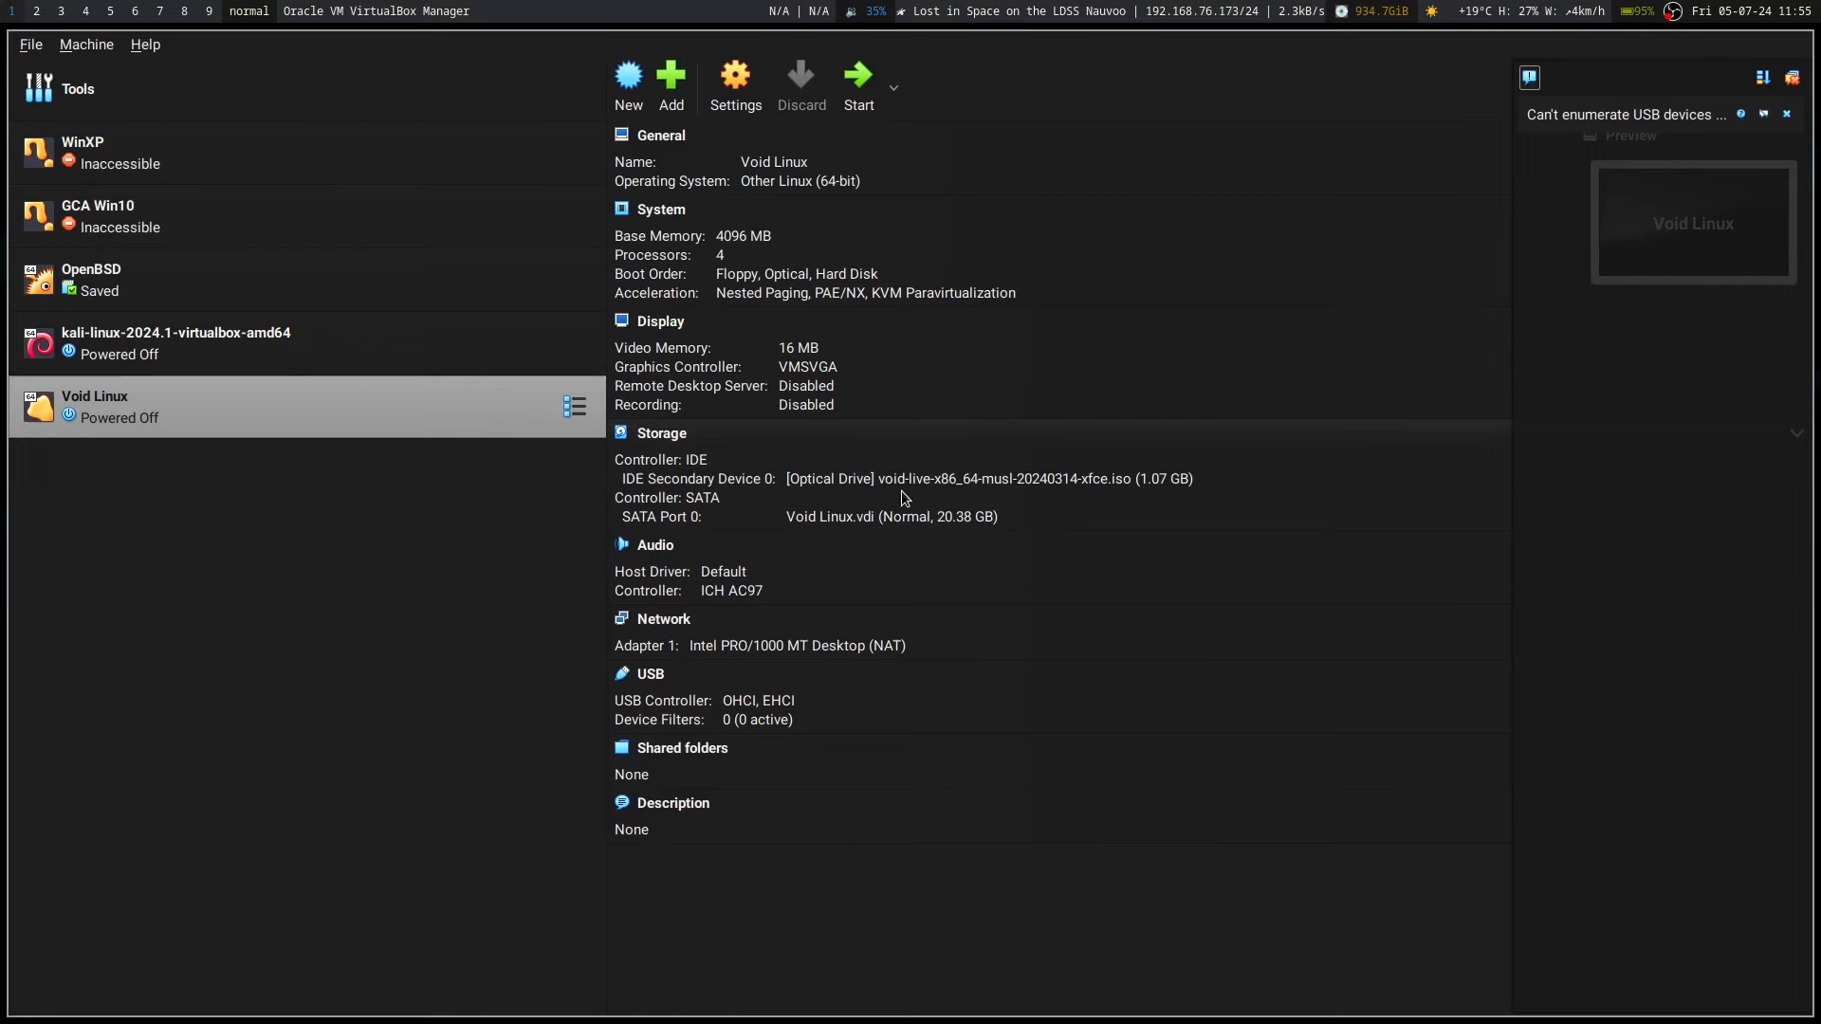
pyautogui.moveTo(987, 478)
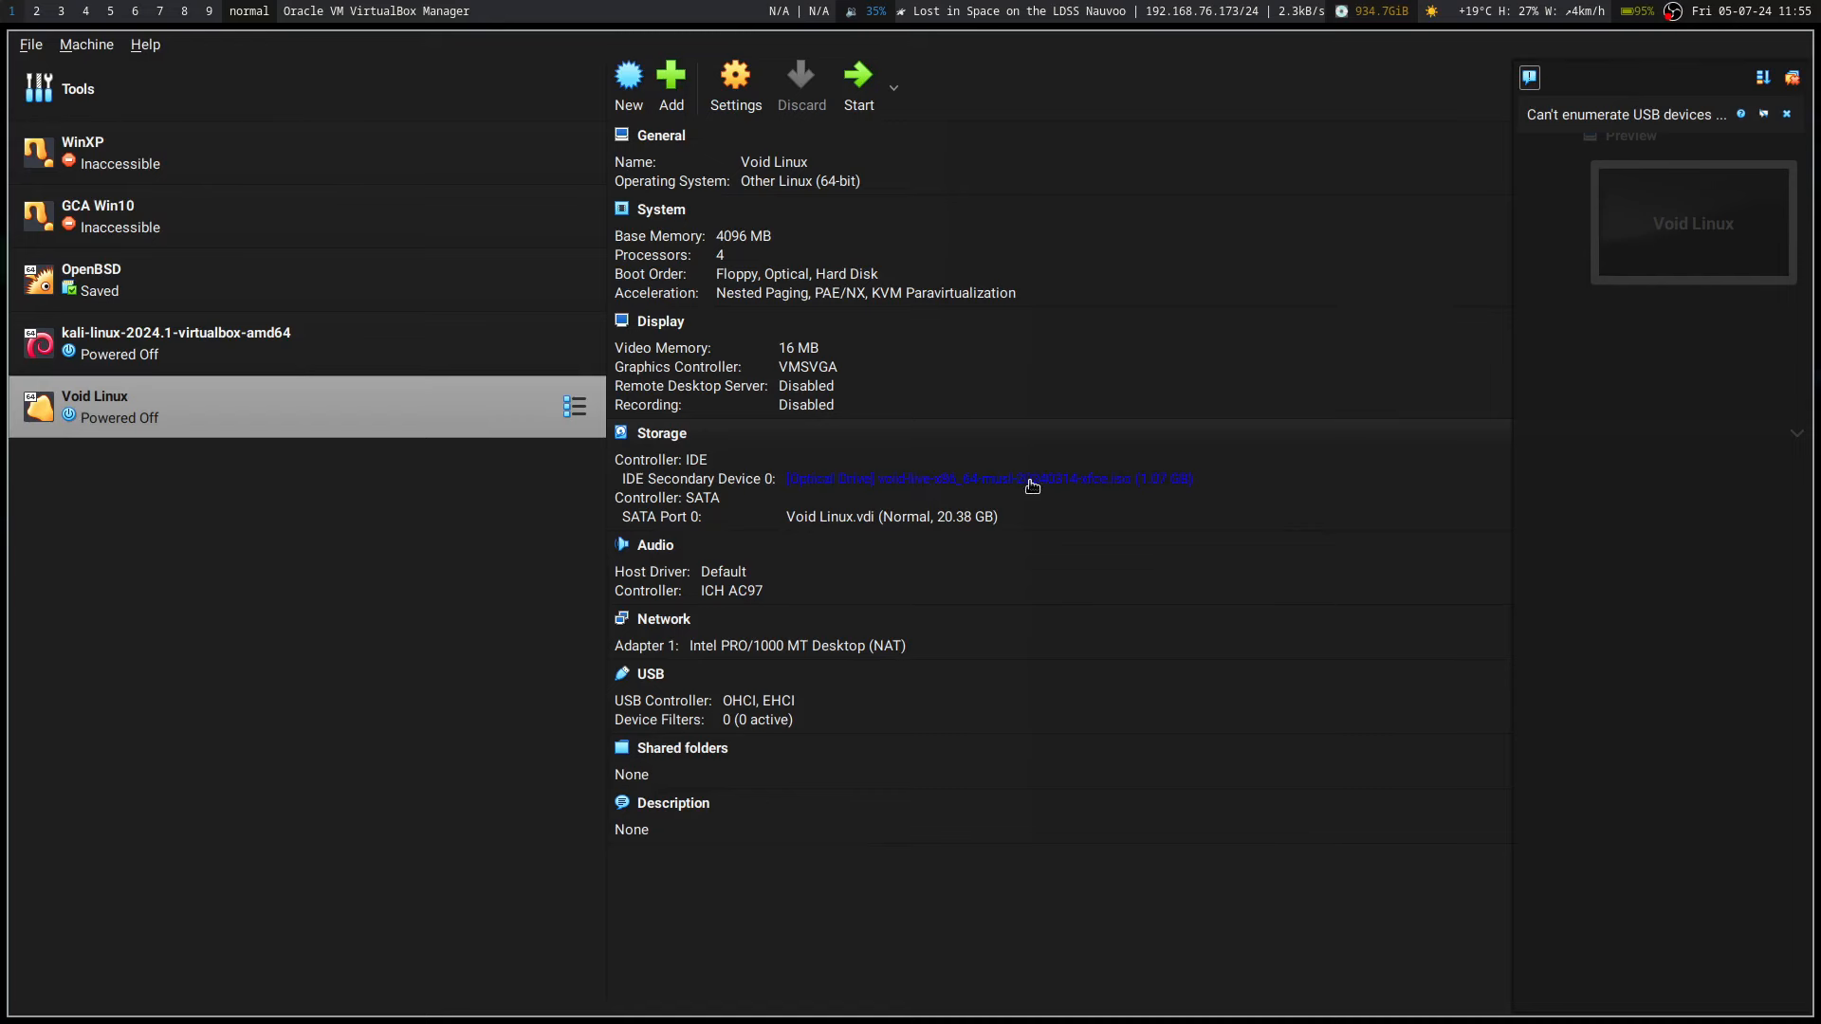
pyautogui.moveTo(876, 62)
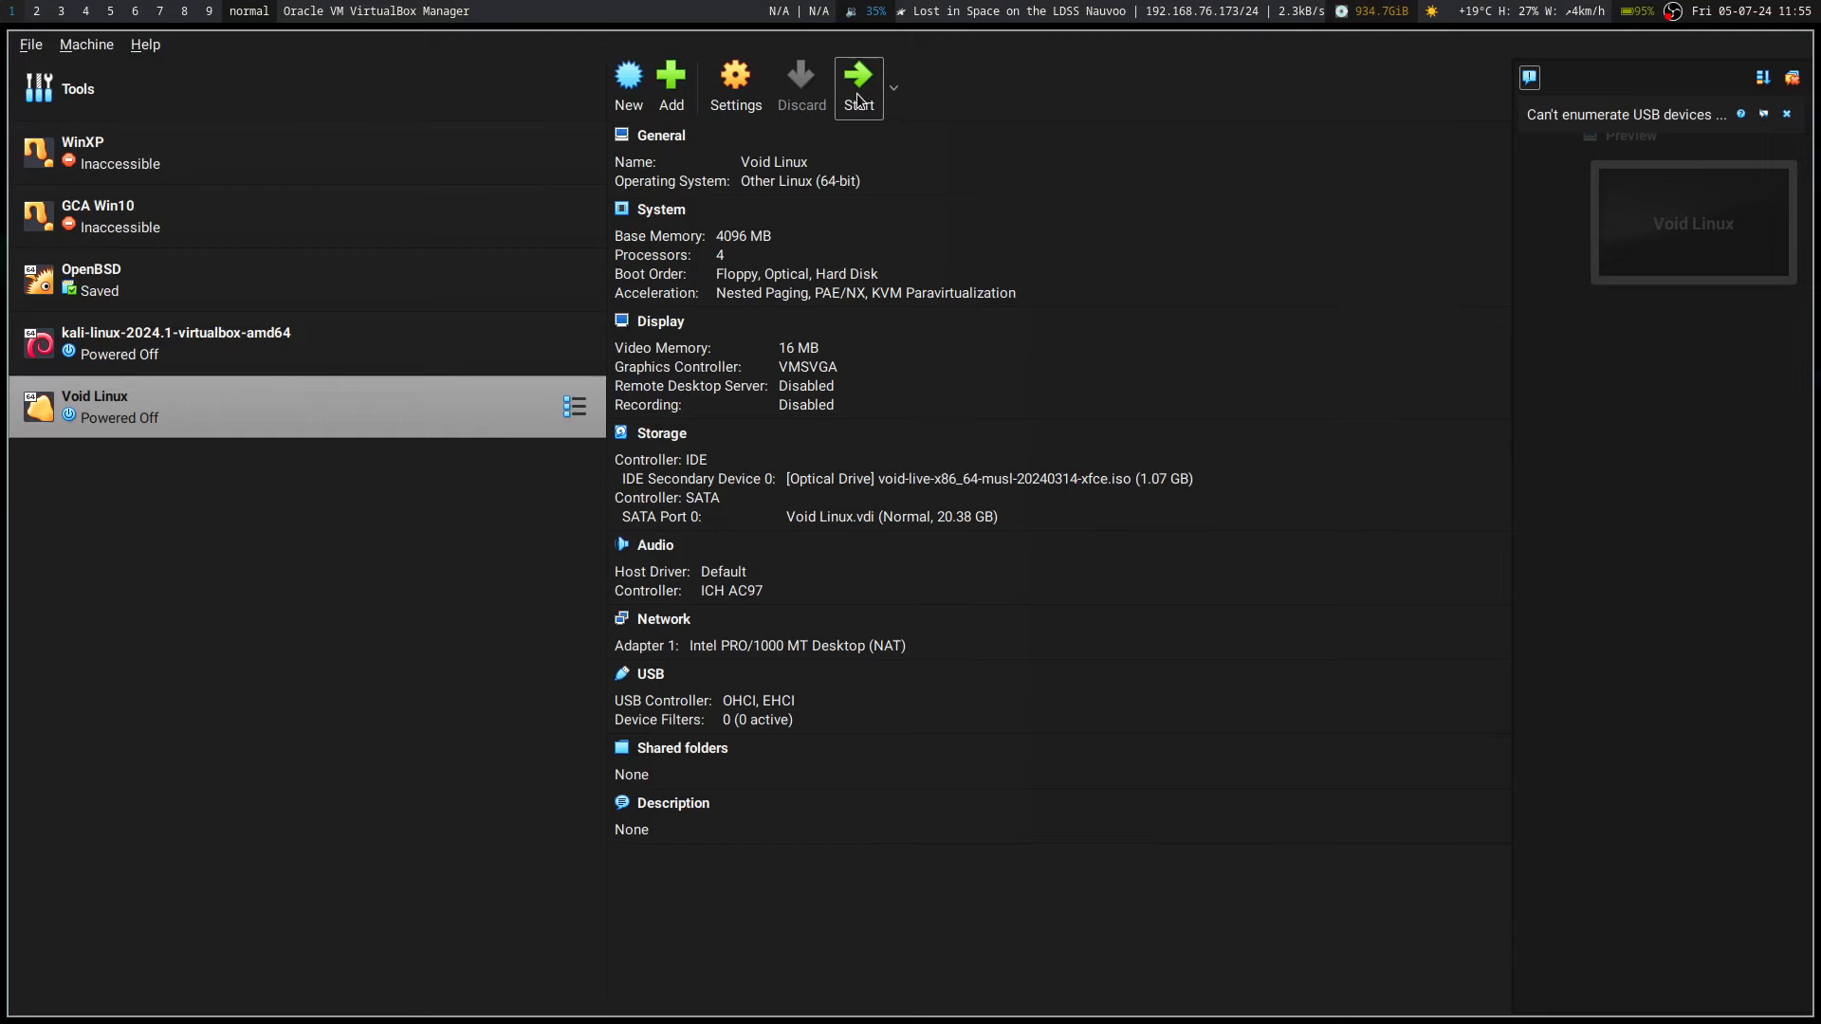
# Step: Start and show the Void Linux VM, booting its default live entry to the Xfce desktop
pyautogui.click(858, 78)
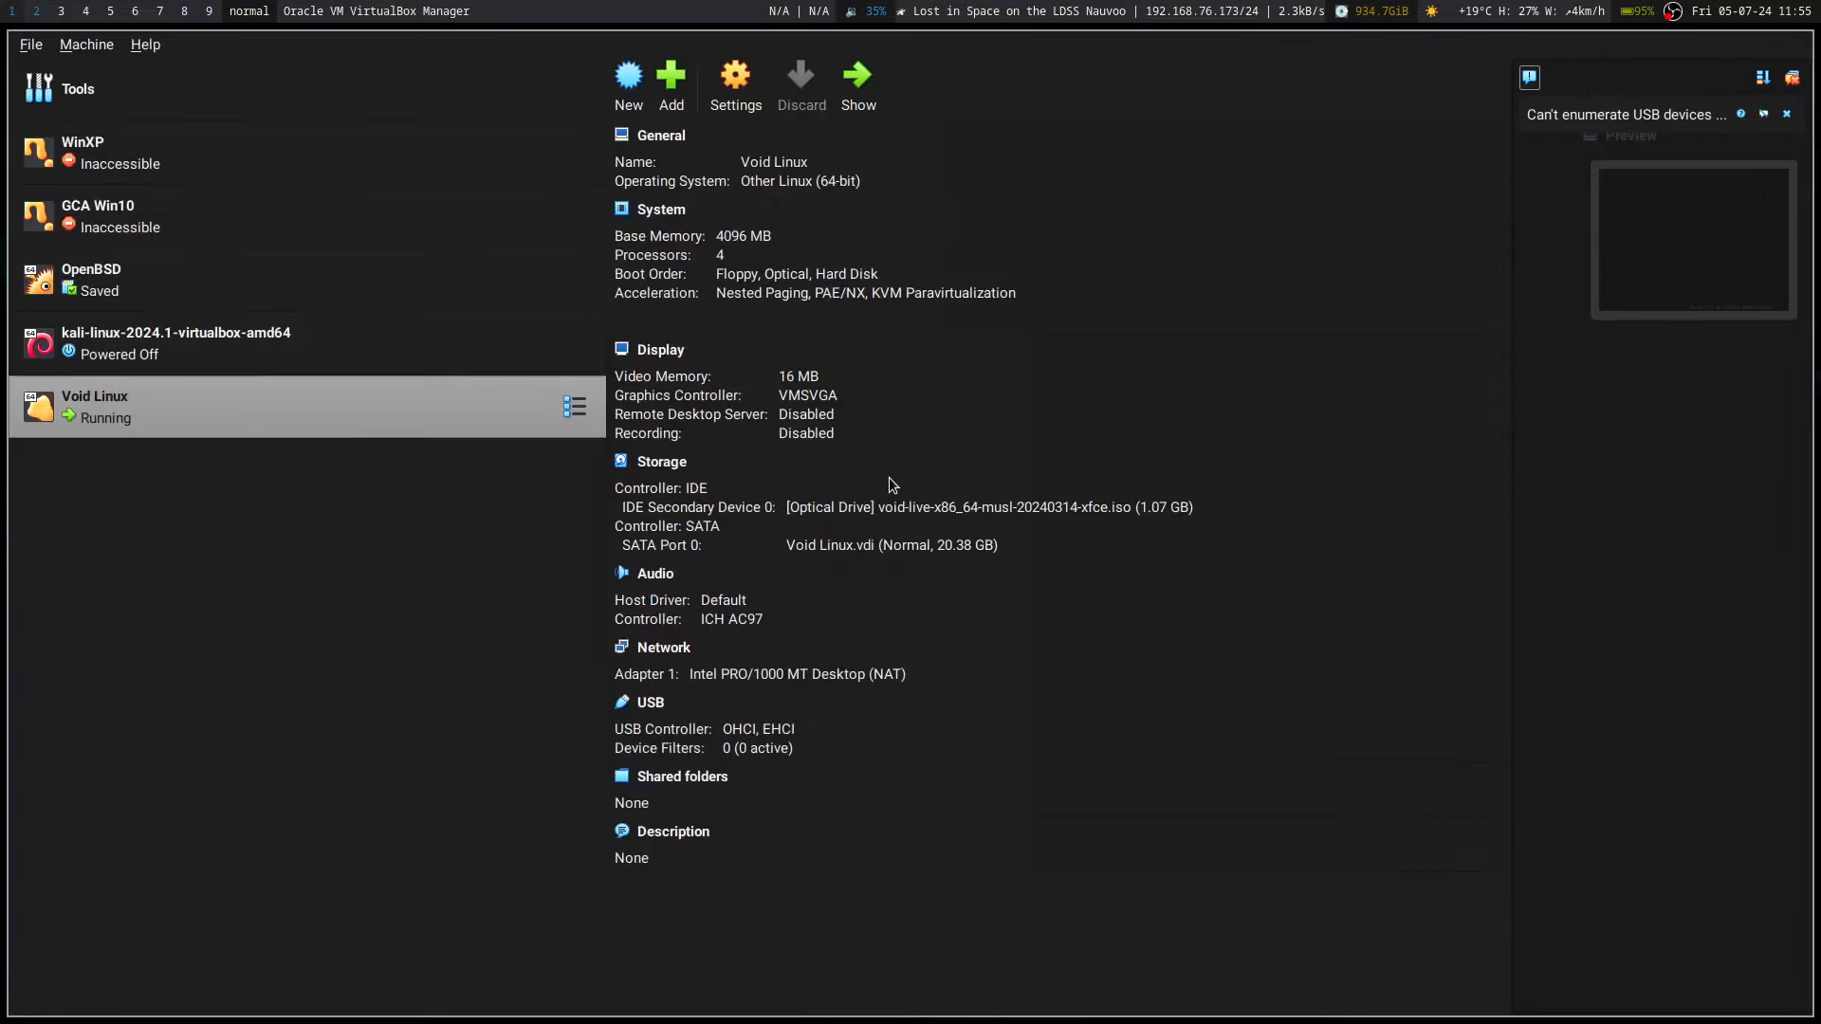
pyautogui.click(857, 83)
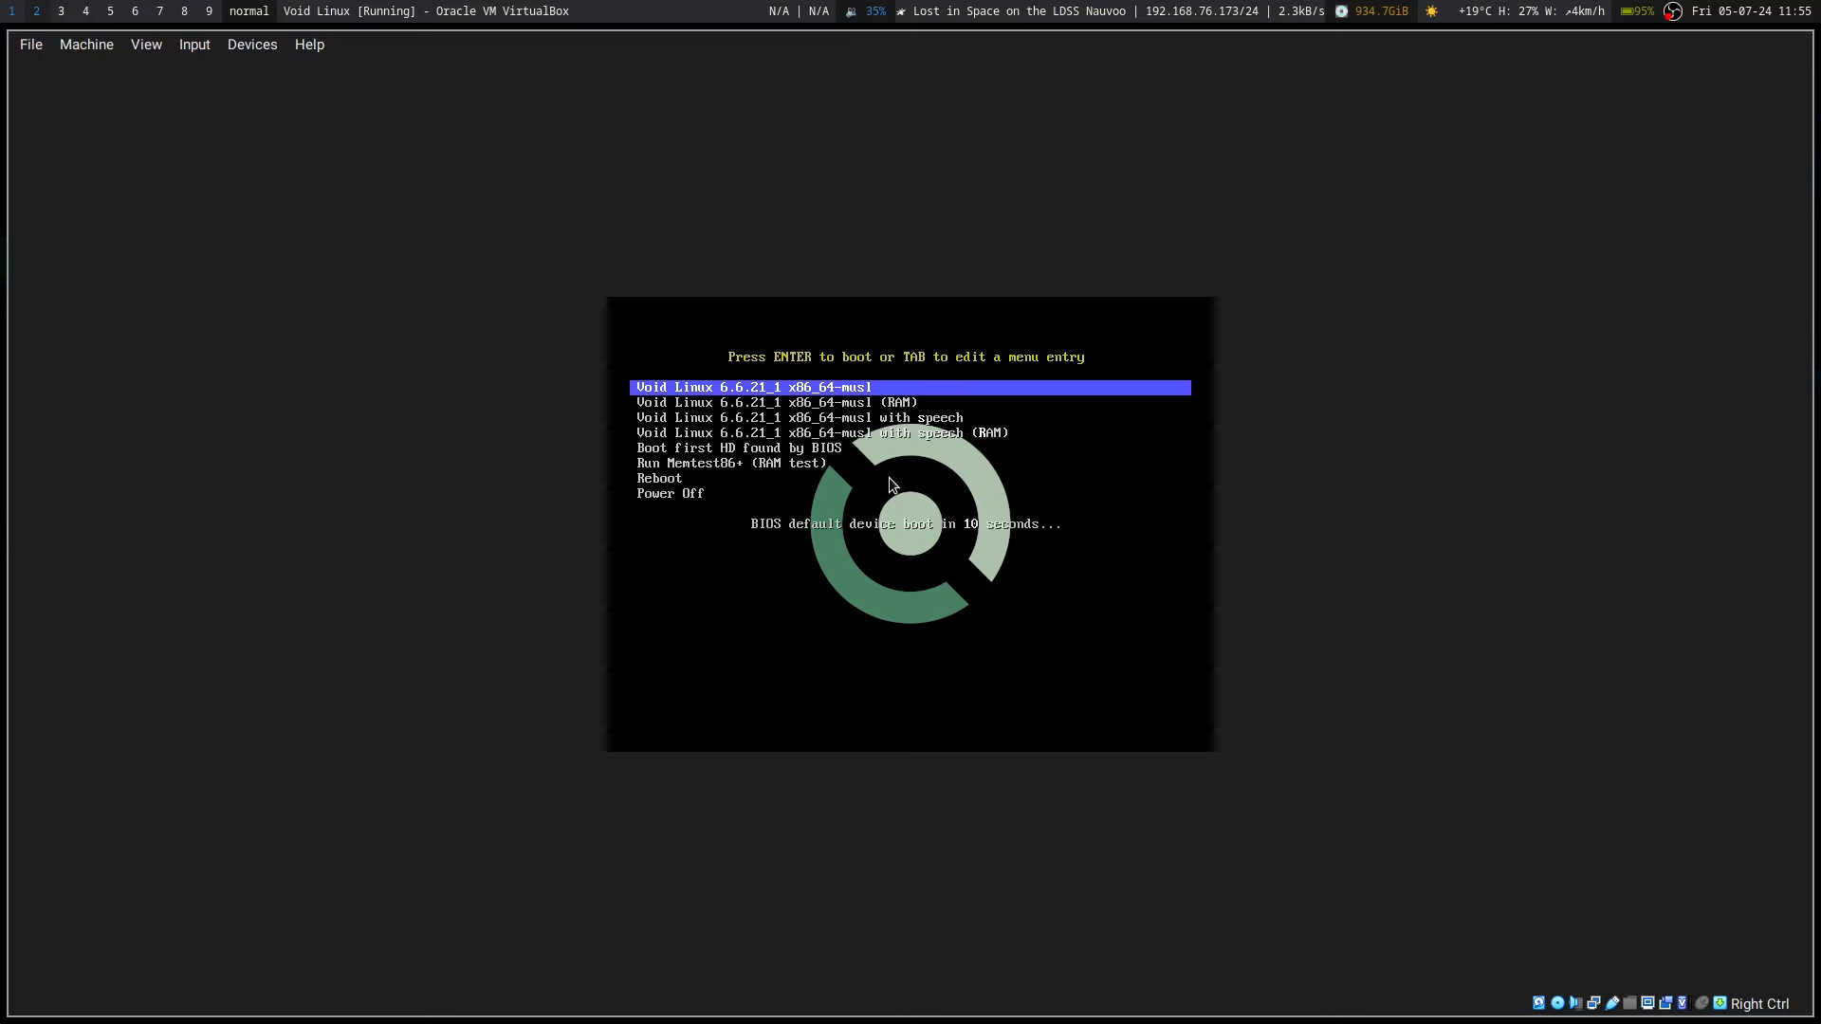
pyautogui.press('Return')
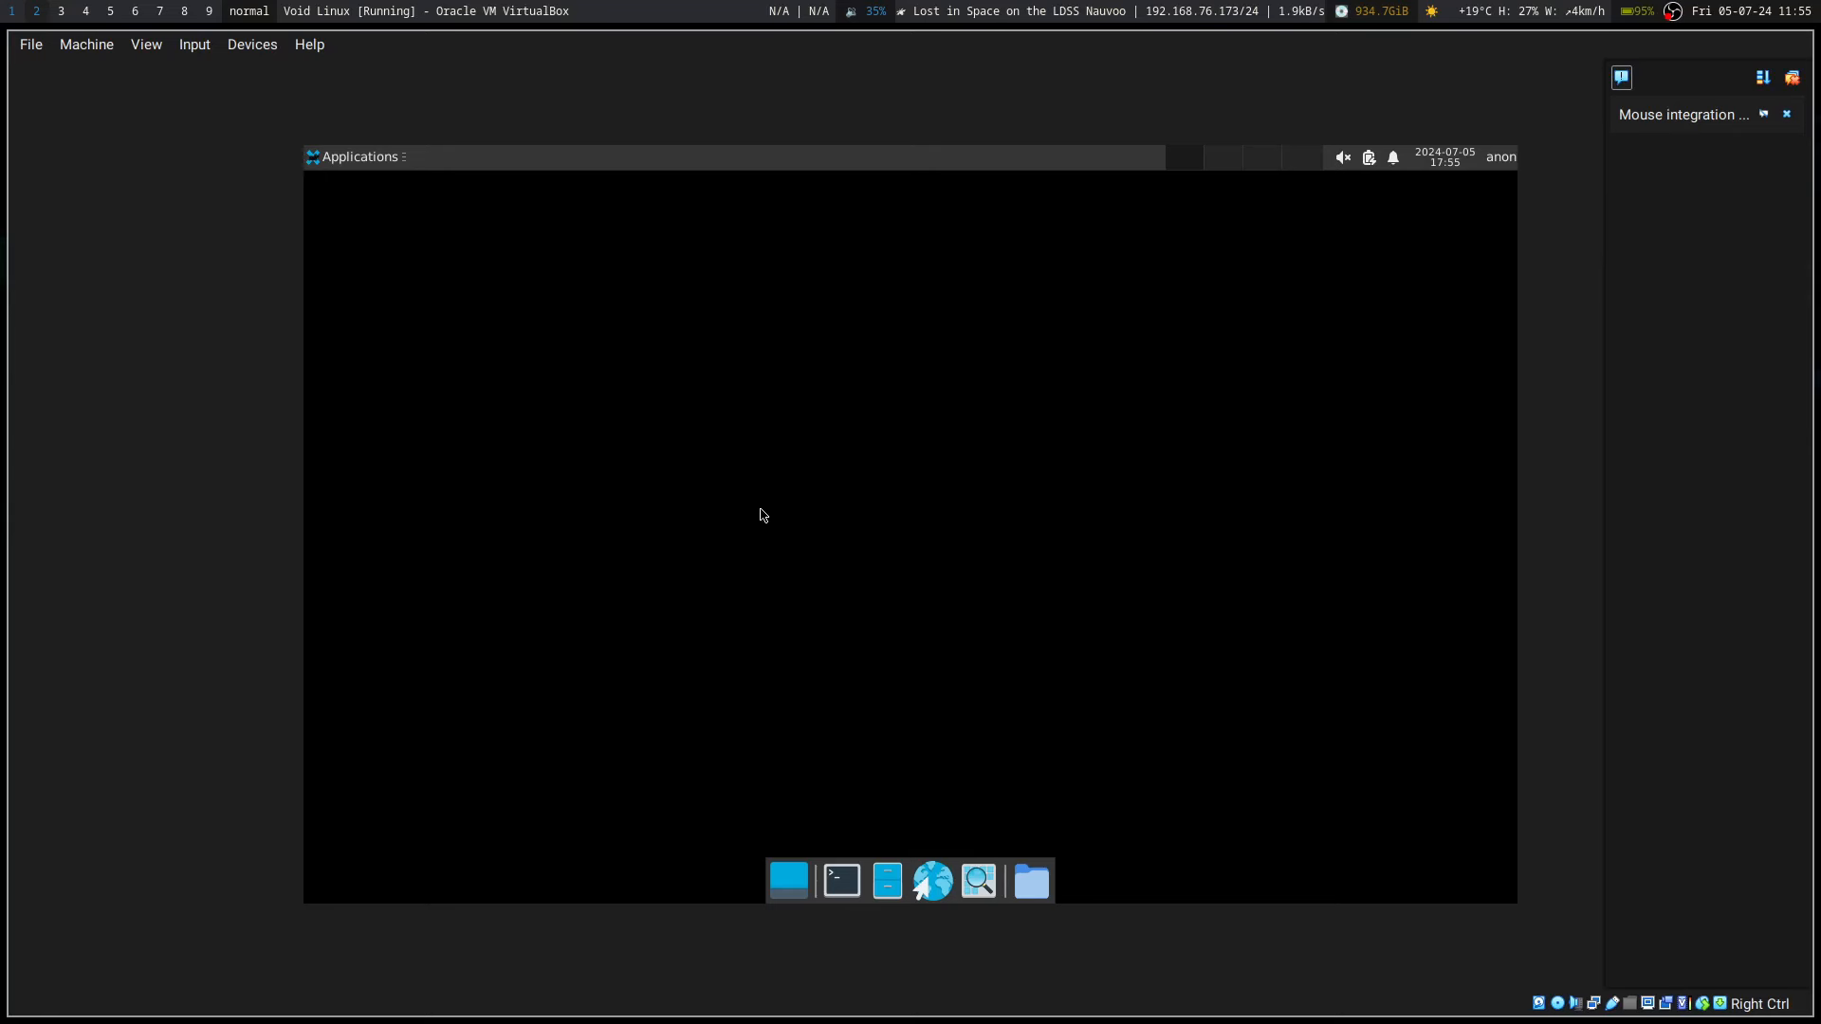
pyautogui.moveTo(971, 624)
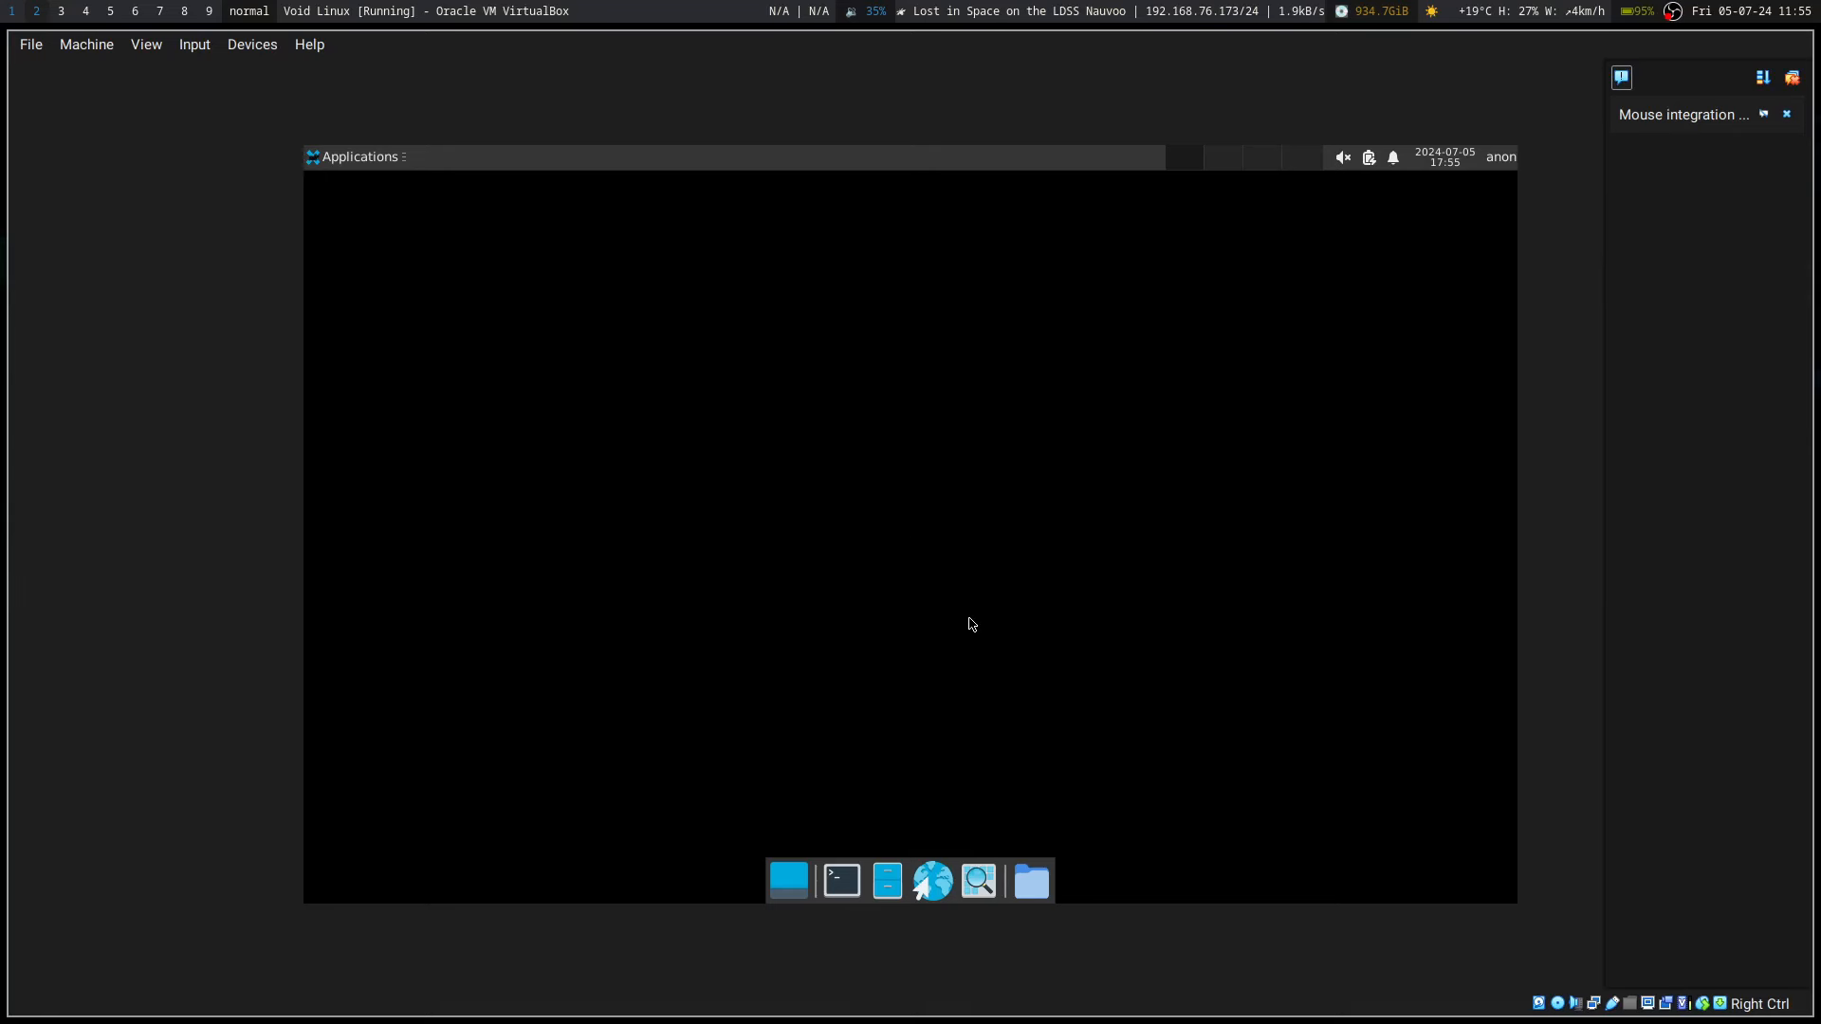
pyautogui.moveTo(1457, 221)
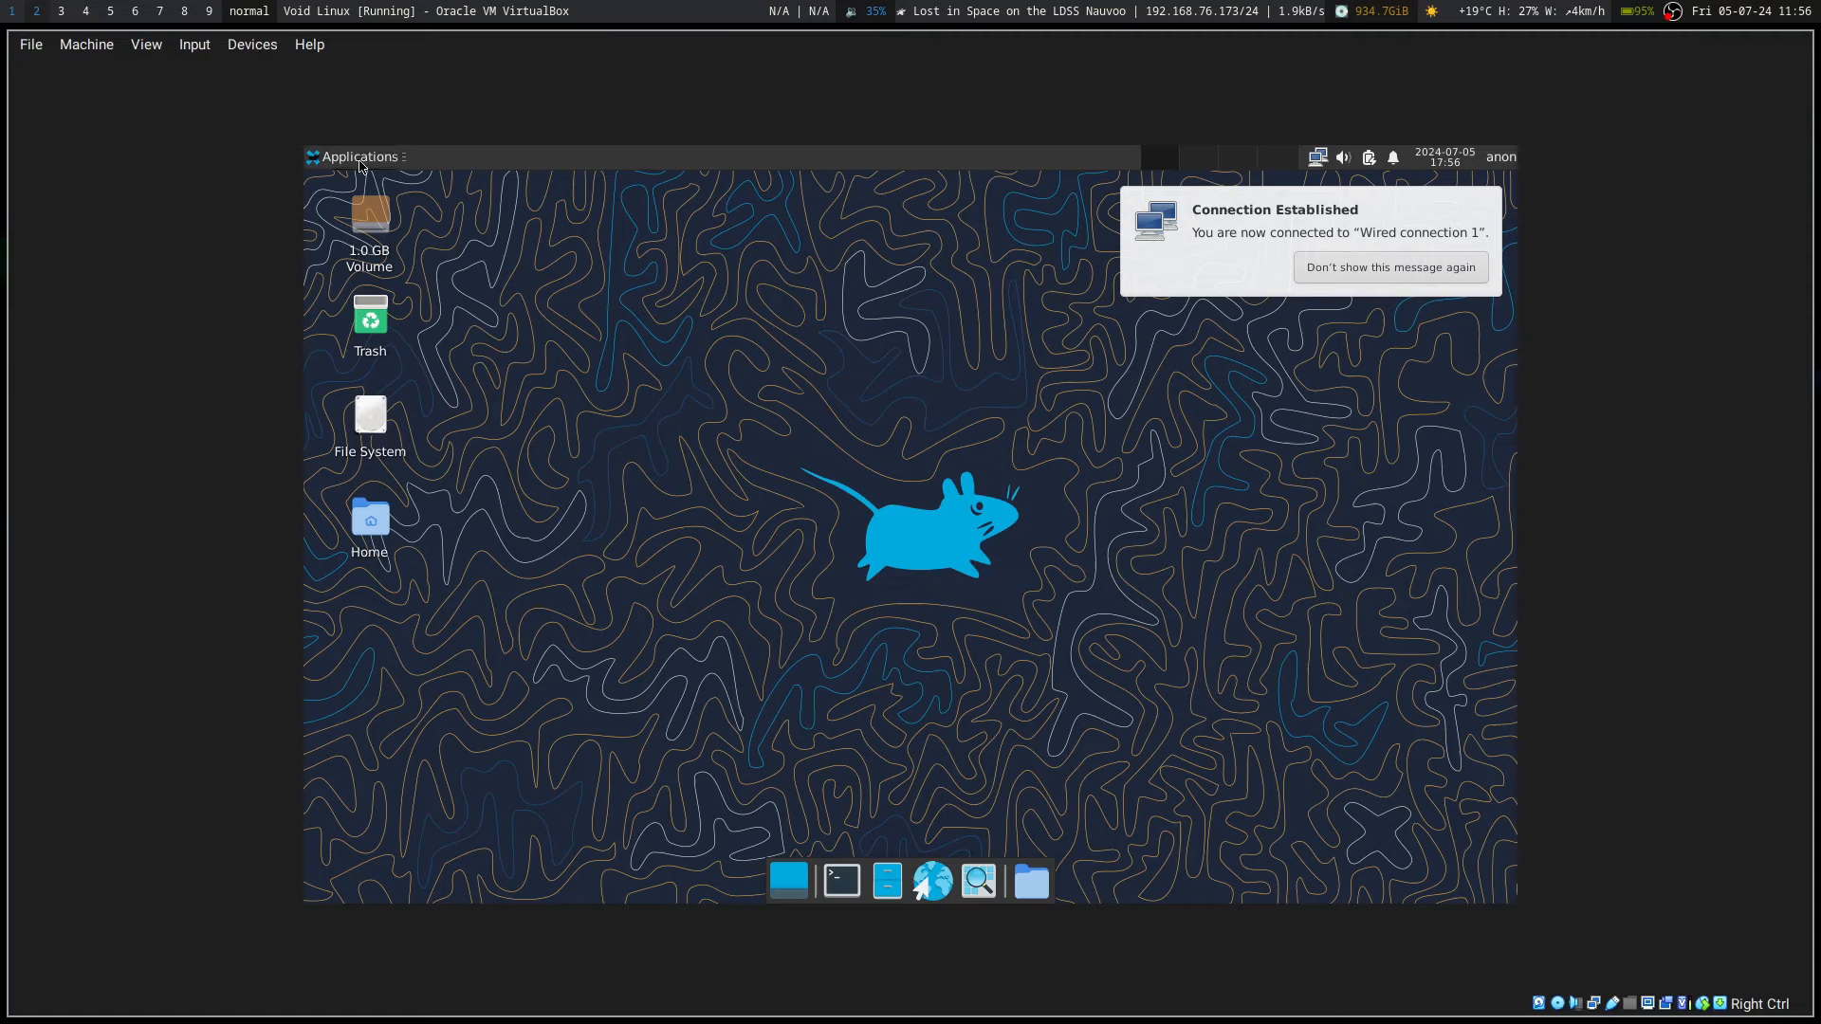
pyautogui.moveTo(1474, 144)
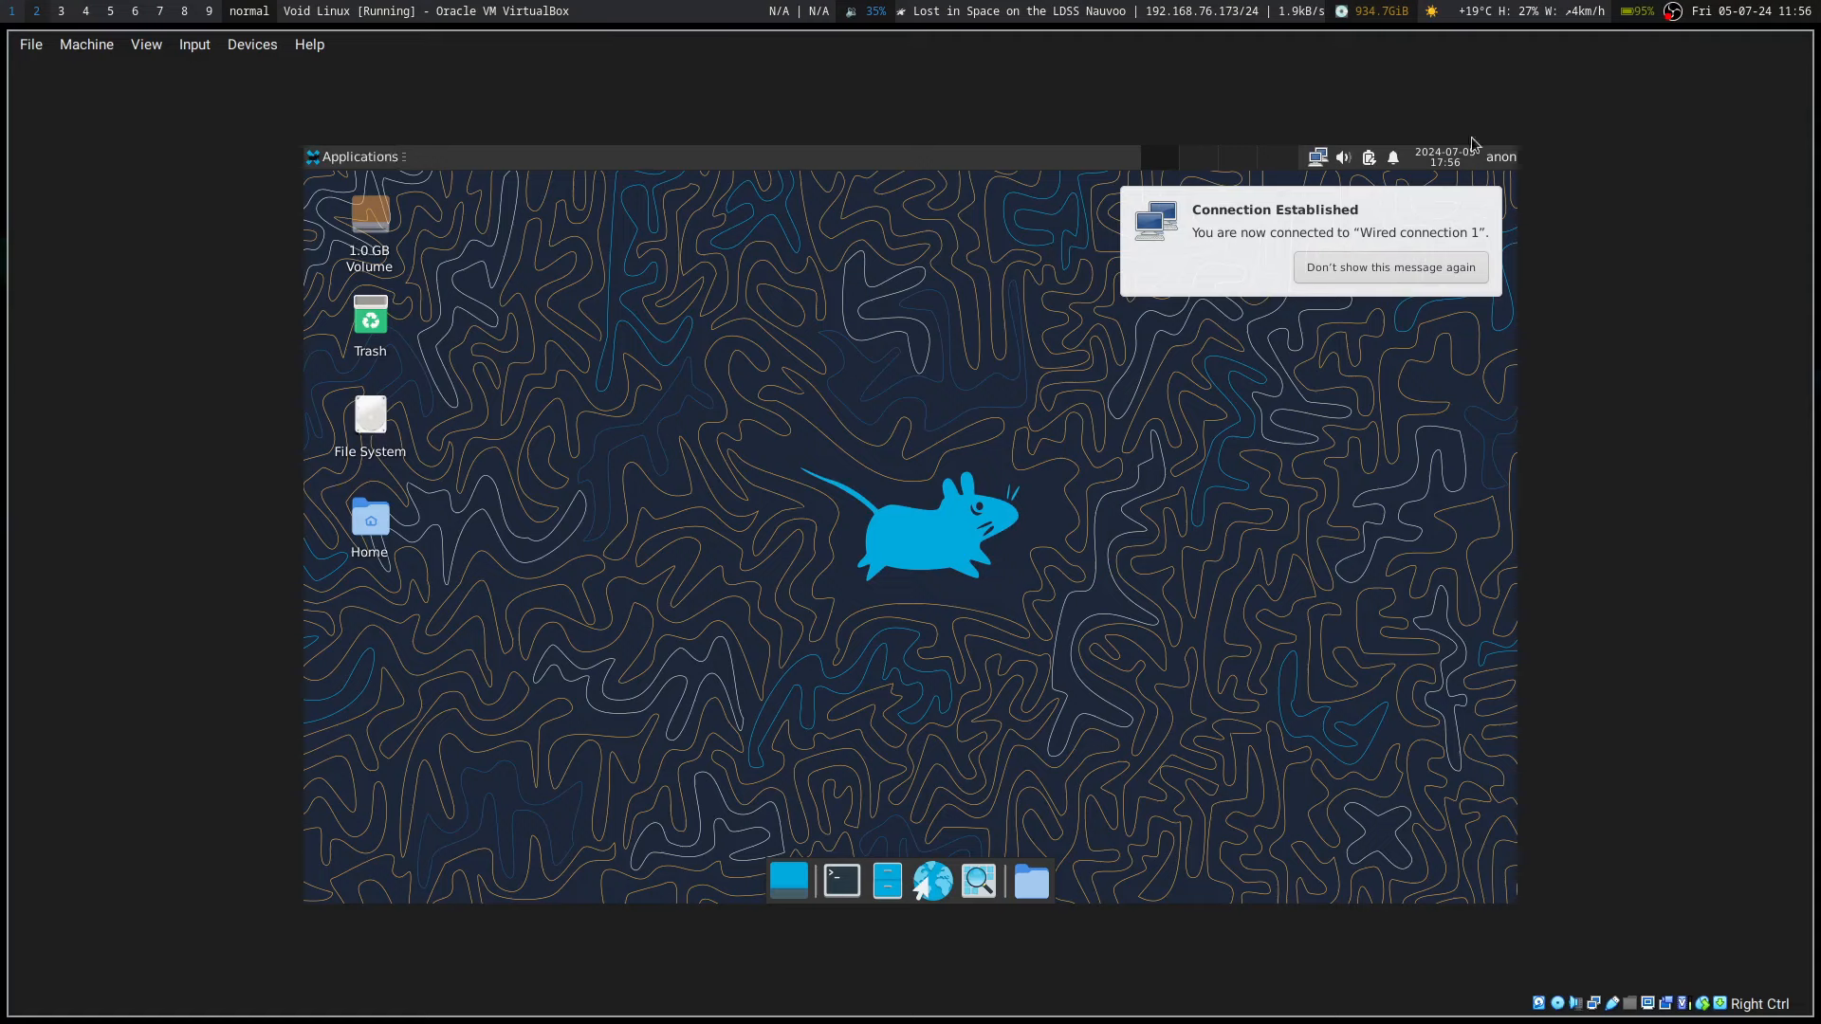
pyautogui.moveTo(1318, 166)
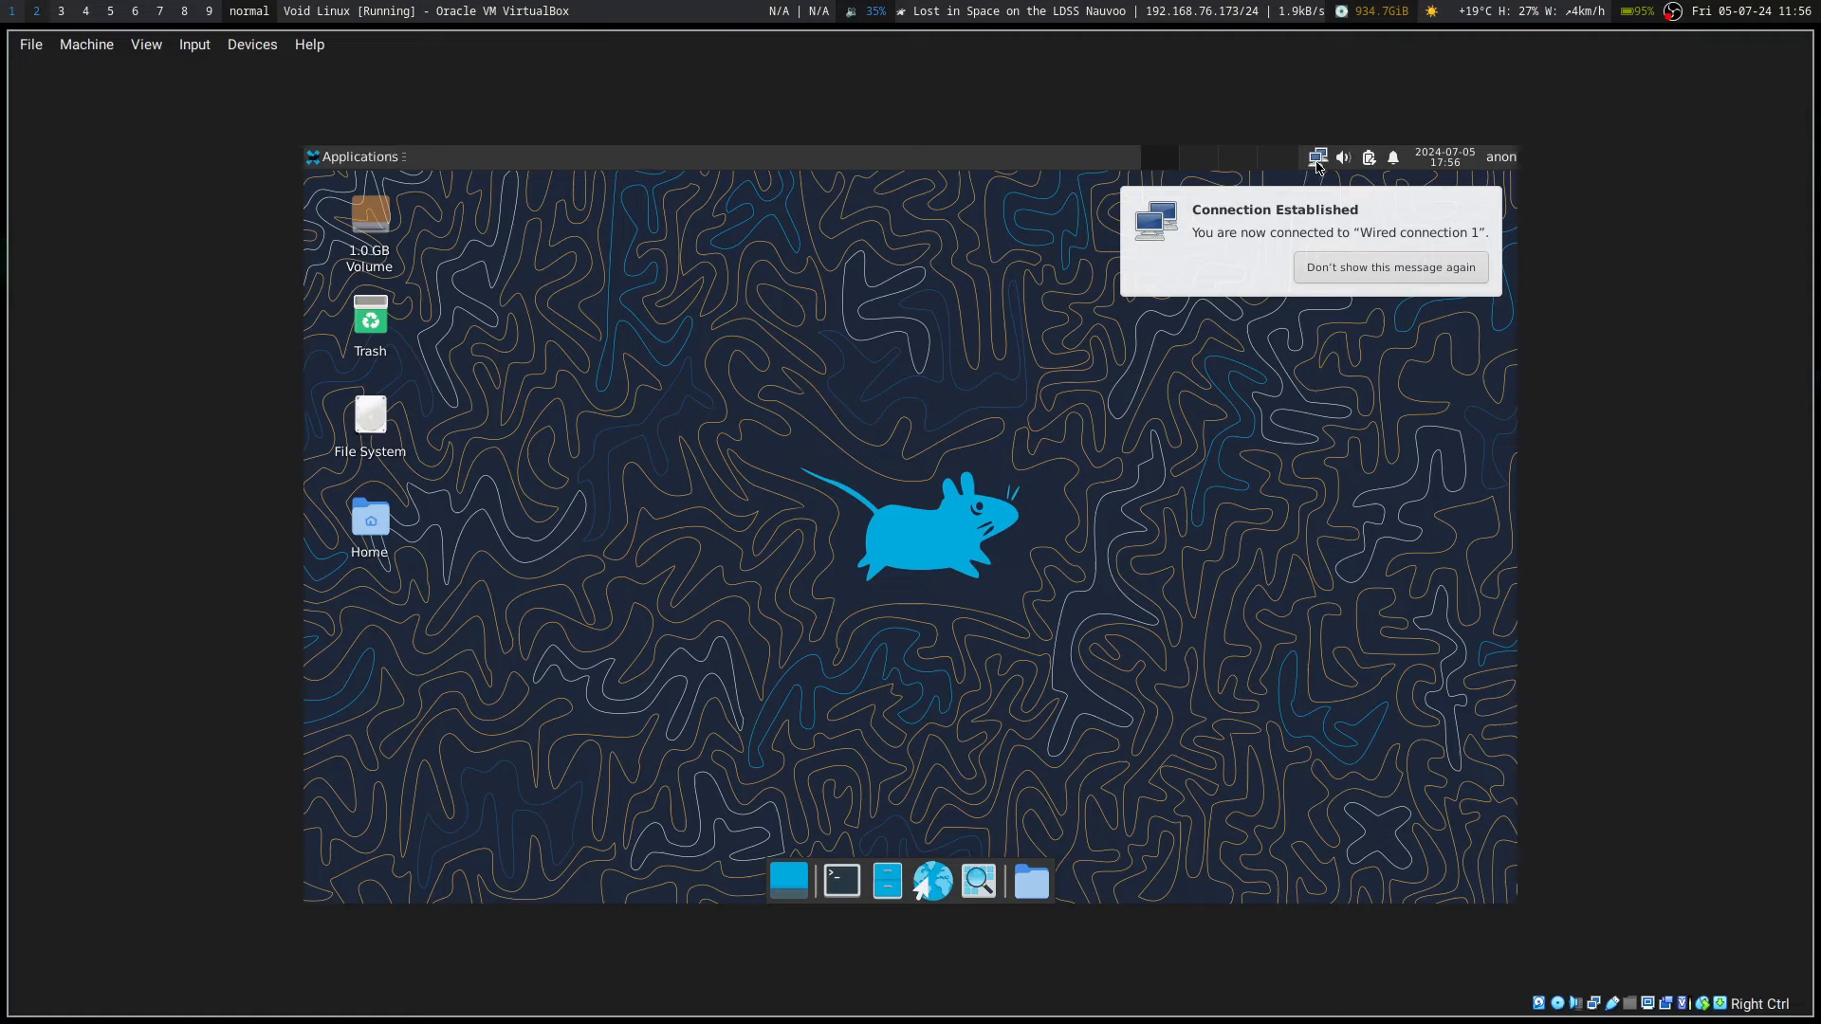
pyautogui.moveTo(984, 333)
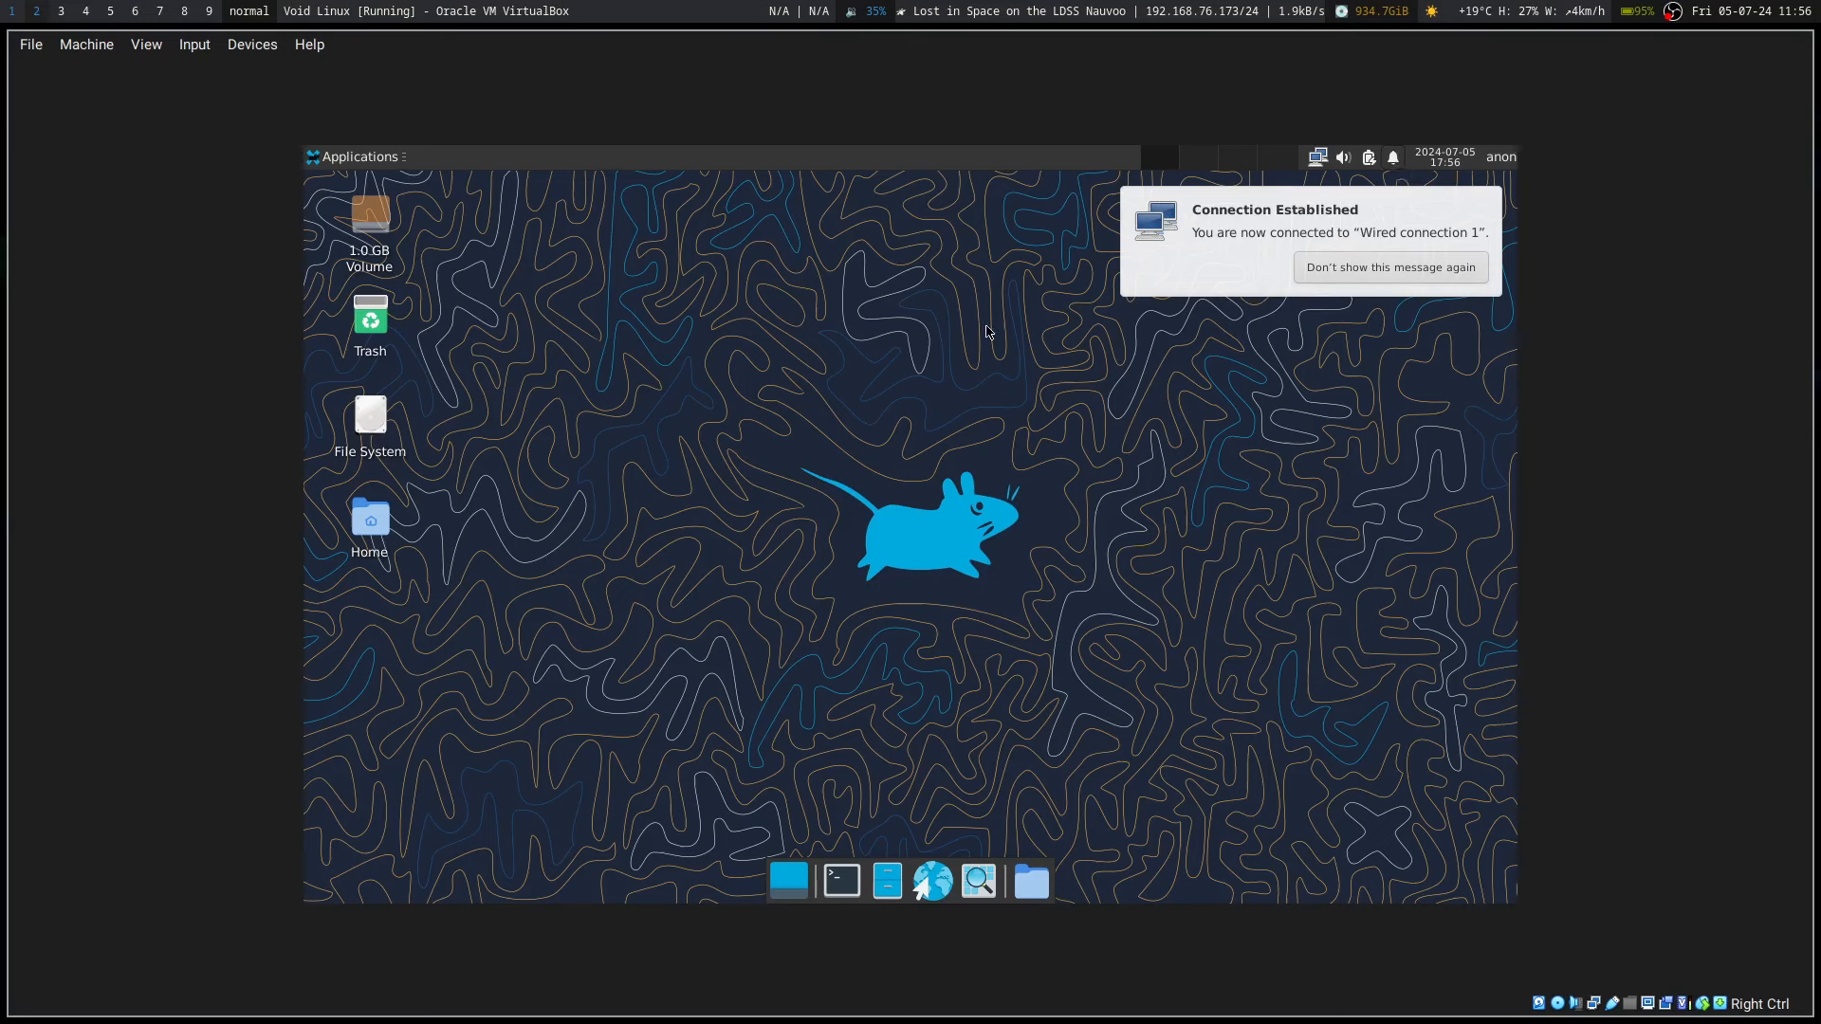
pyautogui.moveTo(1022, 646)
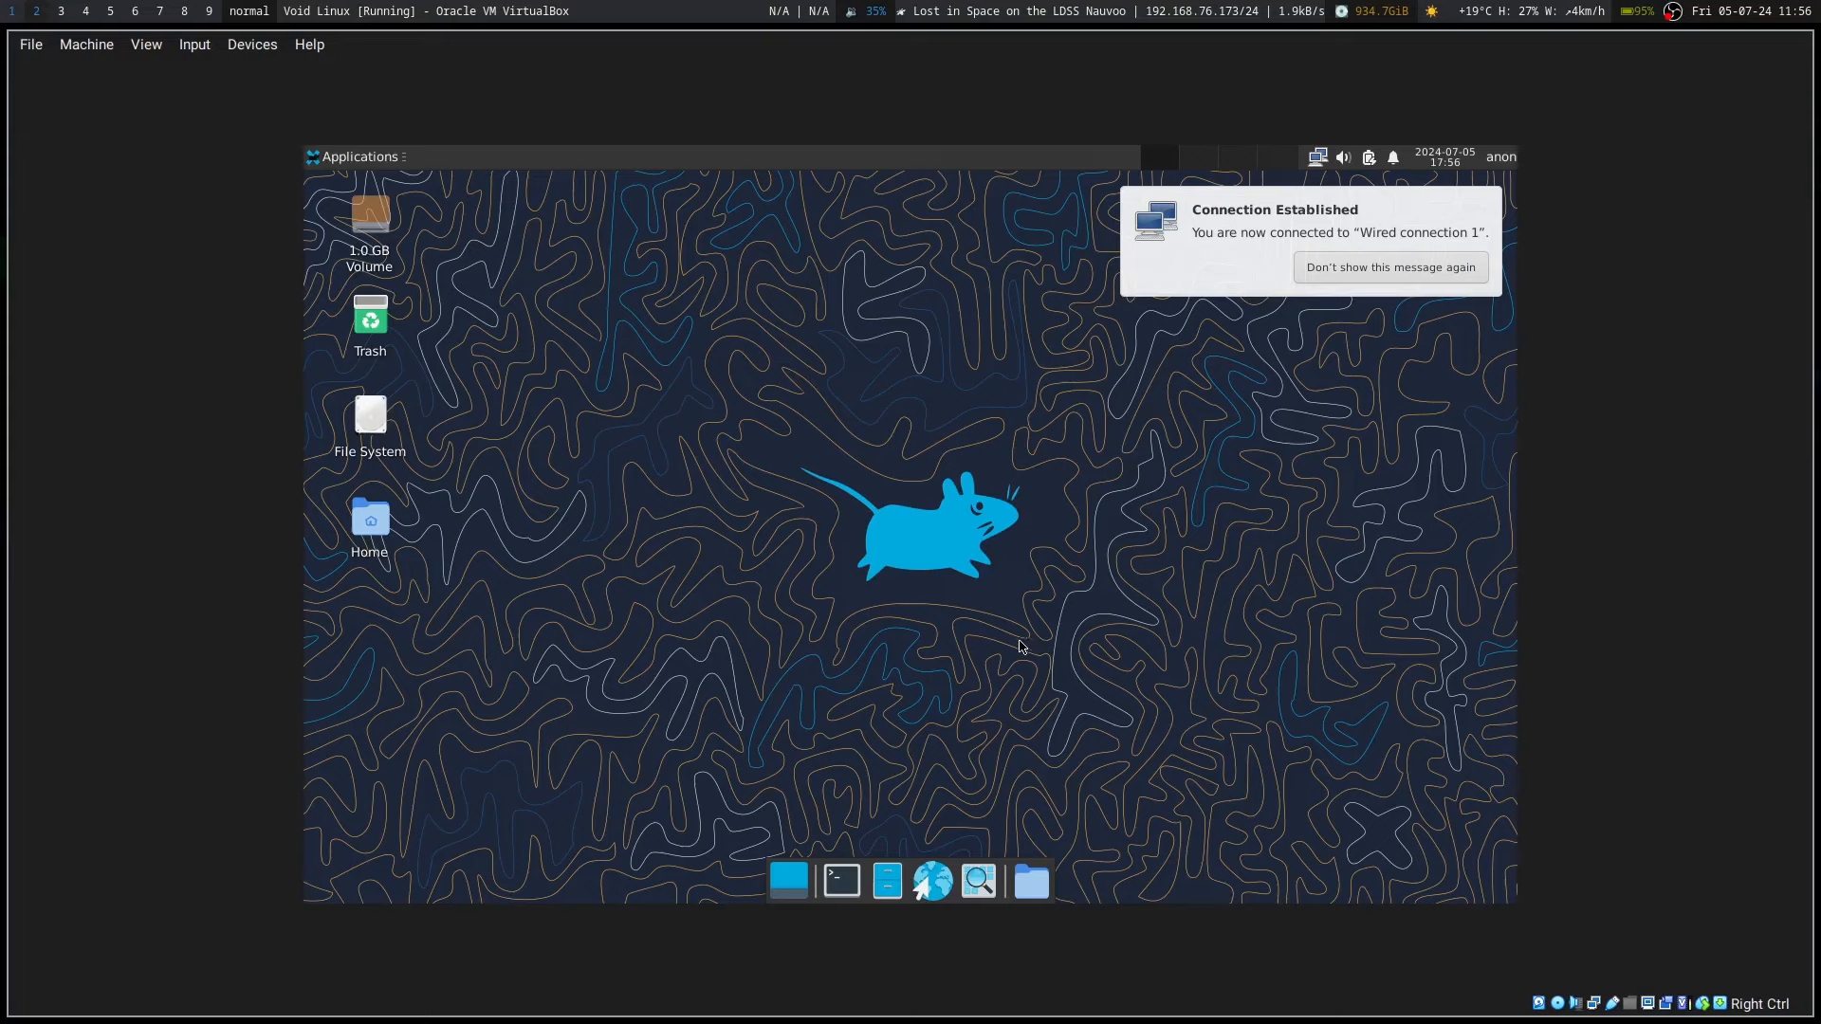
pyautogui.moveTo(977, 879)
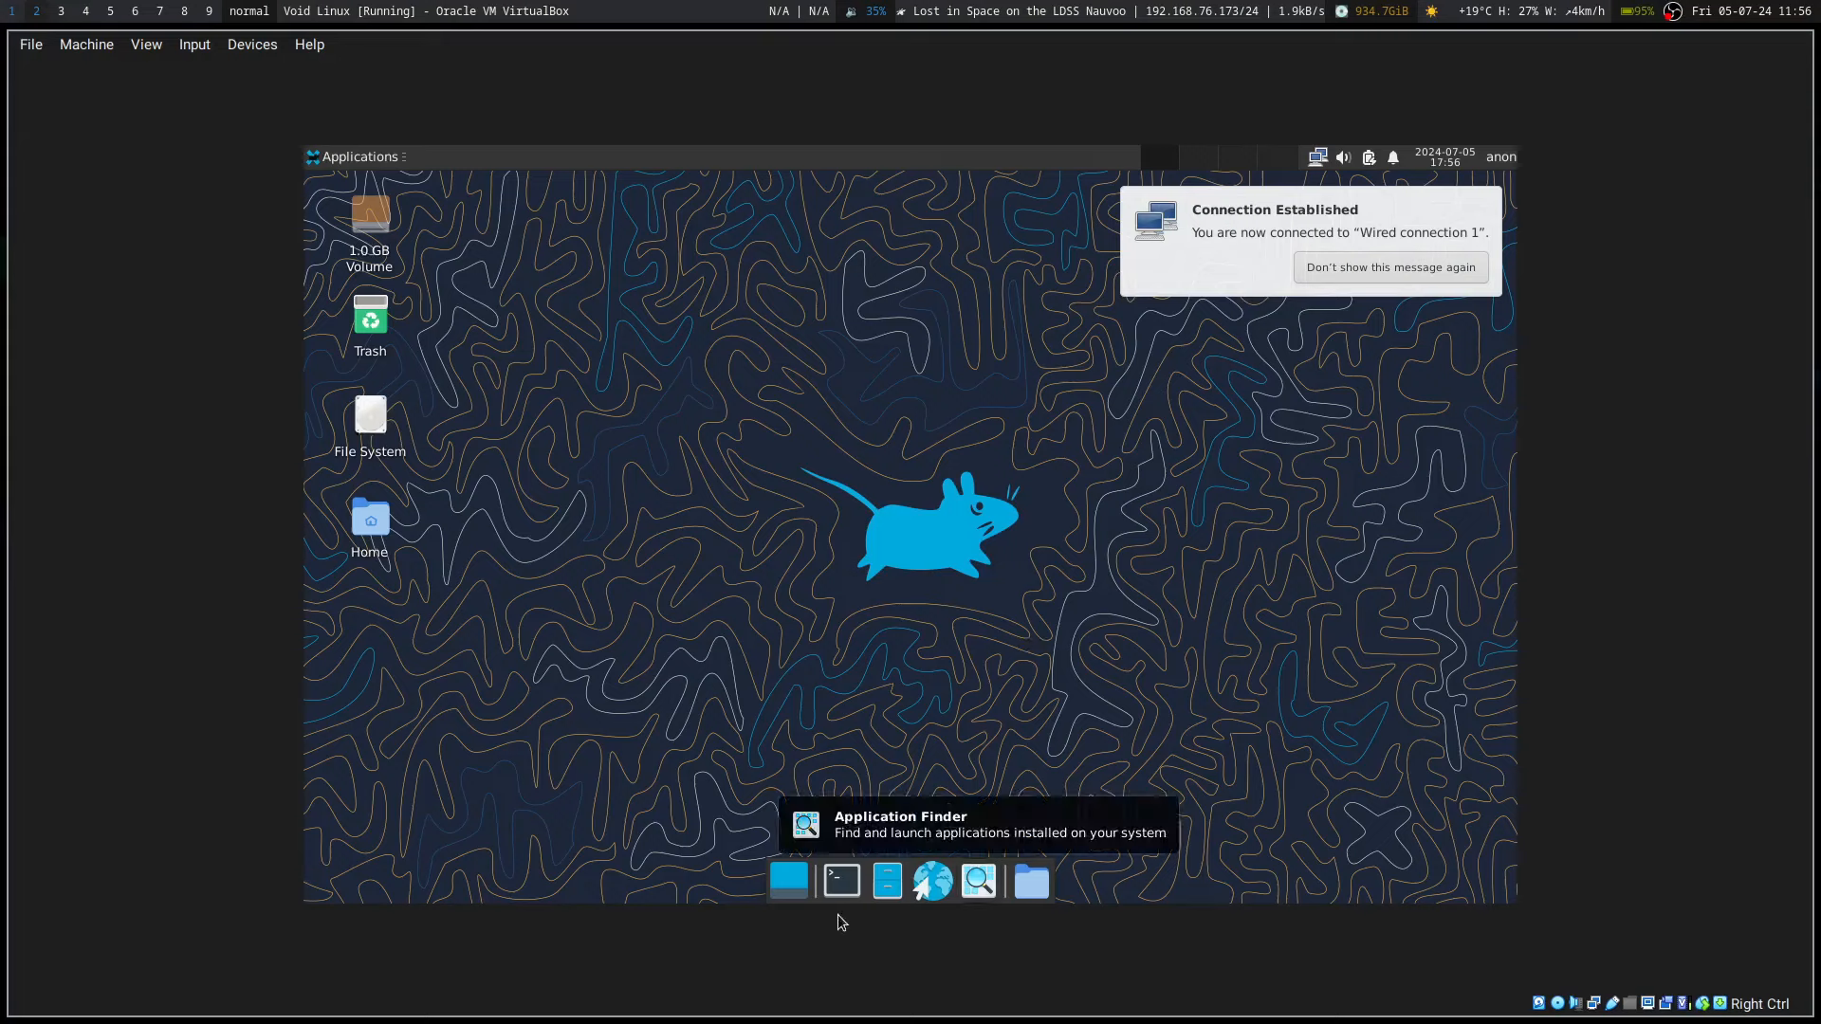
pyautogui.moveTo(788, 879)
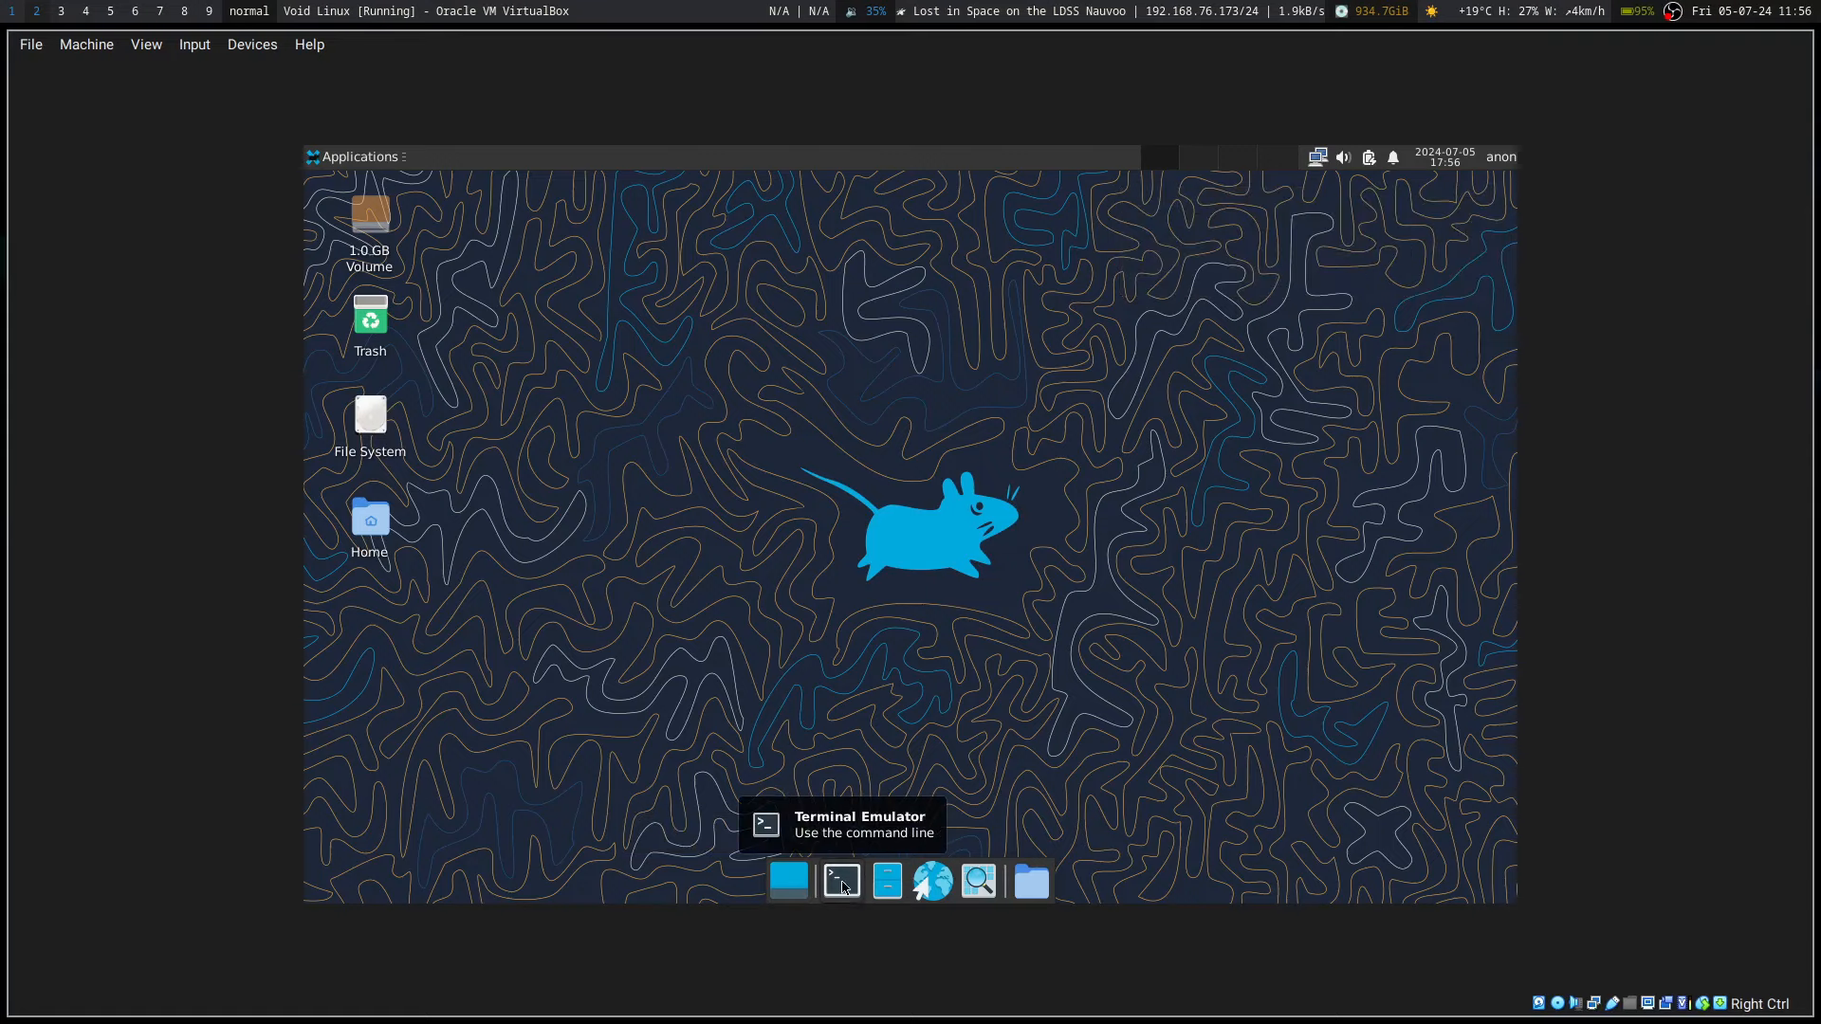
pyautogui.moveTo(976, 879)
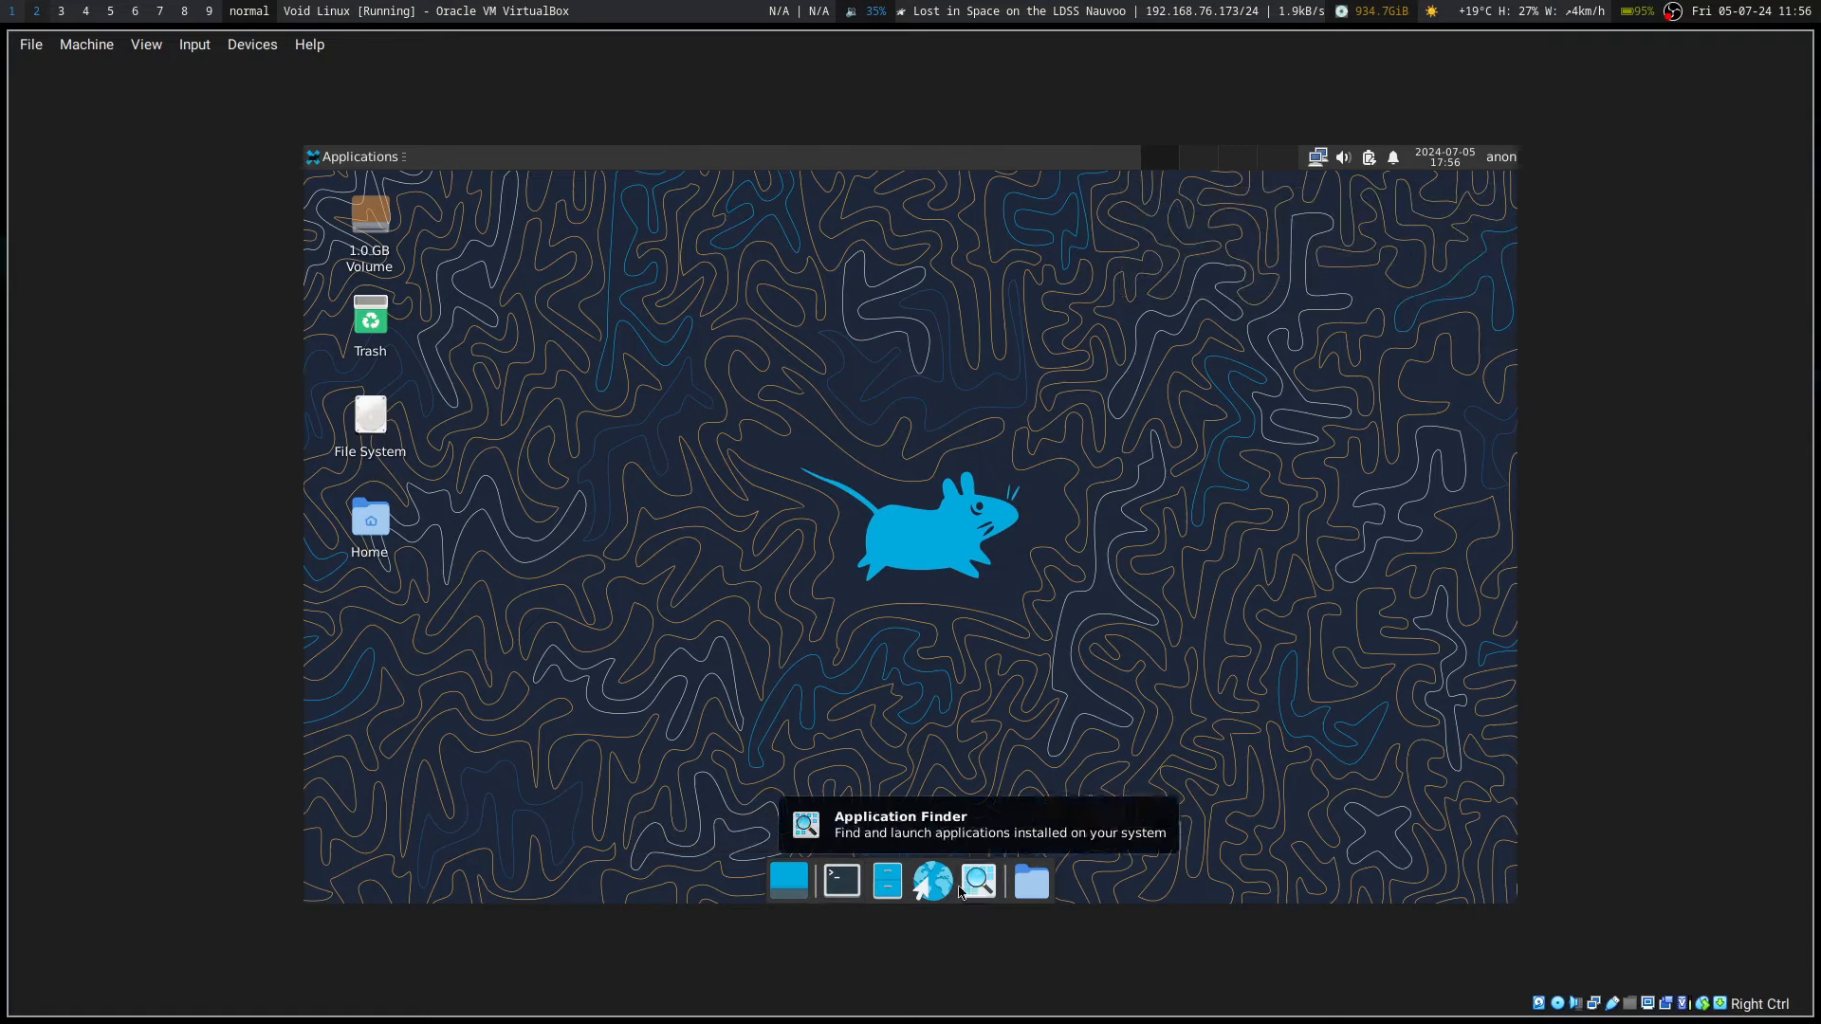
pyautogui.moveTo(1029, 880)
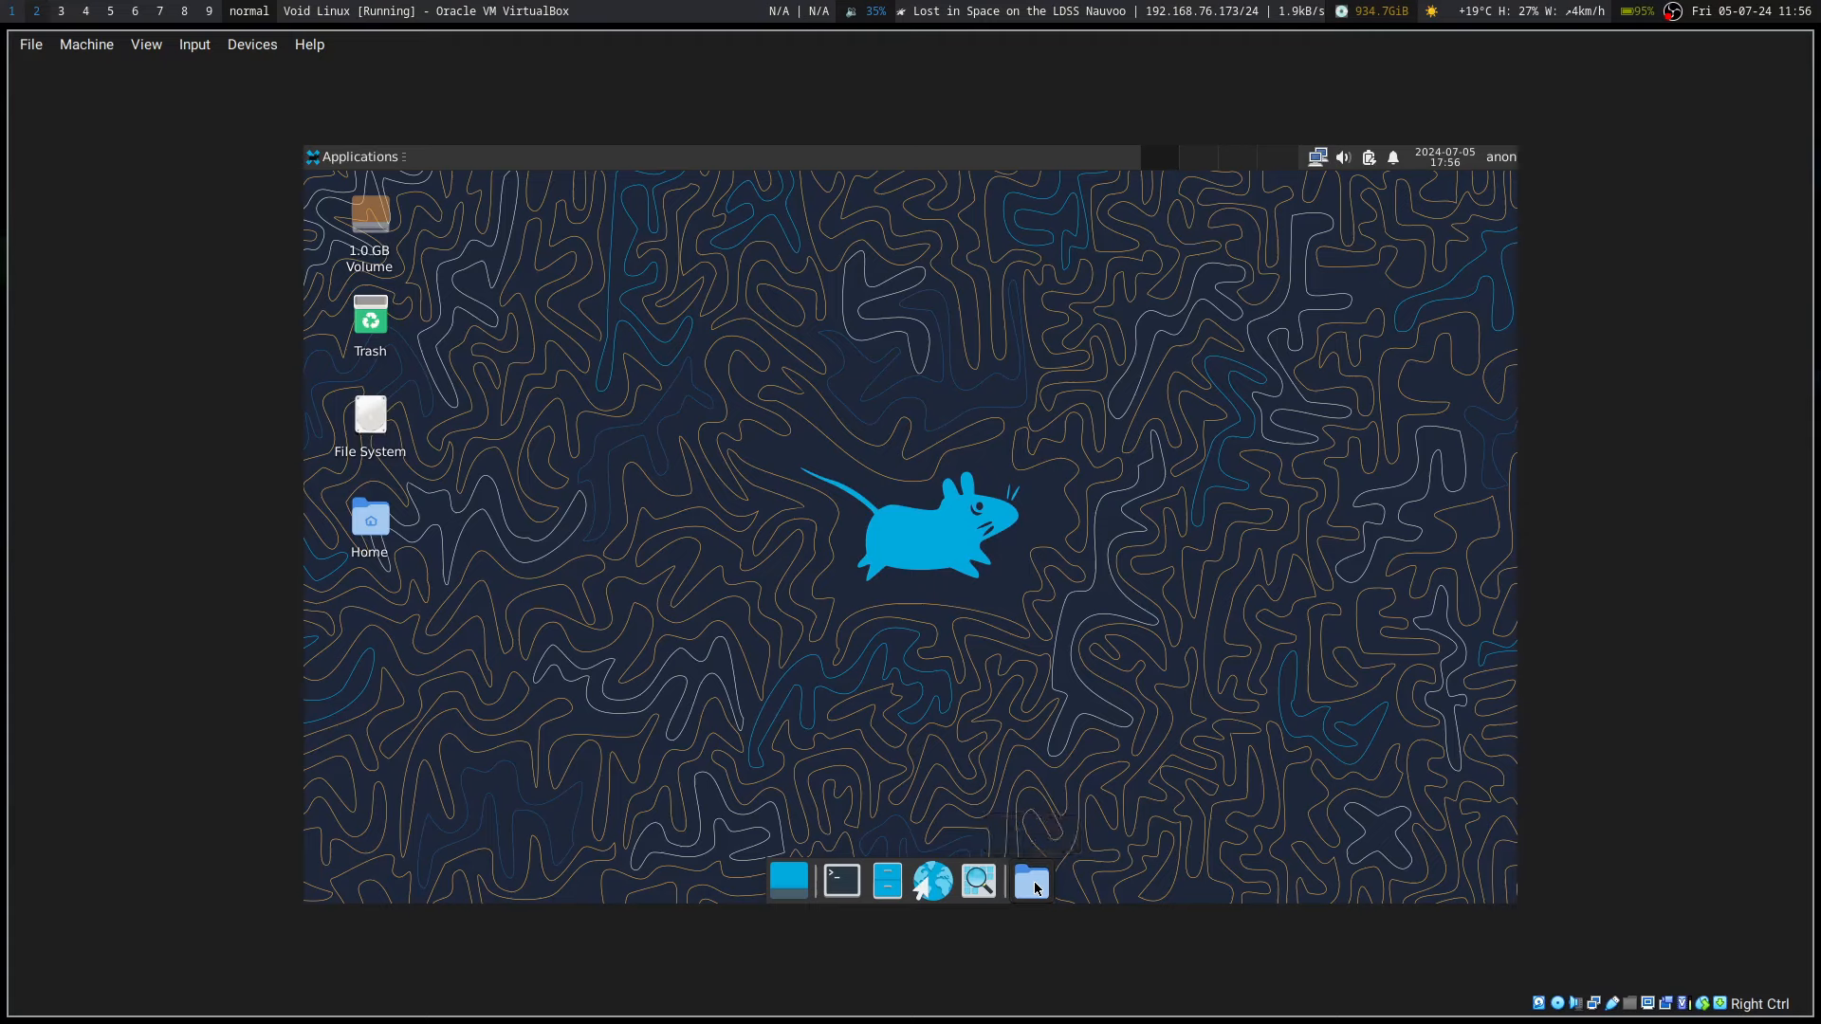
# Step: Open the home folder in Thunar and enable Show Hidden Files to reveal .cache and .config
pyautogui.rightClick(1030, 880)
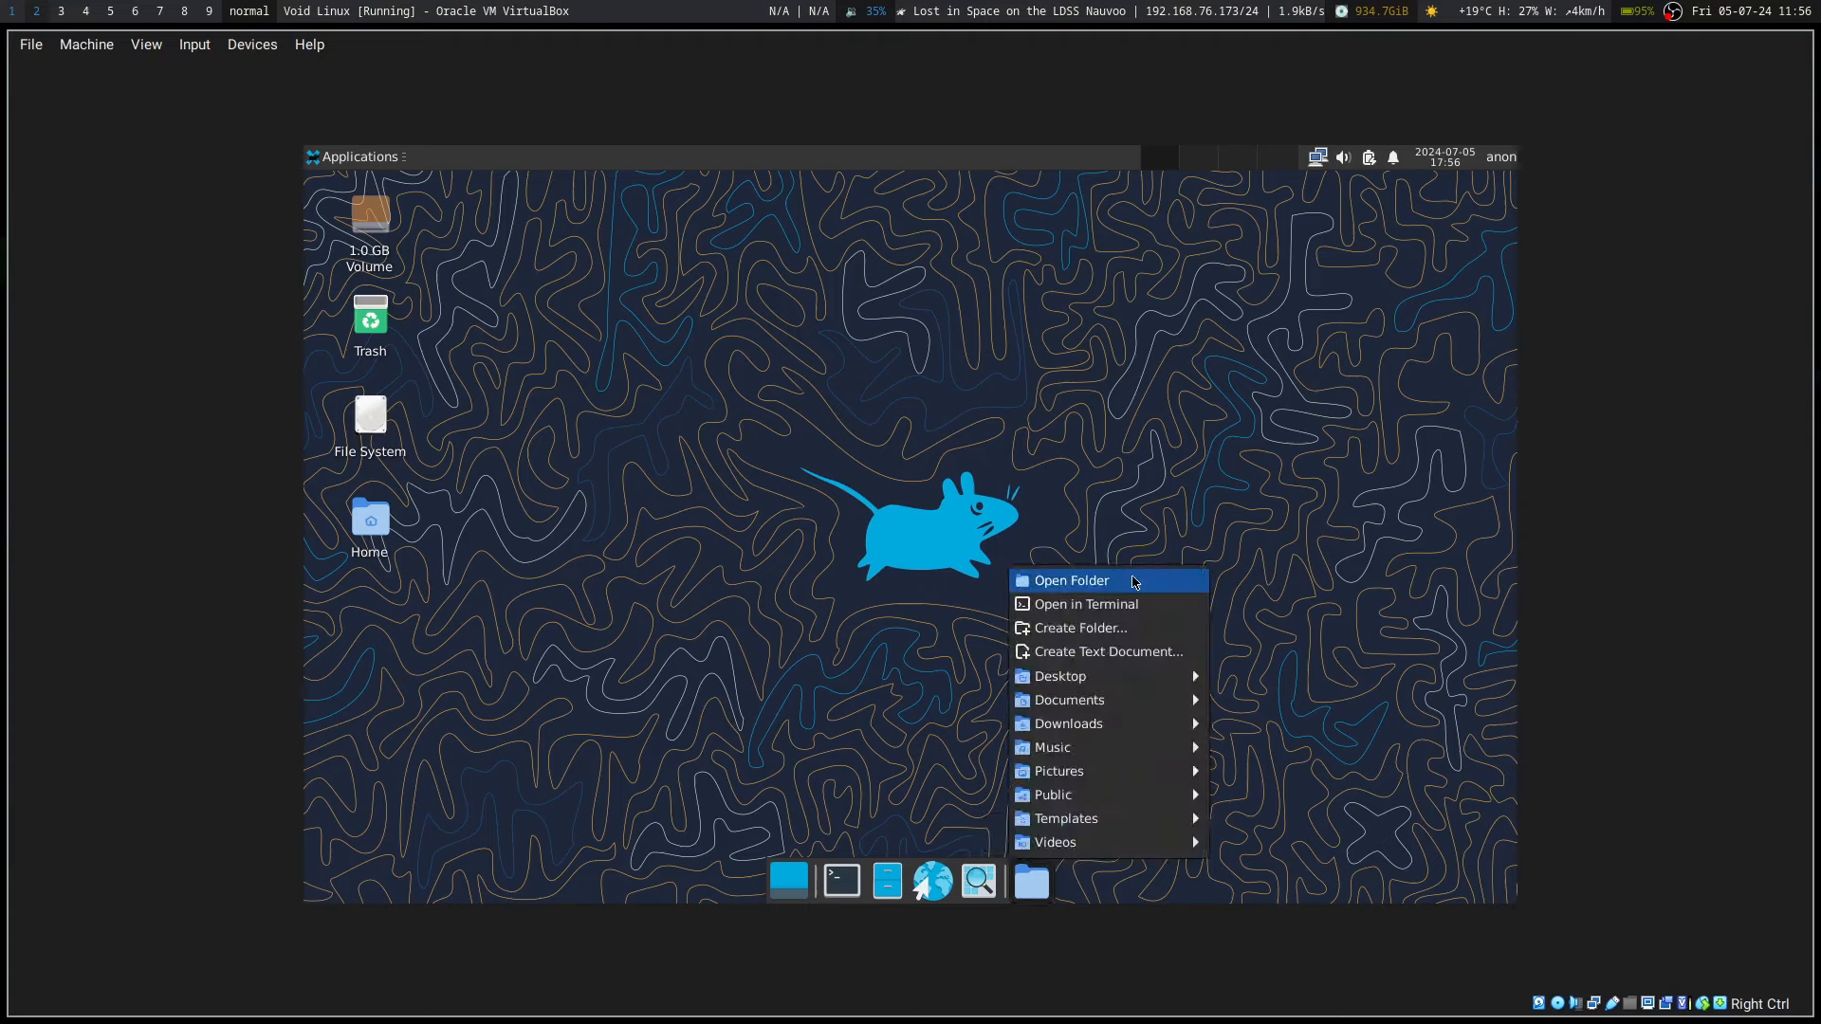
pyautogui.click(1070, 579)
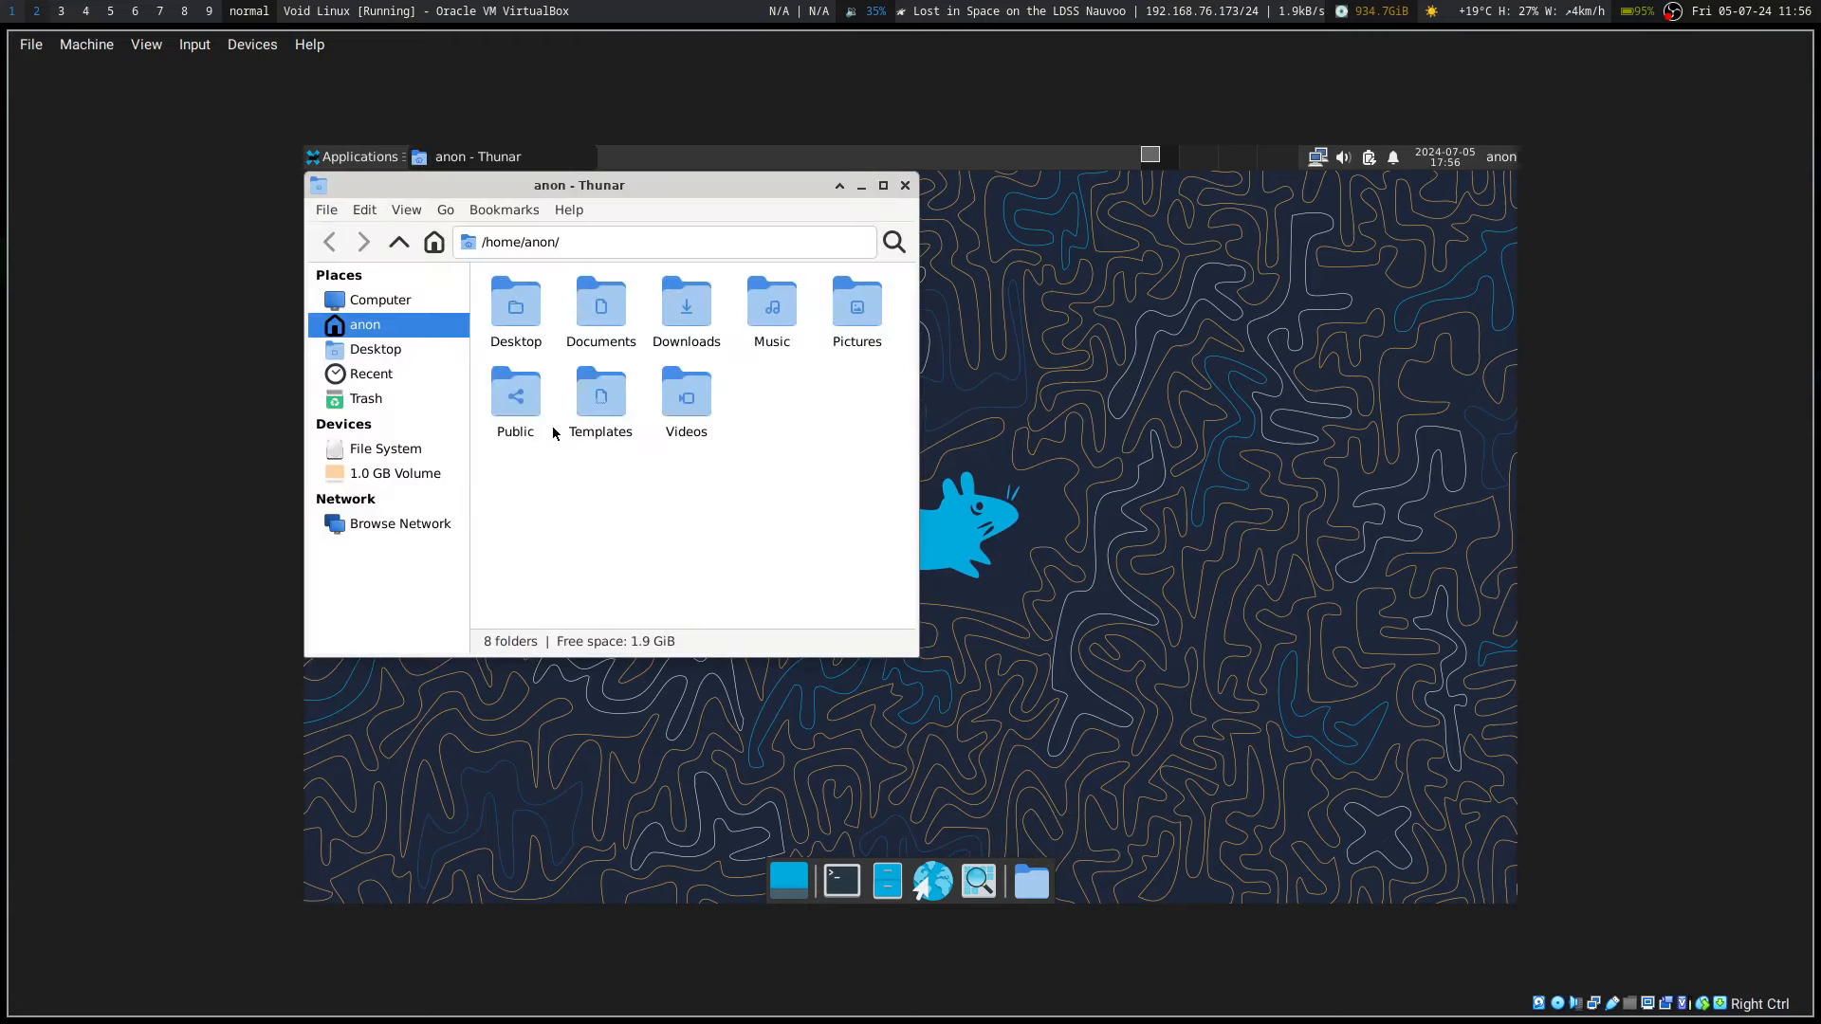
pyautogui.moveTo(673, 501)
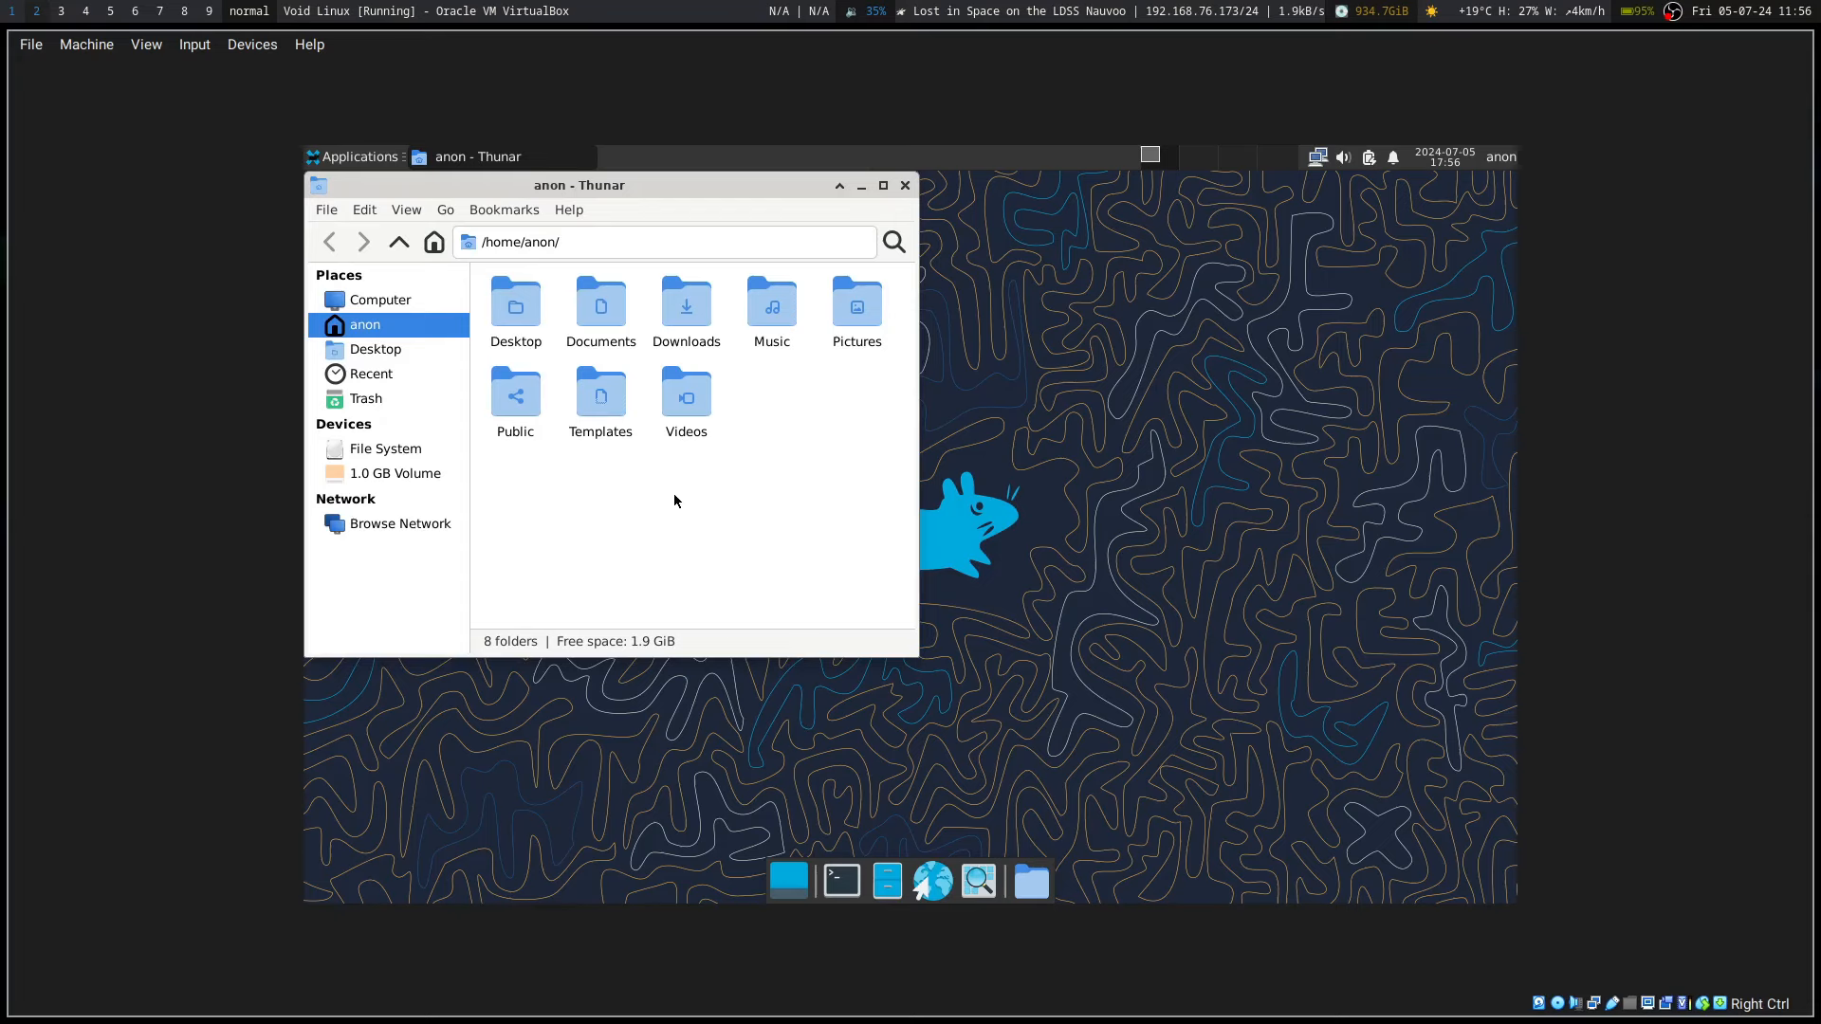
pyautogui.rightClick(674, 499)
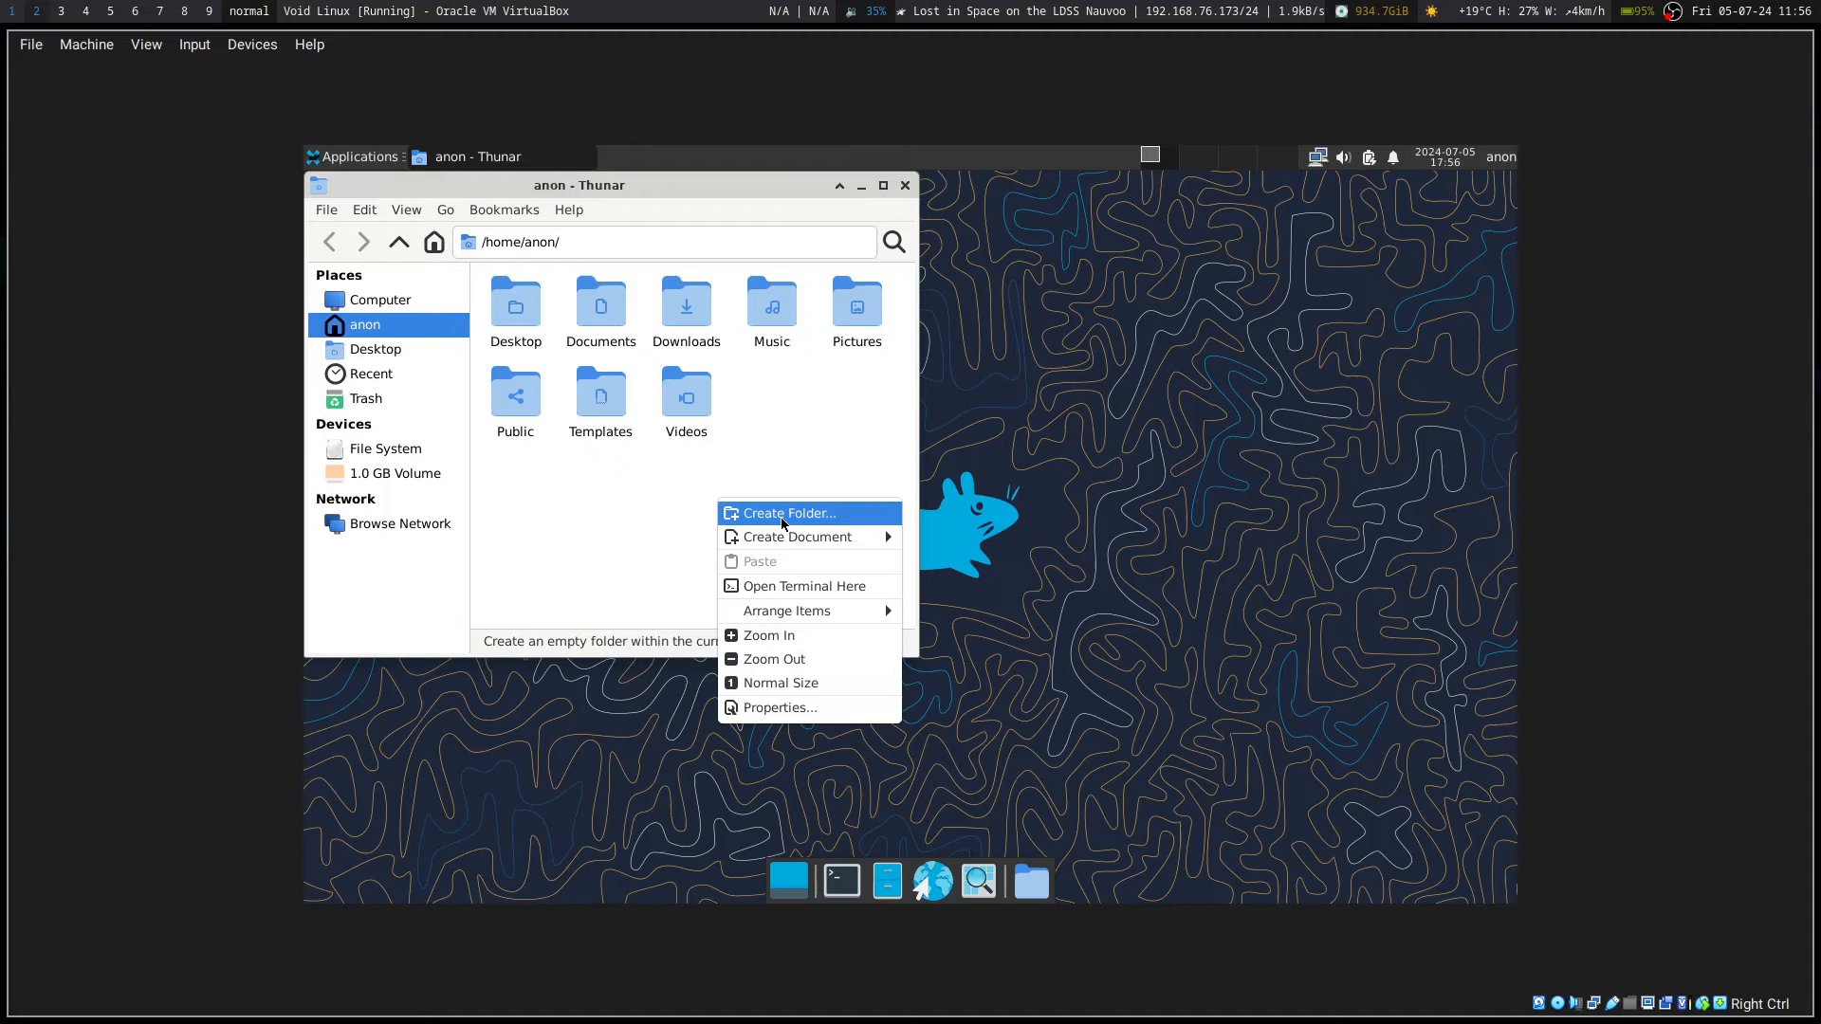
pyautogui.moveTo(787, 610)
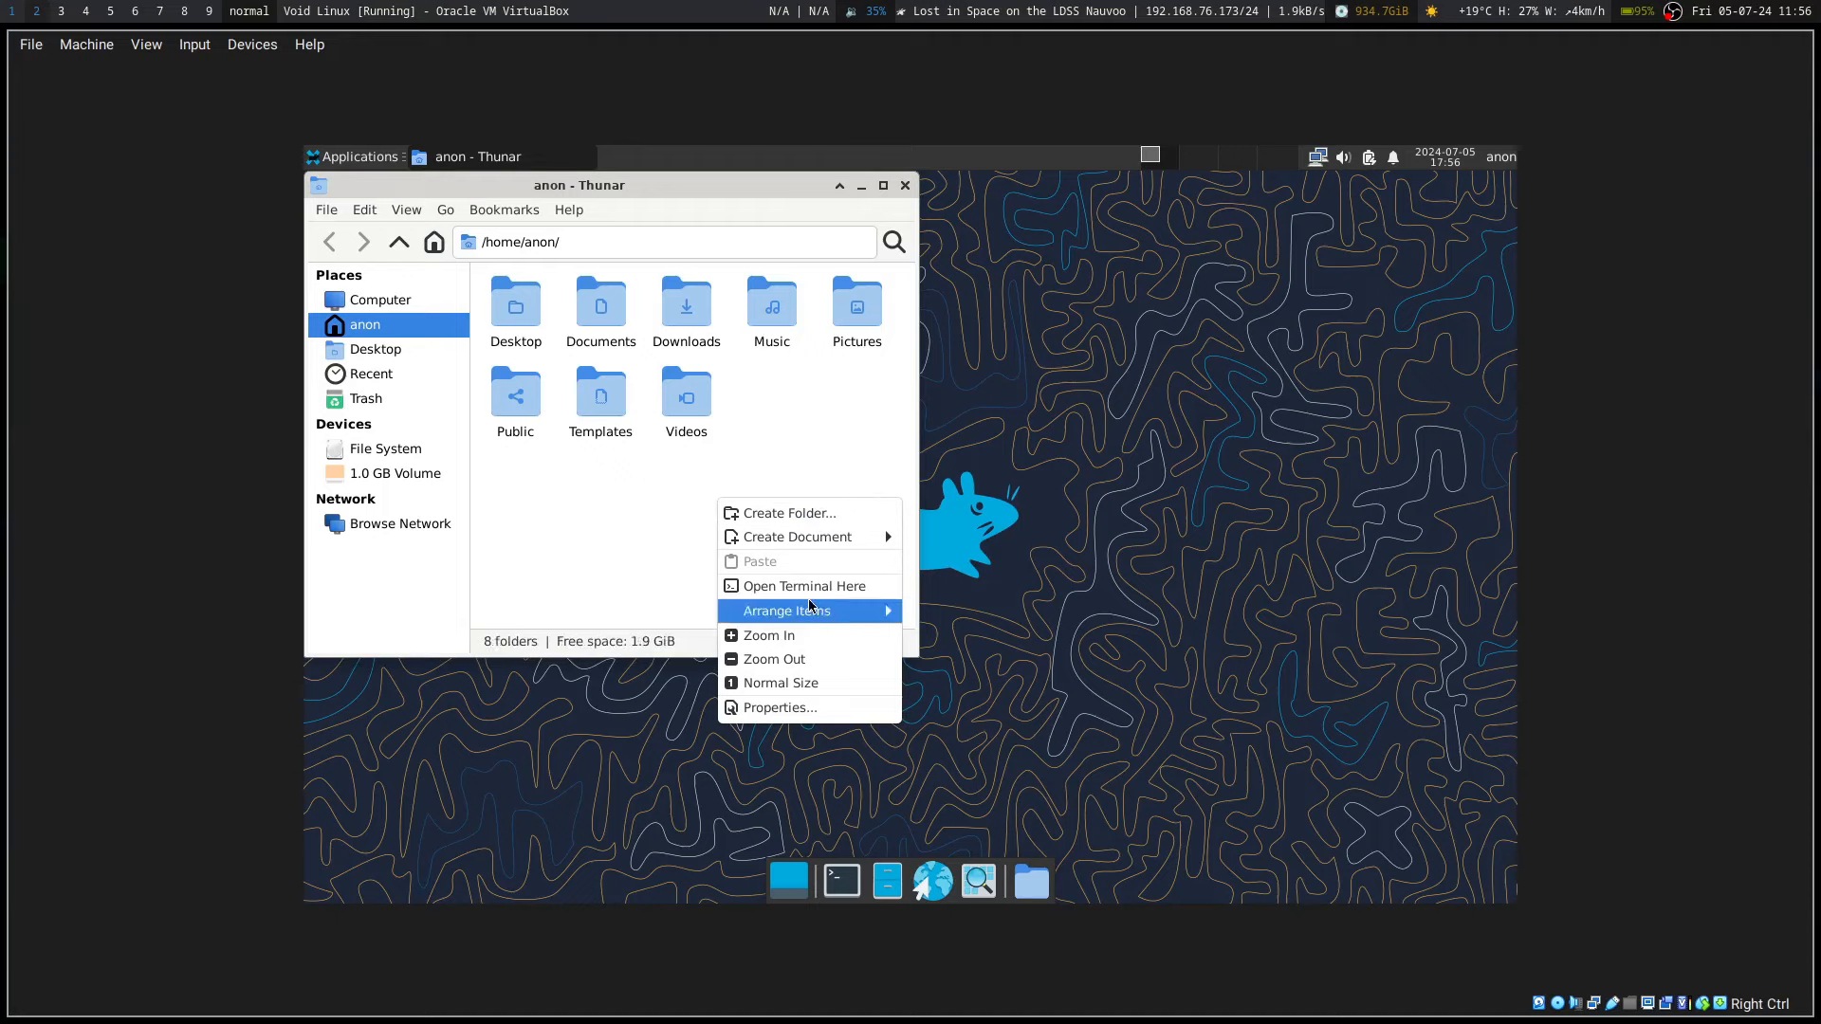
pyautogui.moveTo(824, 617)
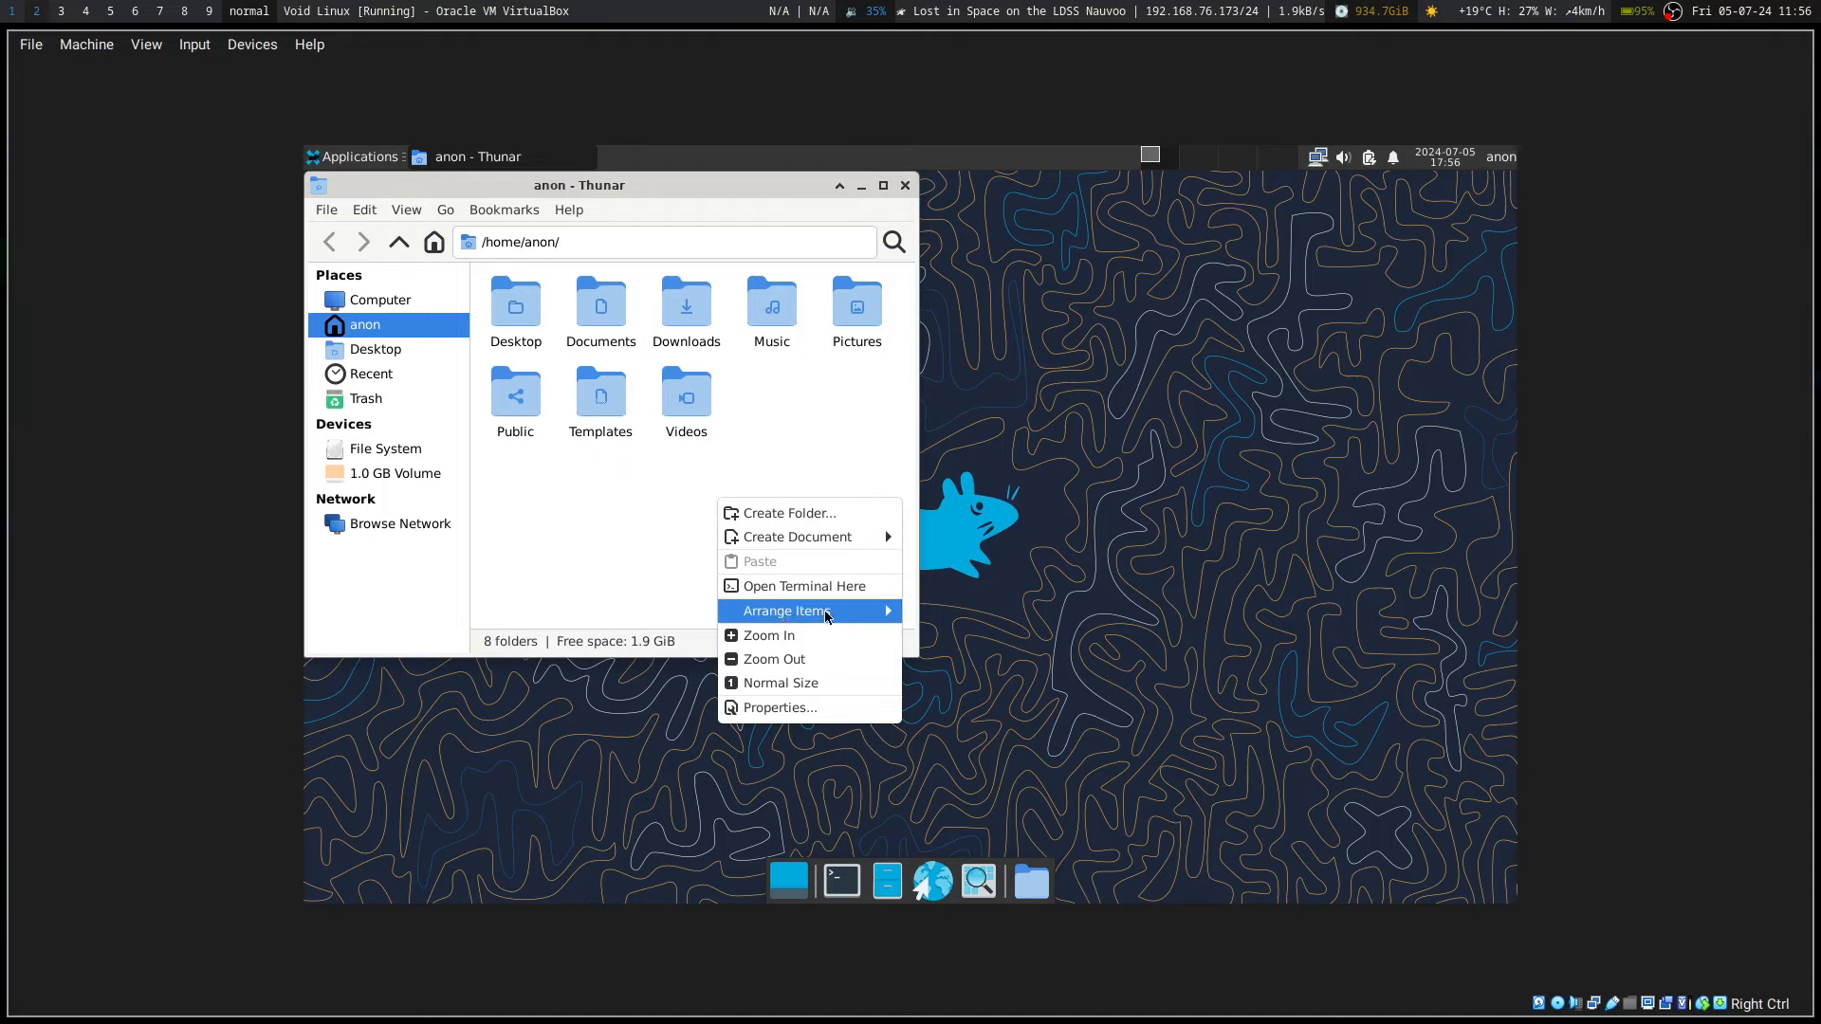
pyautogui.moveTo(770, 658)
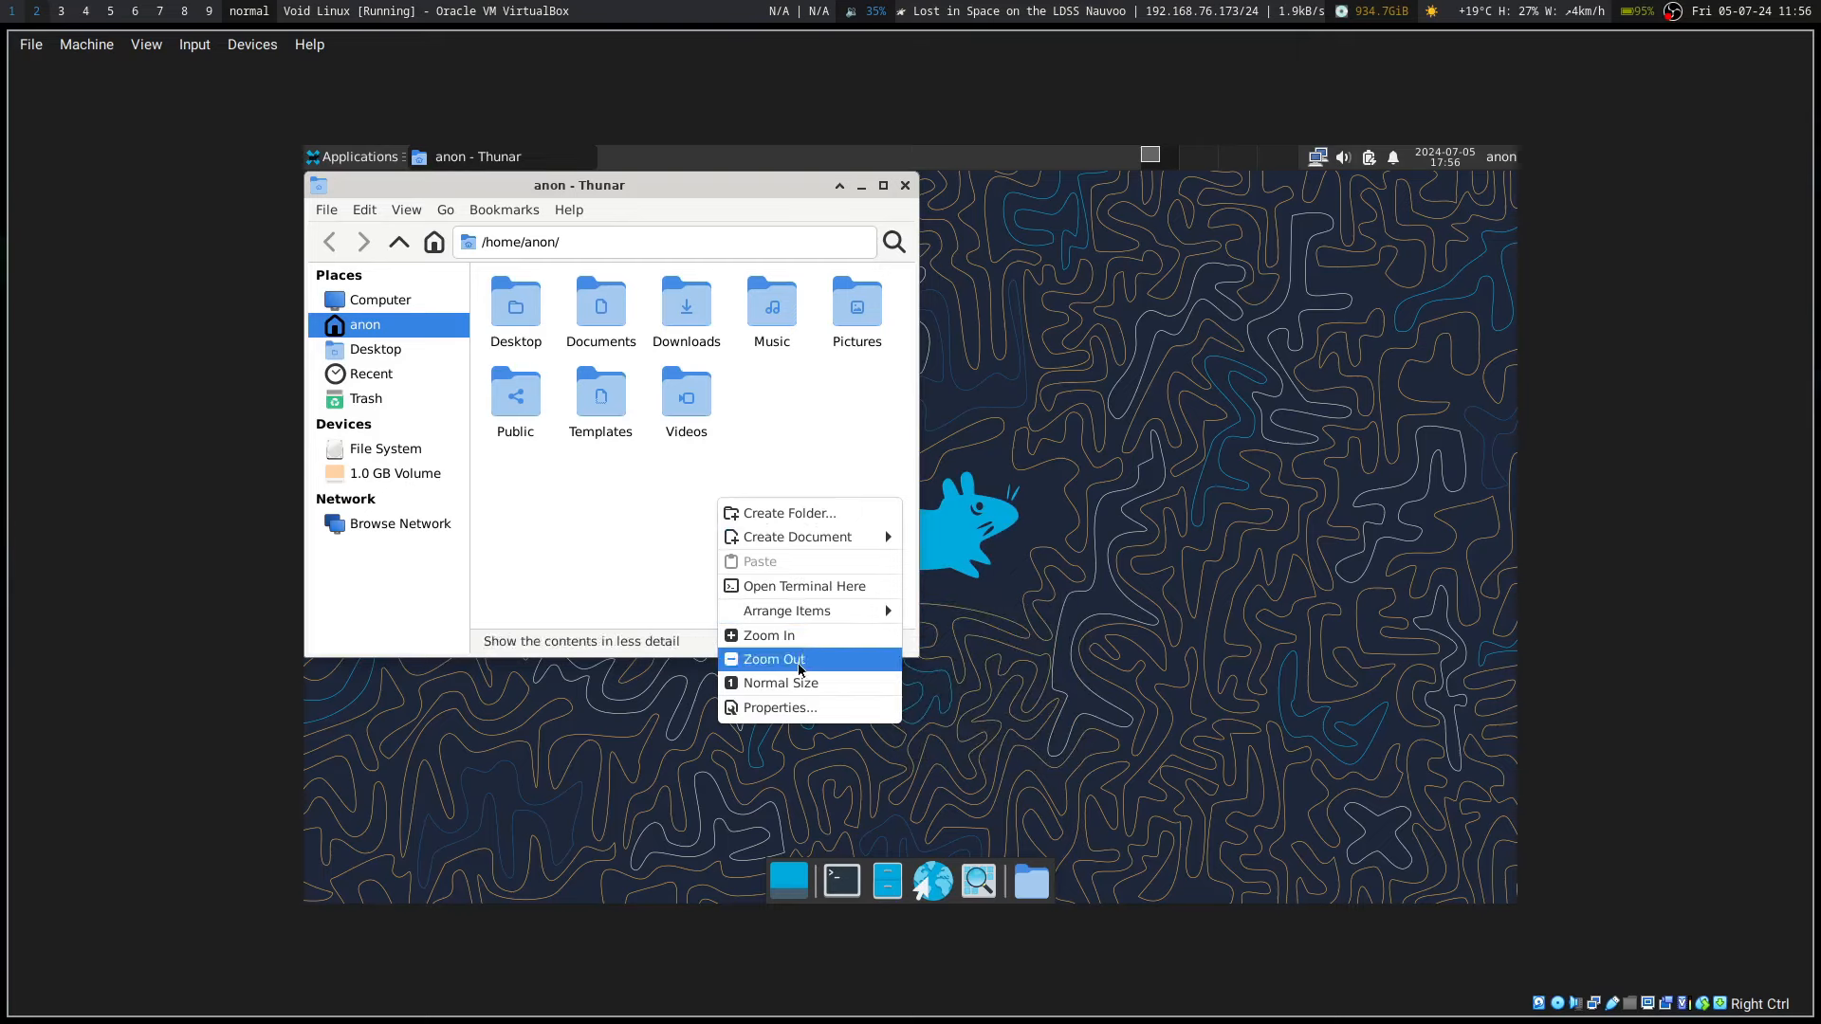
pyautogui.click(405, 210)
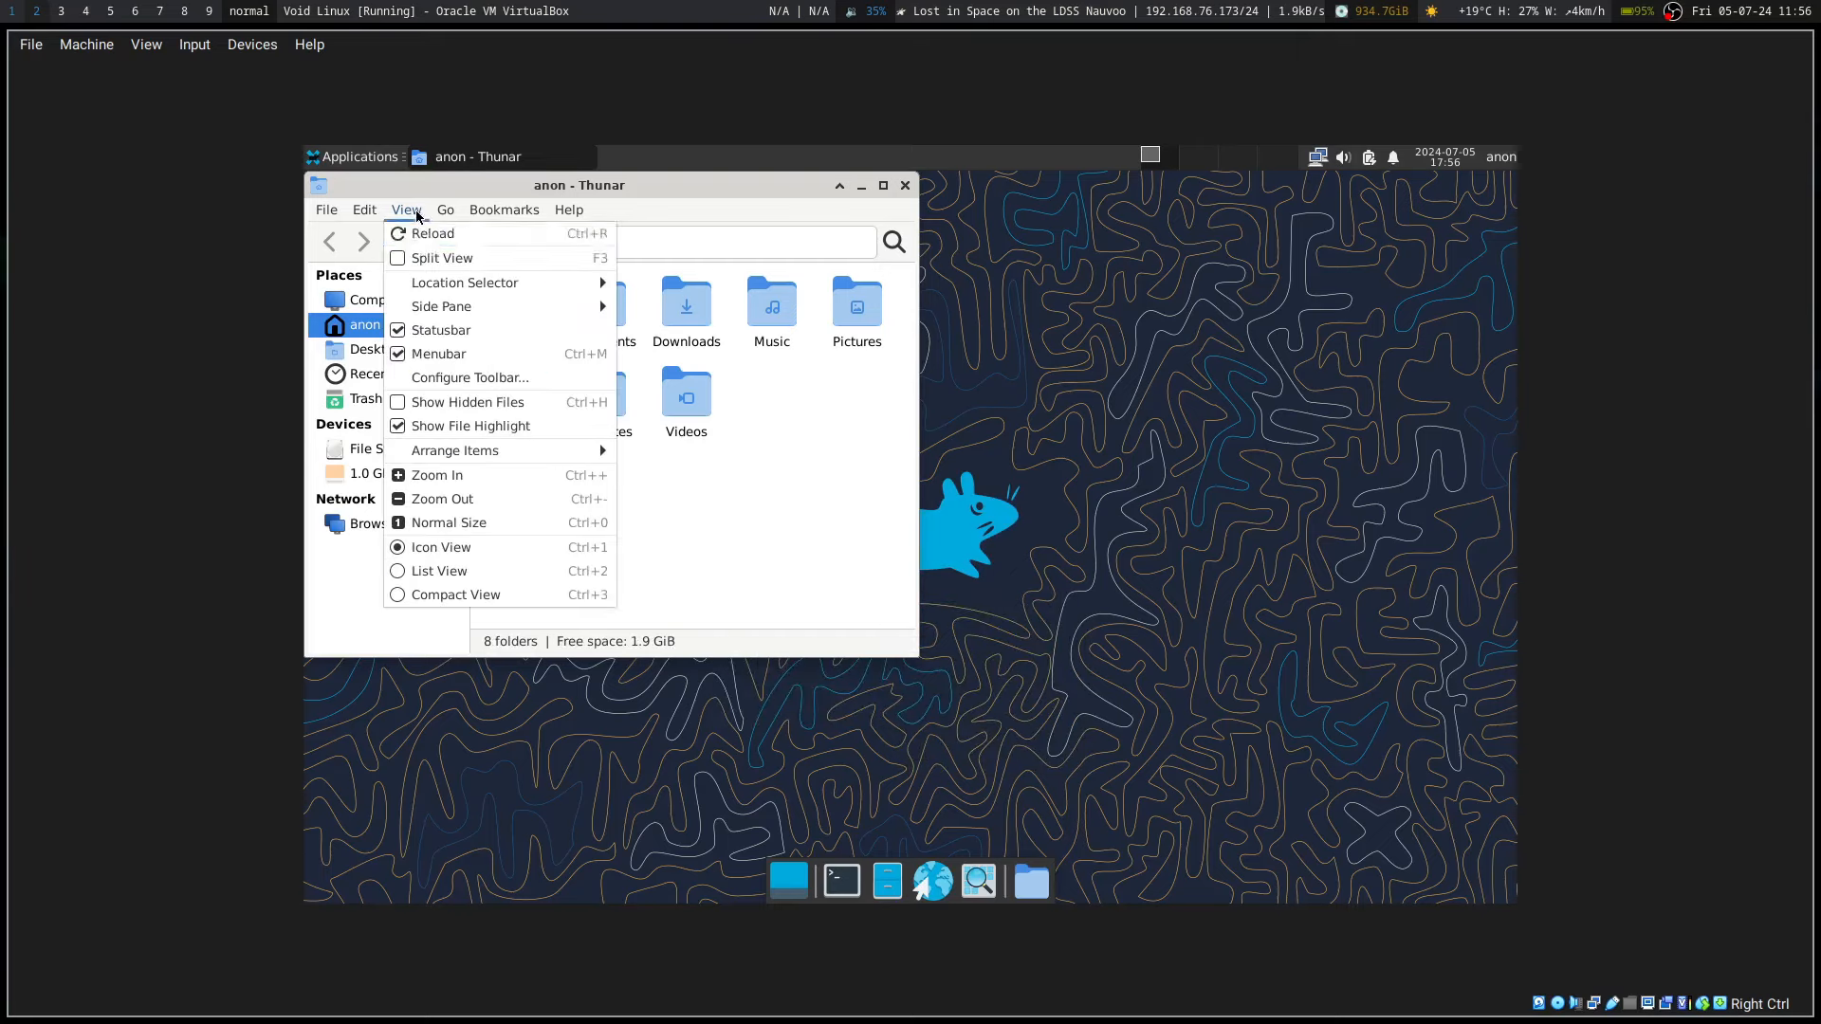
pyautogui.click(469, 402)
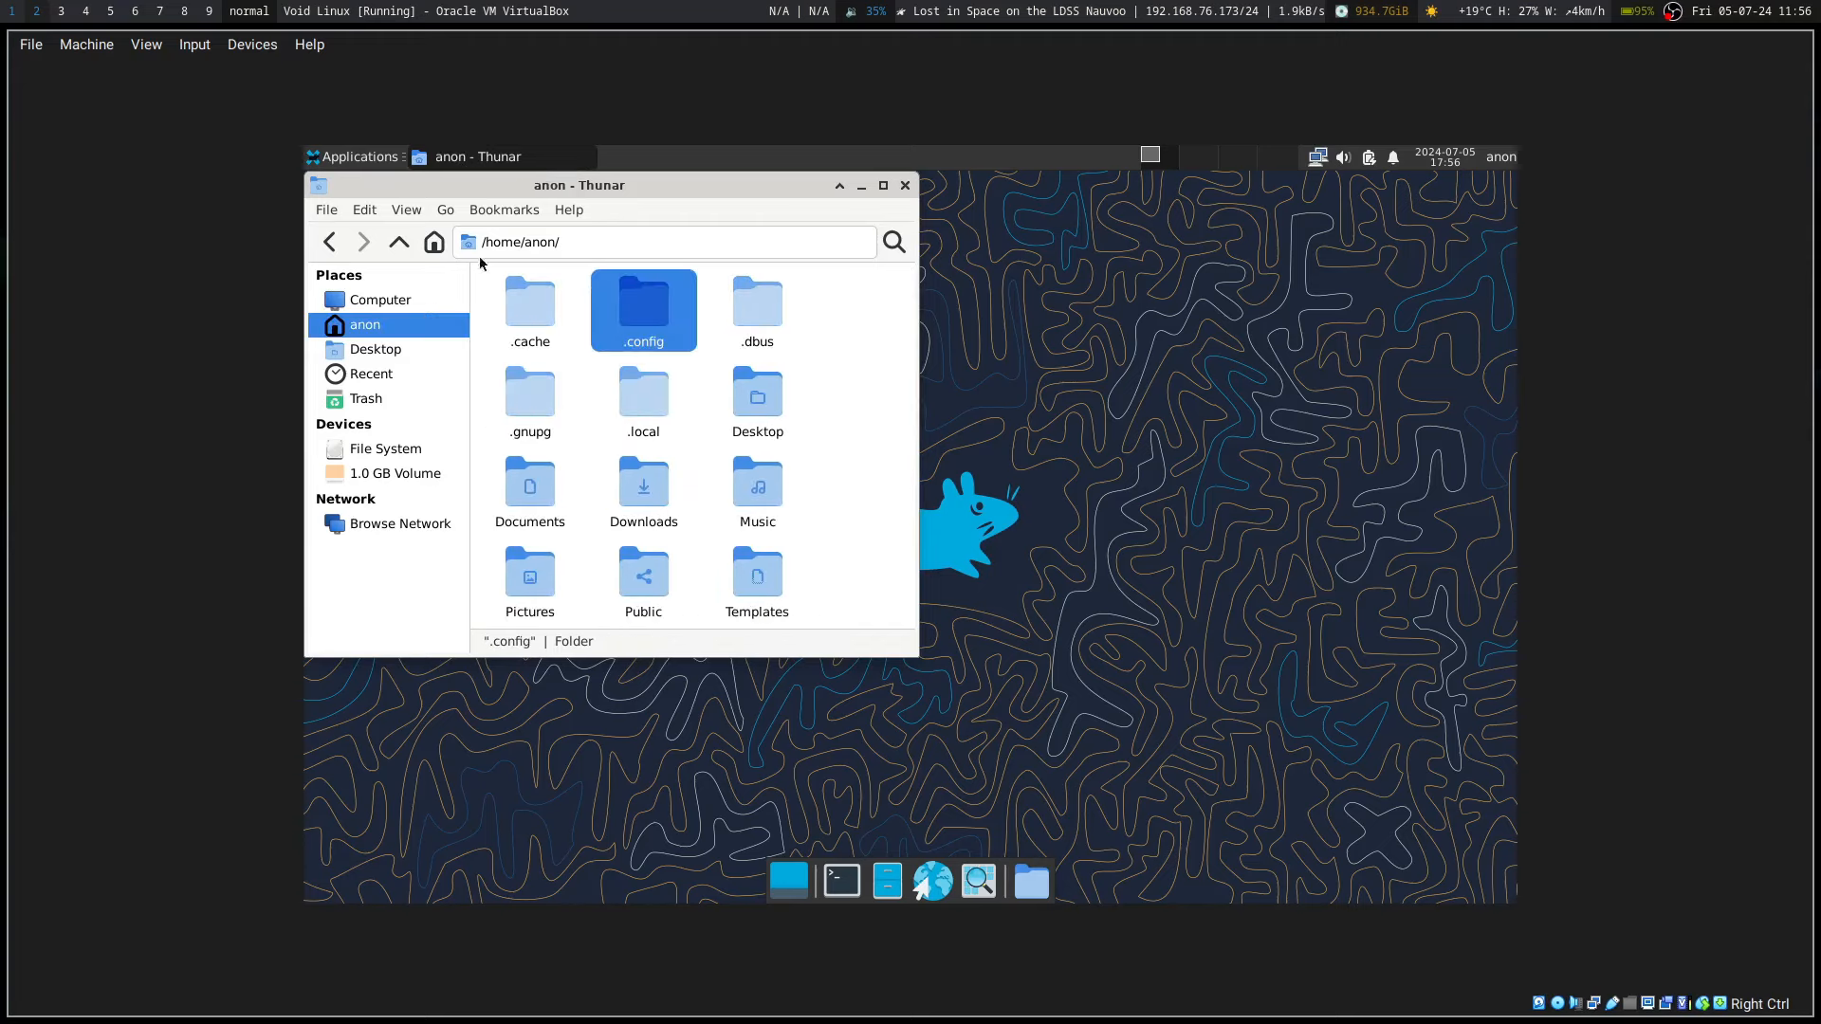
pyautogui.moveTo(904, 185)
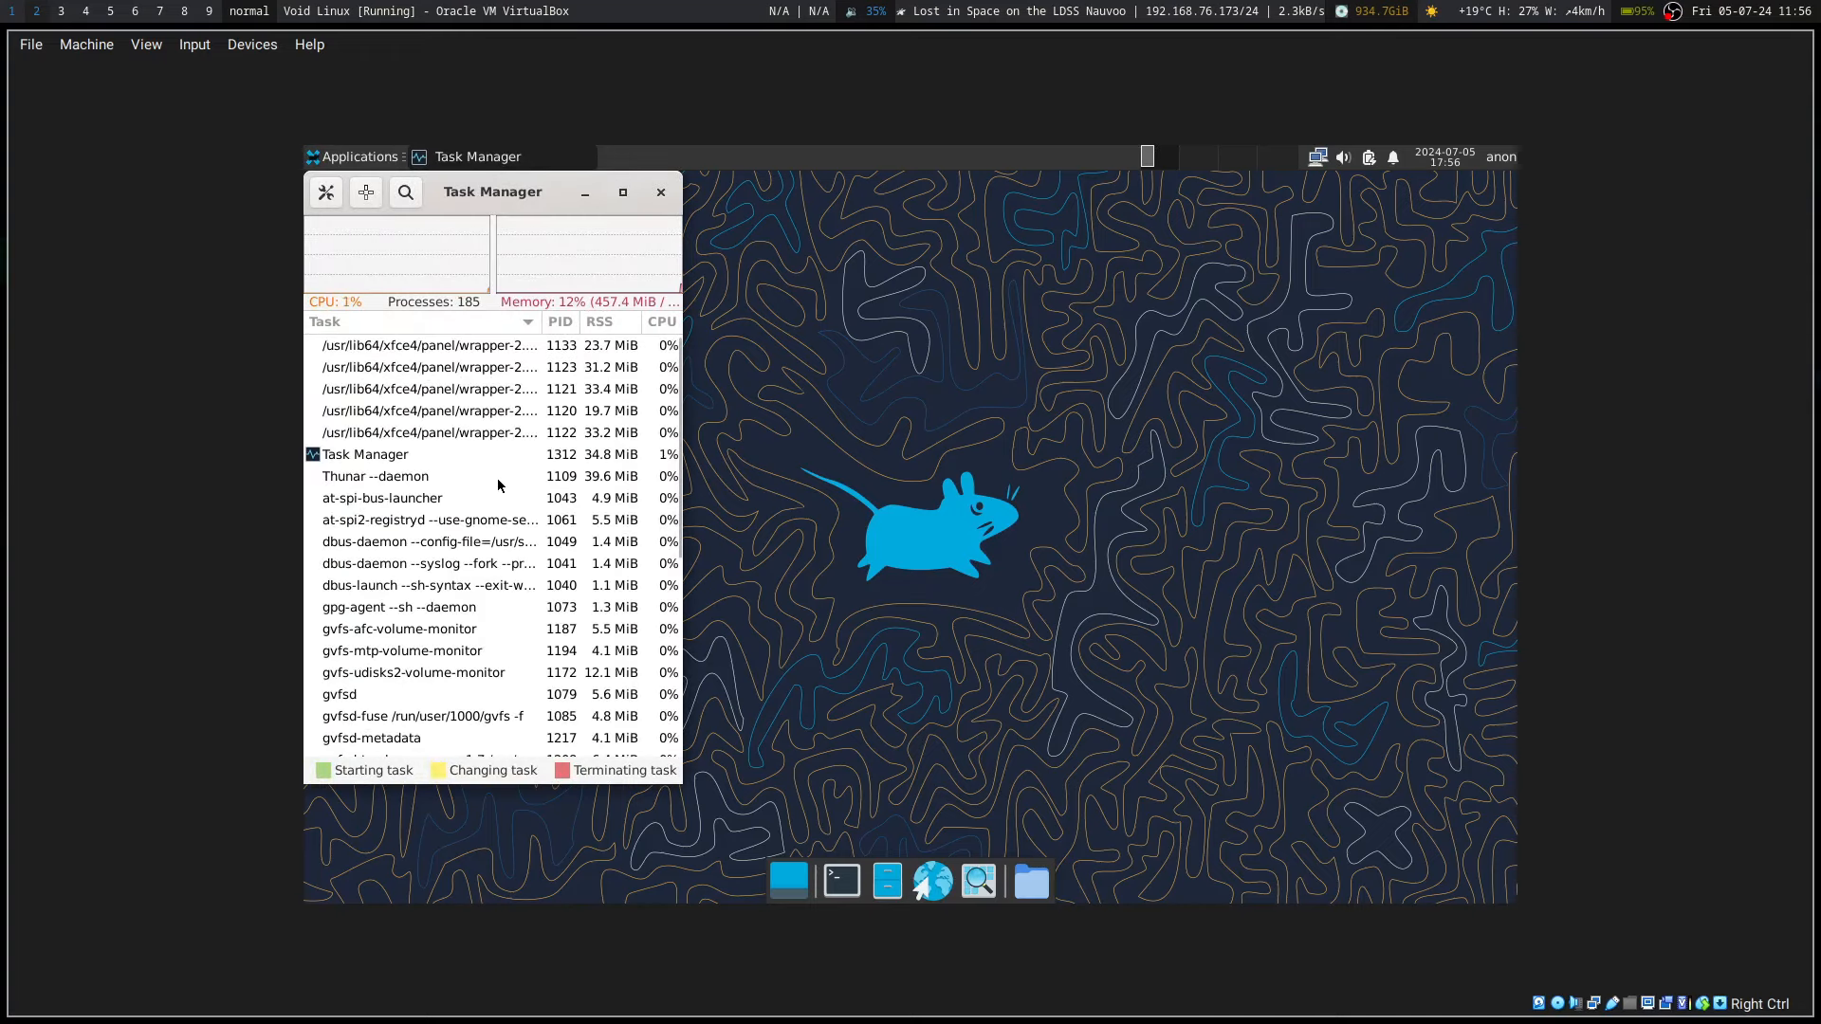
# Step: Scroll through Task Manager's list of 185 processes to read their full command lines
pyautogui.scroll(-3)
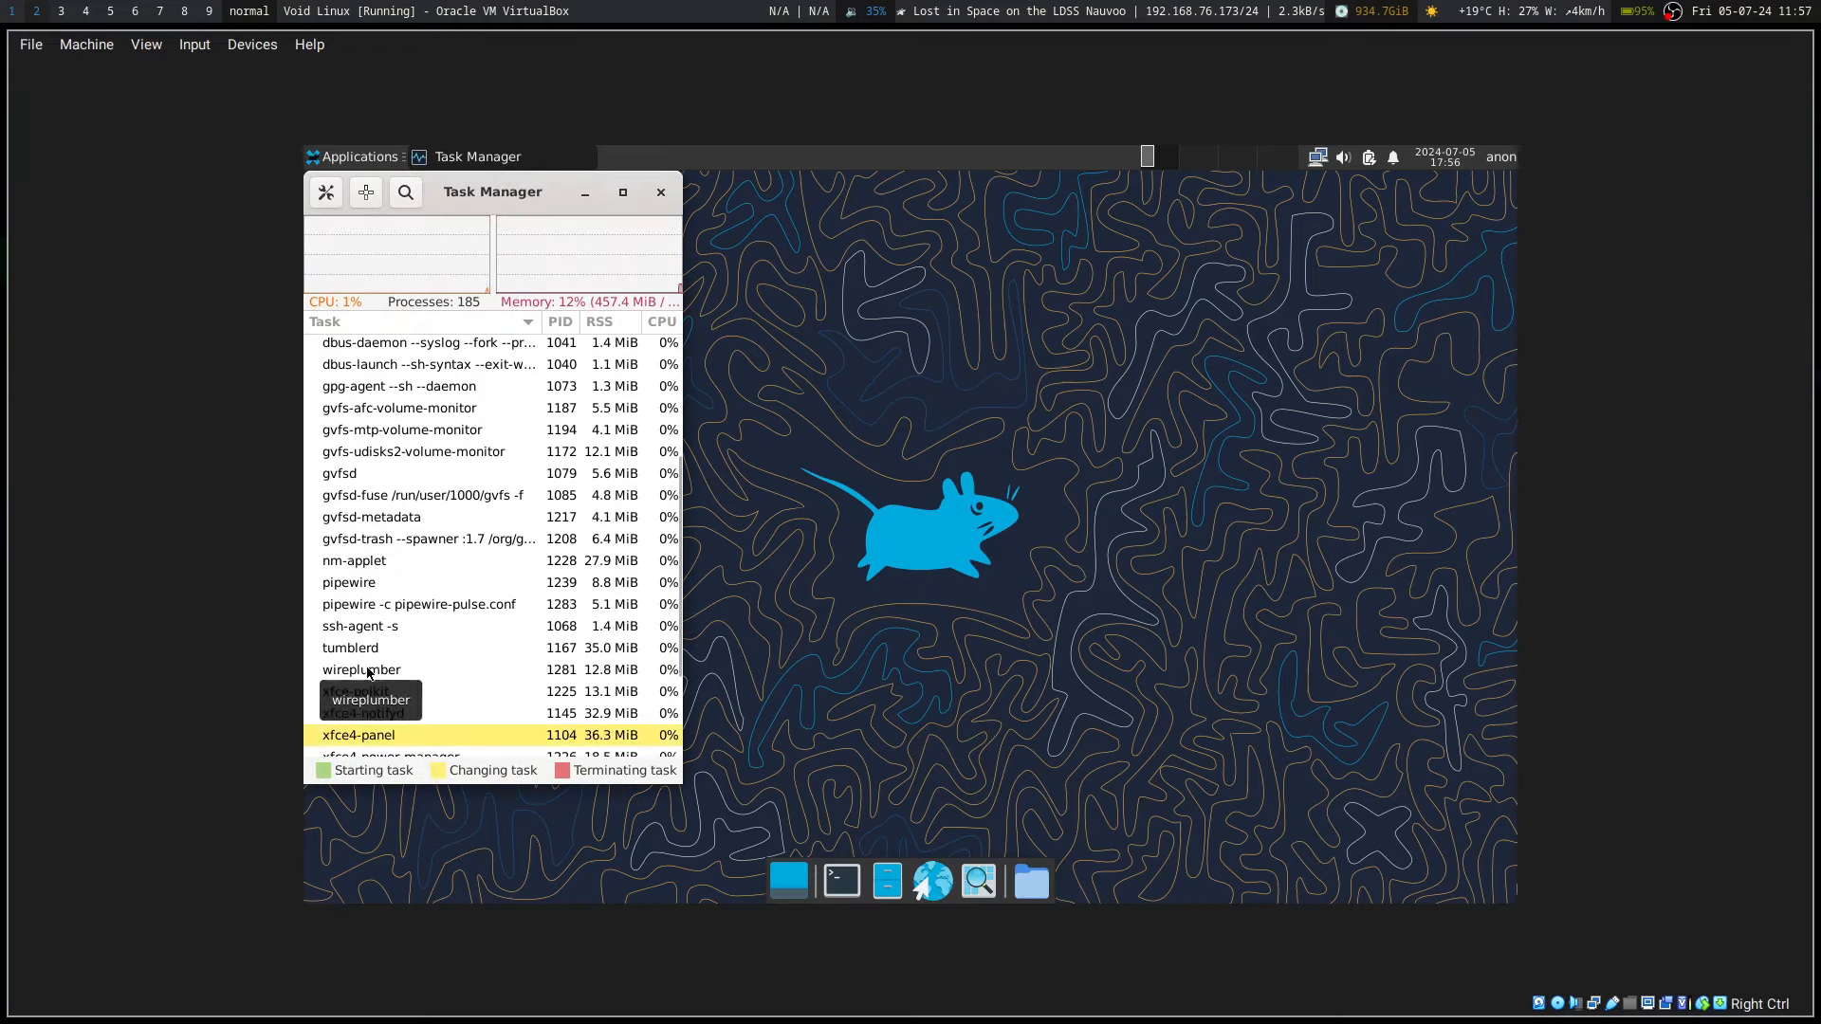
pyautogui.moveTo(470, 604)
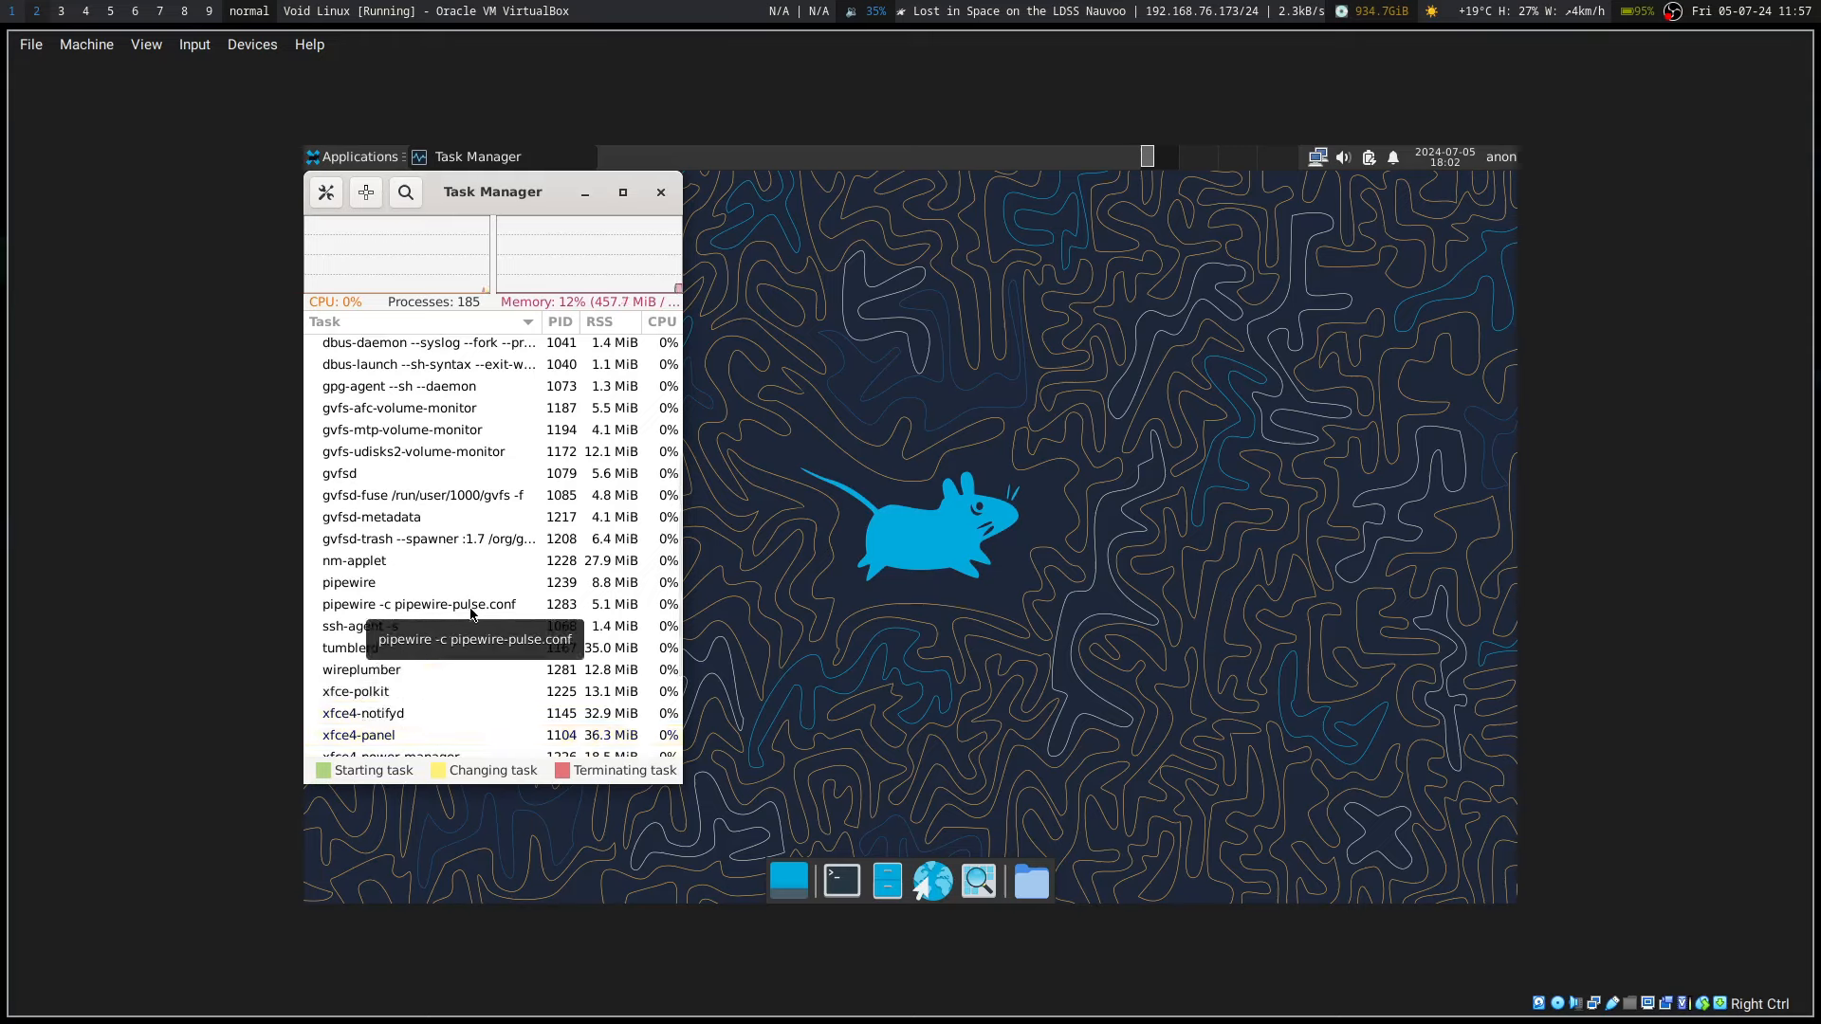
pyautogui.moveTo(462, 632)
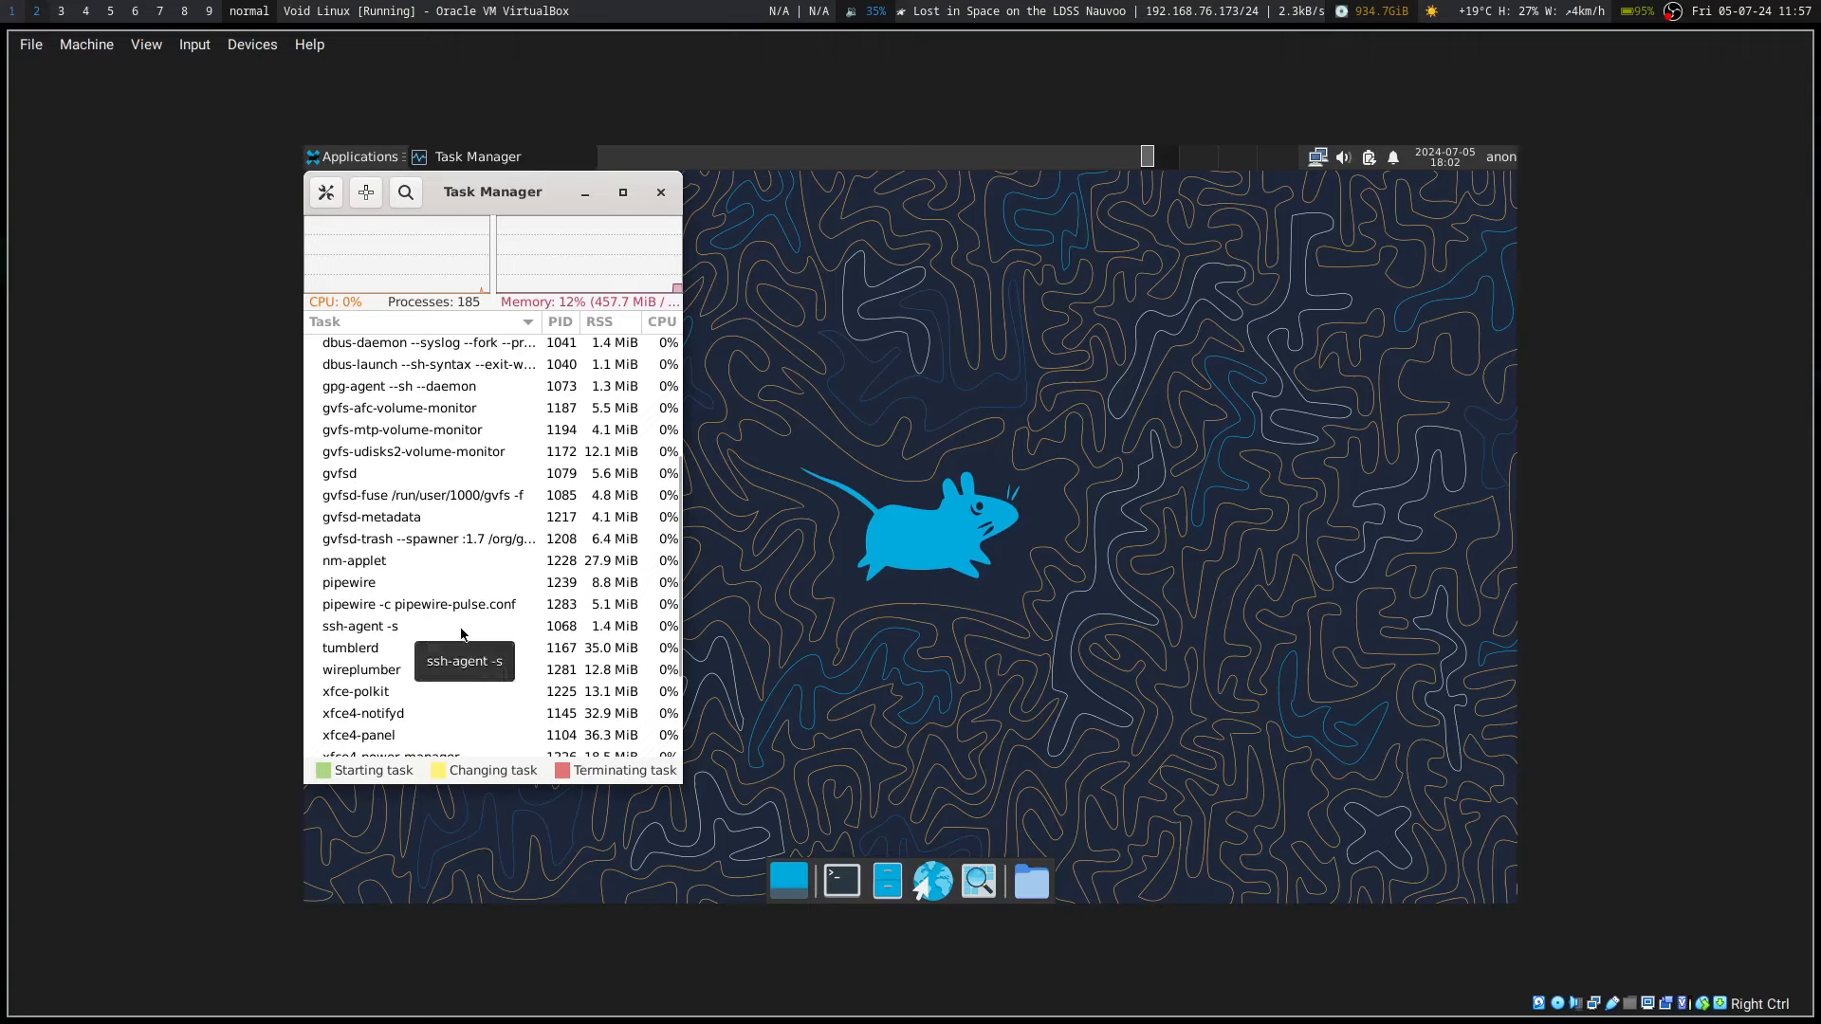
pyautogui.moveTo(376, 668)
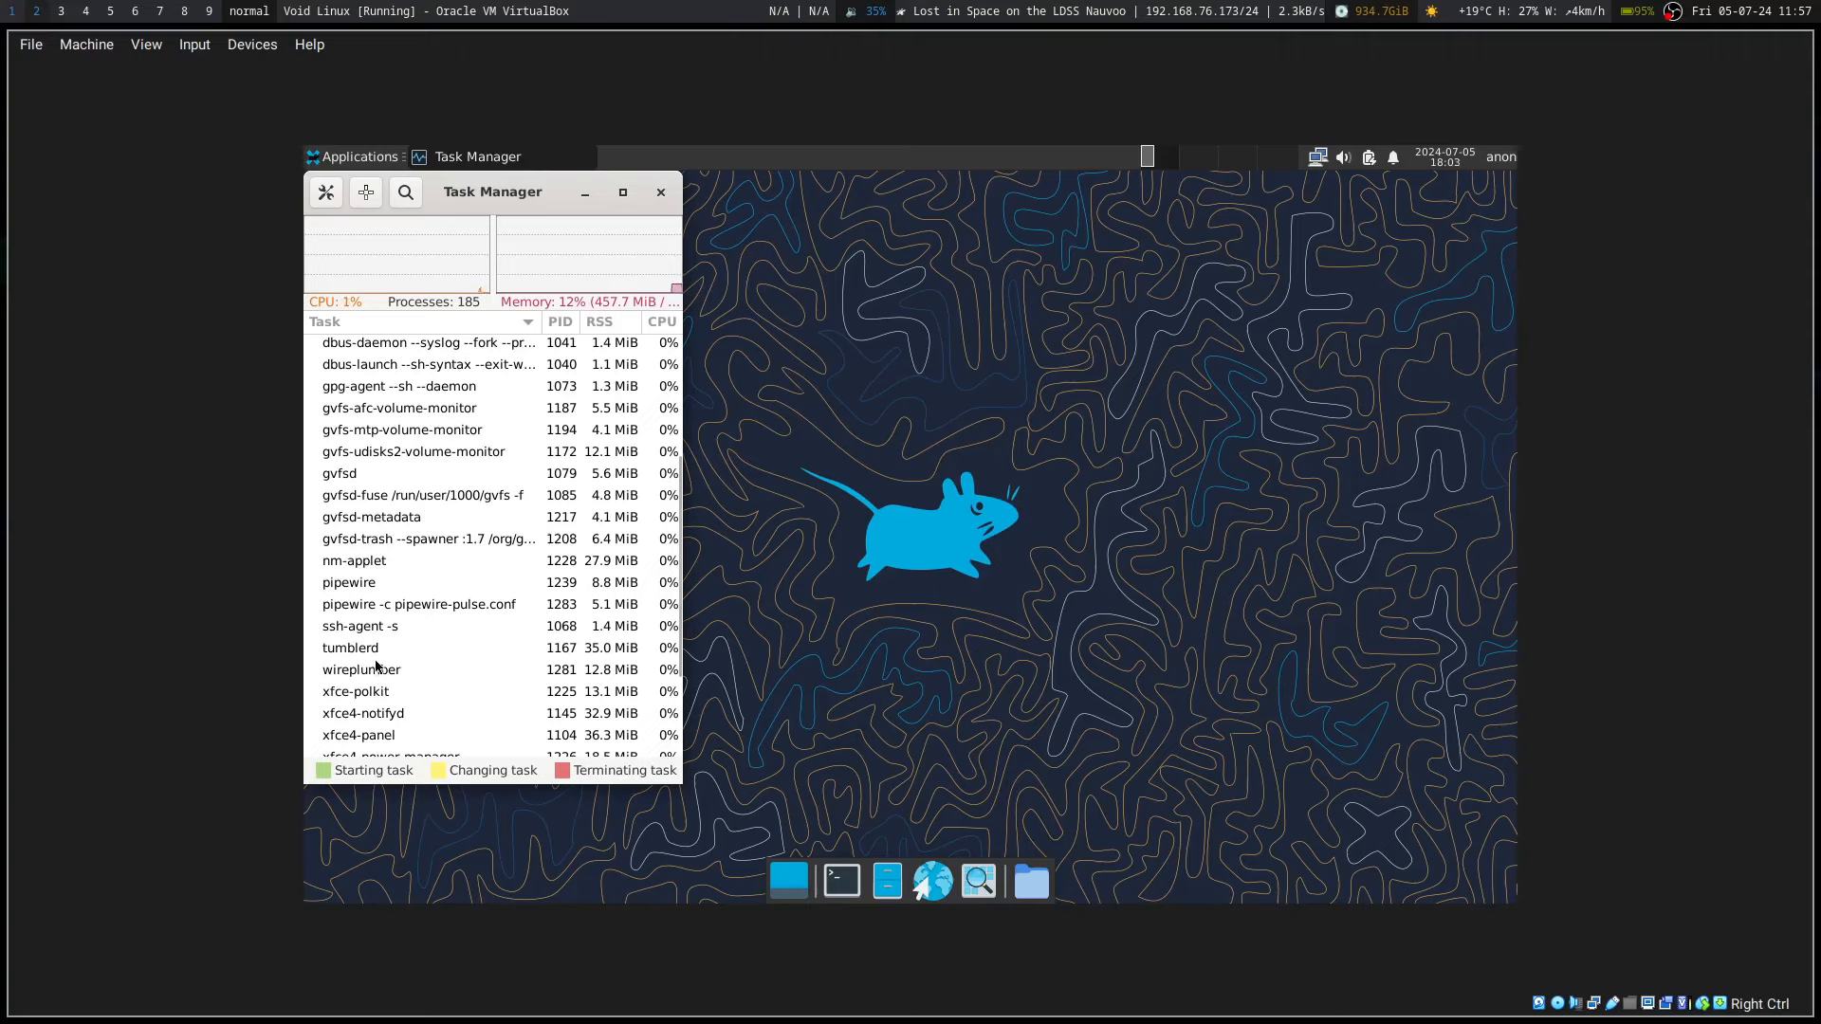
pyautogui.moveTo(398, 562)
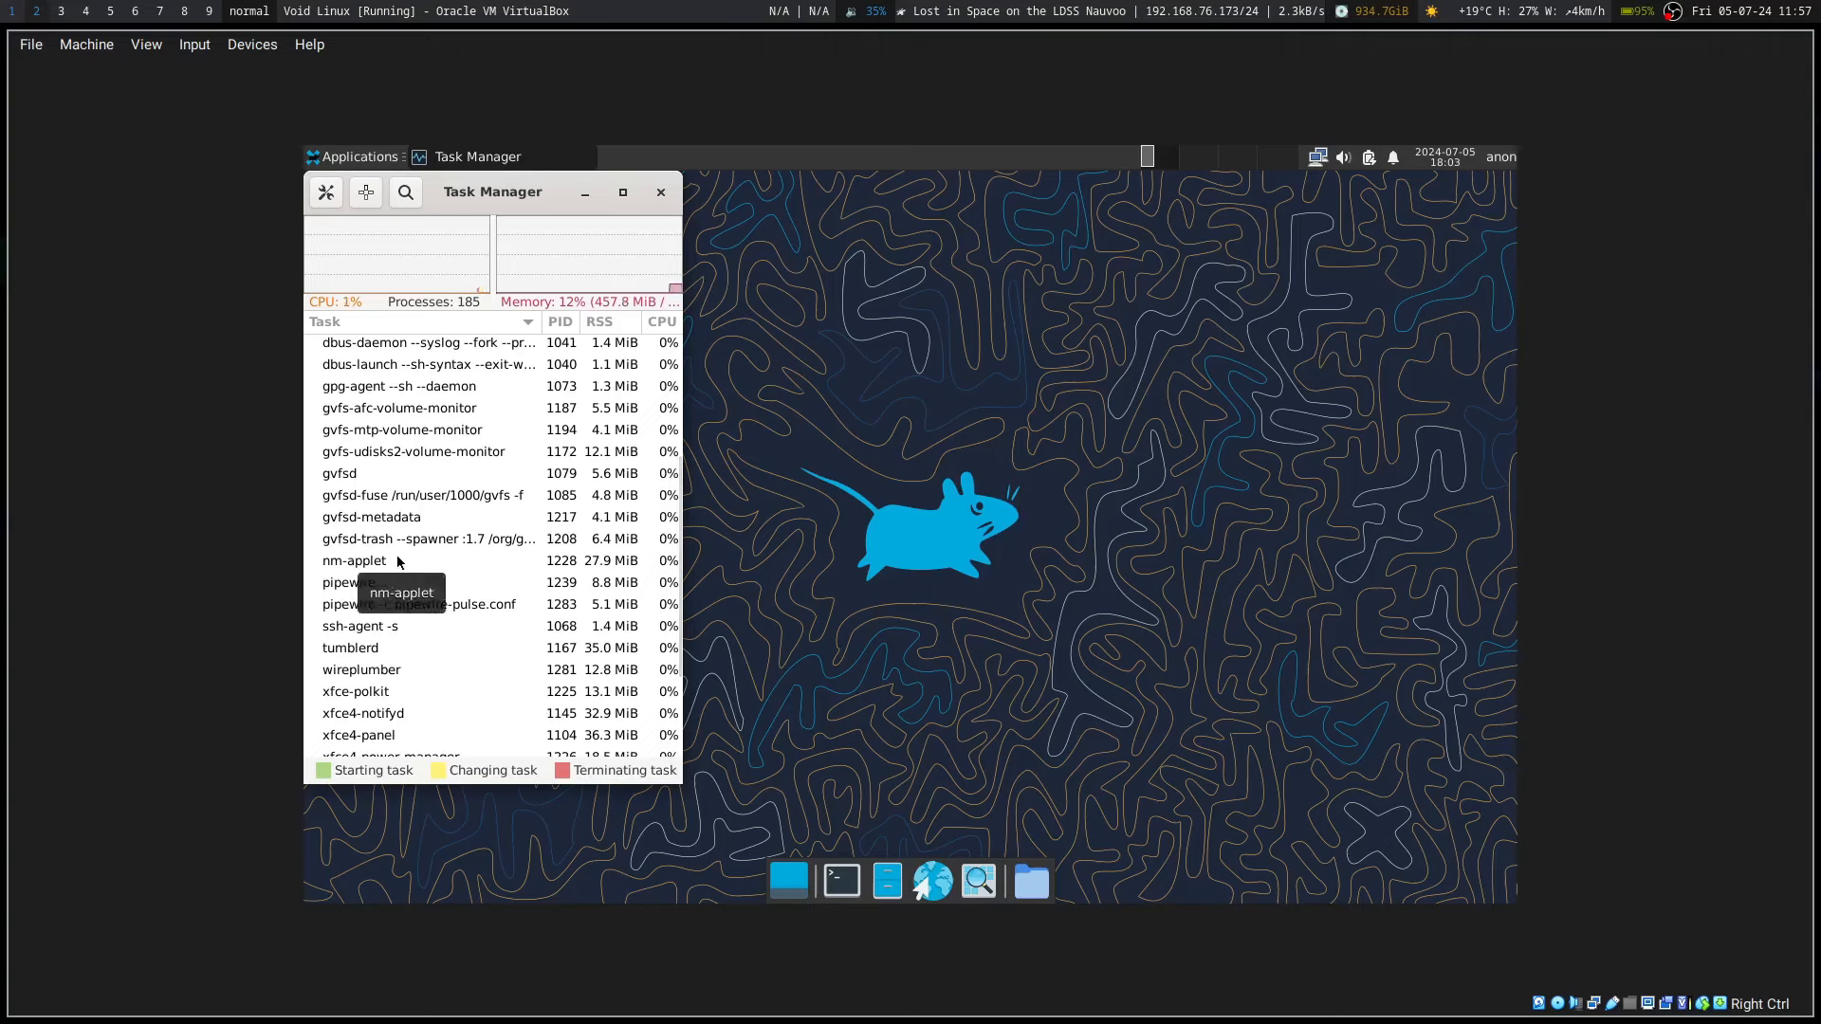
pyautogui.moveTo(369, 677)
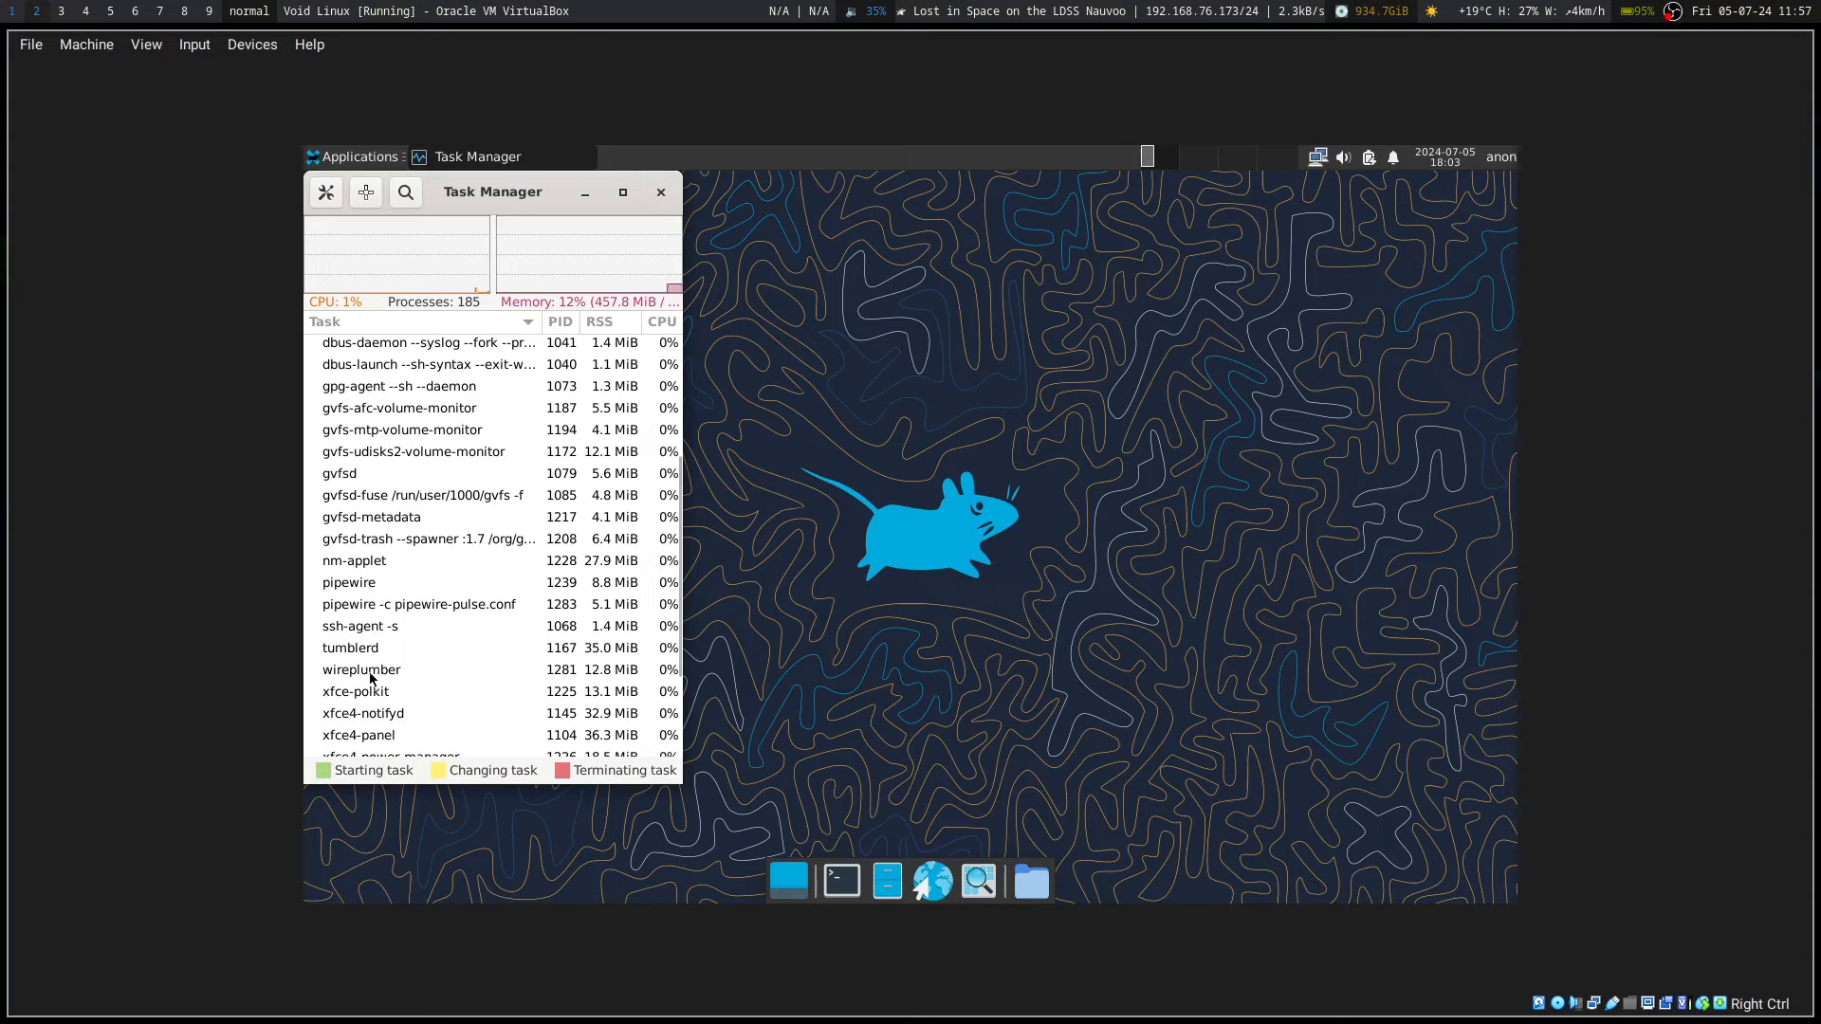
pyautogui.scroll(-3)
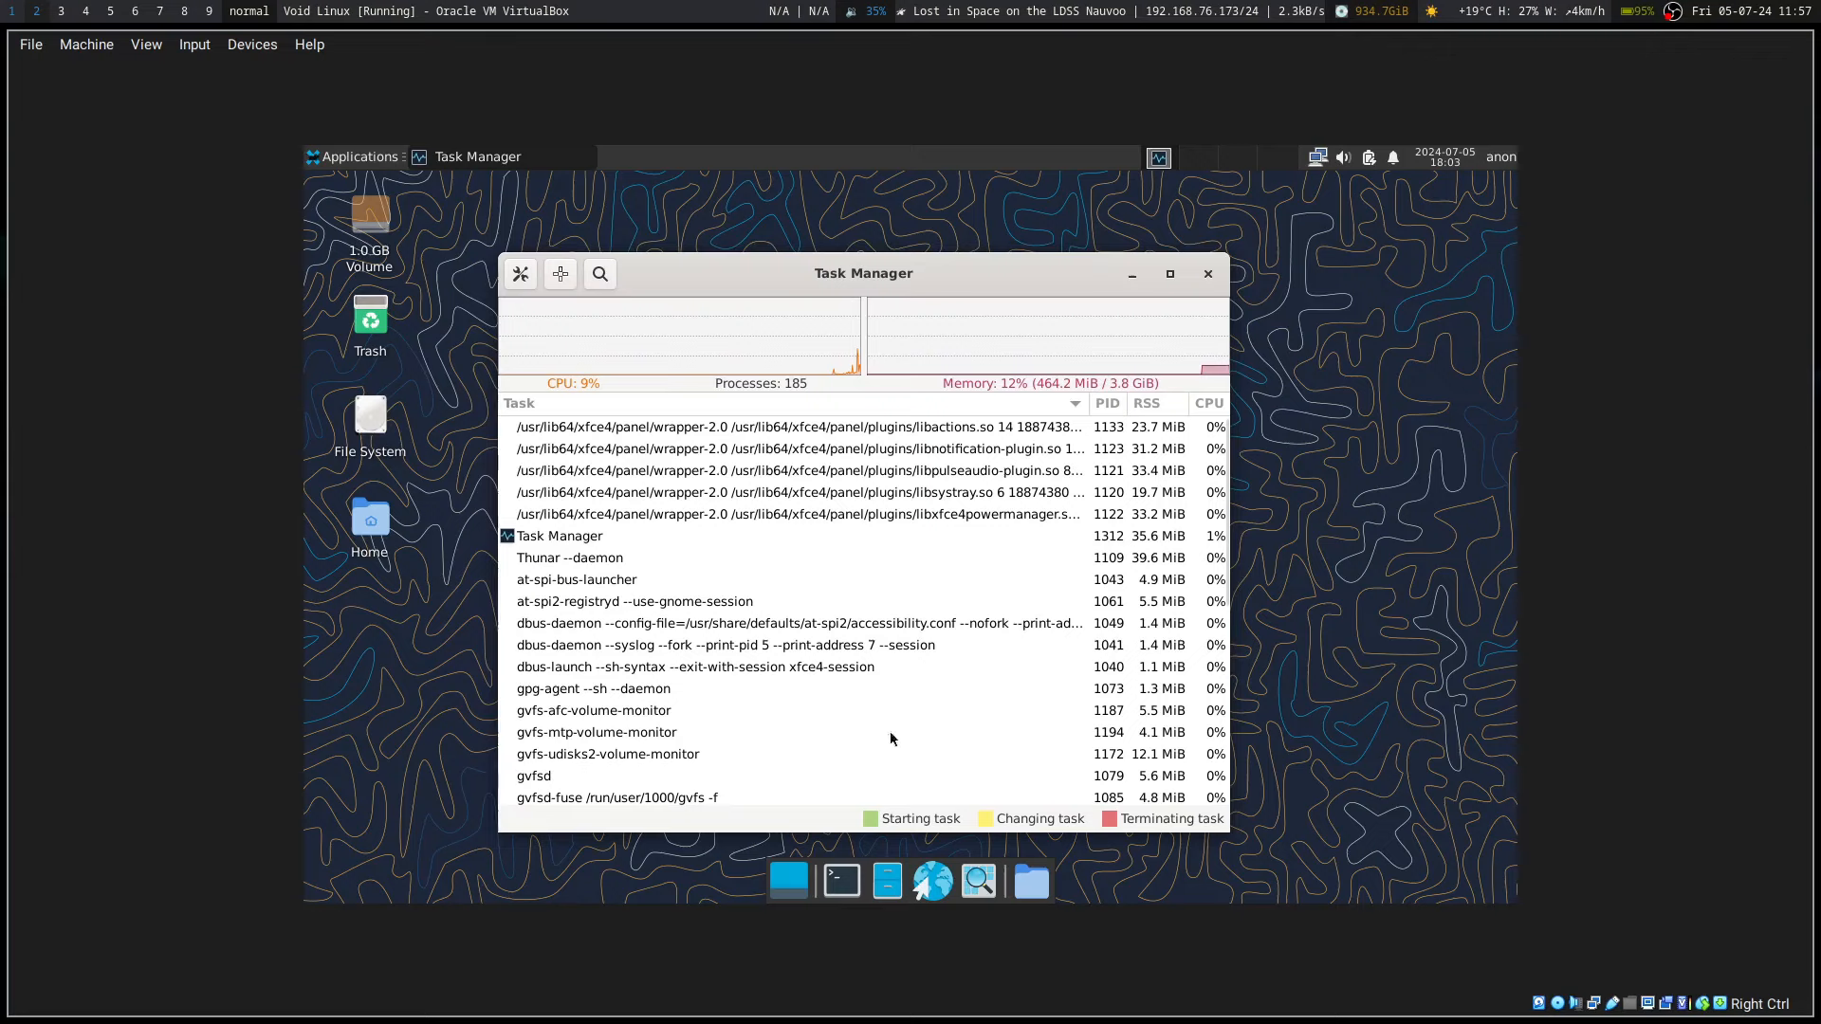
# Step: In a new terminal, run neofetch, fastfetch and fetch, each returning command not found
pyautogui.click(839, 879)
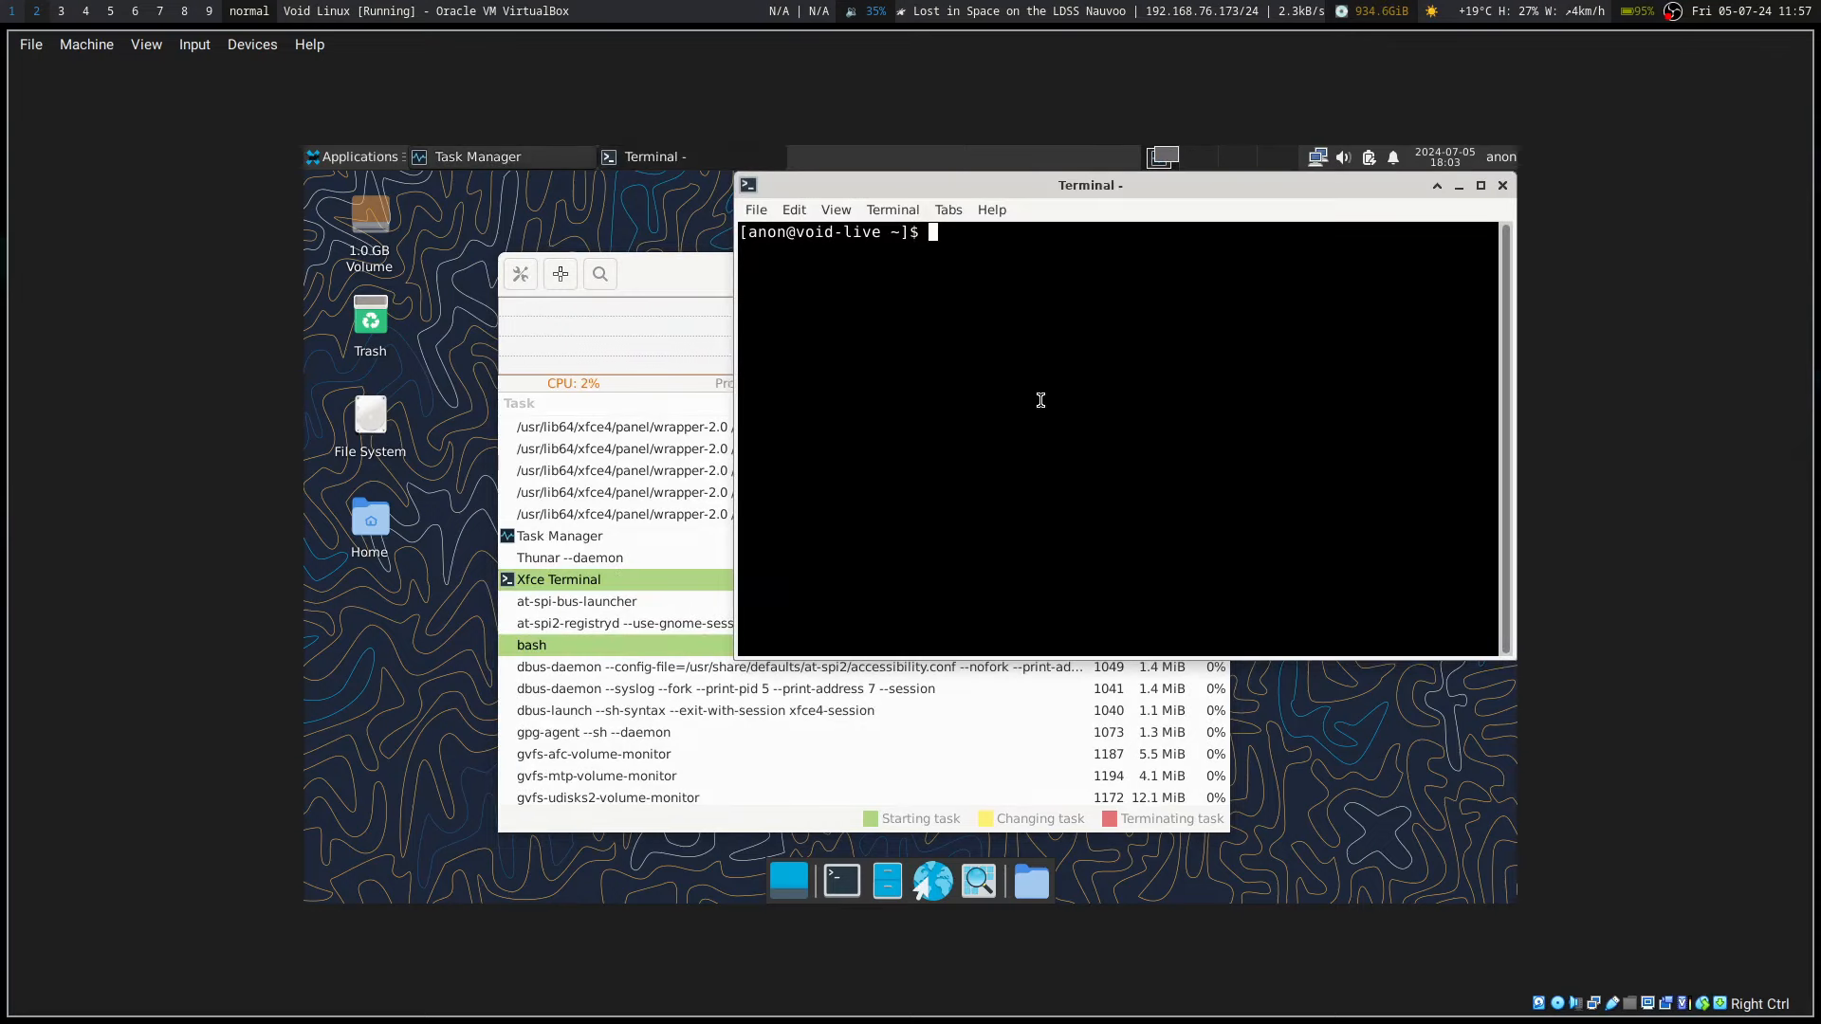
pyautogui.write('nepo')
pyautogui.write('fas')
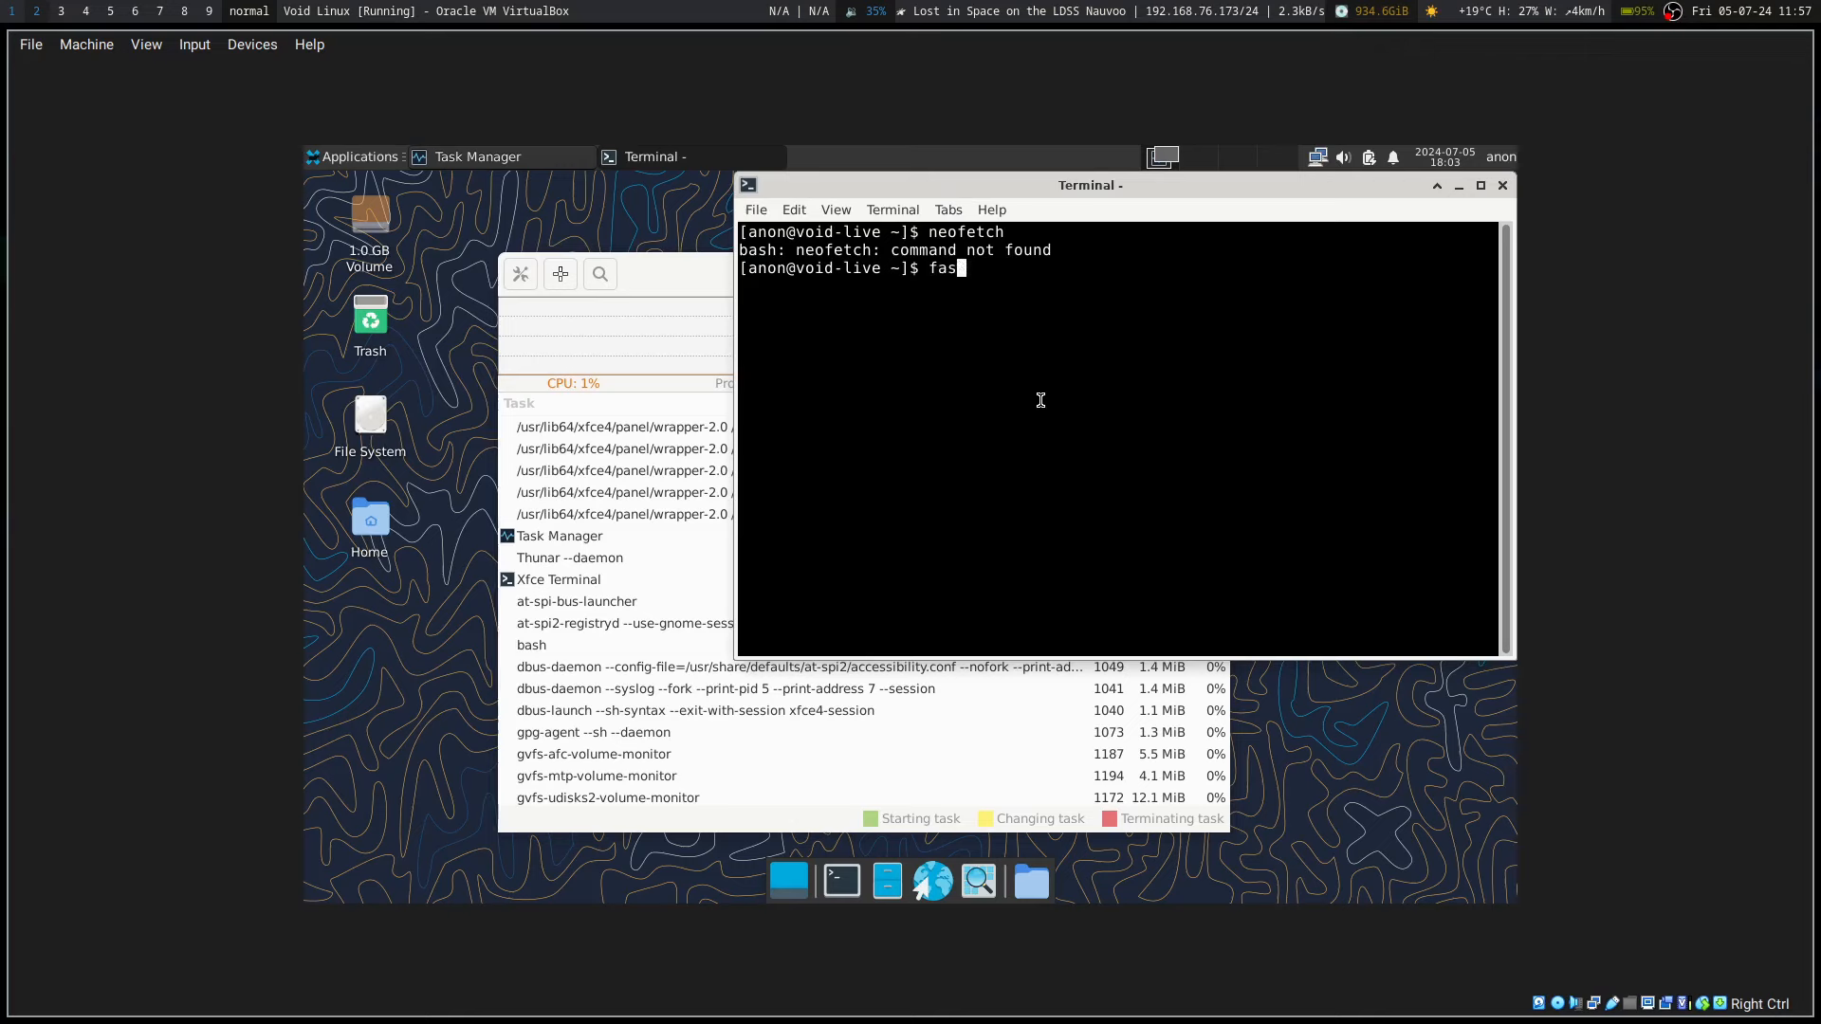
pyautogui.press('Return')
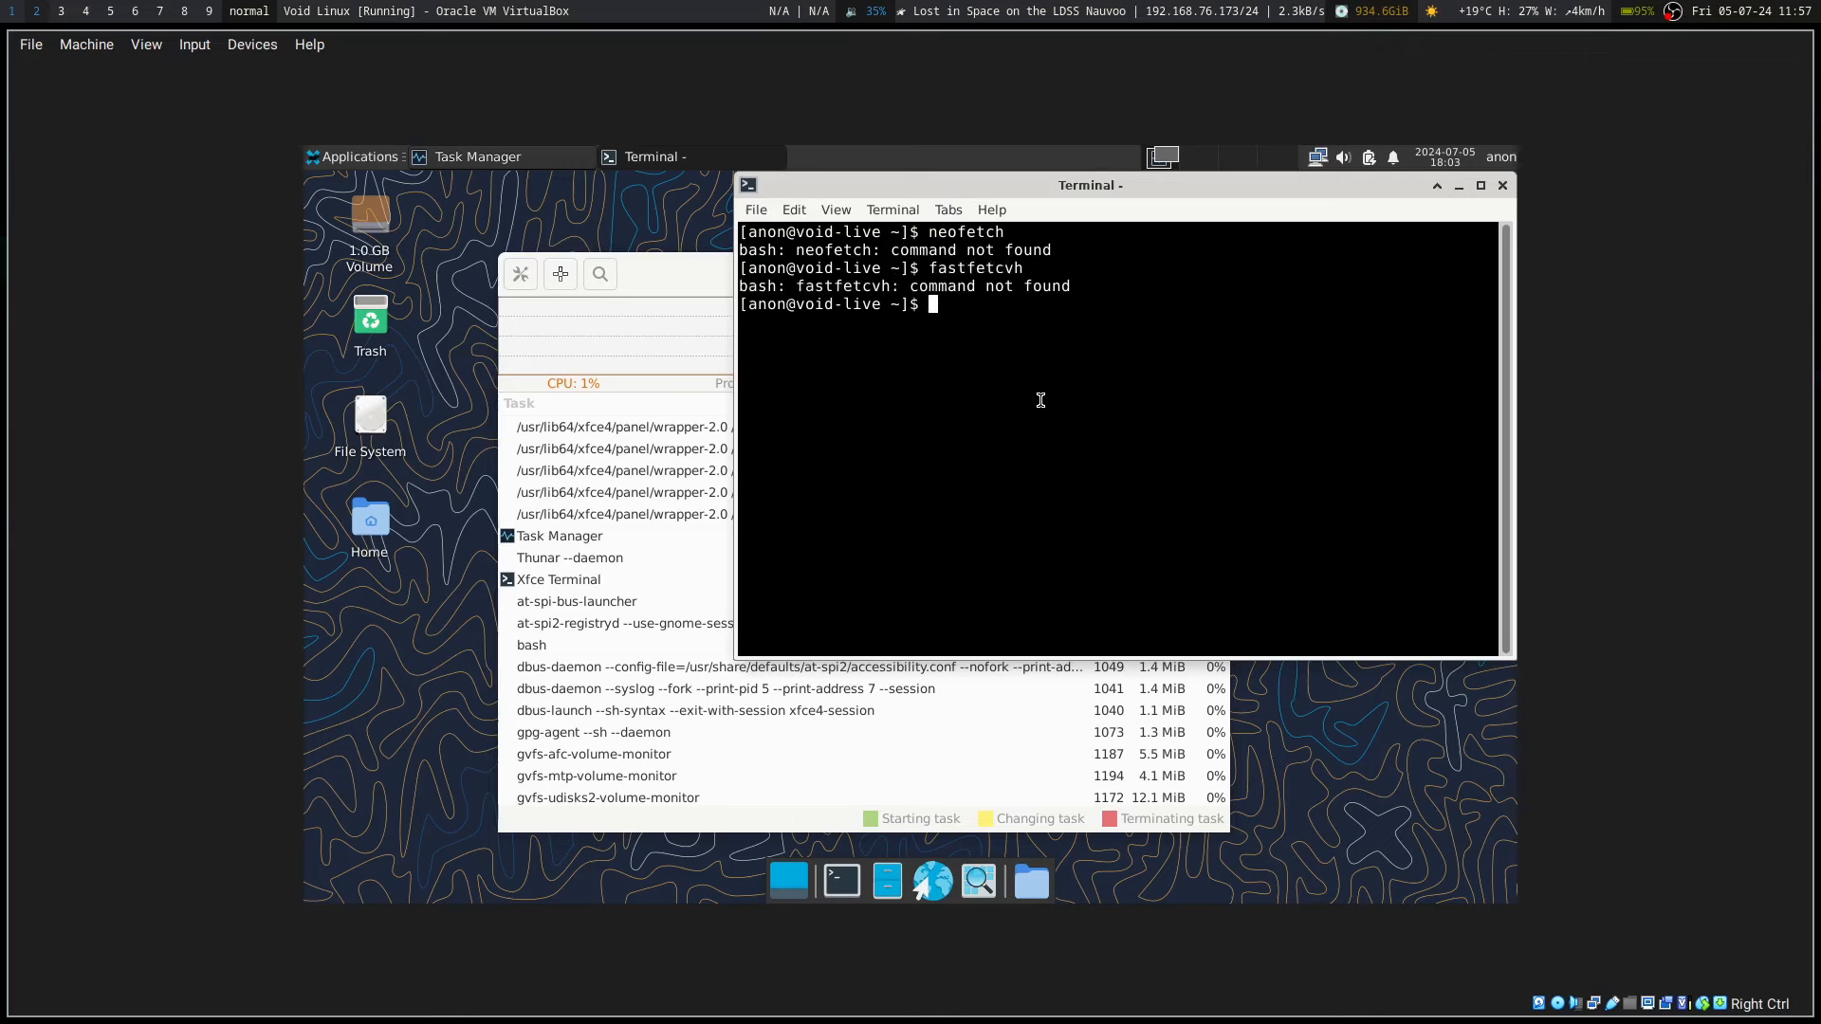
pyautogui.write('fastfetch')
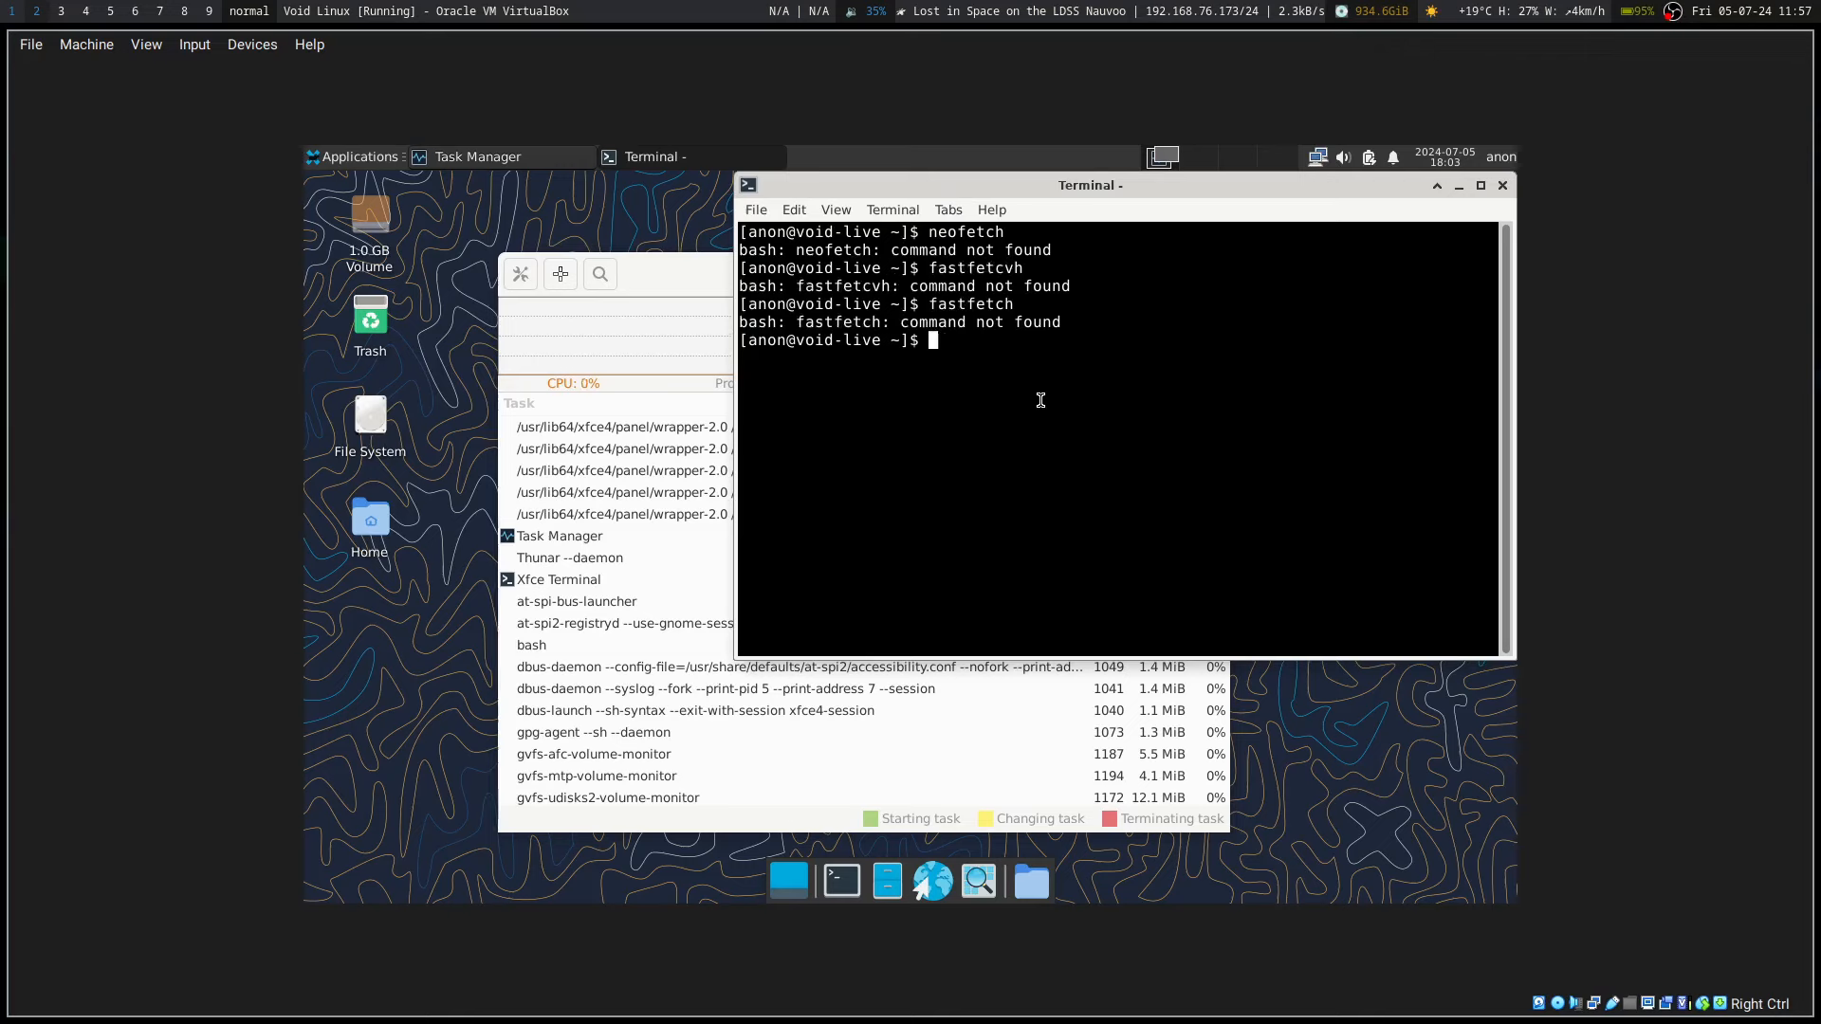
pyautogui.write('fetch')
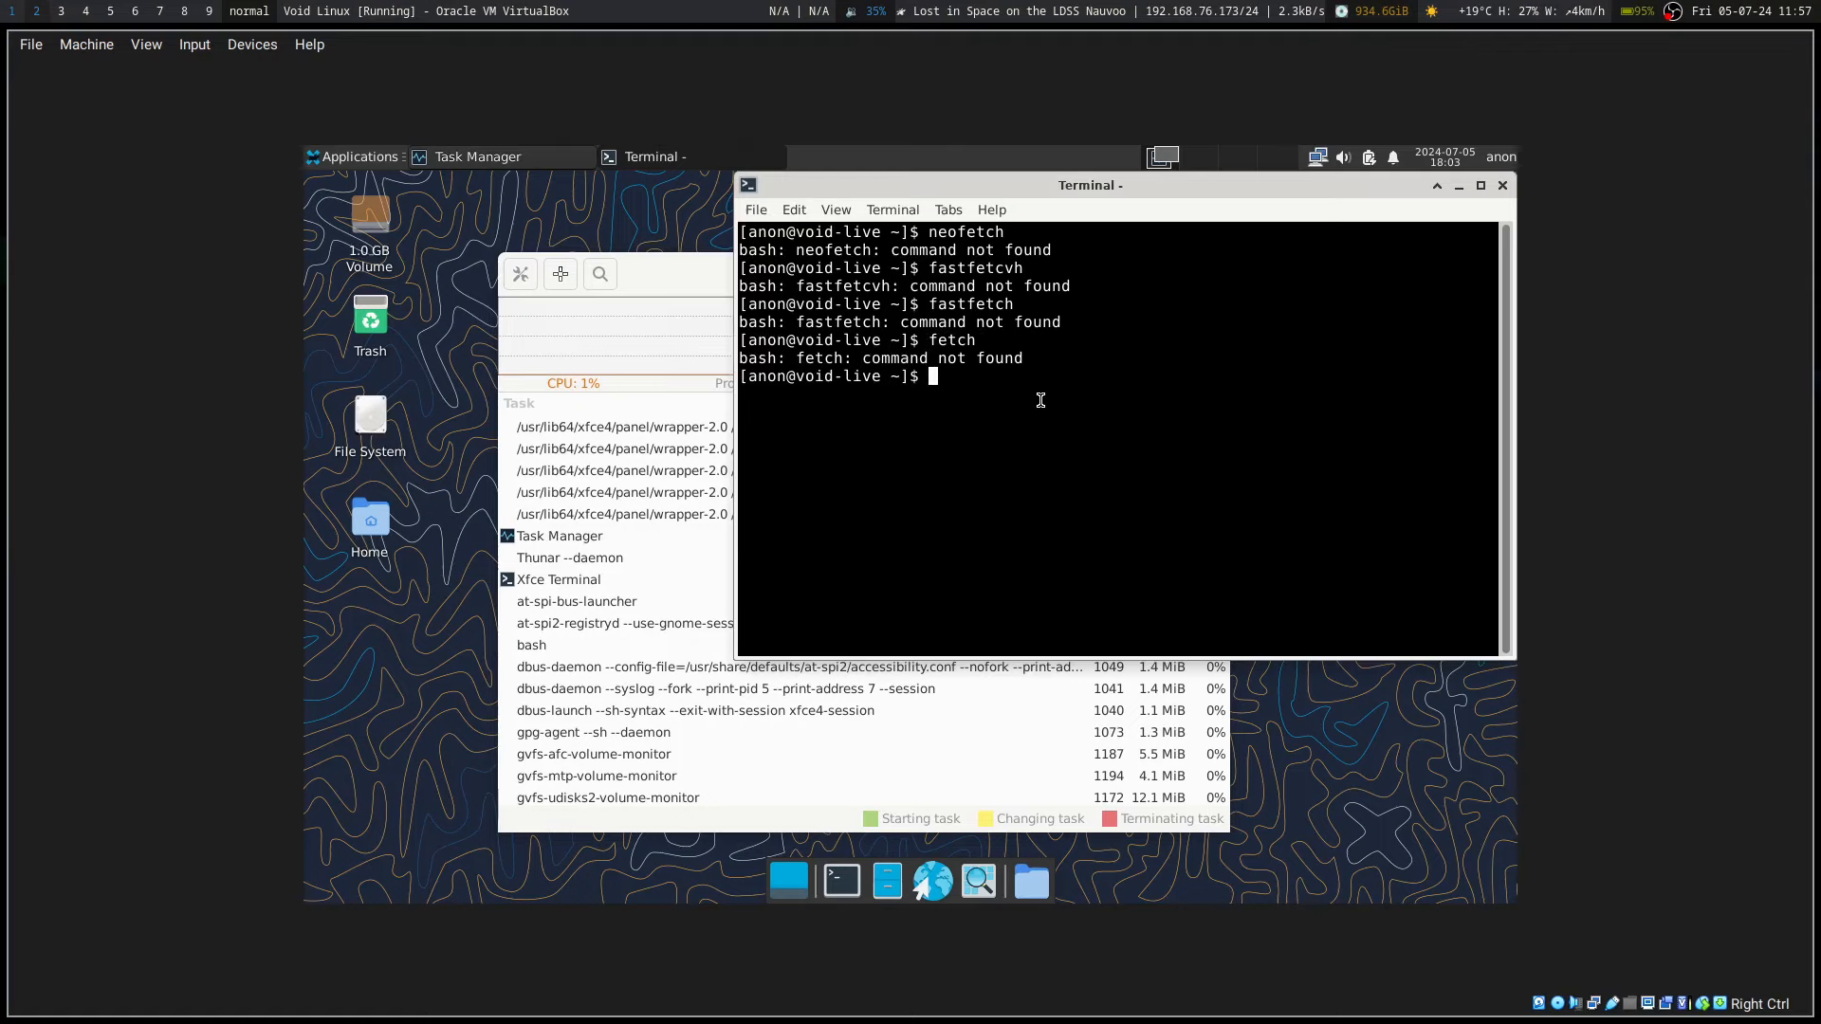
pyautogui.moveTo(694, 274)
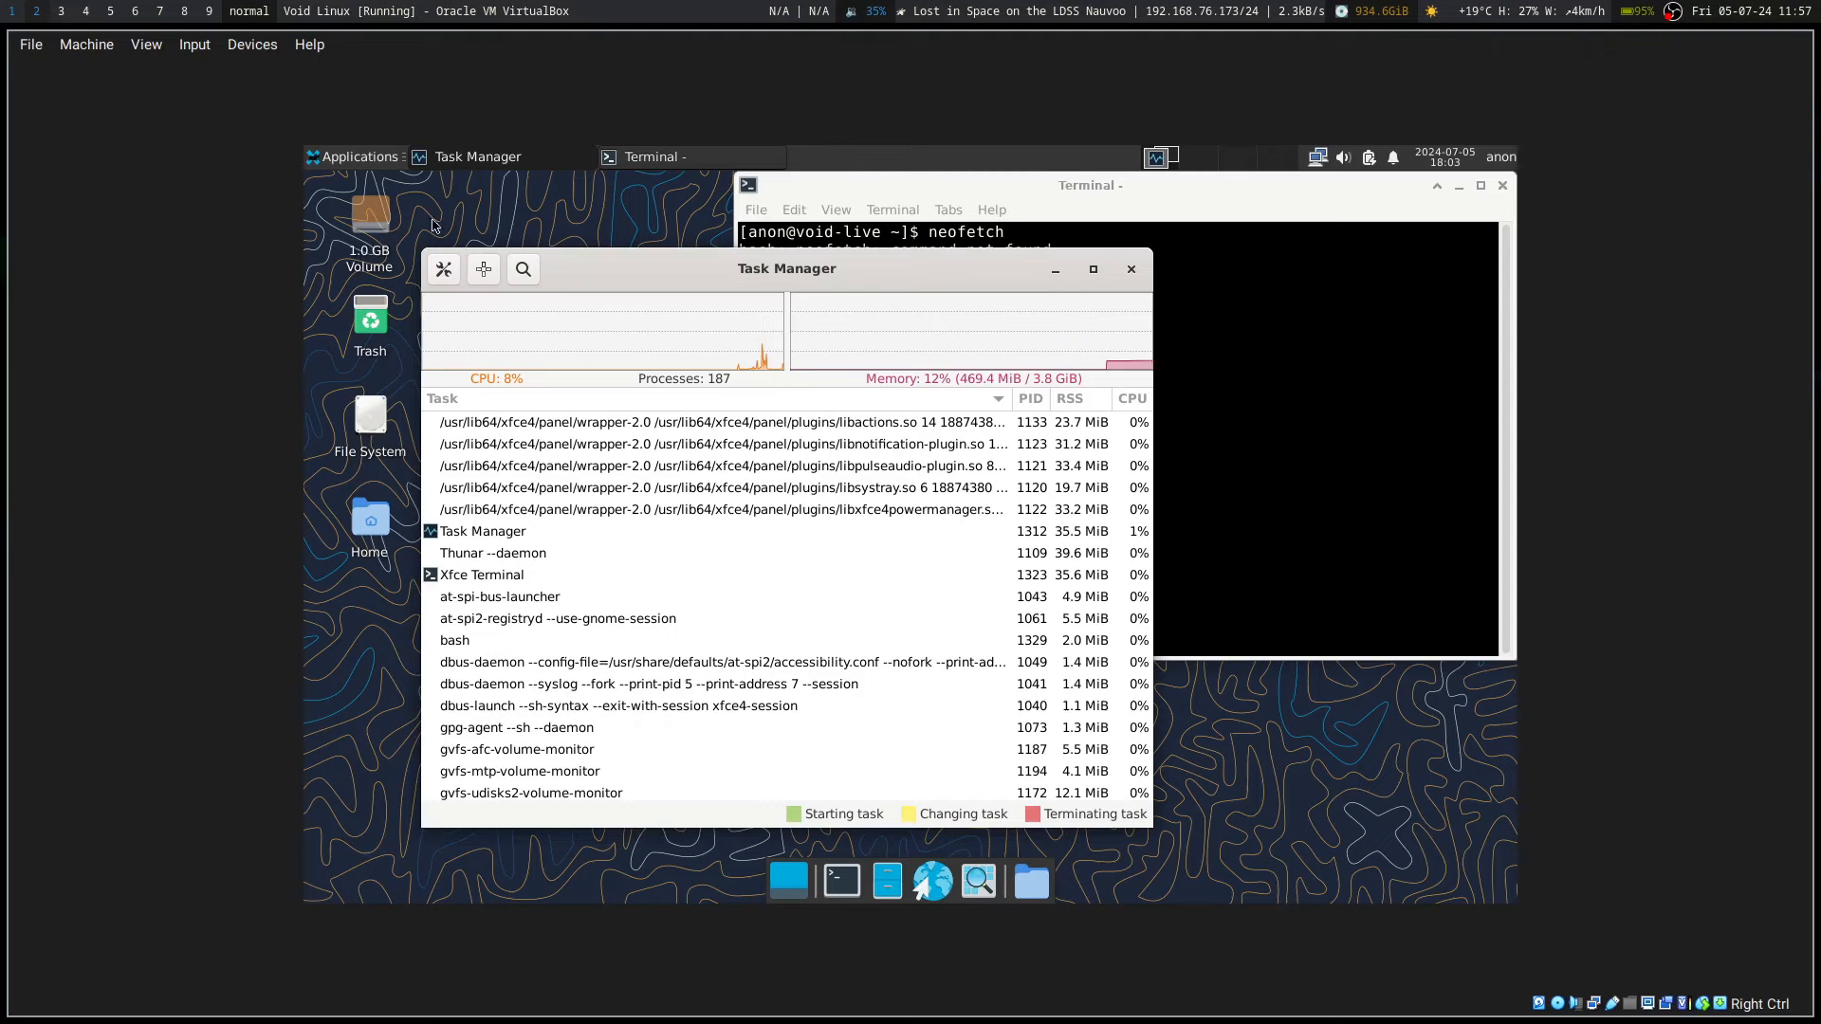
# Step: Open Xfce Terminal Settings from Applications > Settings, then close the preferences
pyautogui.click(352, 155)
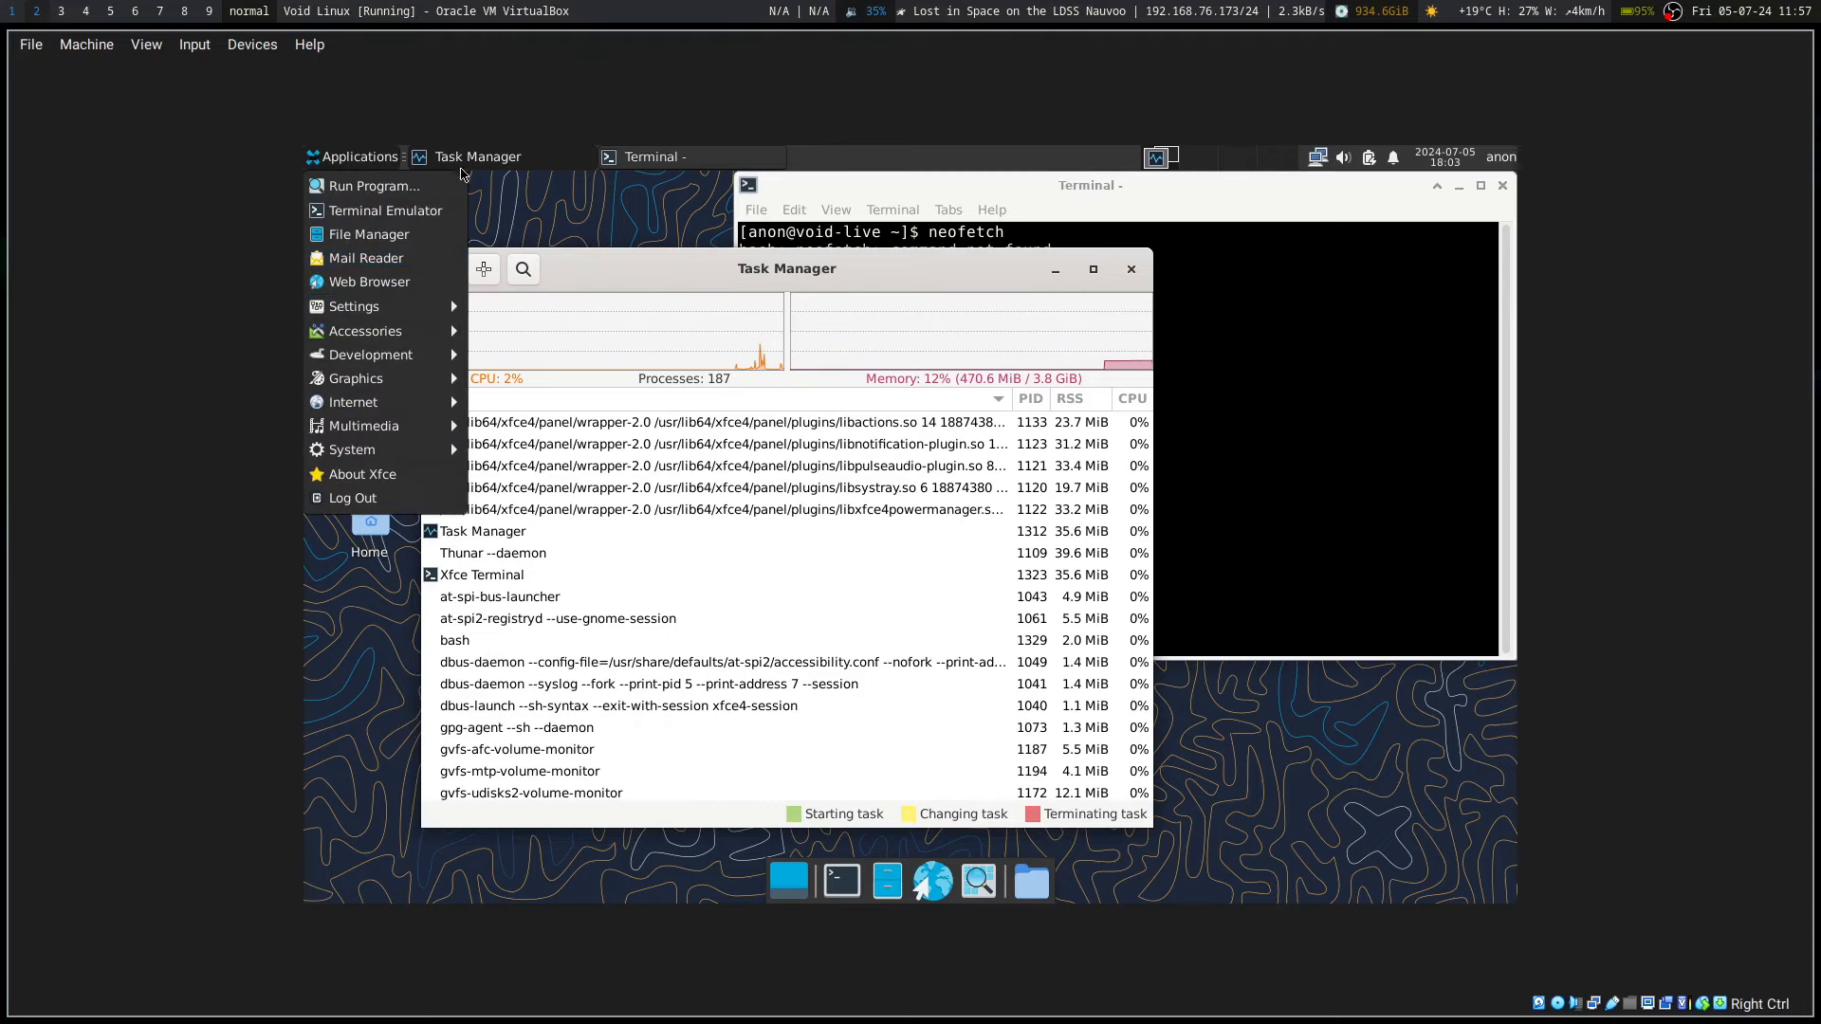
pyautogui.moveTo(383, 210)
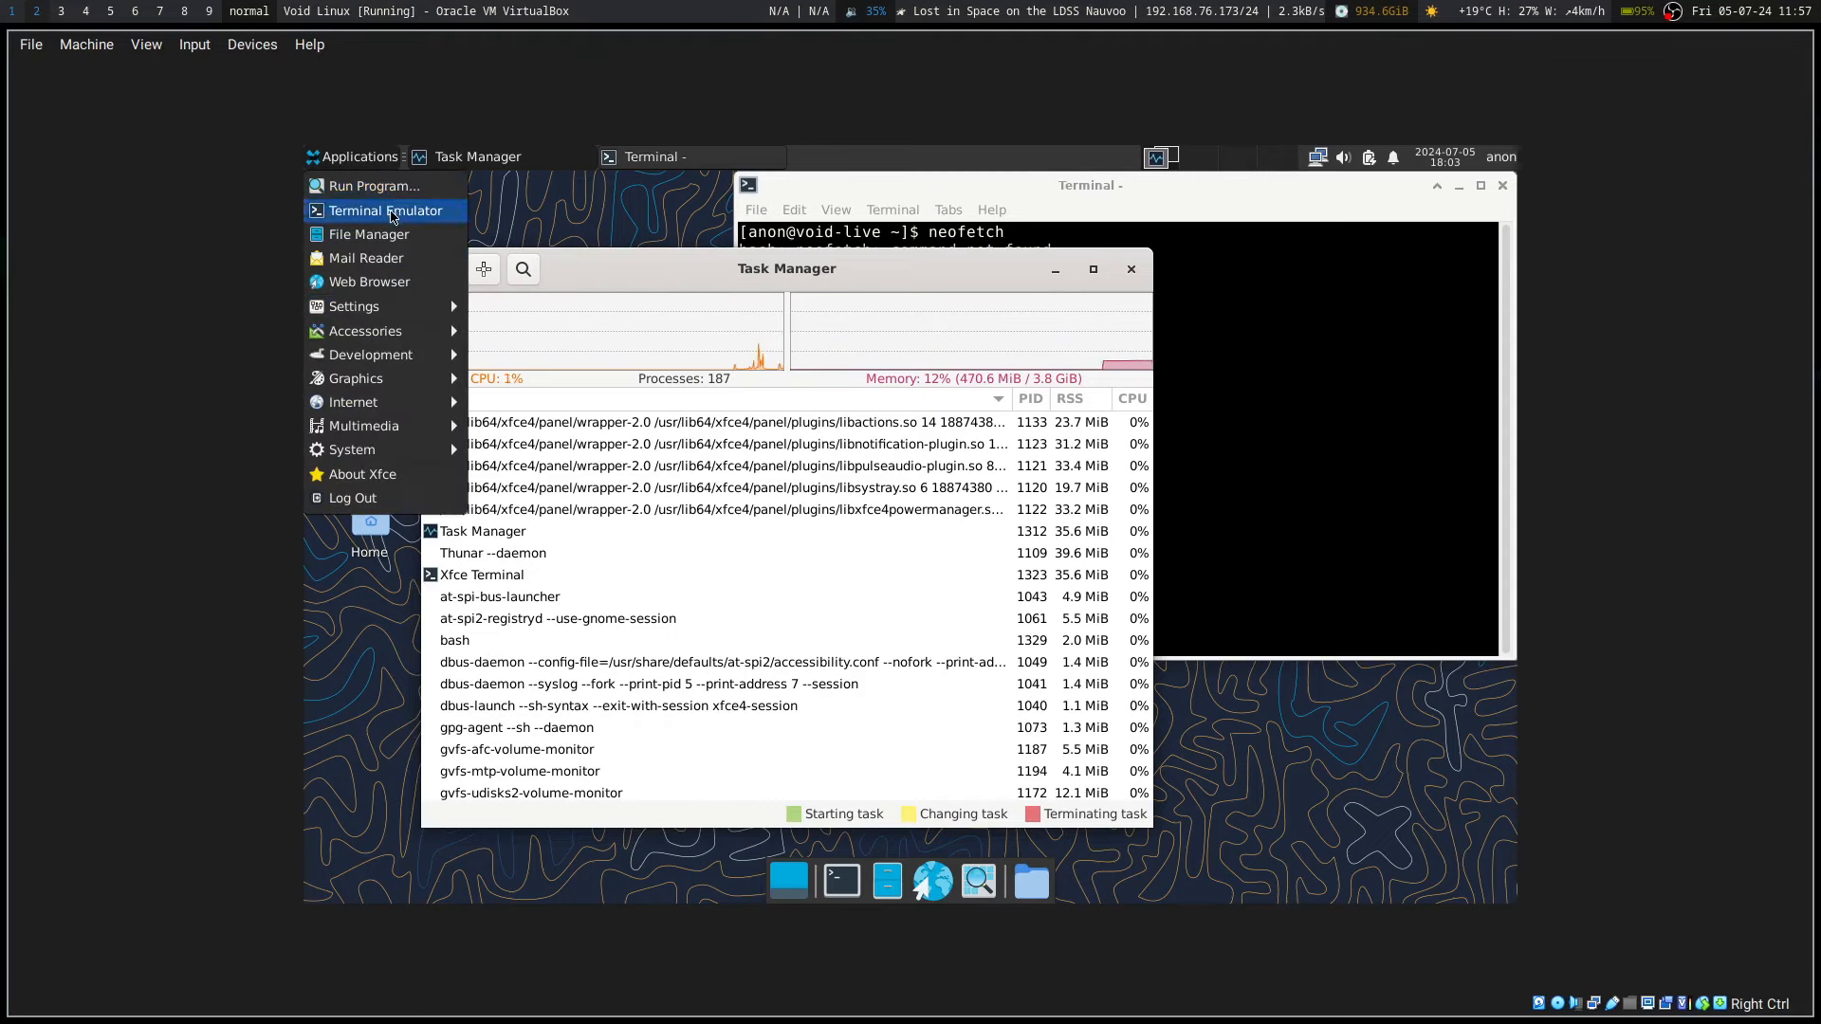
pyautogui.moveTo(368, 281)
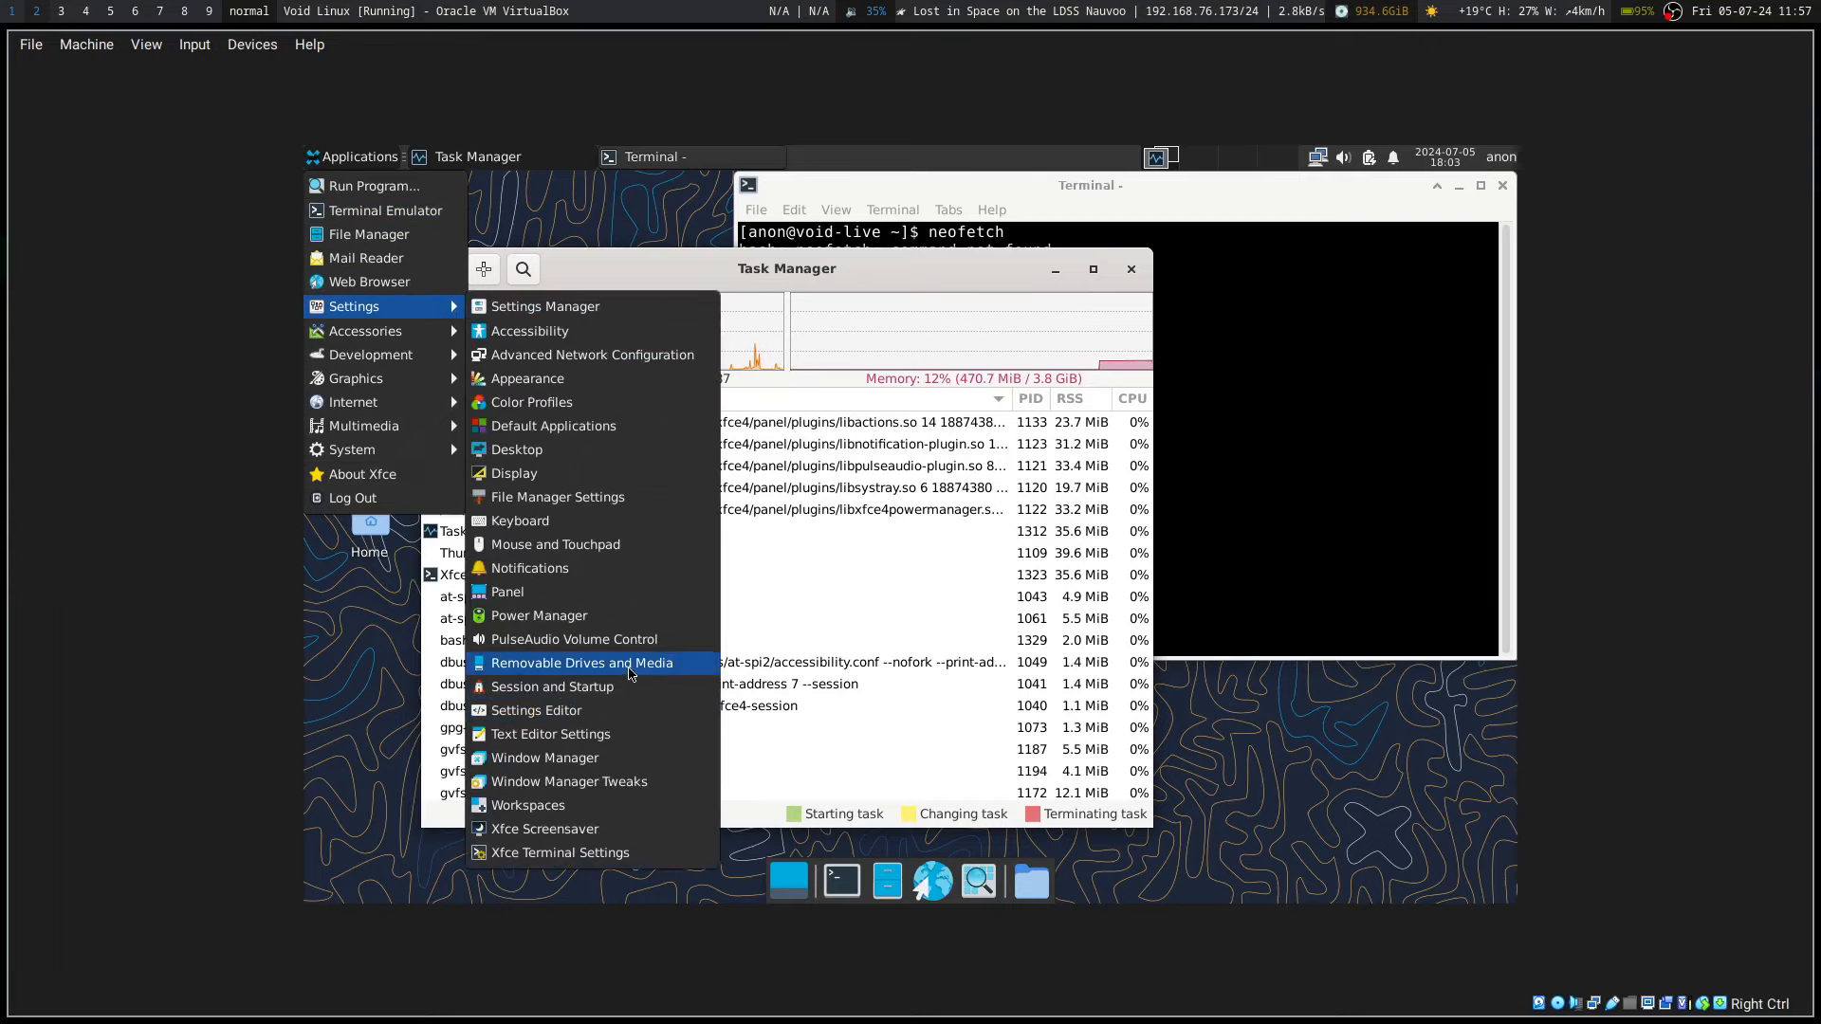
pyautogui.click(559, 852)
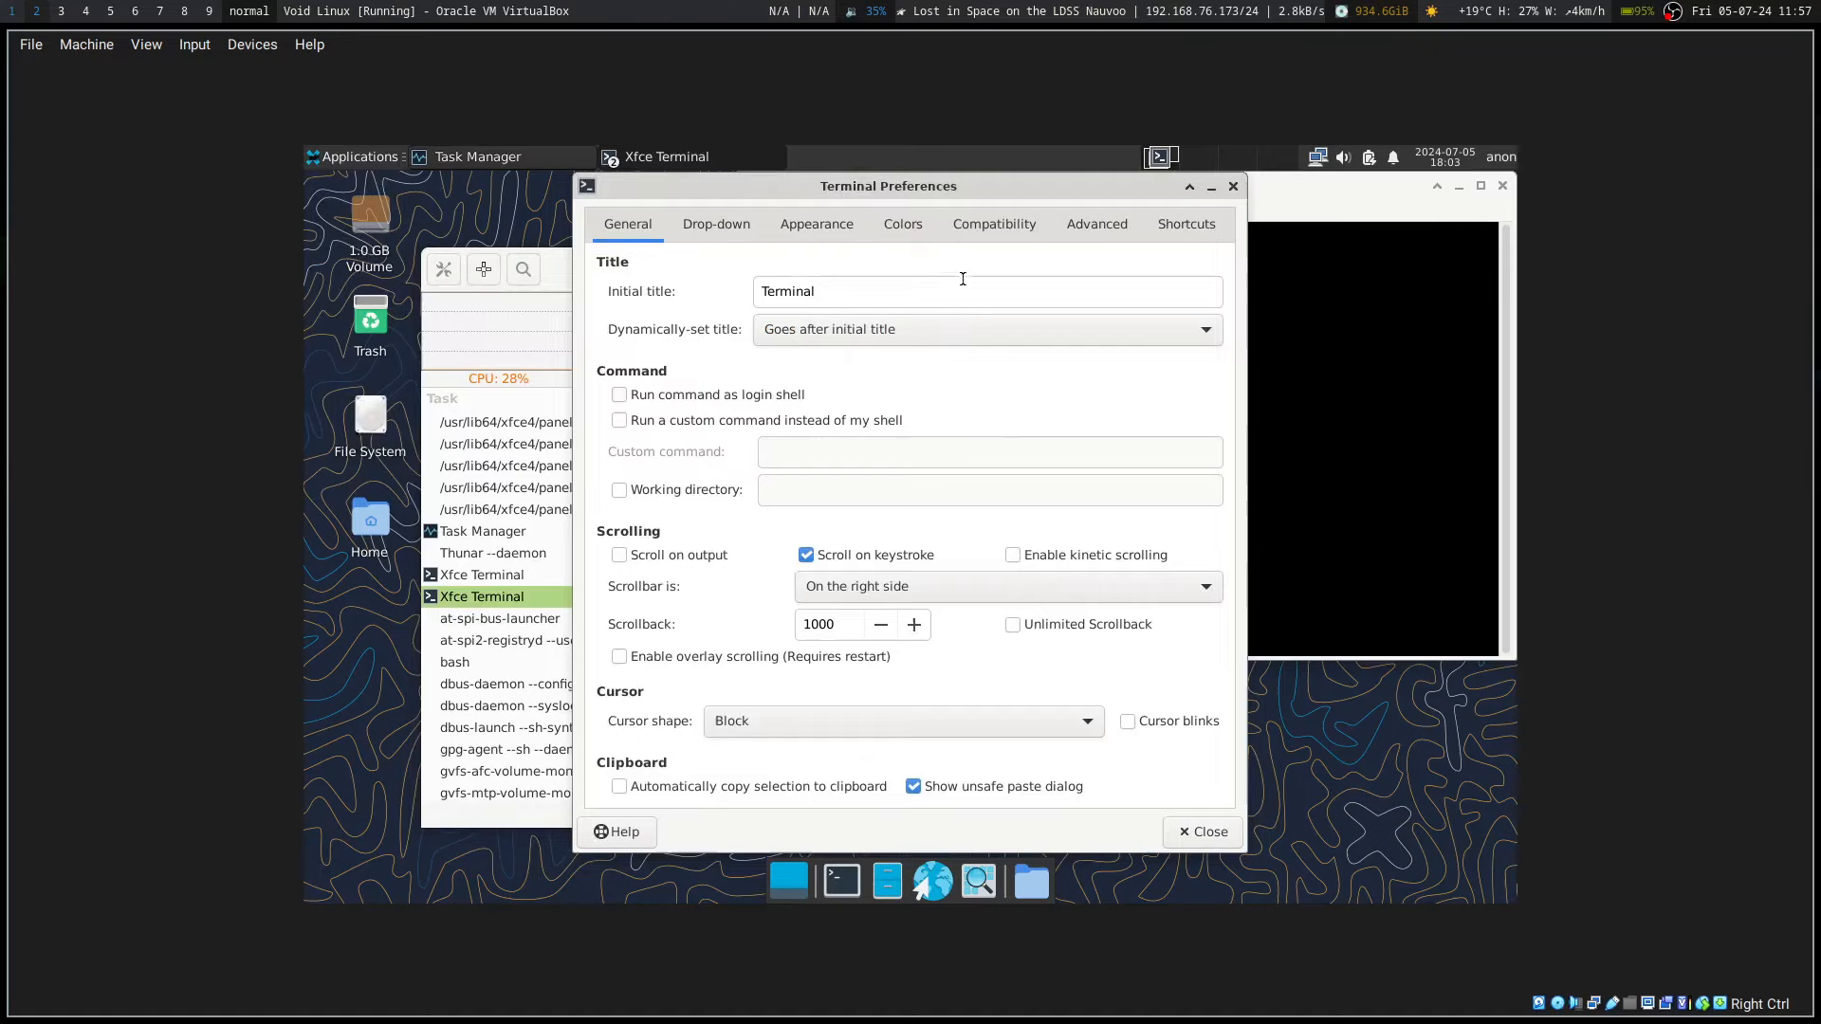
pyautogui.click(1200, 832)
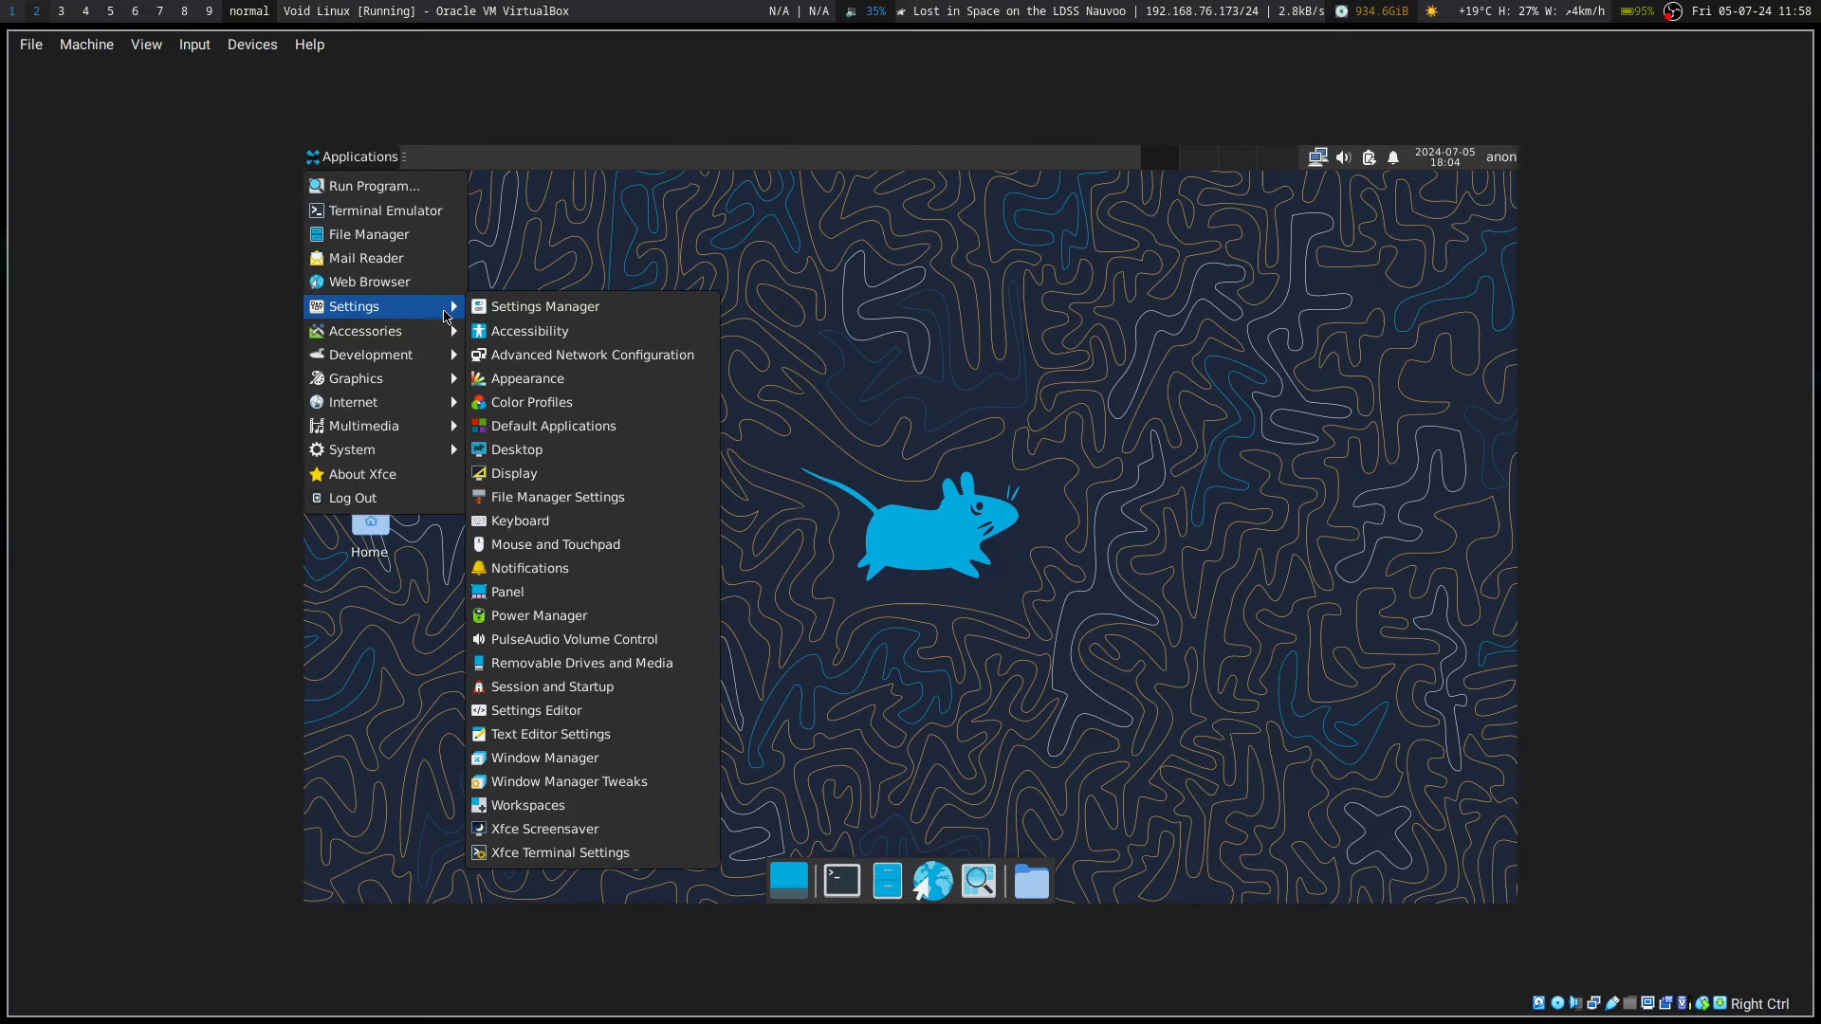
pyautogui.moveTo(543, 305)
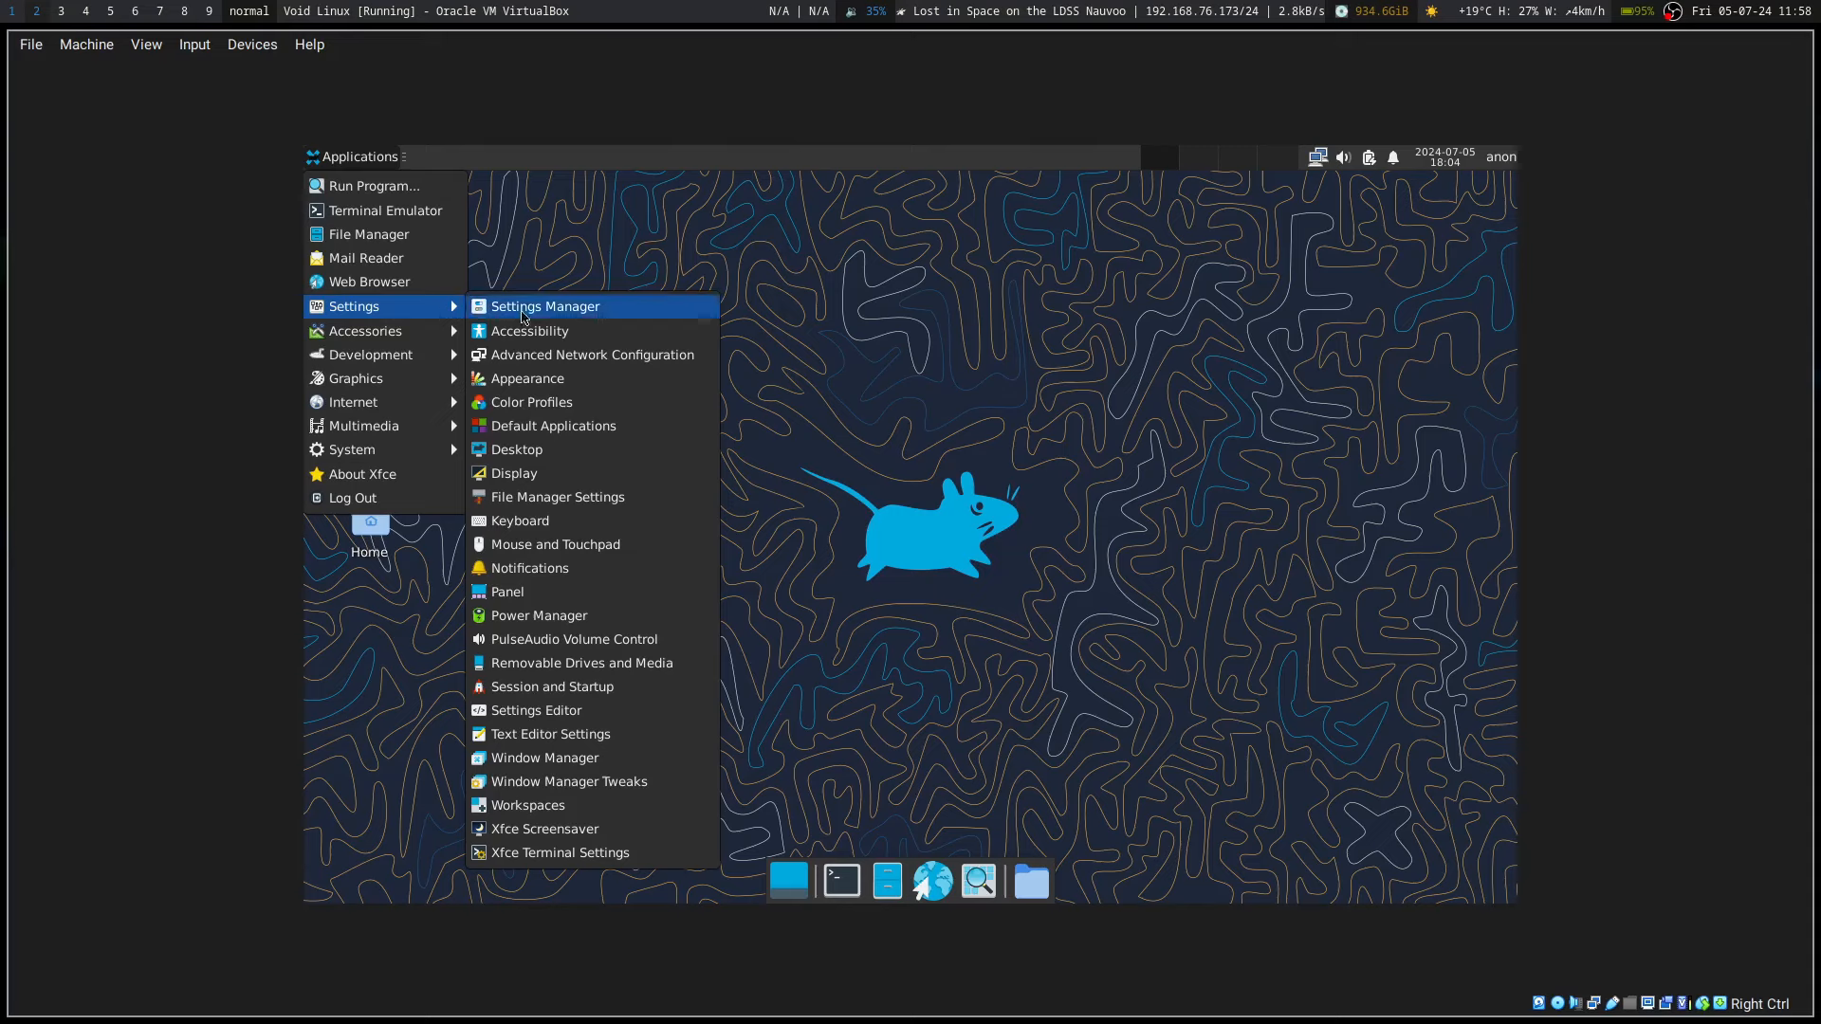
pyautogui.moveTo(553, 472)
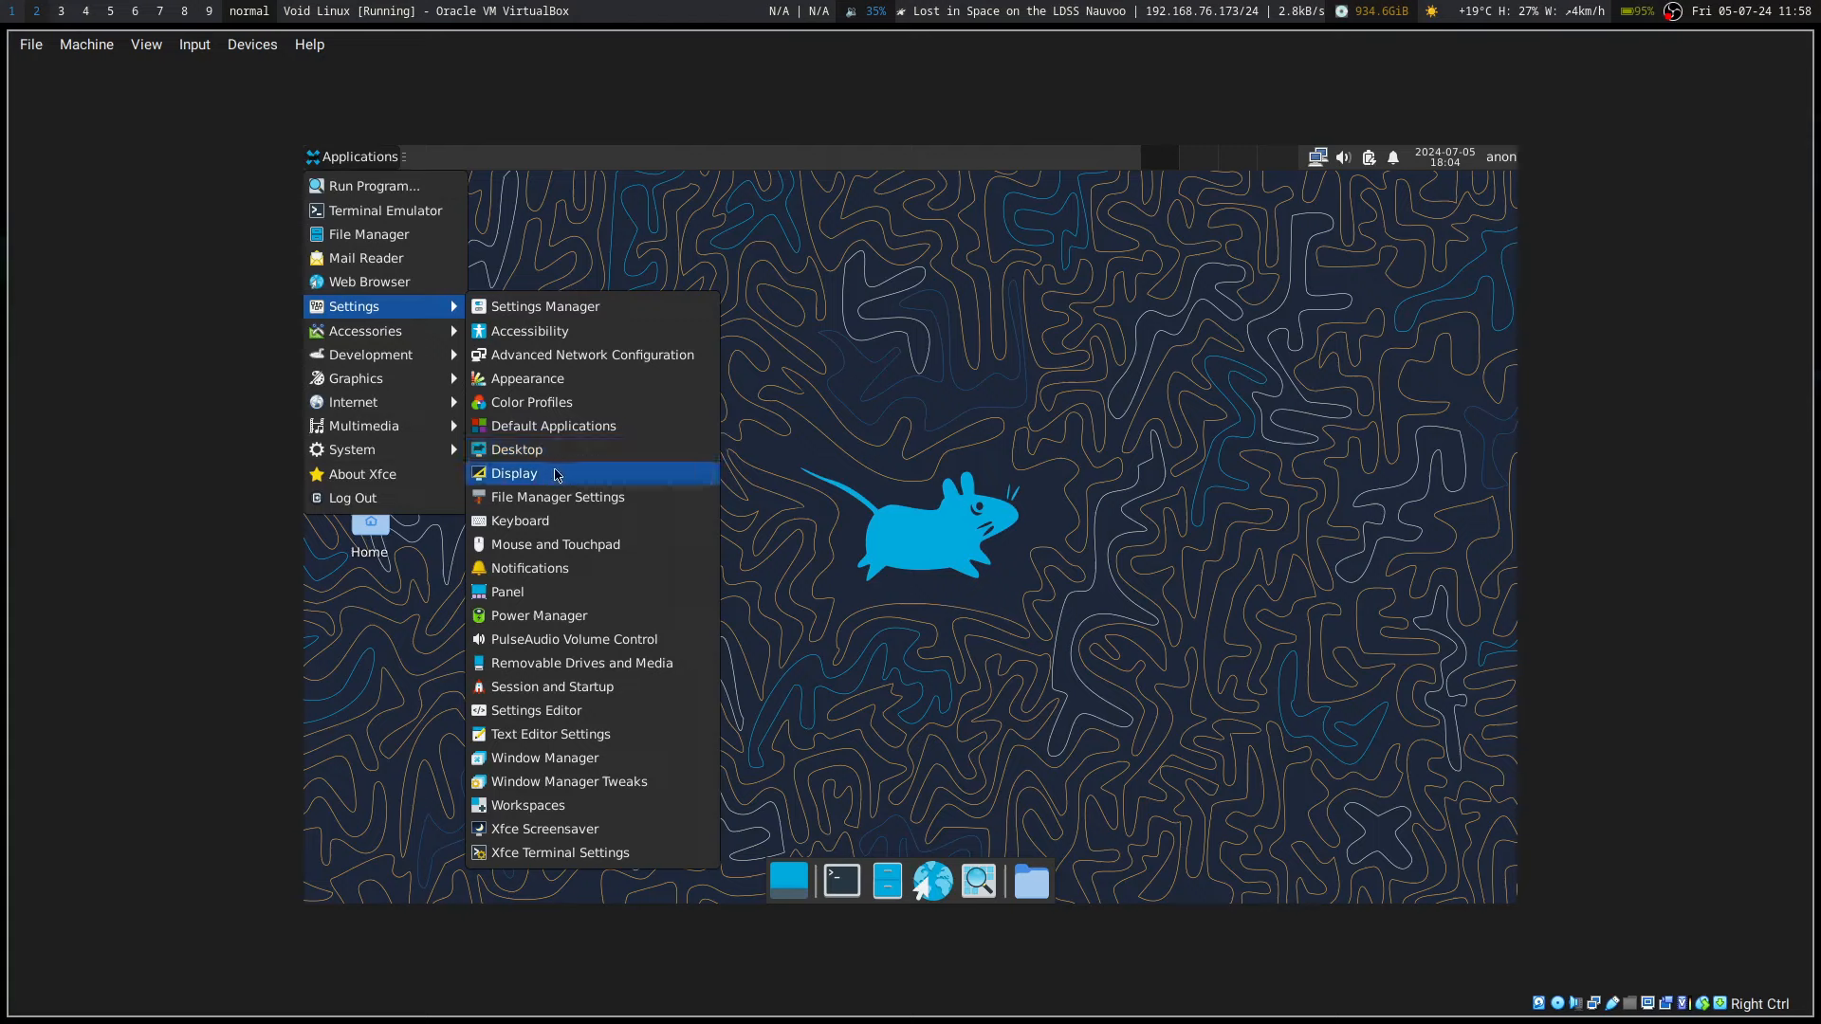
pyautogui.moveTo(560, 853)
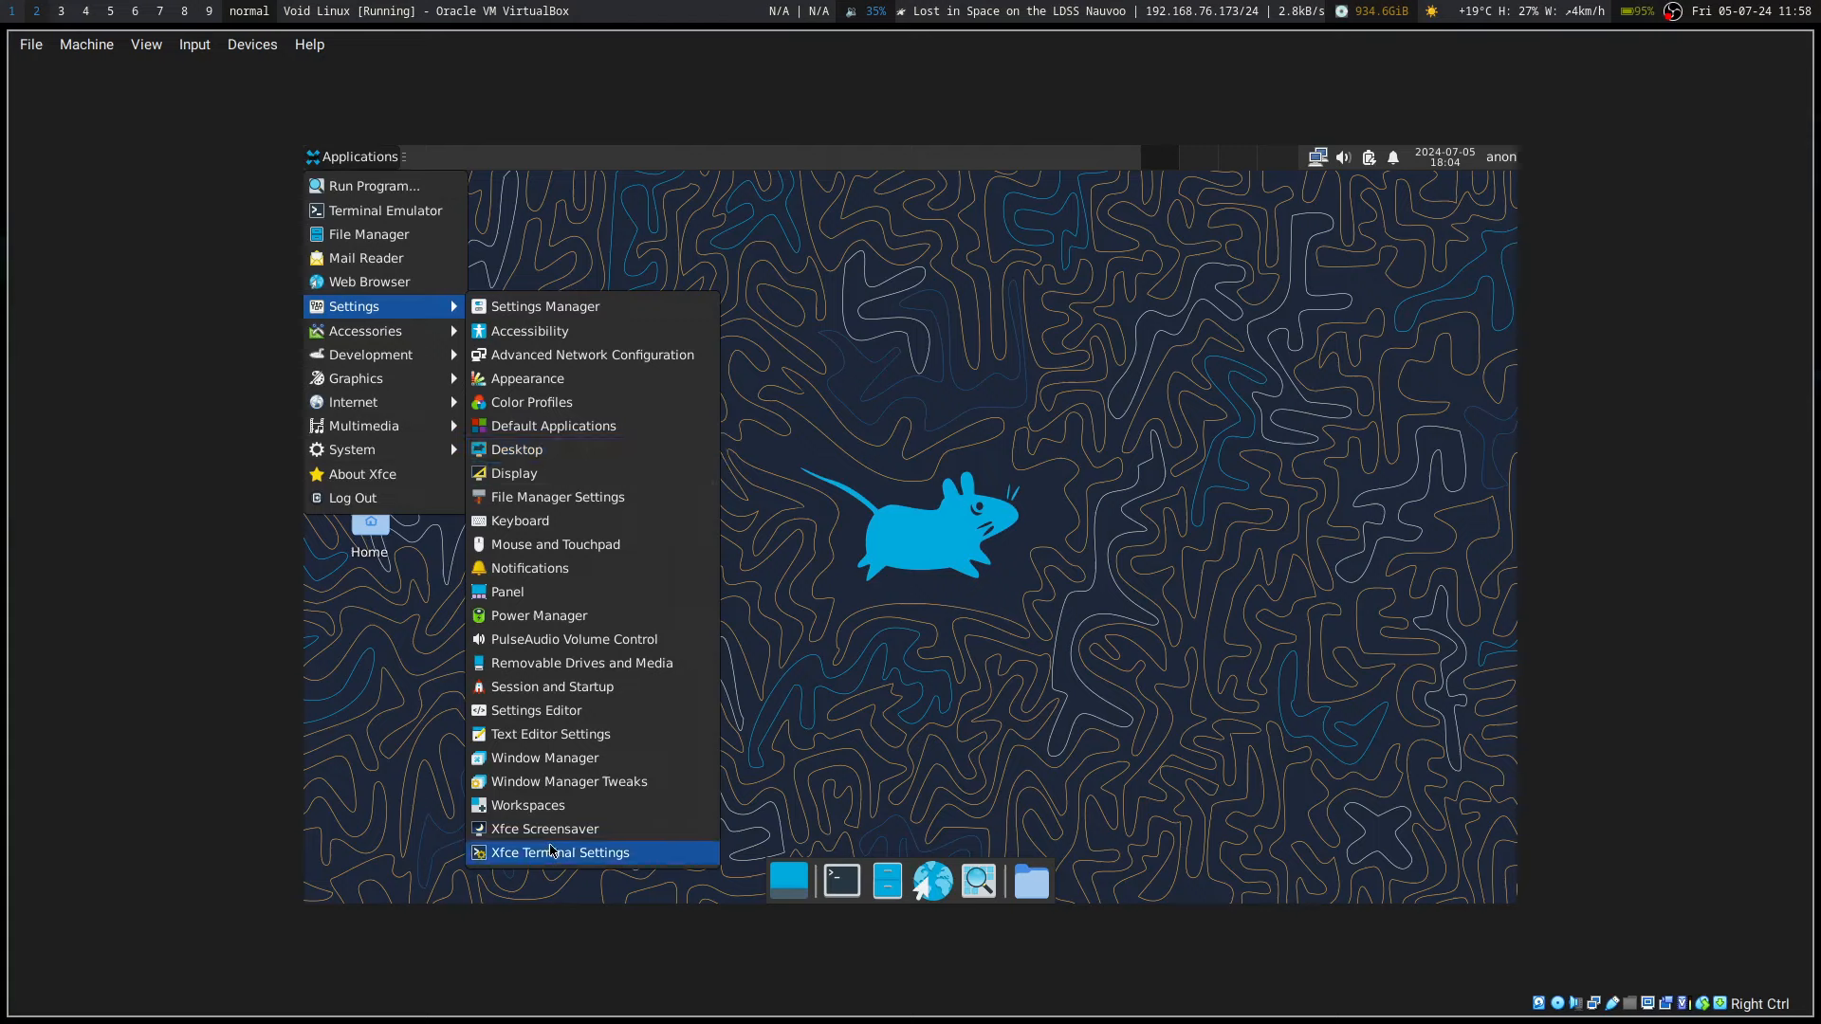
pyautogui.moveTo(568, 687)
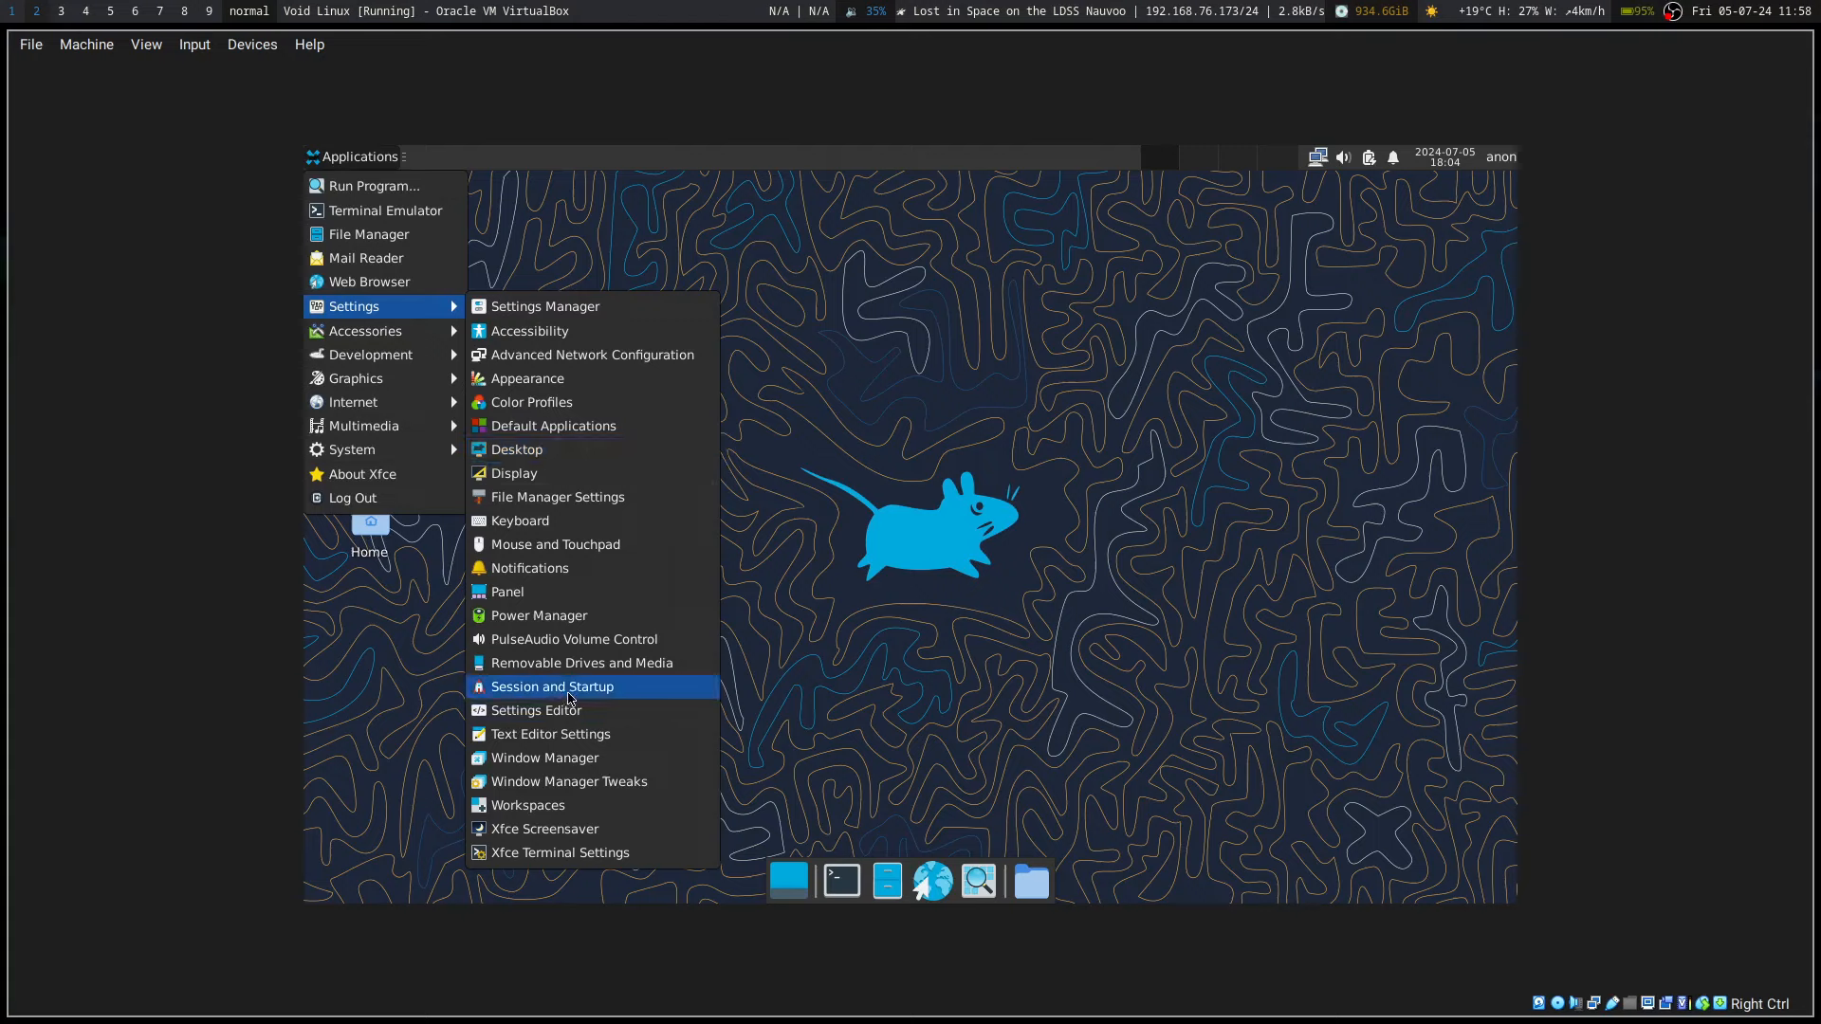
pyautogui.click(539, 709)
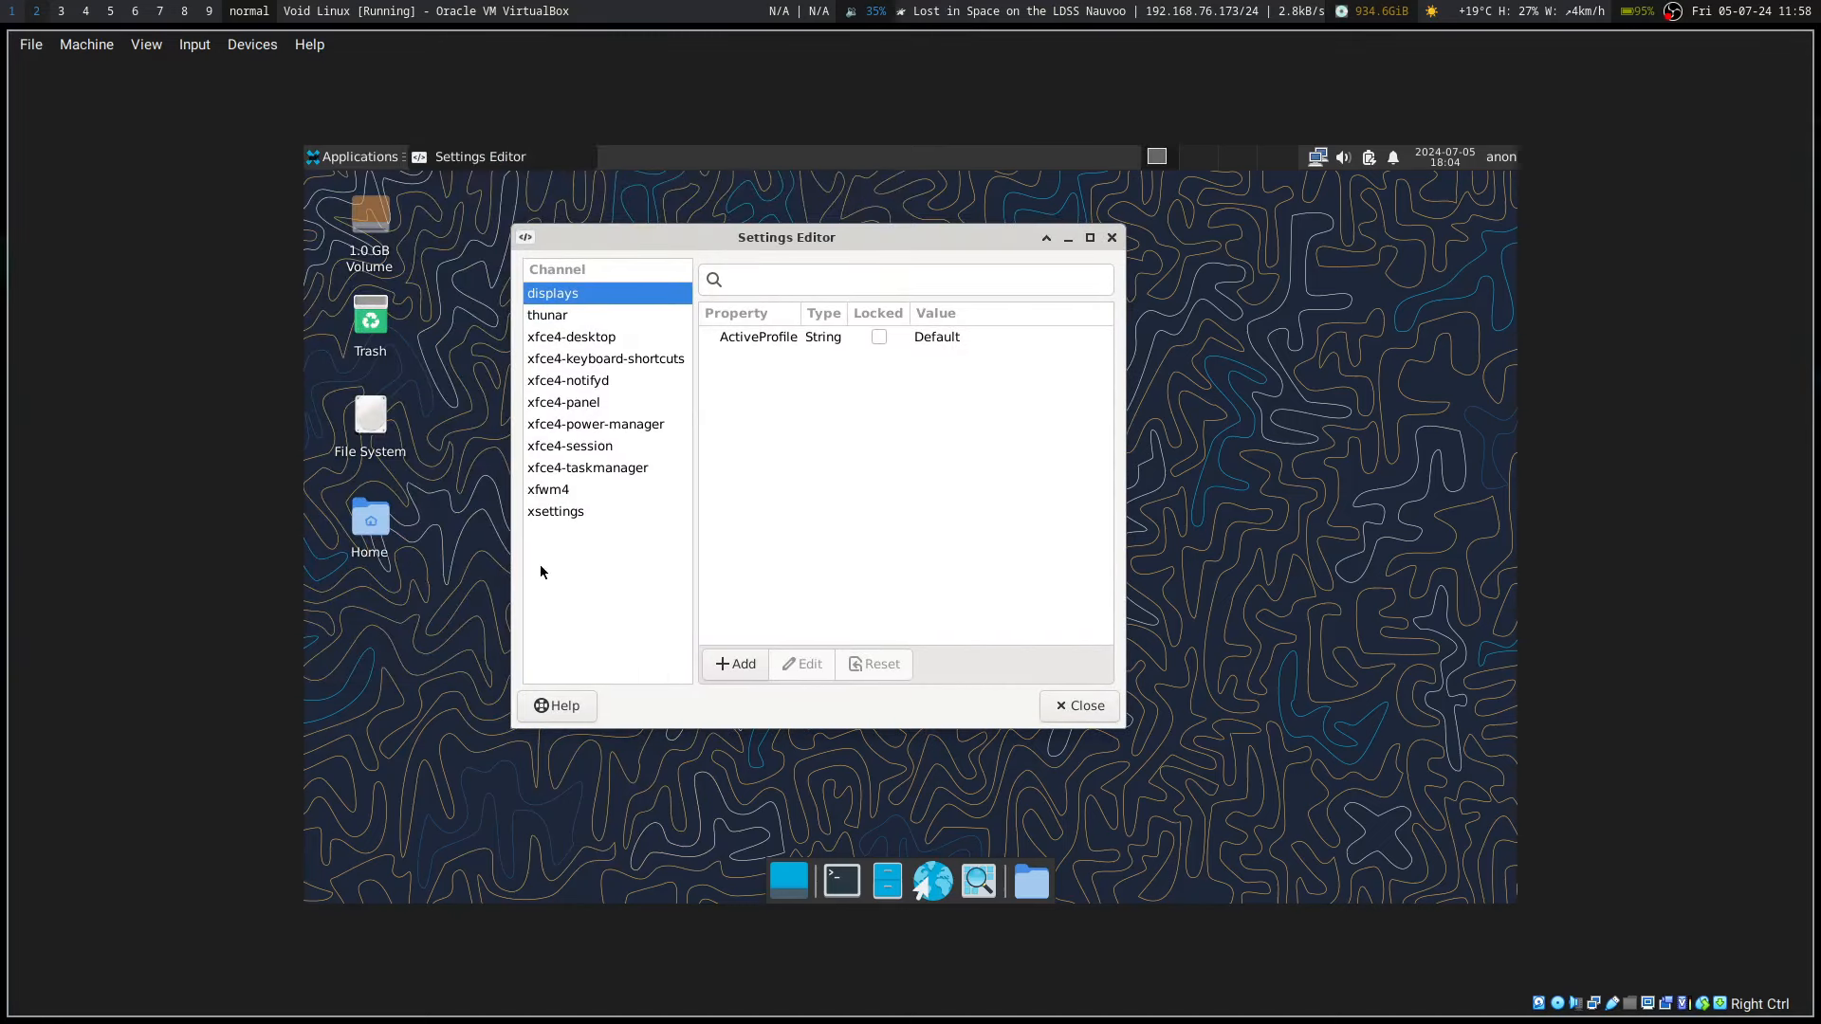
pyautogui.click(570, 337)
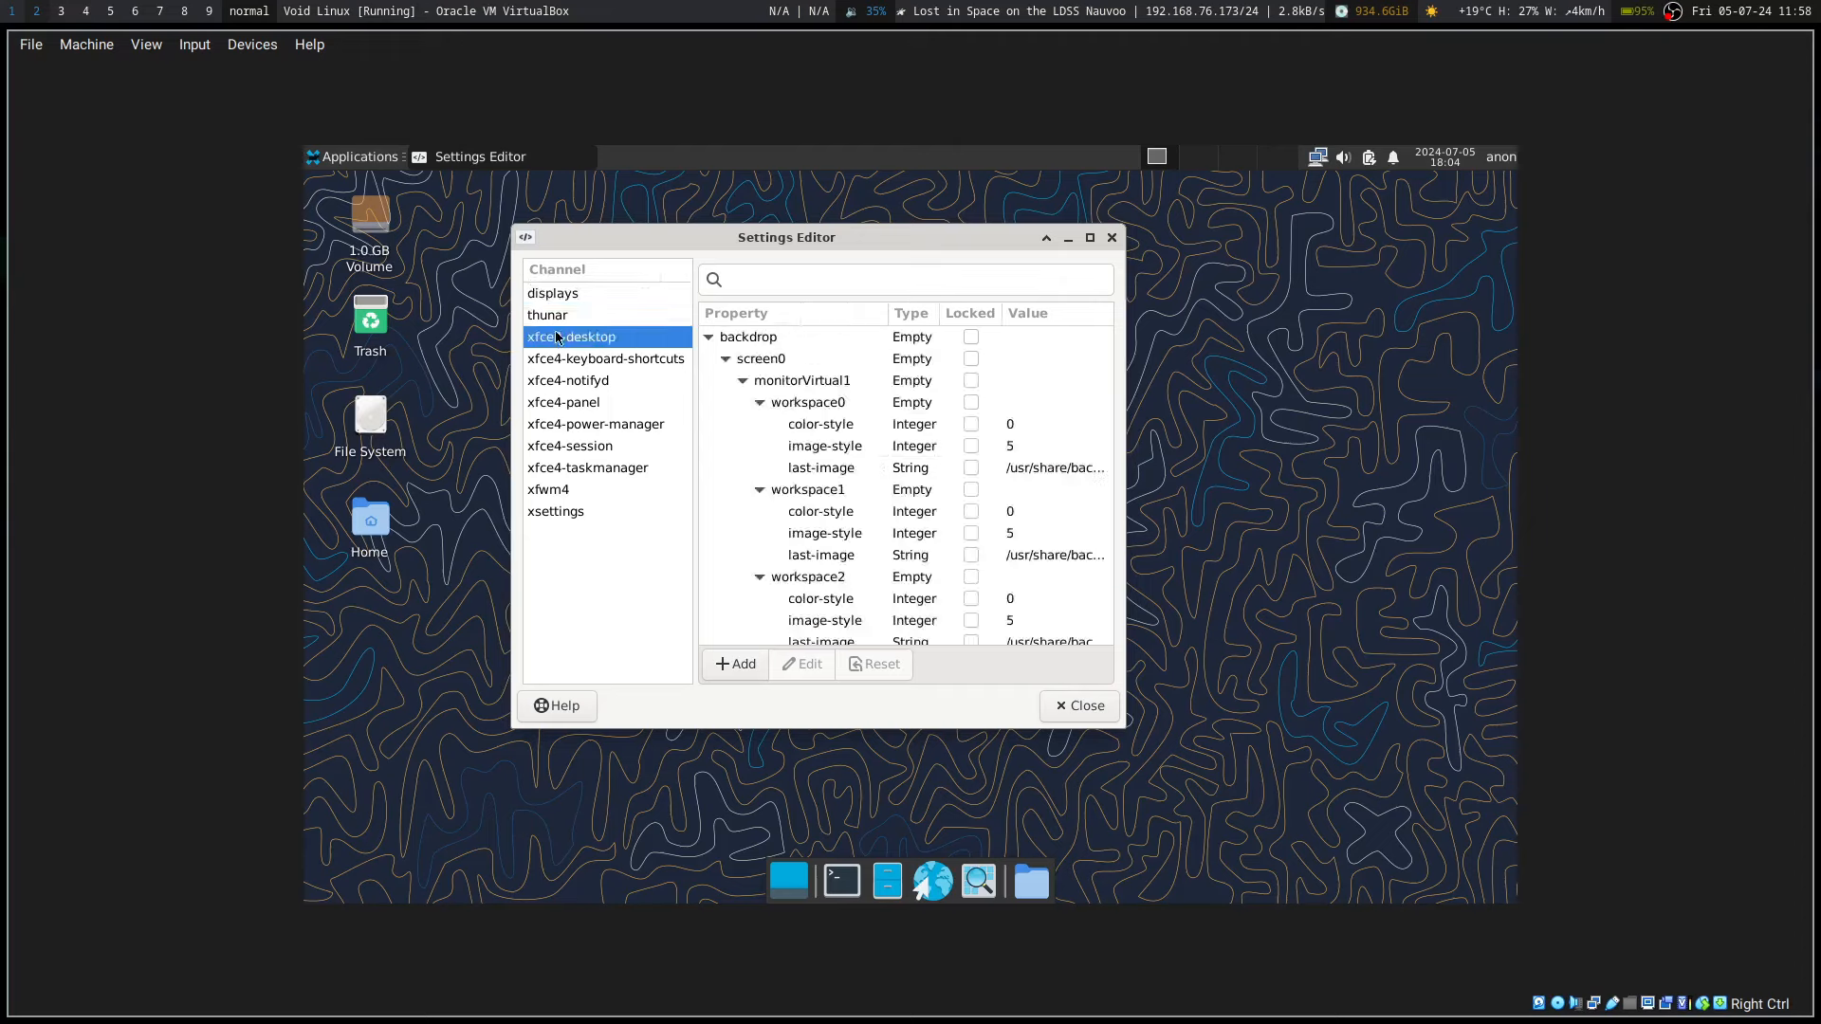
pyautogui.click(1066, 237)
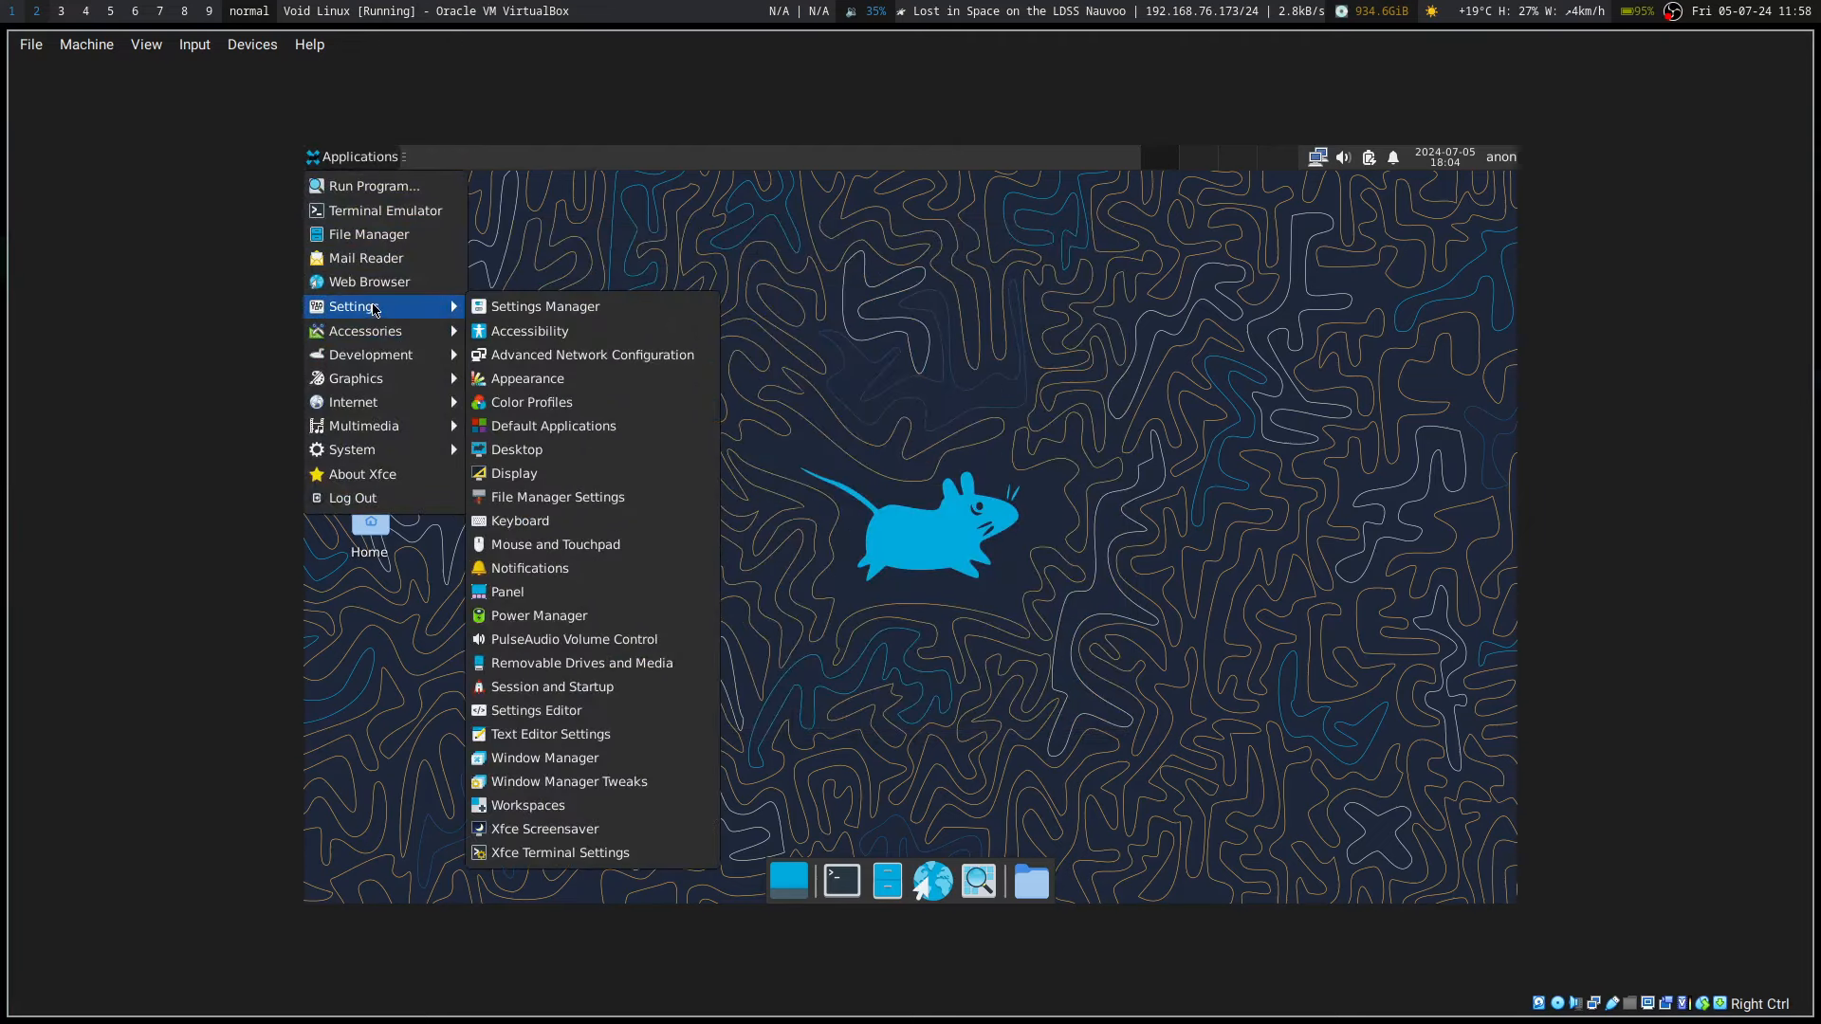
pyautogui.moveTo(521, 520)
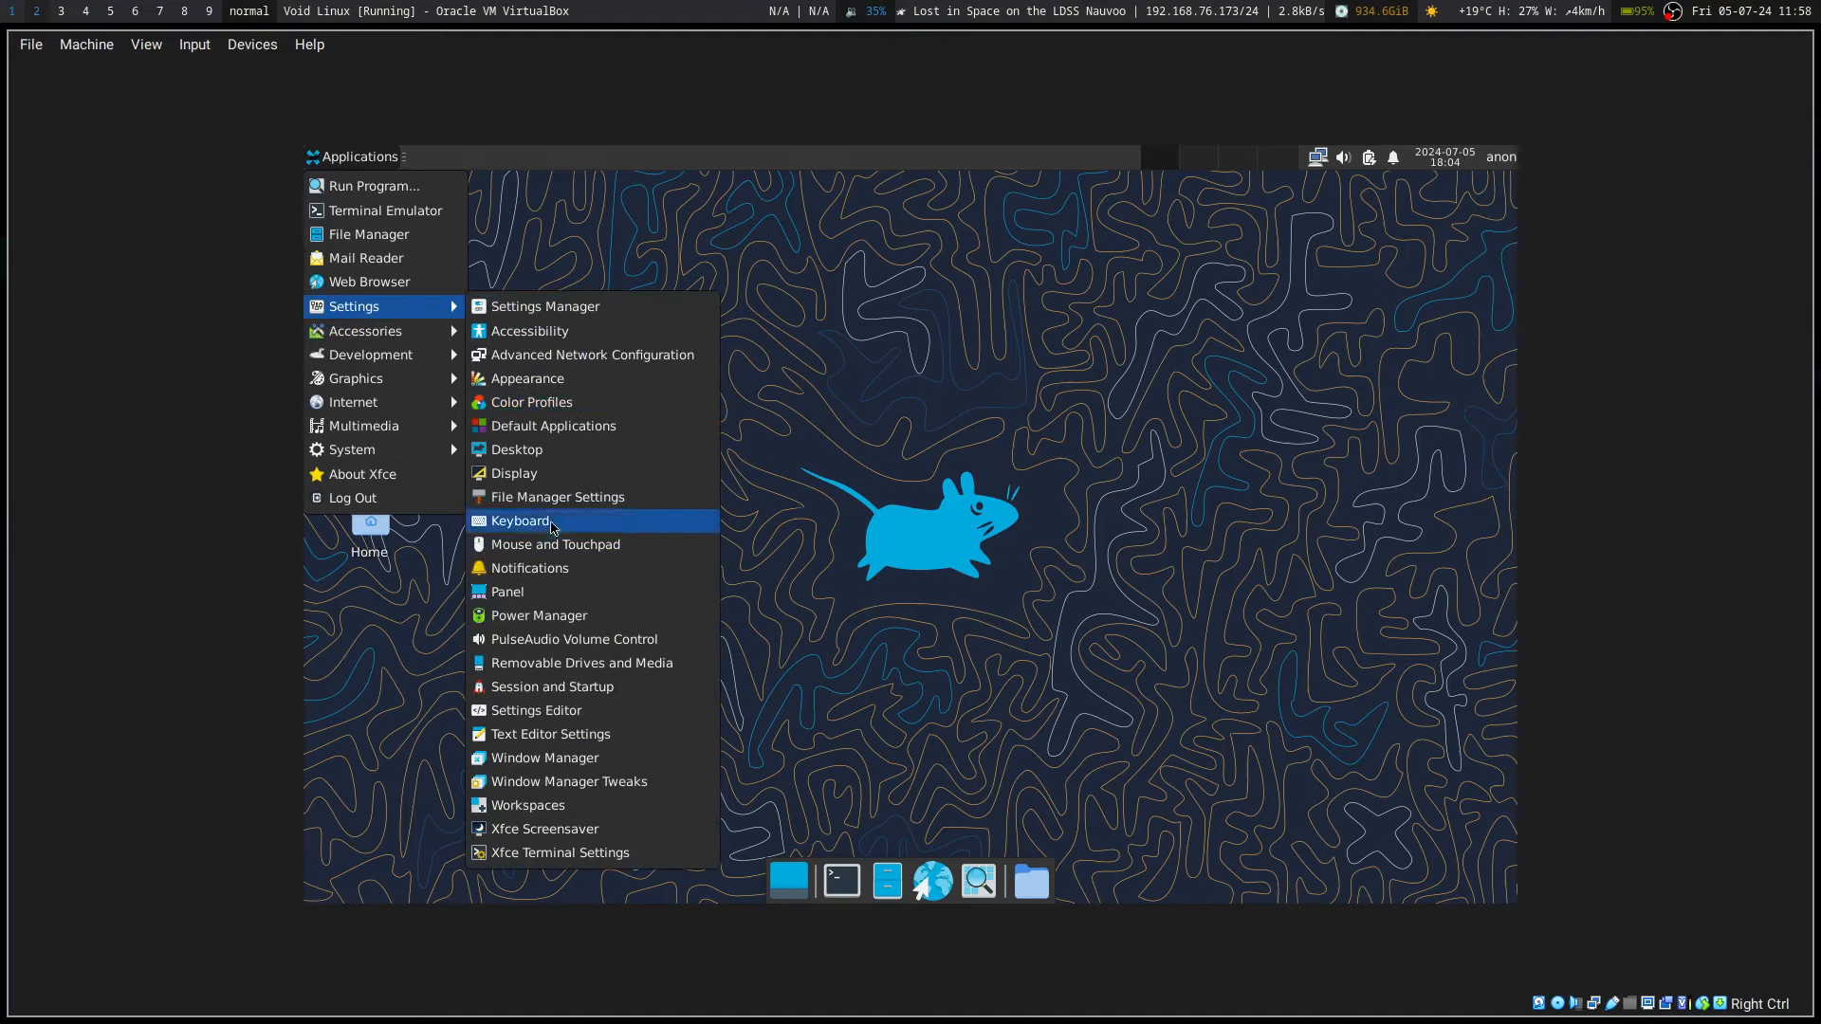
pyautogui.moveTo(514, 449)
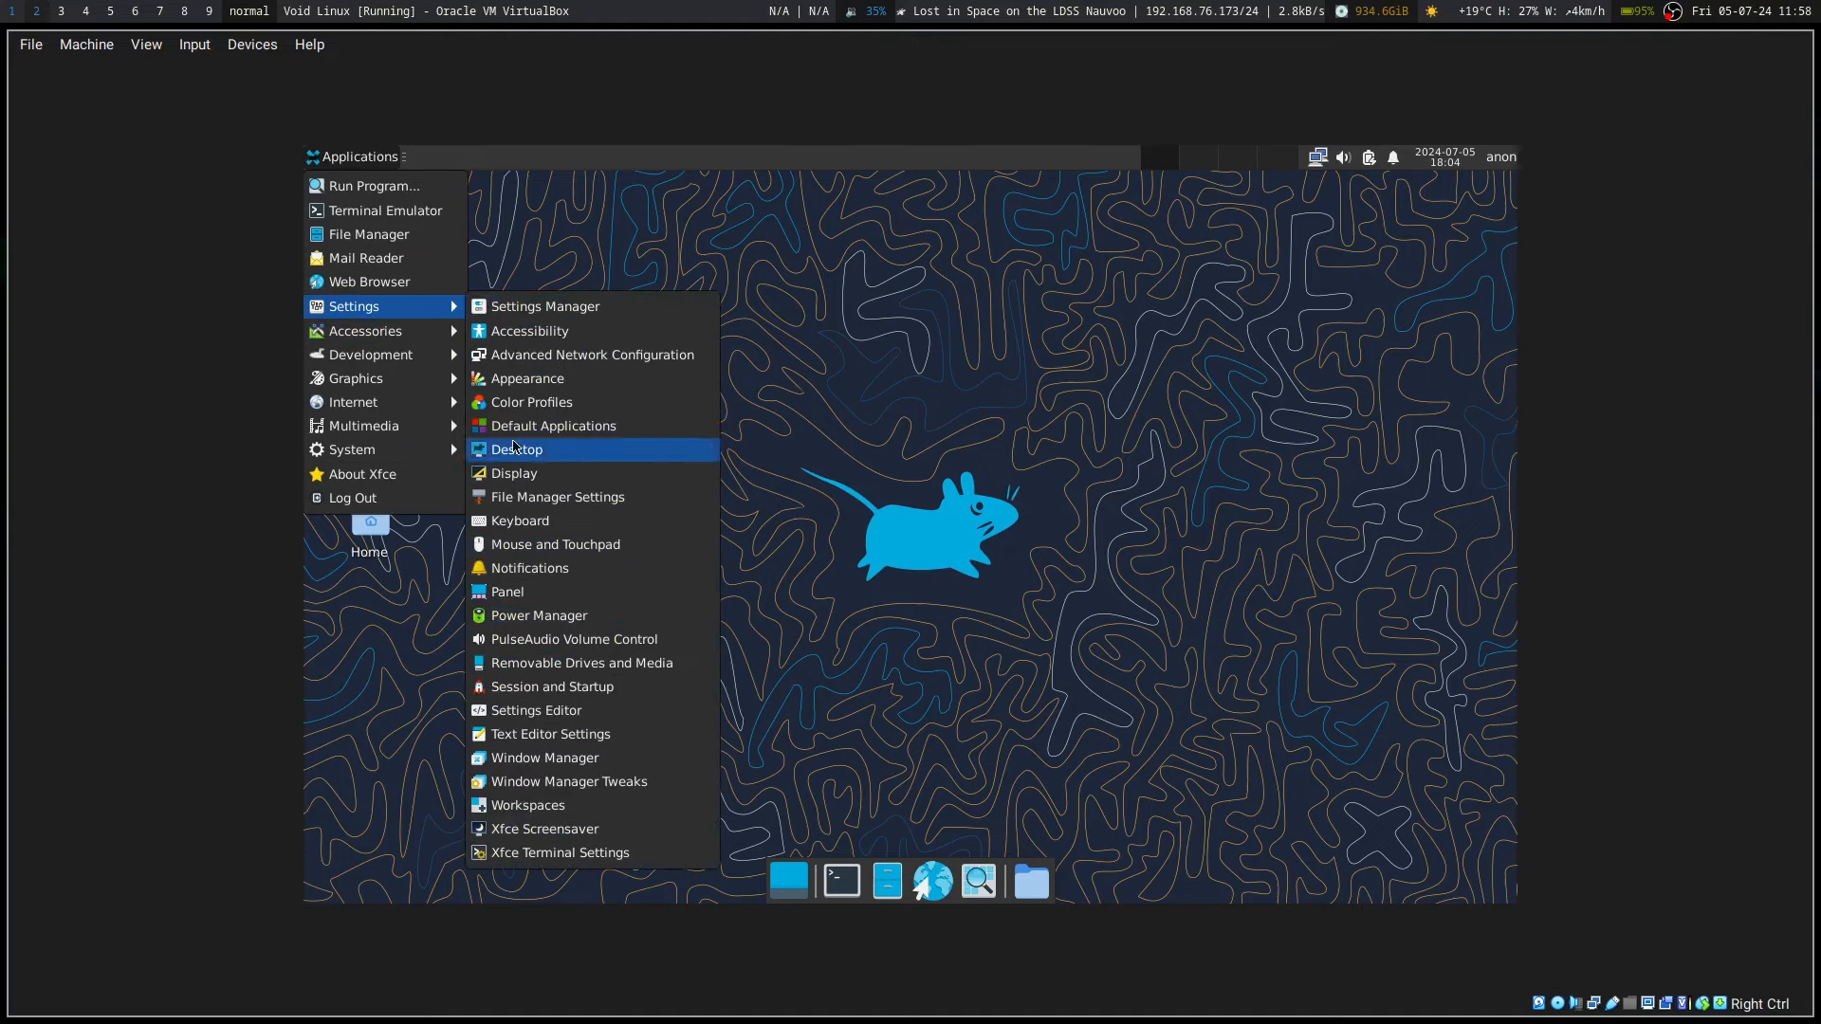
pyautogui.click(517, 450)
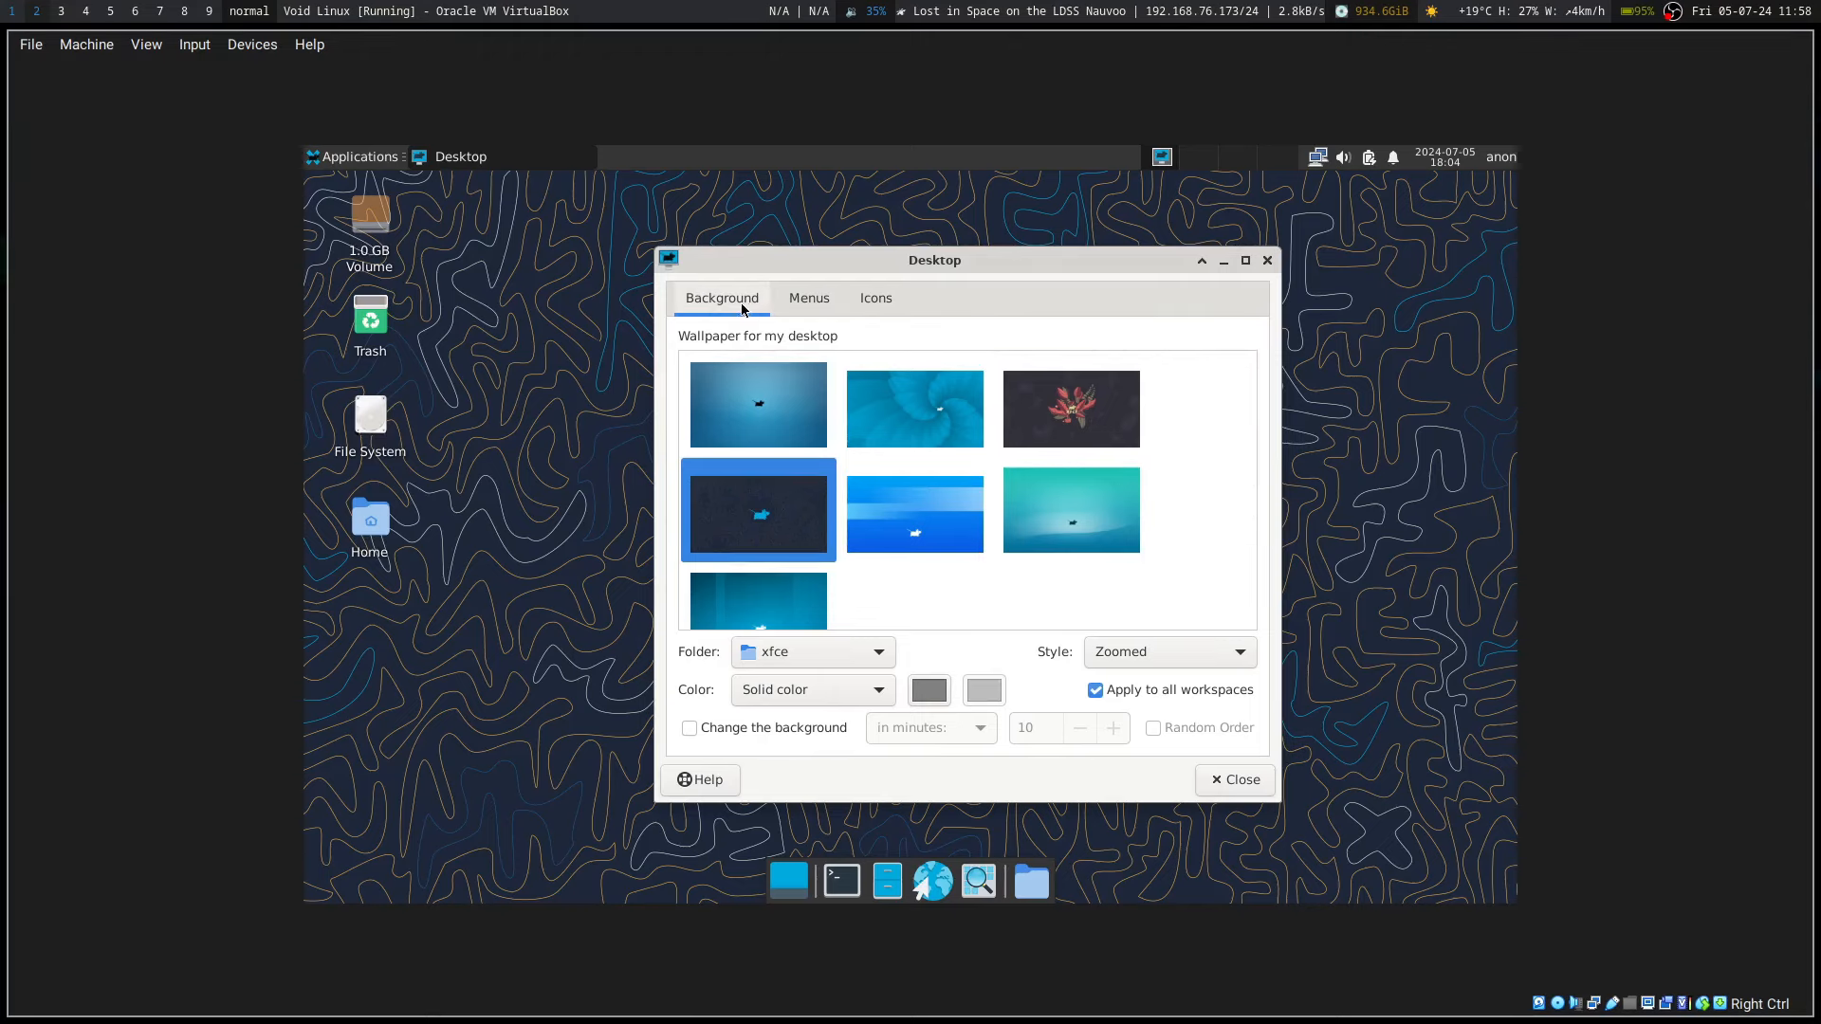
pyautogui.click(875, 297)
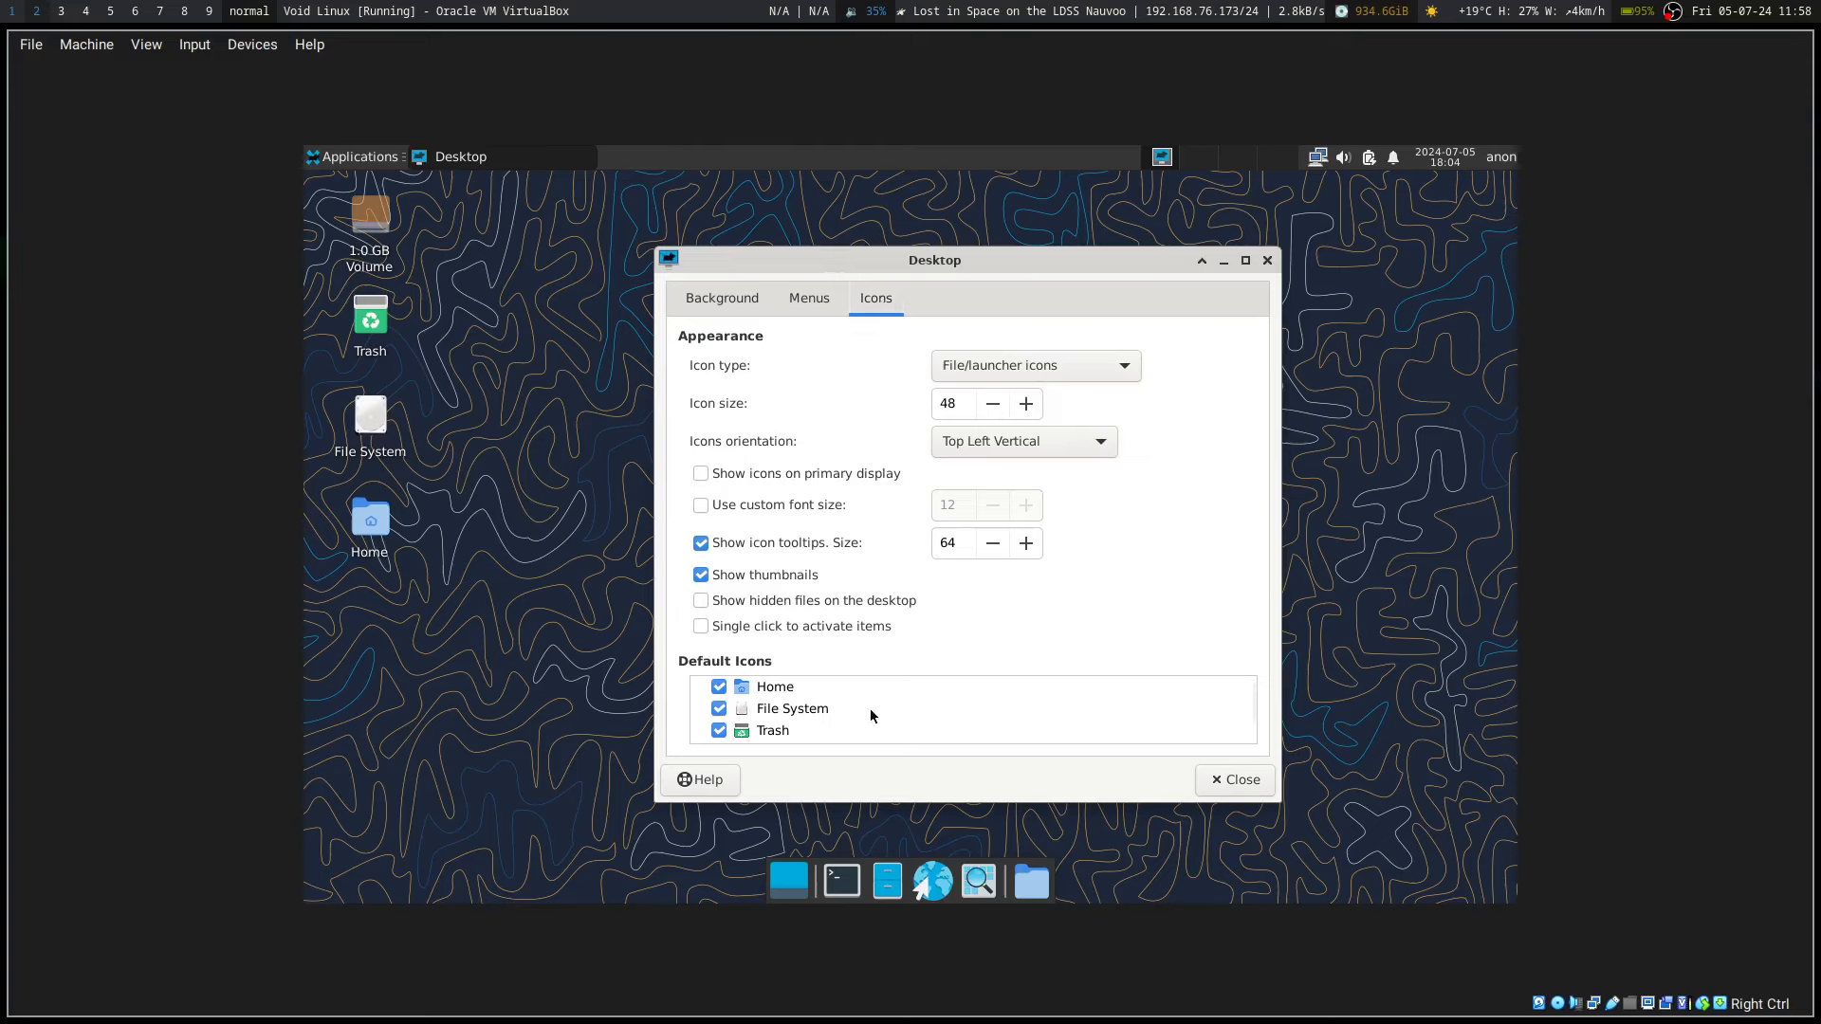
pyautogui.click(720, 297)
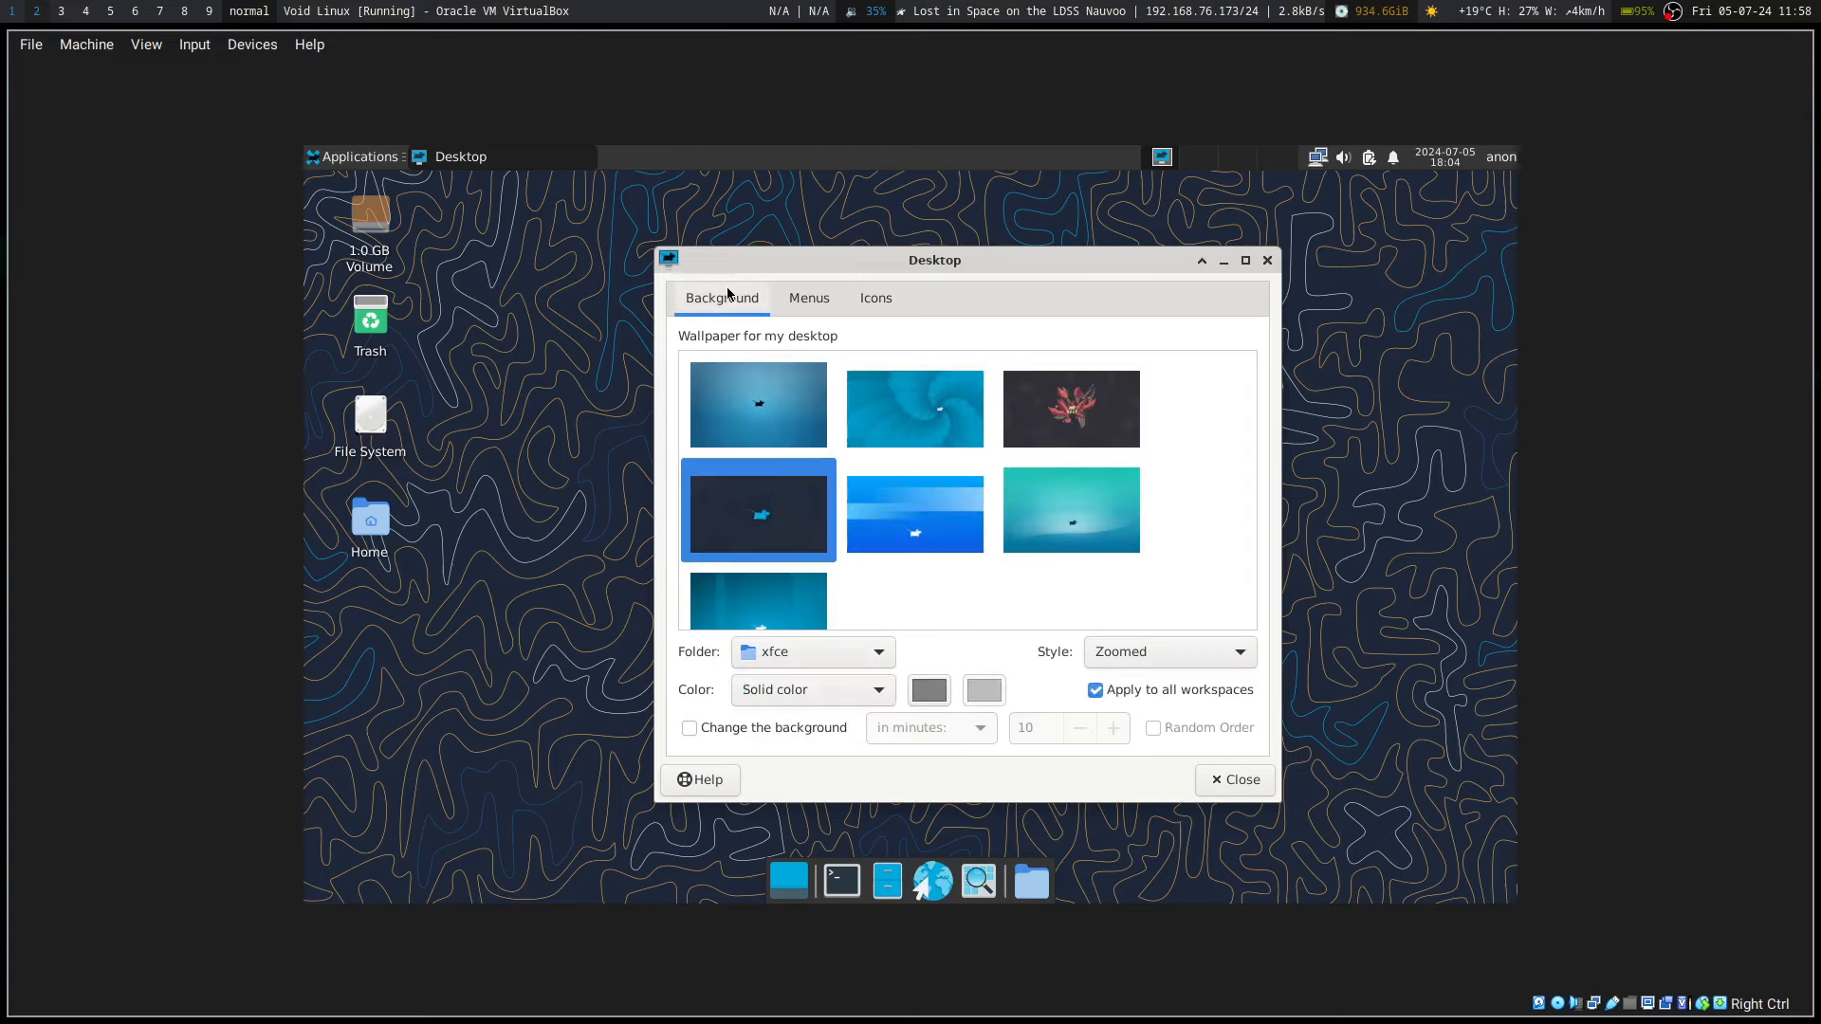
pyautogui.click(876, 651)
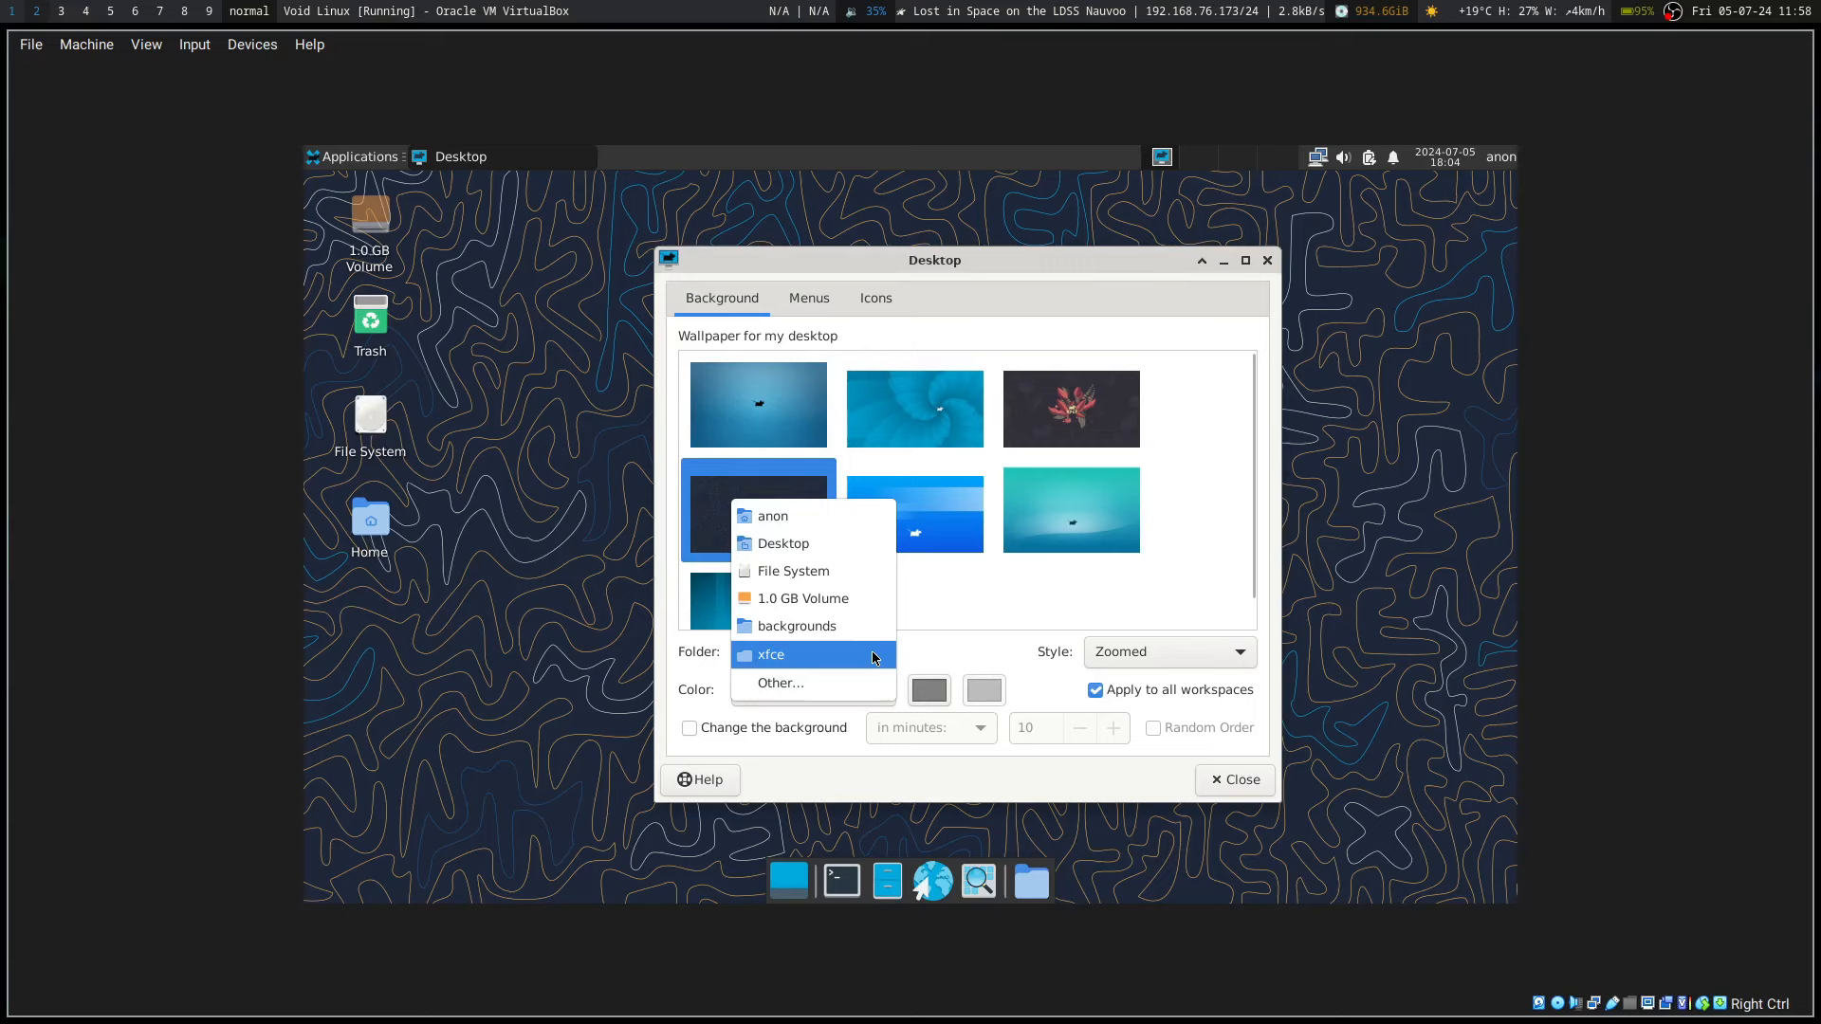
pyautogui.click(798, 626)
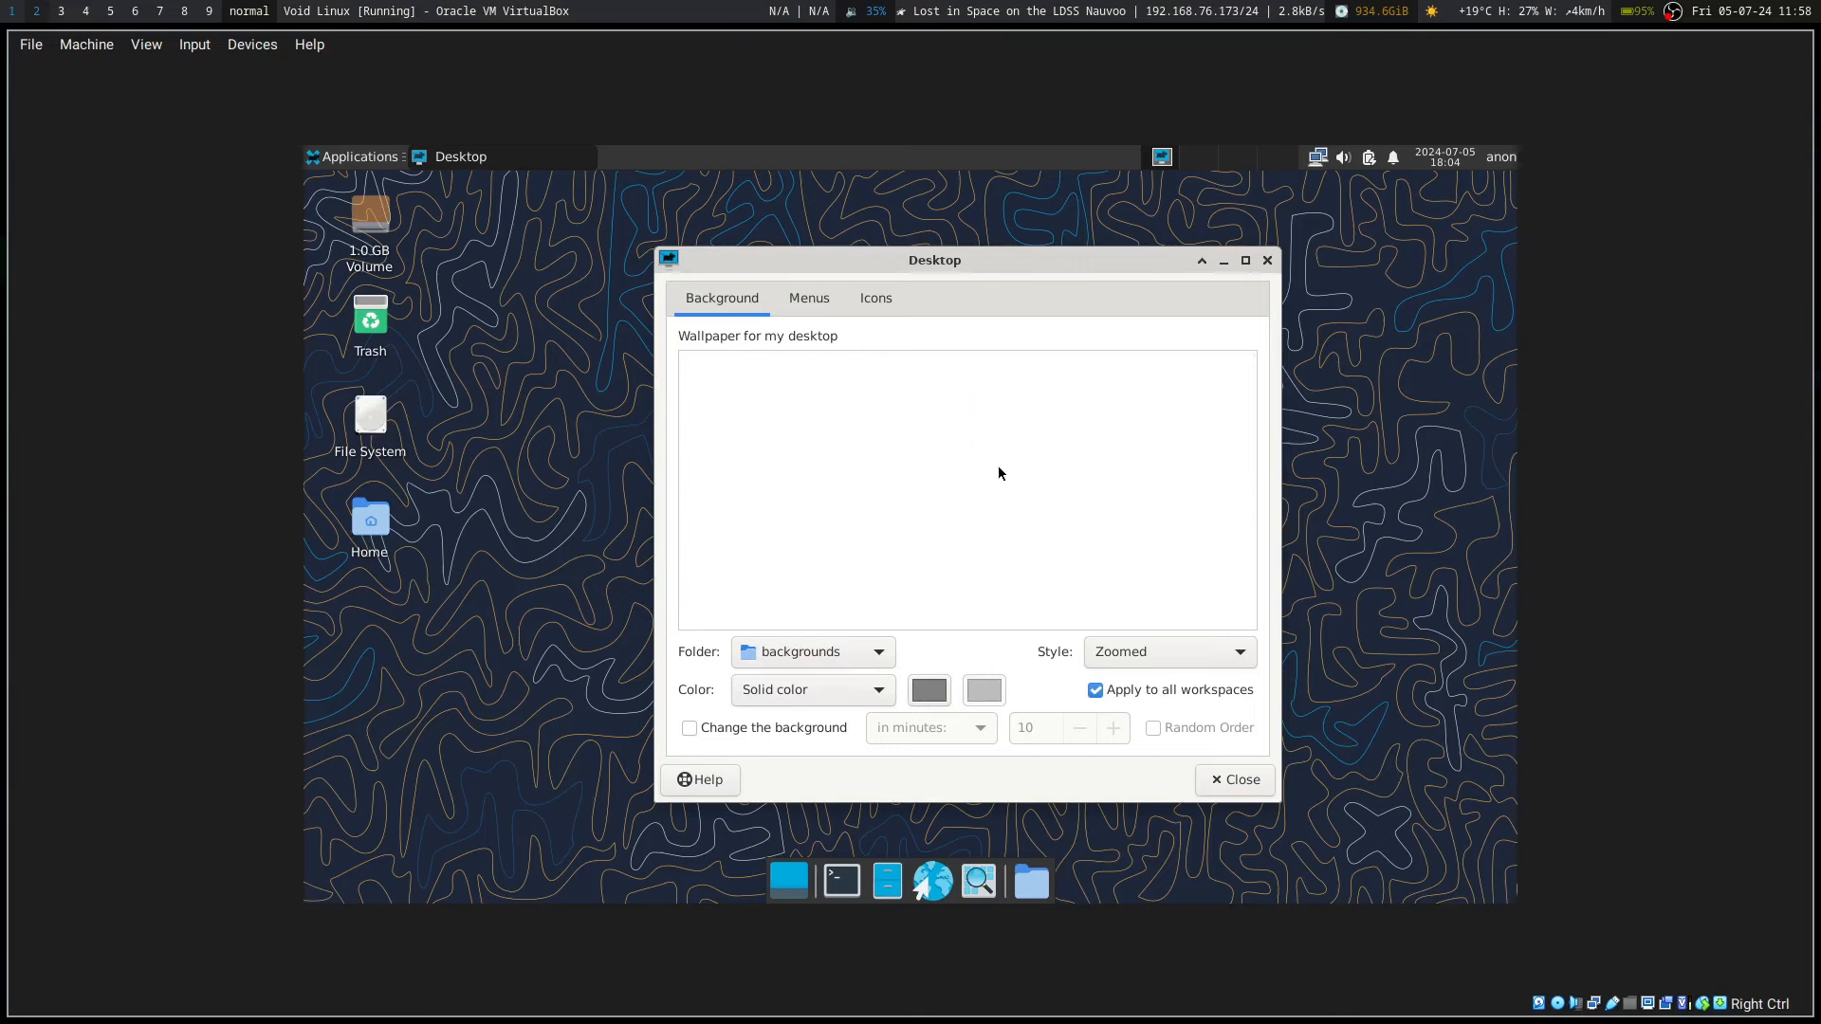
pyautogui.moveTo(865, 652)
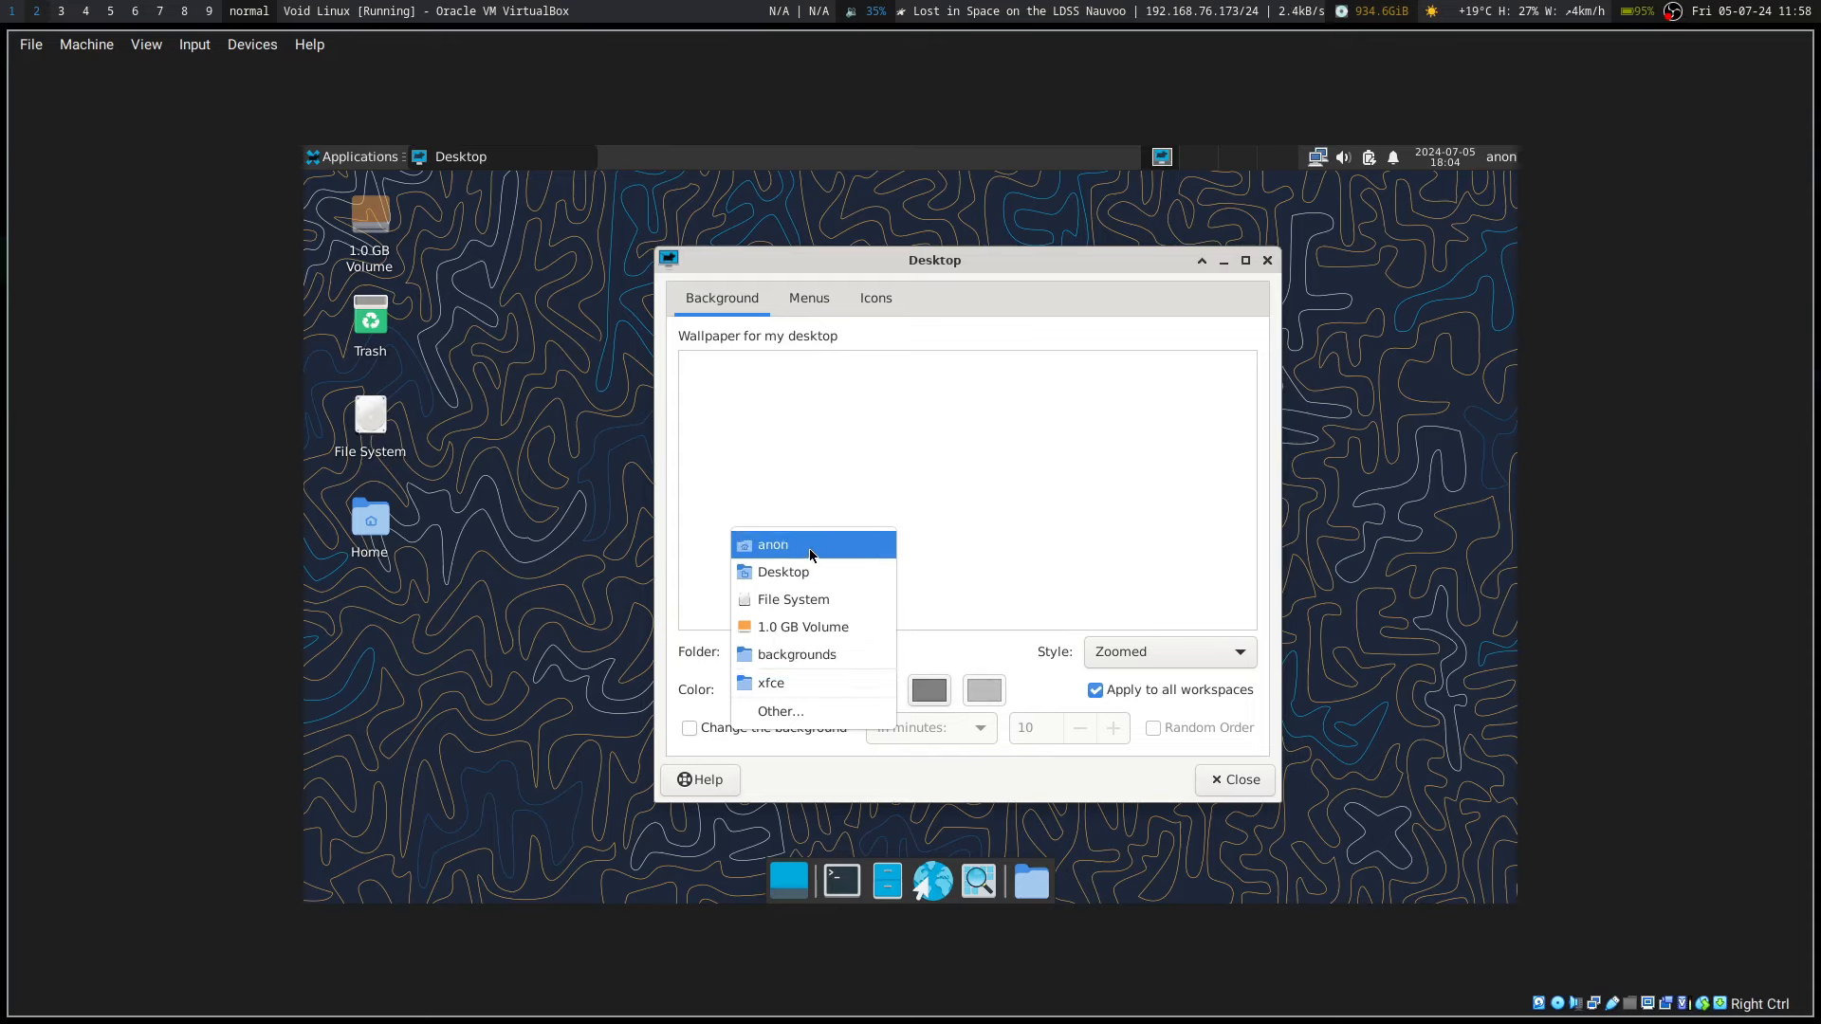
pyautogui.moveTo(828, 660)
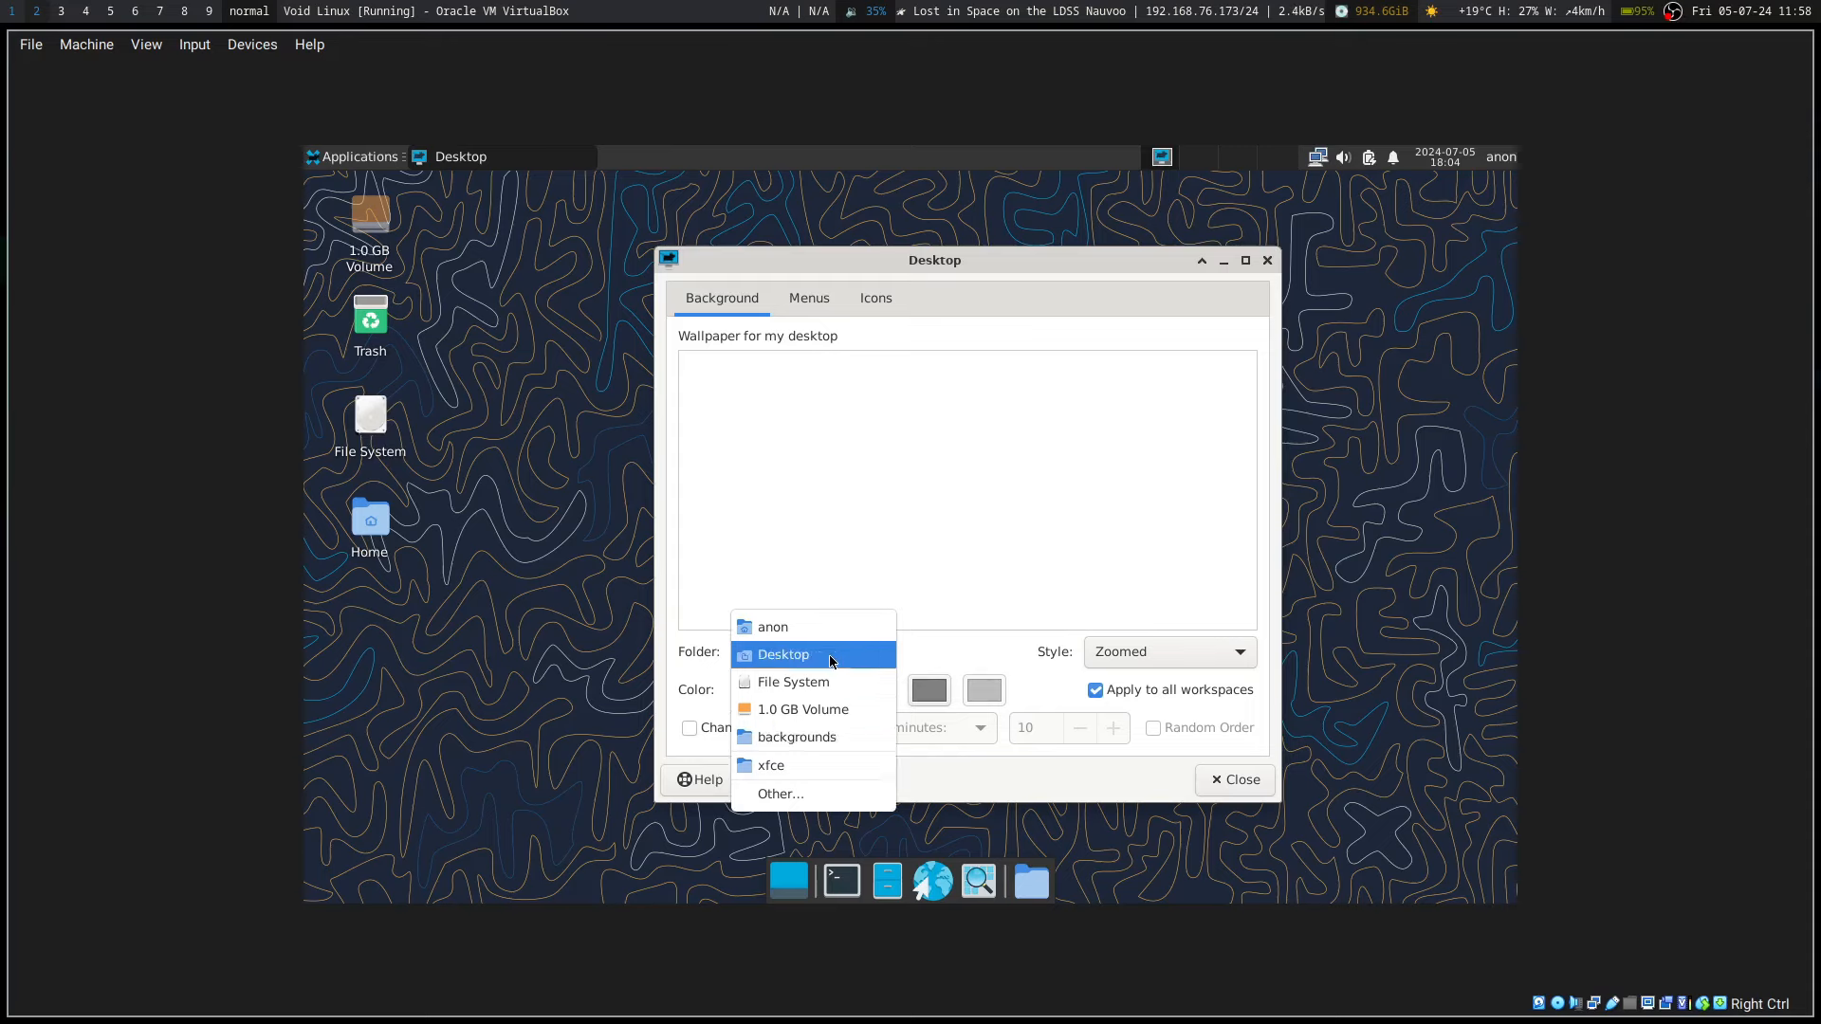
pyautogui.moveTo(771, 765)
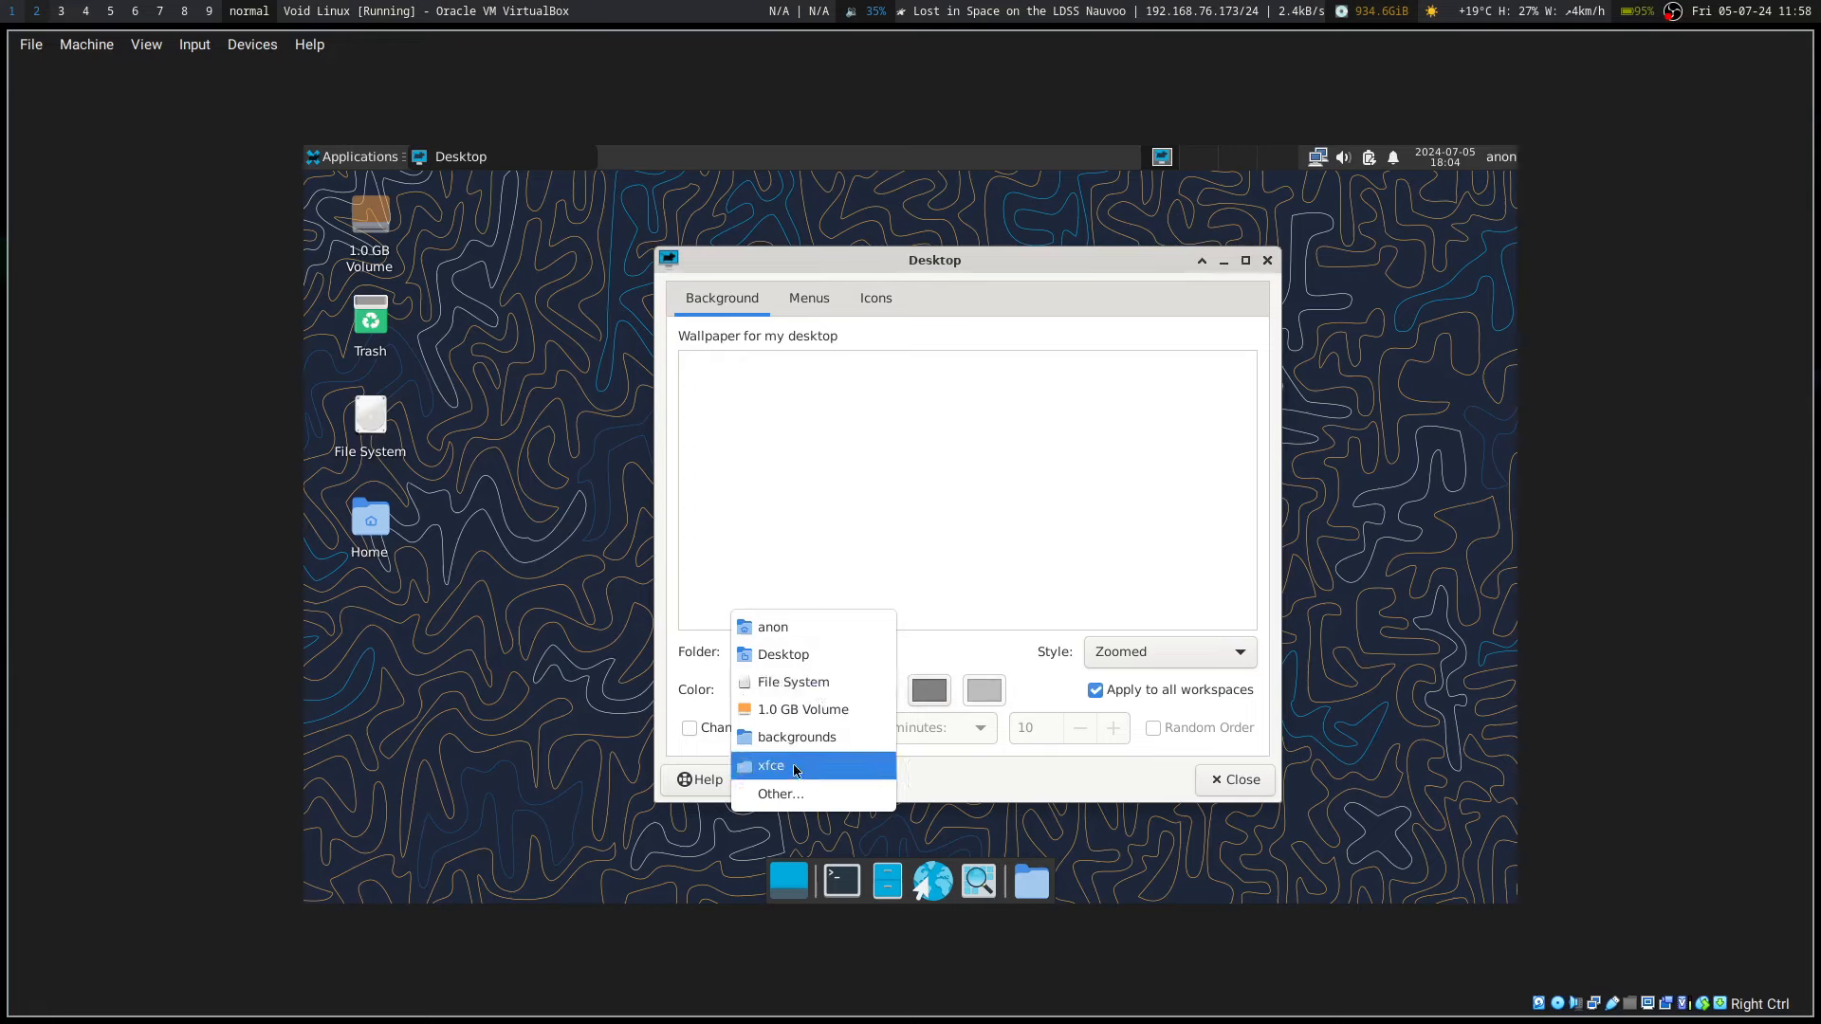
pyautogui.click(770, 766)
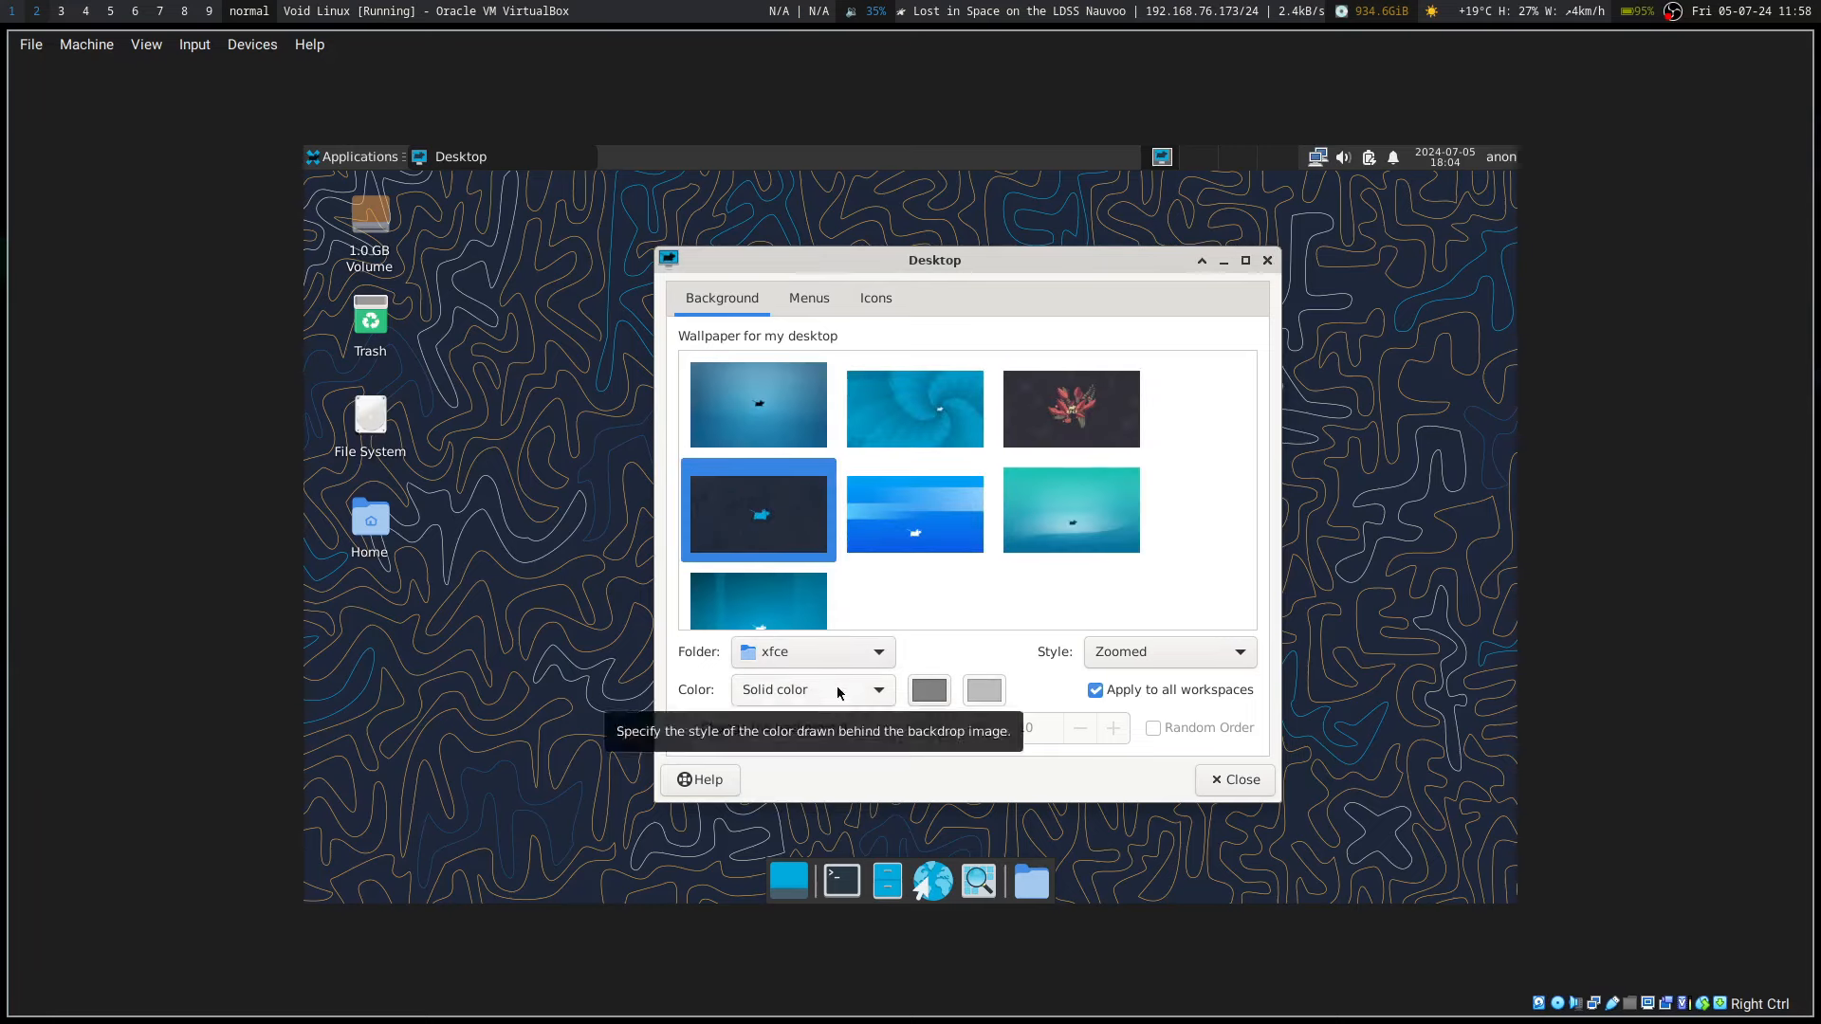
# Step: Choose Other… as wallpaper folder, browse to /usr/share and open void-artwork
pyautogui.click(806, 651)
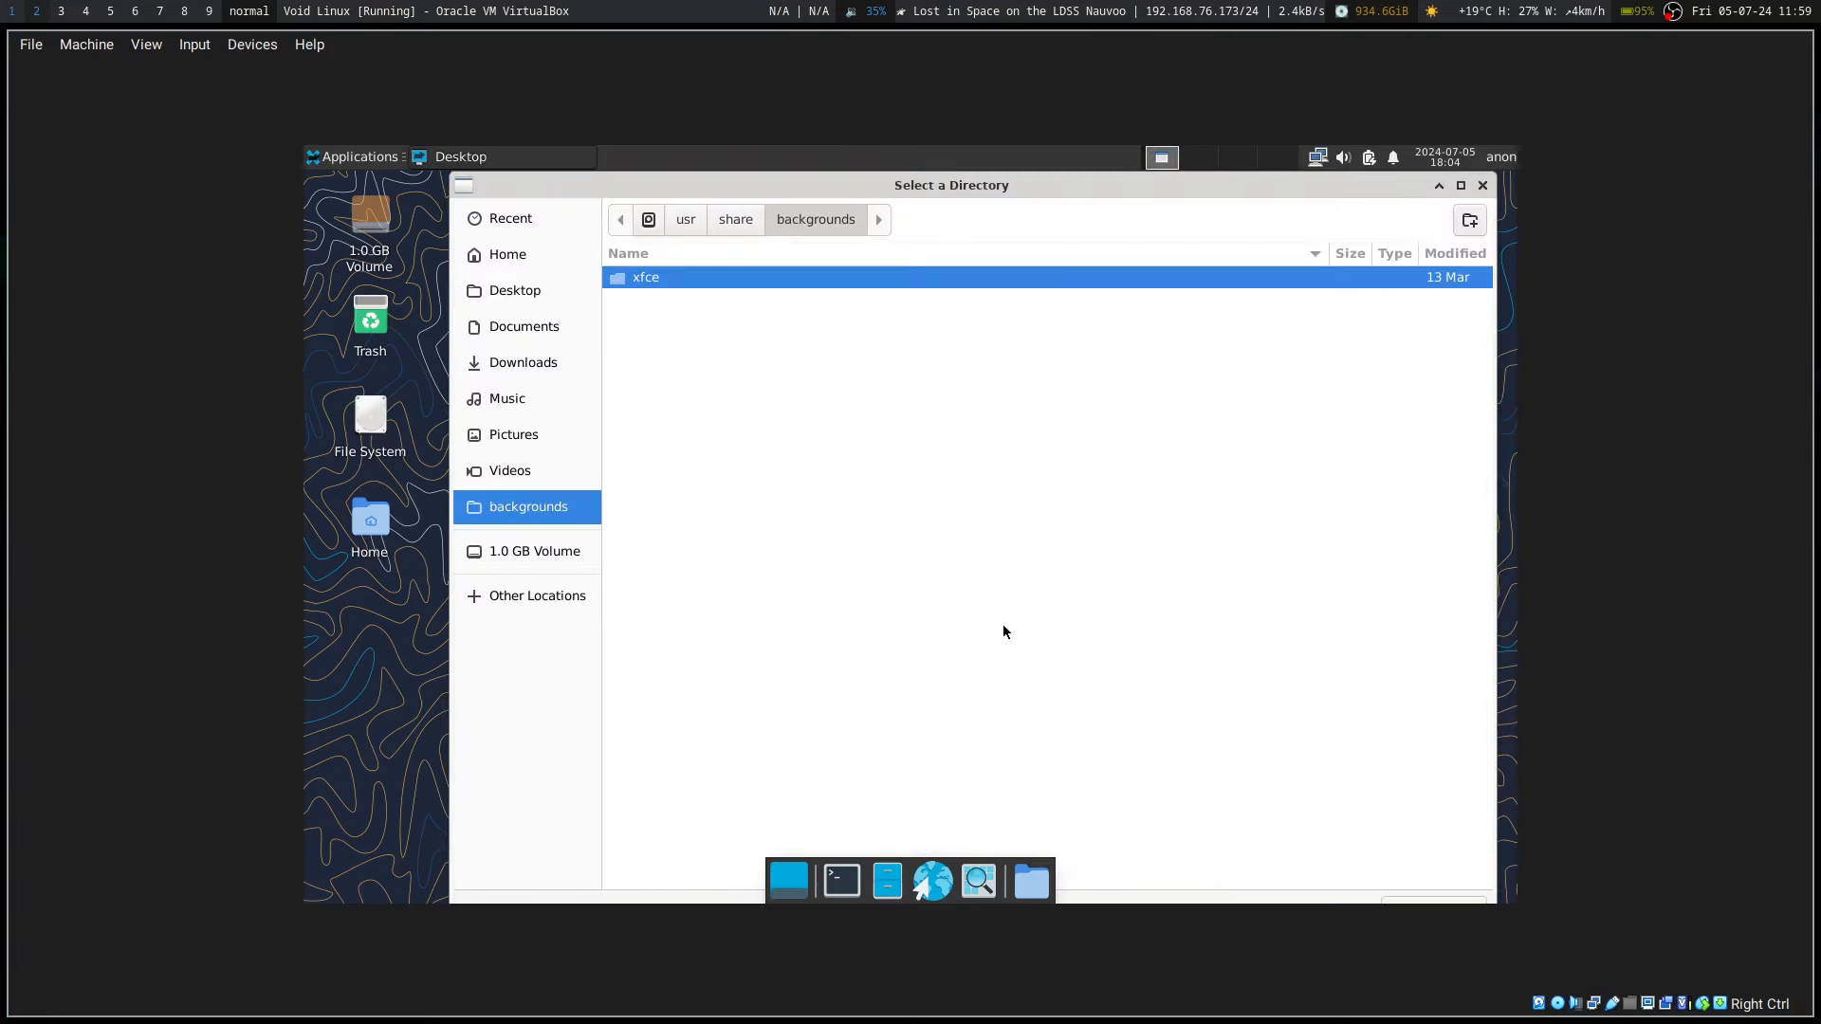
pyautogui.click(685, 218)
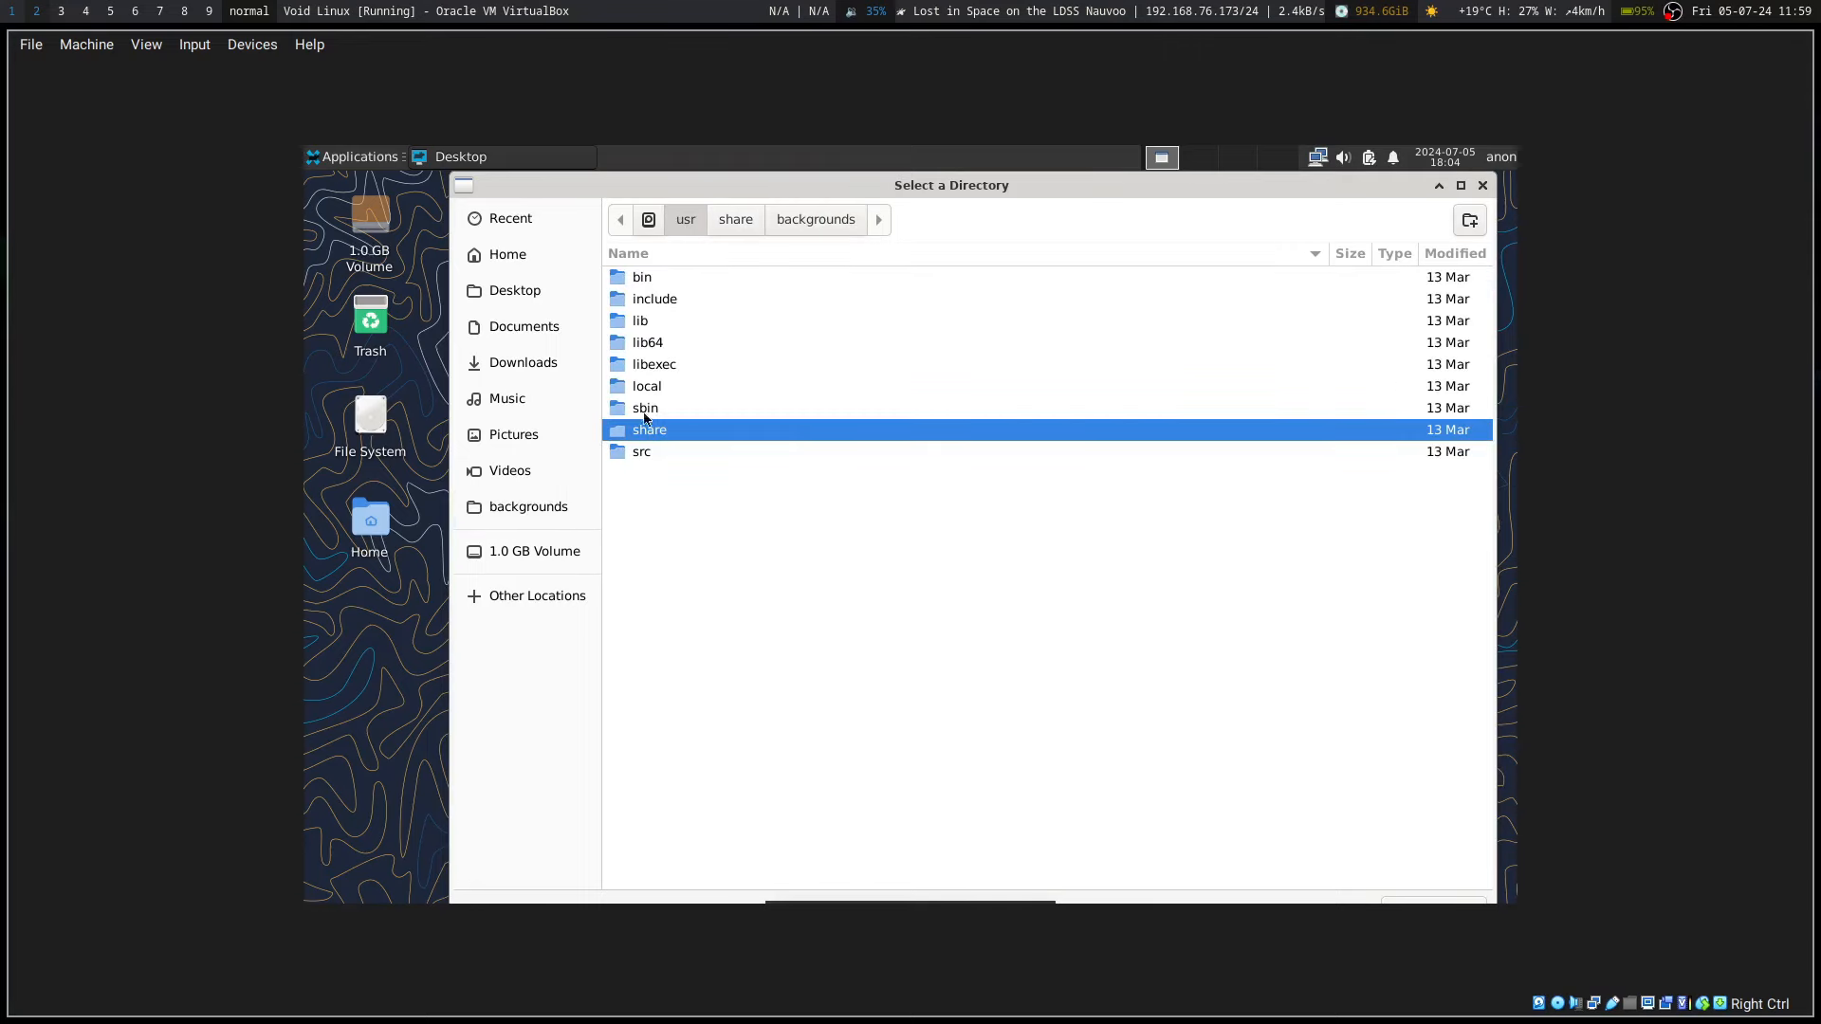
pyautogui.doubleClick(649, 429)
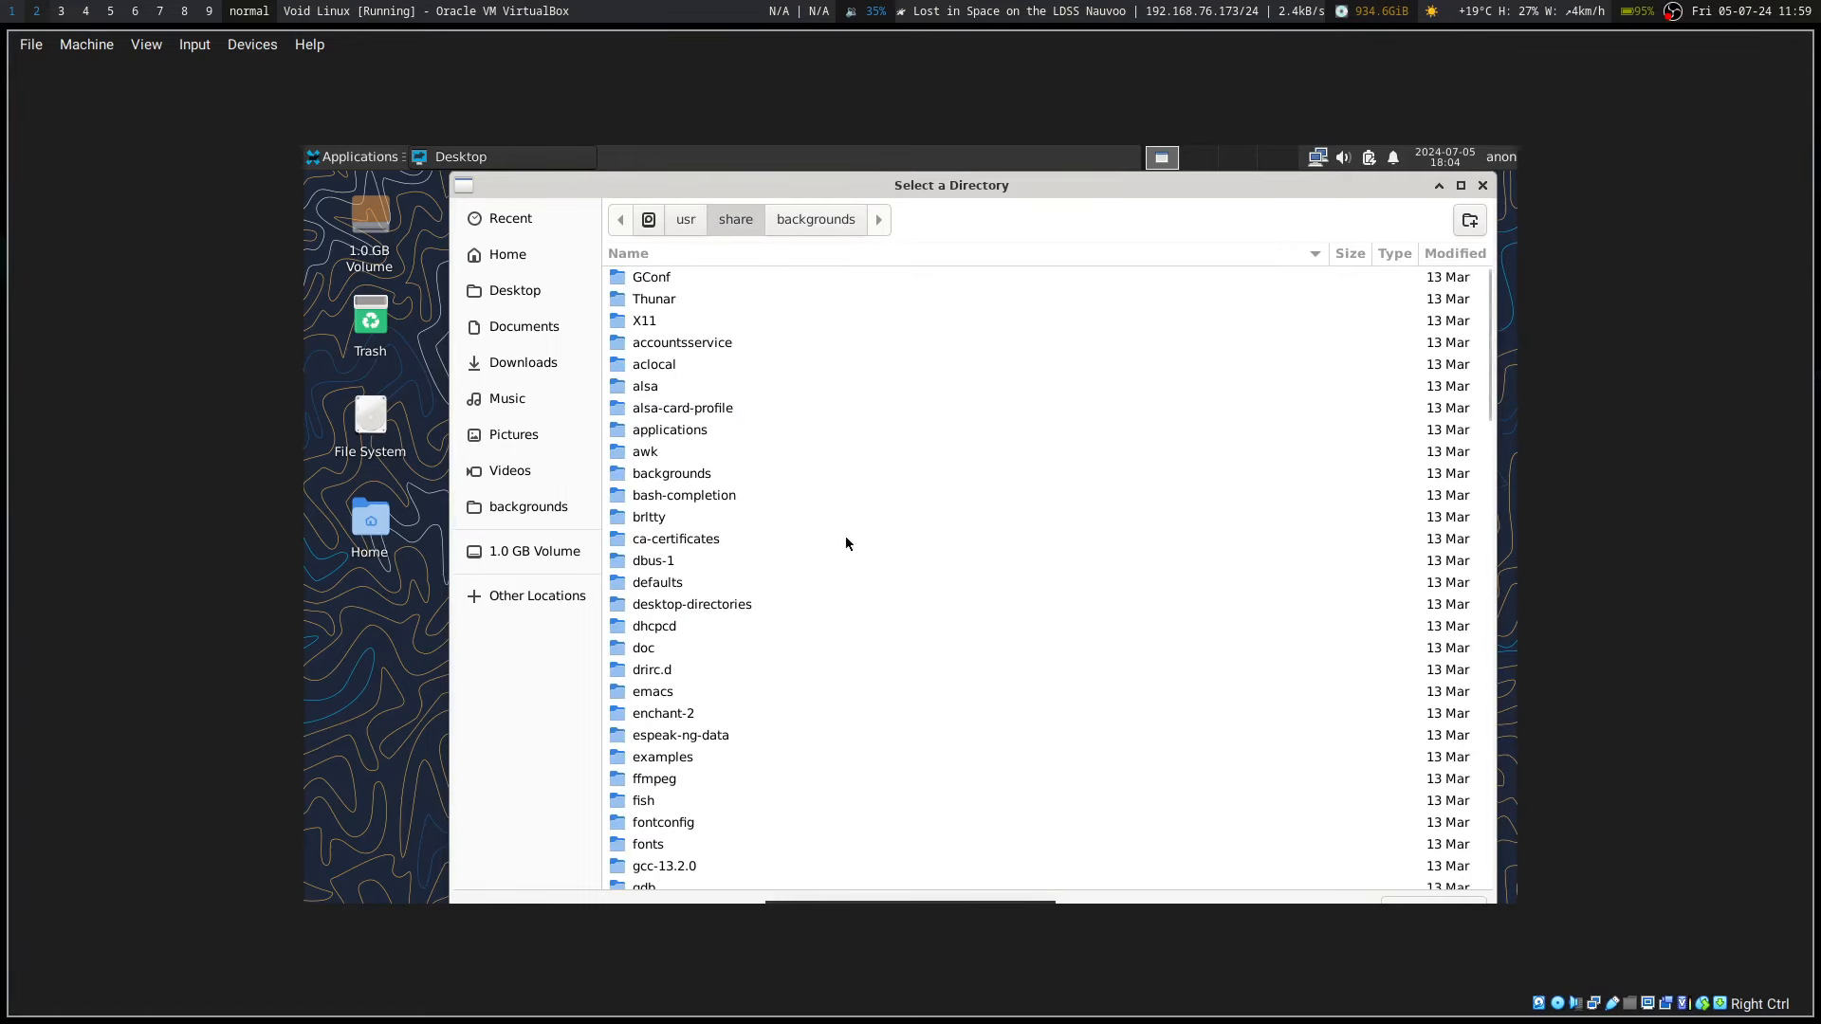
pyautogui.click(527, 505)
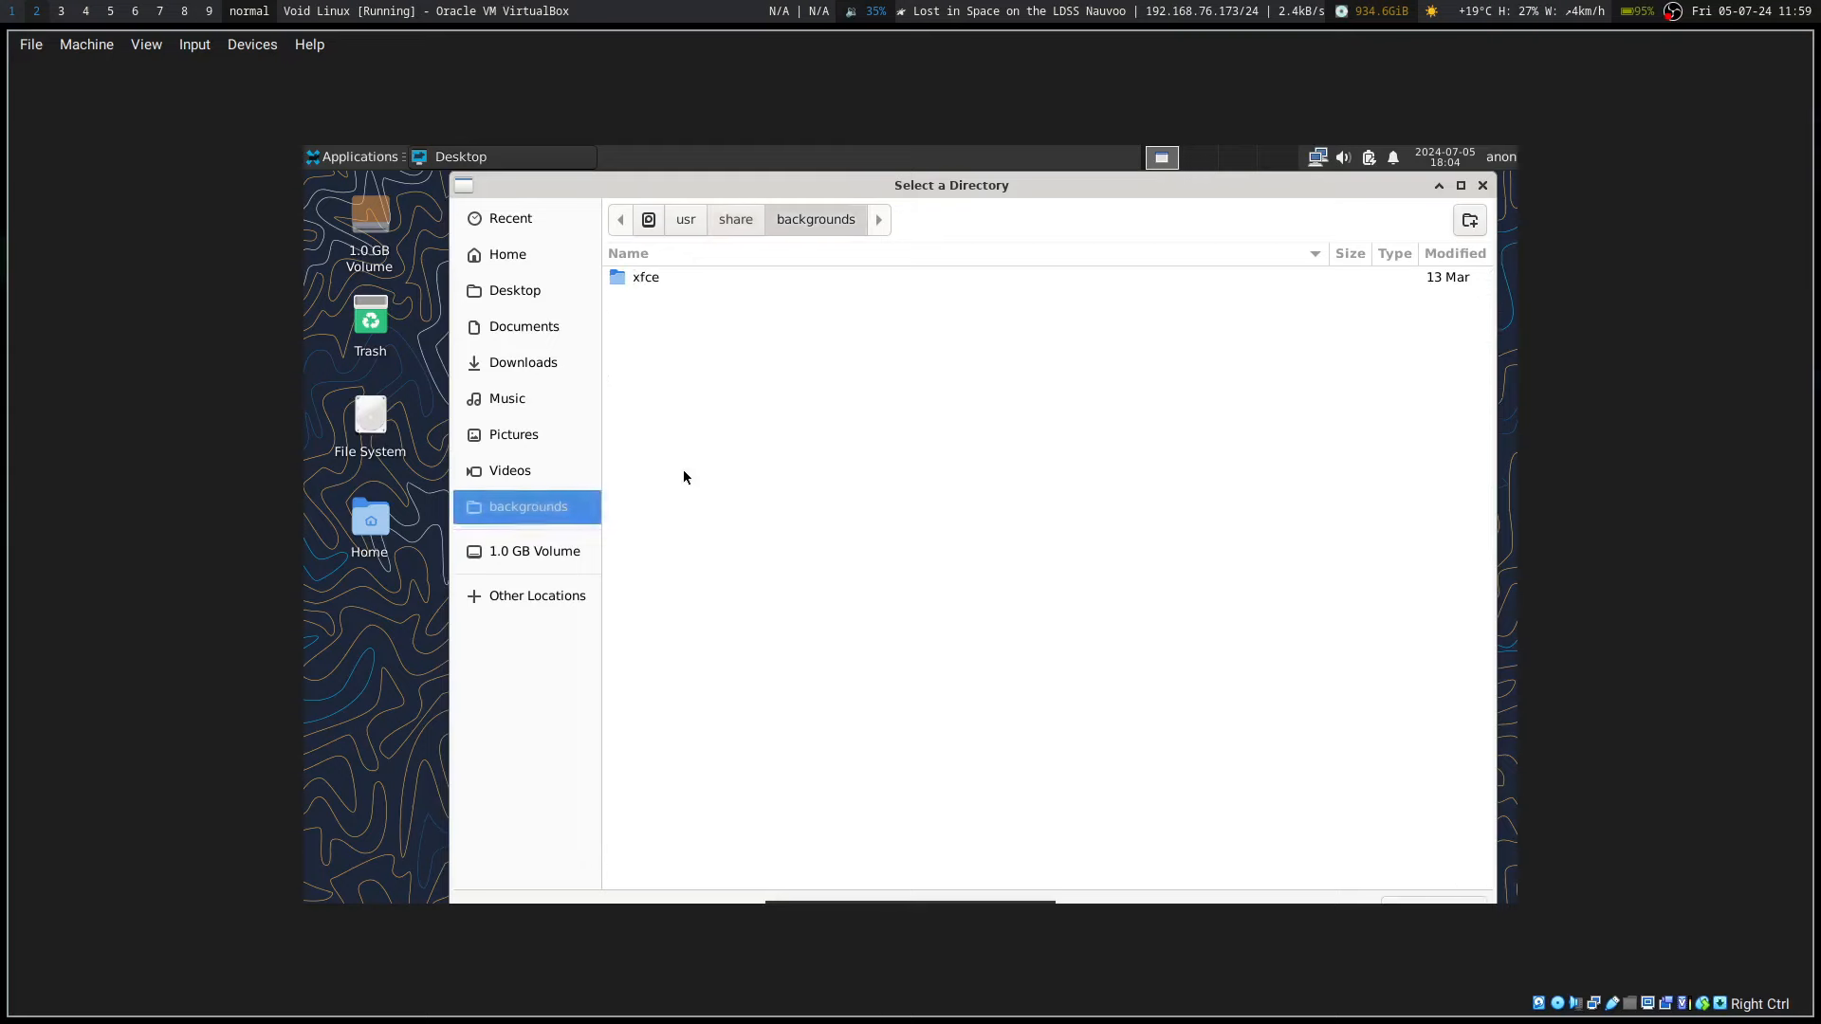
pyautogui.click(734, 218)
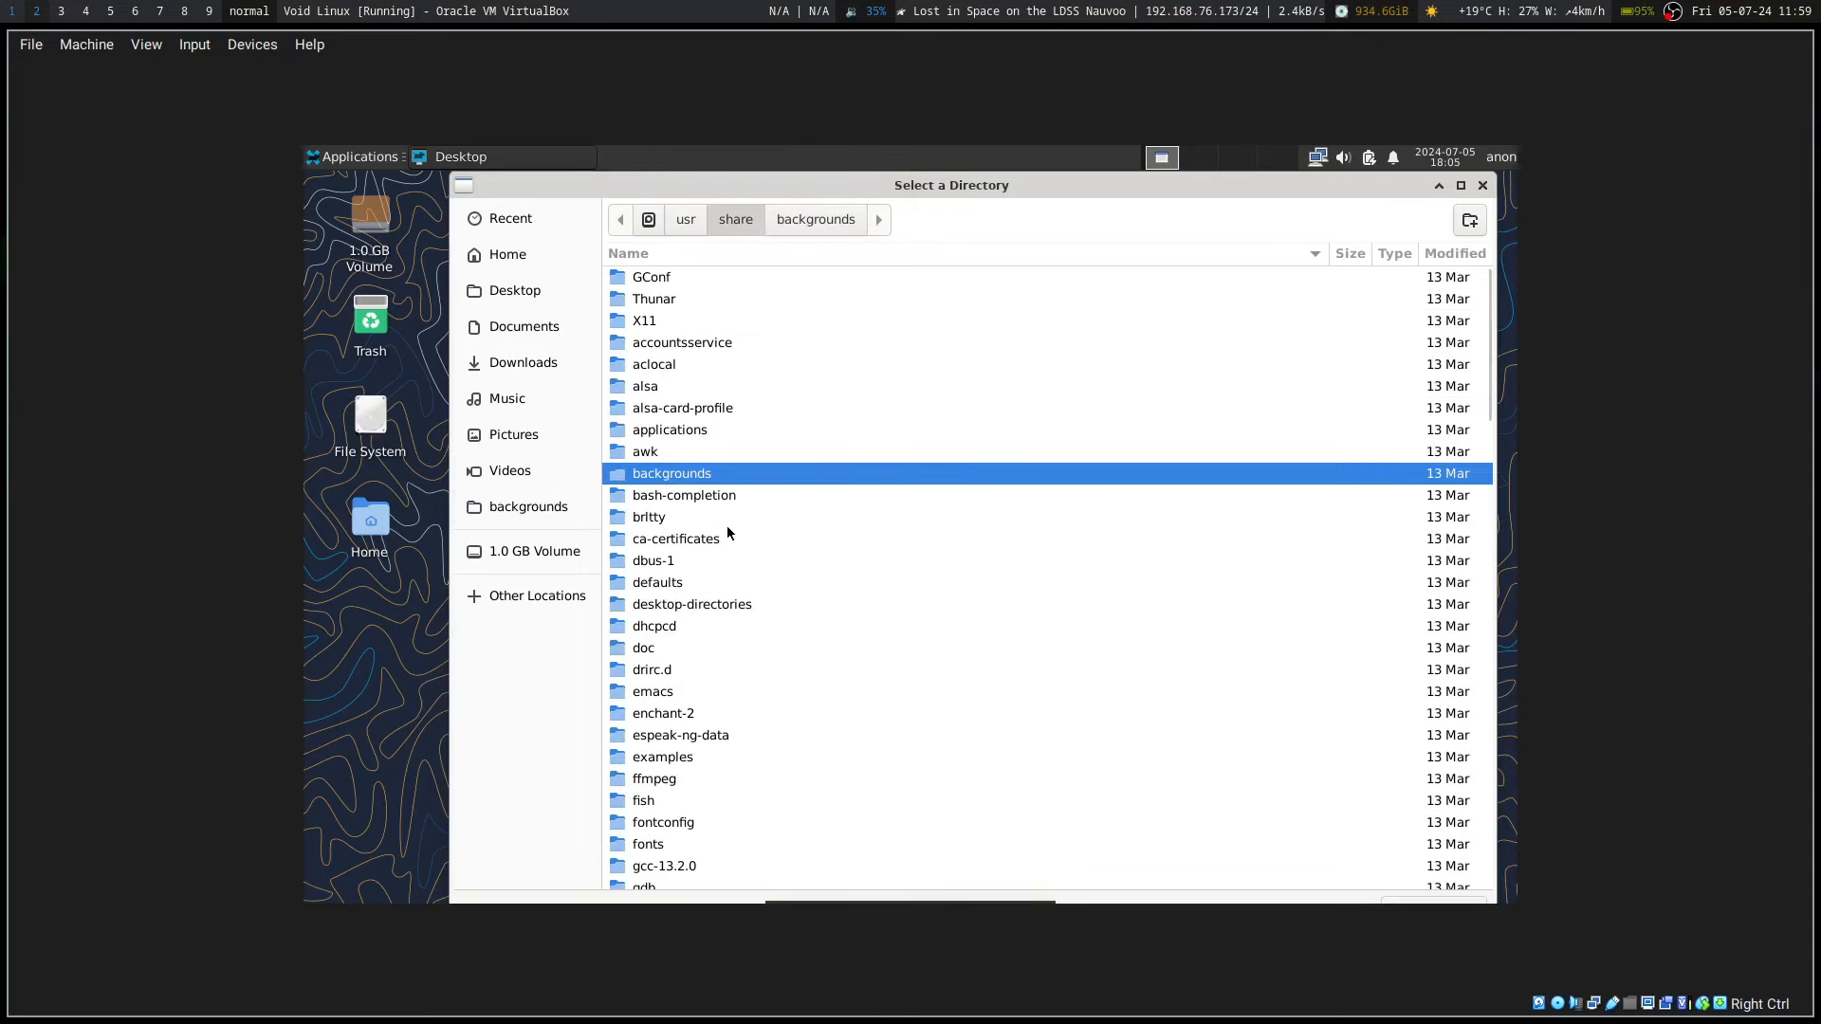
pyautogui.scroll(-3)
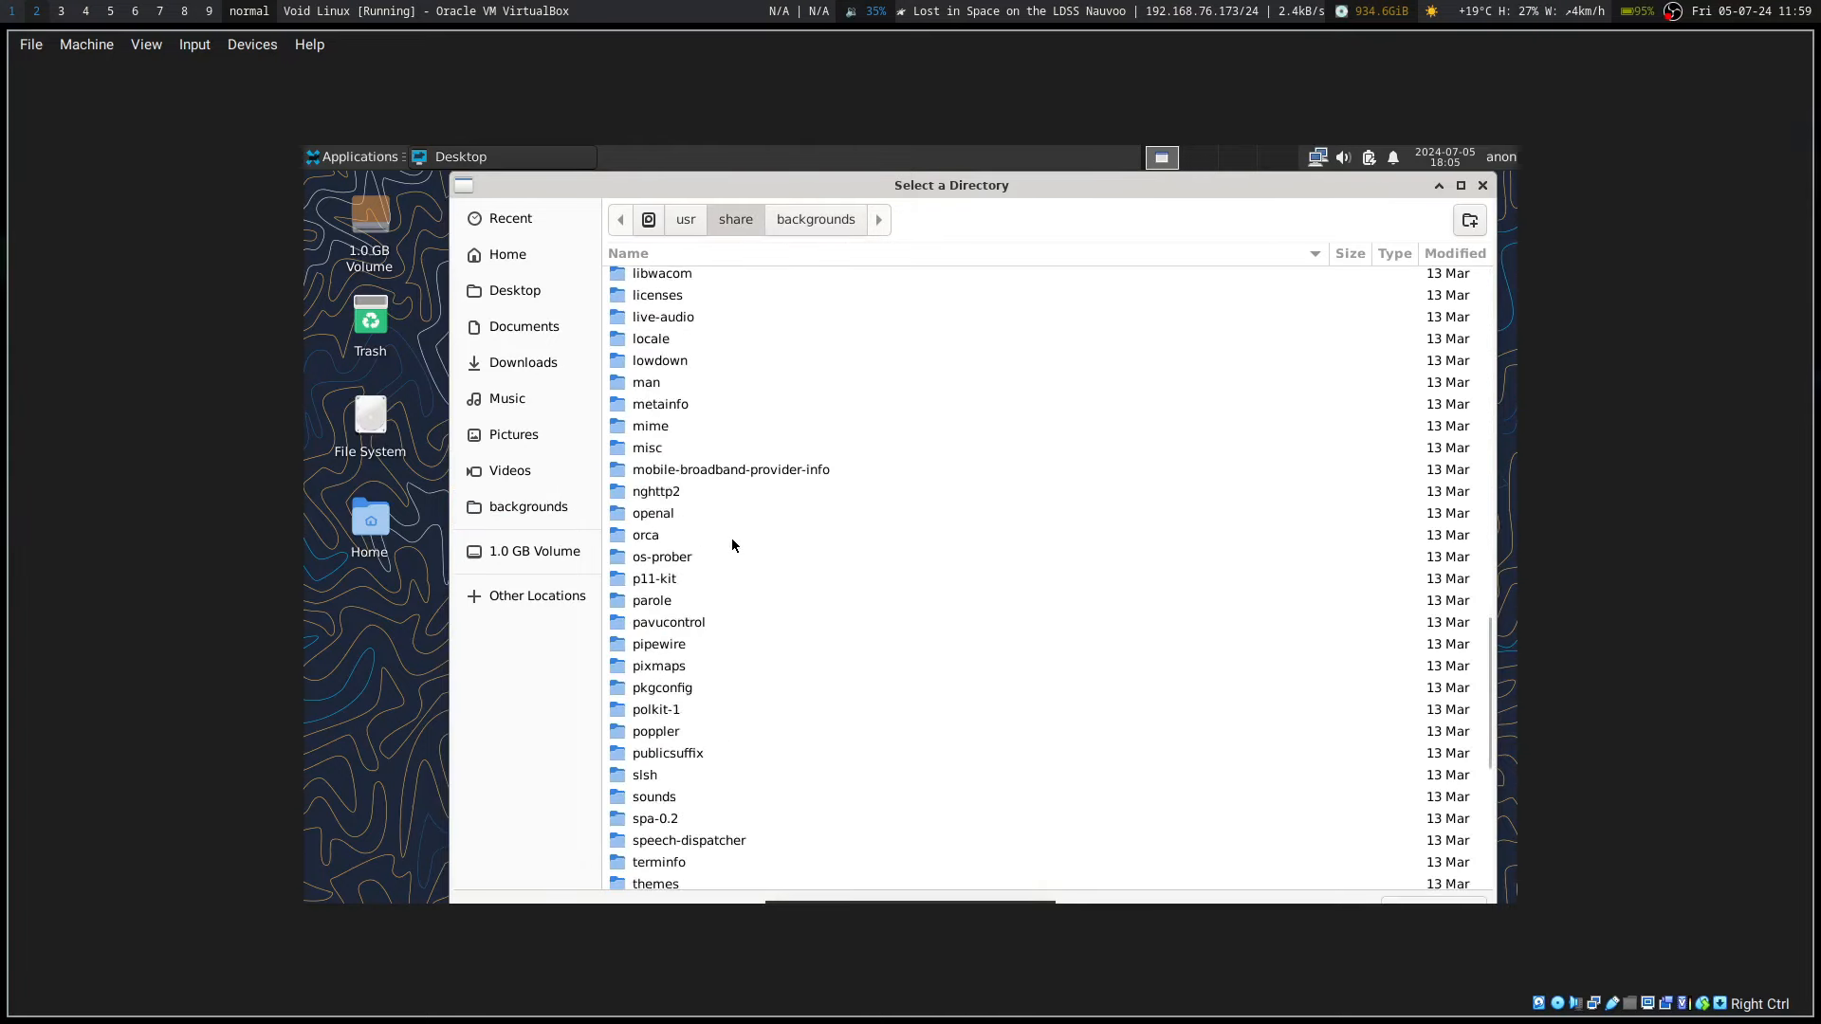
pyautogui.scroll(-3)
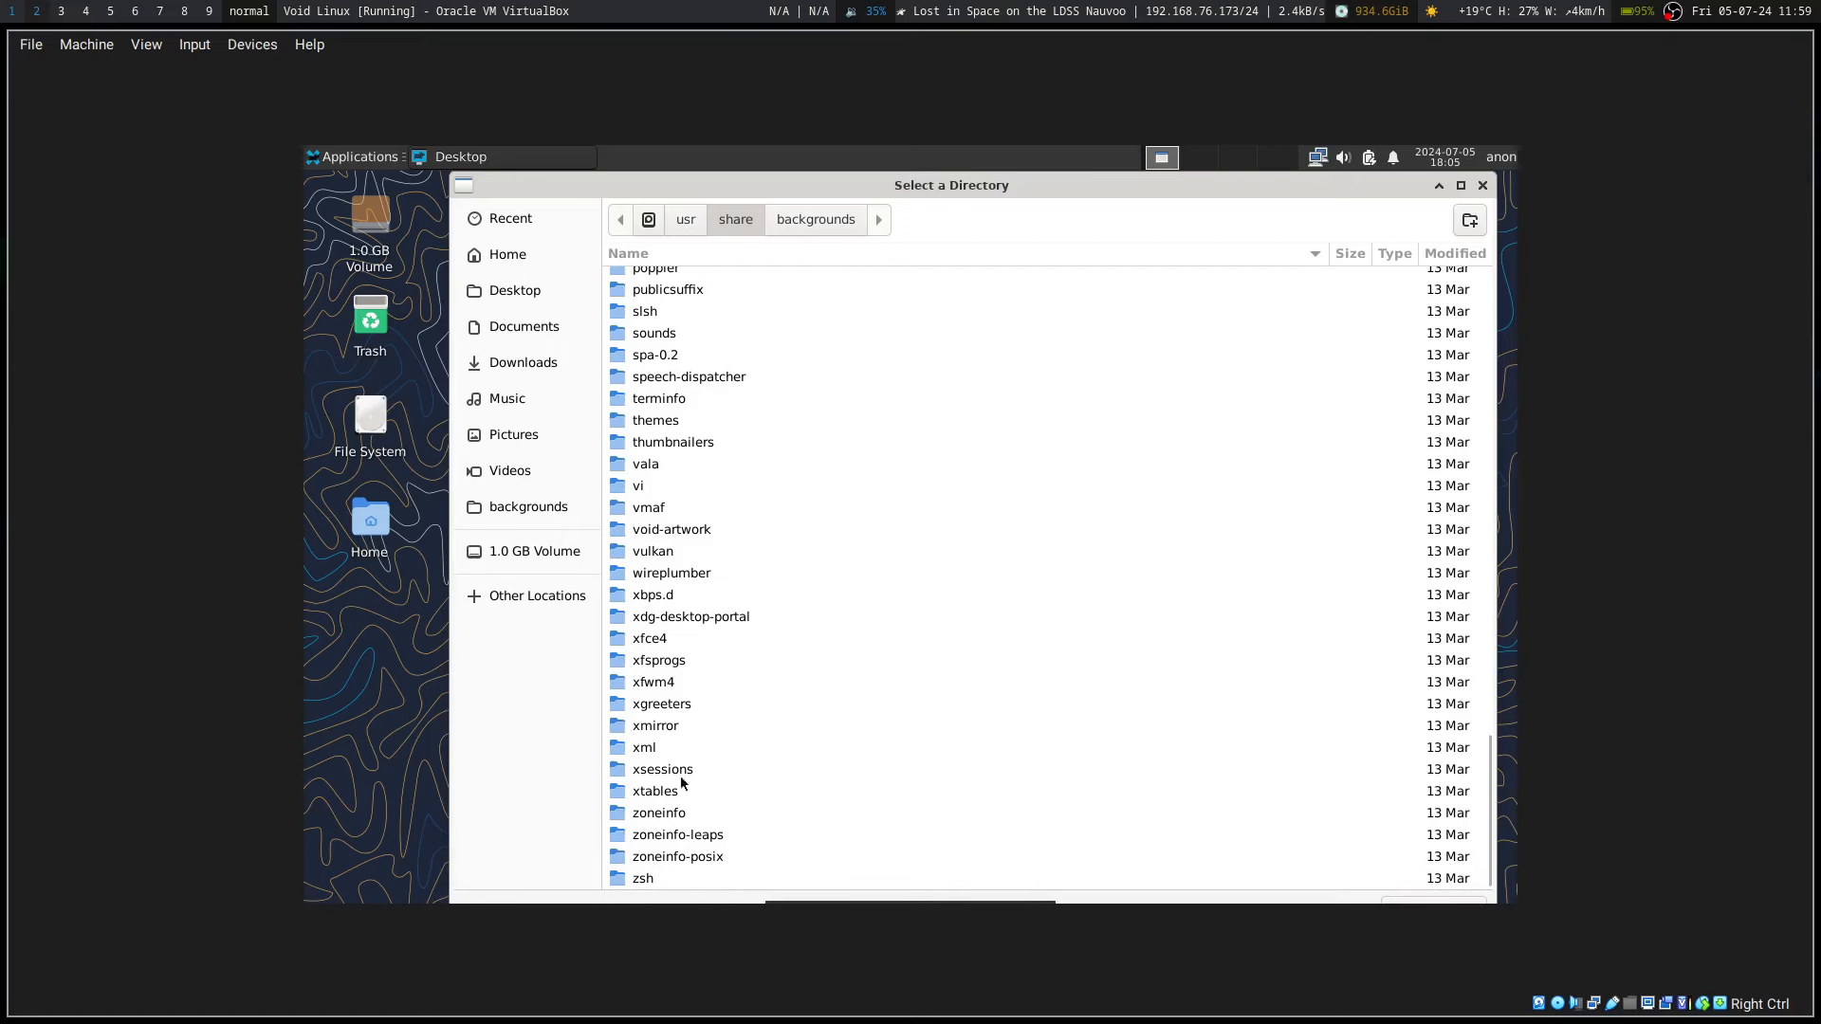
pyautogui.moveTo(673, 537)
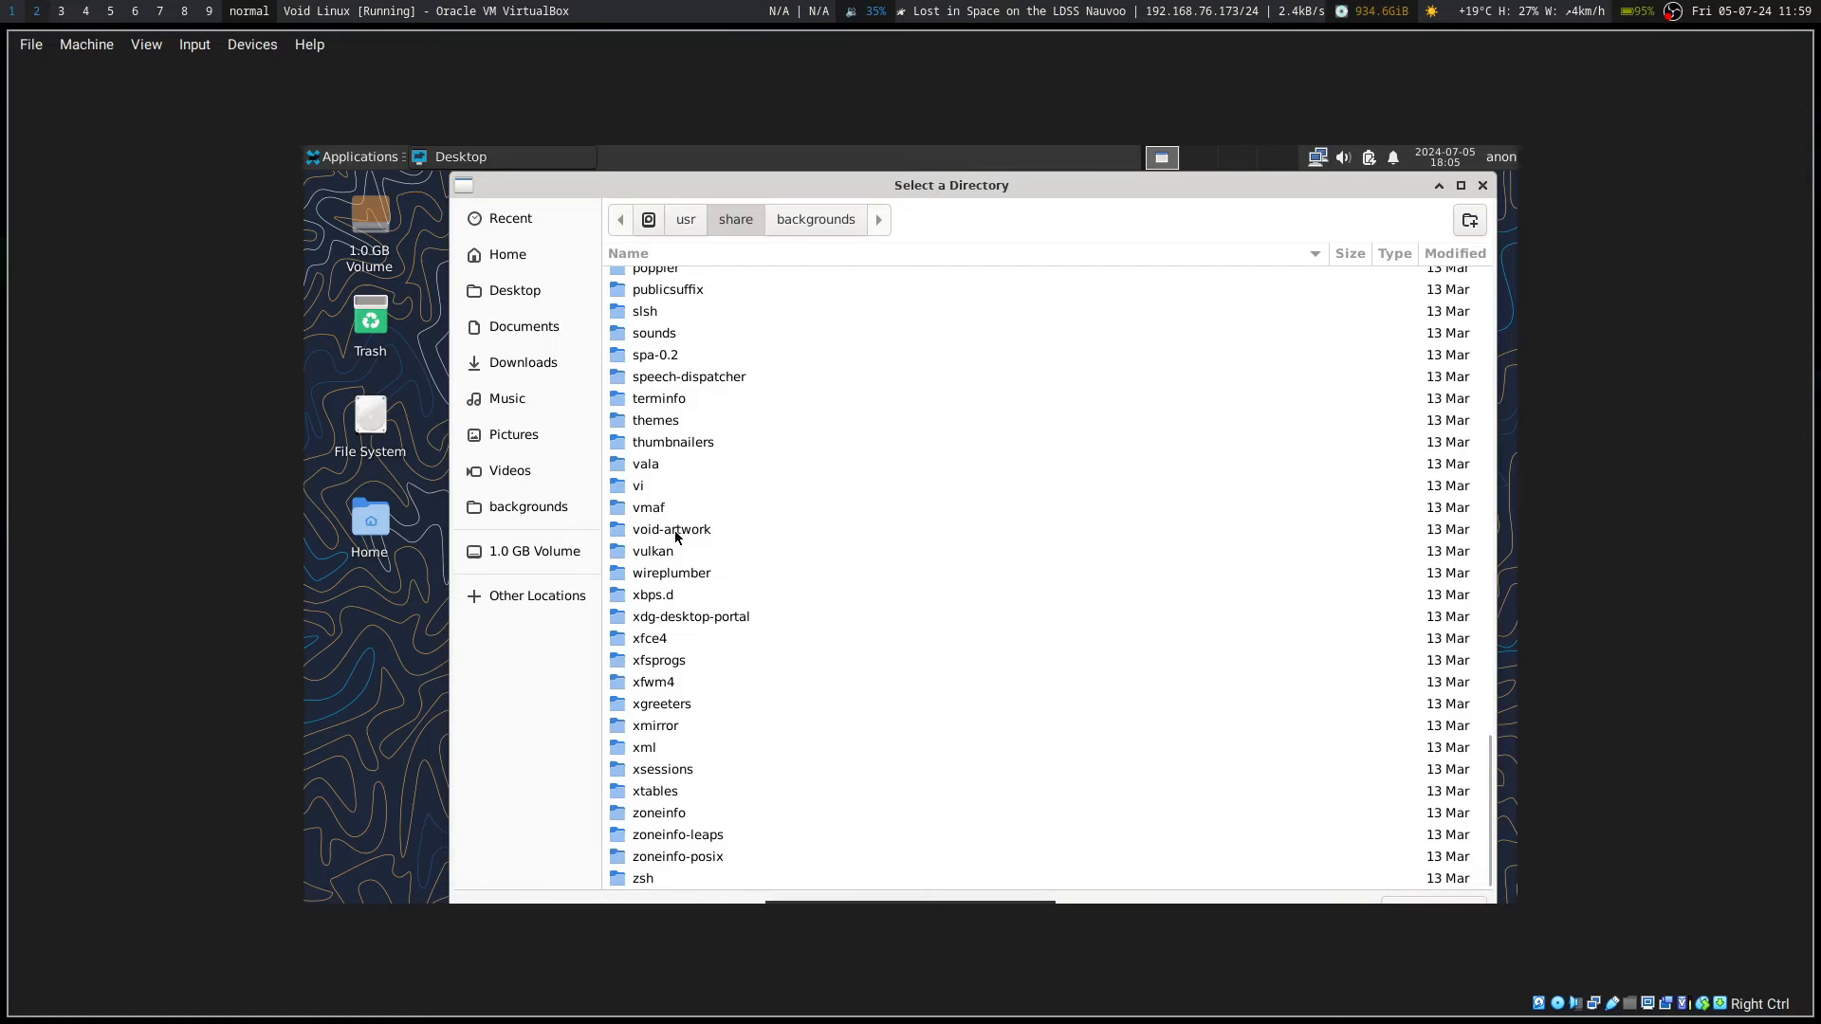
pyautogui.doubleClick(671, 529)
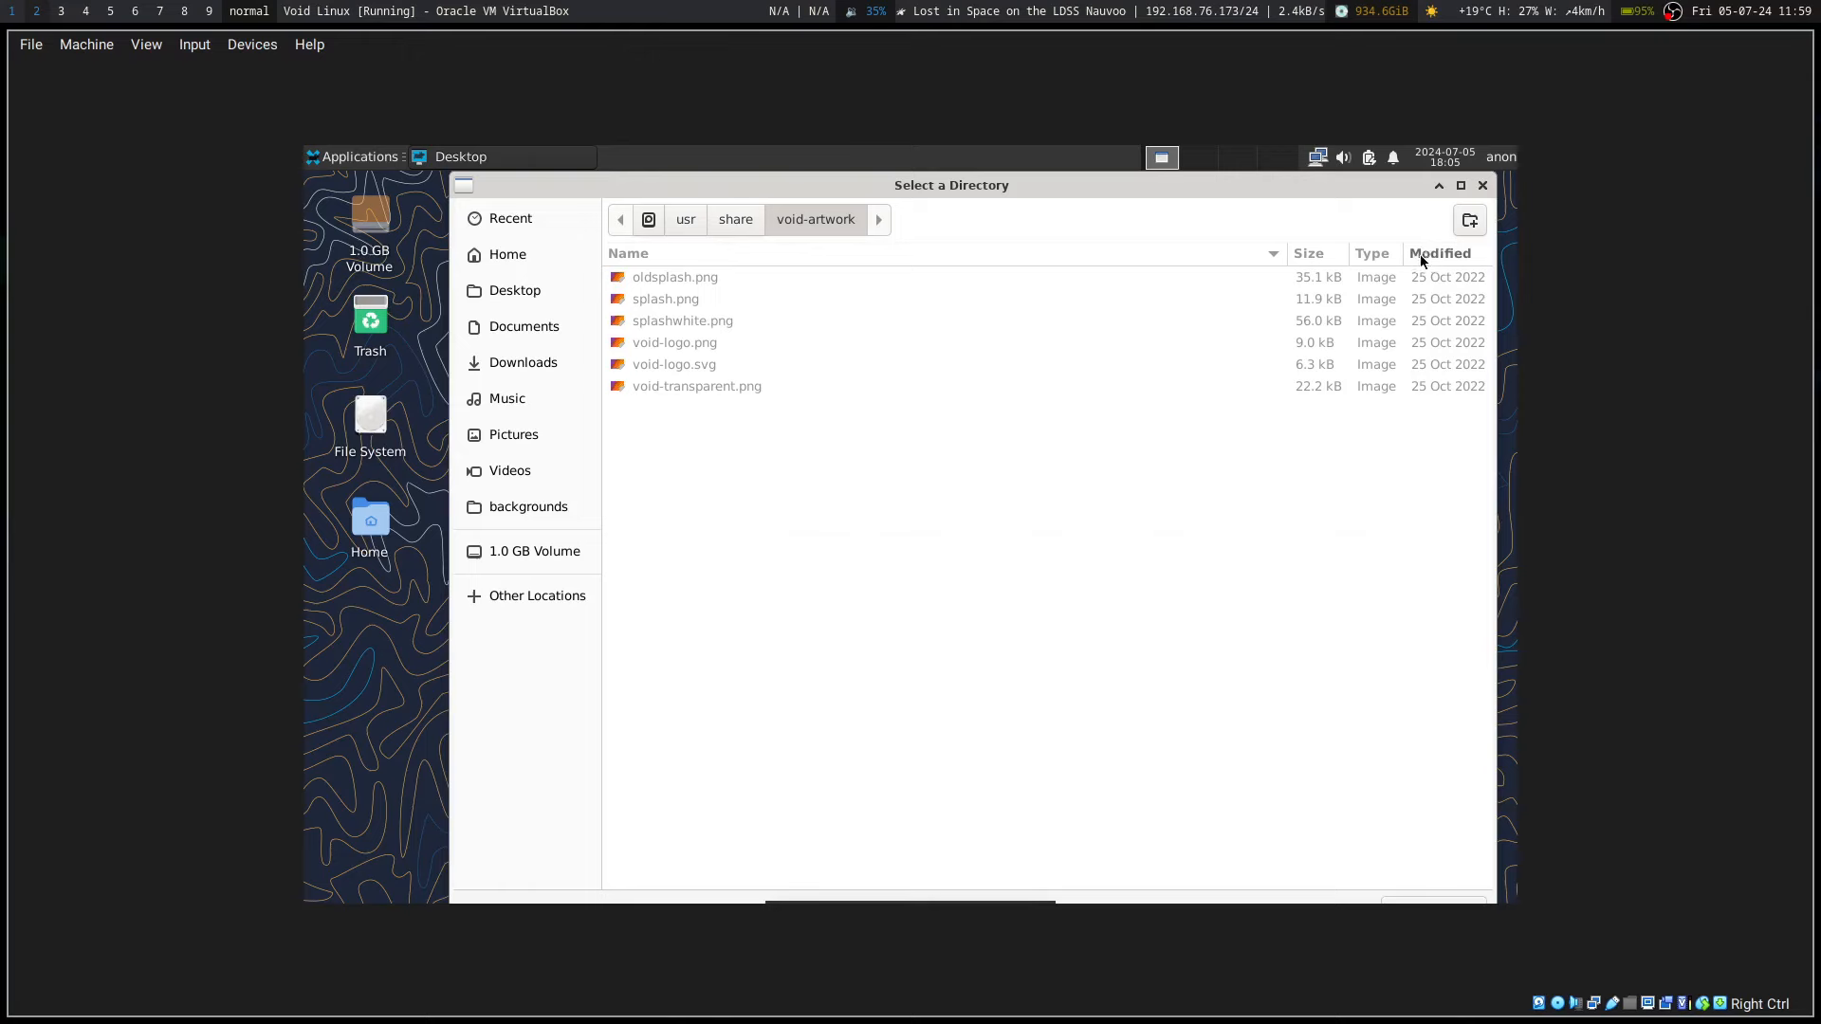
pyautogui.moveTo(890, 229)
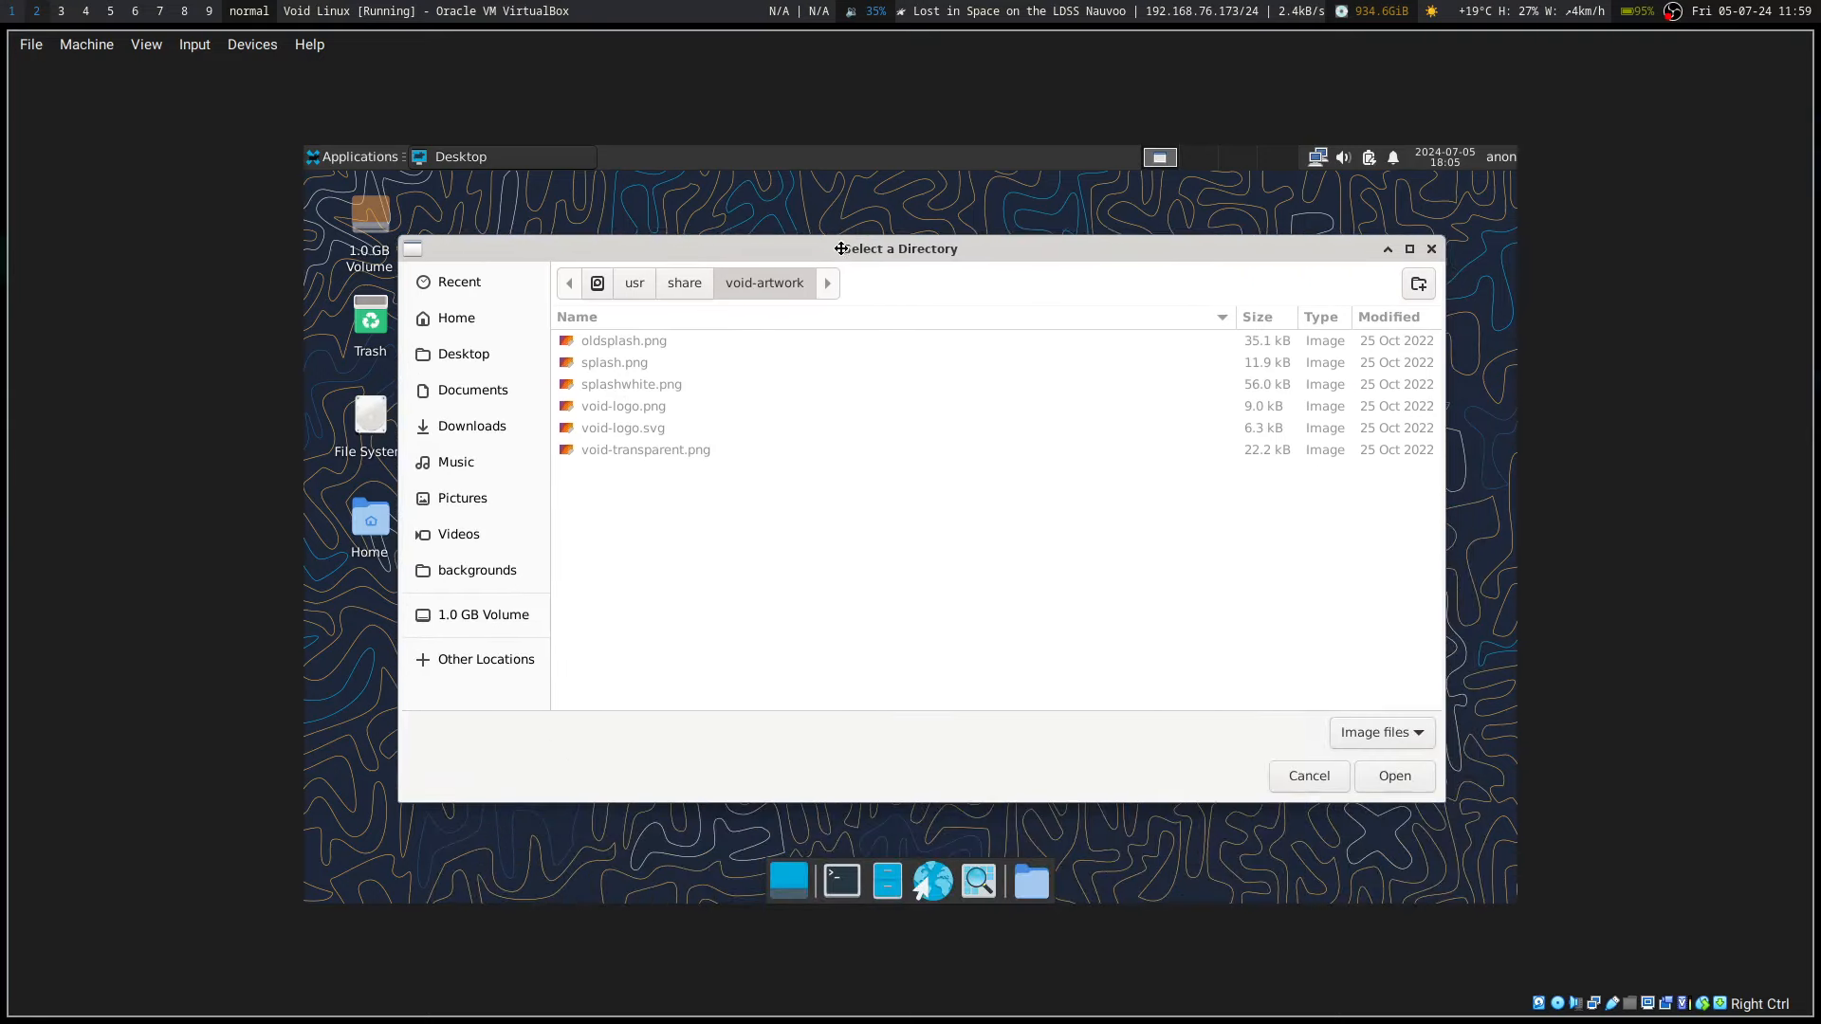
# Step: Use void-artwork as folder, pick its second thumbnail (dark Void logo), and close desktop settings
pyautogui.click(1392, 776)
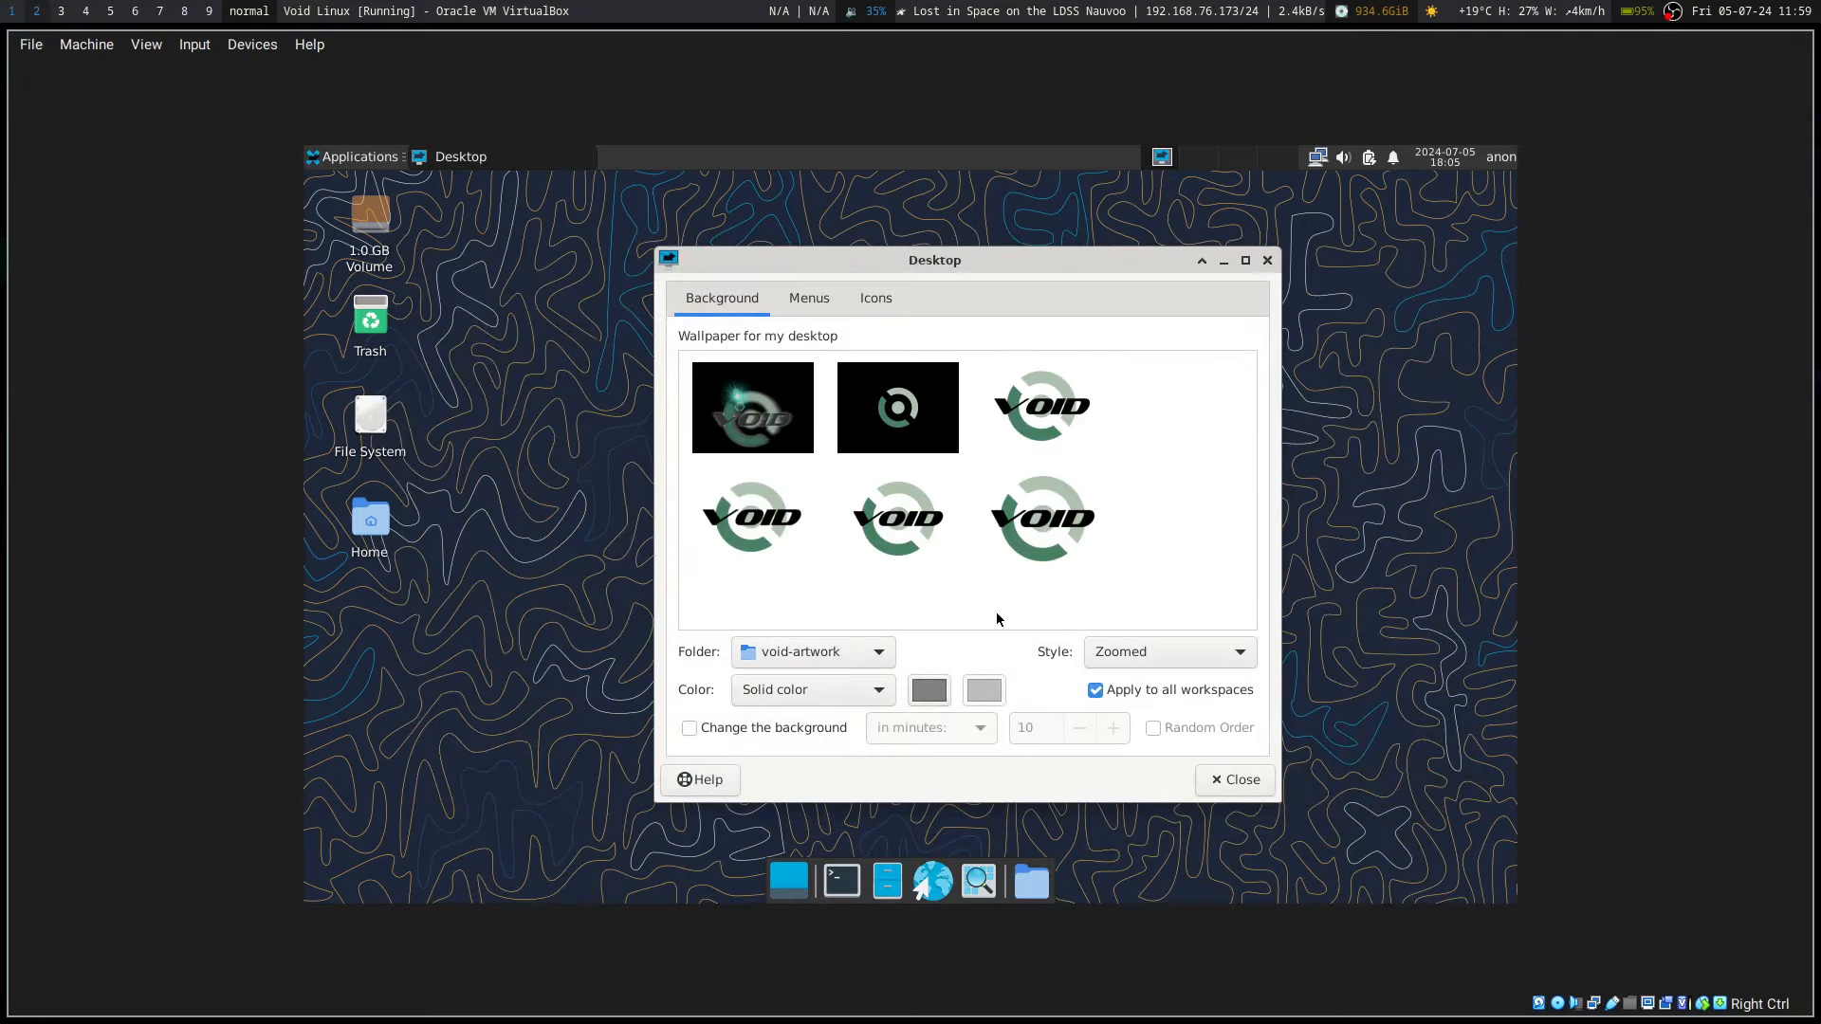
pyautogui.click(896, 407)
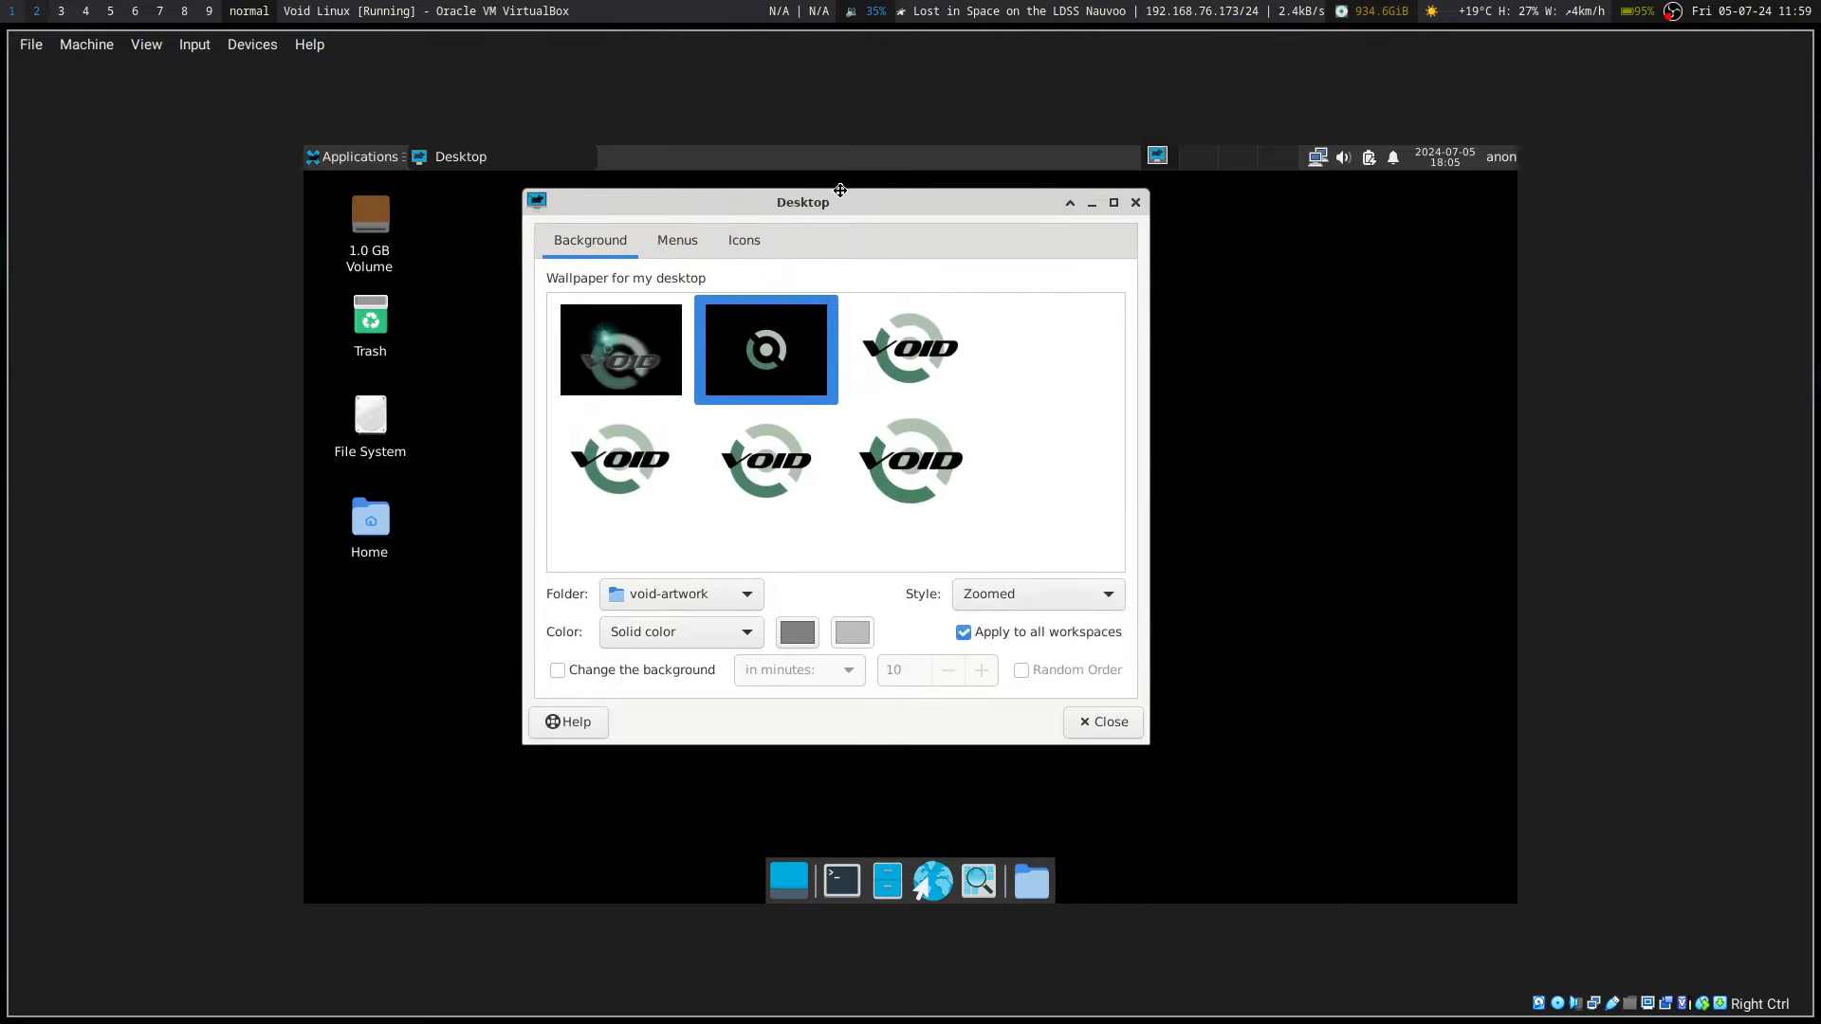
pyautogui.click(1101, 720)
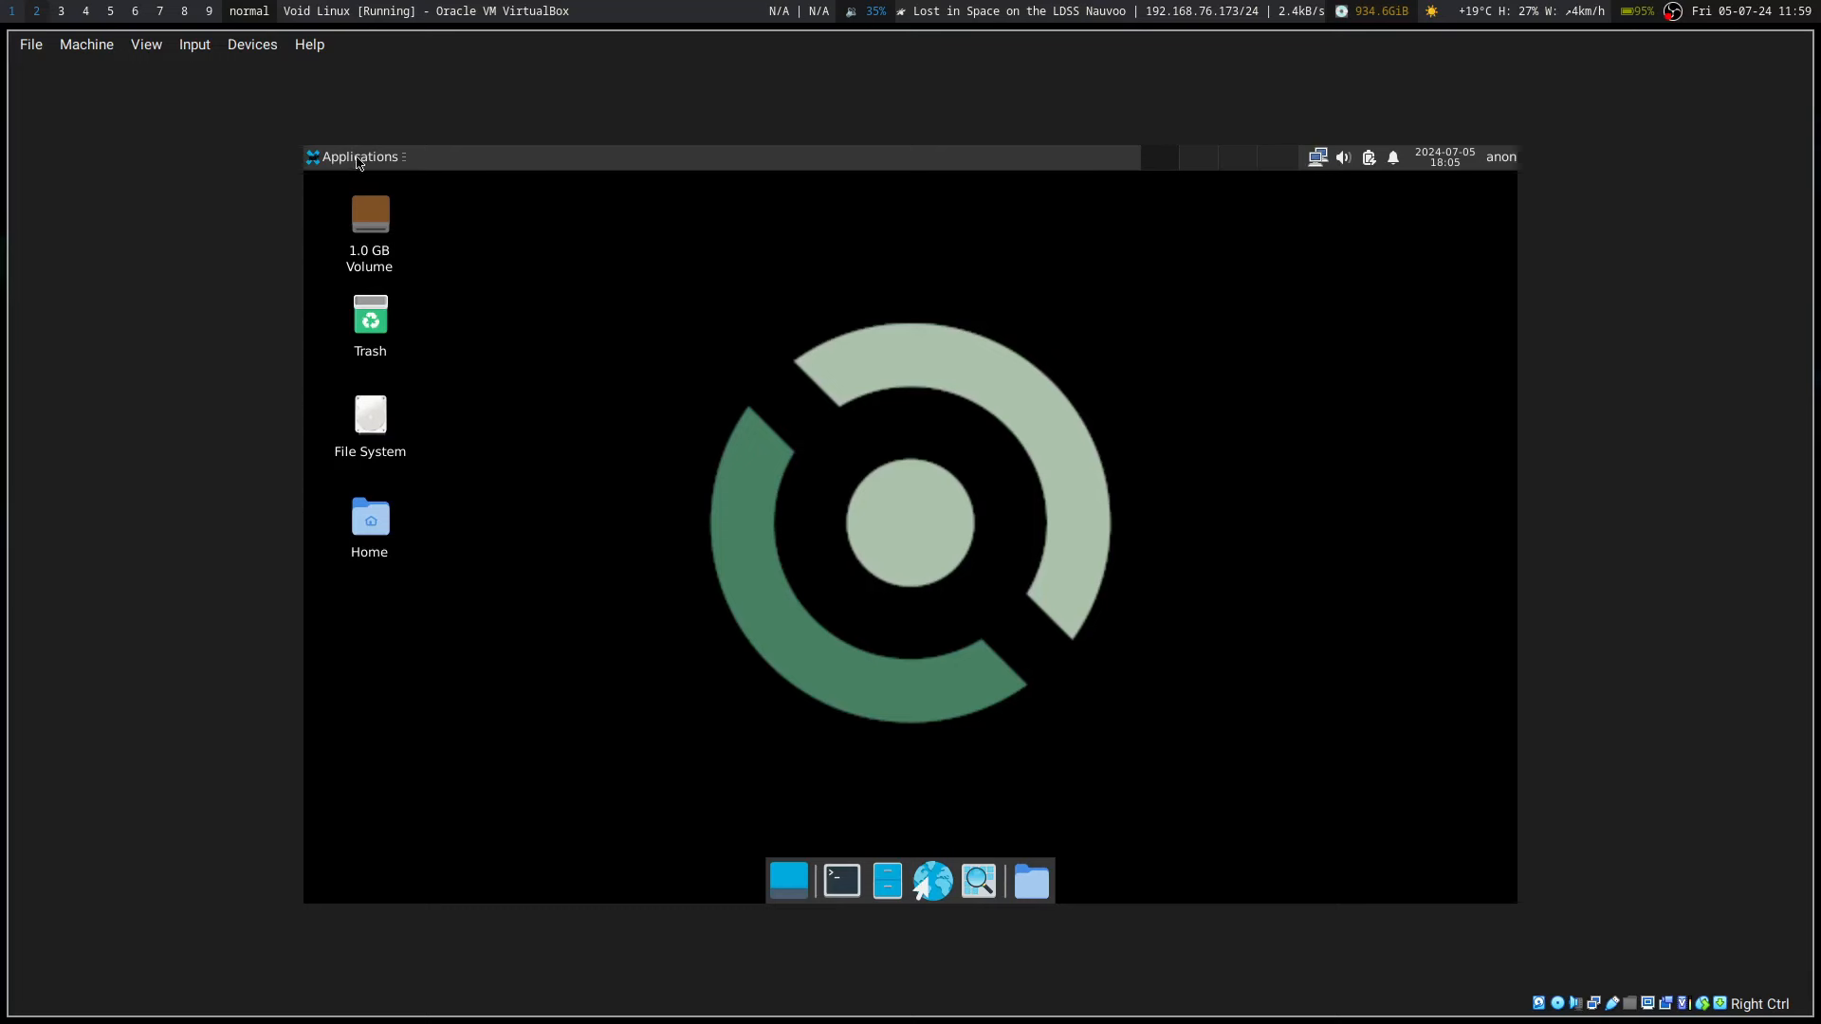
# Step: Open the Applications menu, dismiss it, and reopen it to browse Multimedia programs
pyautogui.click(357, 156)
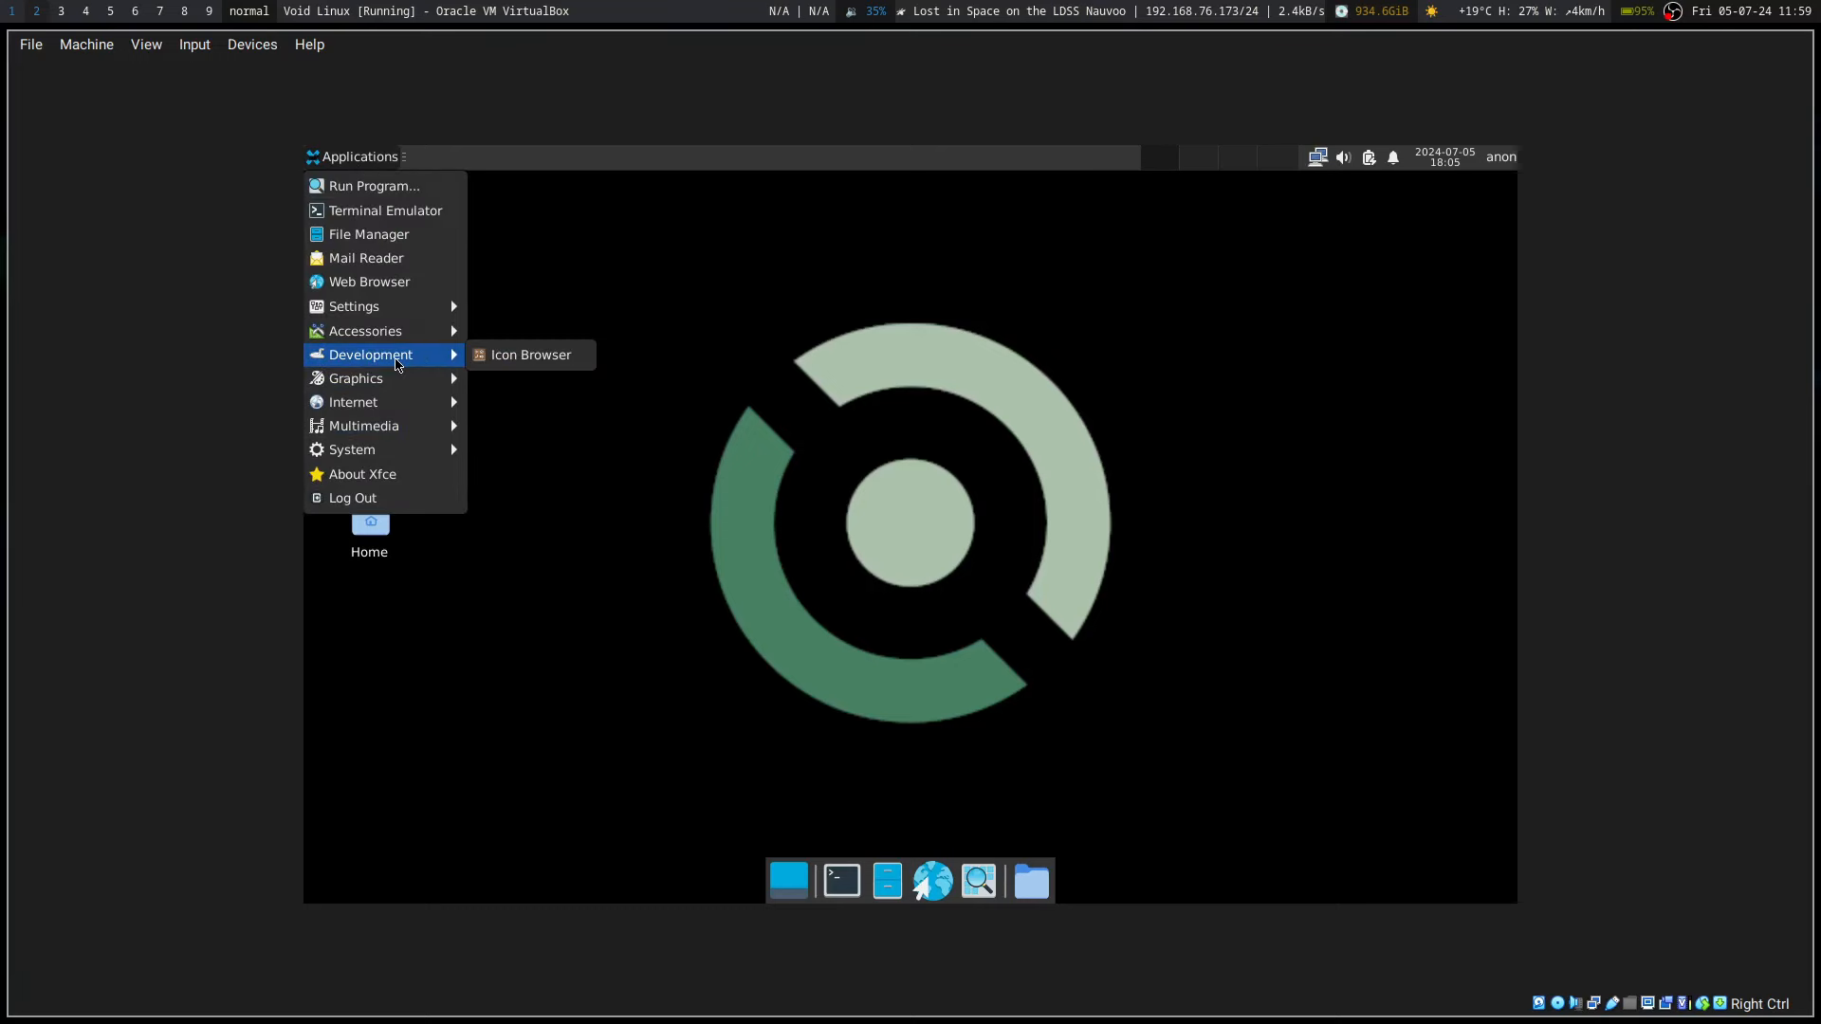
pyautogui.moveTo(364, 331)
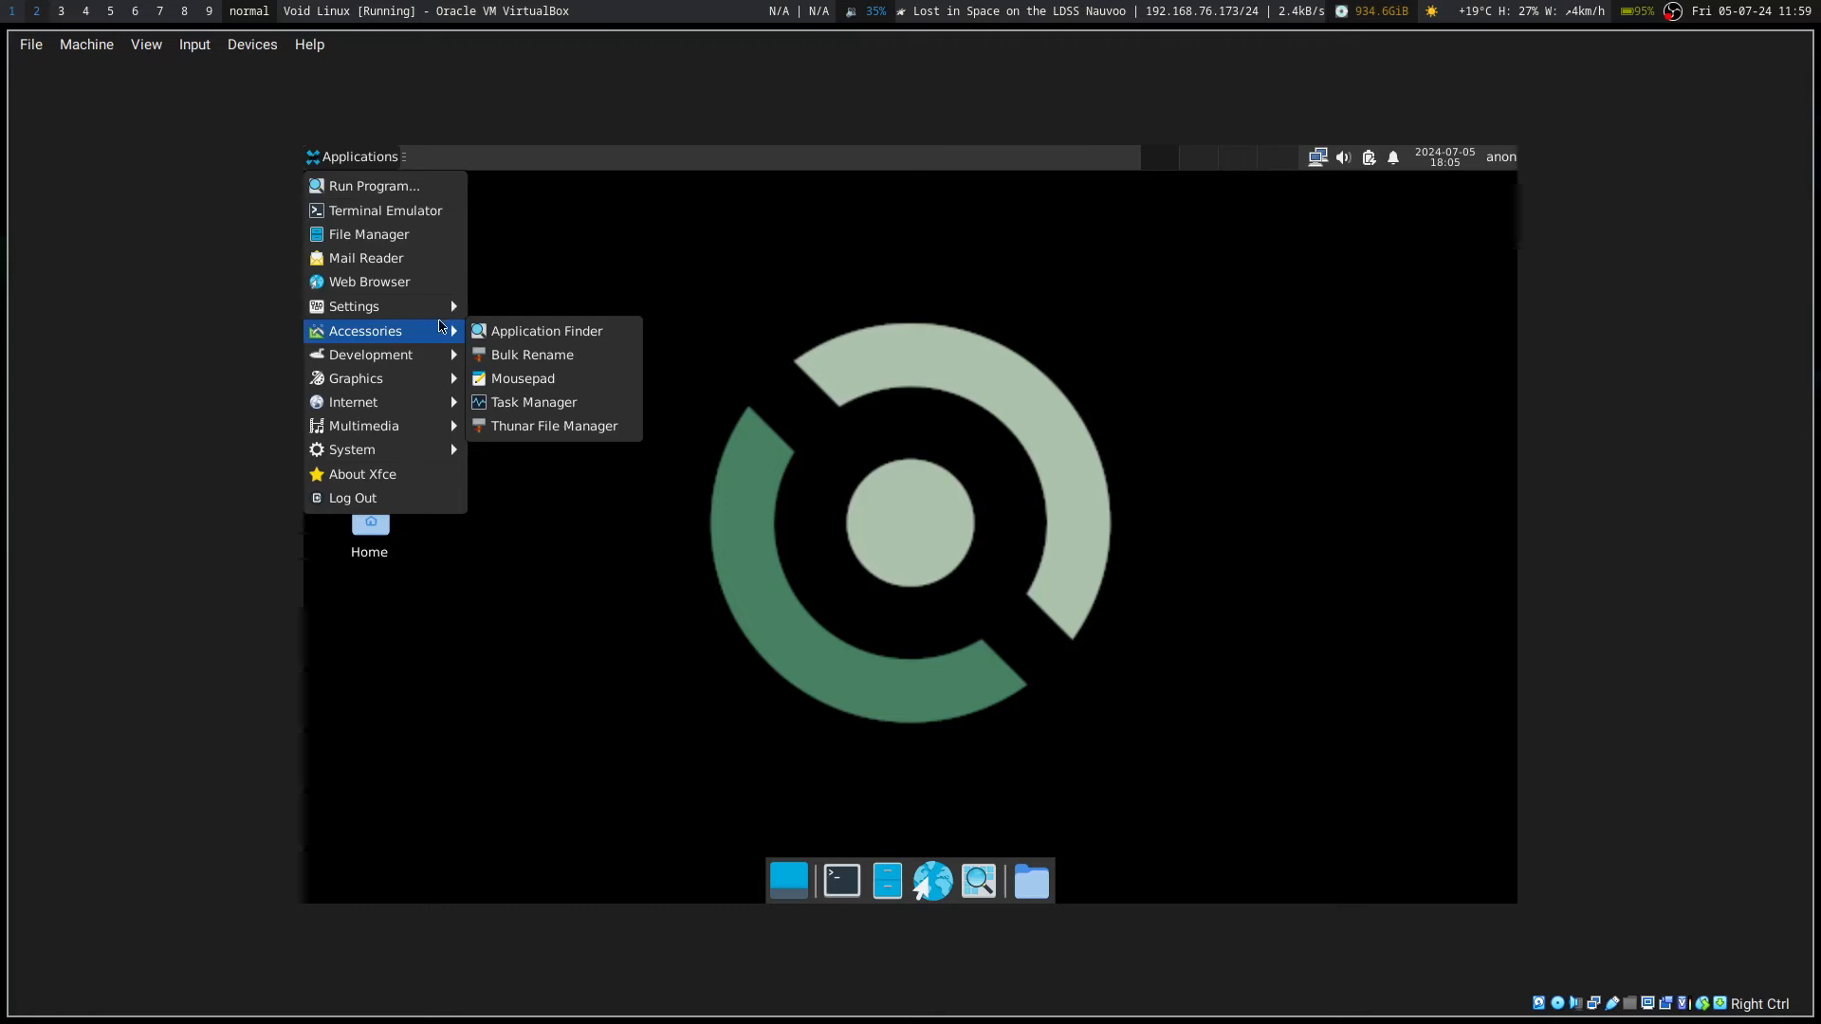
pyautogui.moveTo(534, 402)
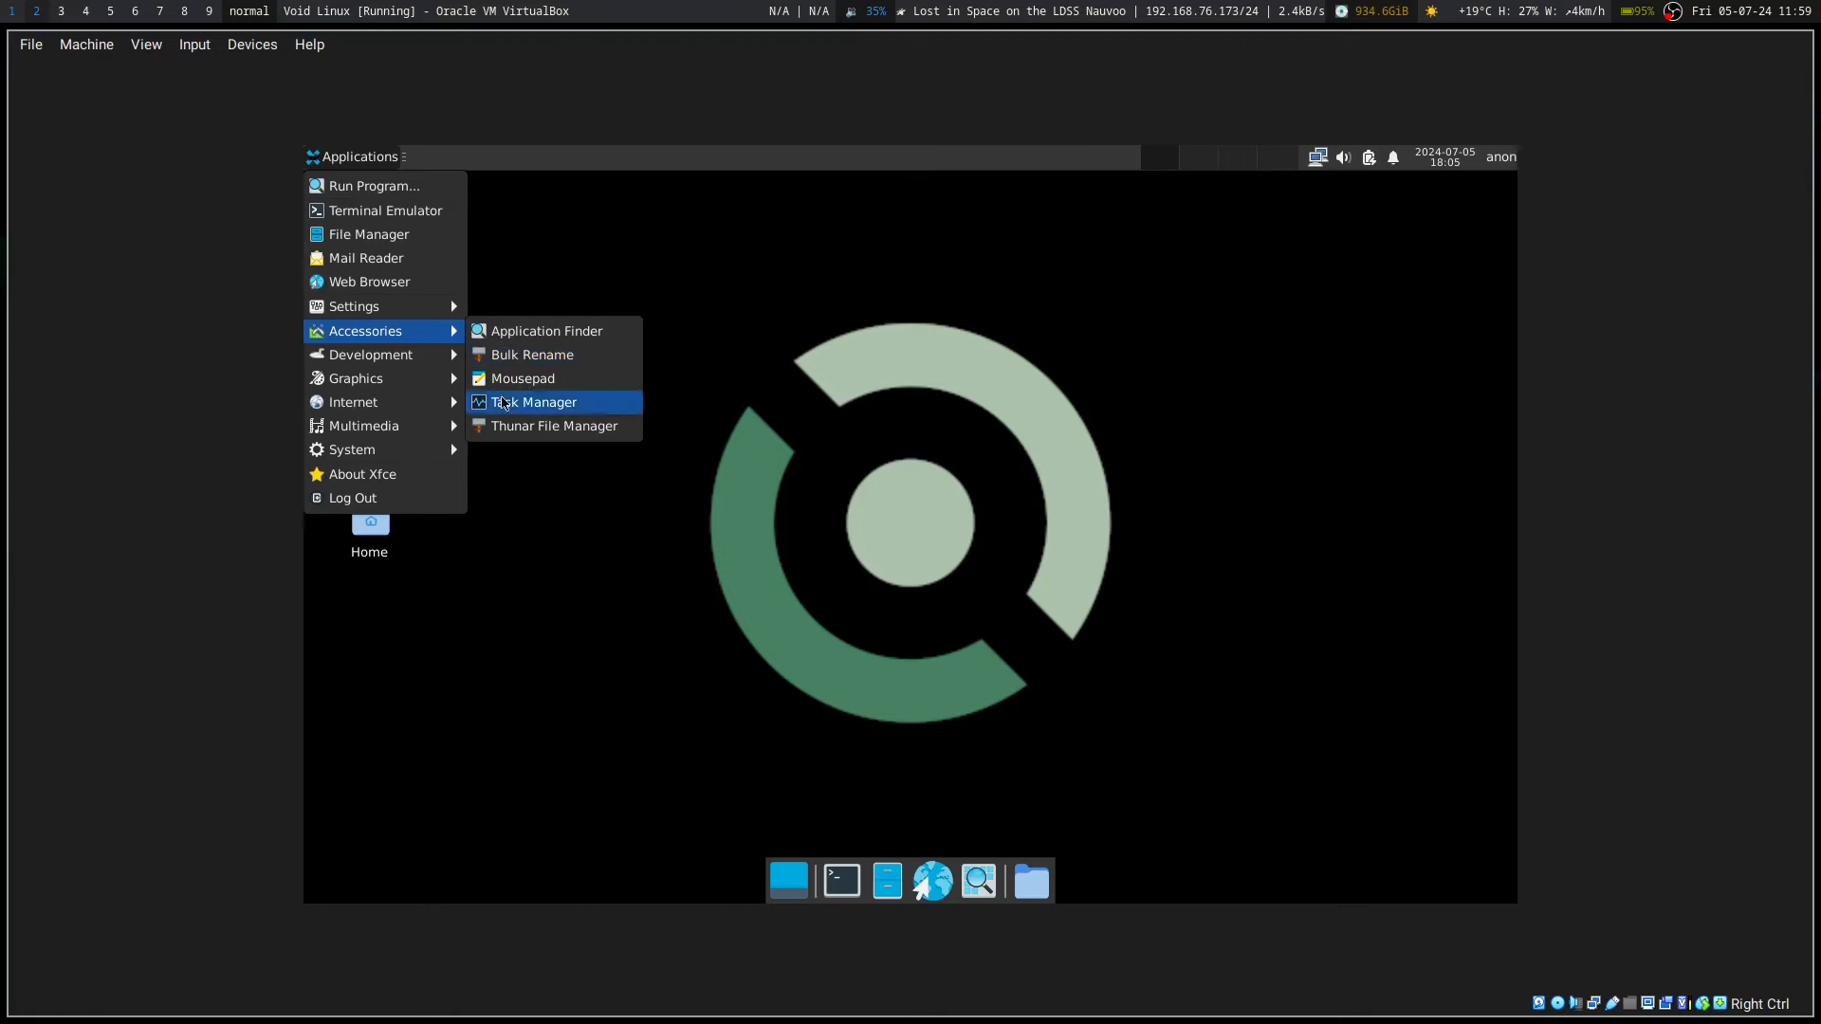
pyautogui.moveTo(353, 378)
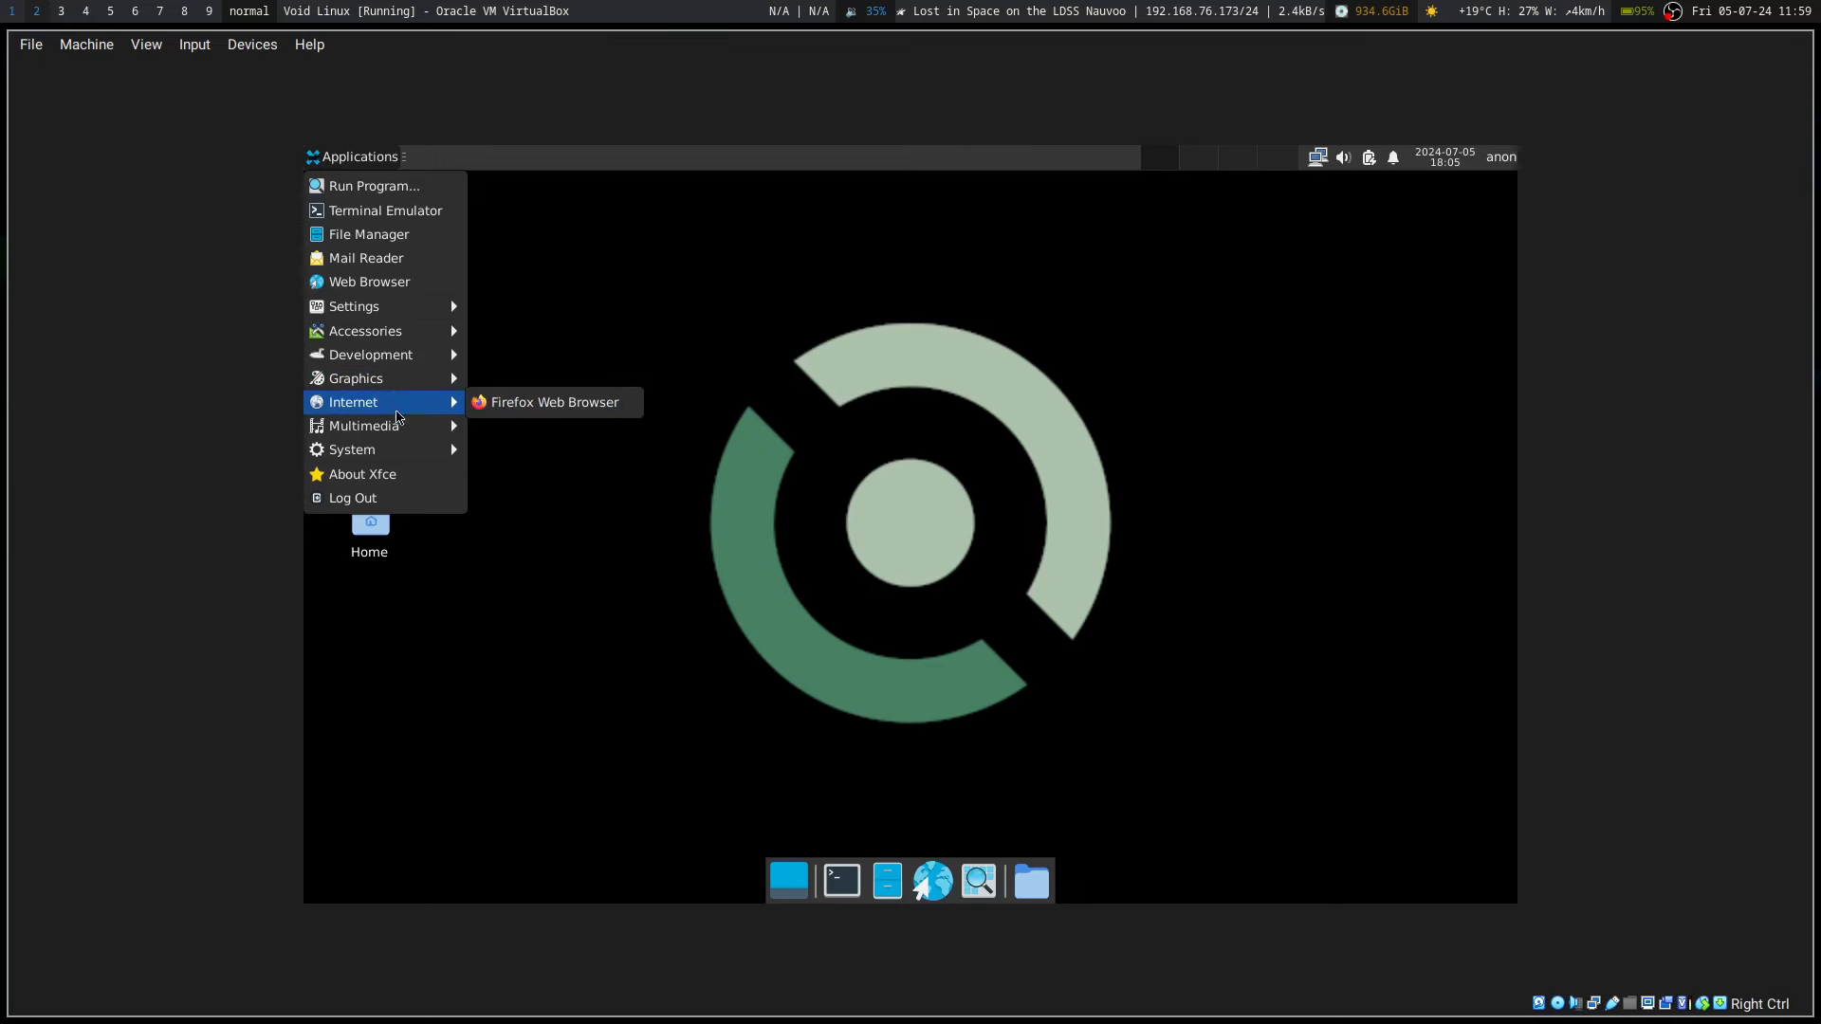
pyautogui.click(516, 381)
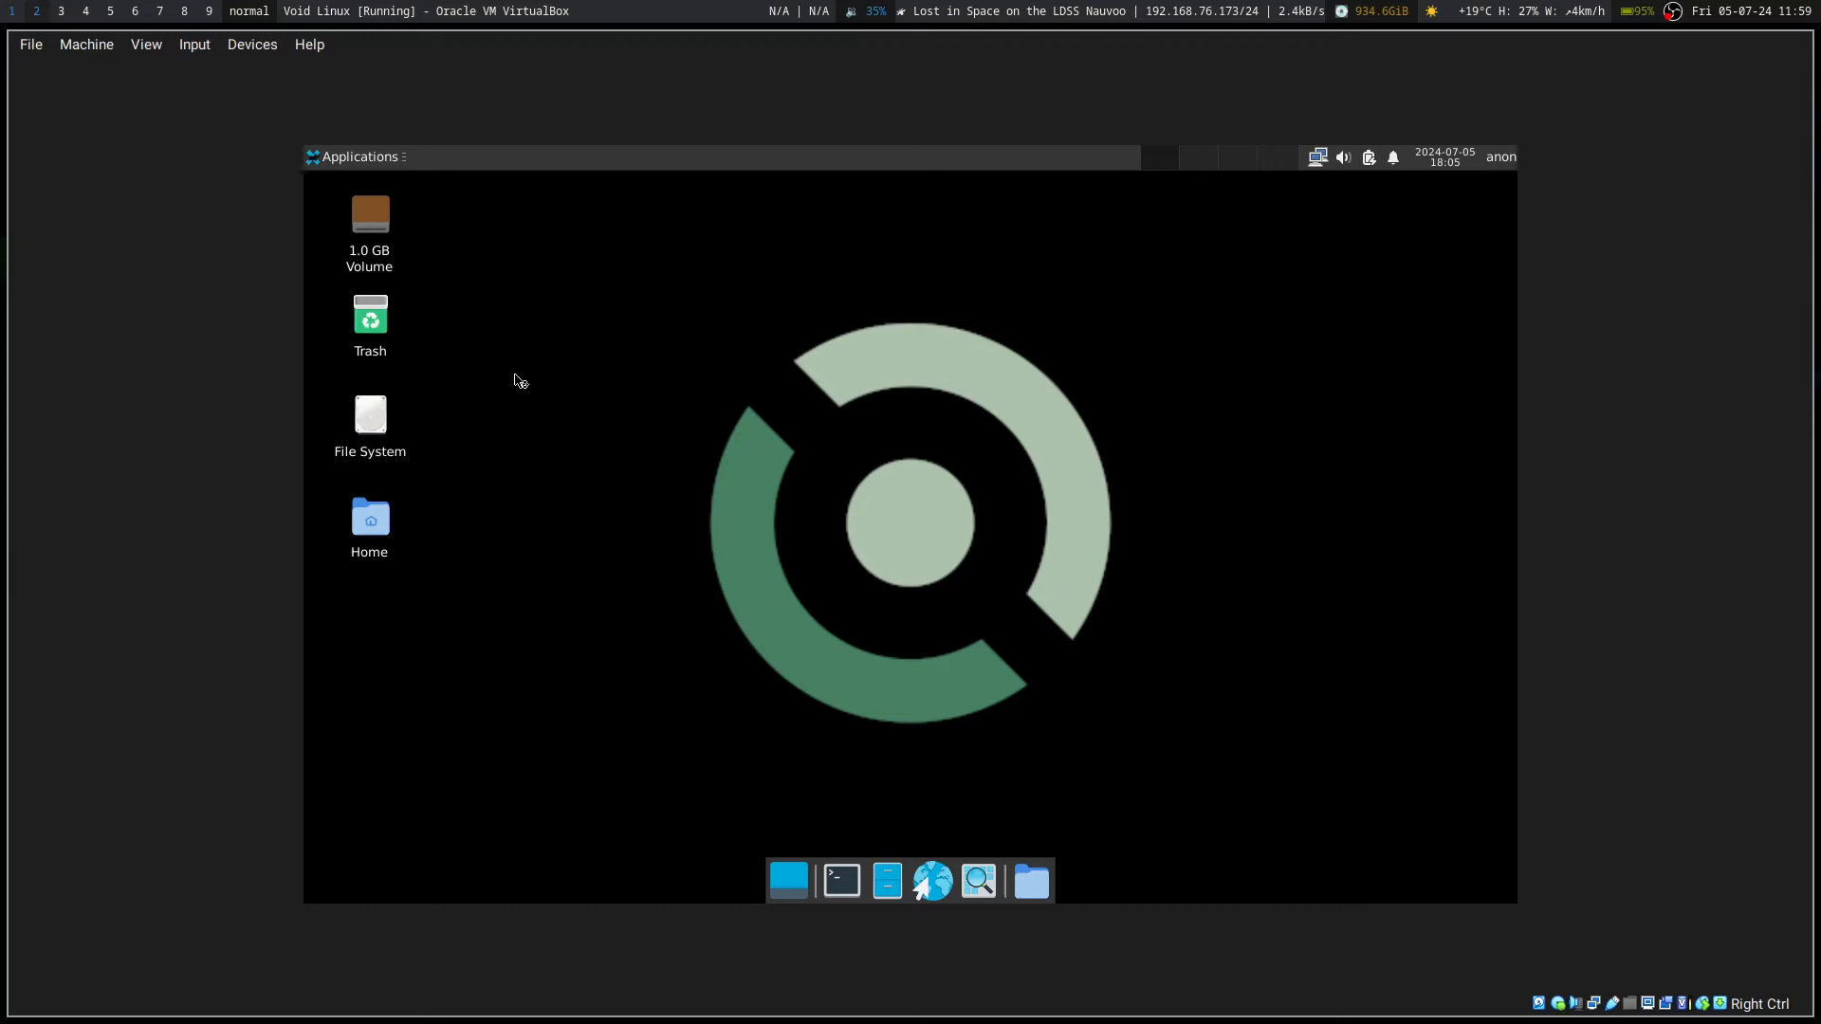
pyautogui.click(355, 157)
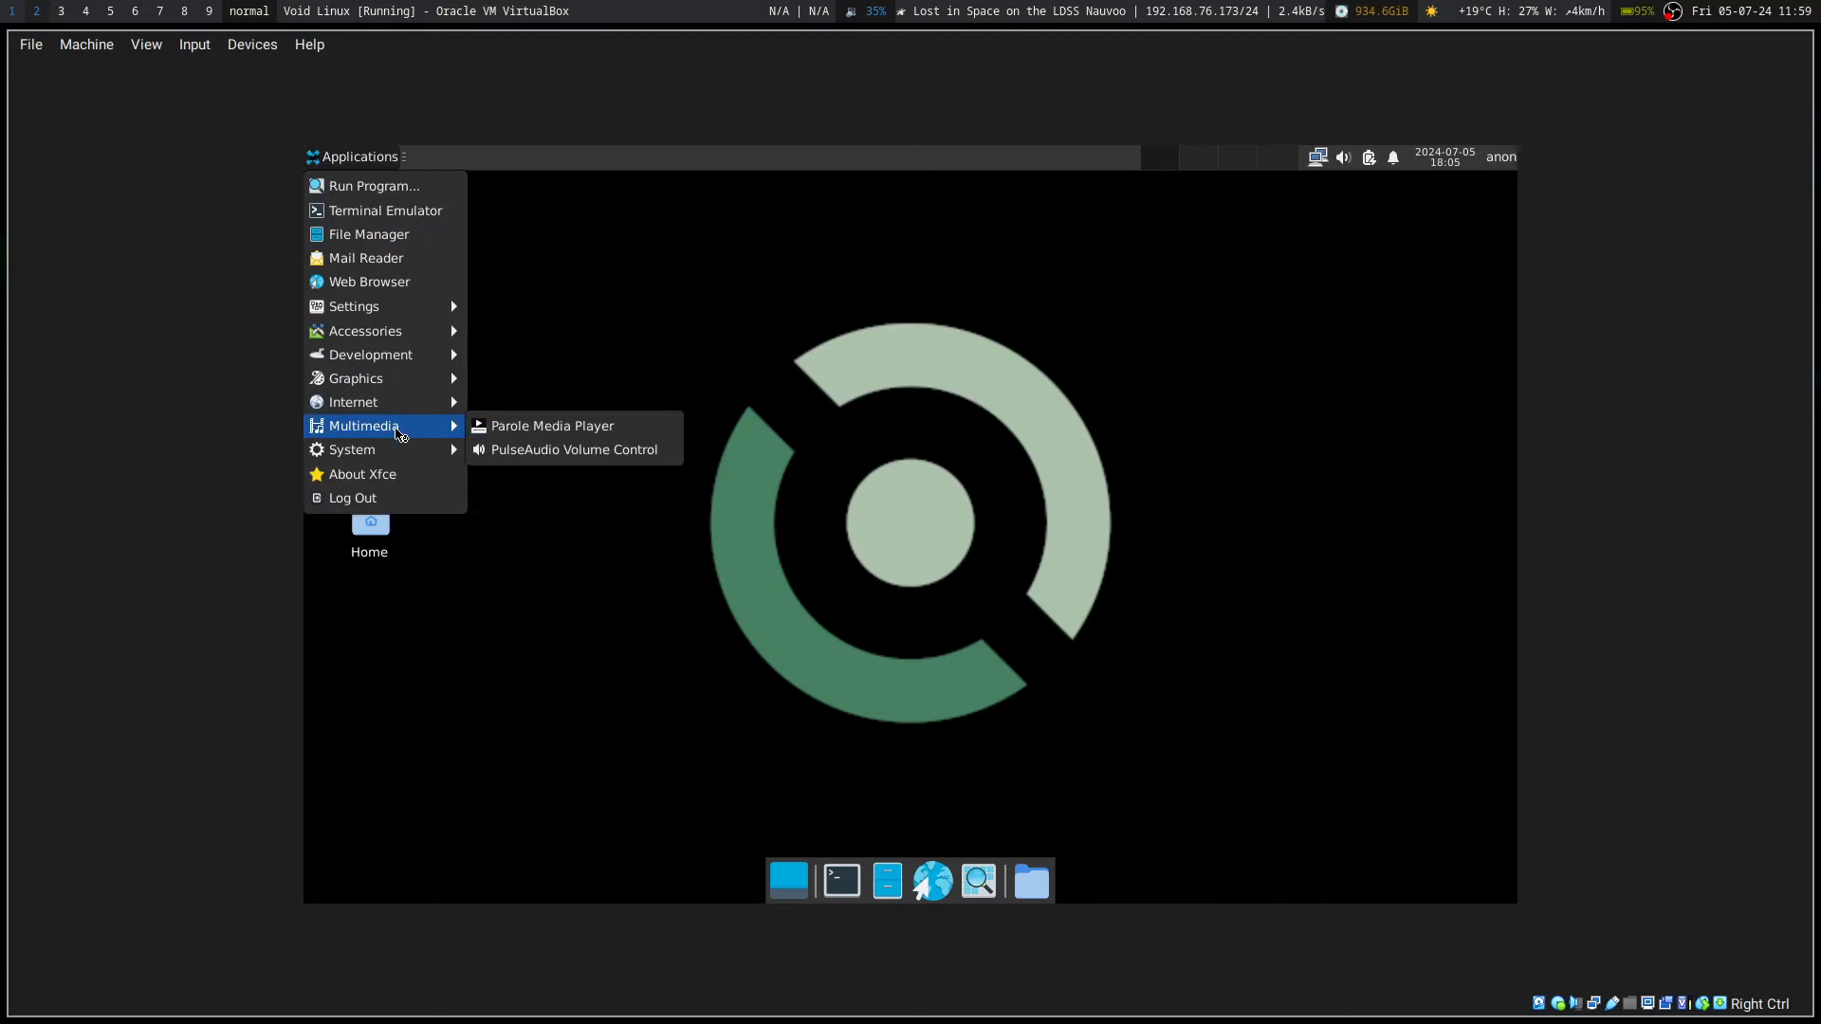
pyautogui.moveTo(552, 425)
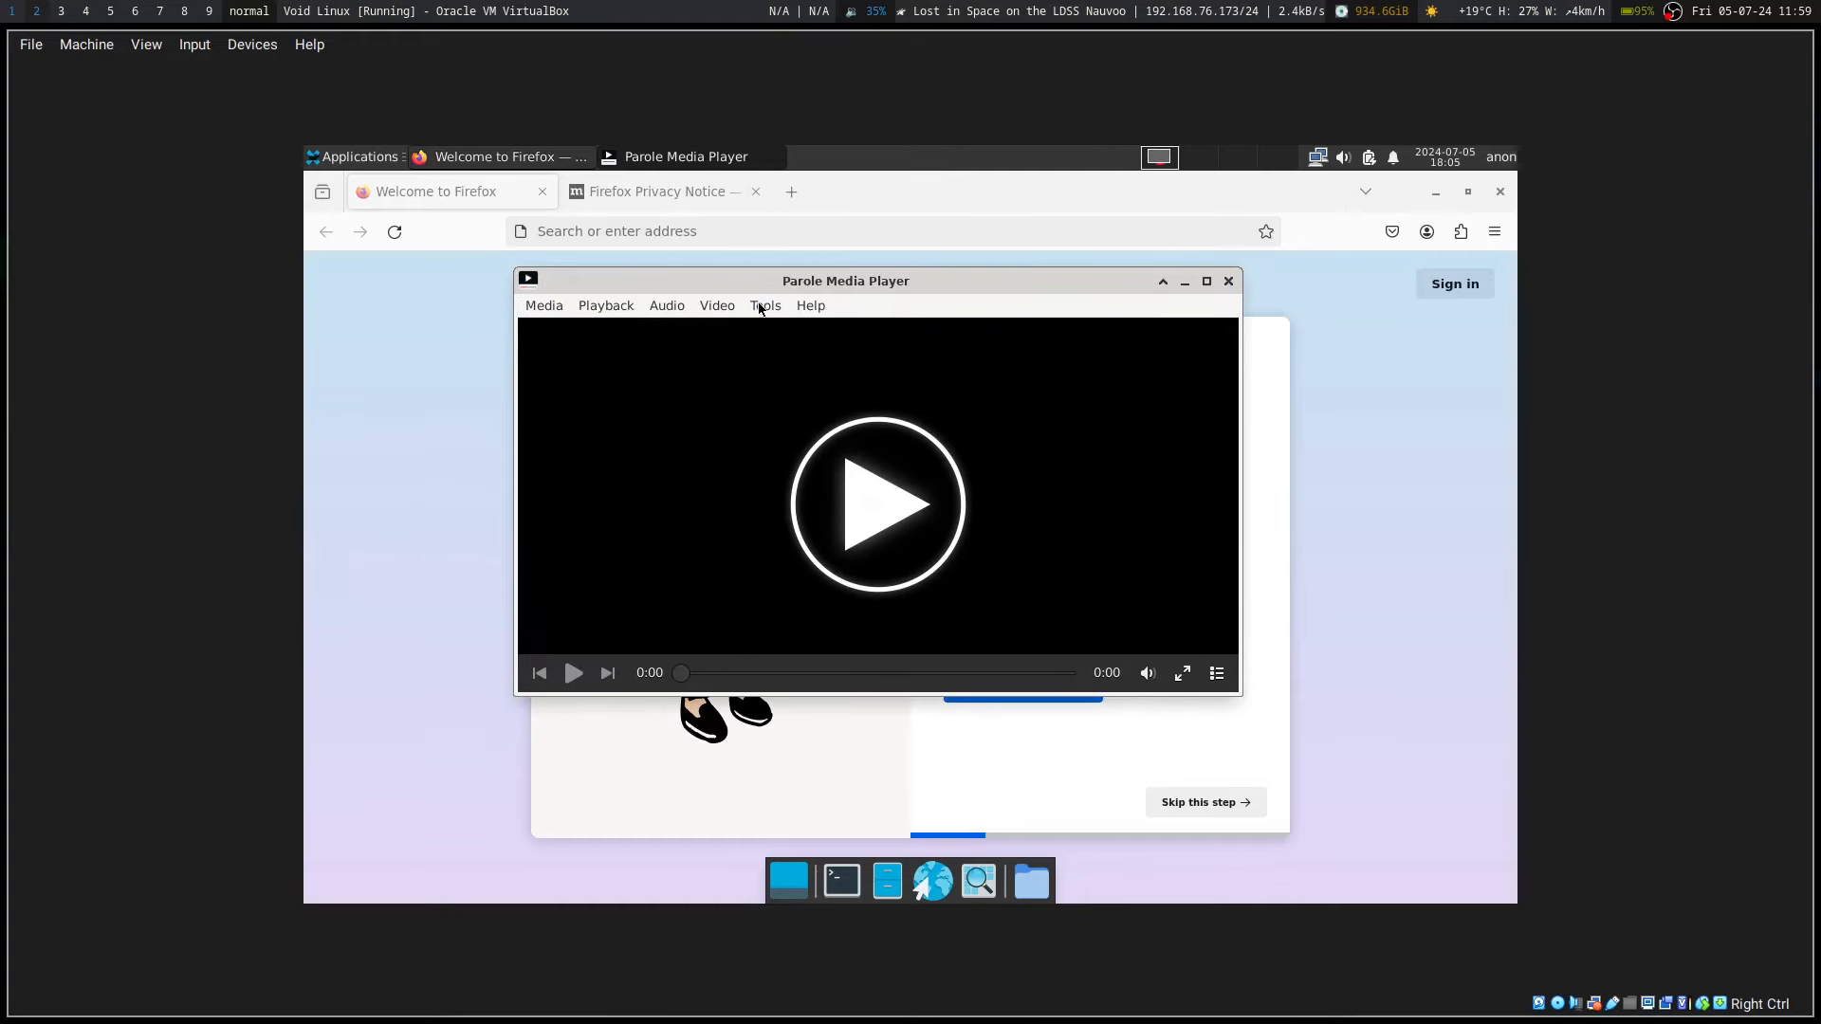
# Step: Browse Parole's Playback, Video and Tools menus, then close the media player
pyautogui.click(605, 305)
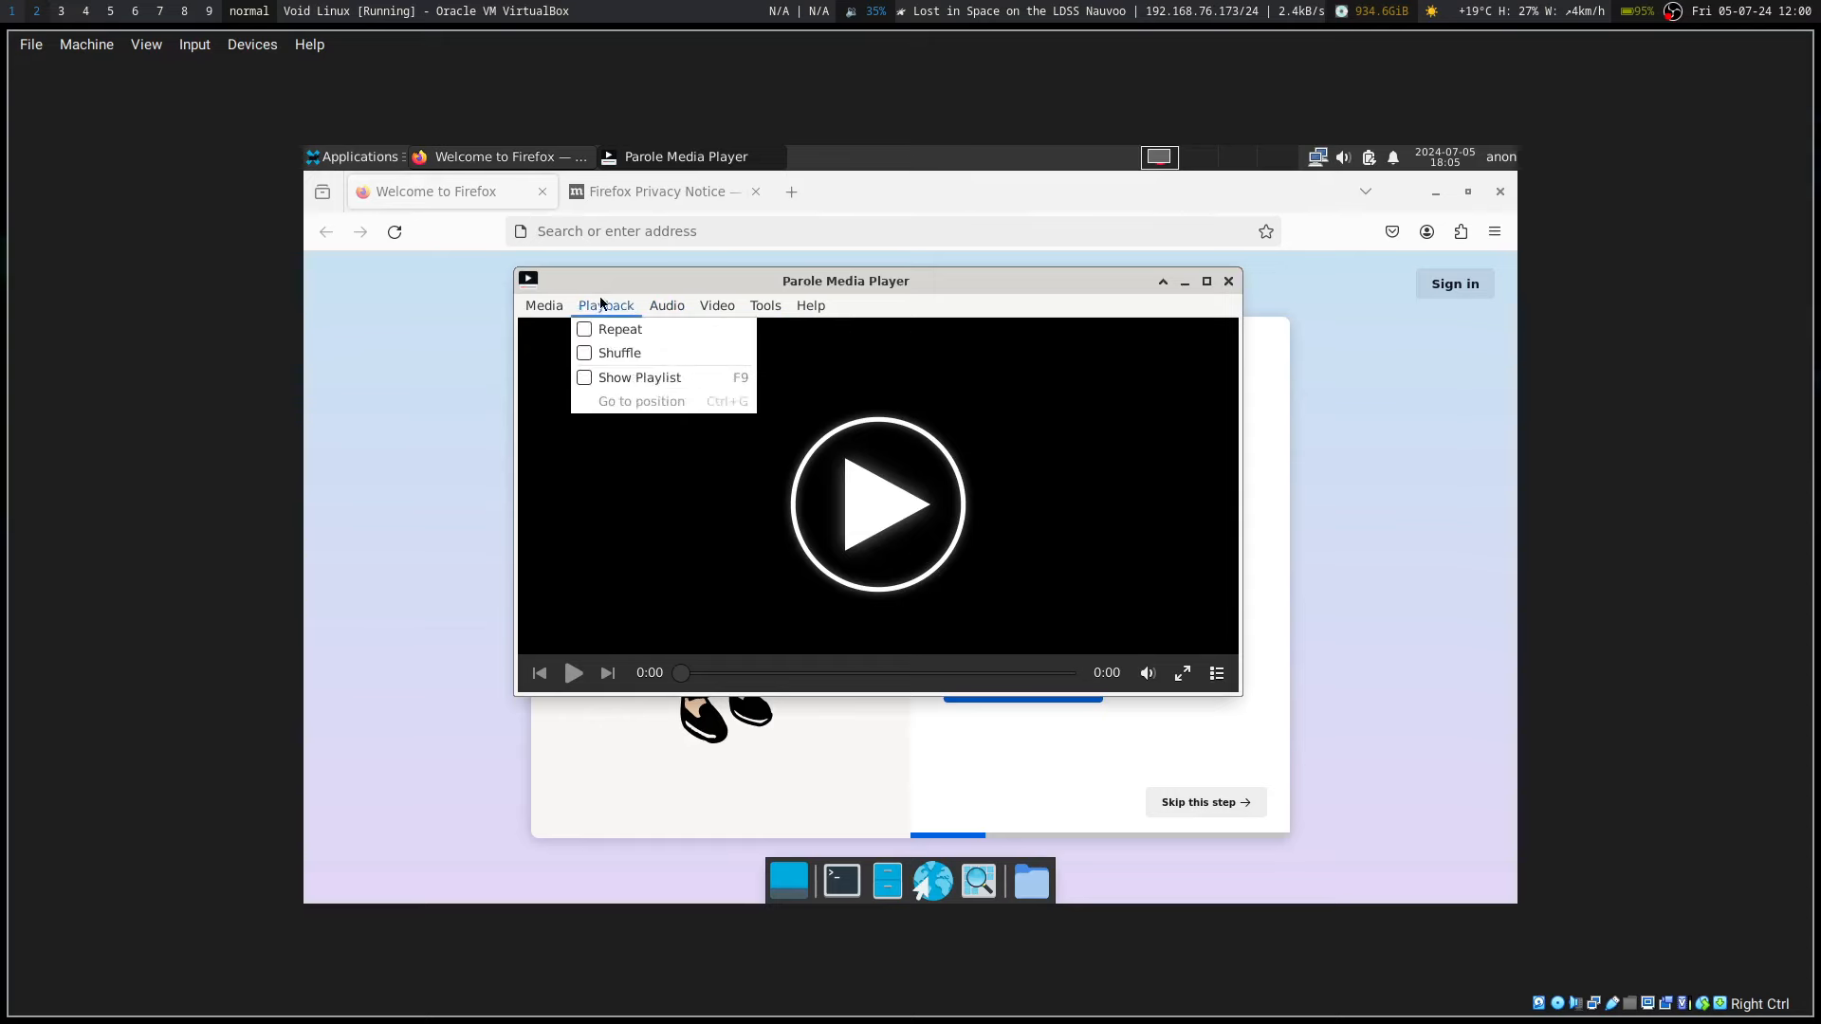
pyautogui.click(717, 305)
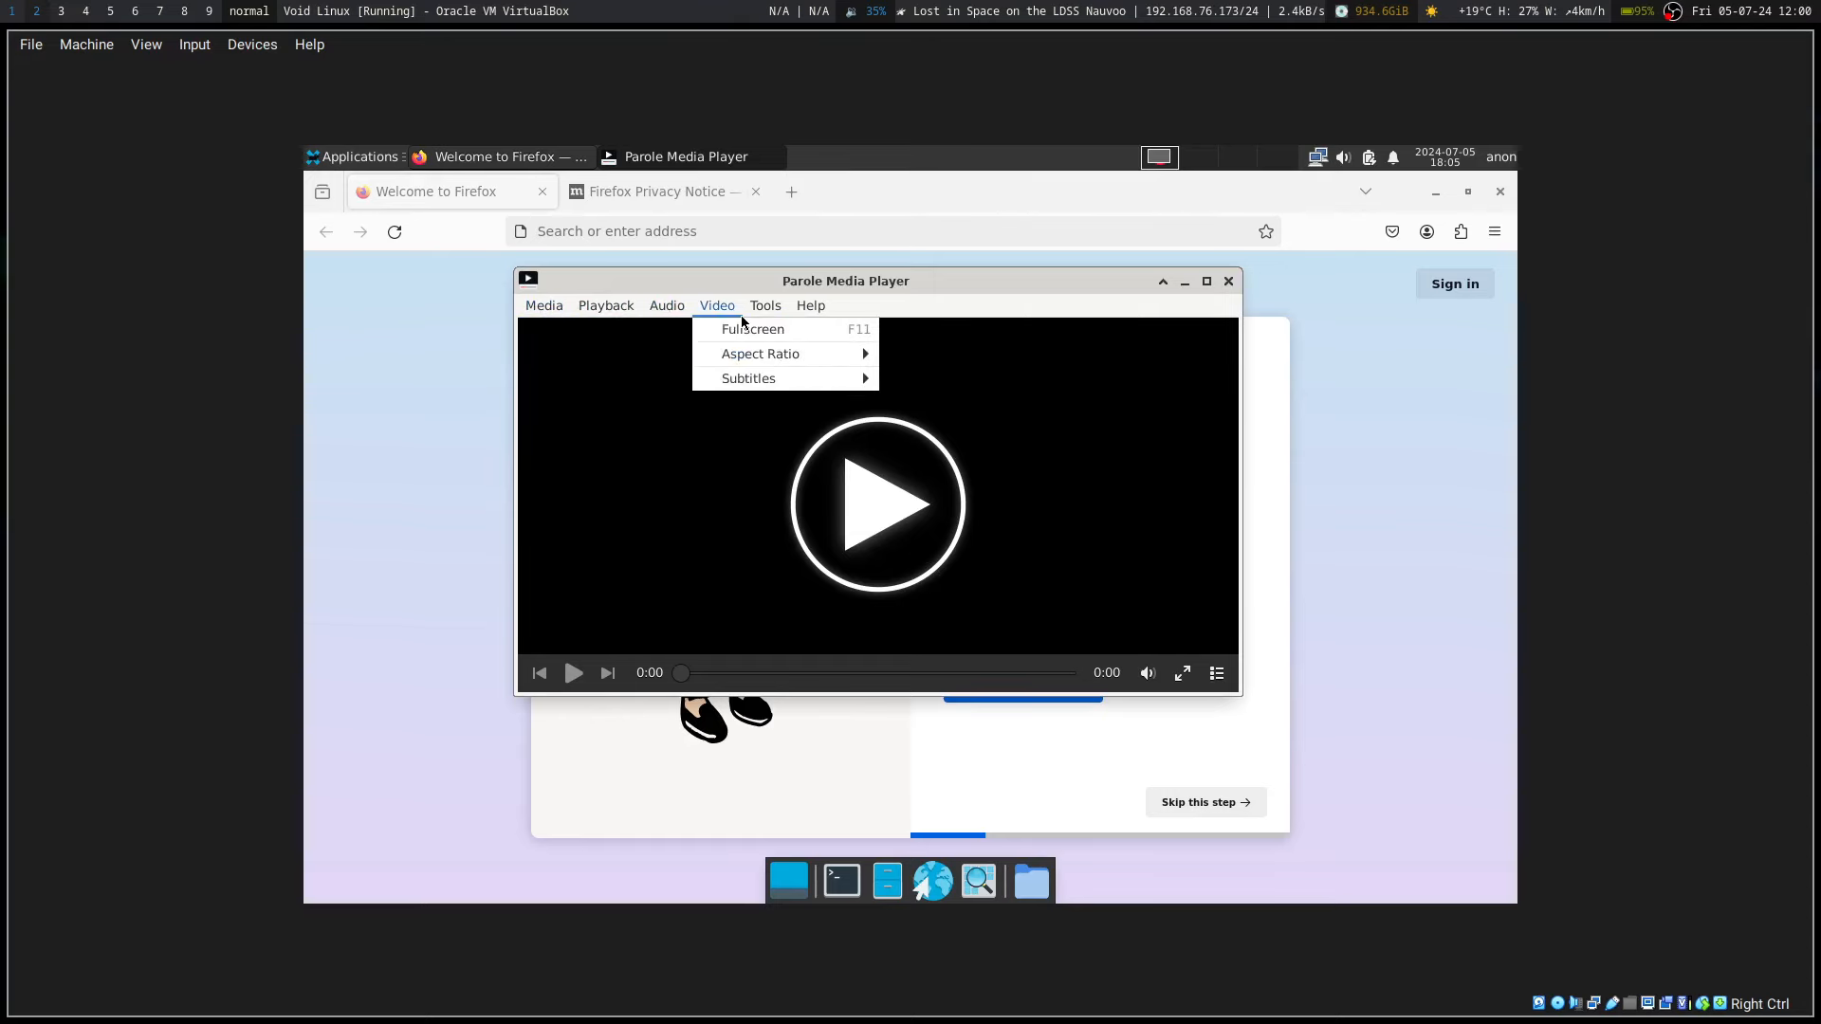
pyautogui.click(765, 306)
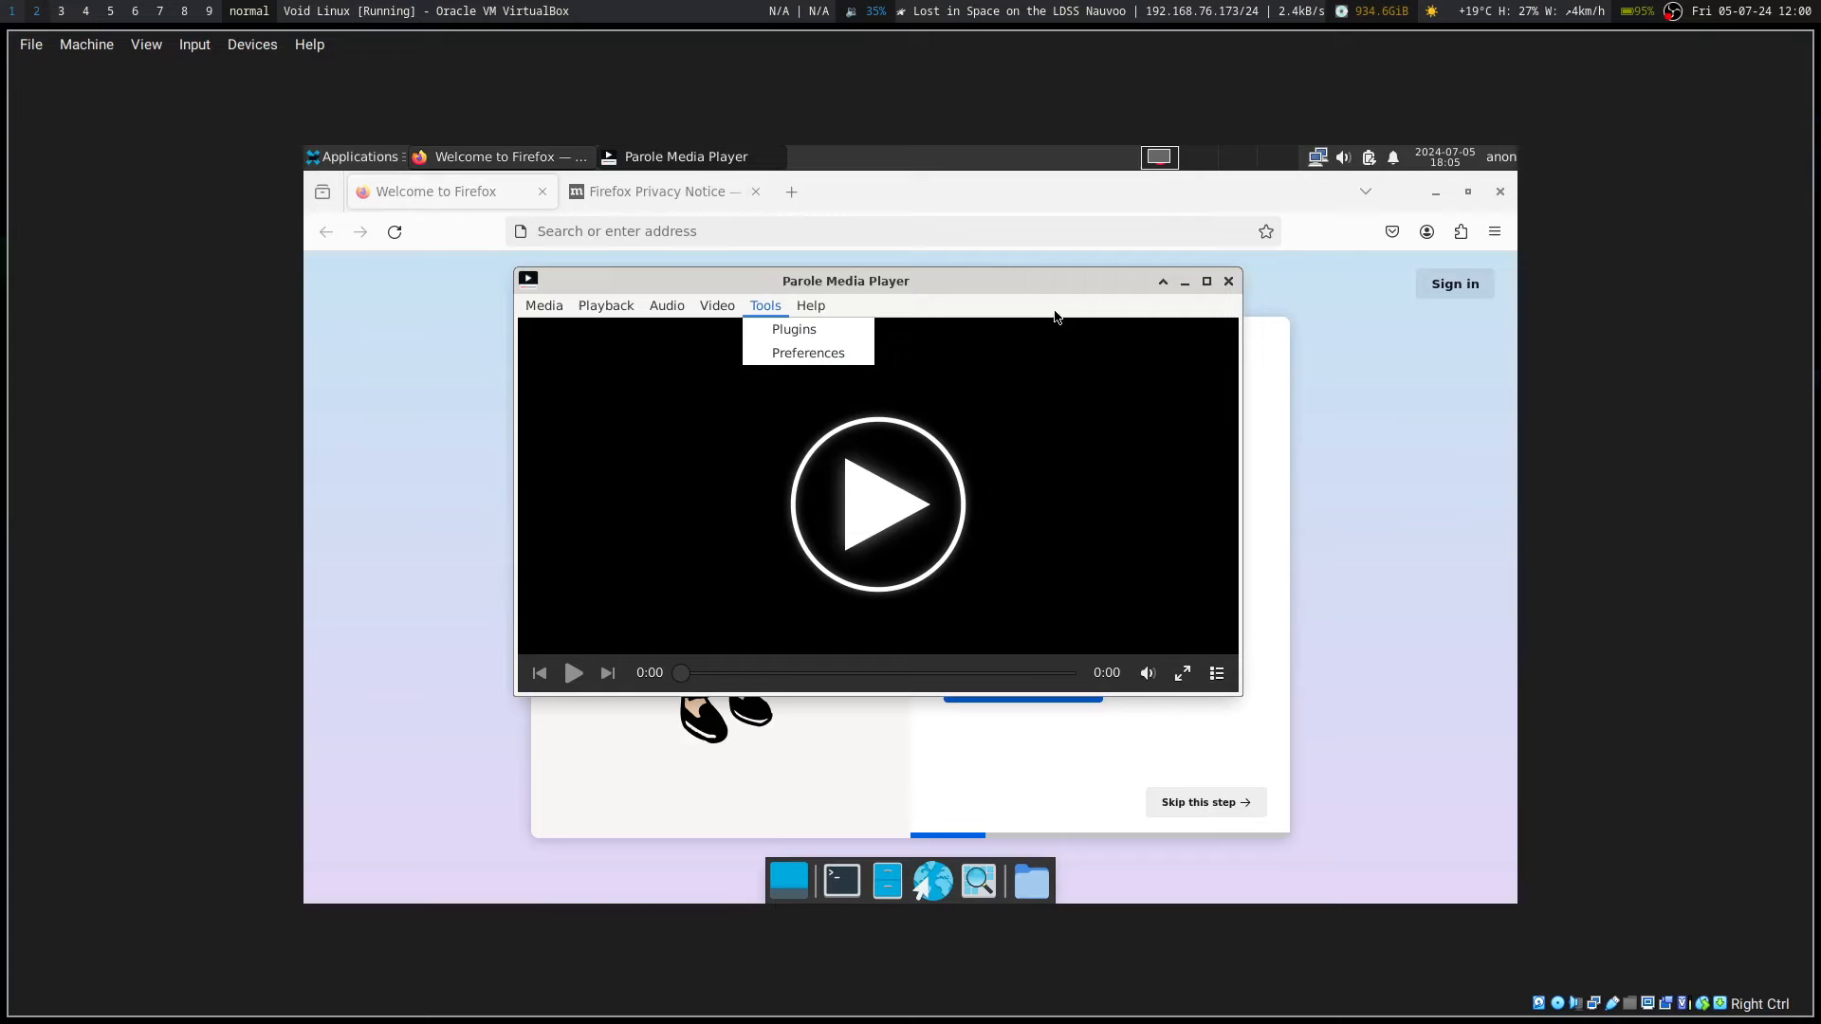
pyautogui.click(1227, 280)
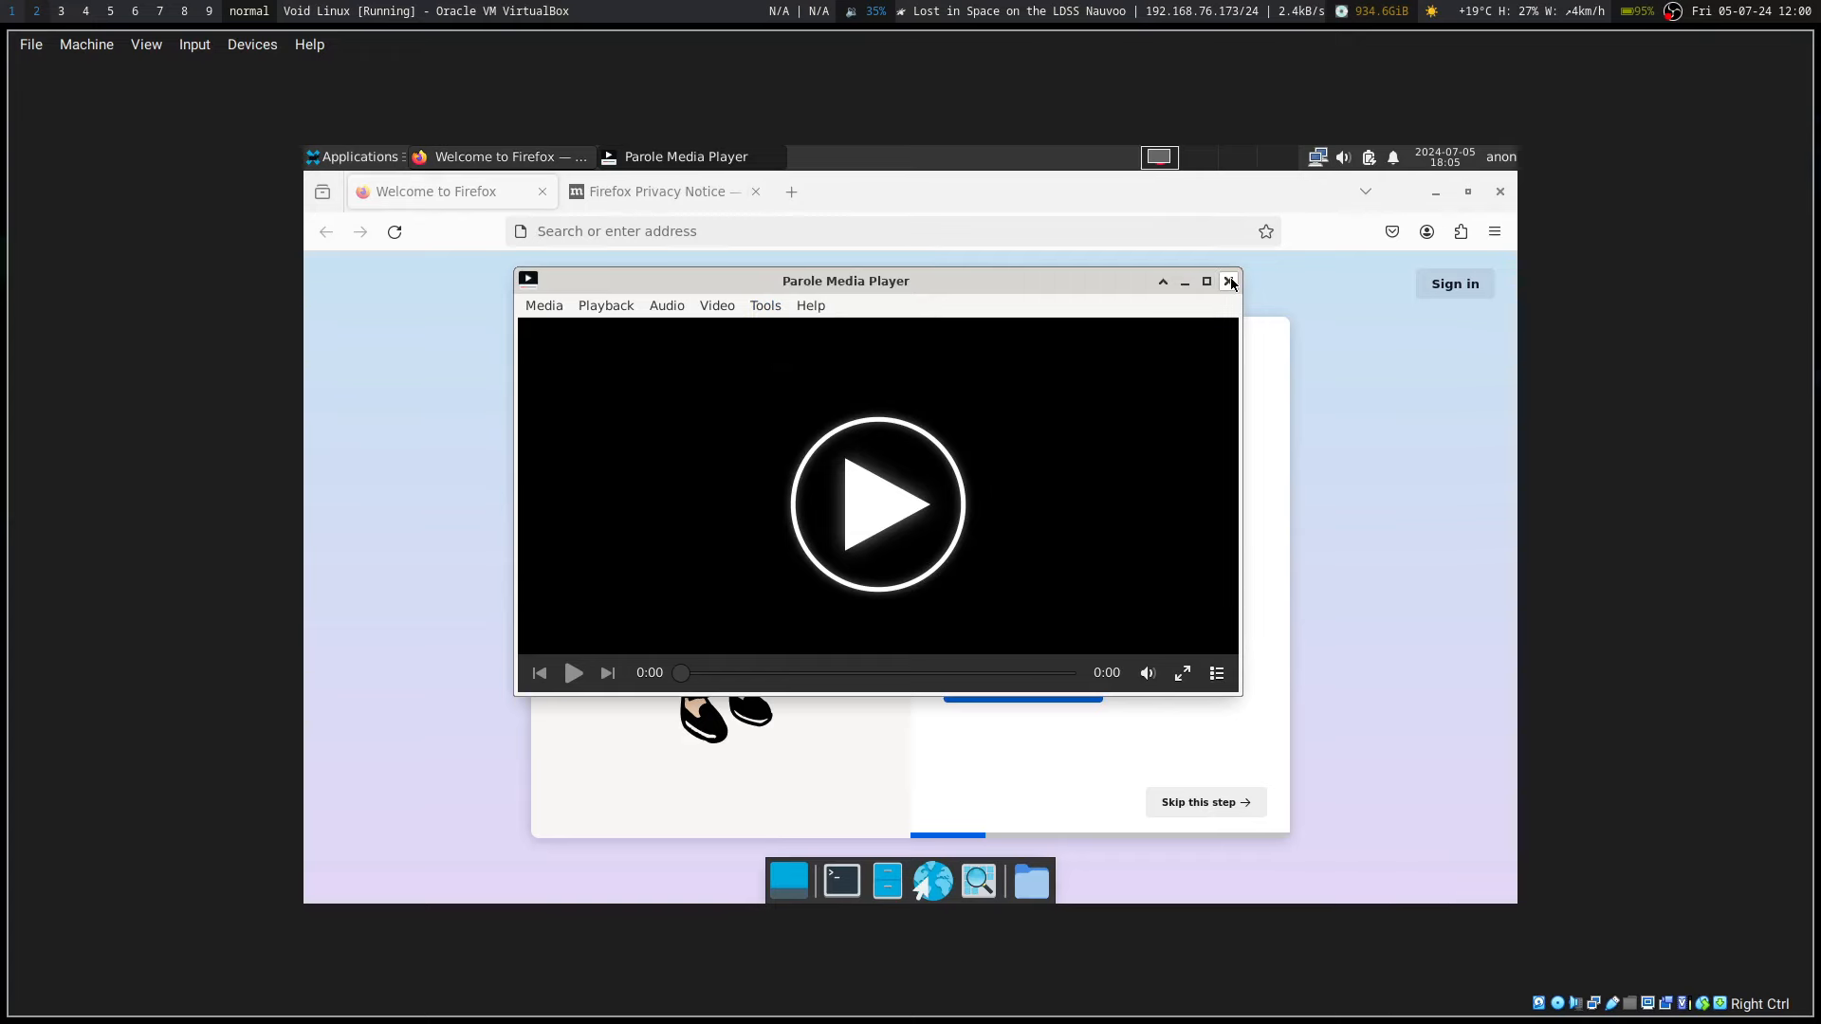
pyautogui.click(1229, 280)
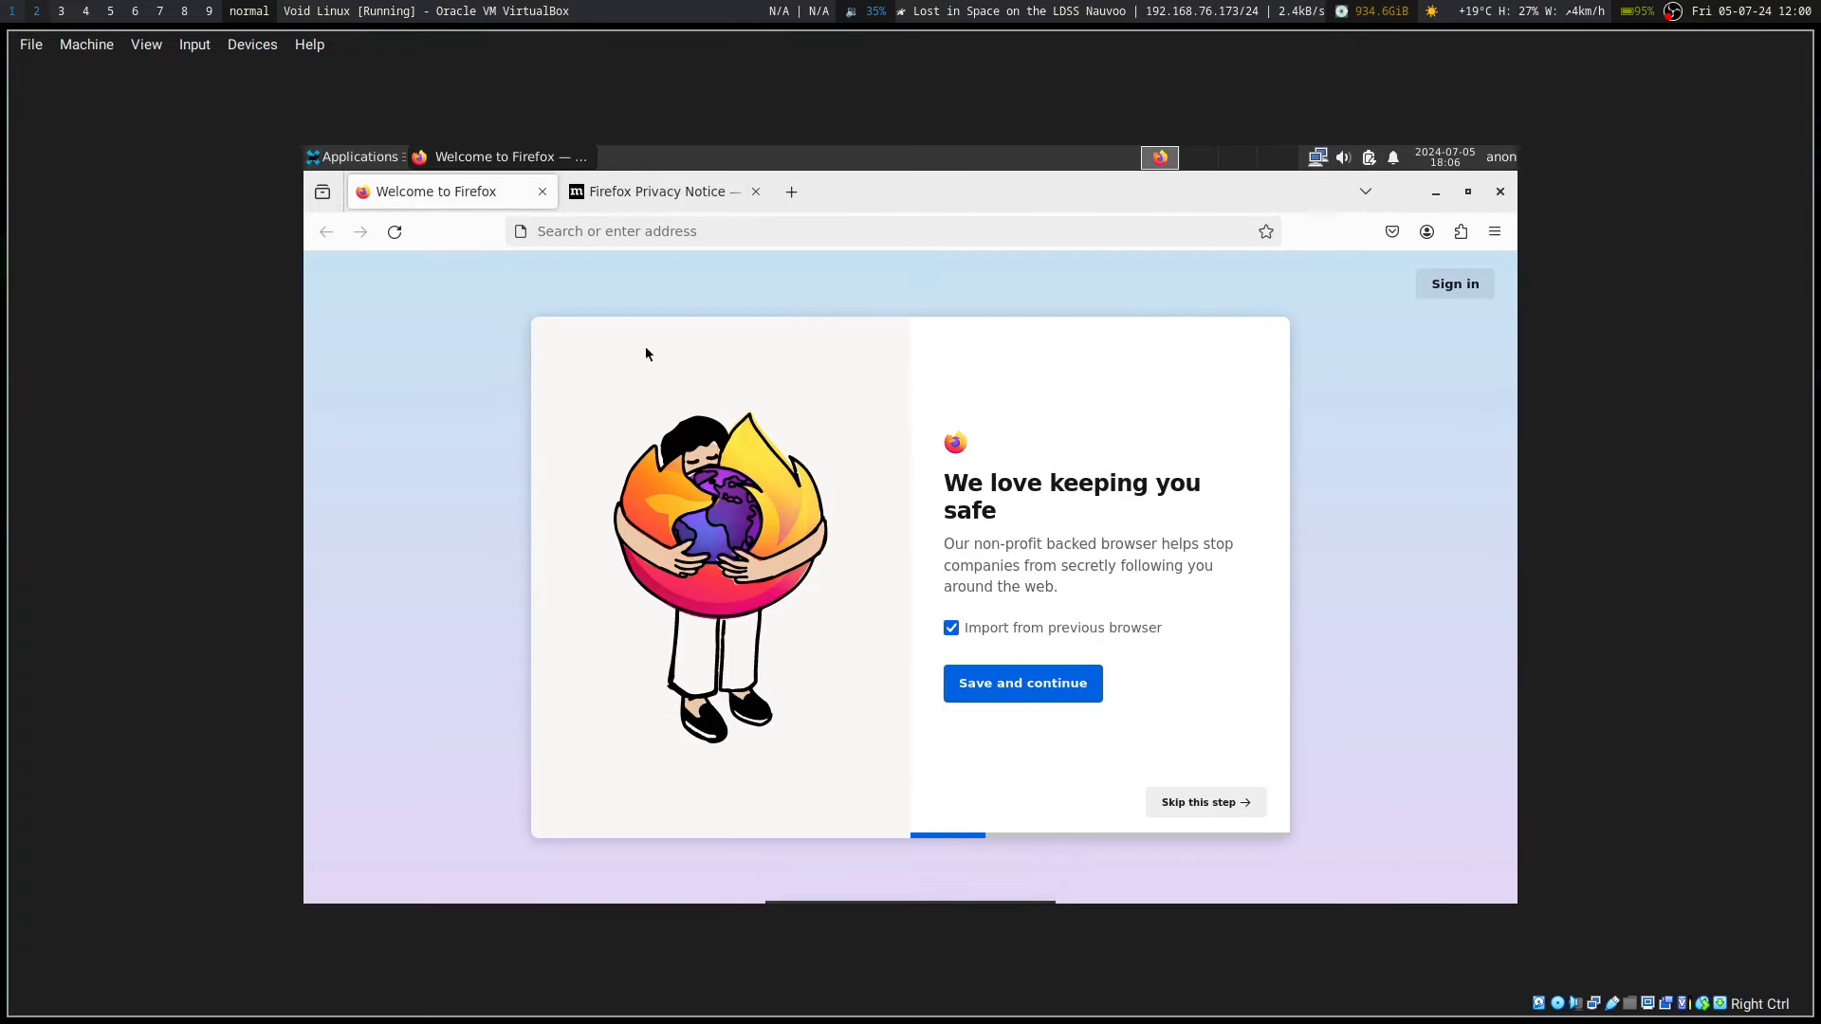
pyautogui.moveTo(1057, 779)
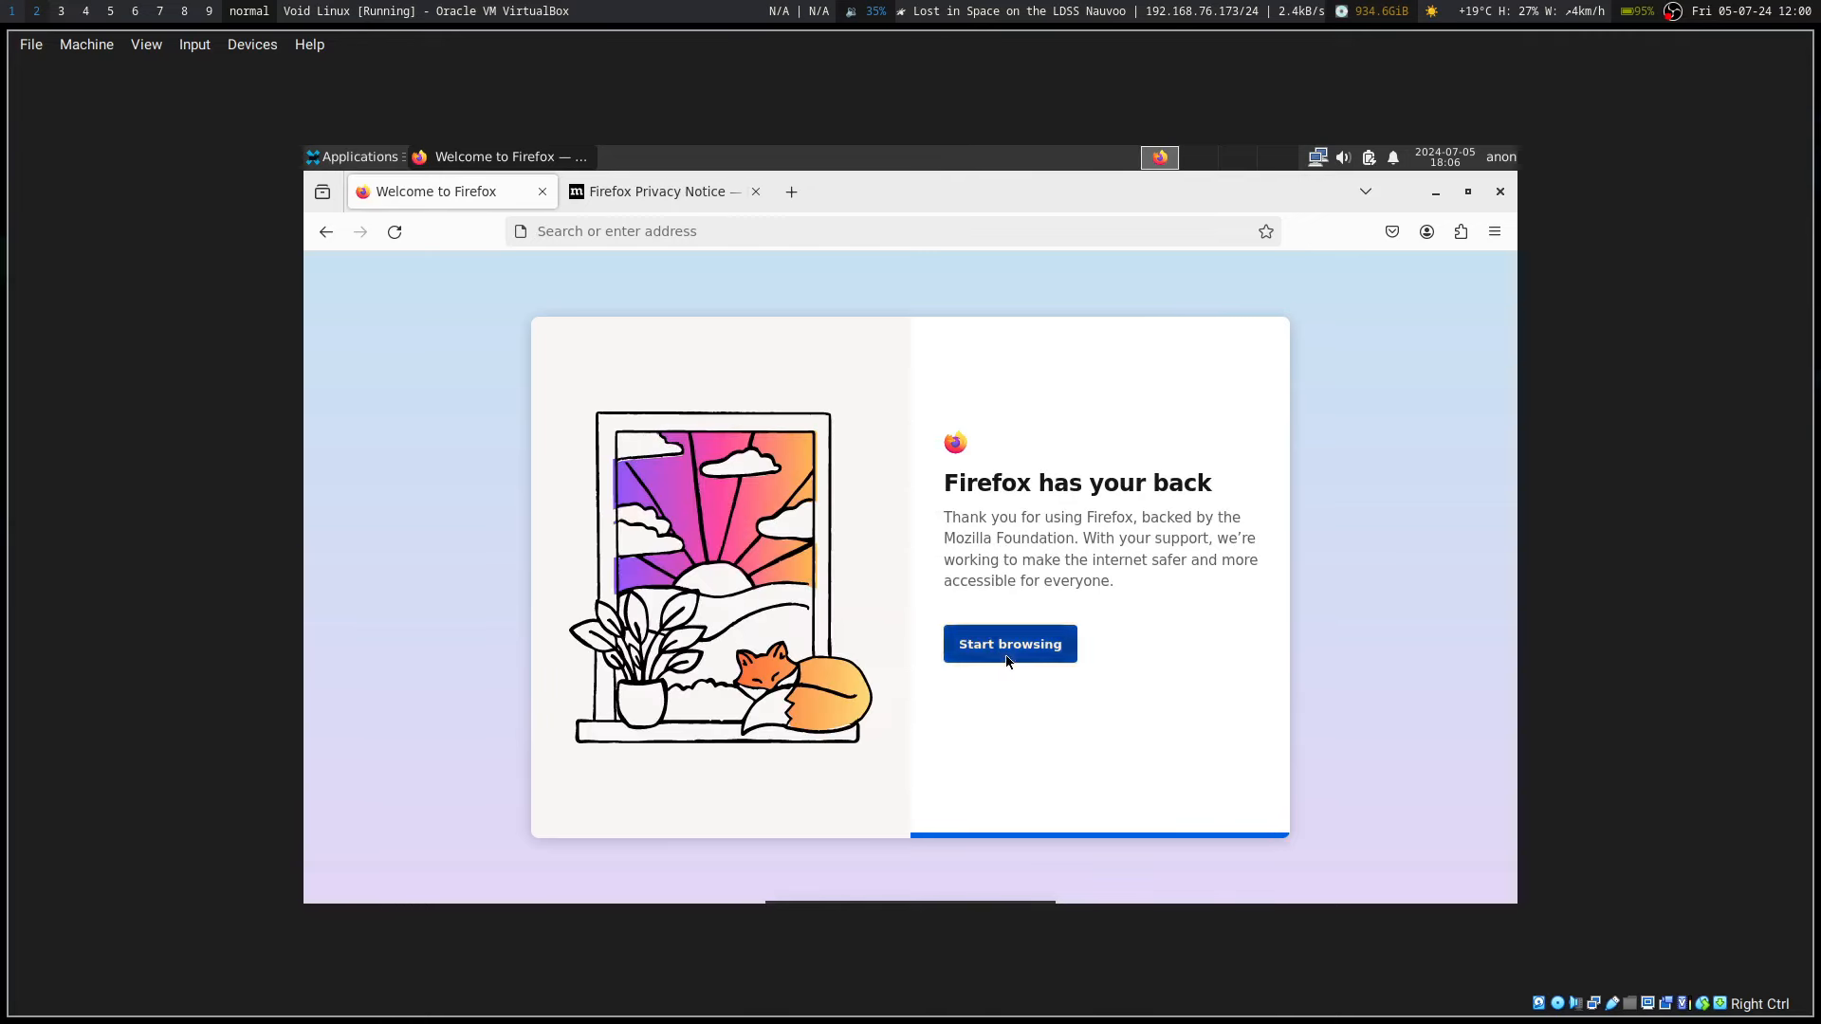
# Step: Finish Firefox's welcome screen with Start browsing
pyautogui.click(1008, 643)
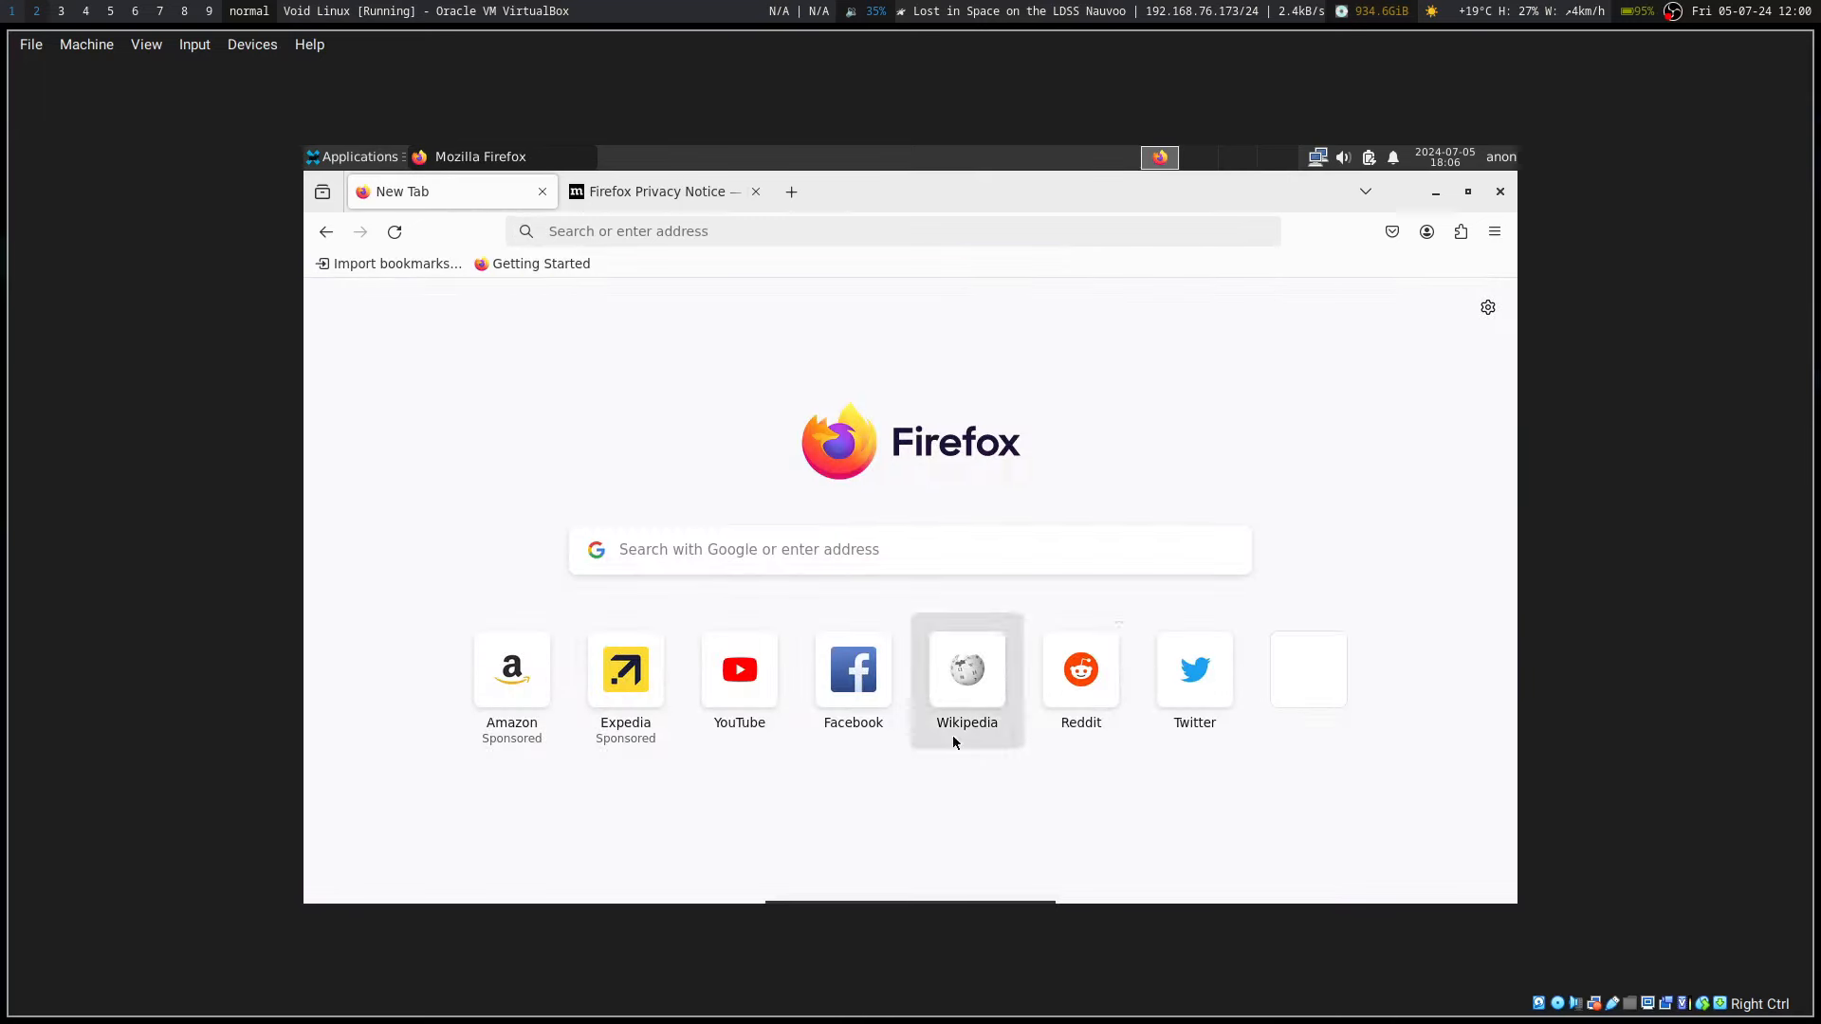
pyautogui.moveTo(853, 669)
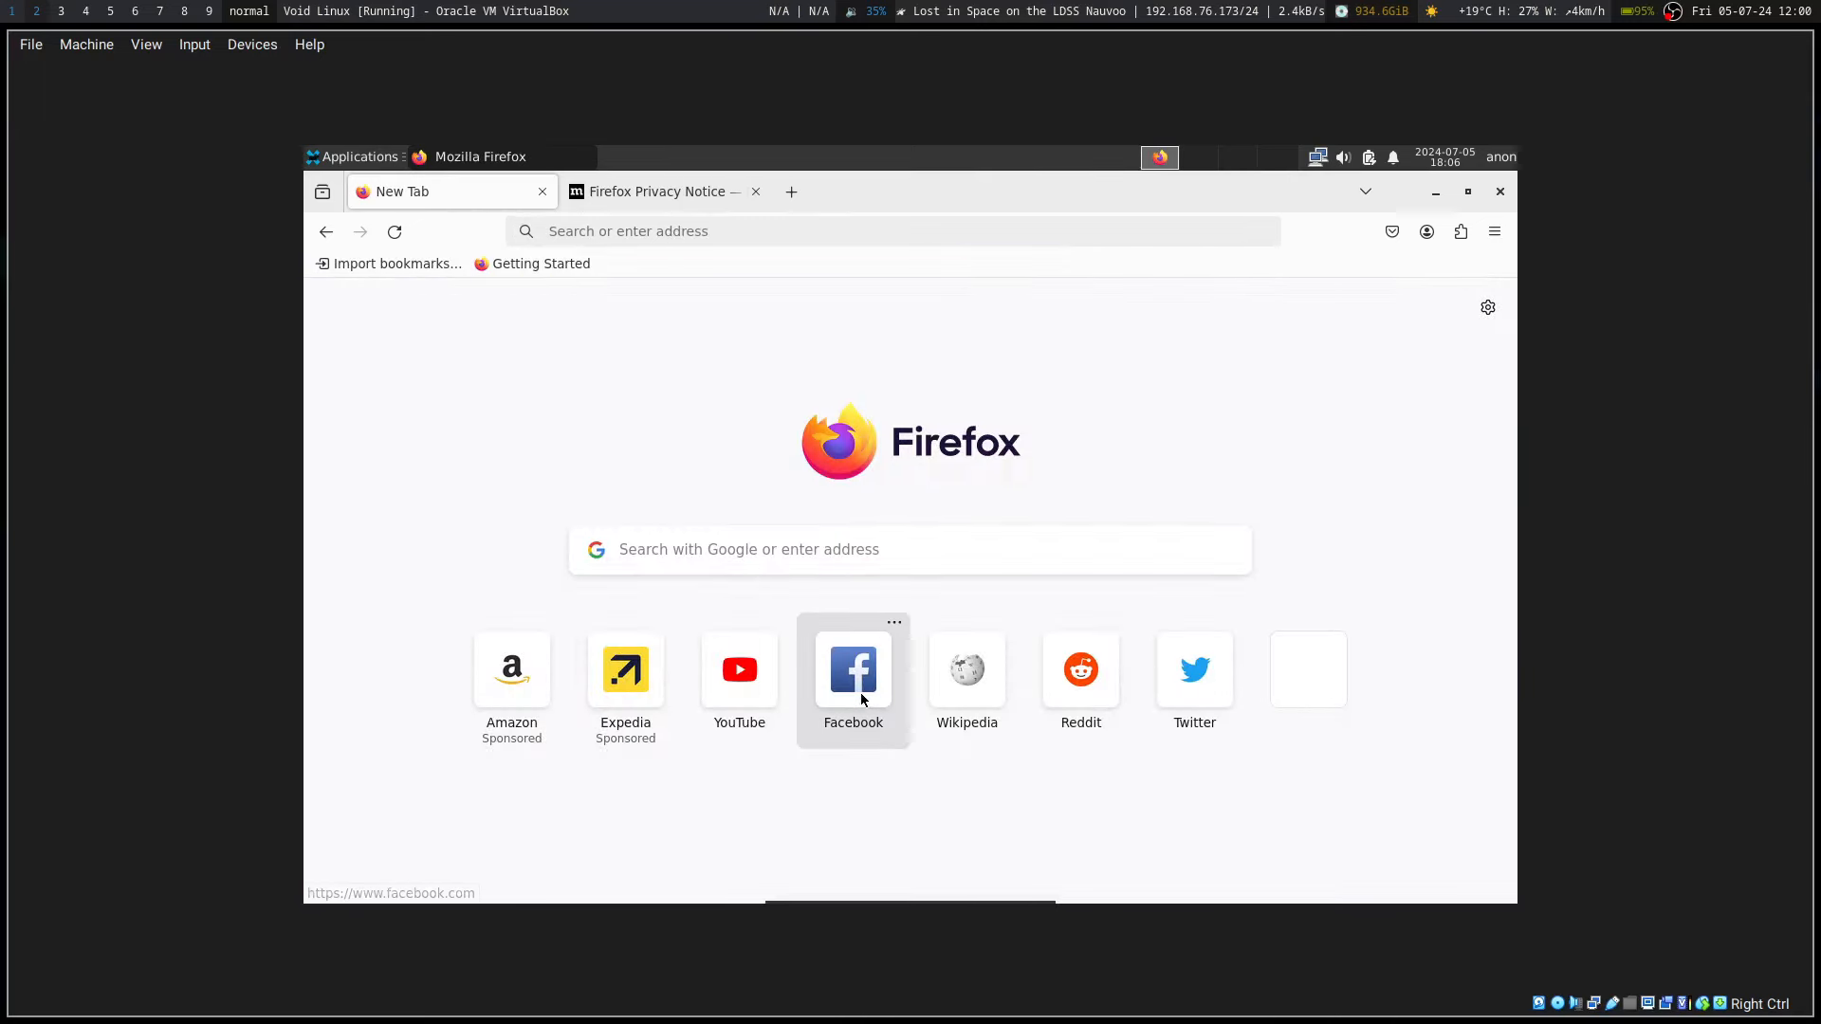
pyautogui.moveTo(946, 694)
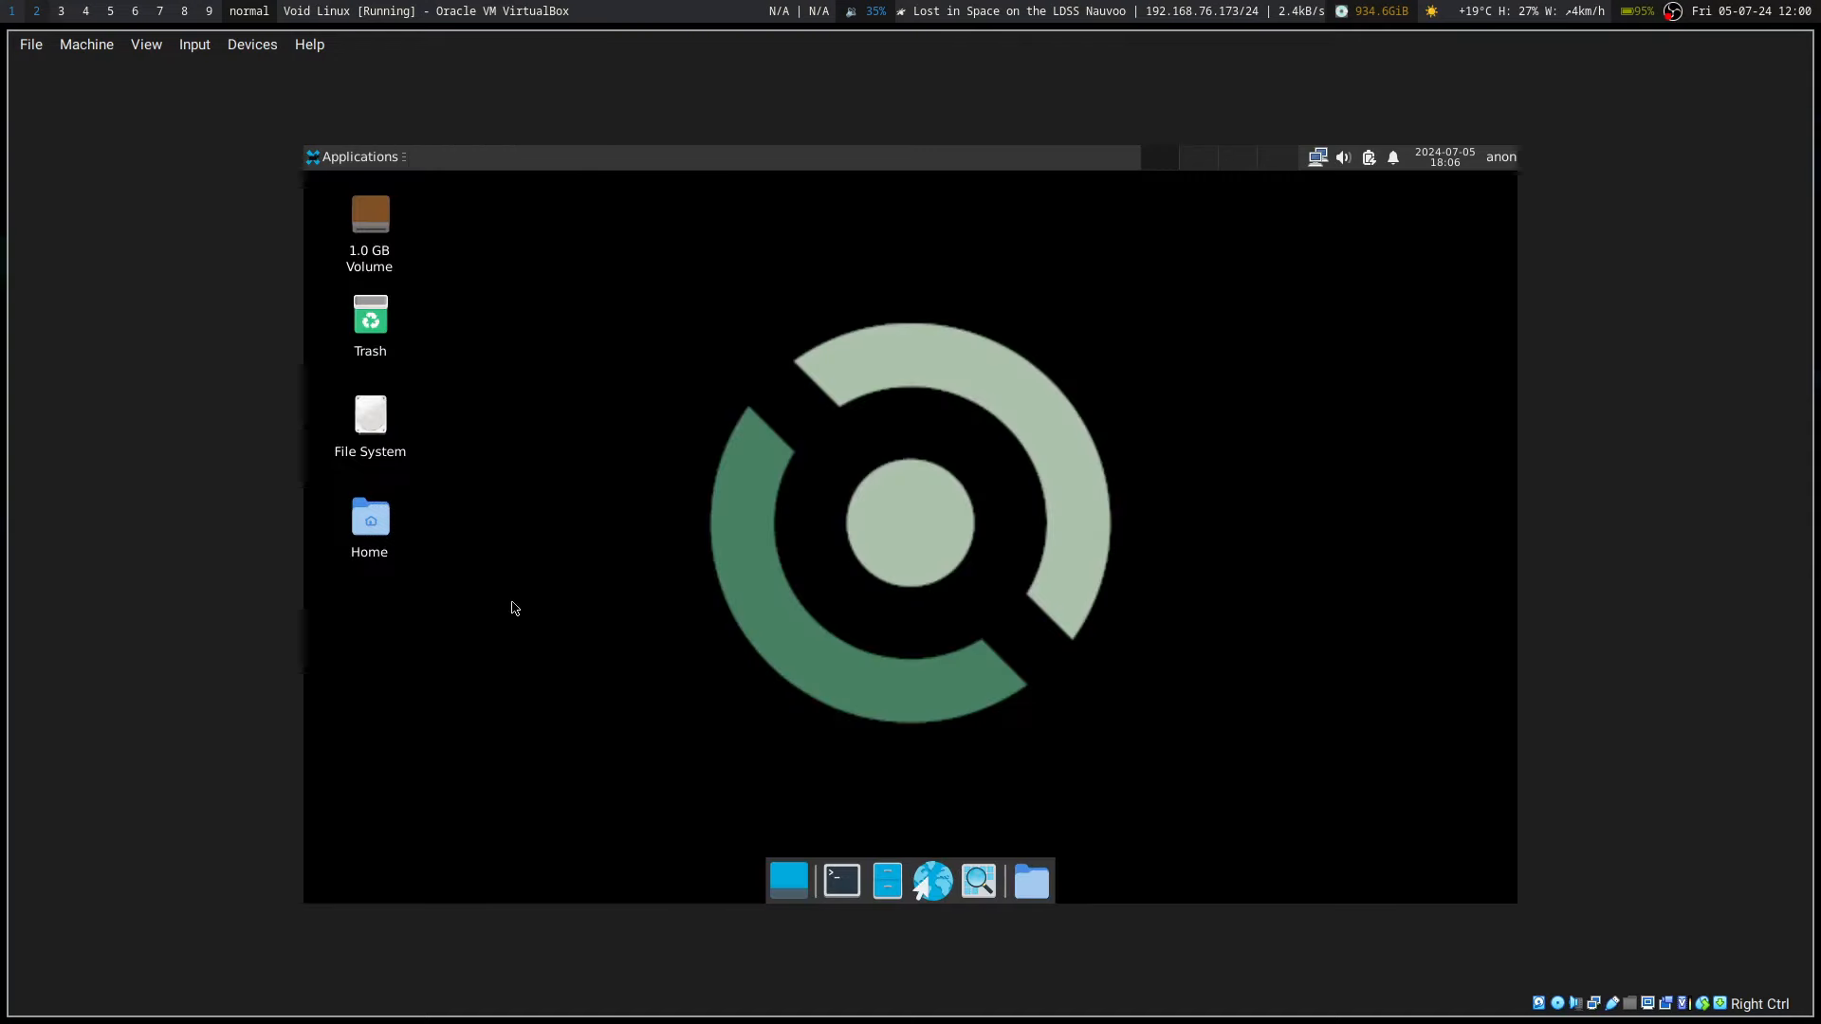
# Step: Restore the guest terminal and run 'man xbps', which reports no manual entry
pyautogui.click(839, 879)
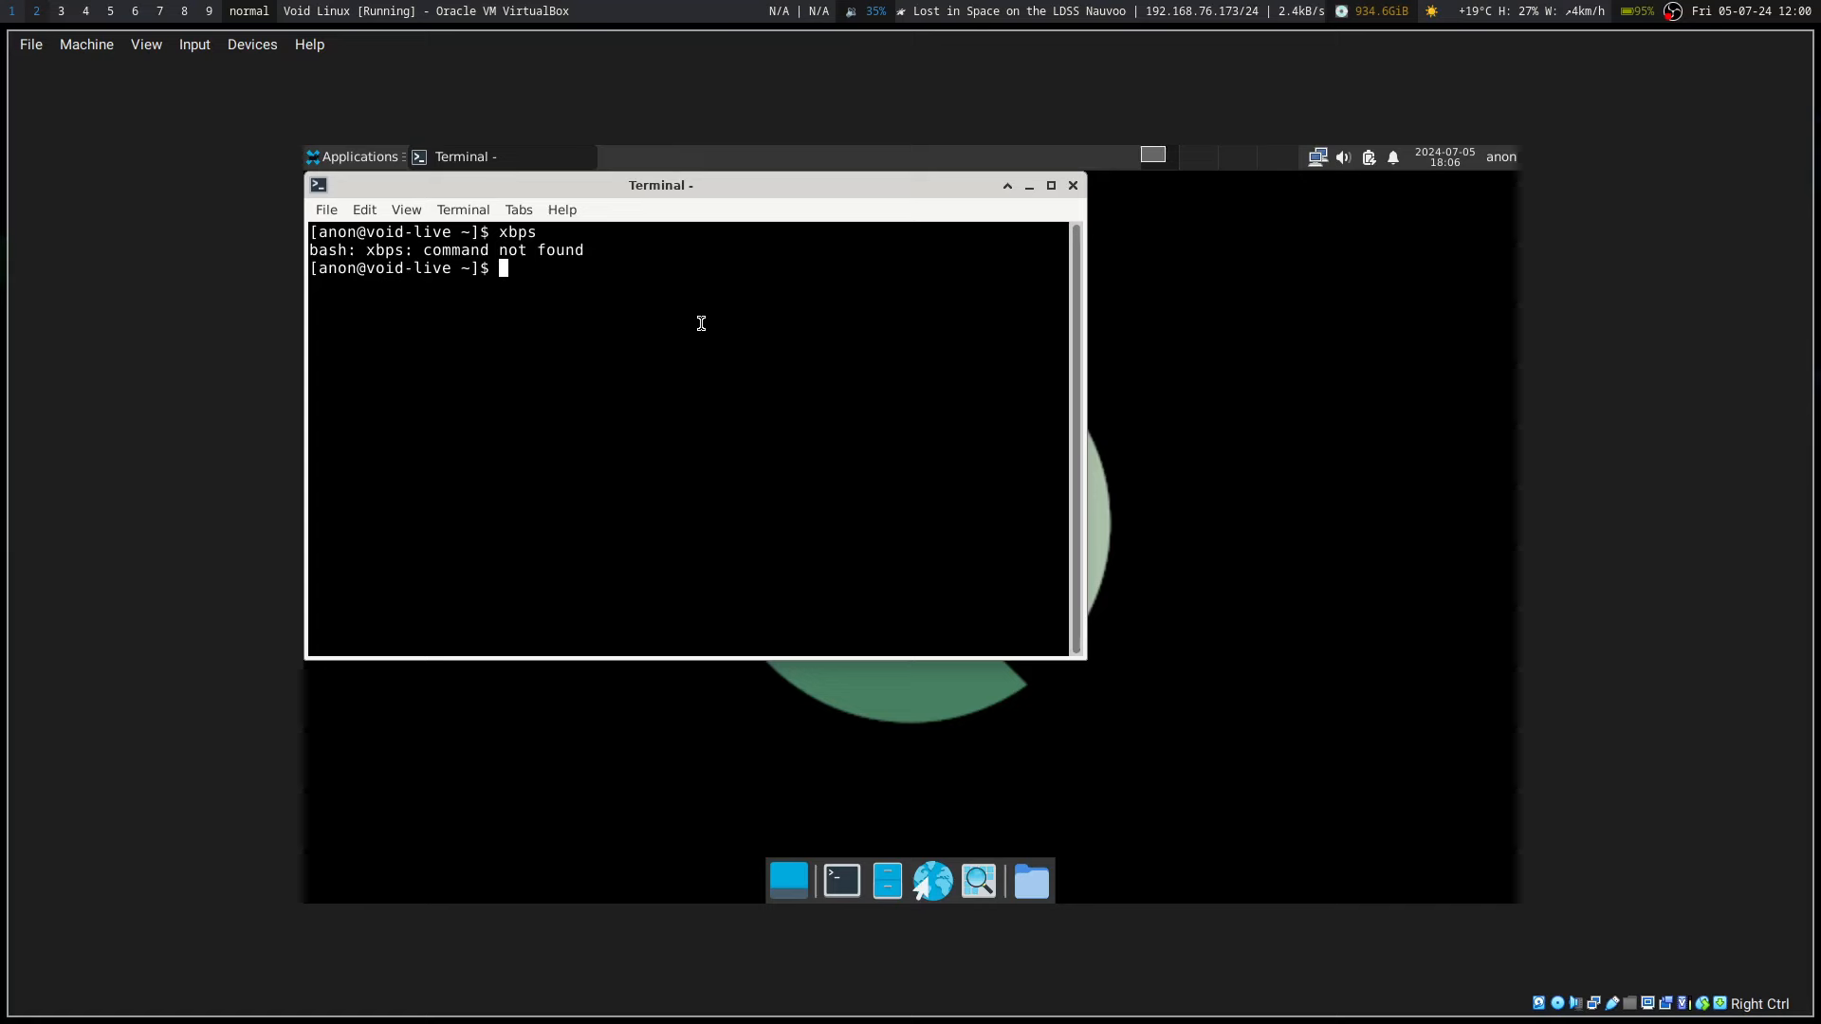
pyautogui.write('mxbps')
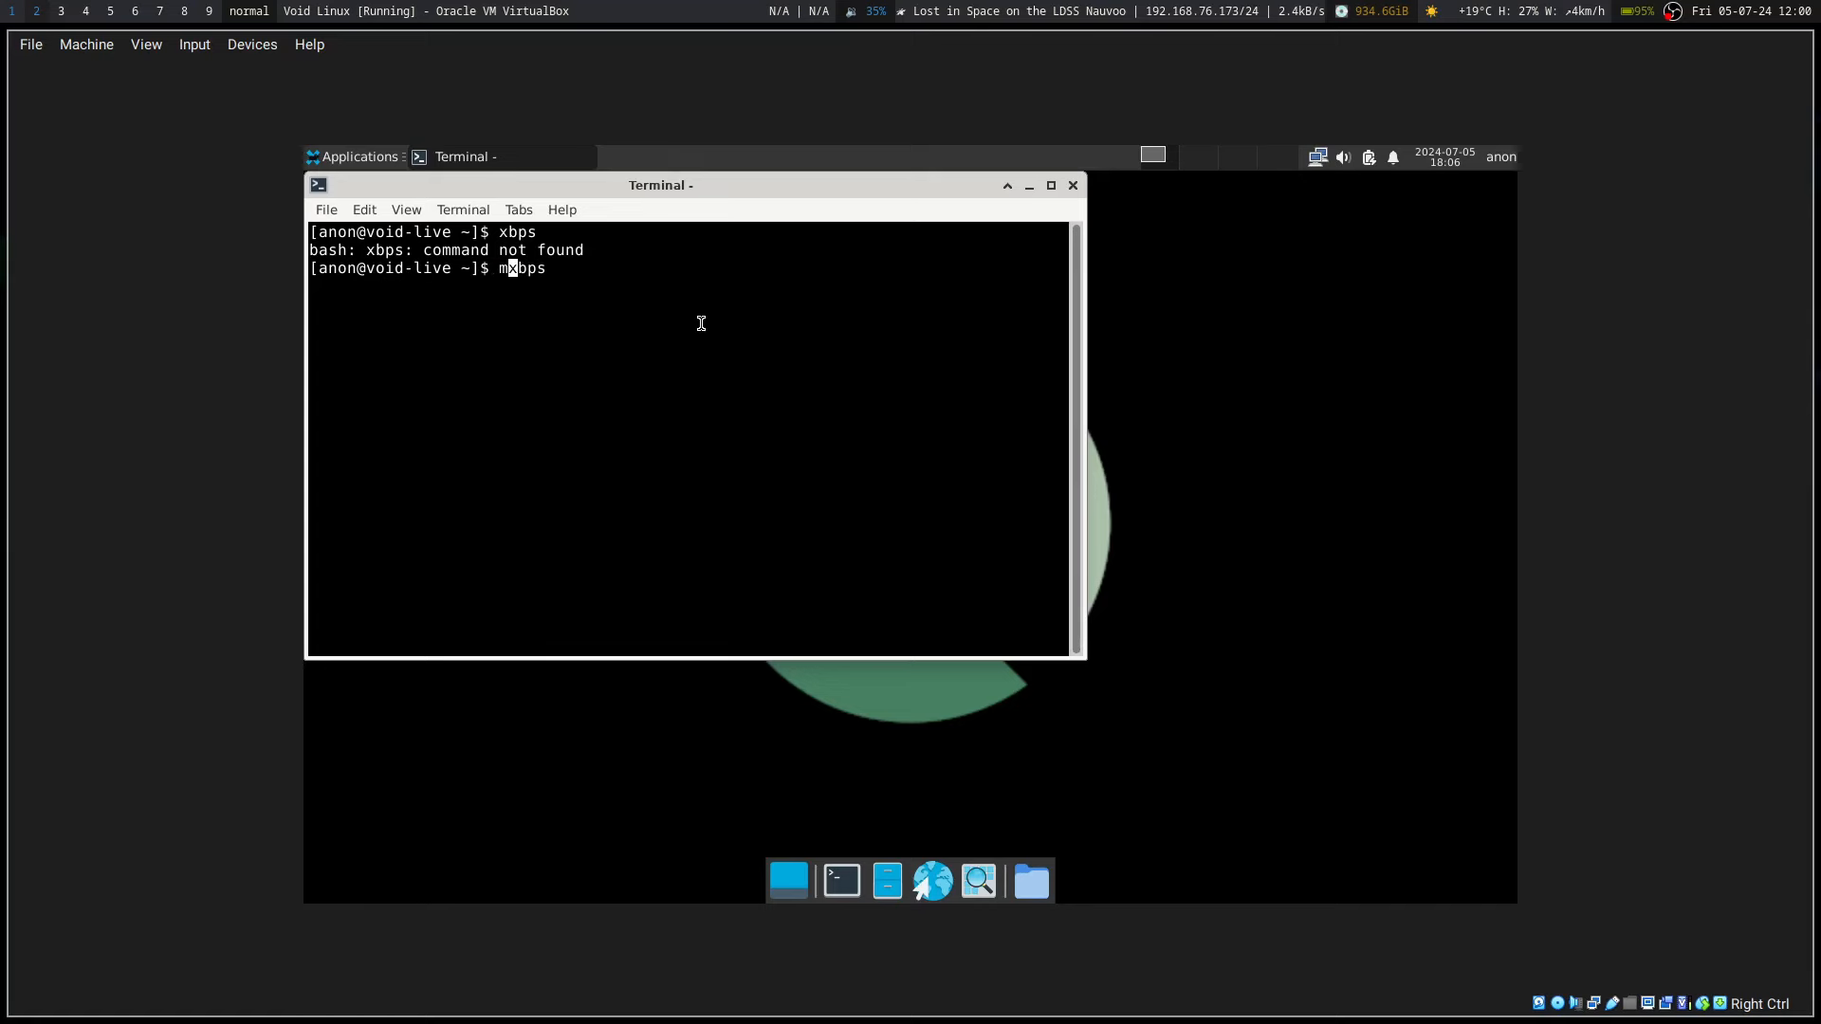
pyautogui.write('an ')
pyautogui.press('Return')
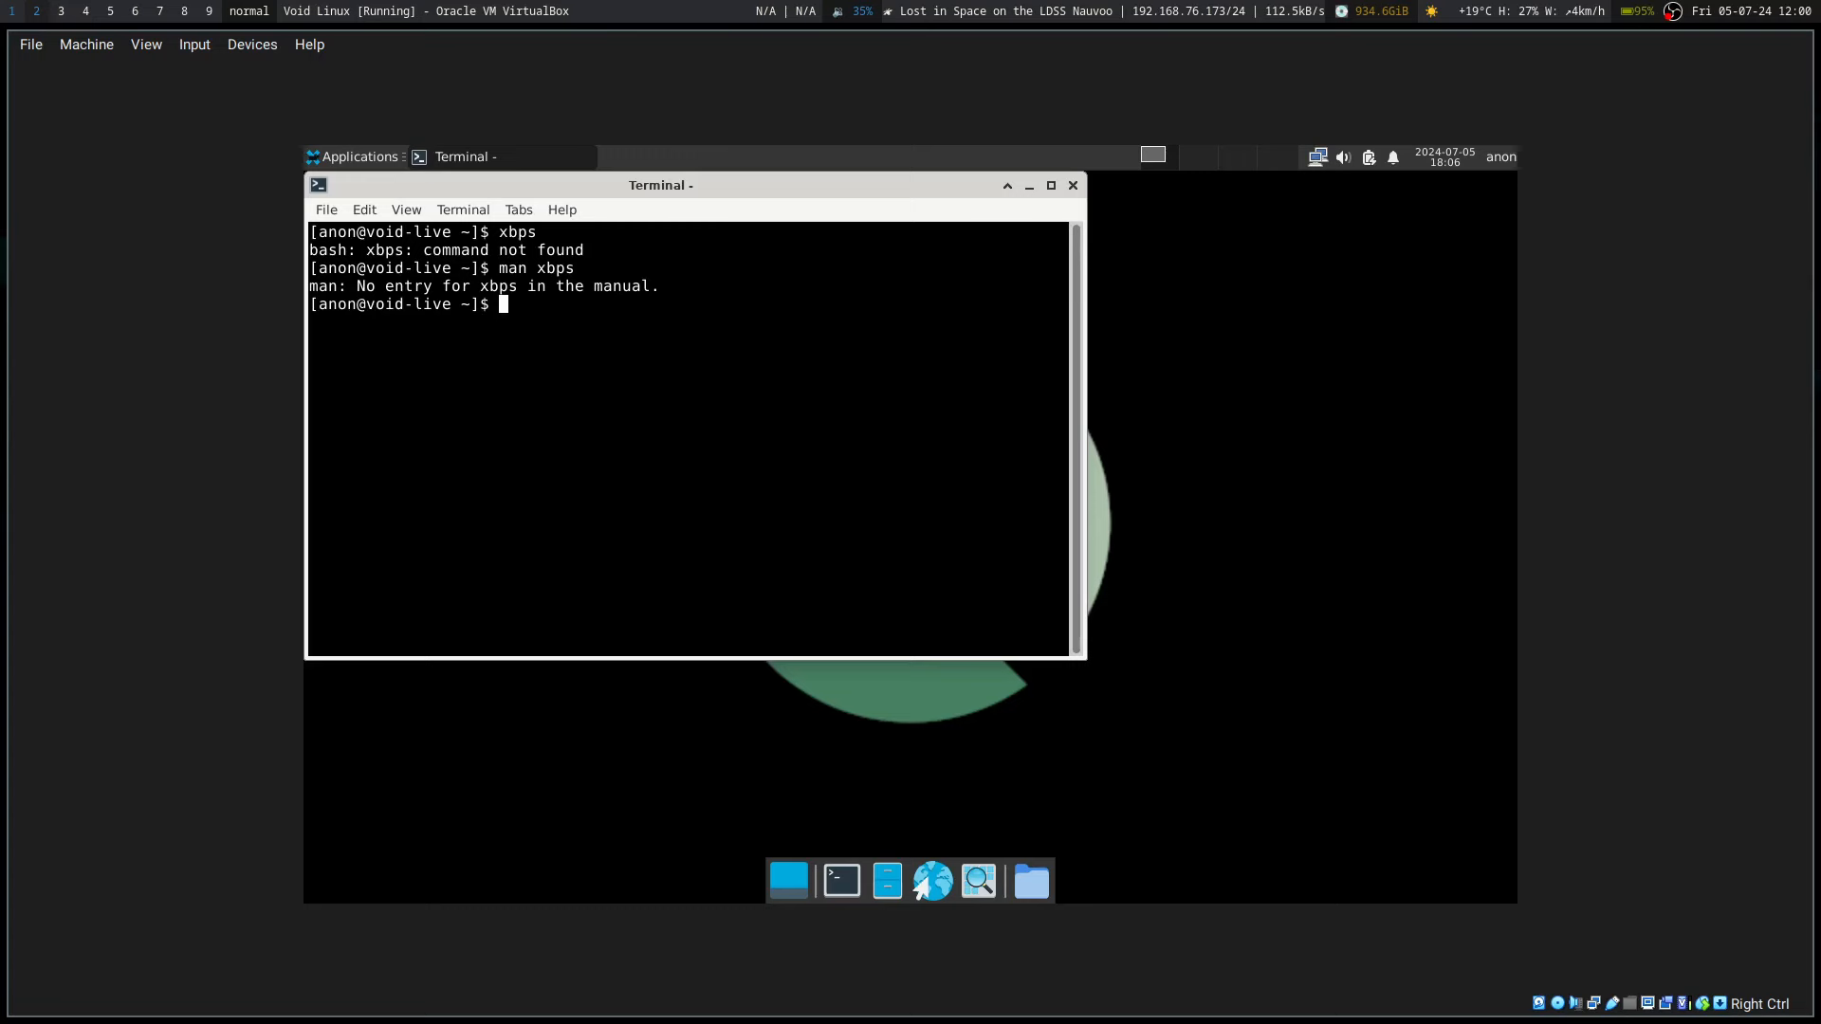
pyautogui.moveTo(1173, 466)
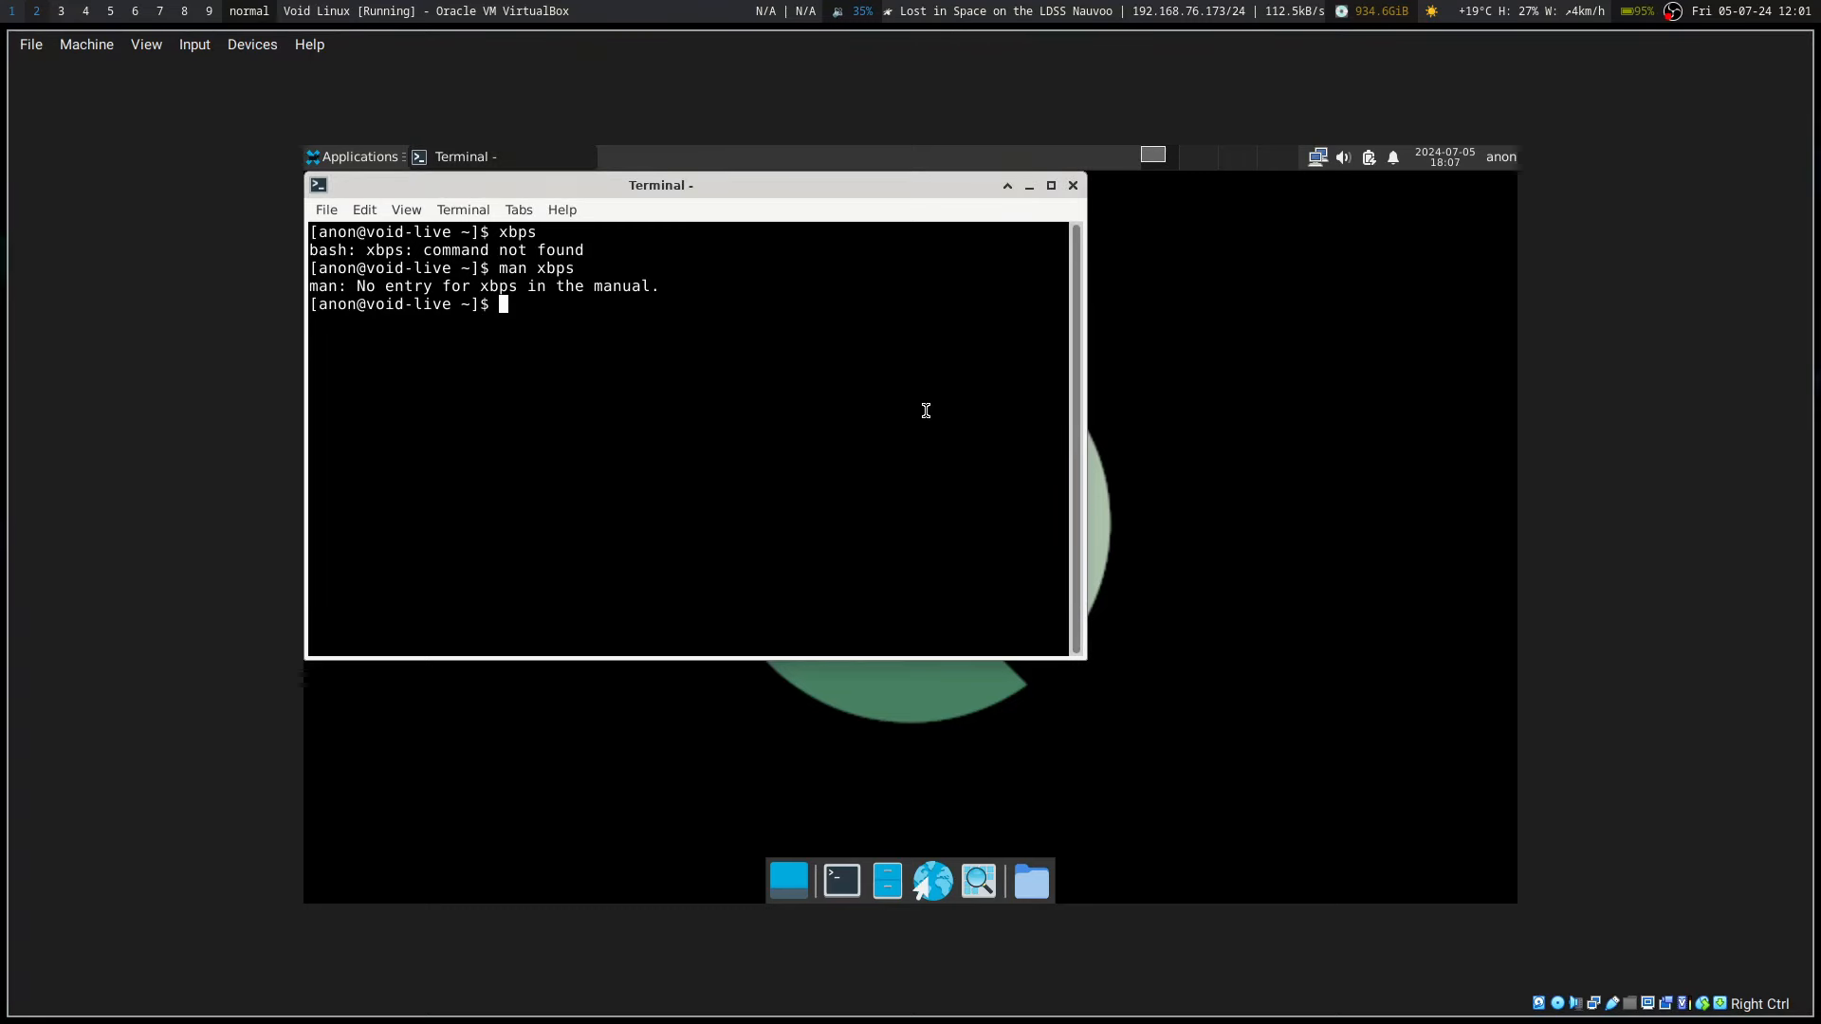
# Step: Try running void-installer in the terminal as a regular user
pyautogui.write('void-ins')
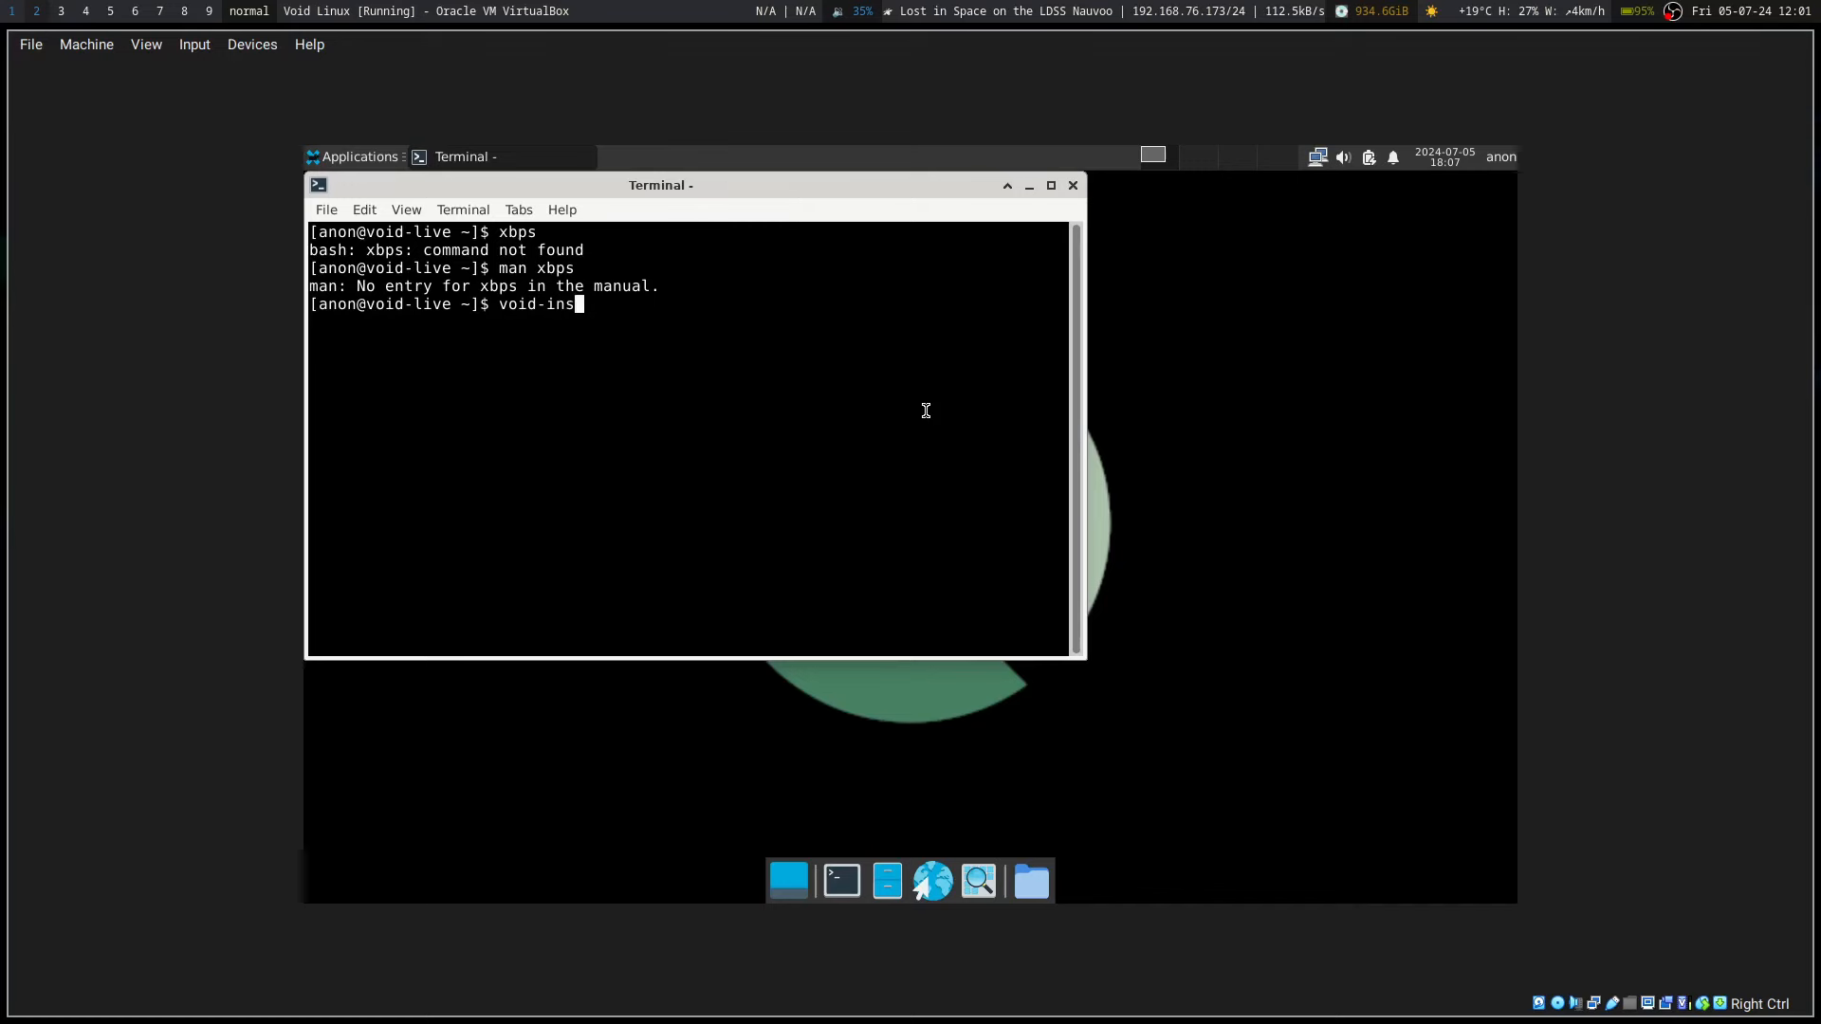
pyautogui.write('taller')
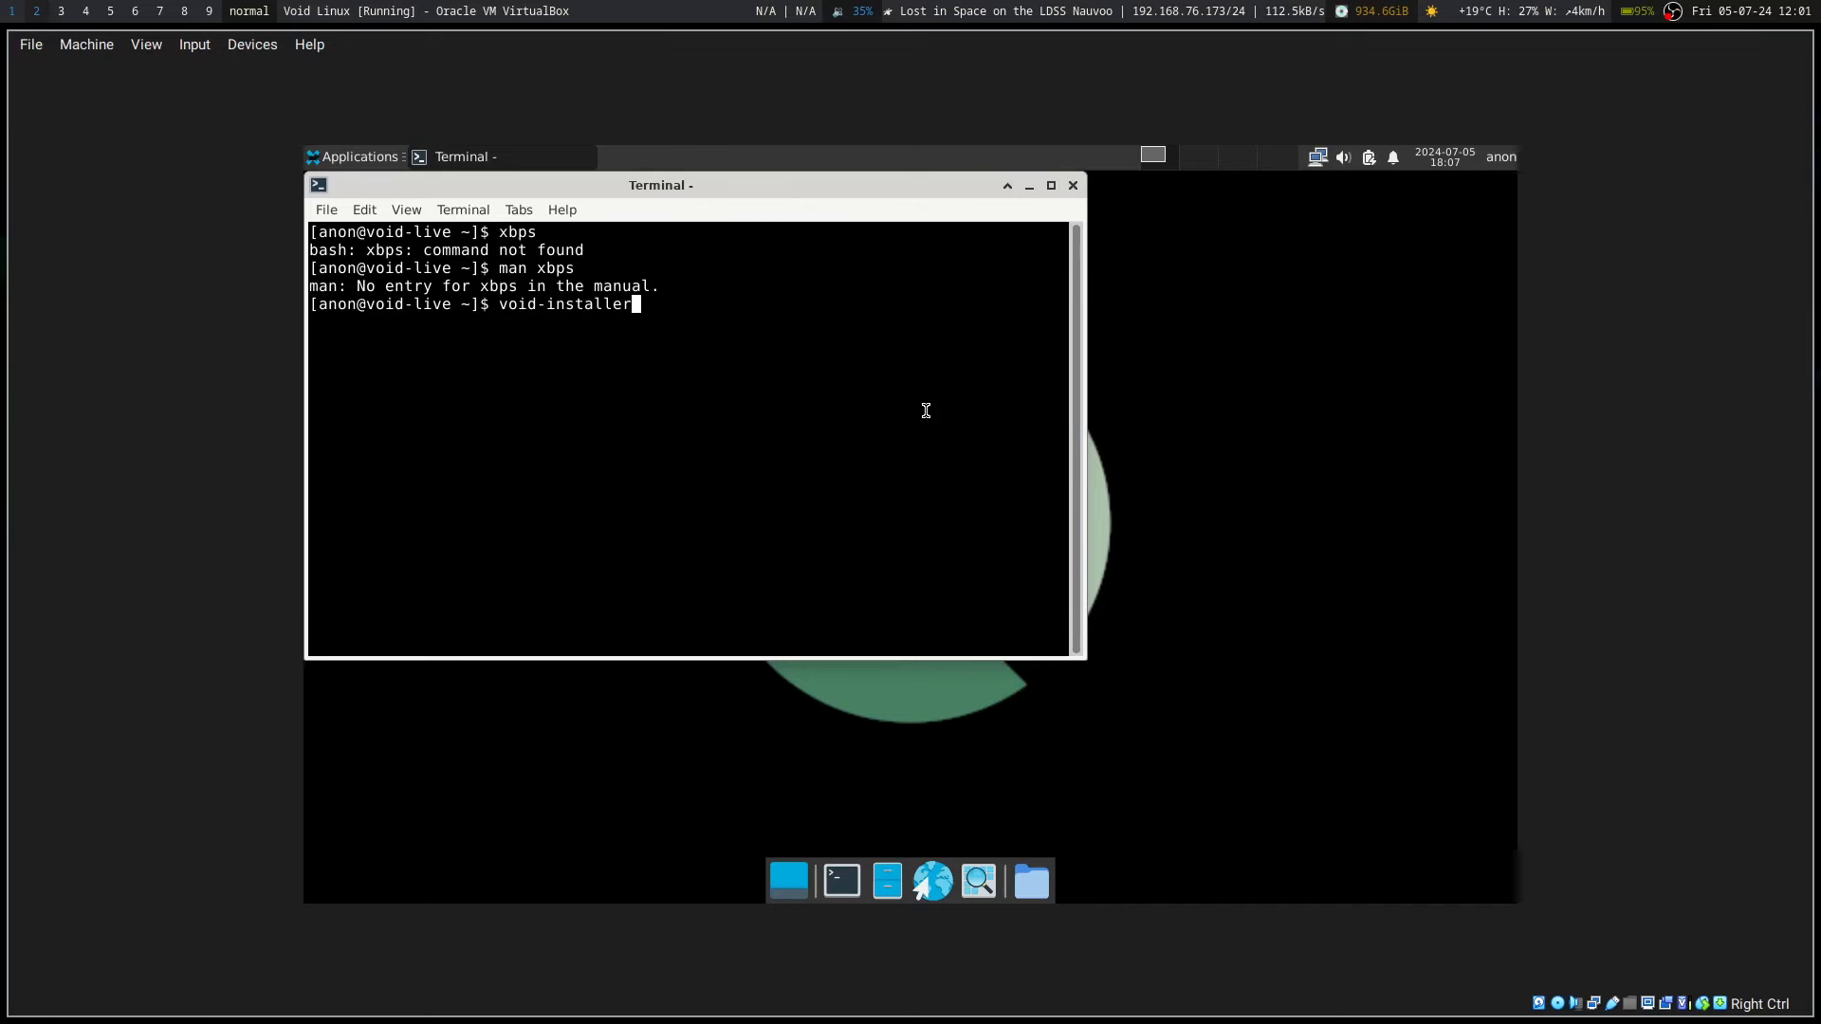
pyautogui.press('Return')
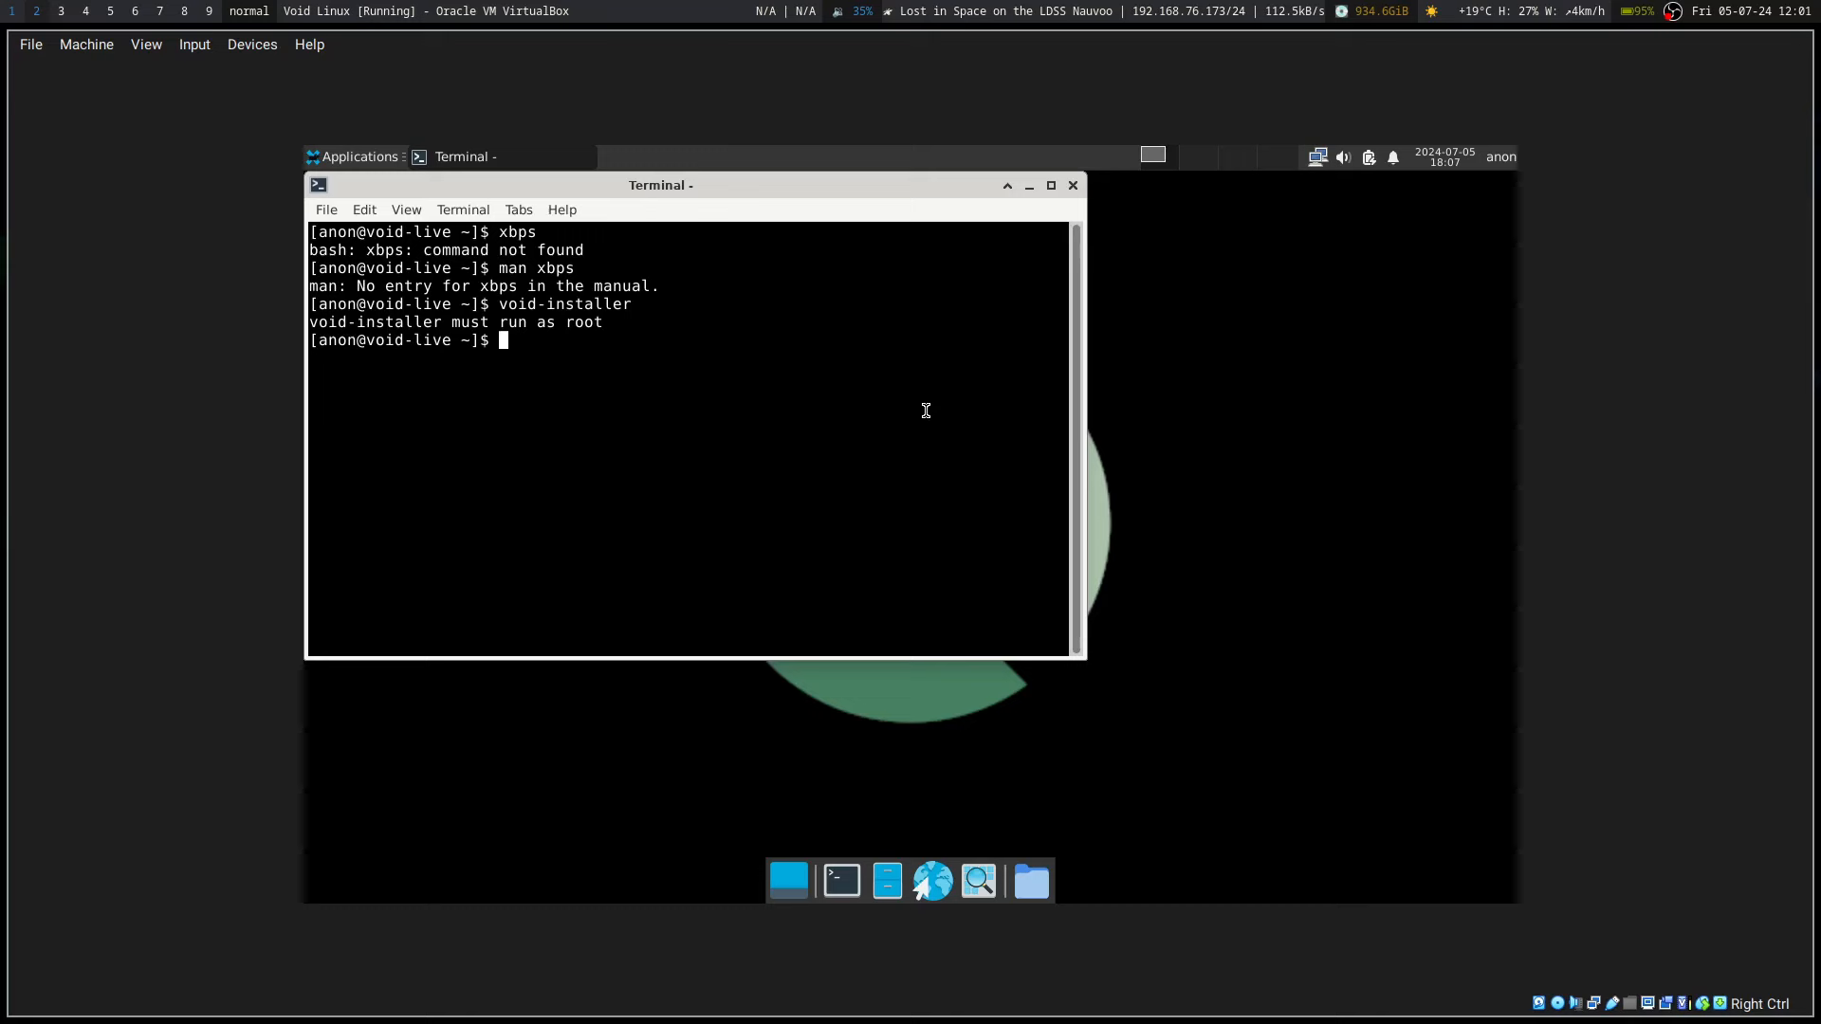
# Step: Switch to root with su and launch void-installer again
pyautogui.write('su')
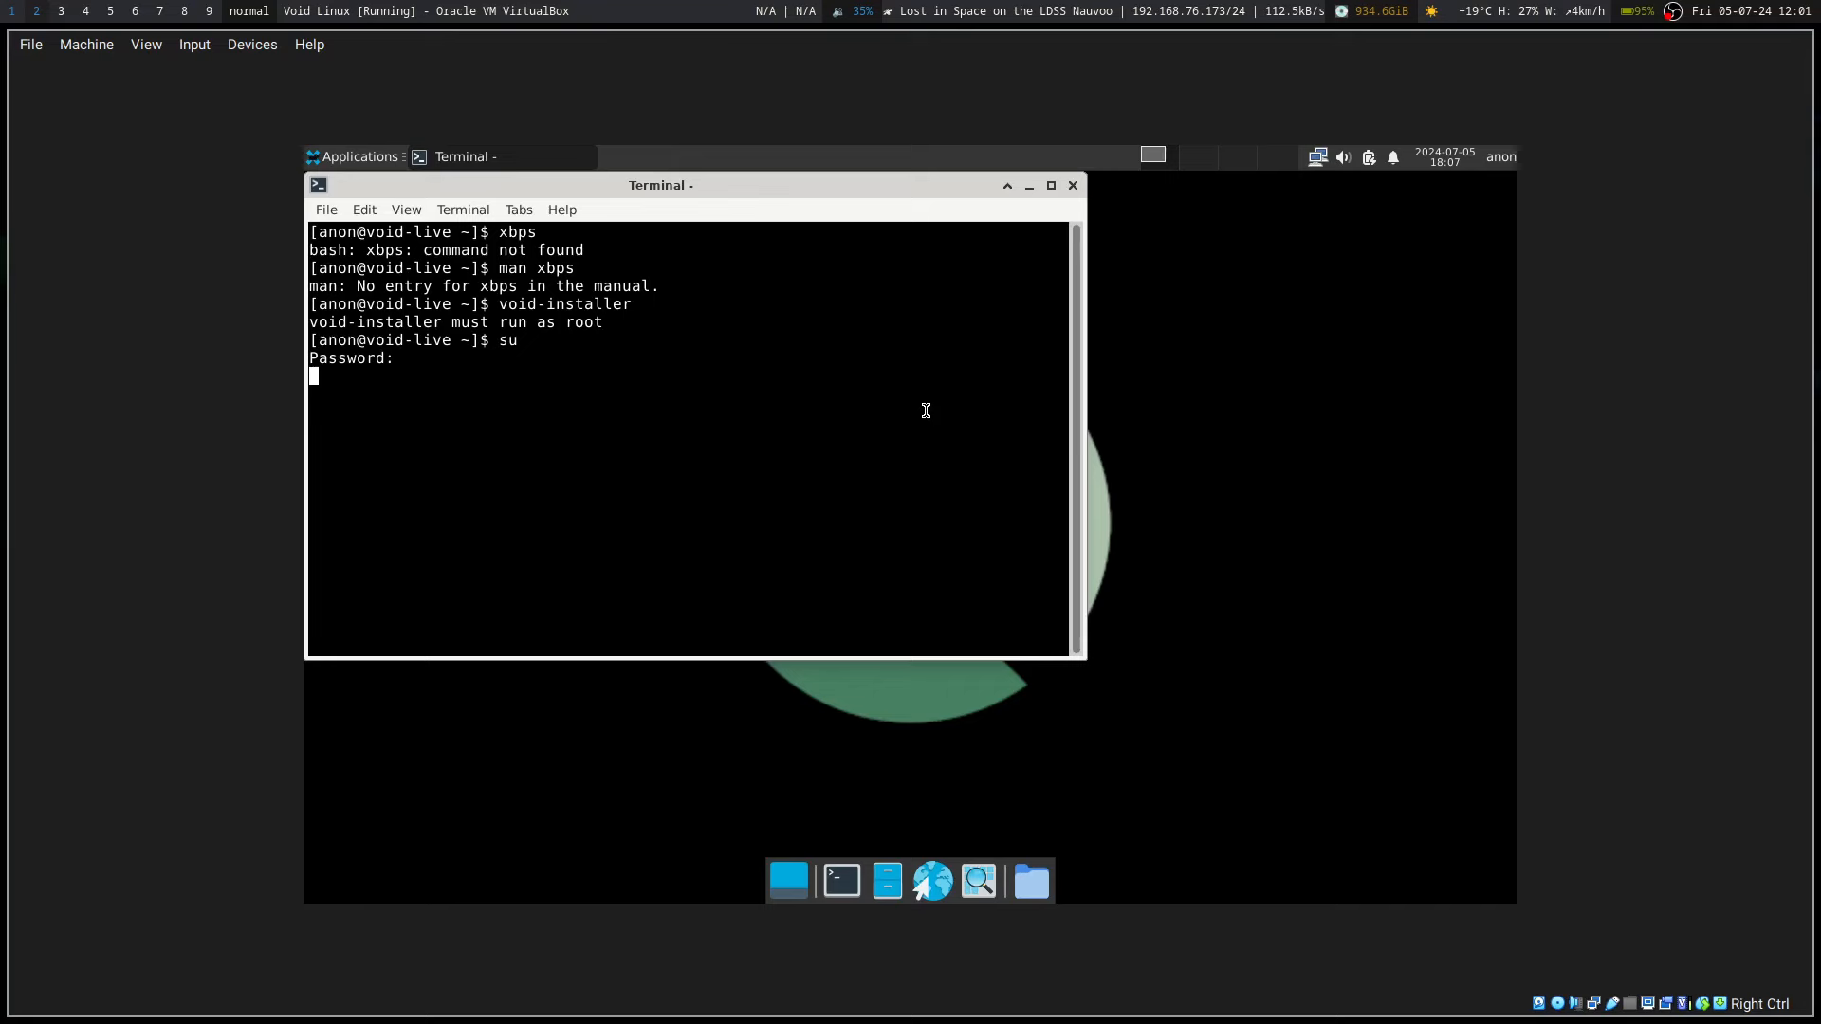
pyautogui.press('Return')
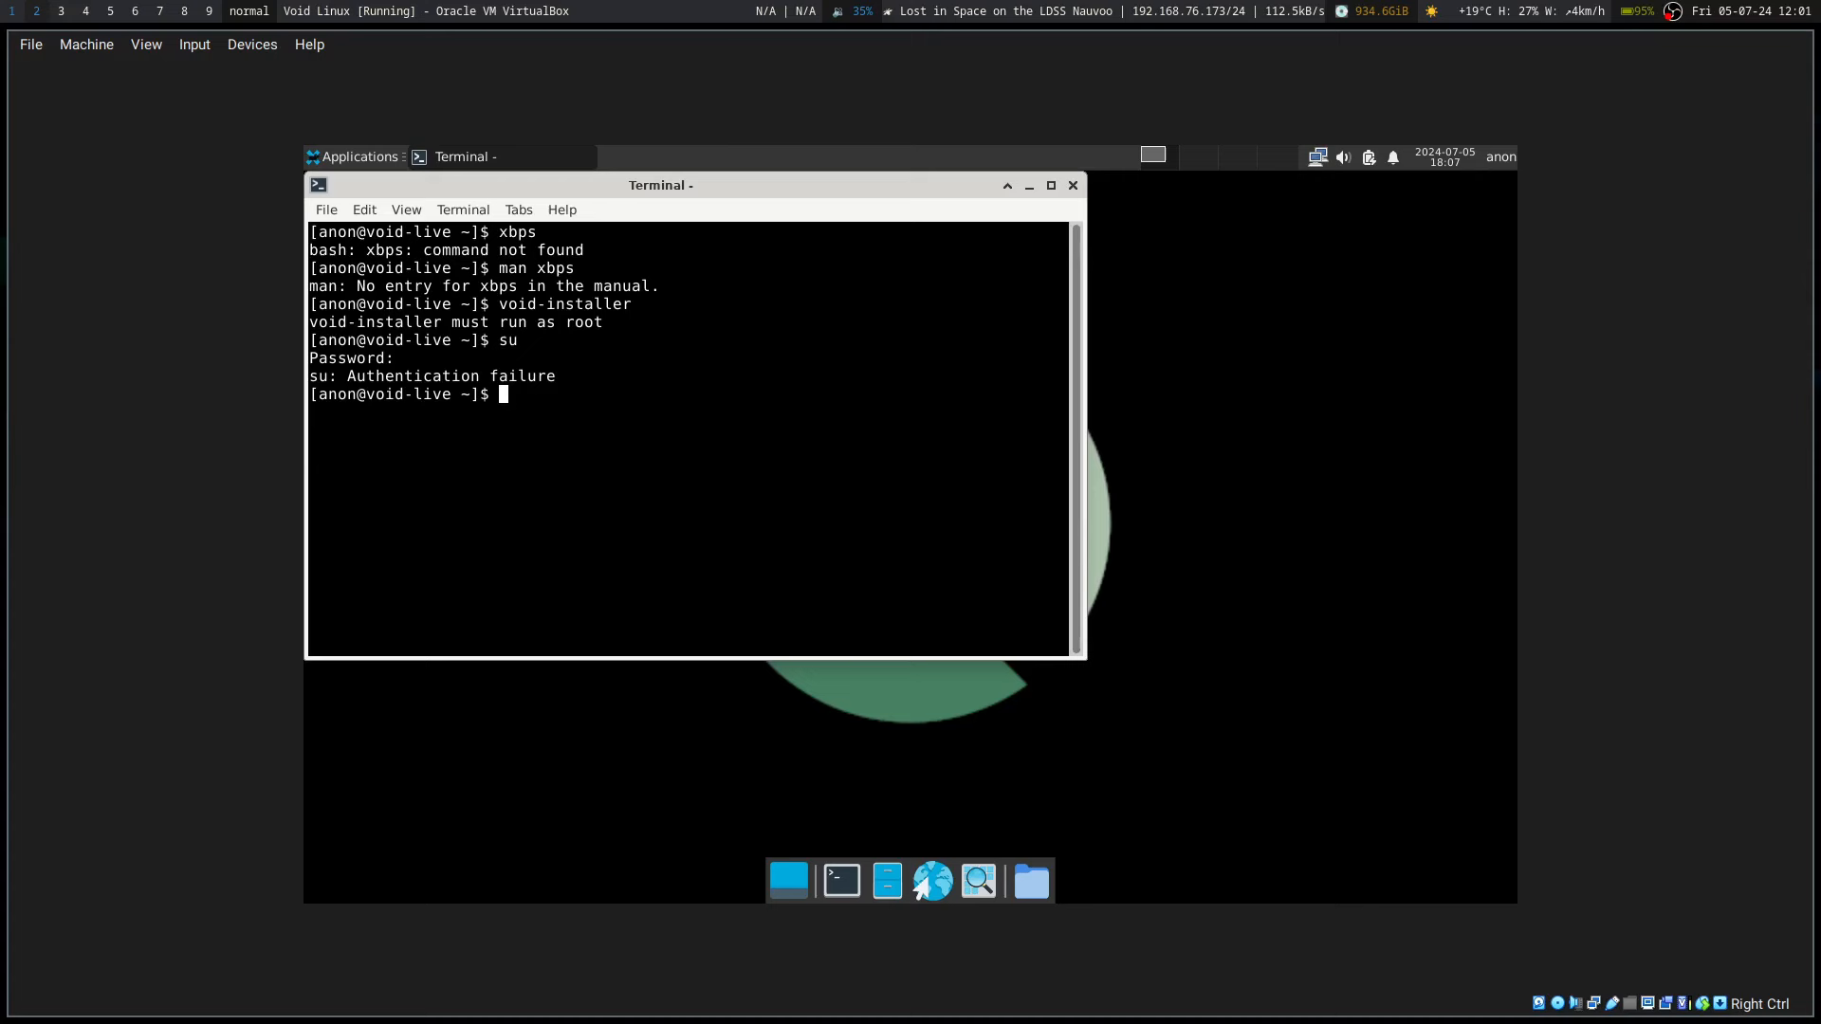
pyautogui.moveTo(1274, 578)
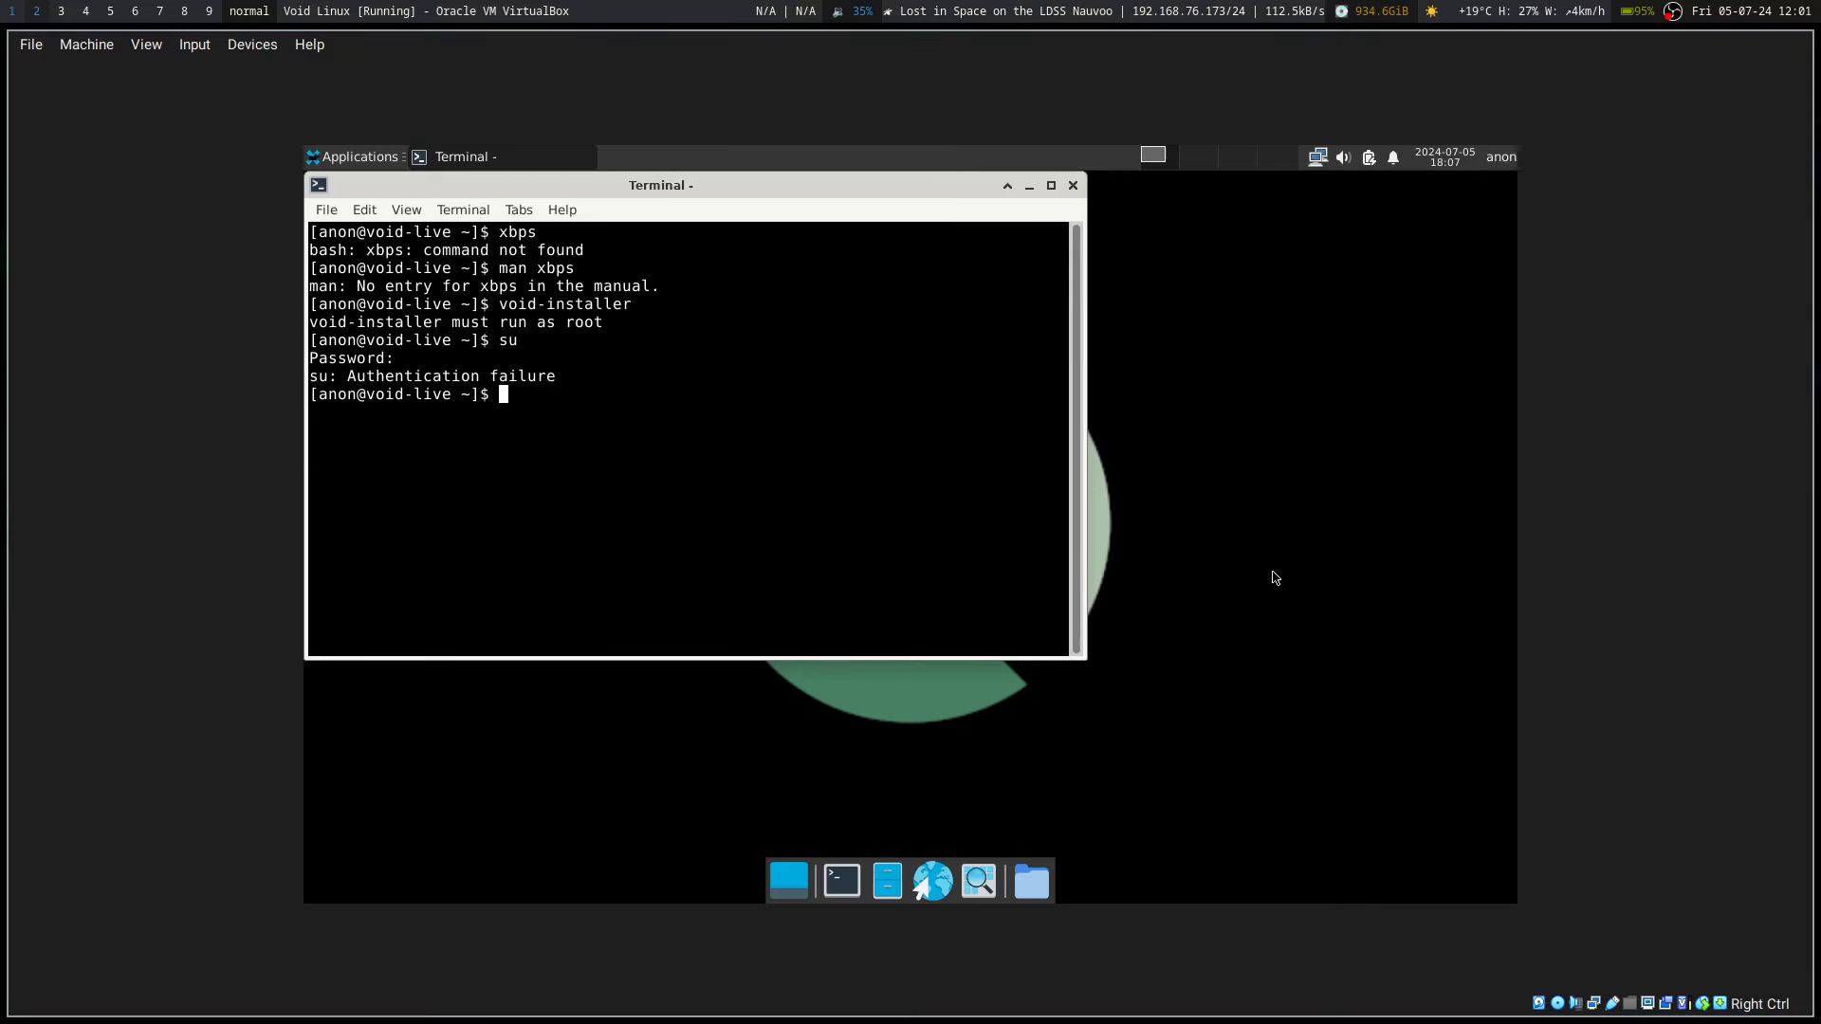
pyautogui.write('su')
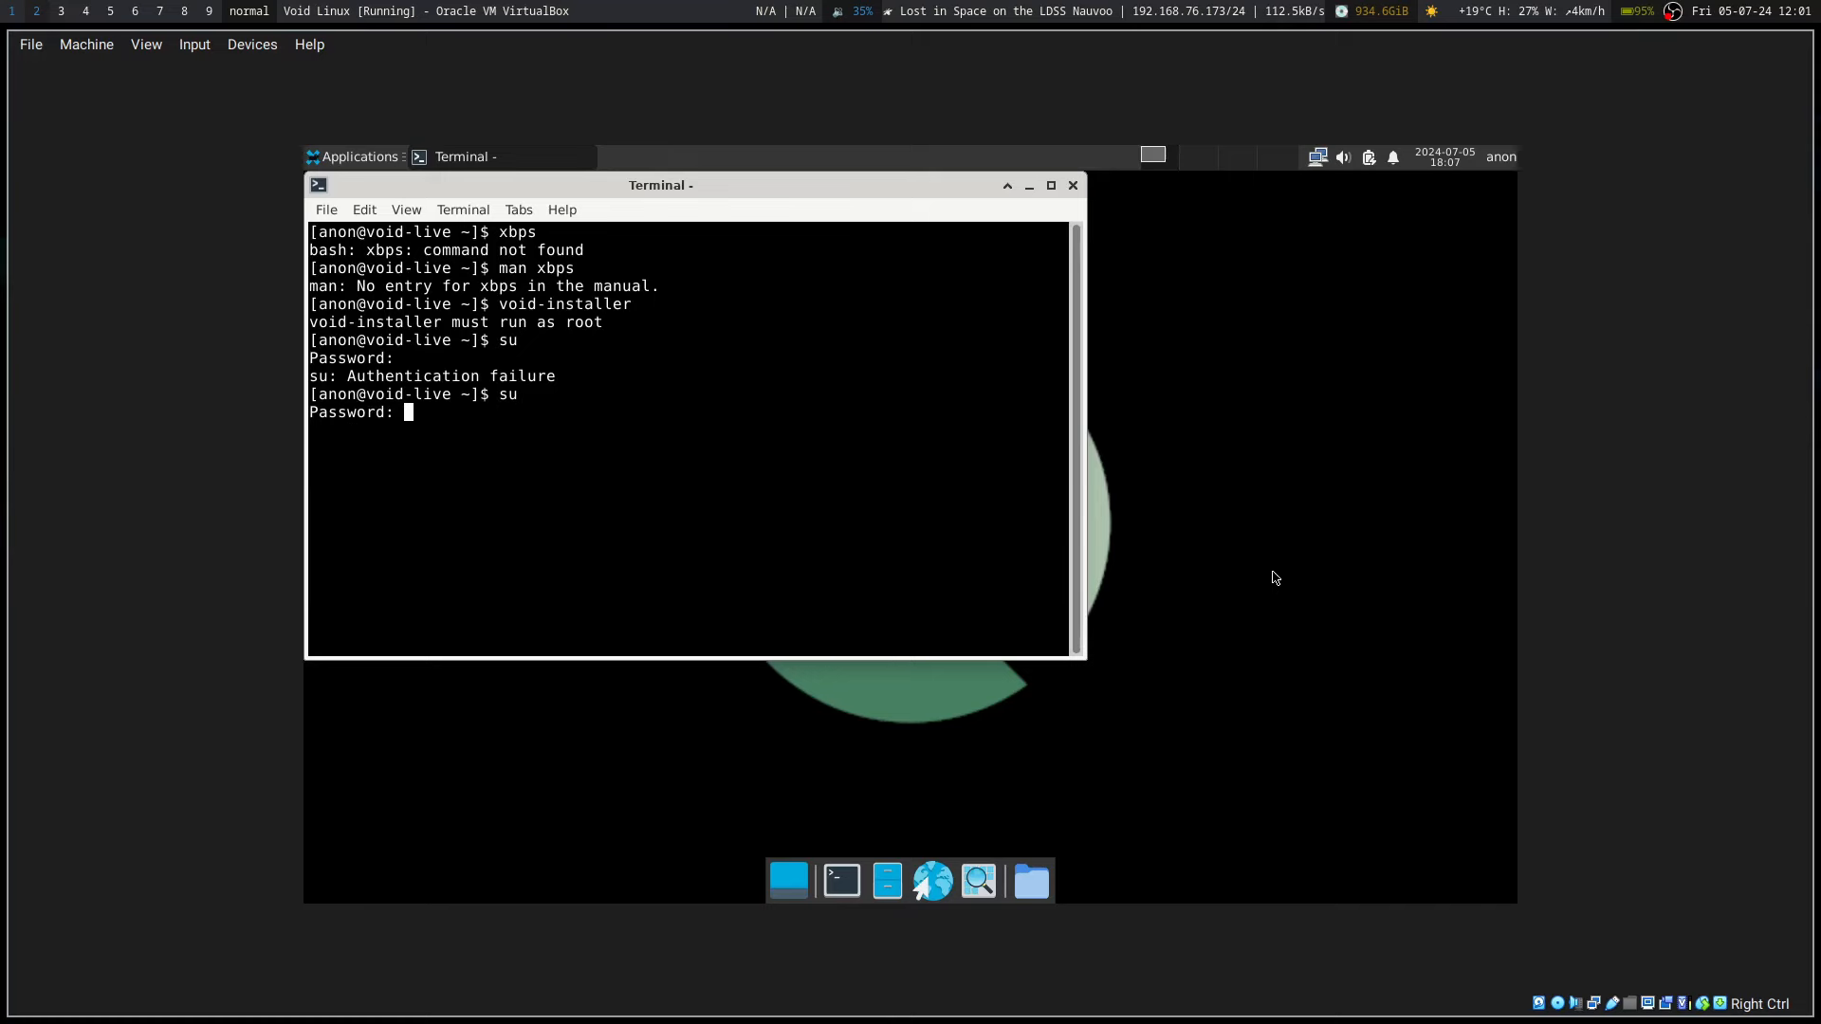
pyautogui.press('Return')
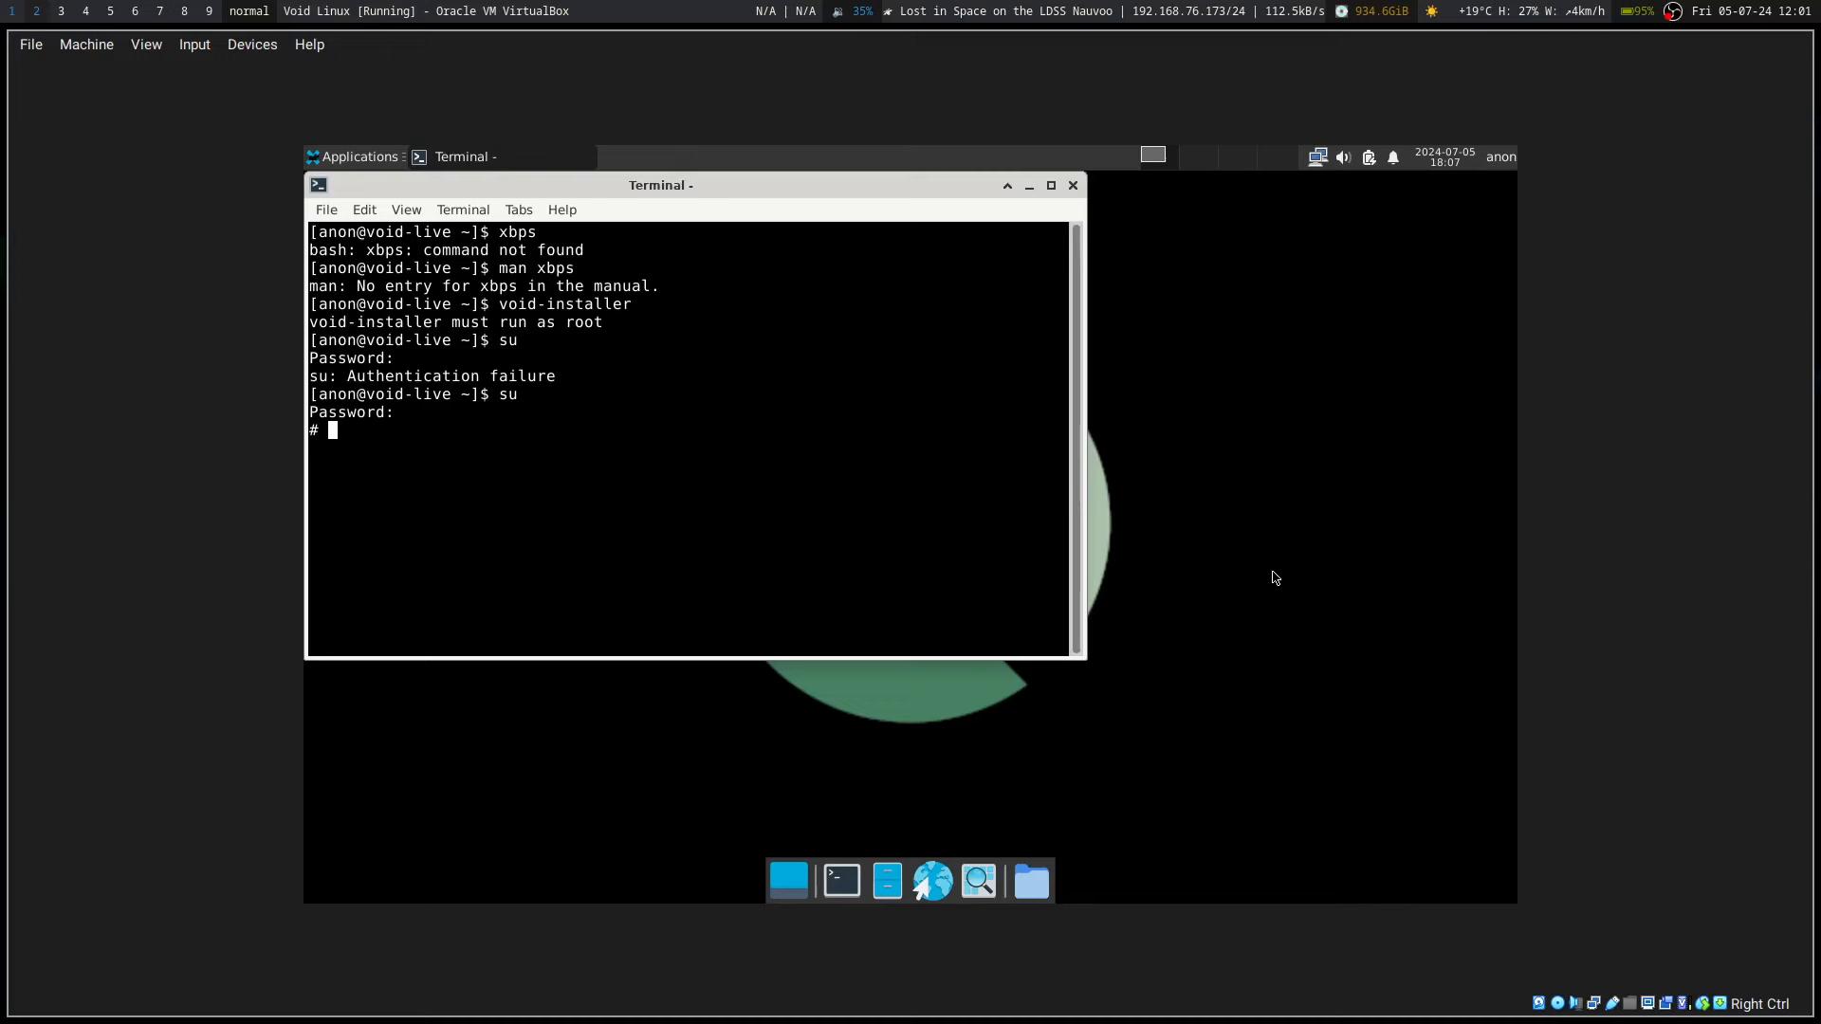
pyautogui.write('void-ih')
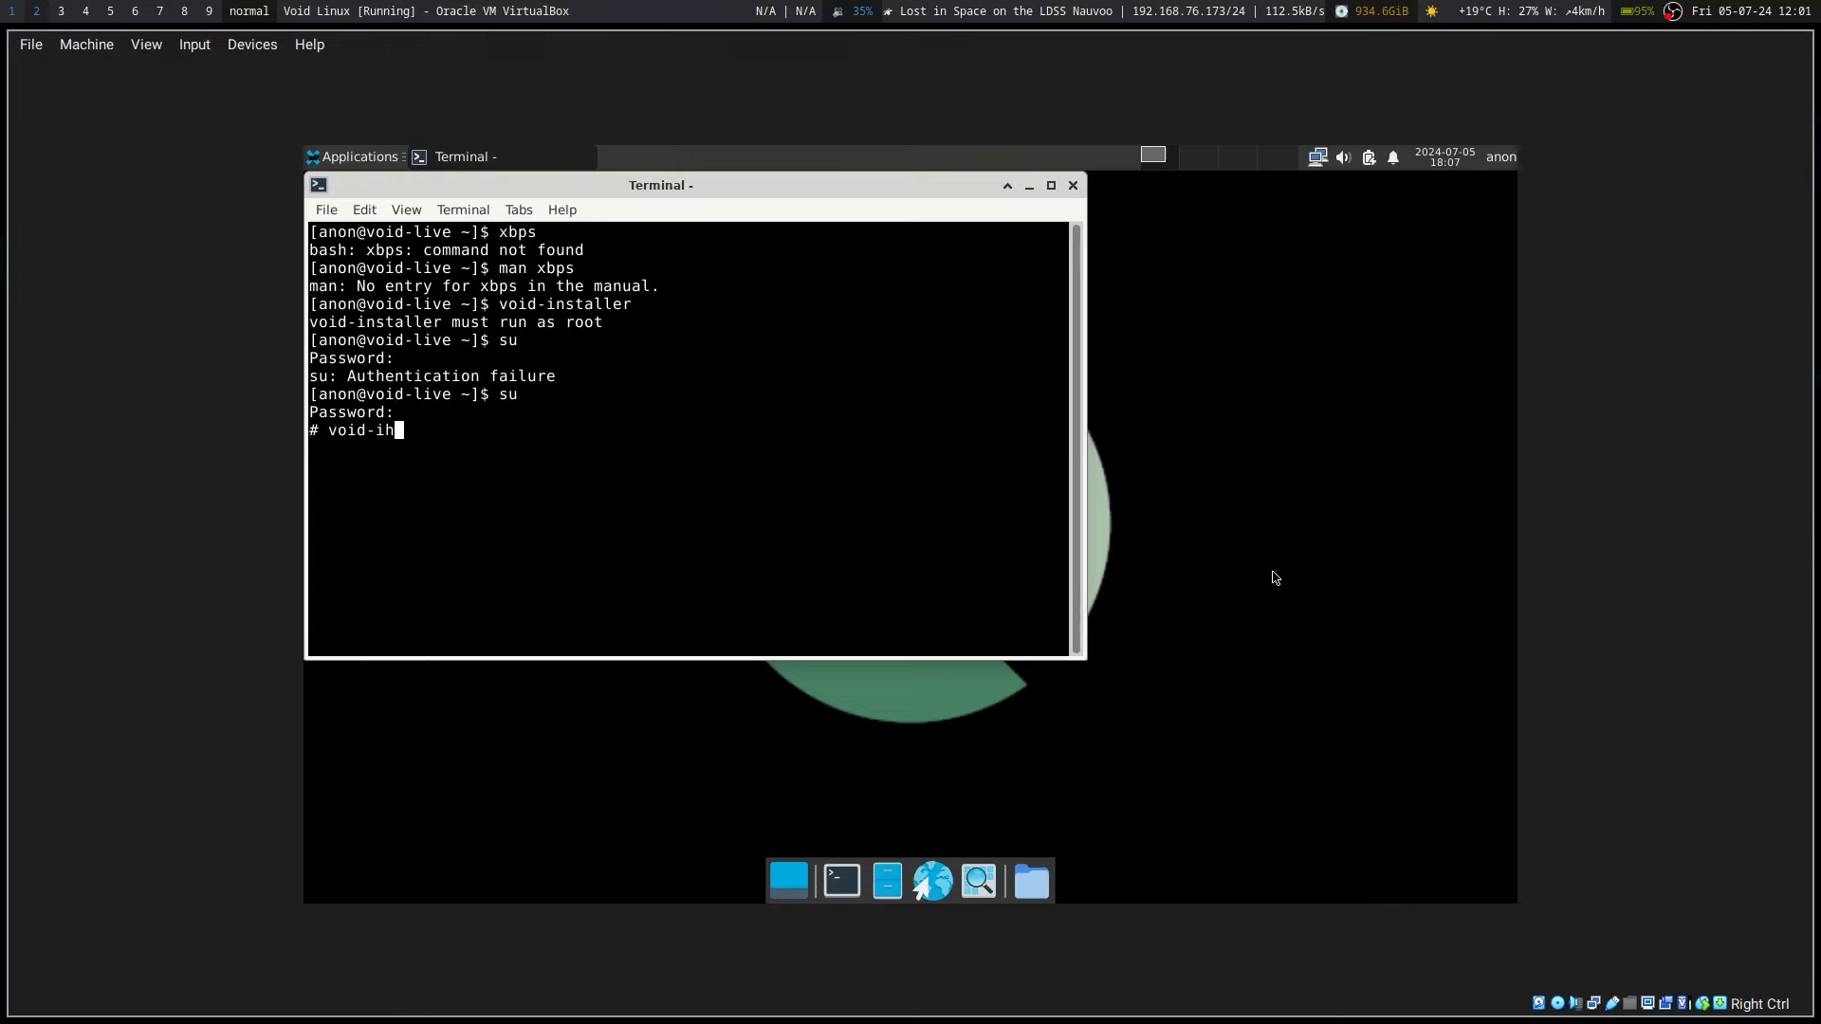
pyautogui.write('staller')
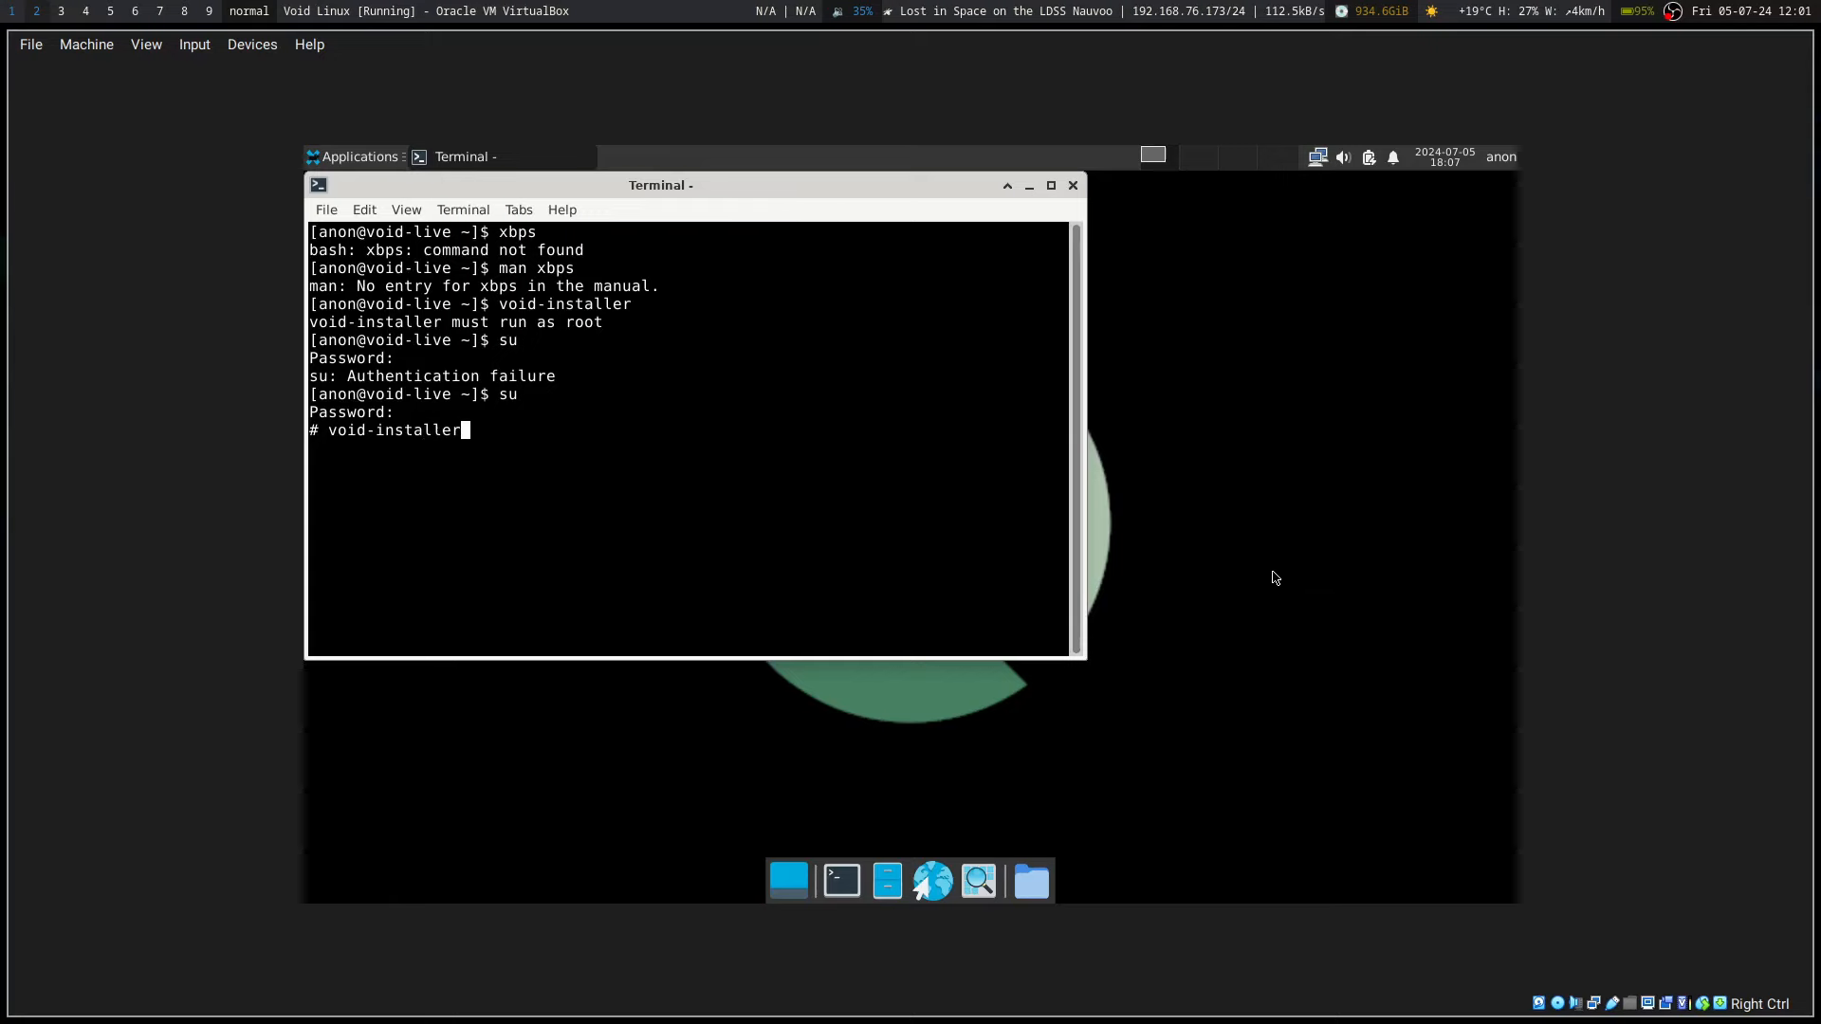
pyautogui.press('Return')
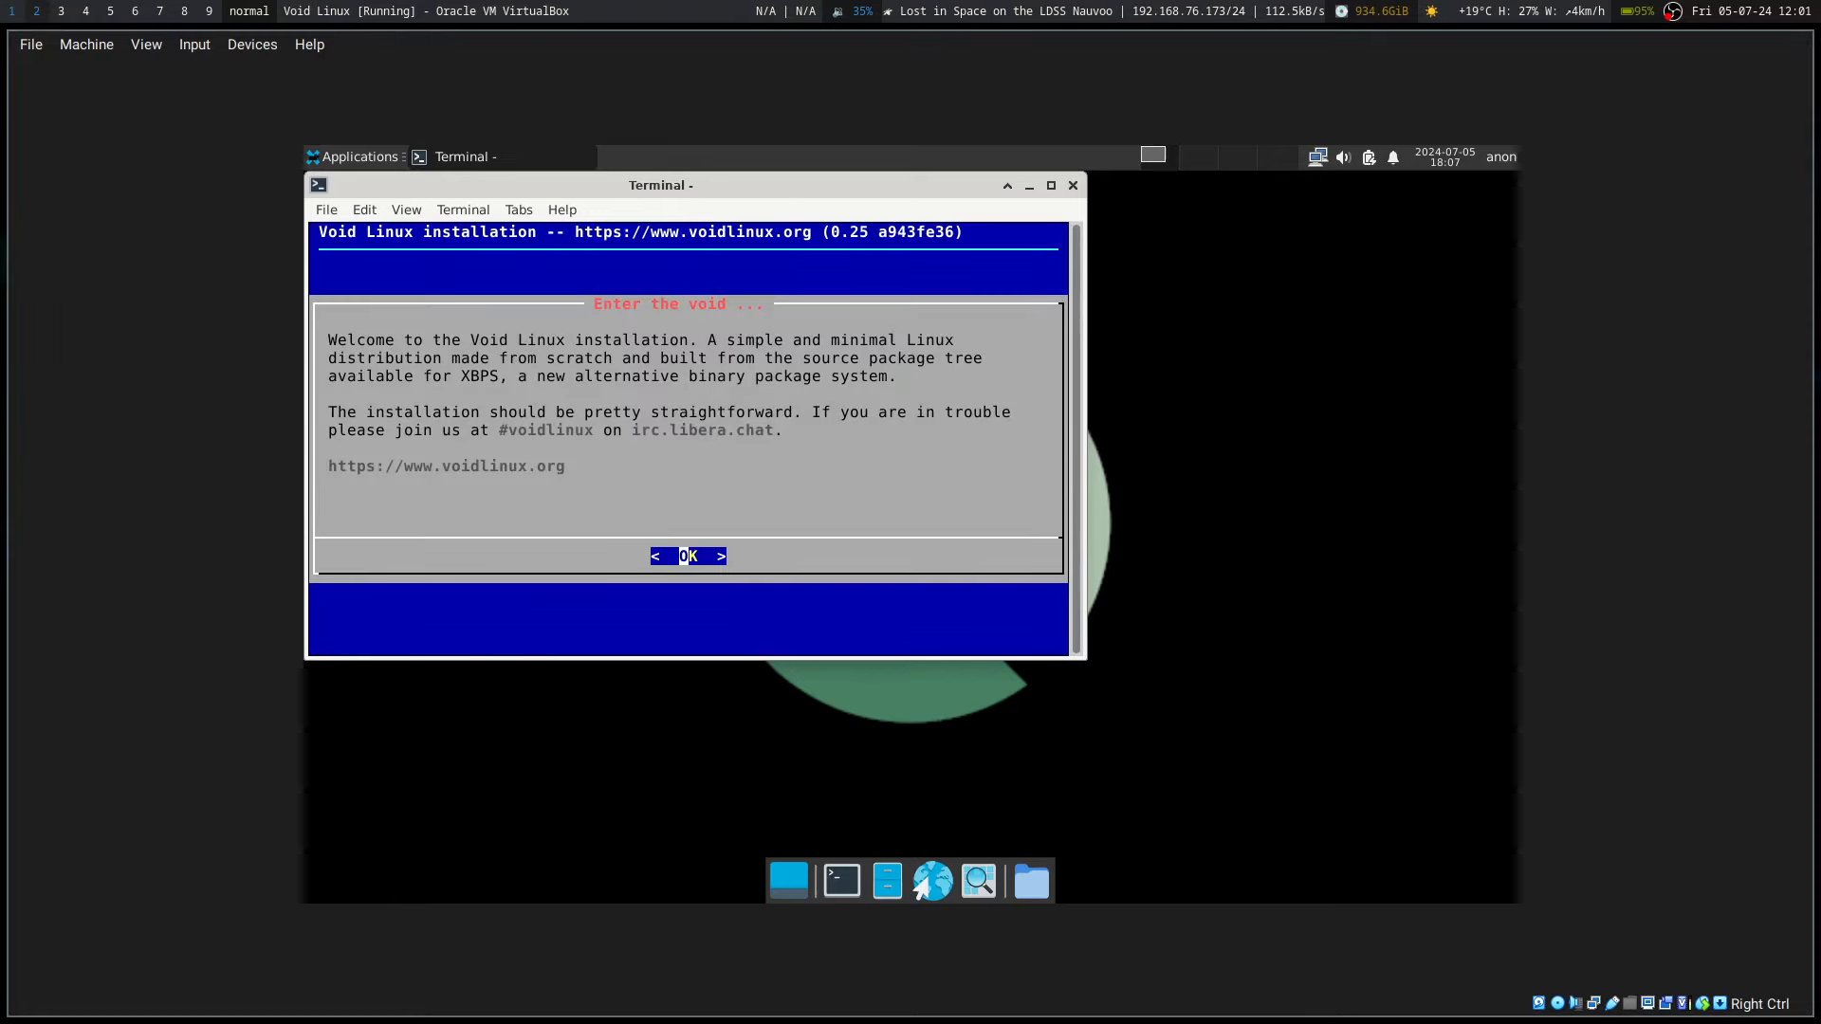
# Step: Maximize the terminal, accept the welcome, and set the install Source to Network
pyautogui.click(1049, 185)
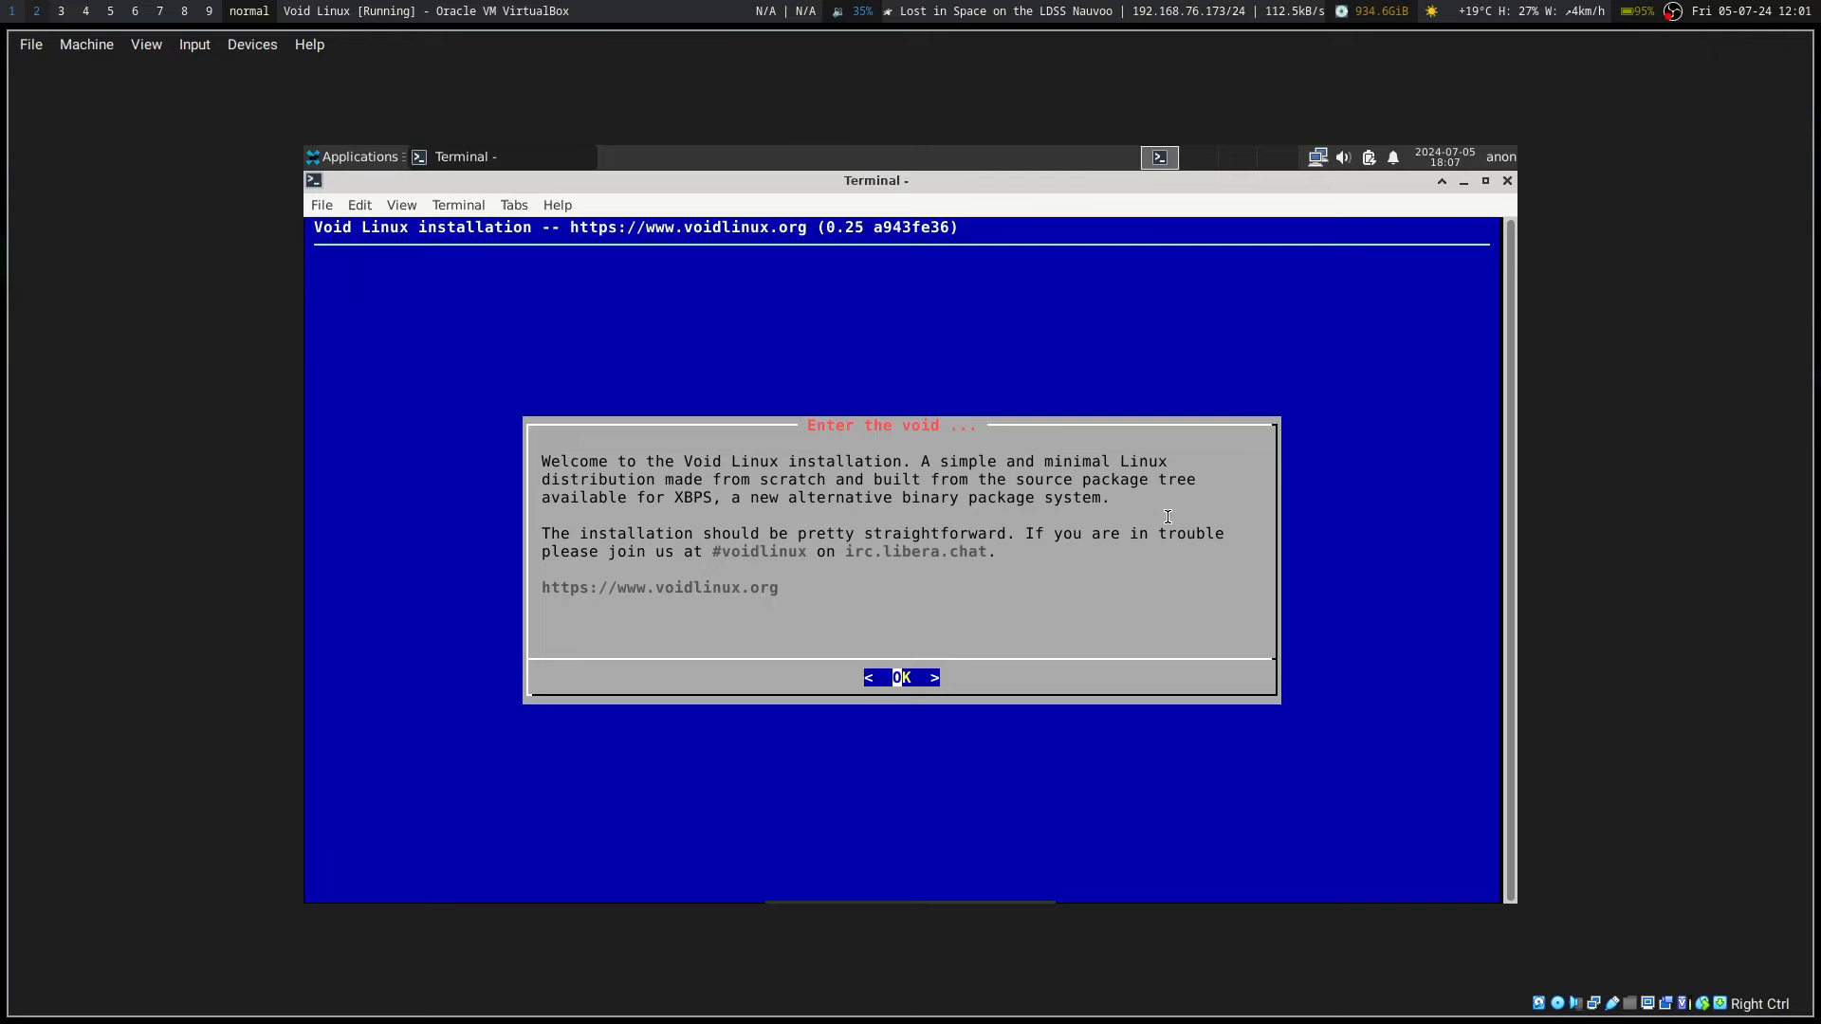
pyautogui.moveTo(1406, 536)
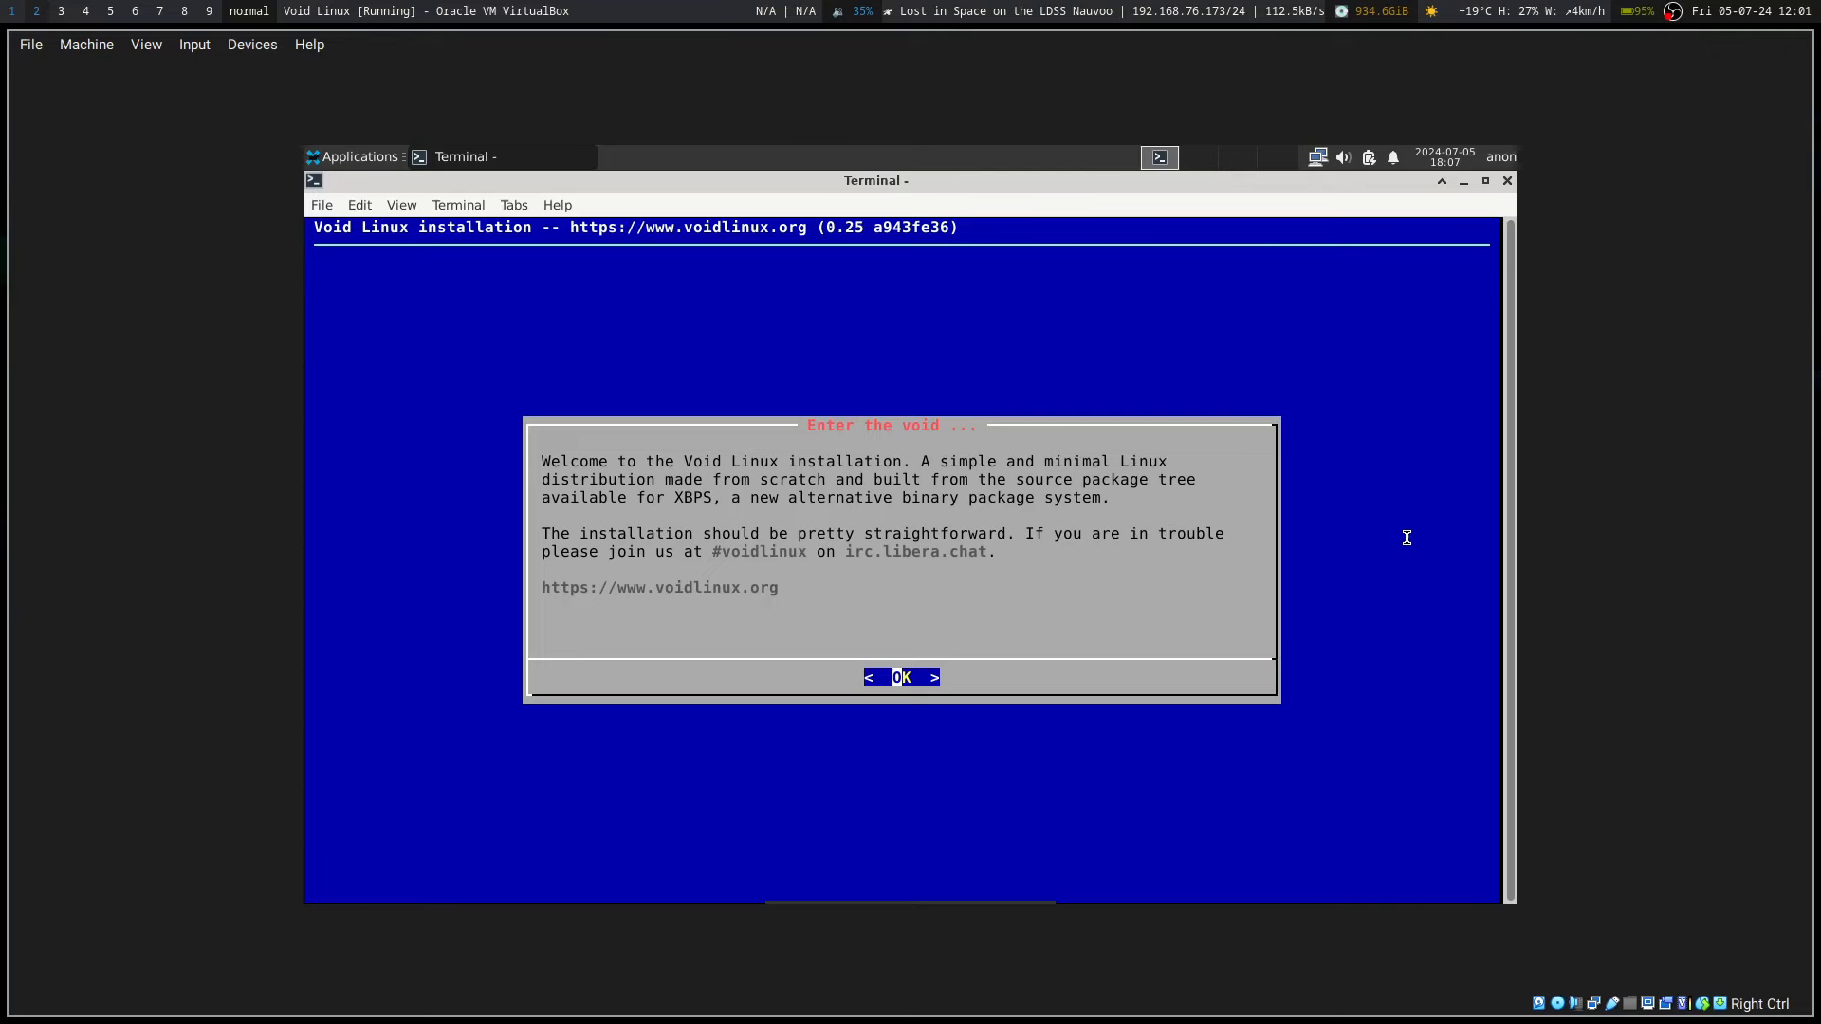
pyautogui.click(901, 677)
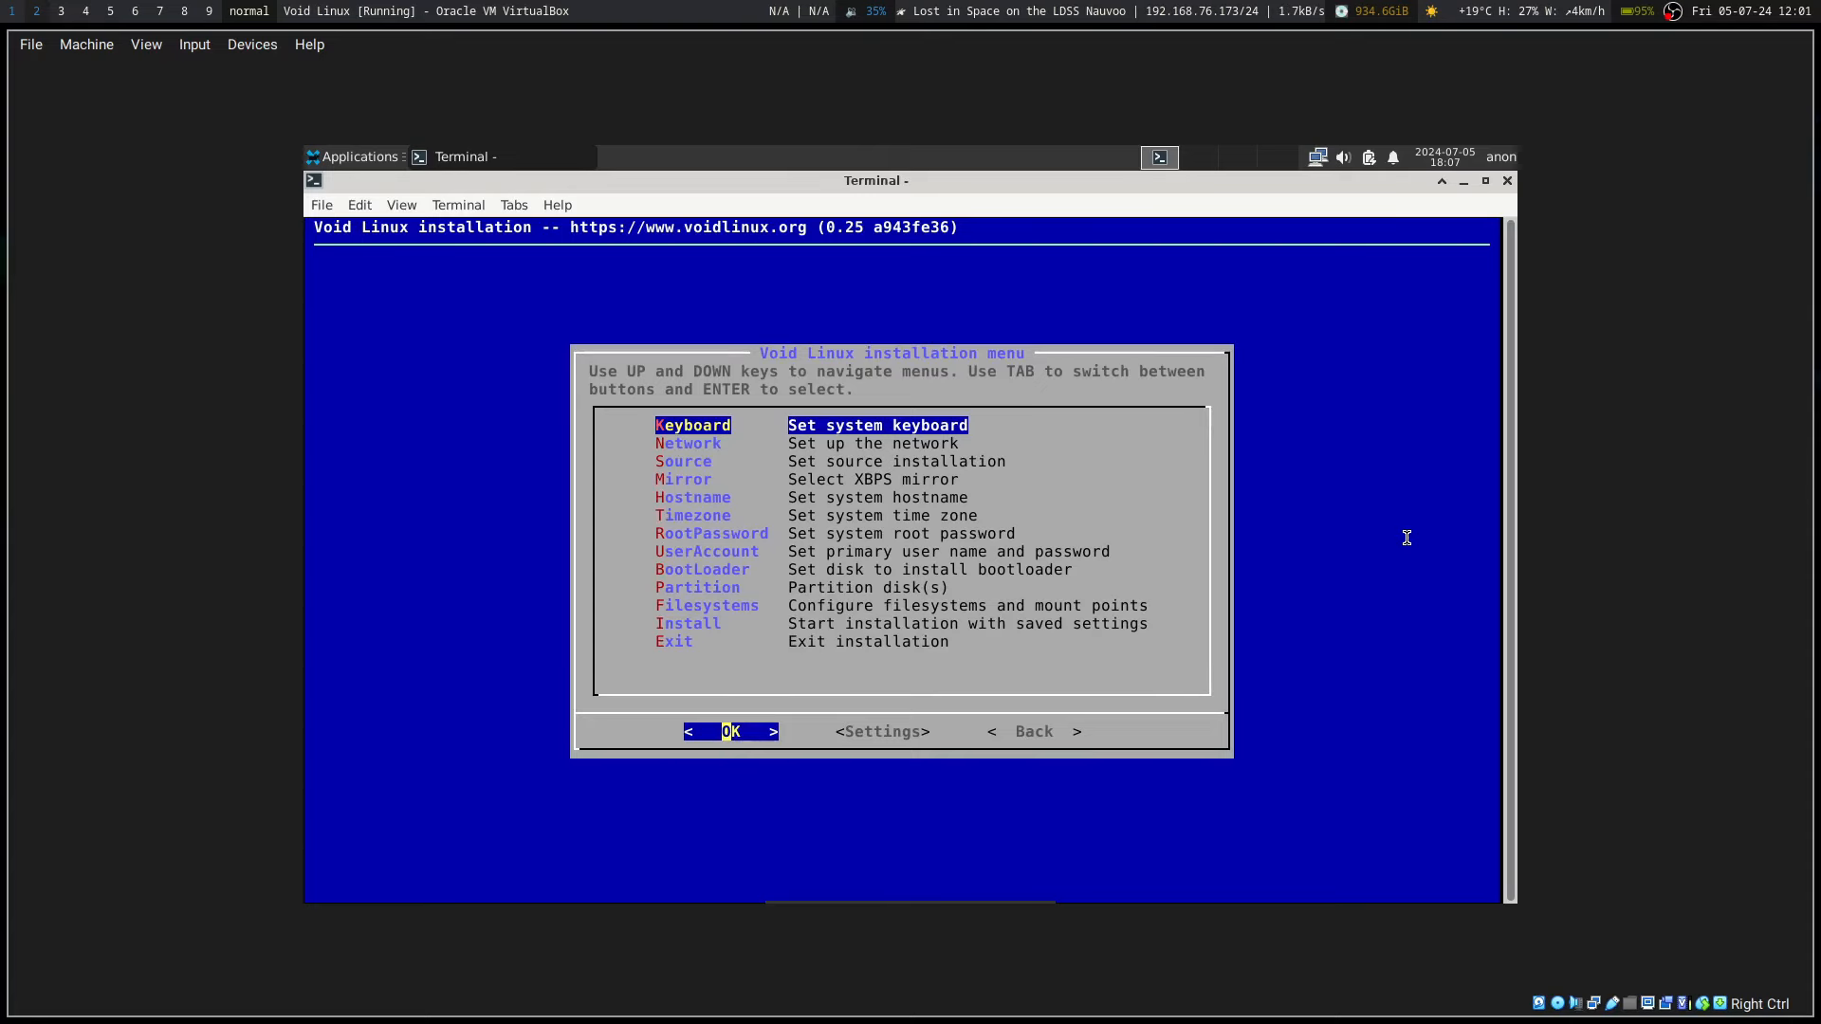
pyautogui.press('Down')
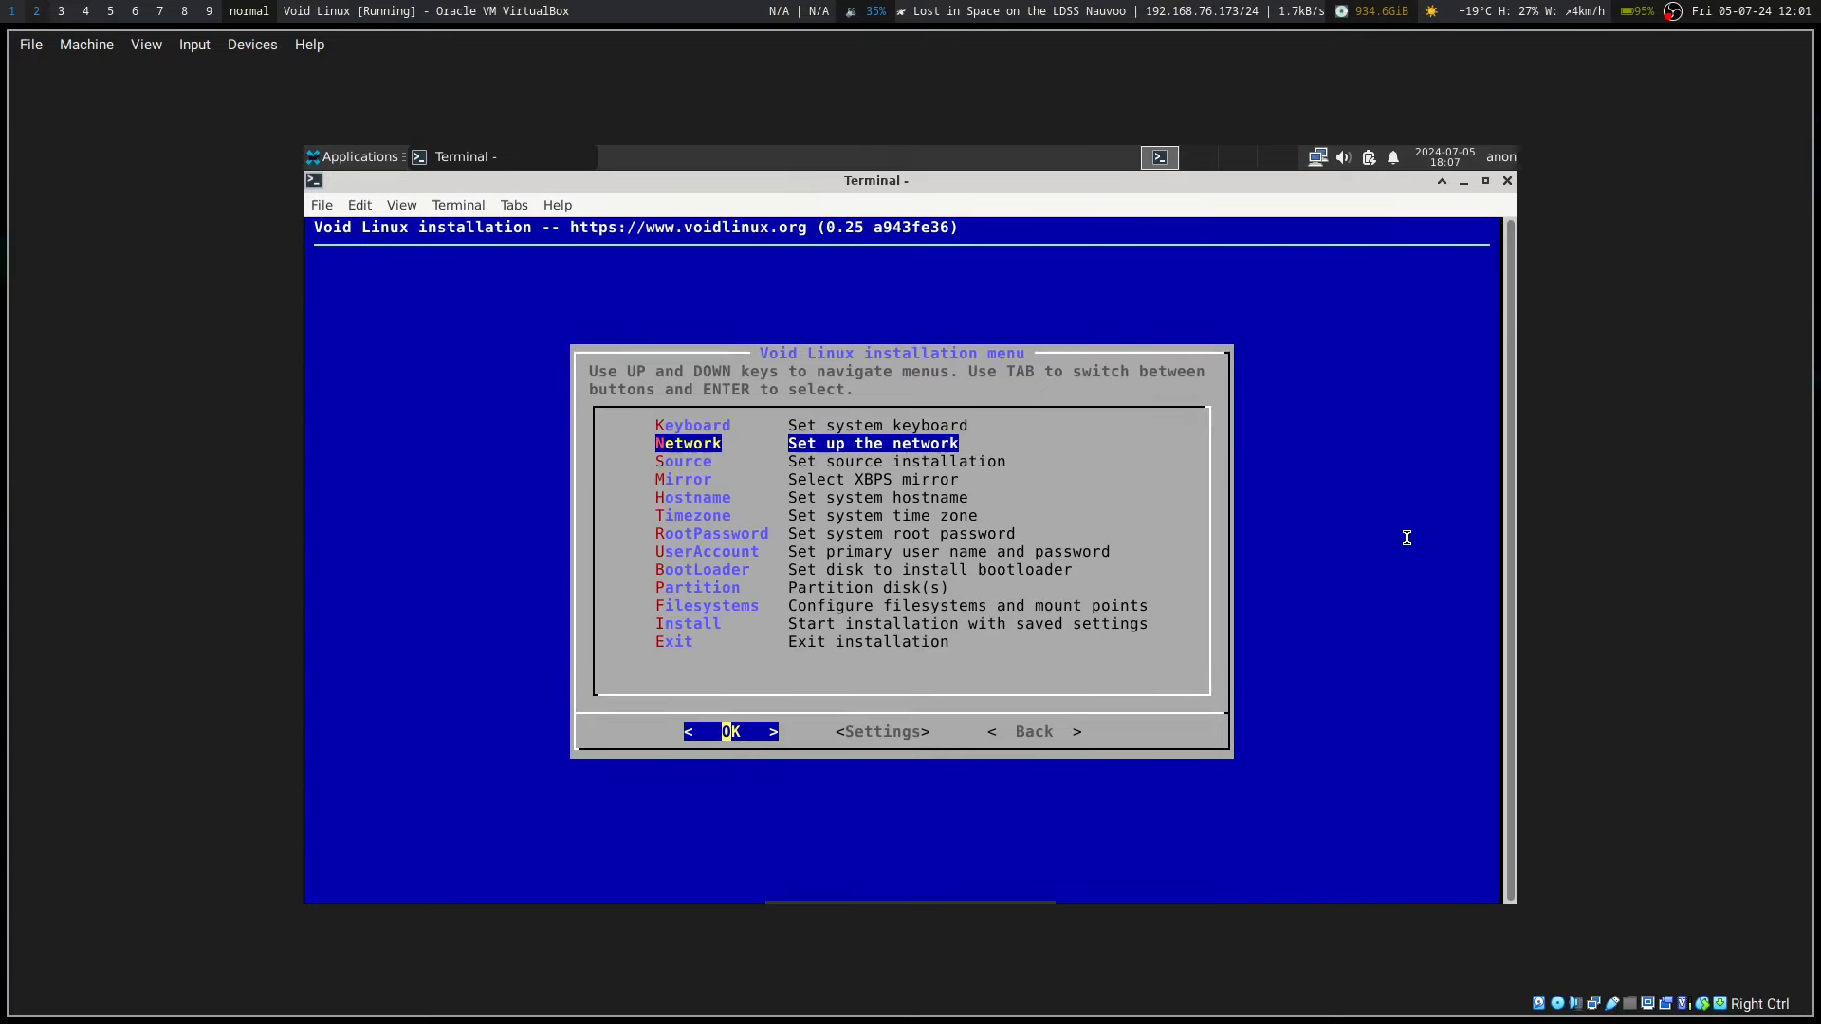
pyautogui.press('Down')
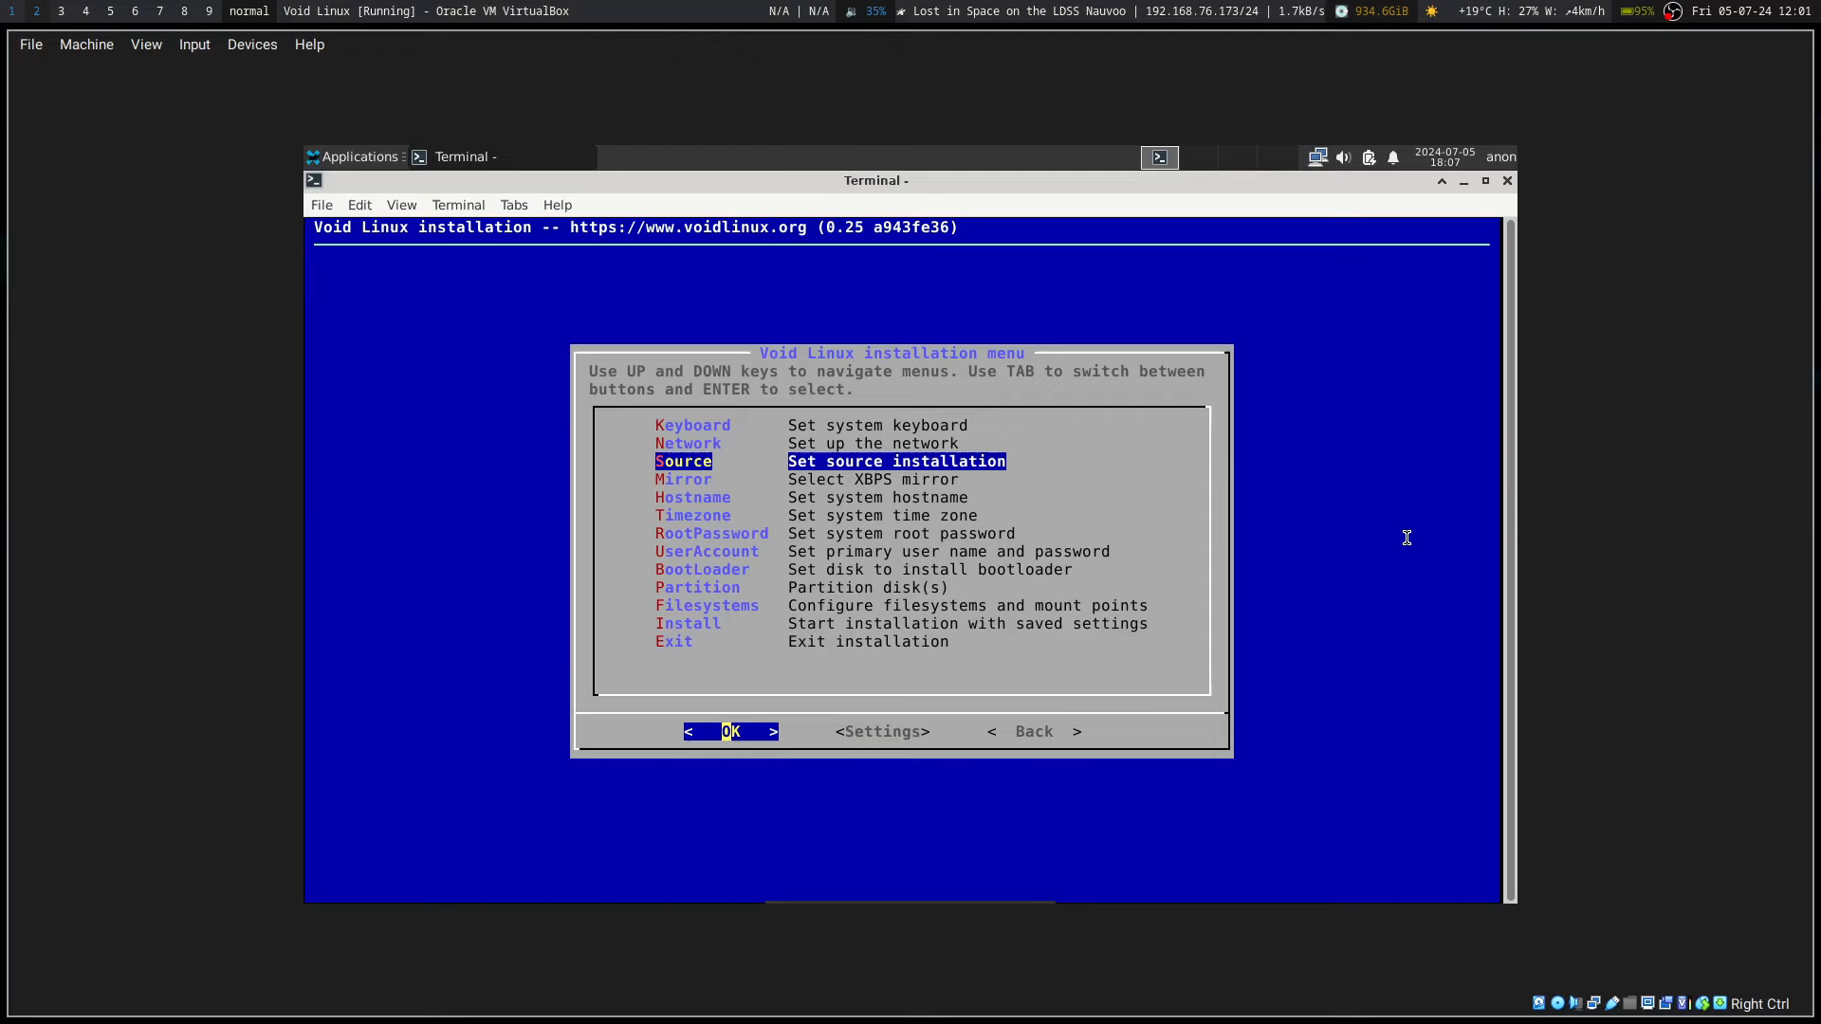
pyautogui.press('Return')
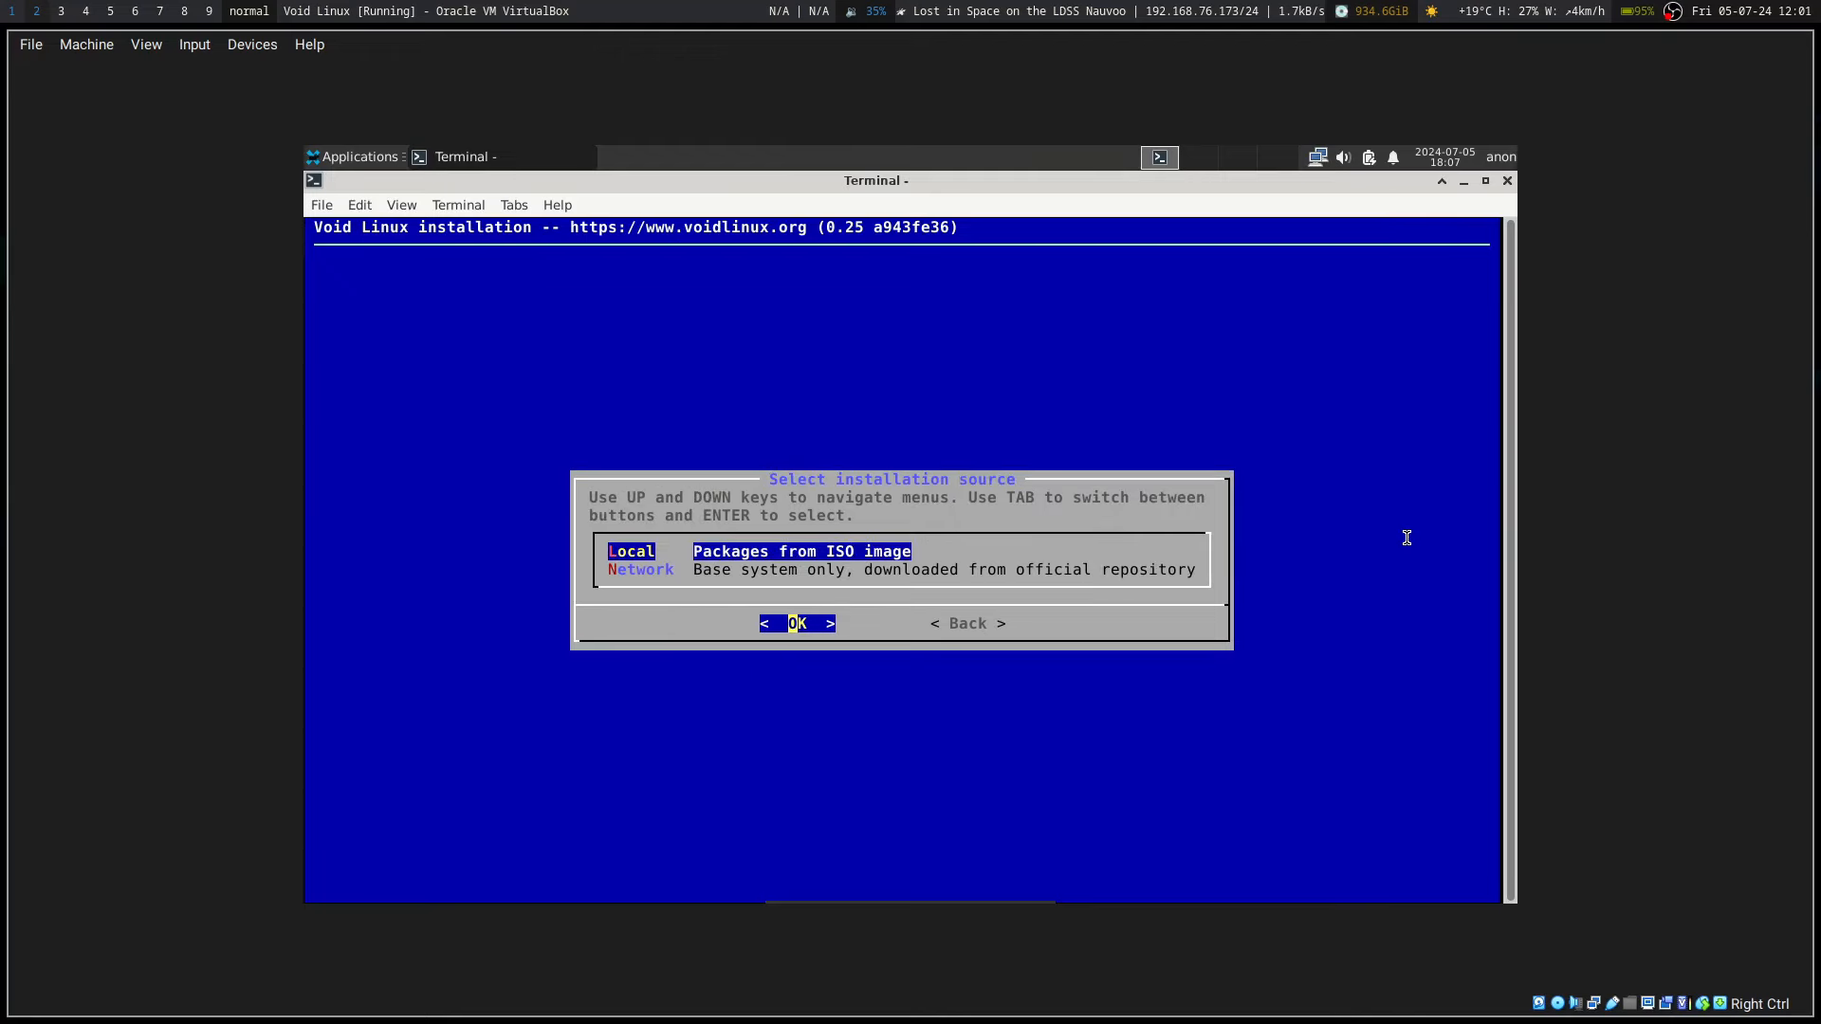
pyautogui.press('Down')
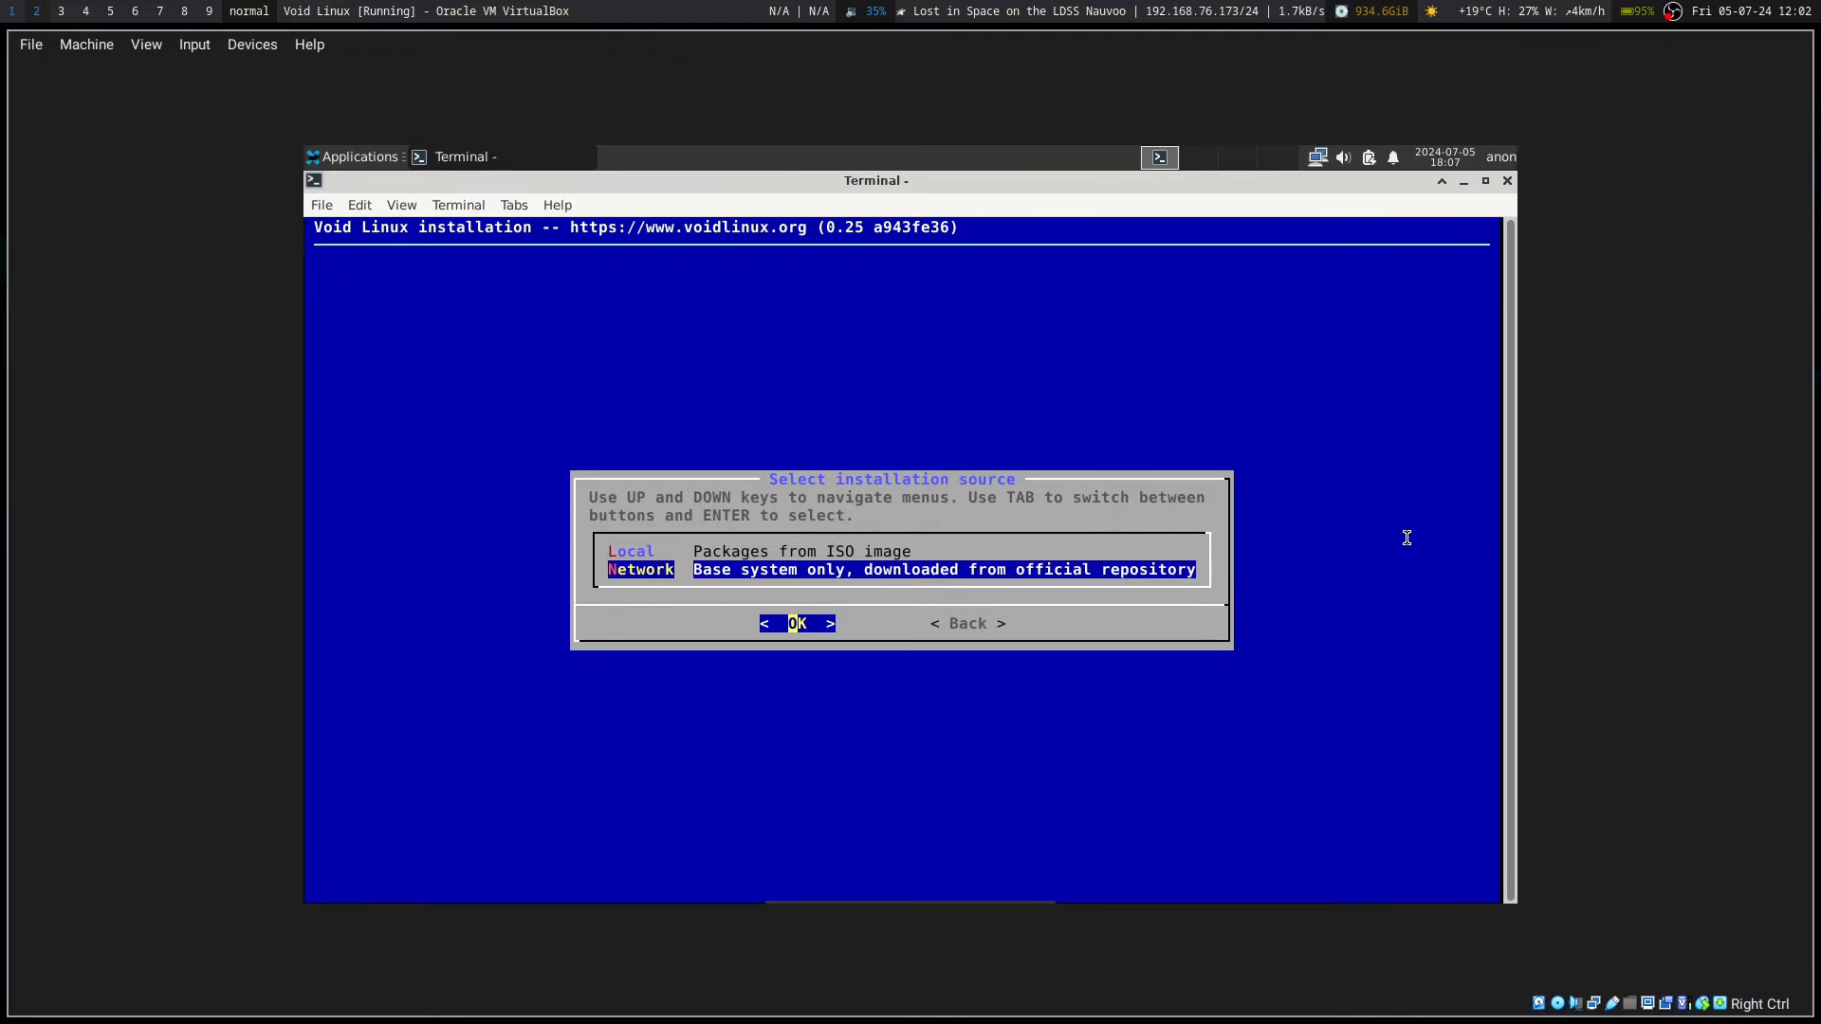
pyautogui.click(796, 624)
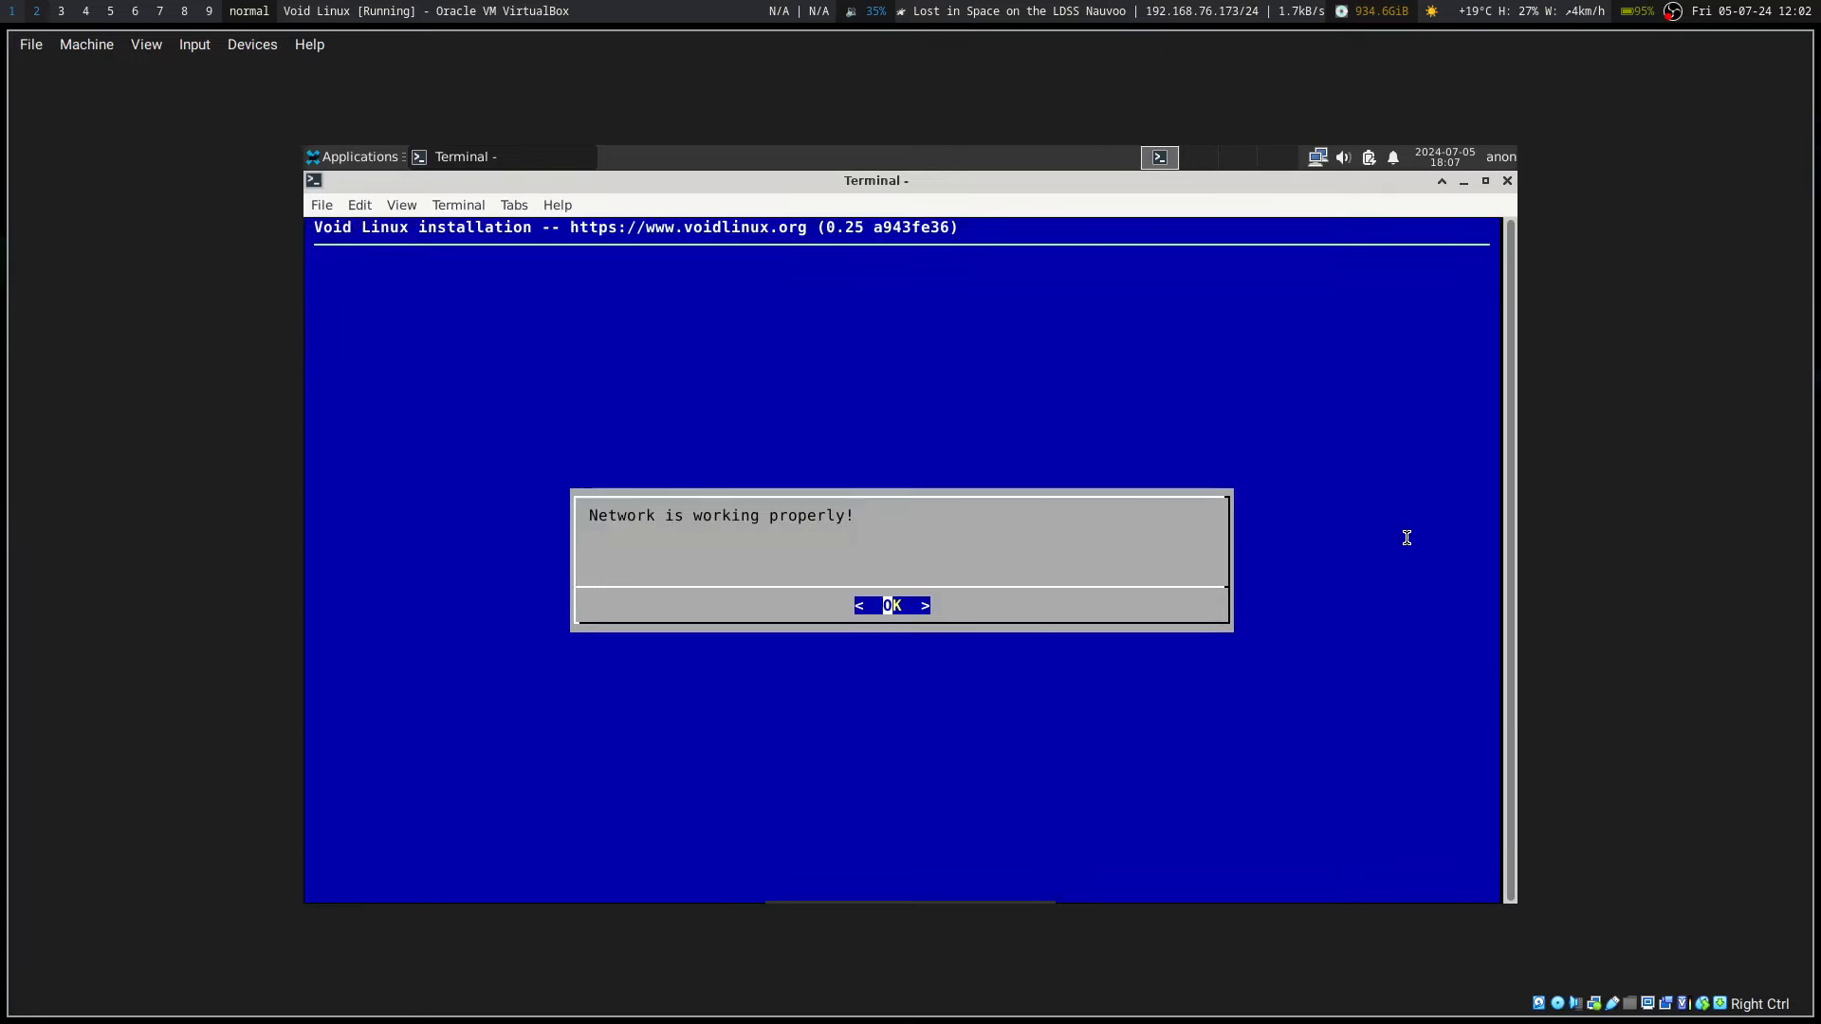
pyautogui.click(892, 605)
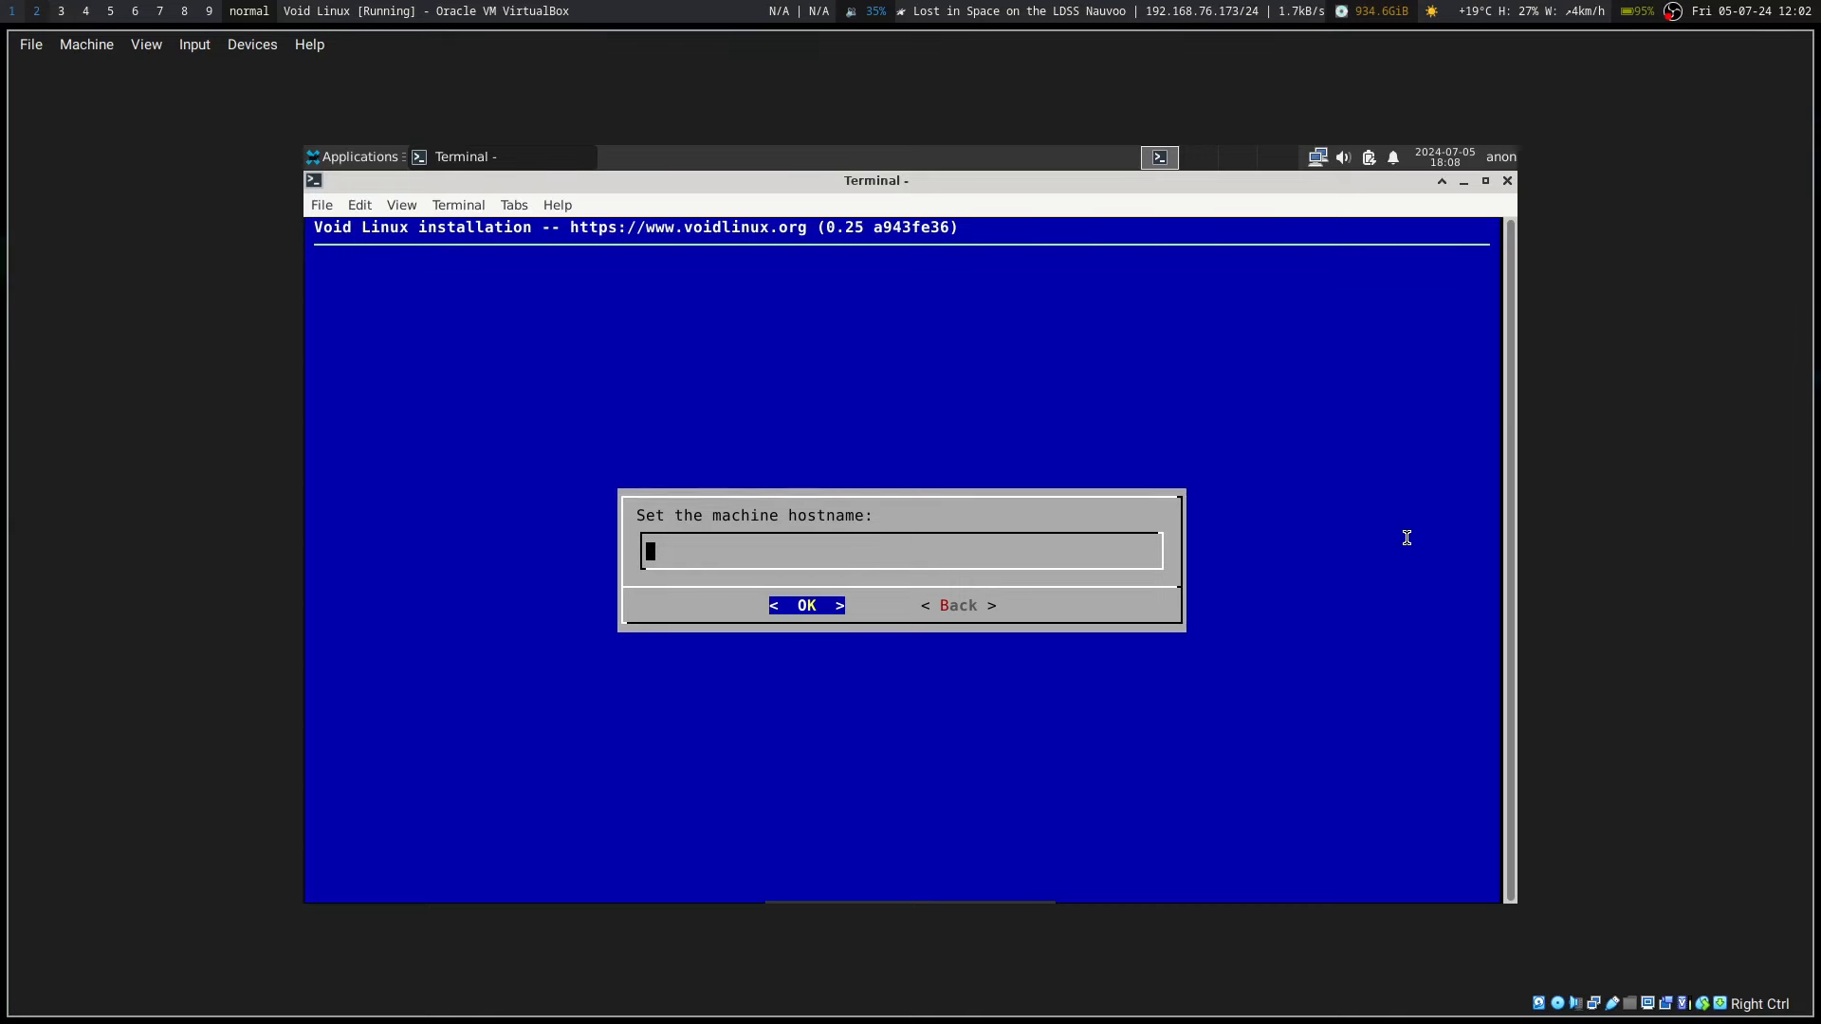
# Step: Enter 'neph-void-vir' as the machine hostname
pyautogui.write('neph-')
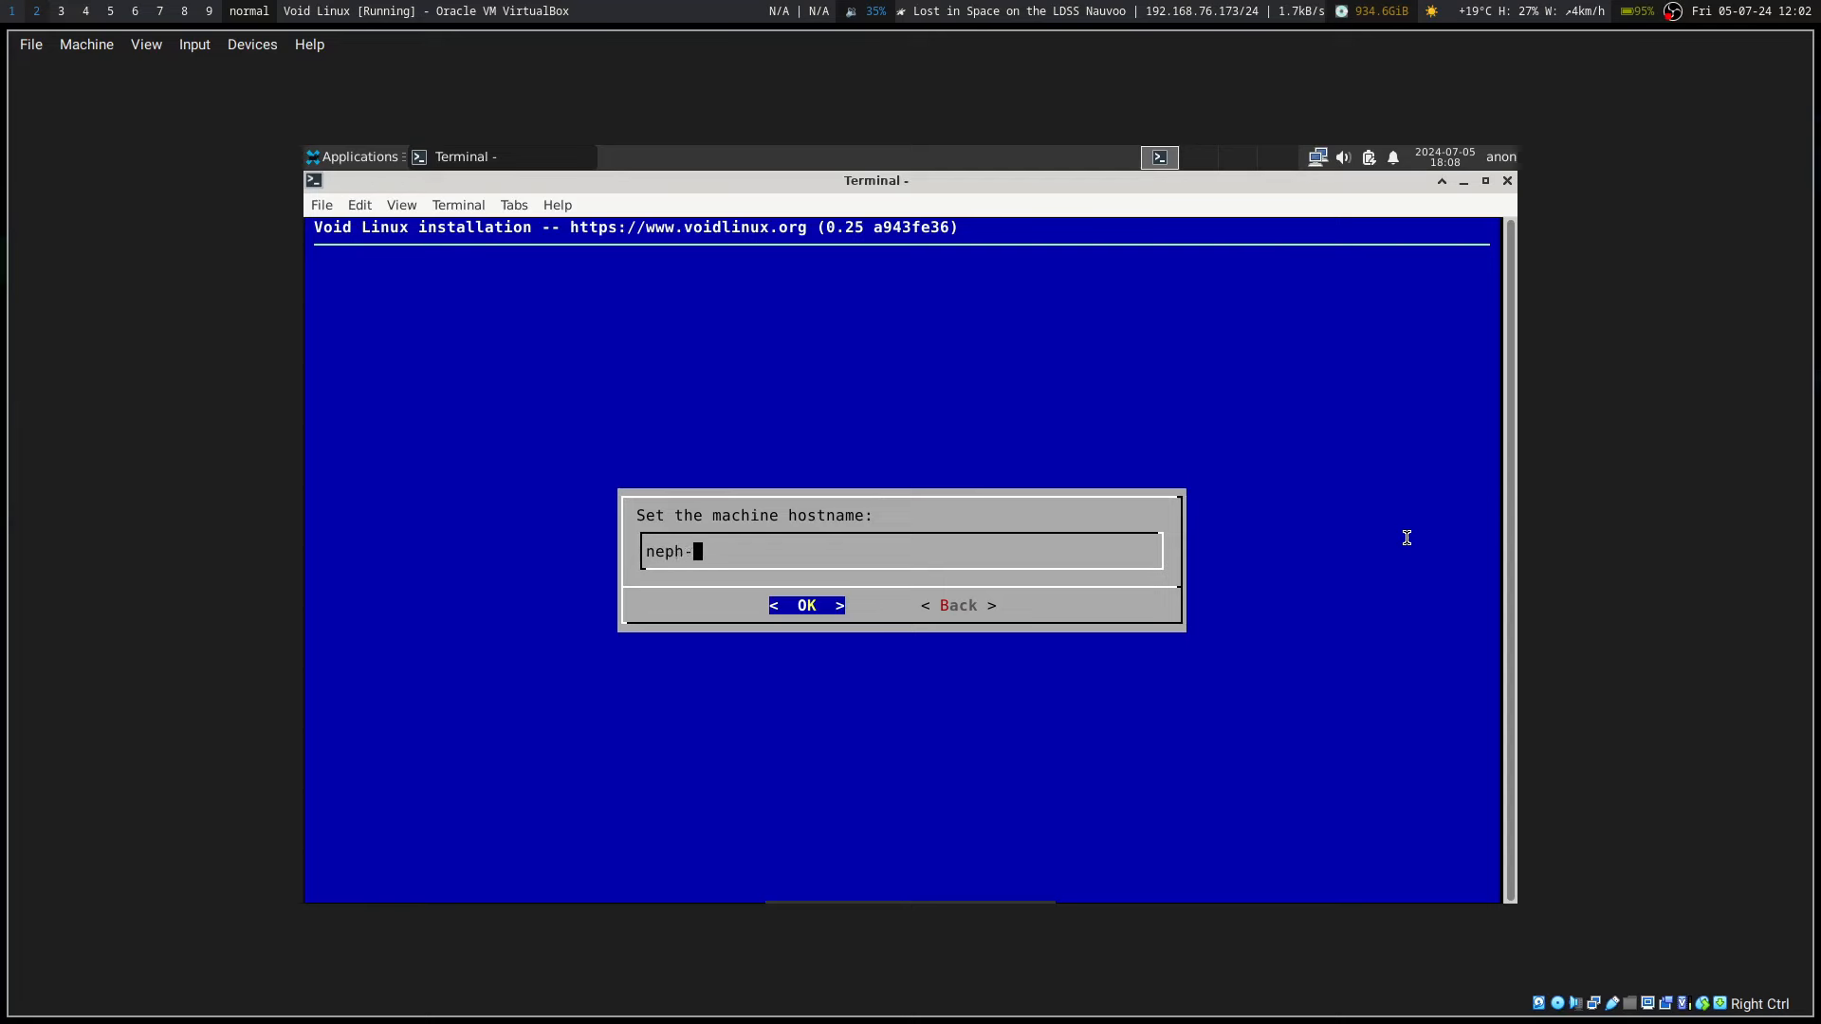
pyautogui.write('void-vir')
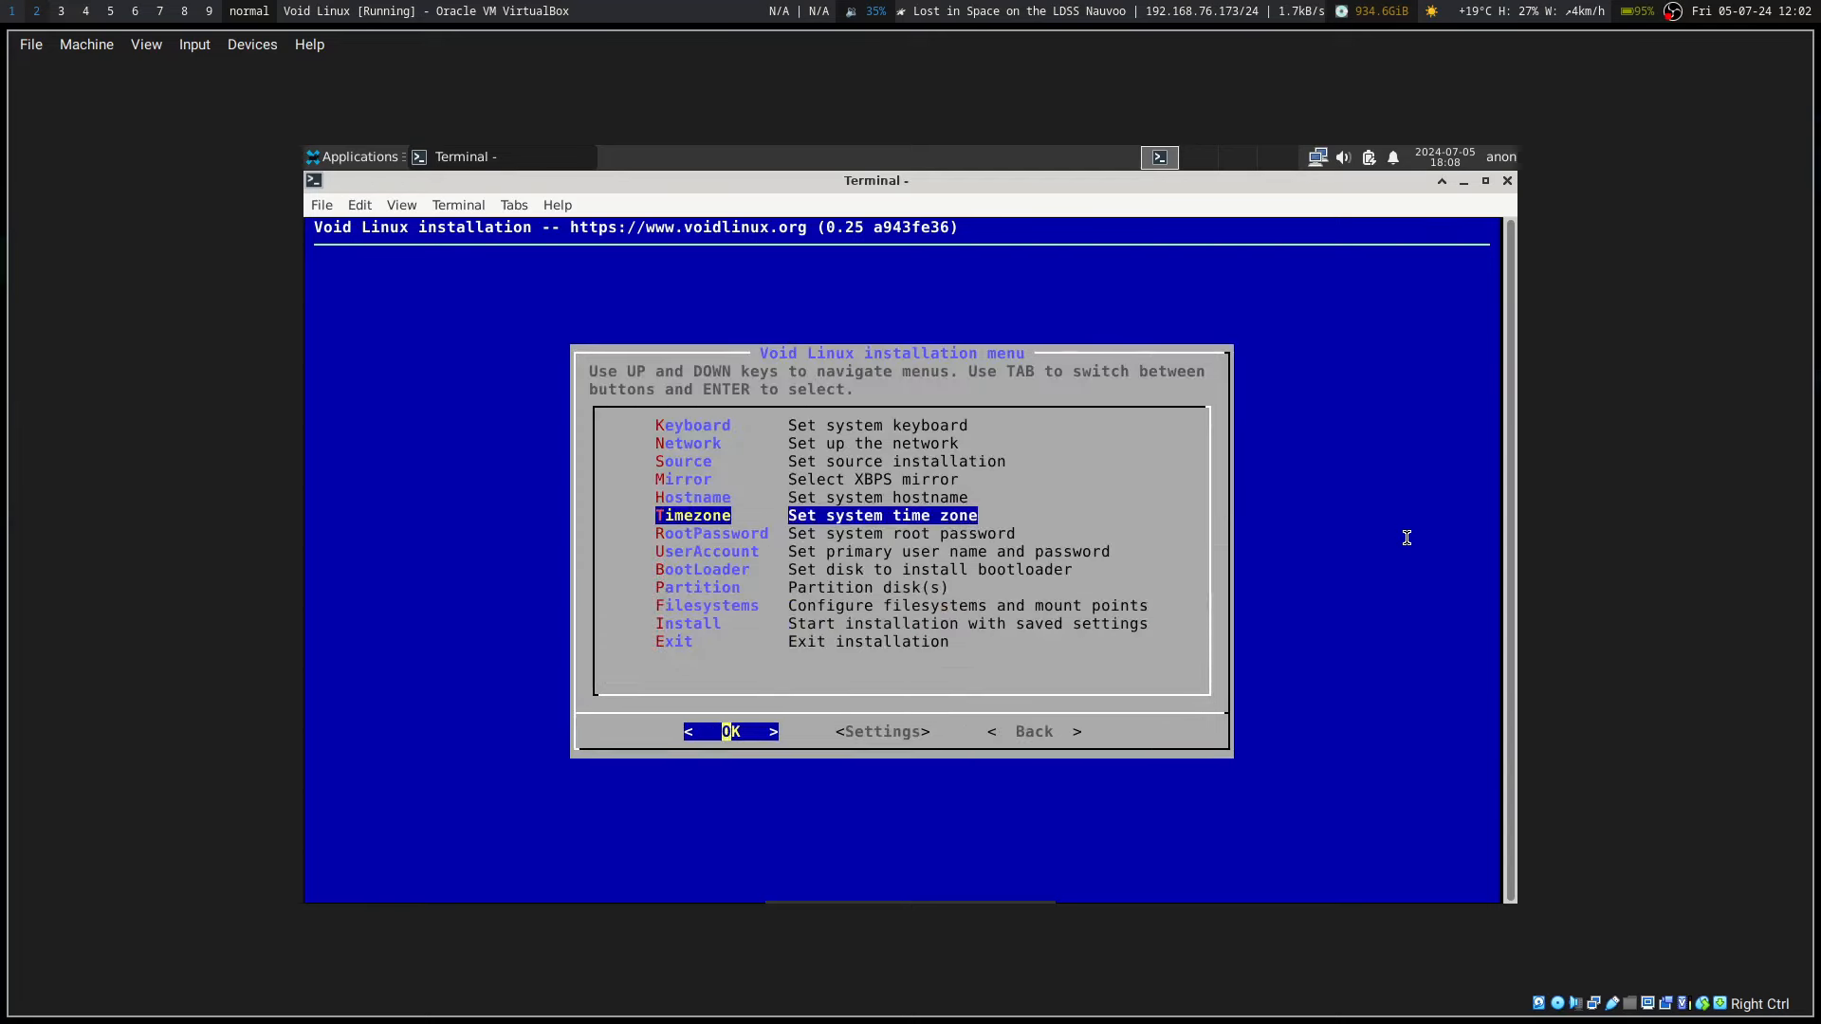
# Step: In the Mirror wizard, choose the NA region and the California XBPS mirror
pyautogui.press('Up')
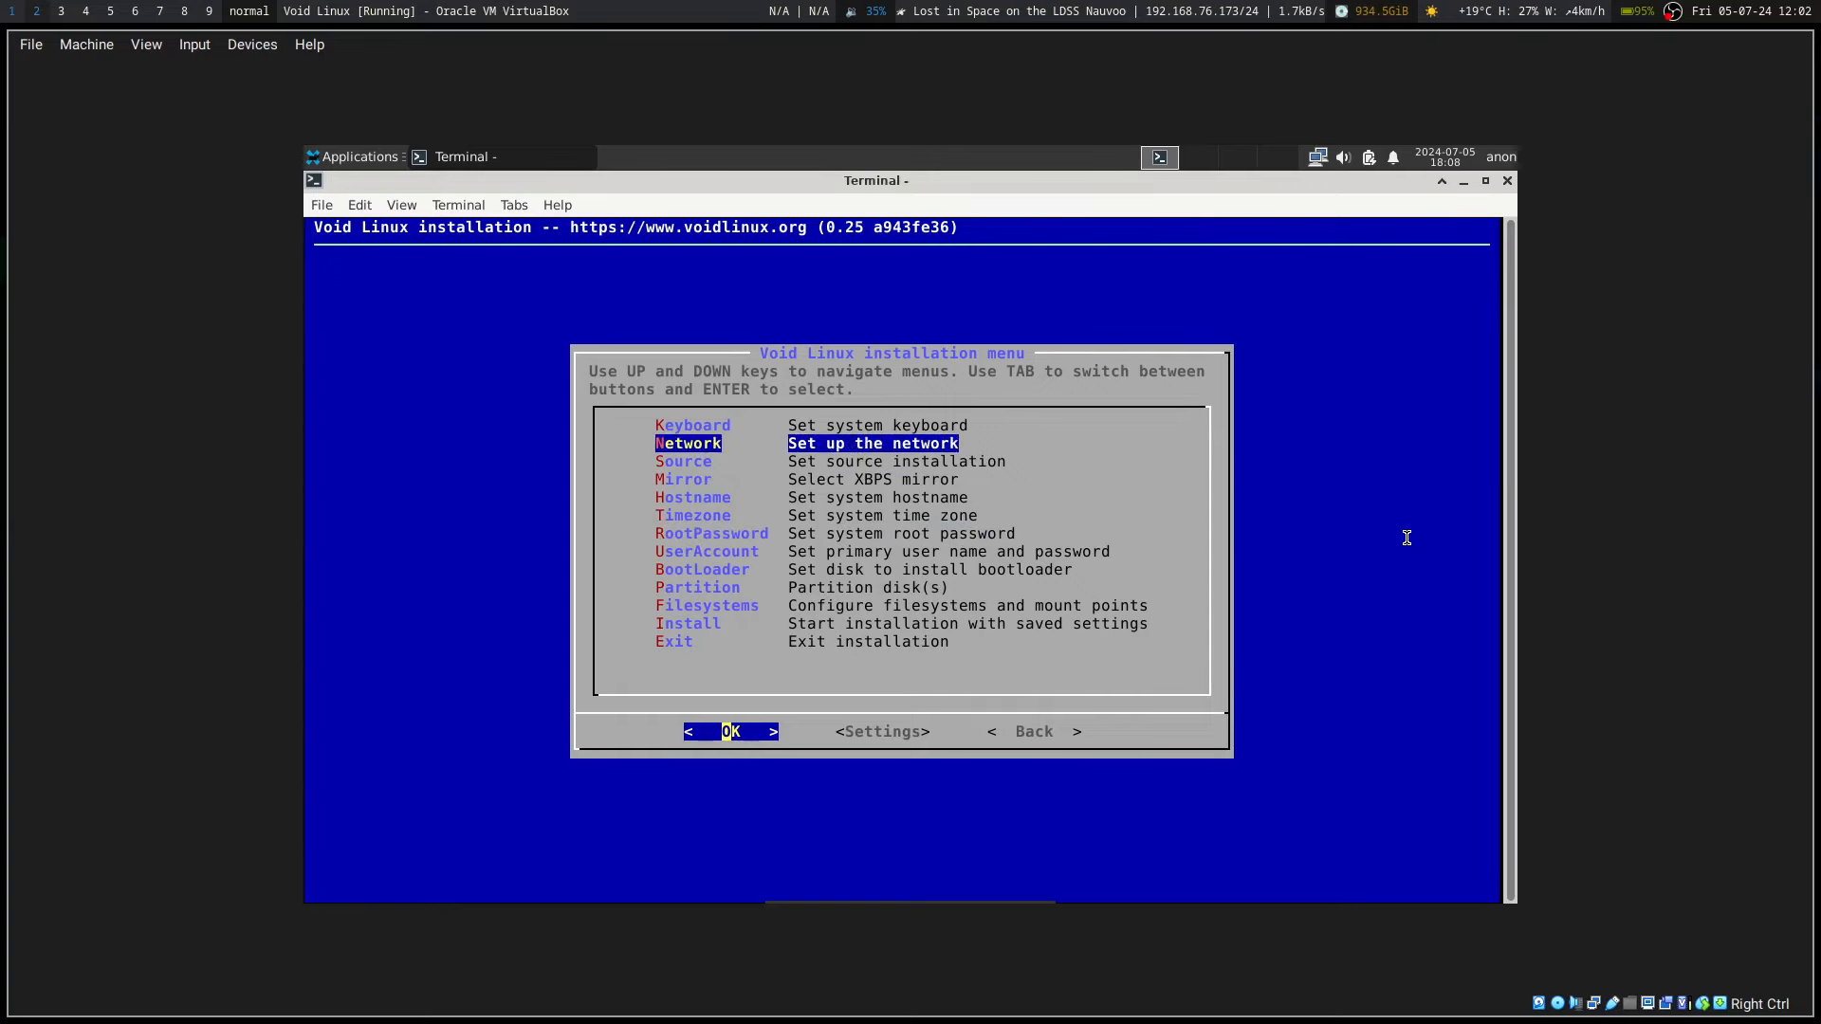
pyautogui.press('Down')
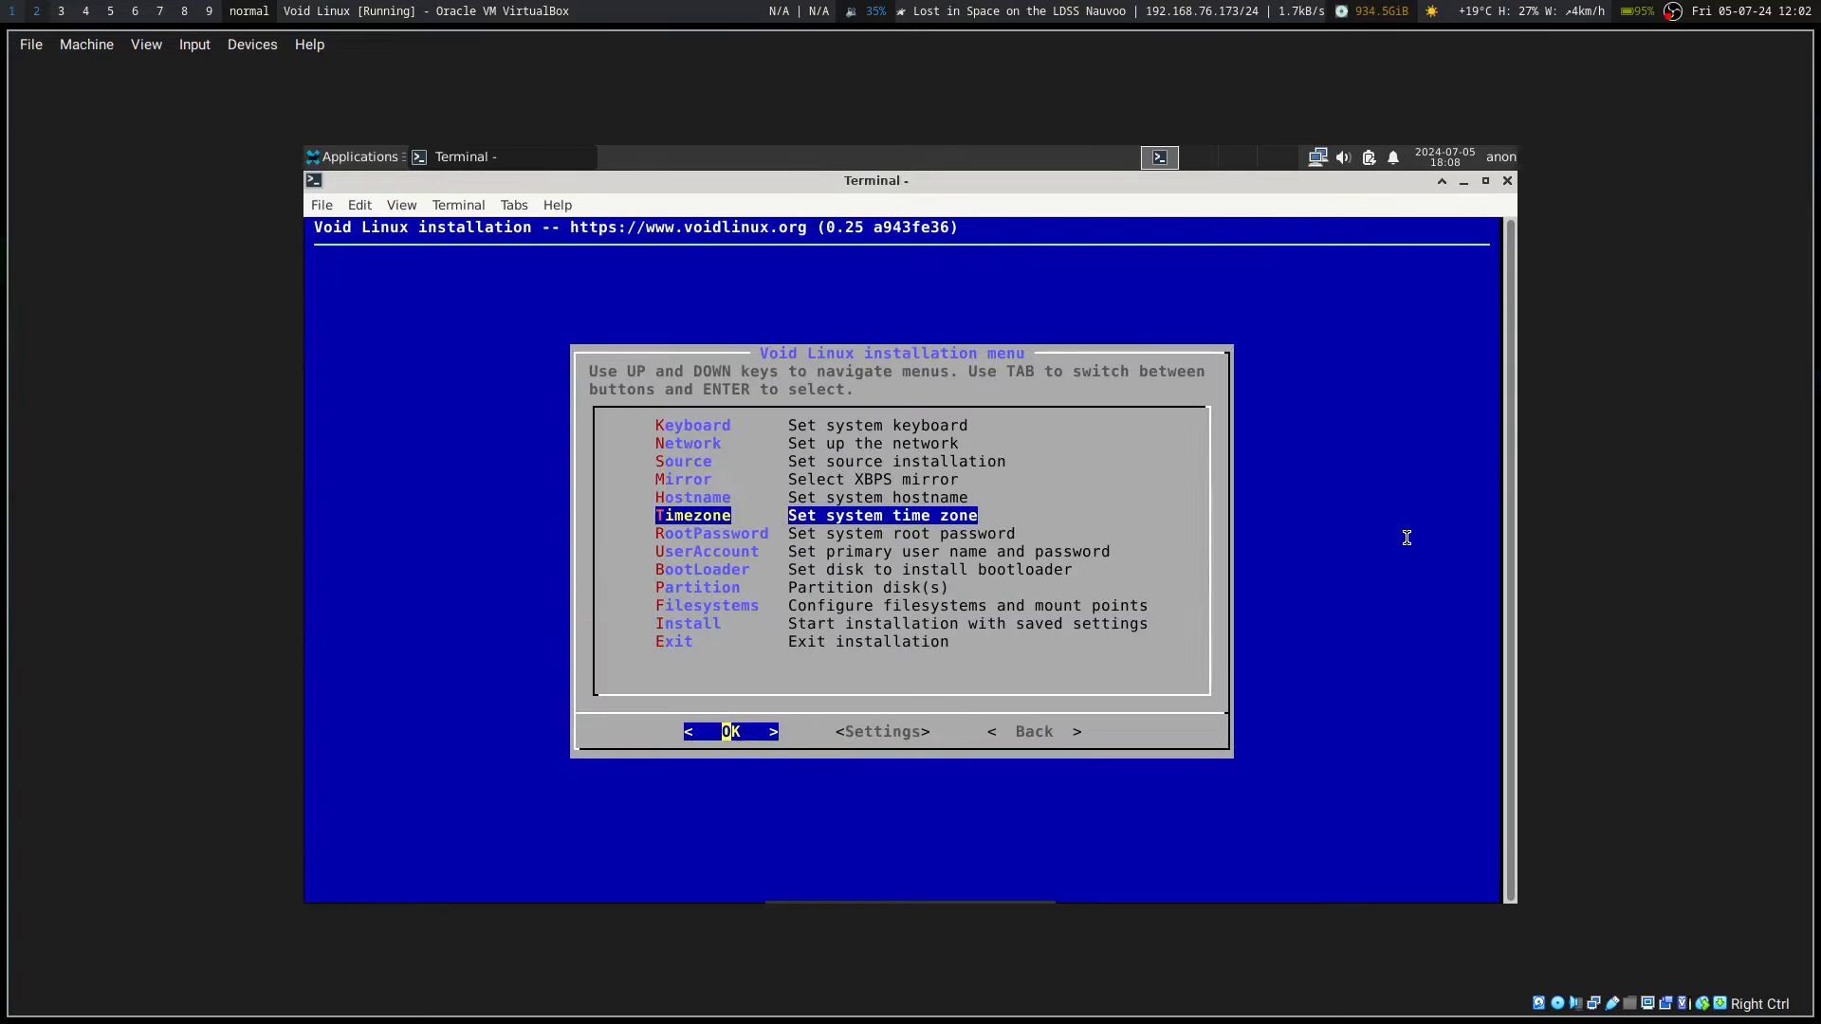
pyautogui.press('Up')
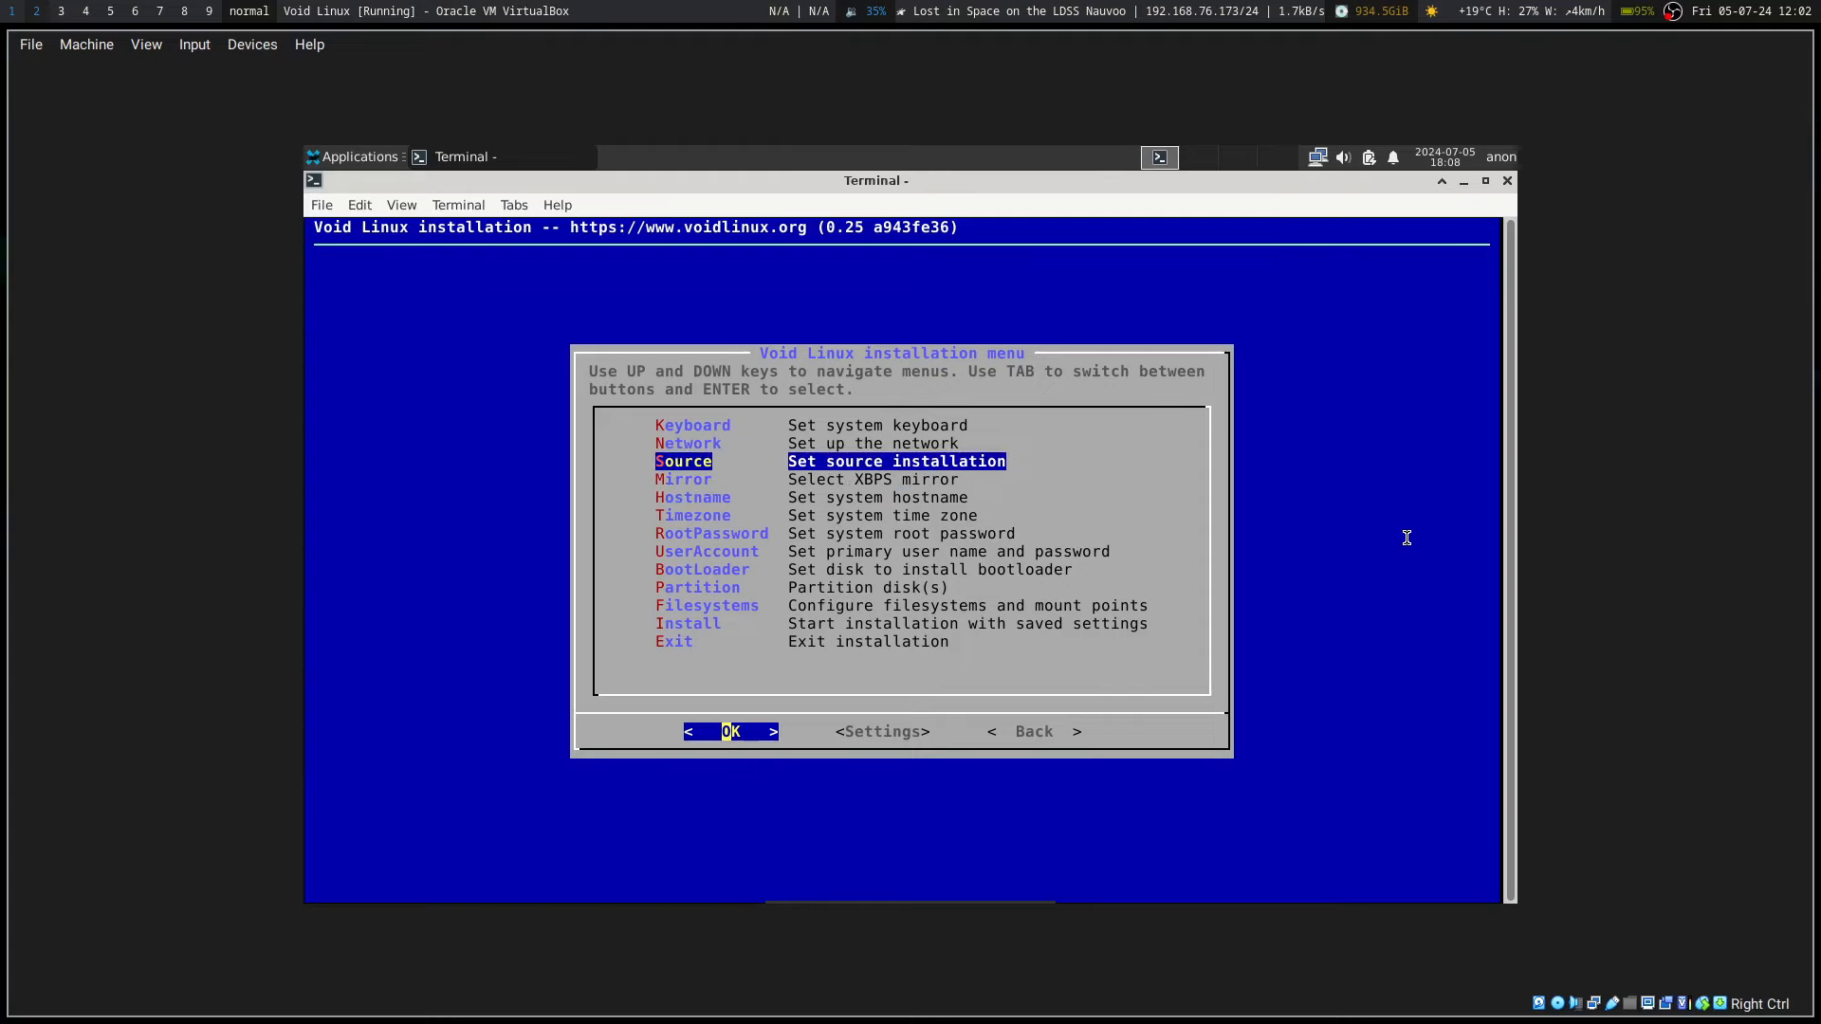
pyautogui.press('Down')
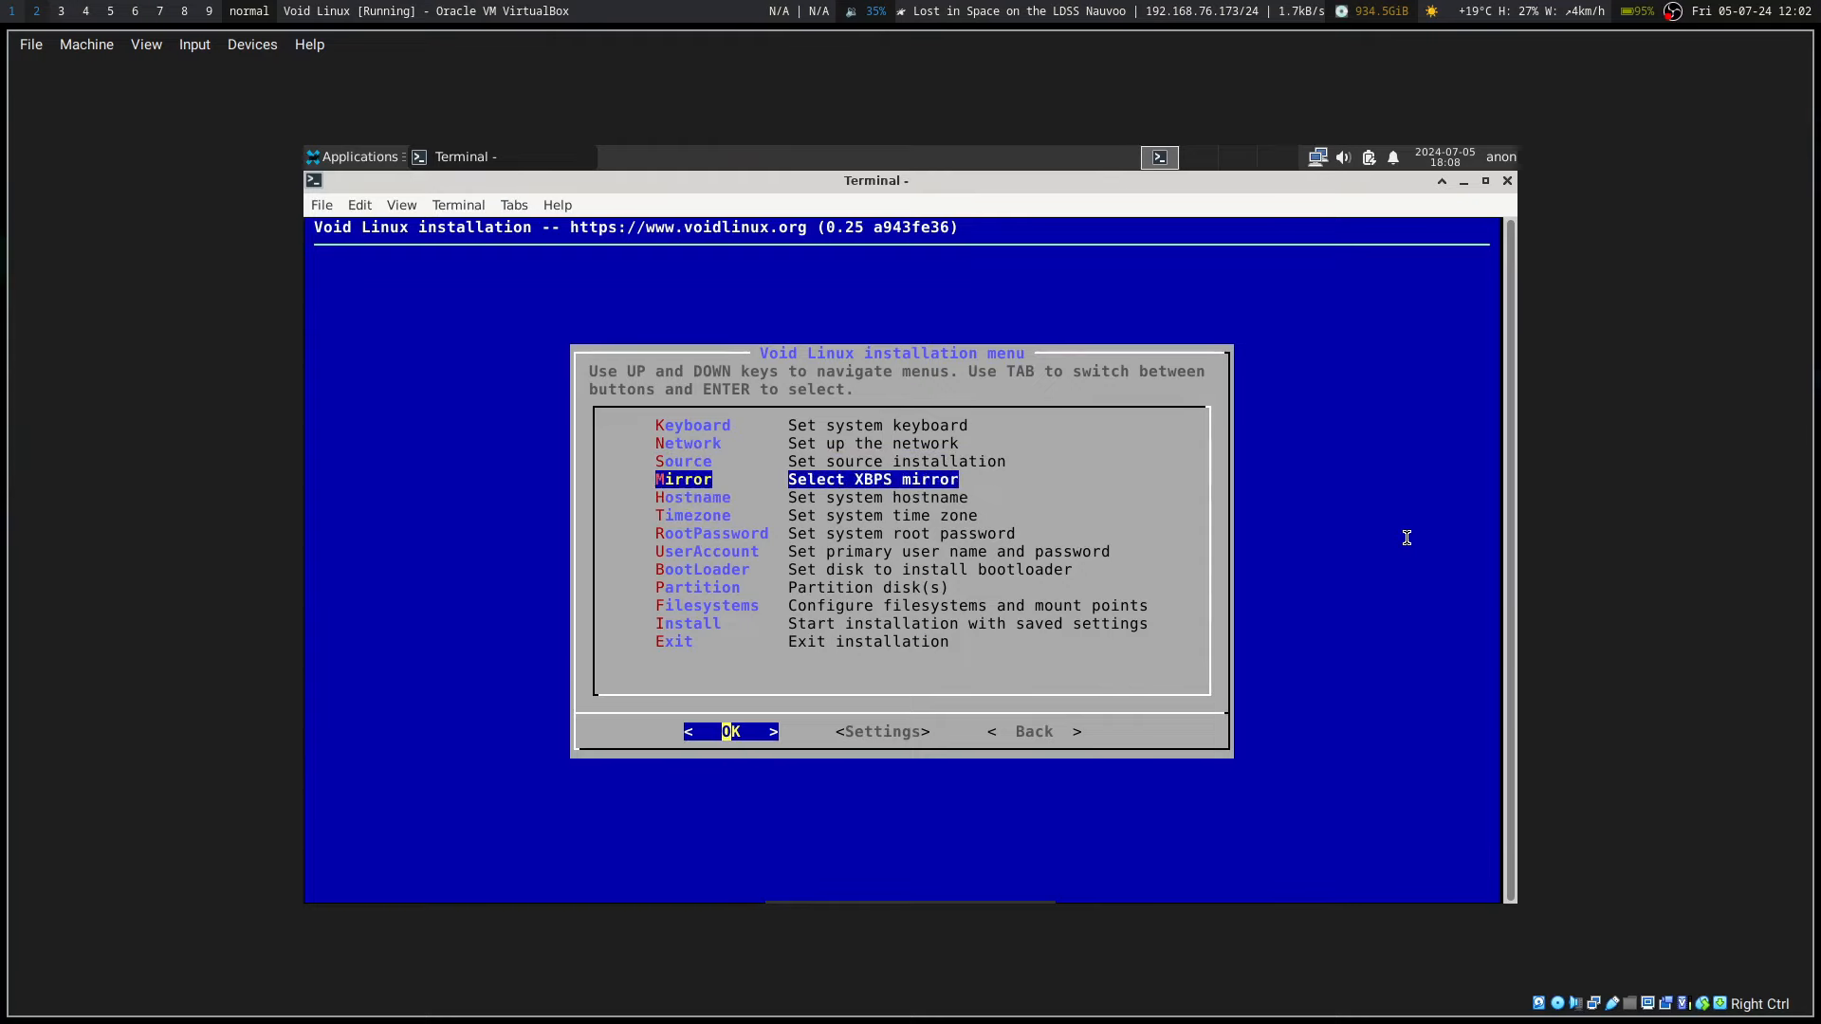
pyautogui.press('Return')
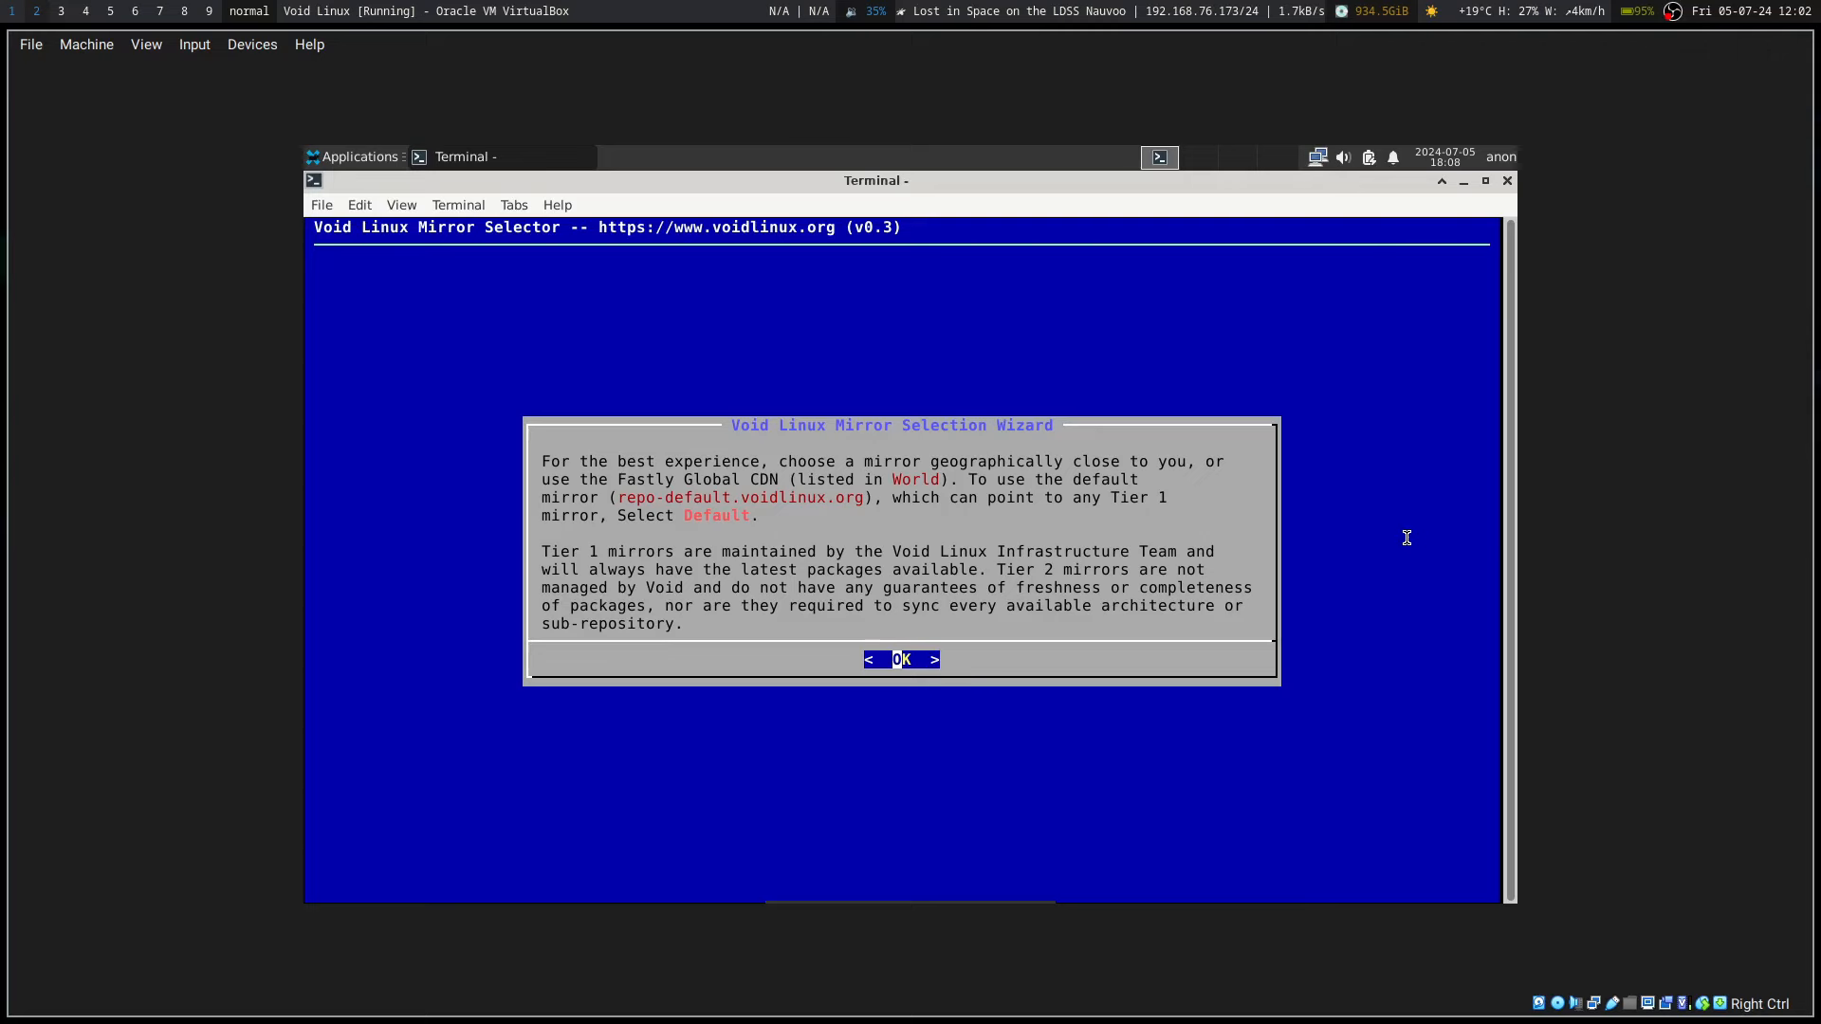
pyautogui.click(901, 660)
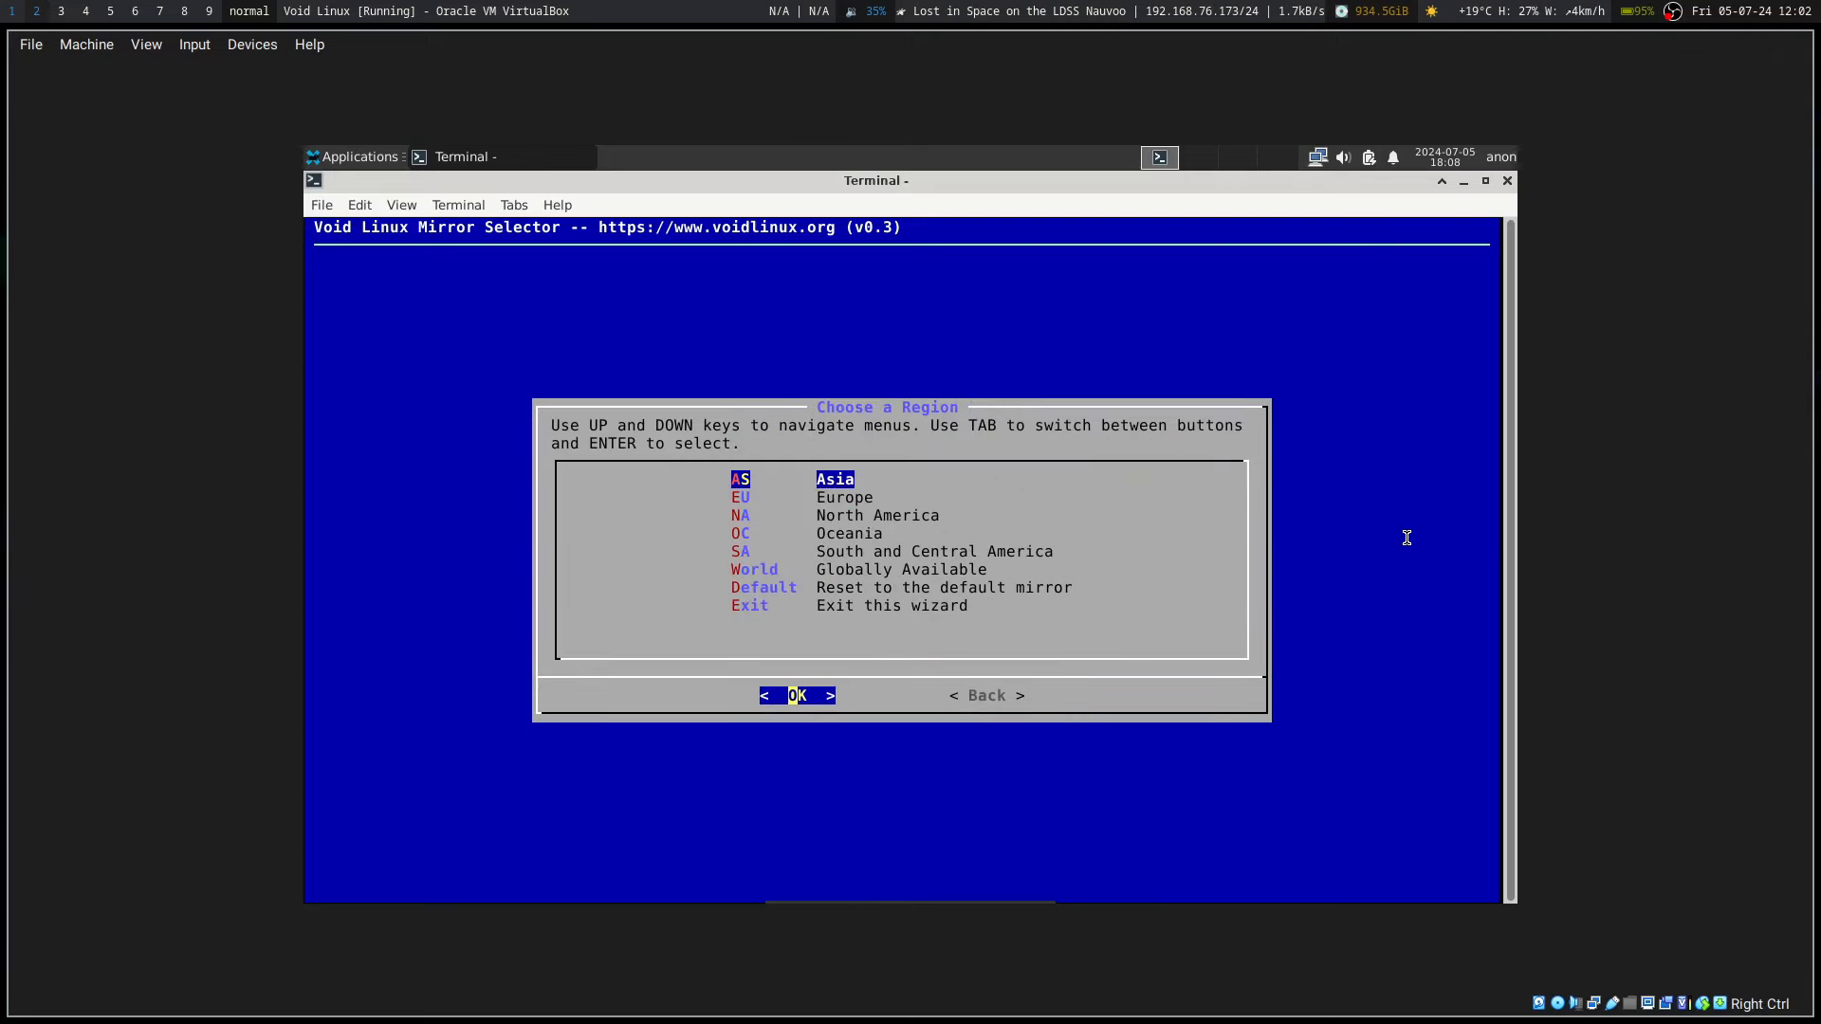
pyautogui.press('Down')
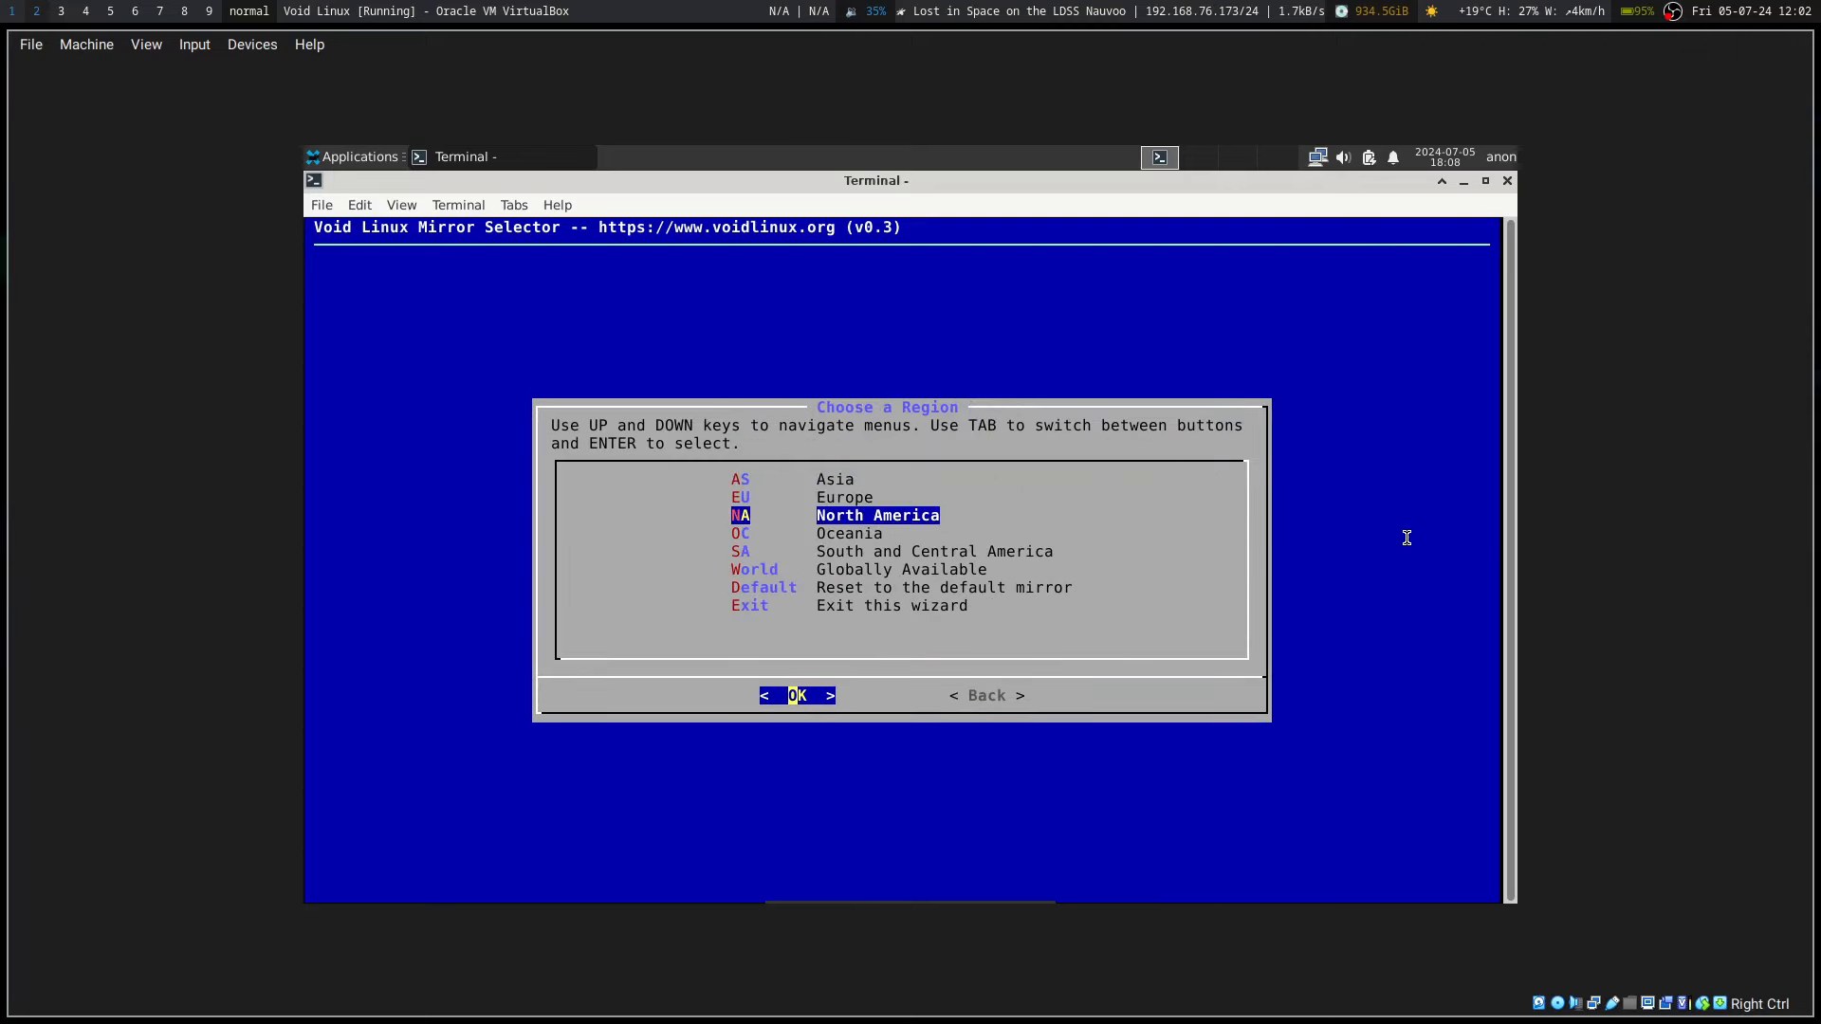
pyautogui.press('Return')
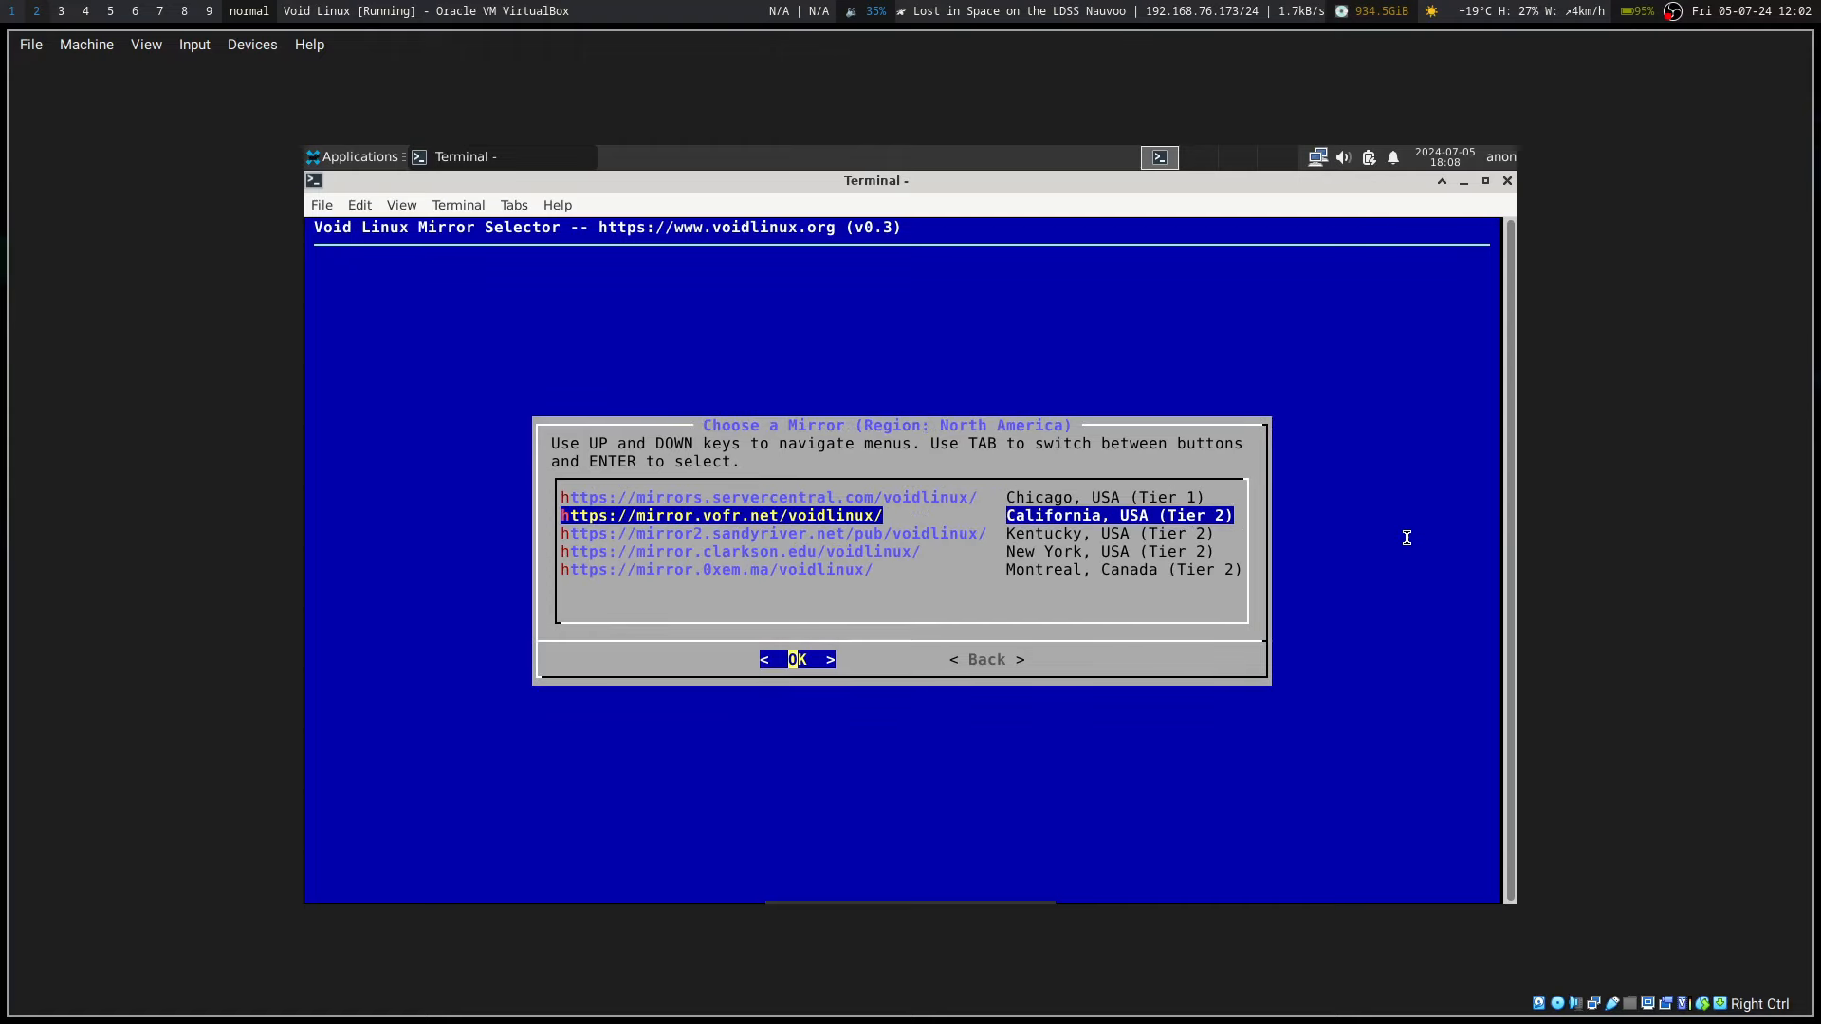
pyautogui.press('Down')
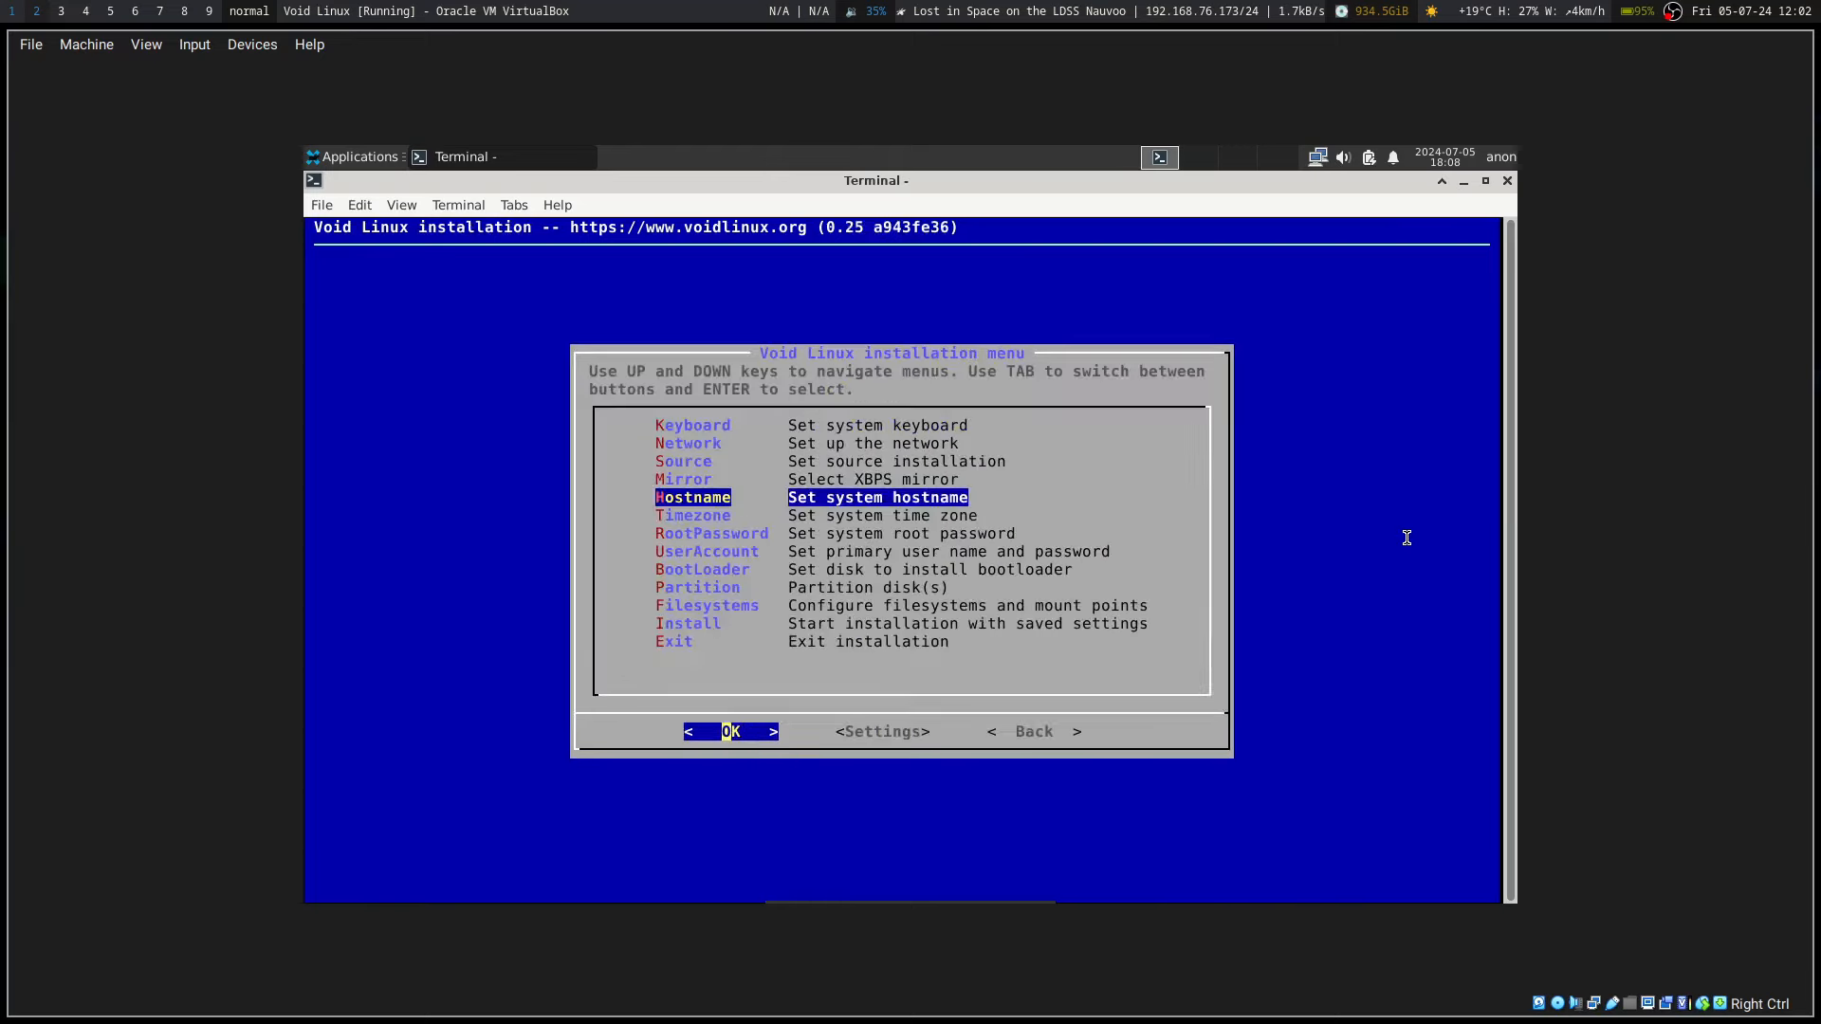
# Step: Open Timezone and scroll the America location list to choose a city
pyautogui.press('Down')
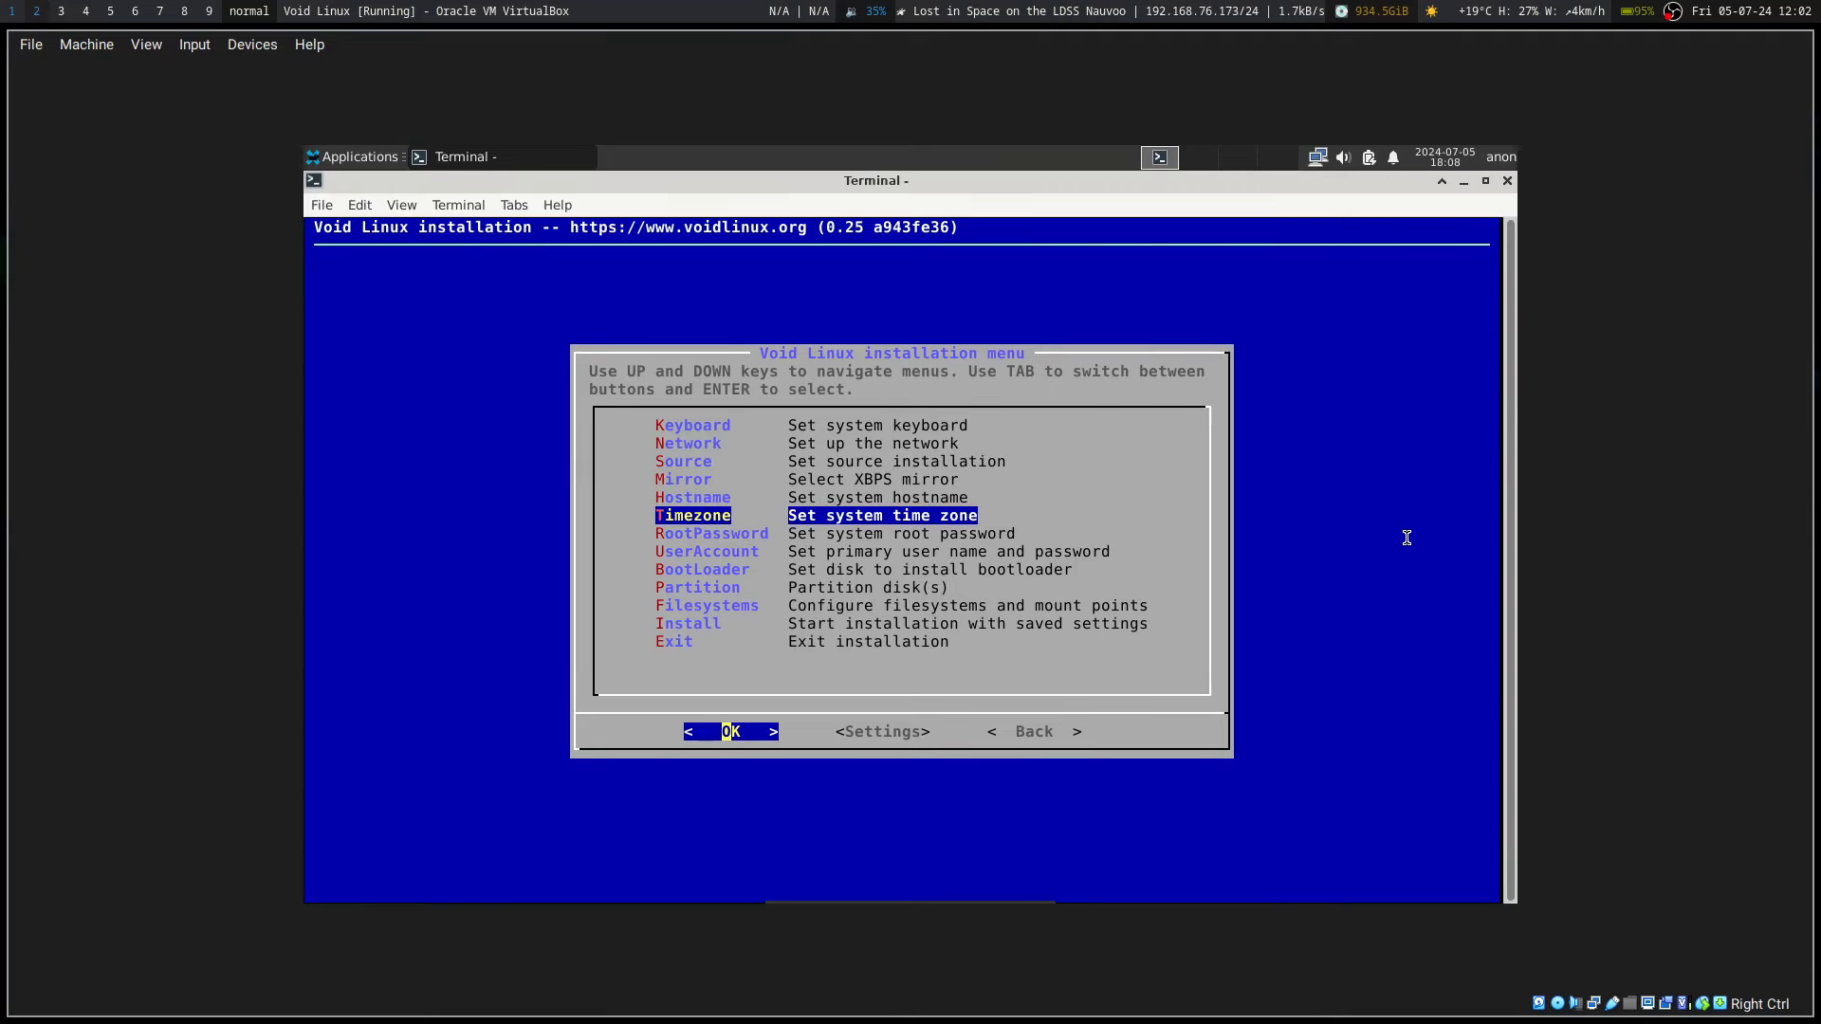
pyautogui.press('Return')
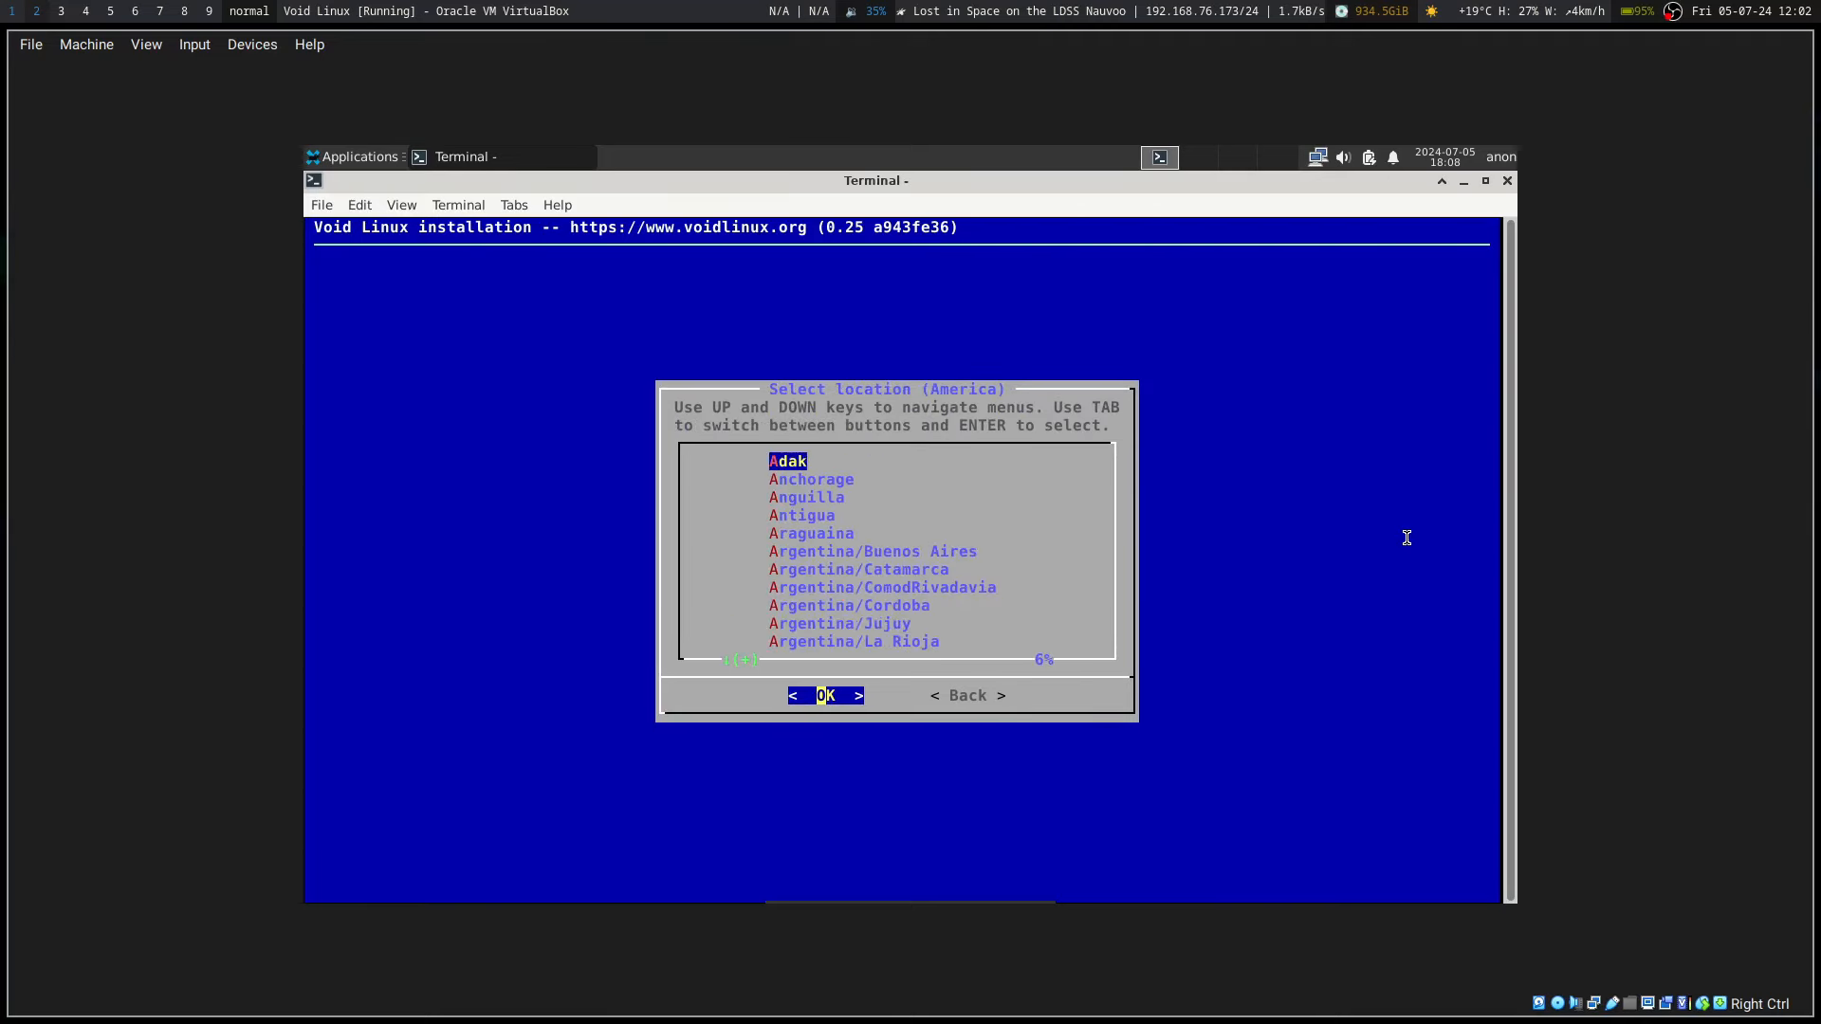
pyautogui.scroll(-3)
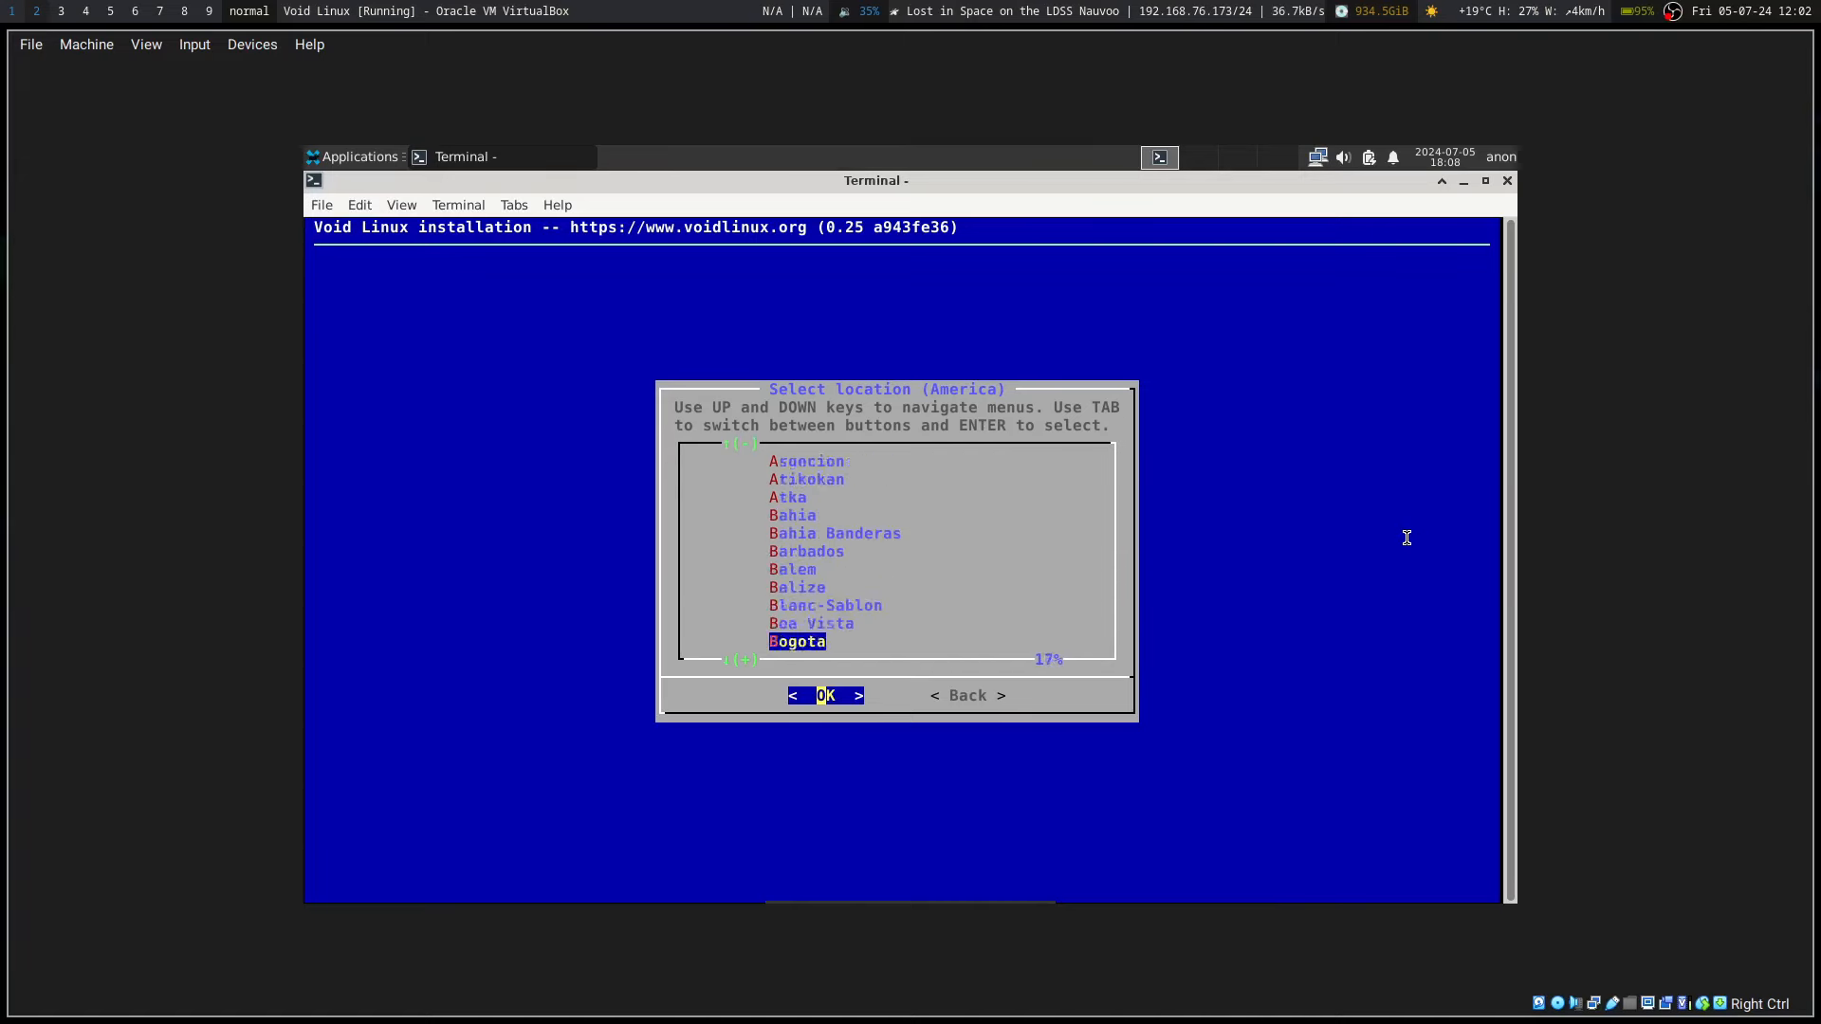
pyautogui.scroll(-3)
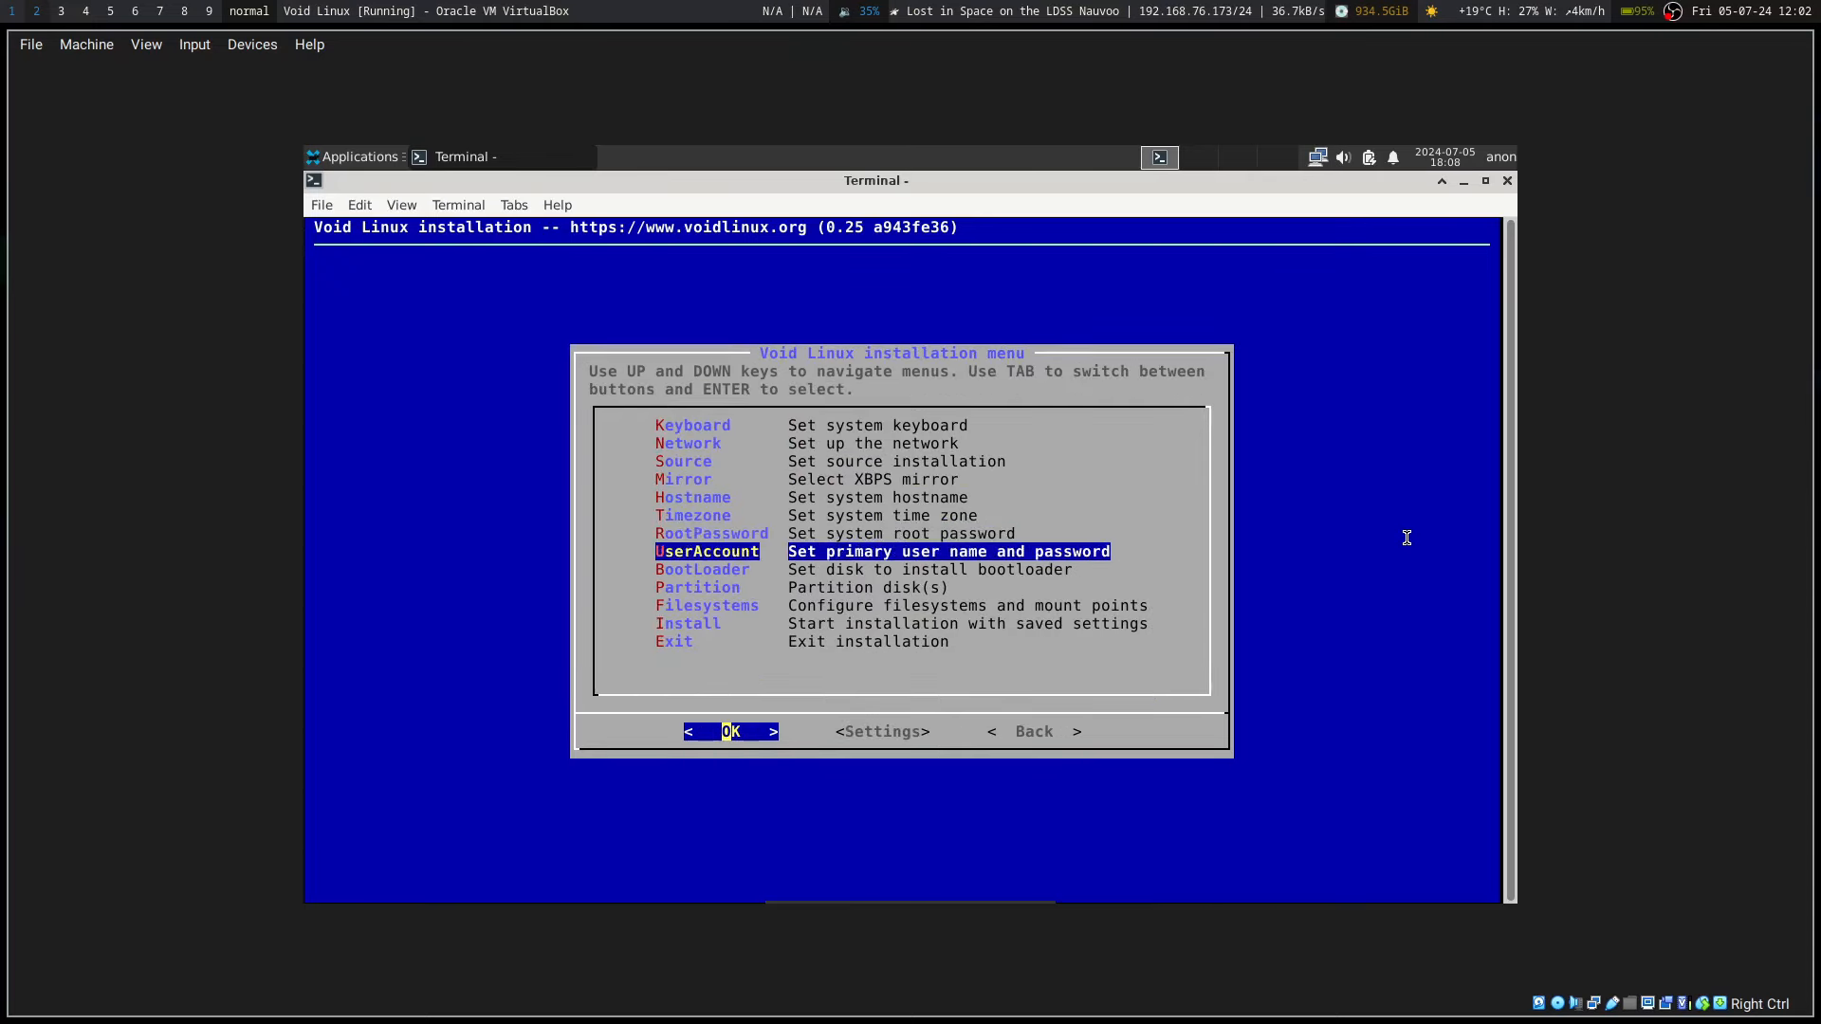
# Step: Type the root password in the RootPassword prompt and confirm it
pyautogui.press('Return')
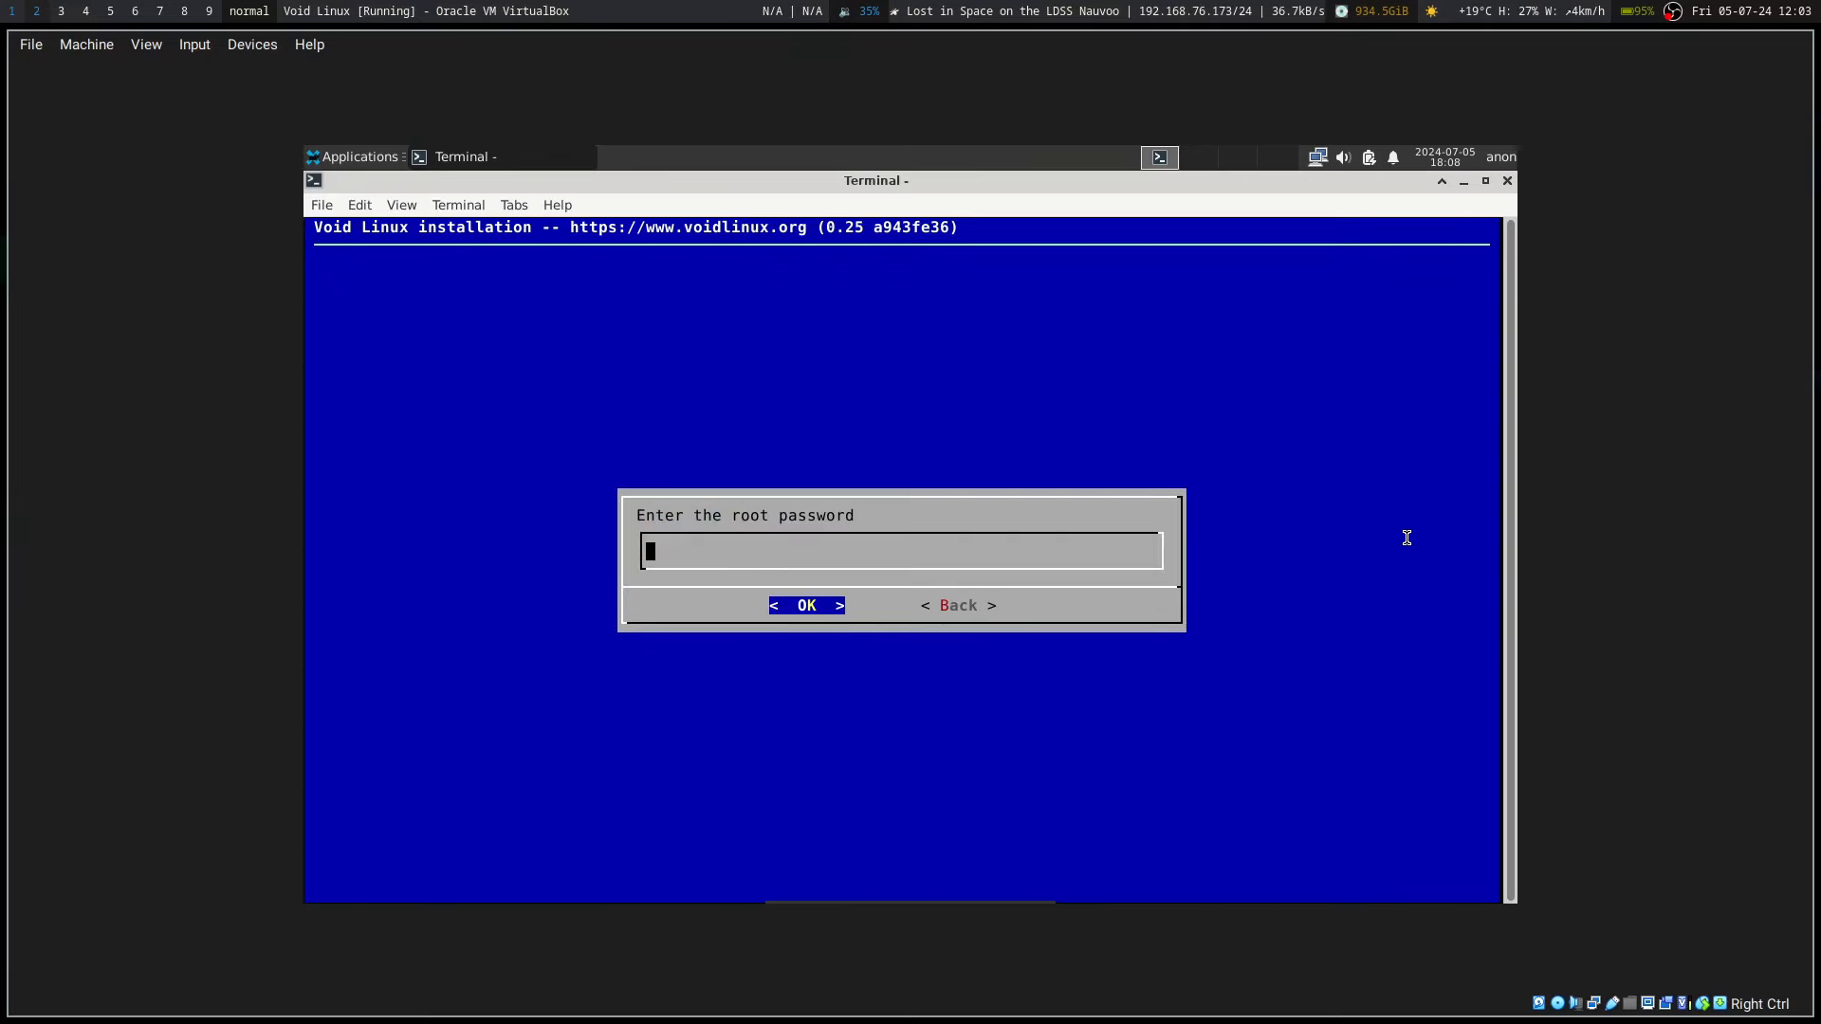
pyautogui.write('***')
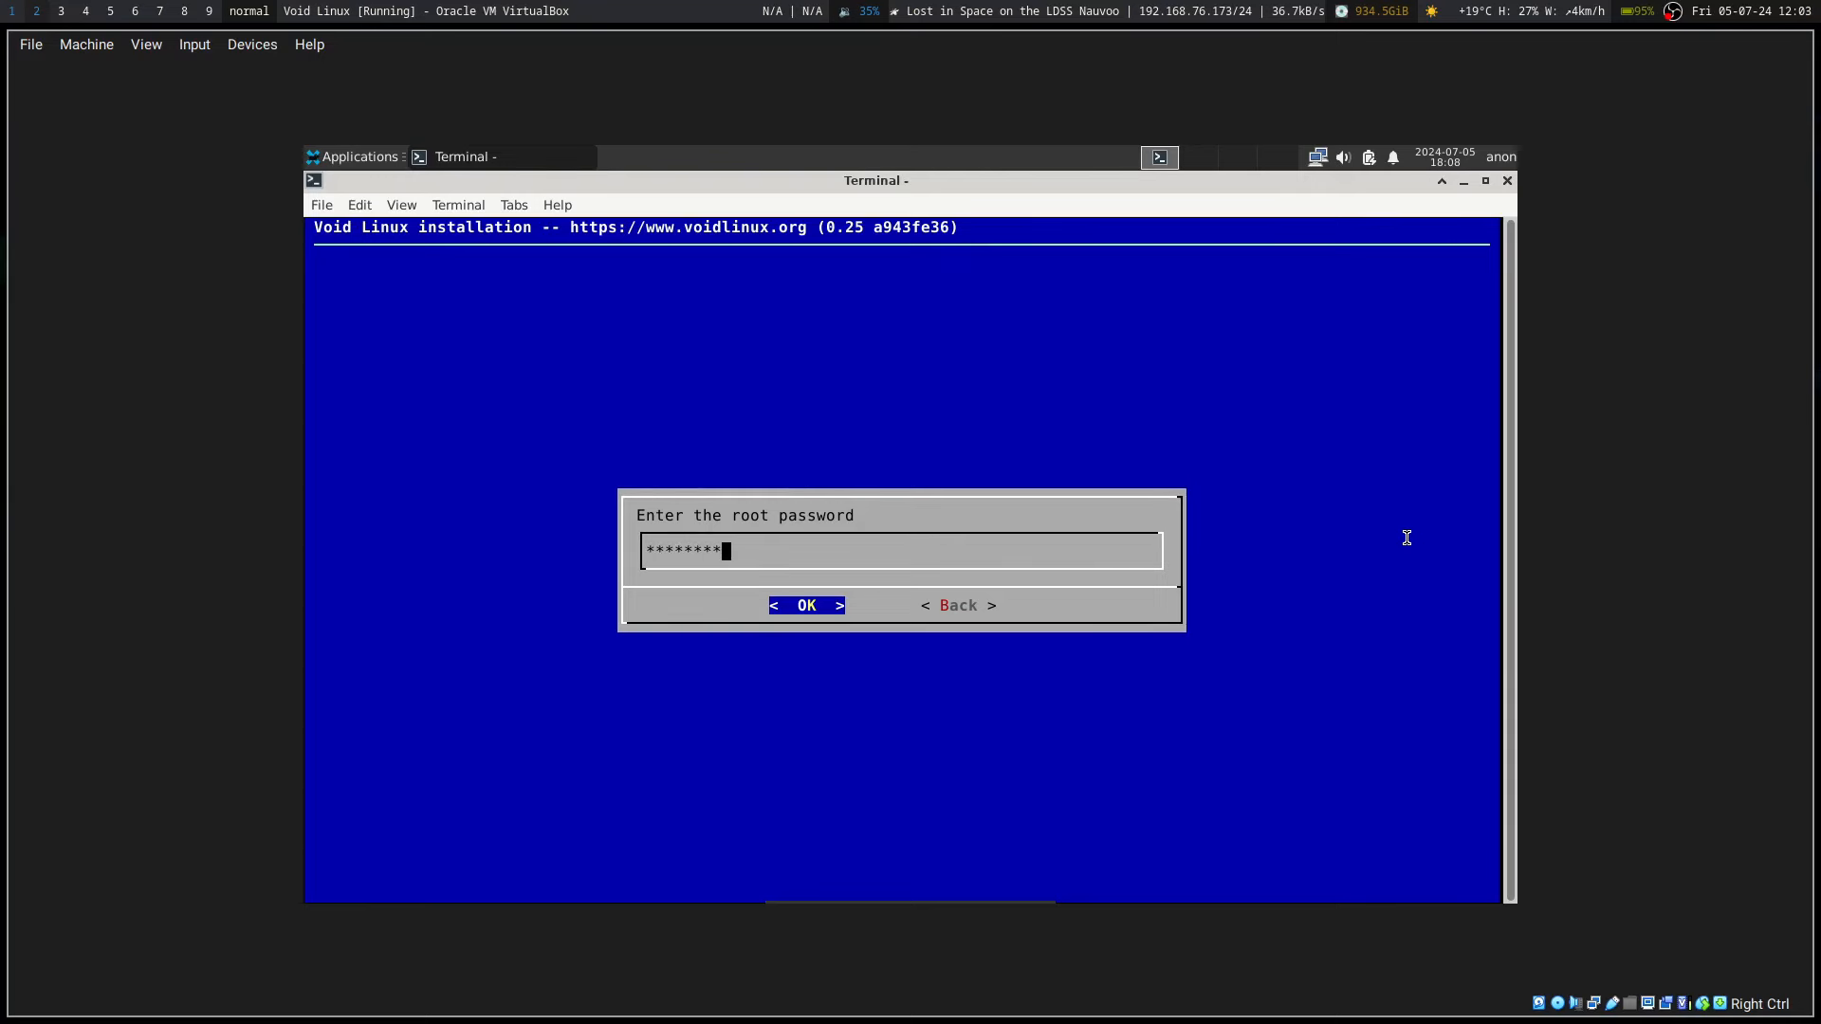
pyautogui.click(805, 605)
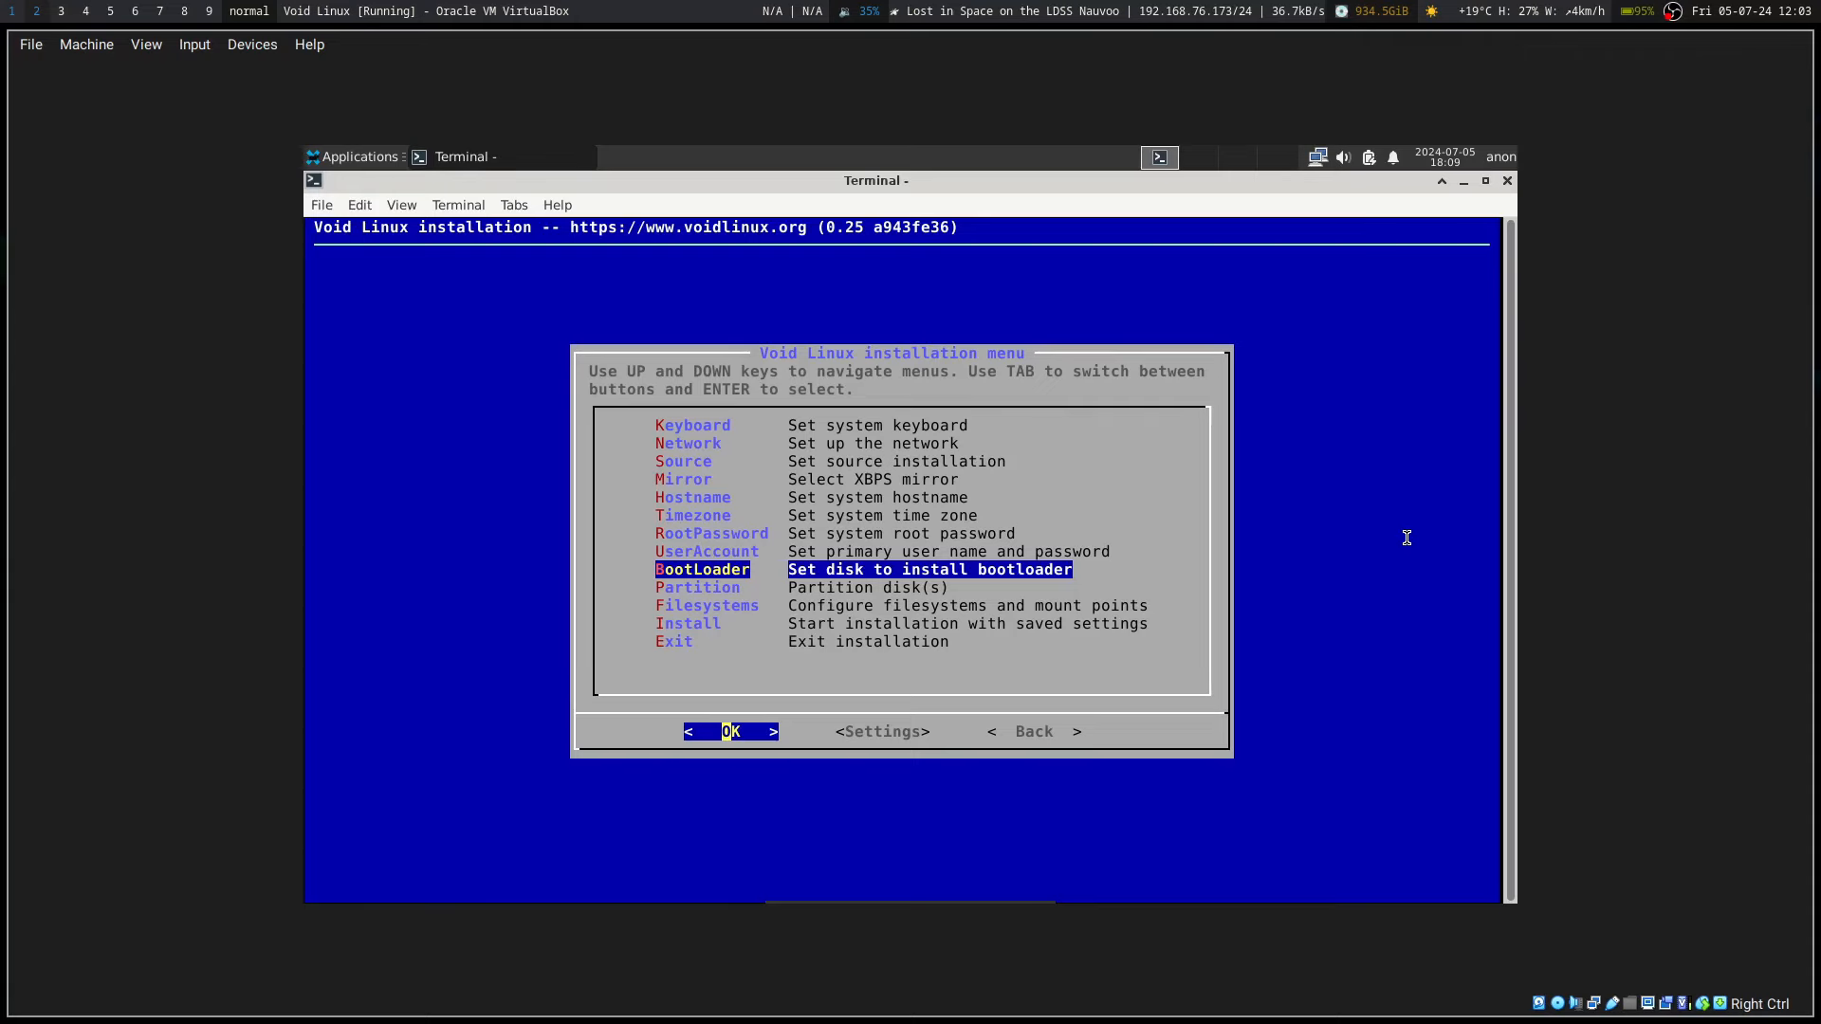
# Step: Answer the bootloader and graphical terminal questions, then open Partition for the 20.4 GiB disk
pyautogui.press('Return')
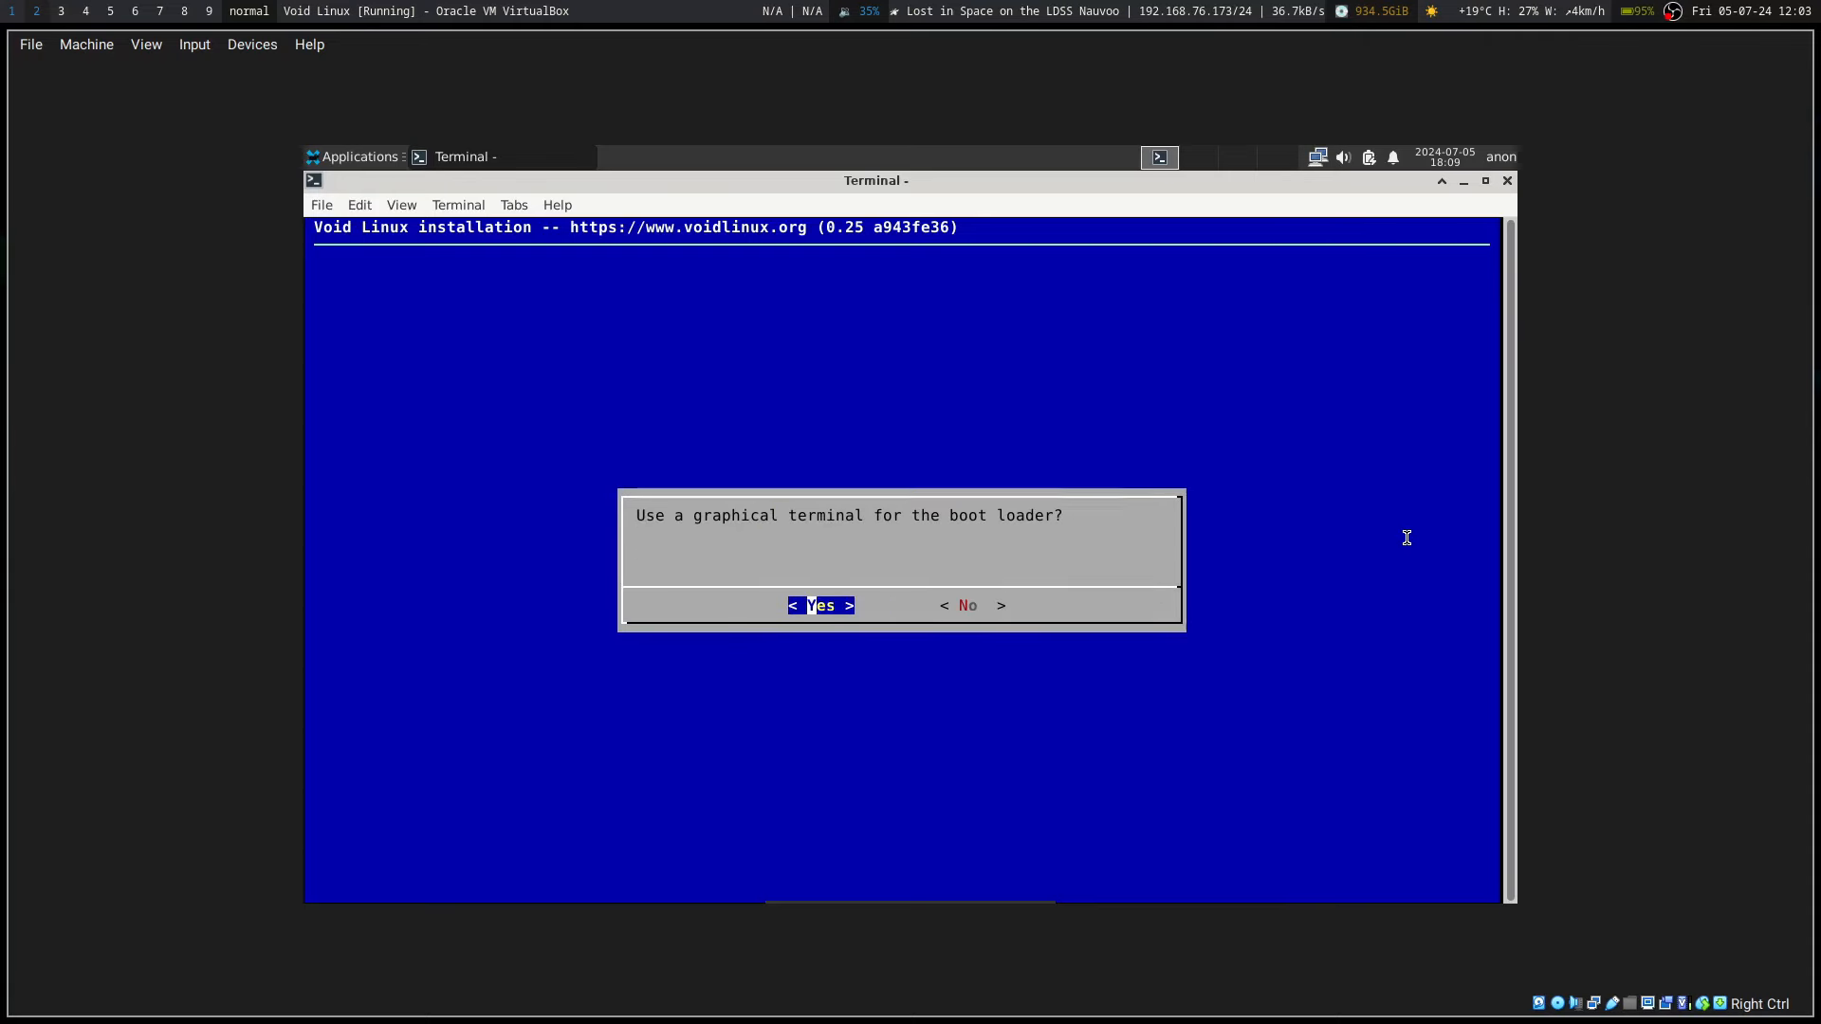
pyautogui.press('Return')
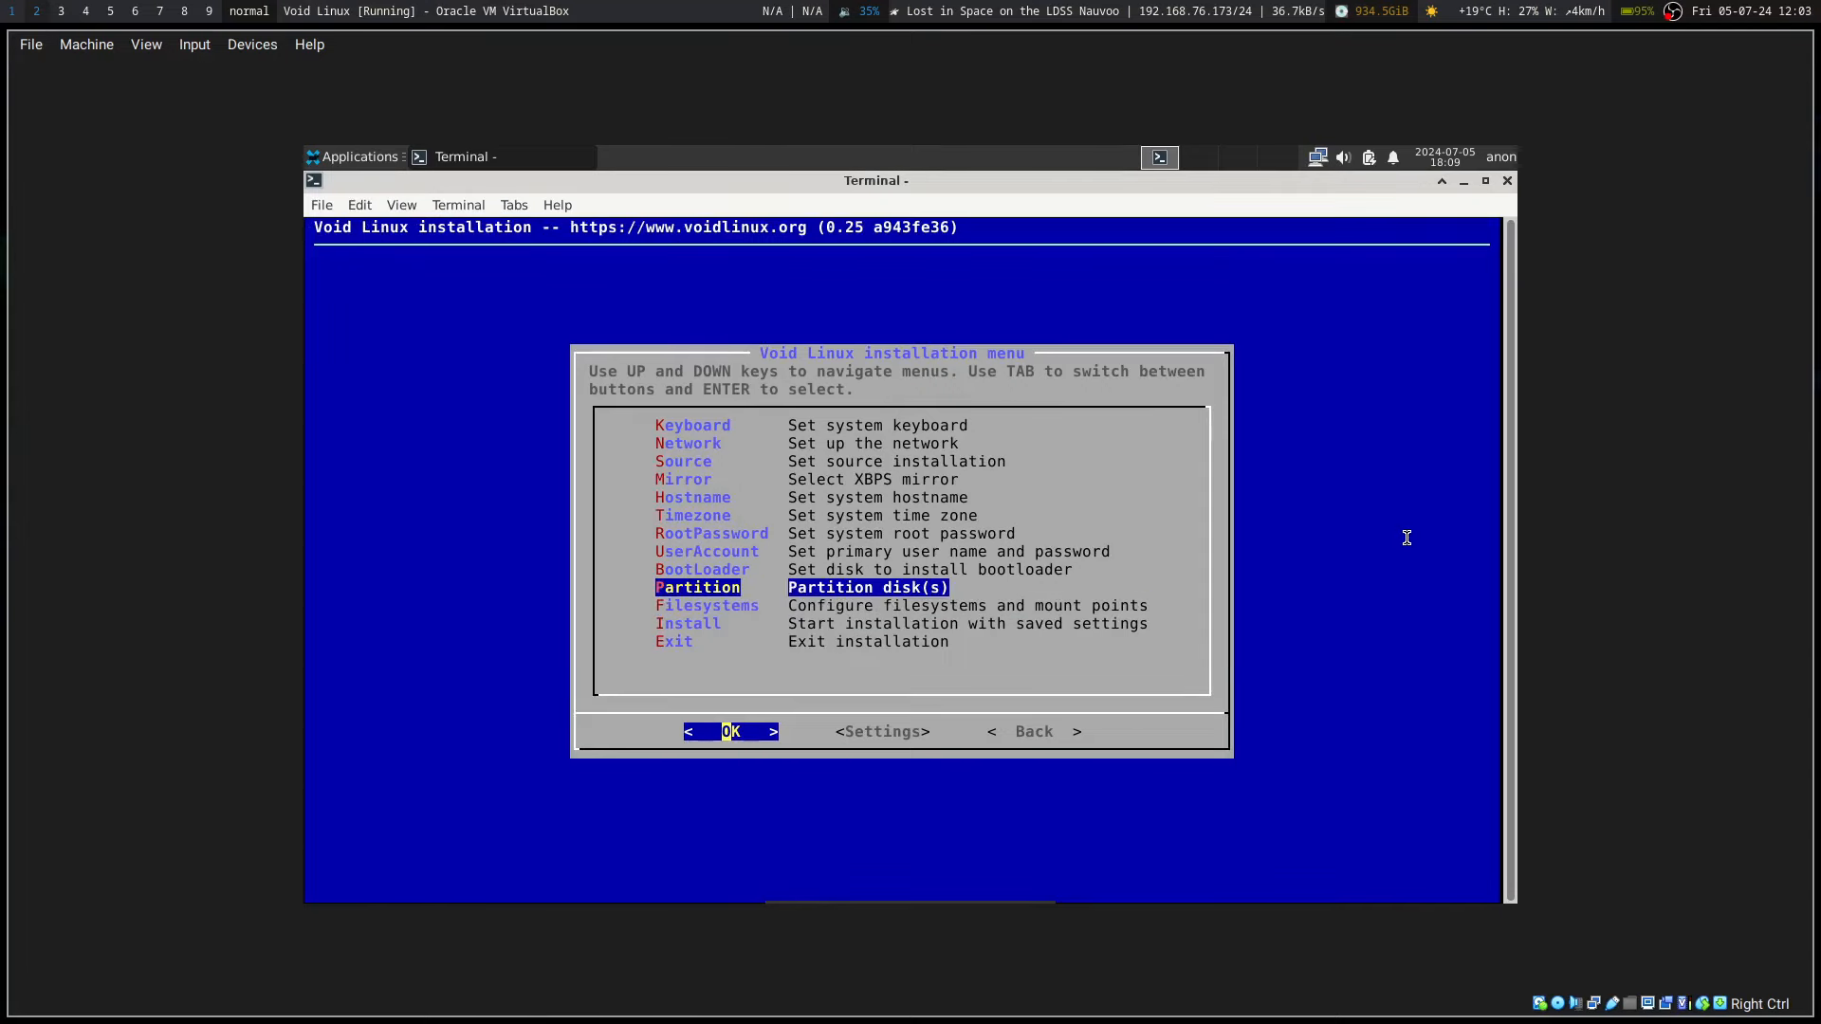
pyautogui.press('Down')
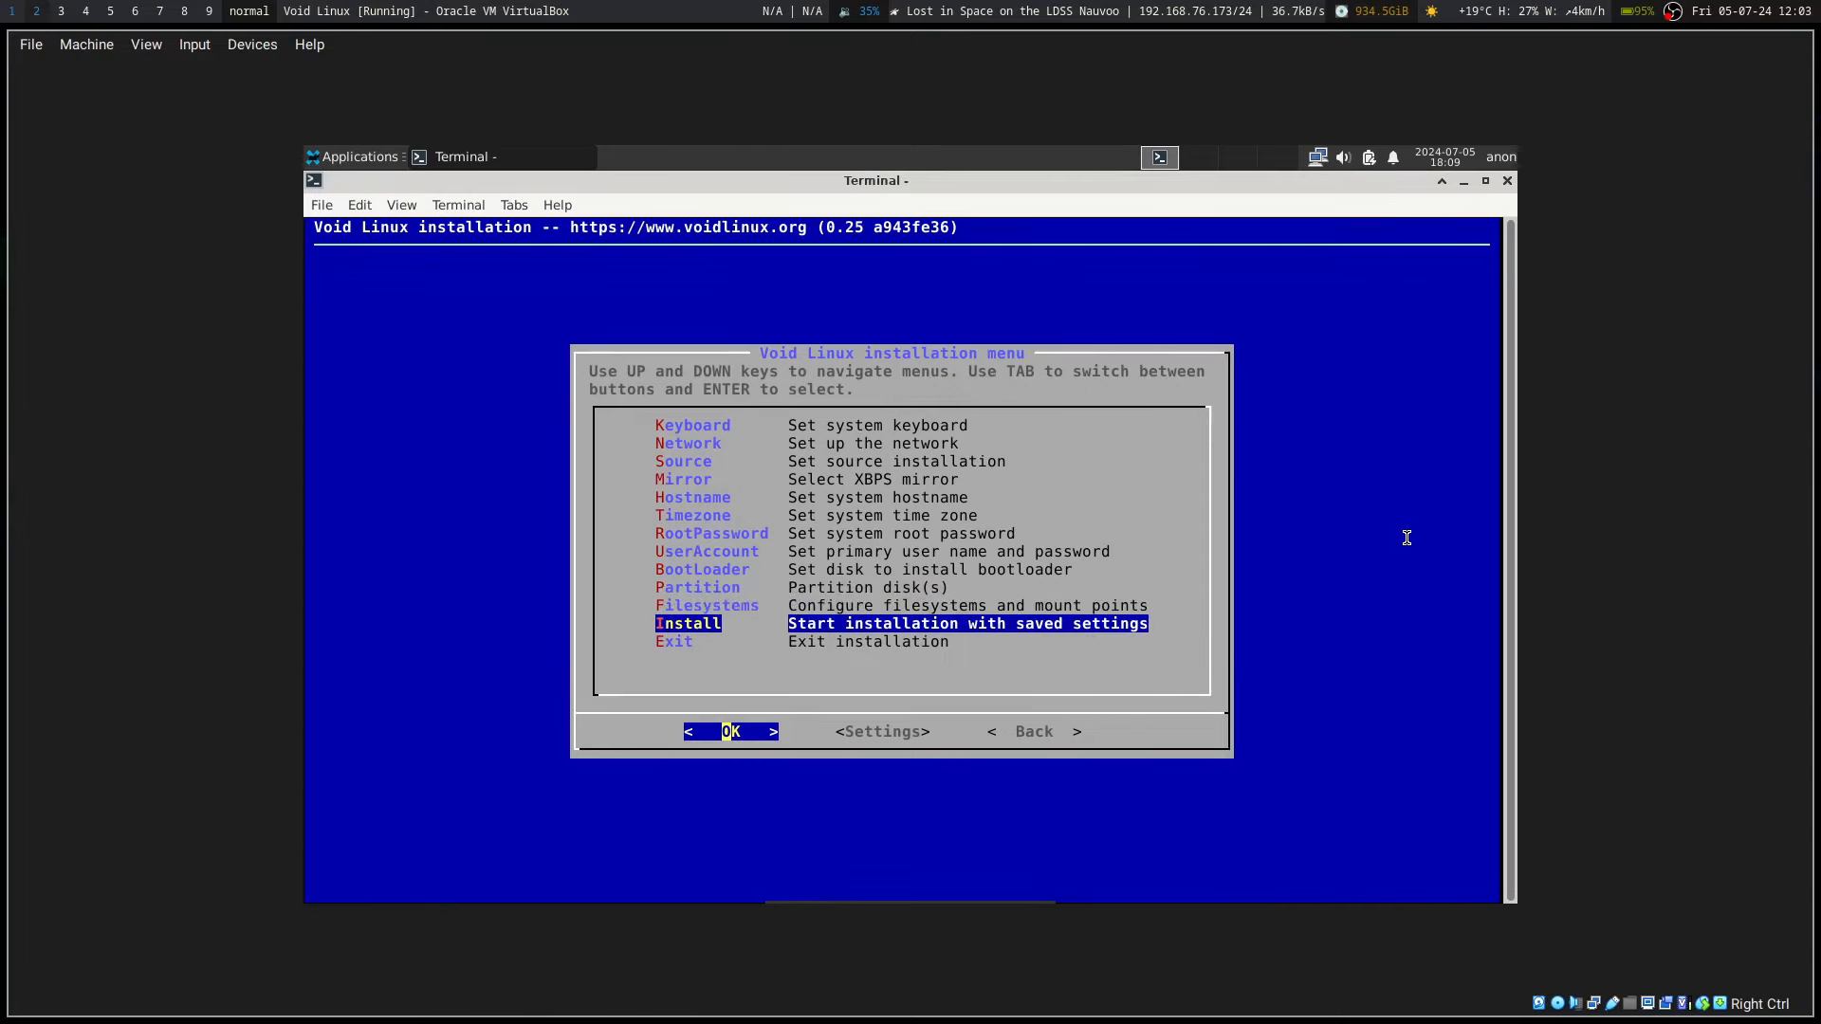
pyautogui.press('Up')
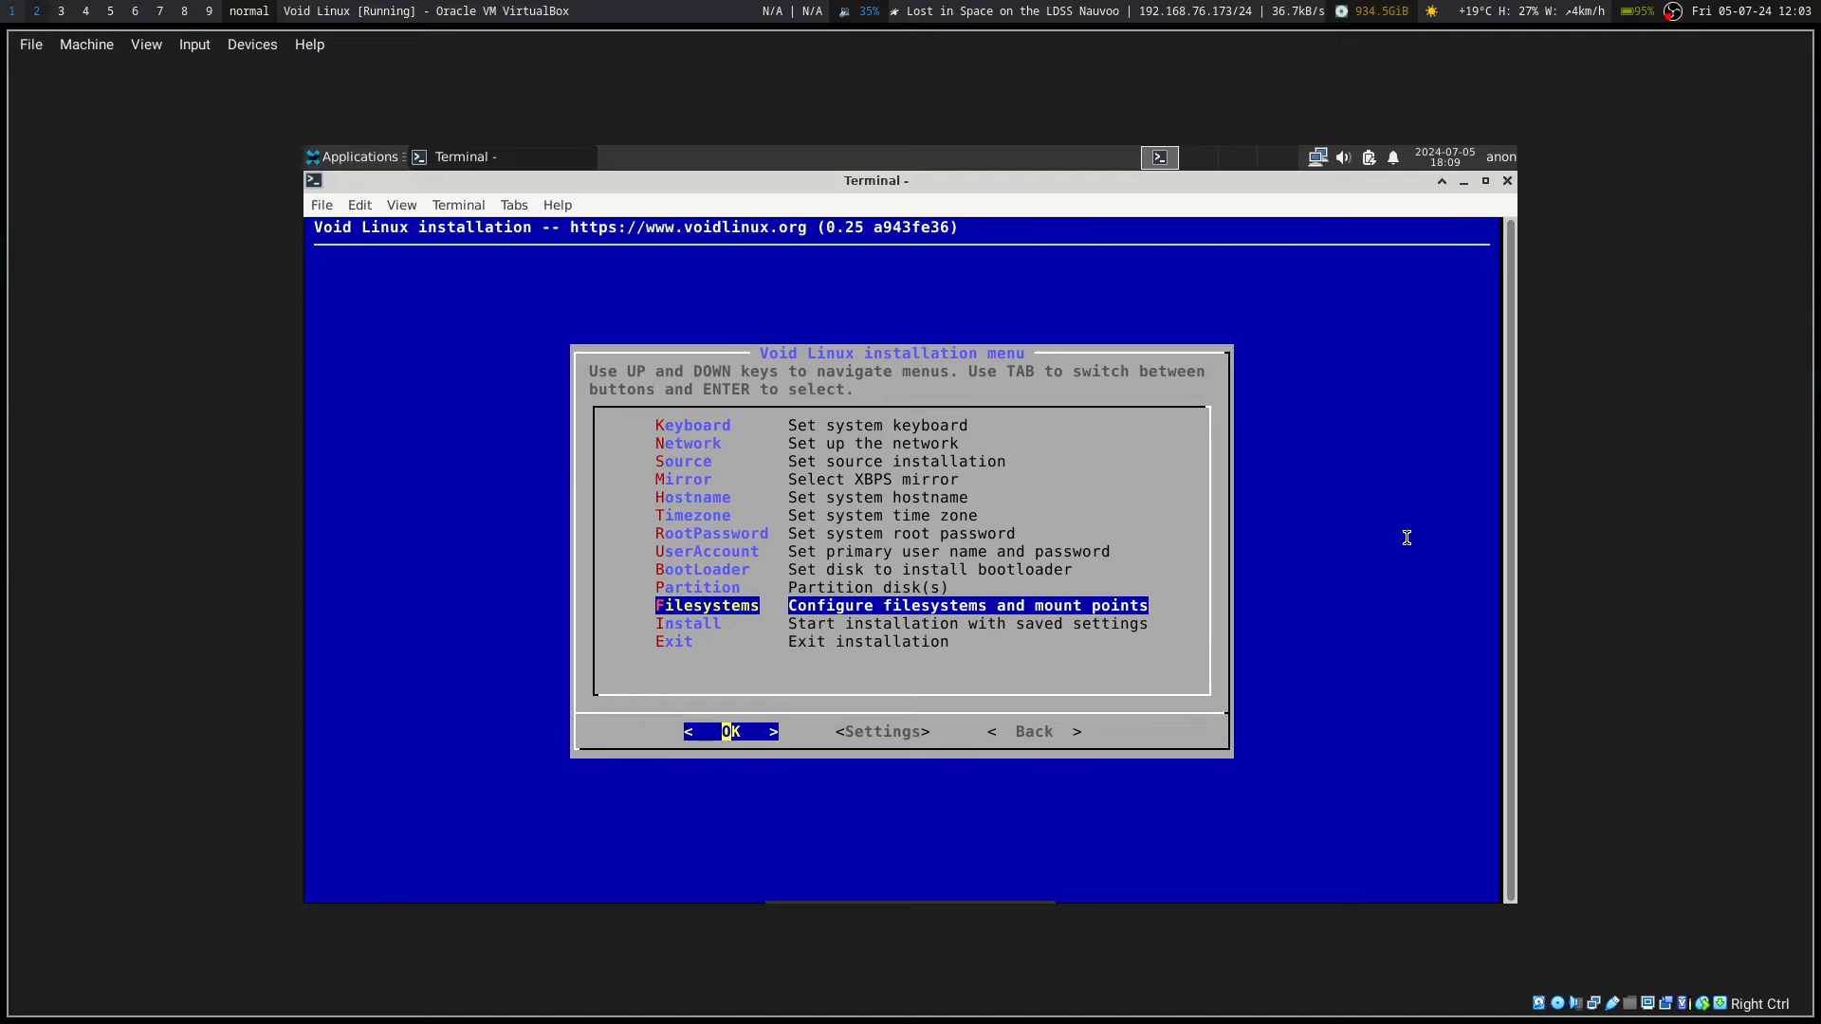
pyautogui.press('Up')
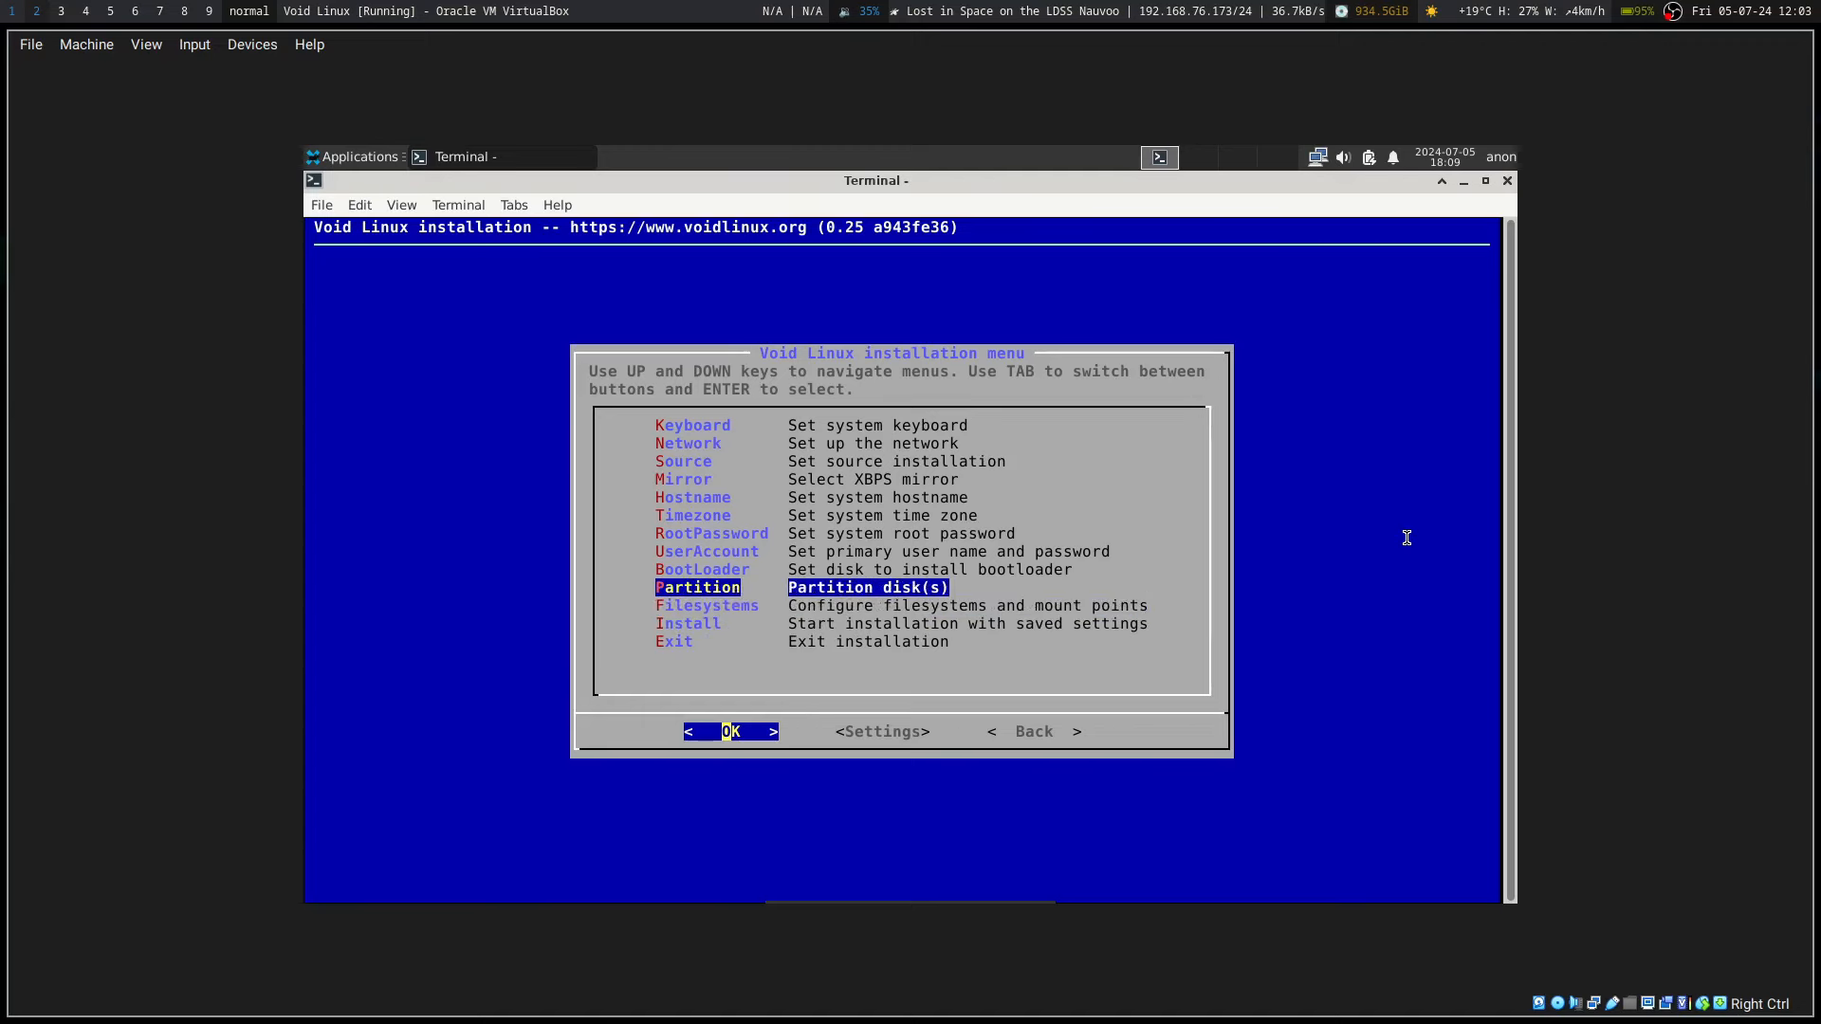
pyautogui.press('Return')
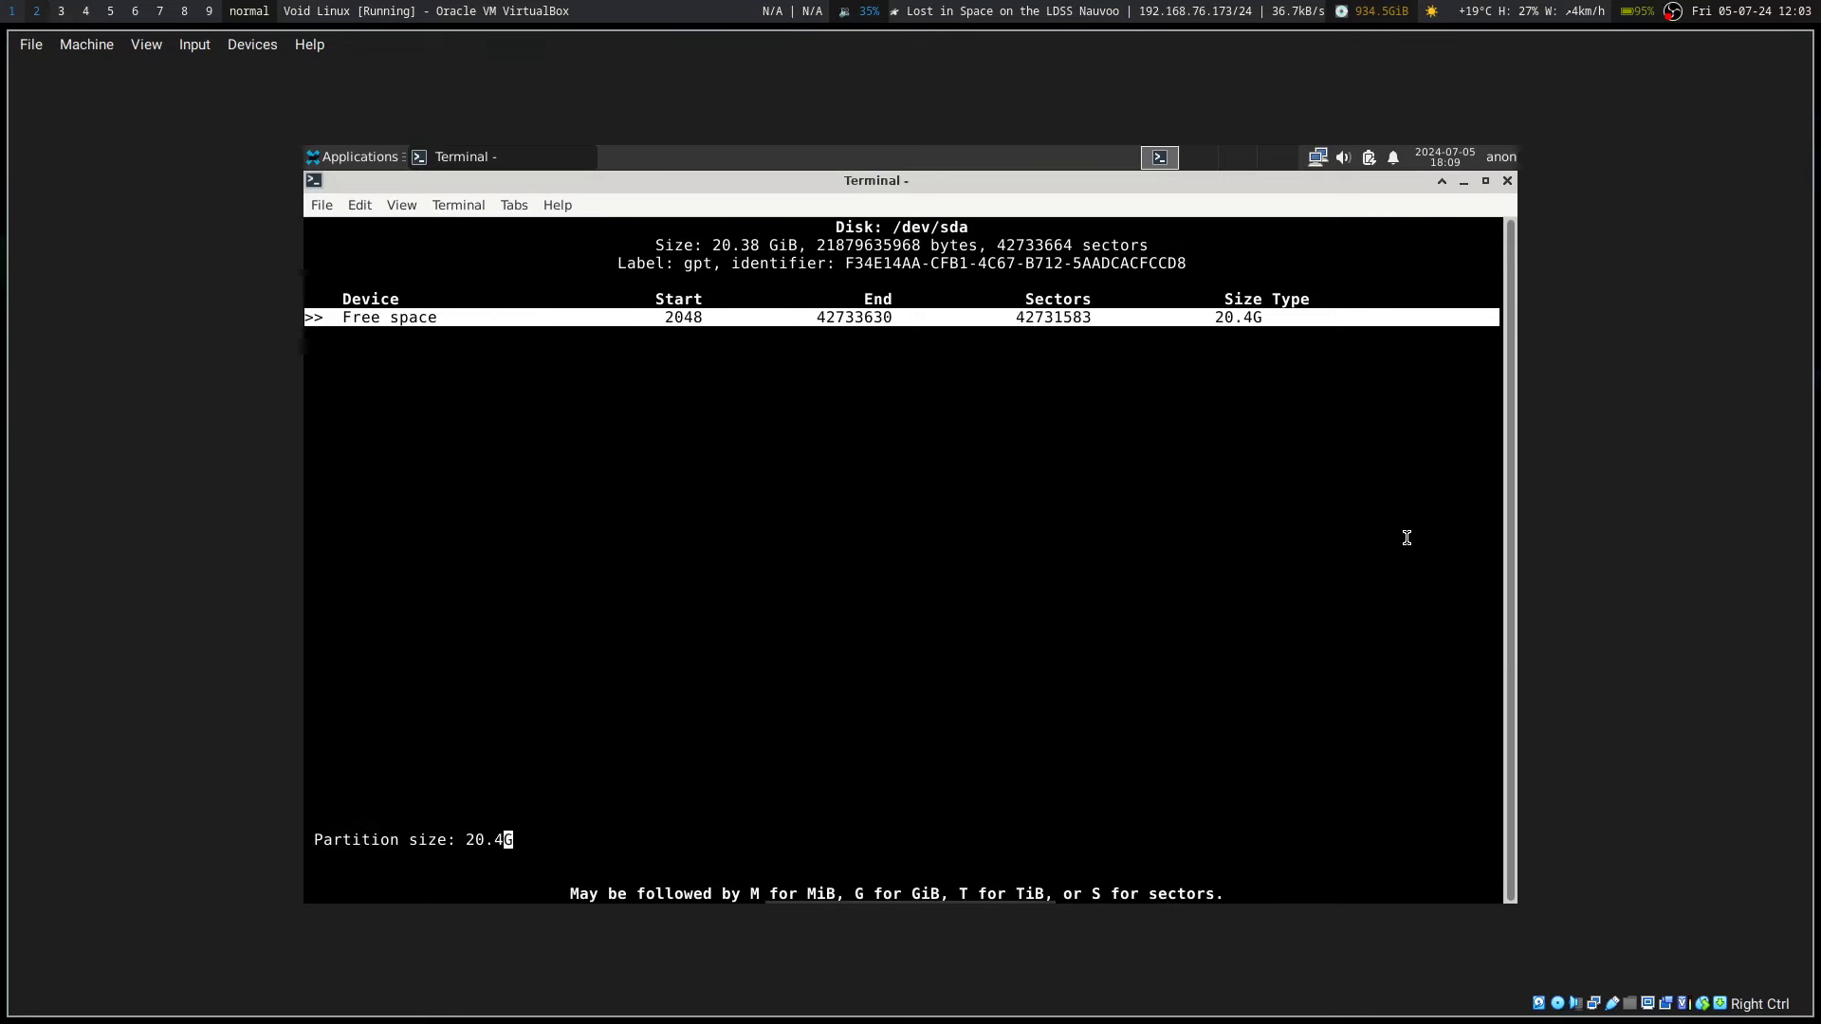
# Step: In cfdisk, create 200M and 20.2G partitions and write the partition table
pyautogui.write('200')
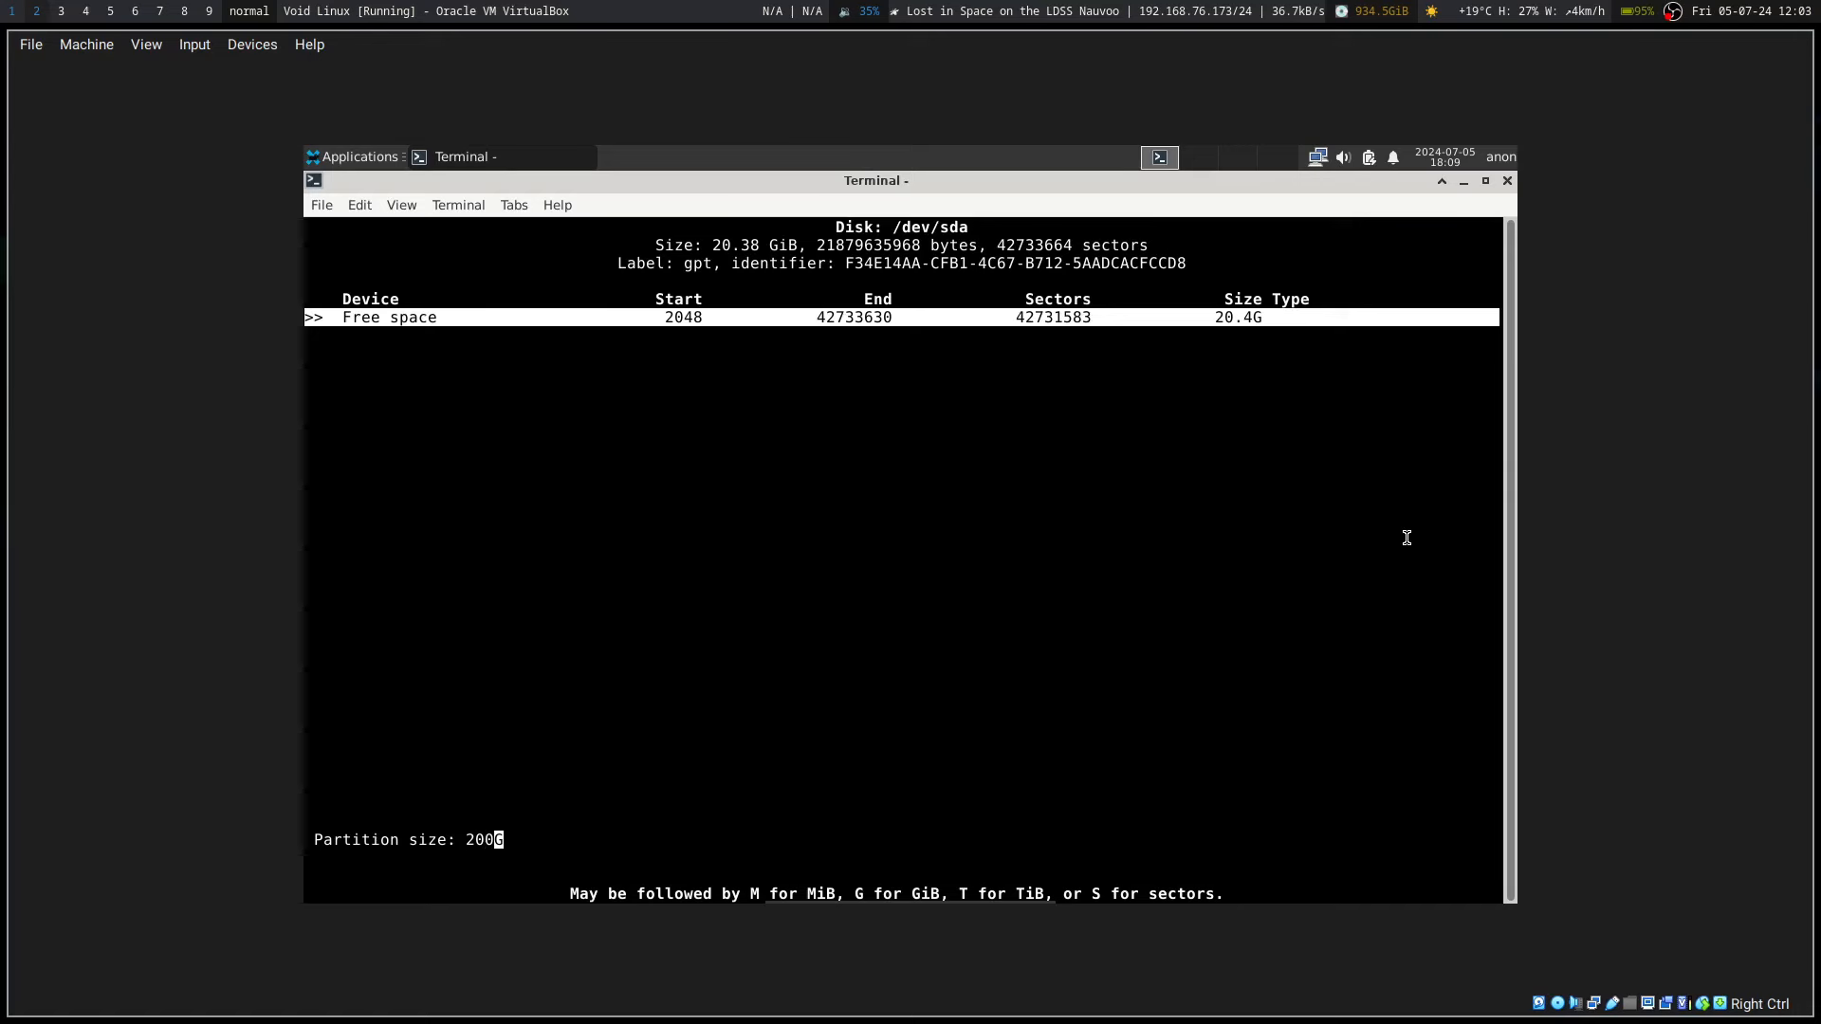
pyautogui.write('M')
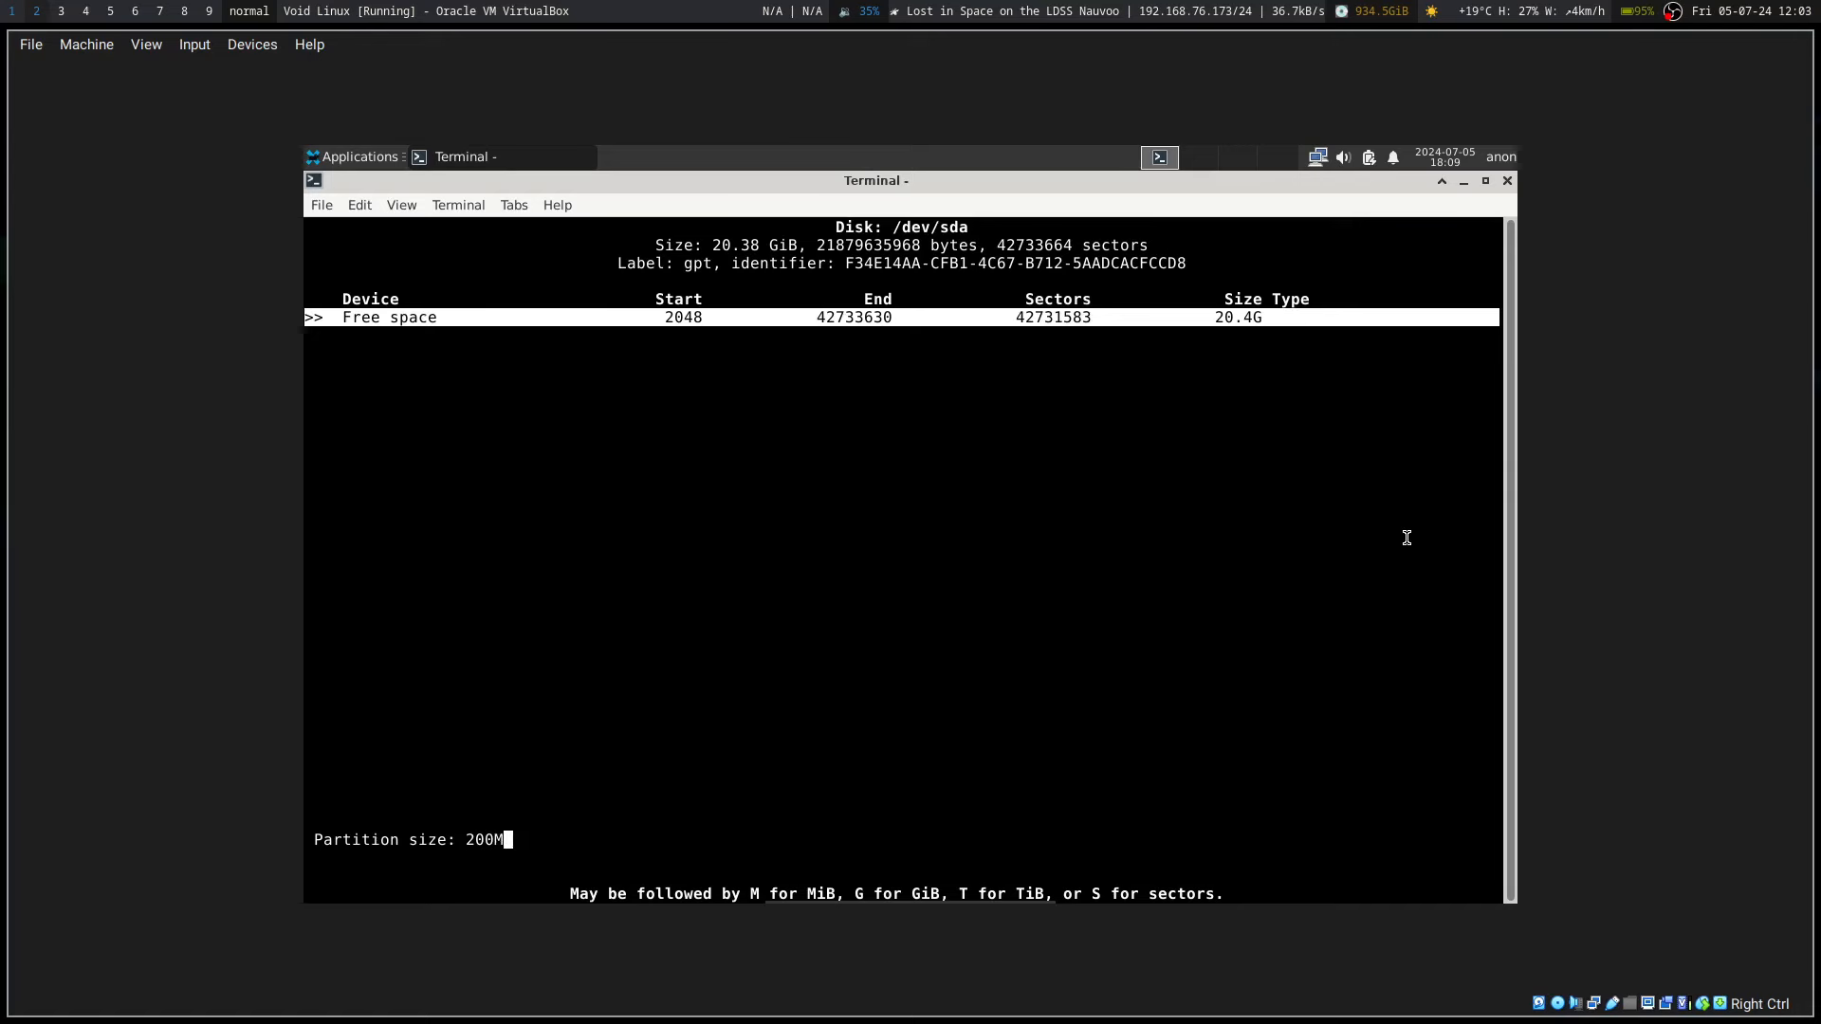
pyautogui.press('Return')
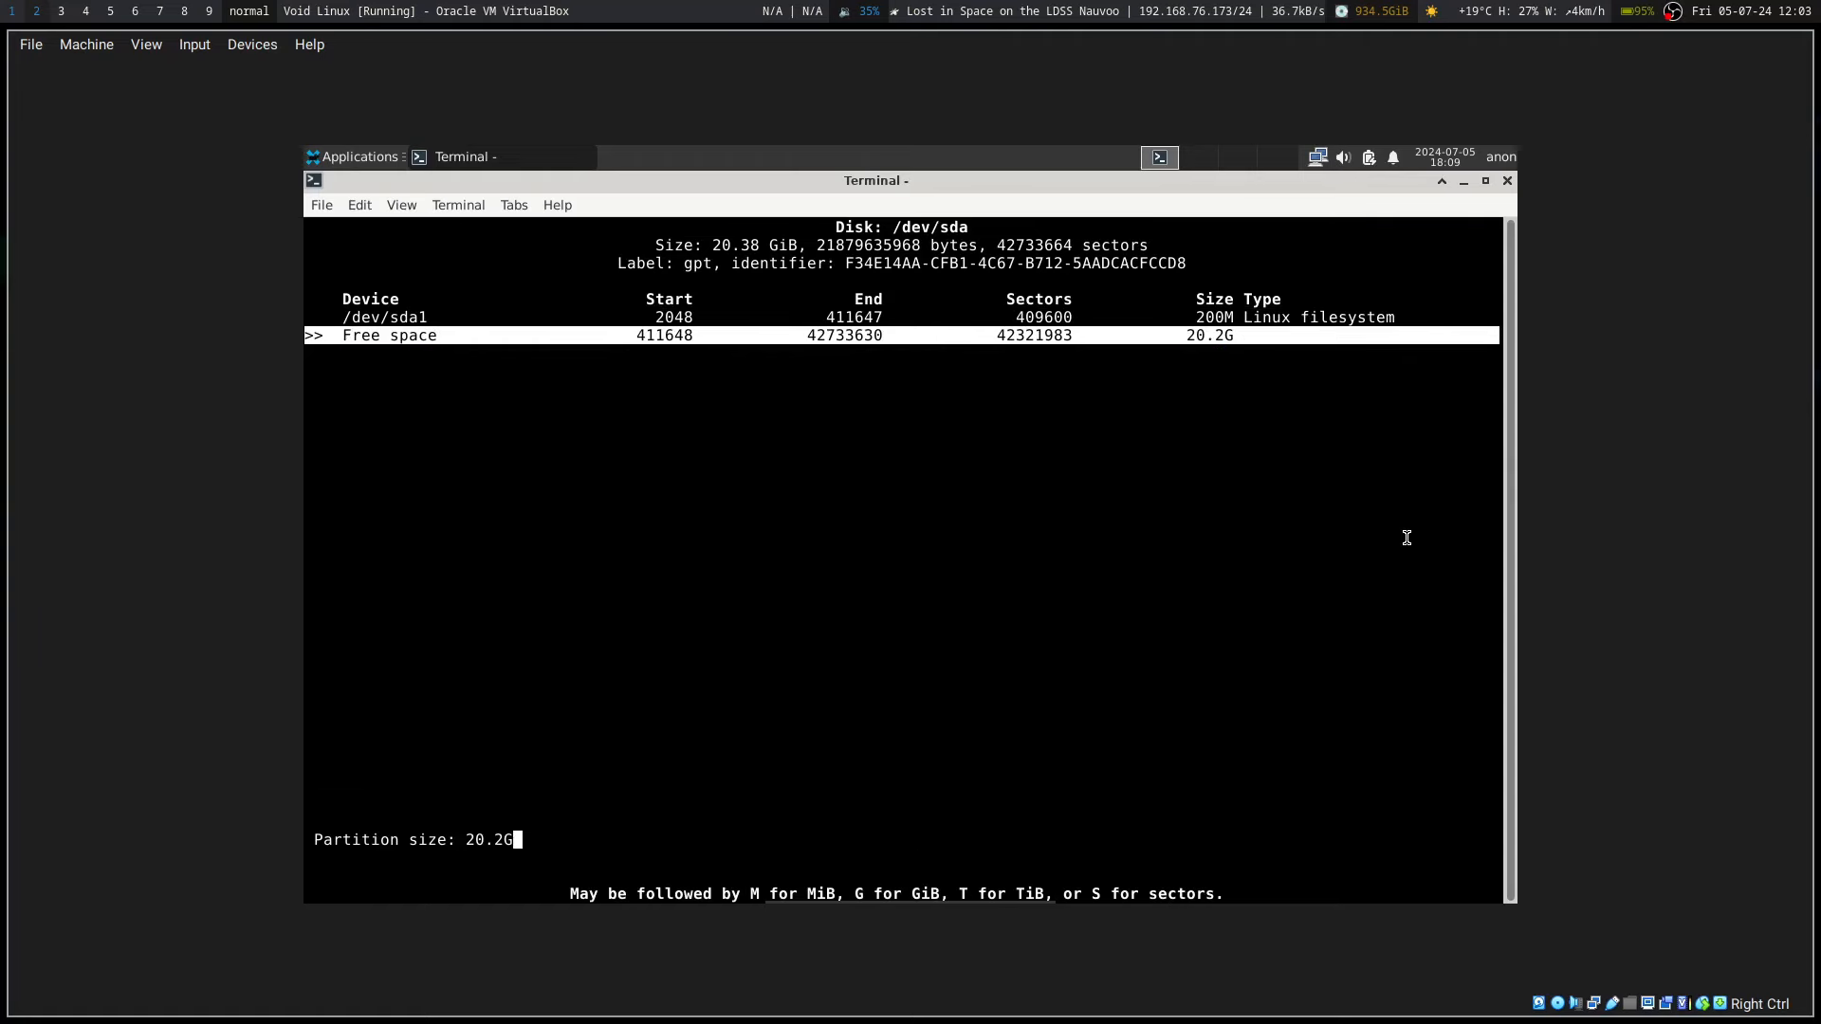
pyautogui.press('Return')
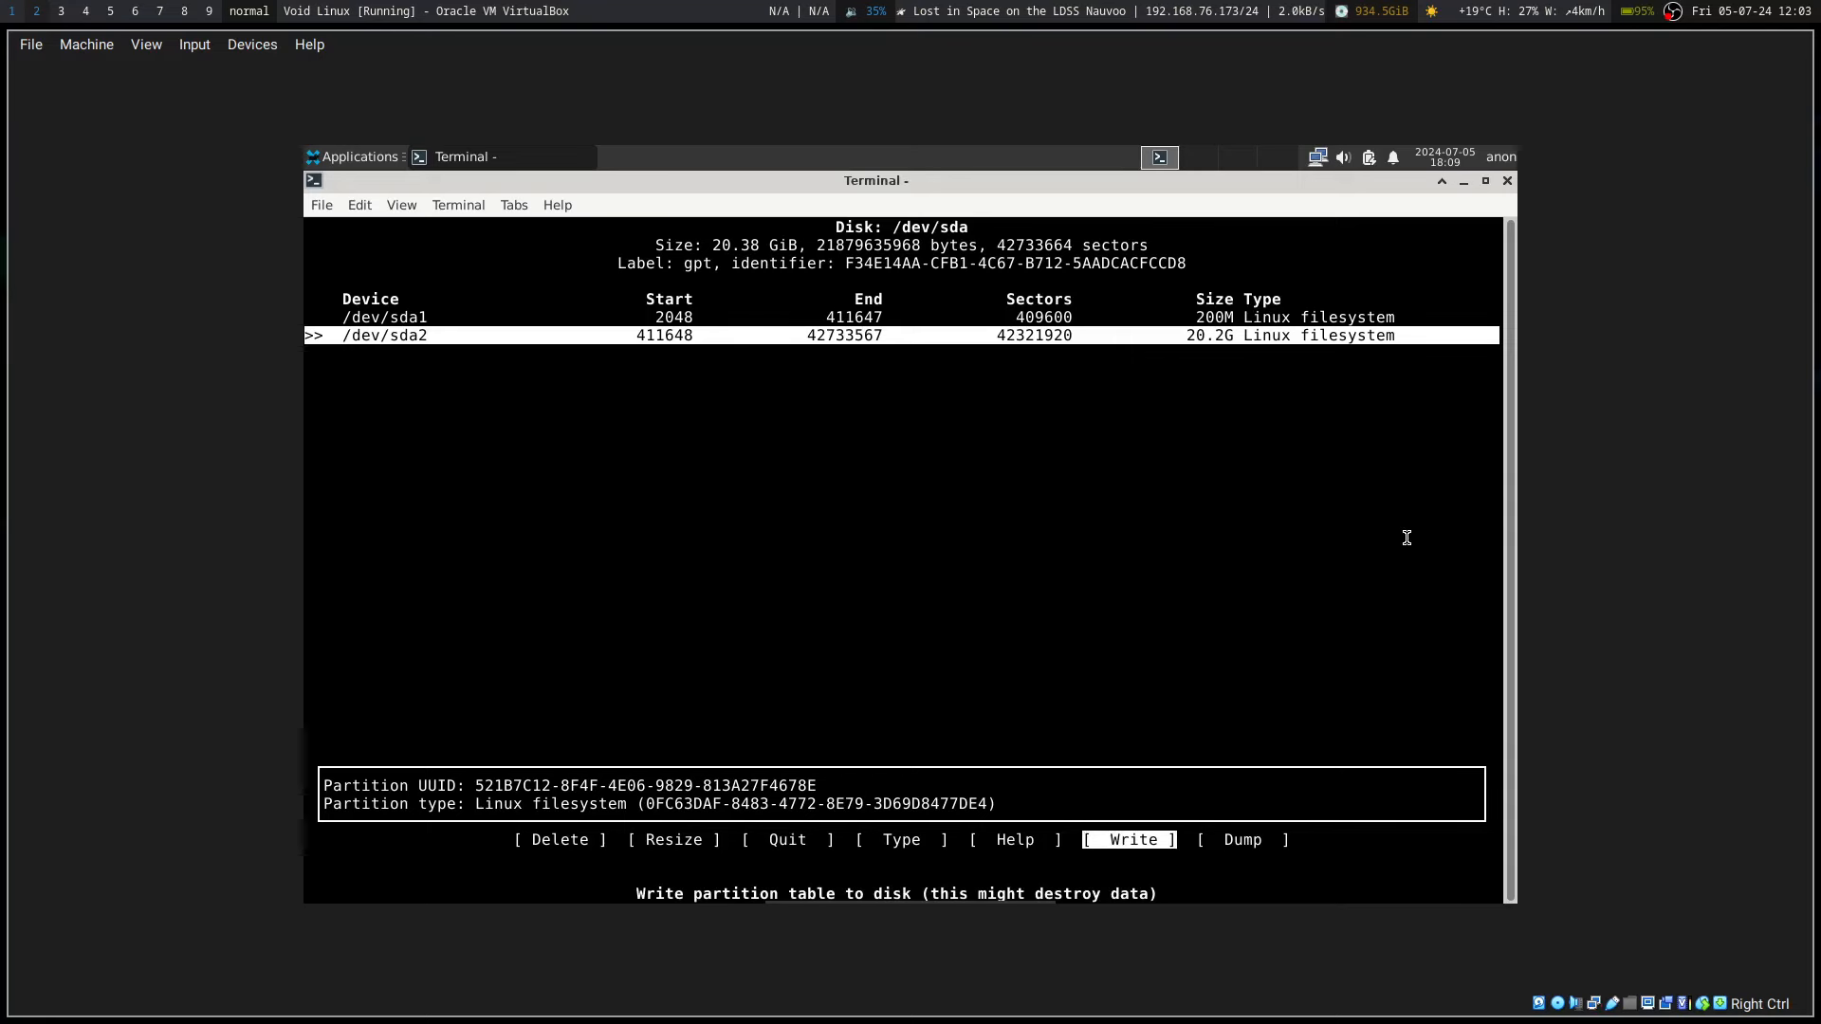
pyautogui.click(1127, 839)
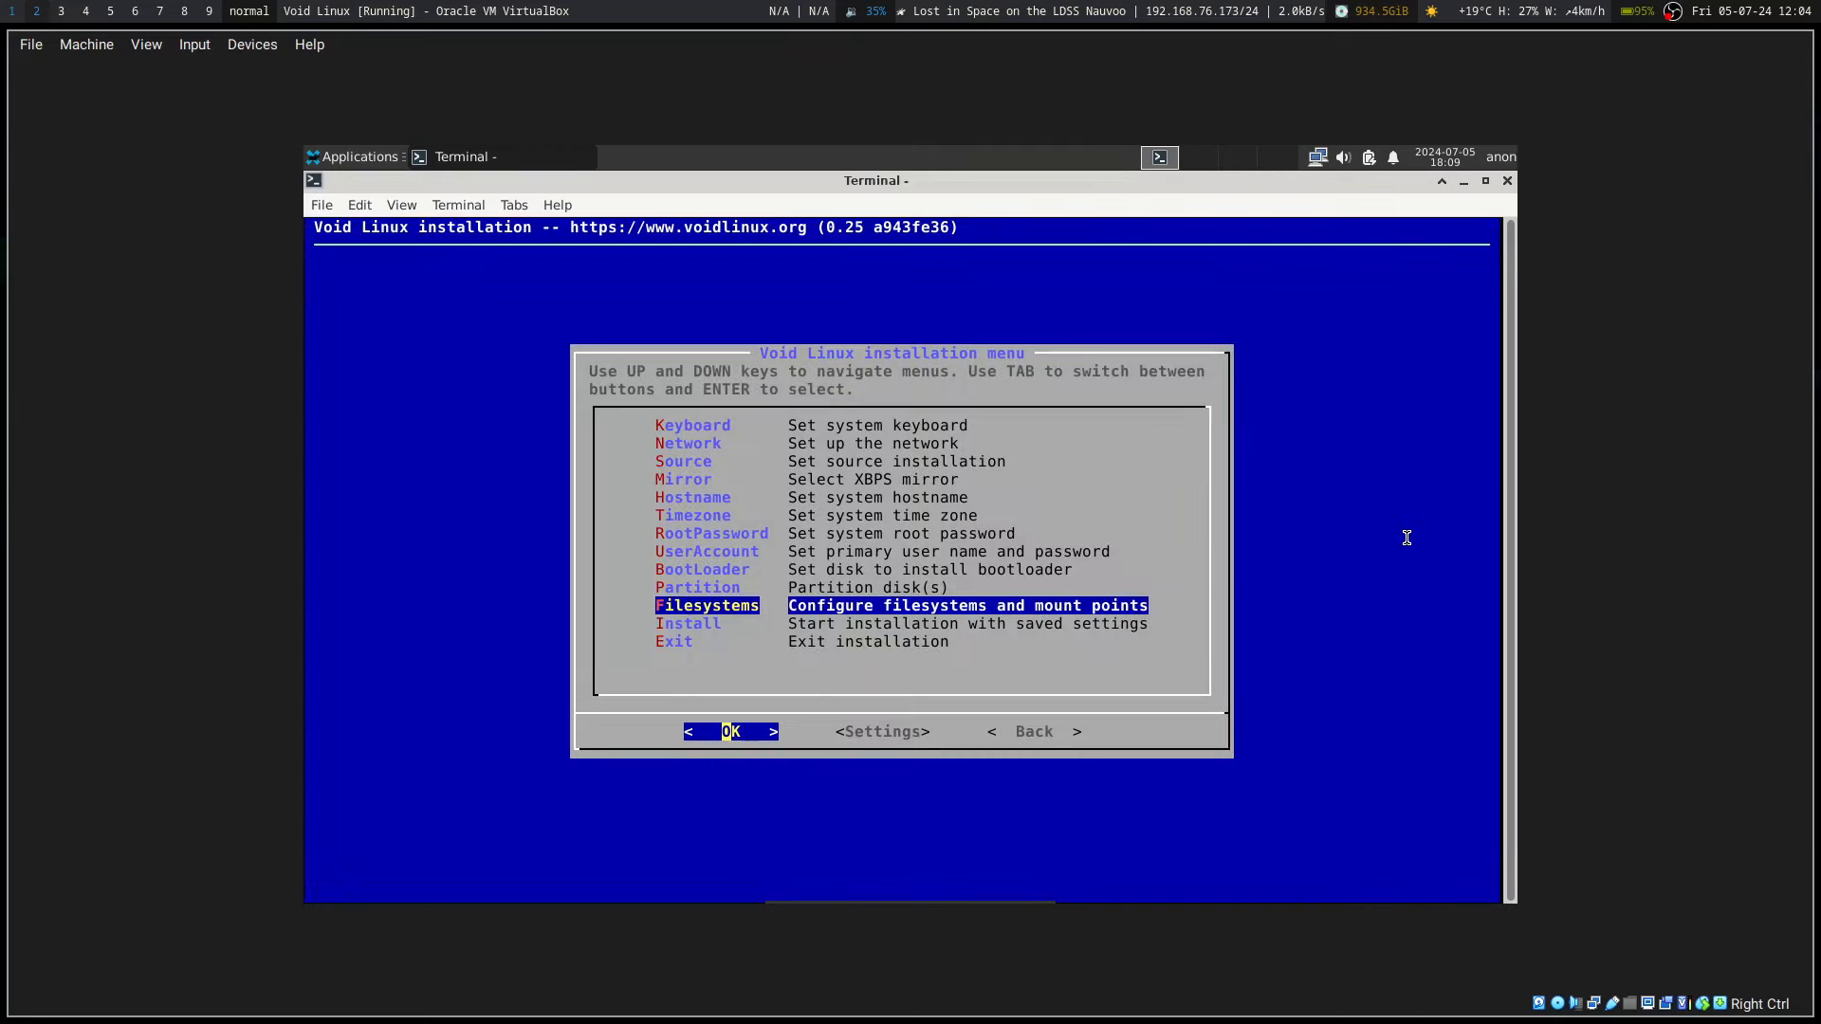
# Step: Format /dev/sda1 as new FAT32 (vfat) mounted at /boot
pyautogui.press('Return')
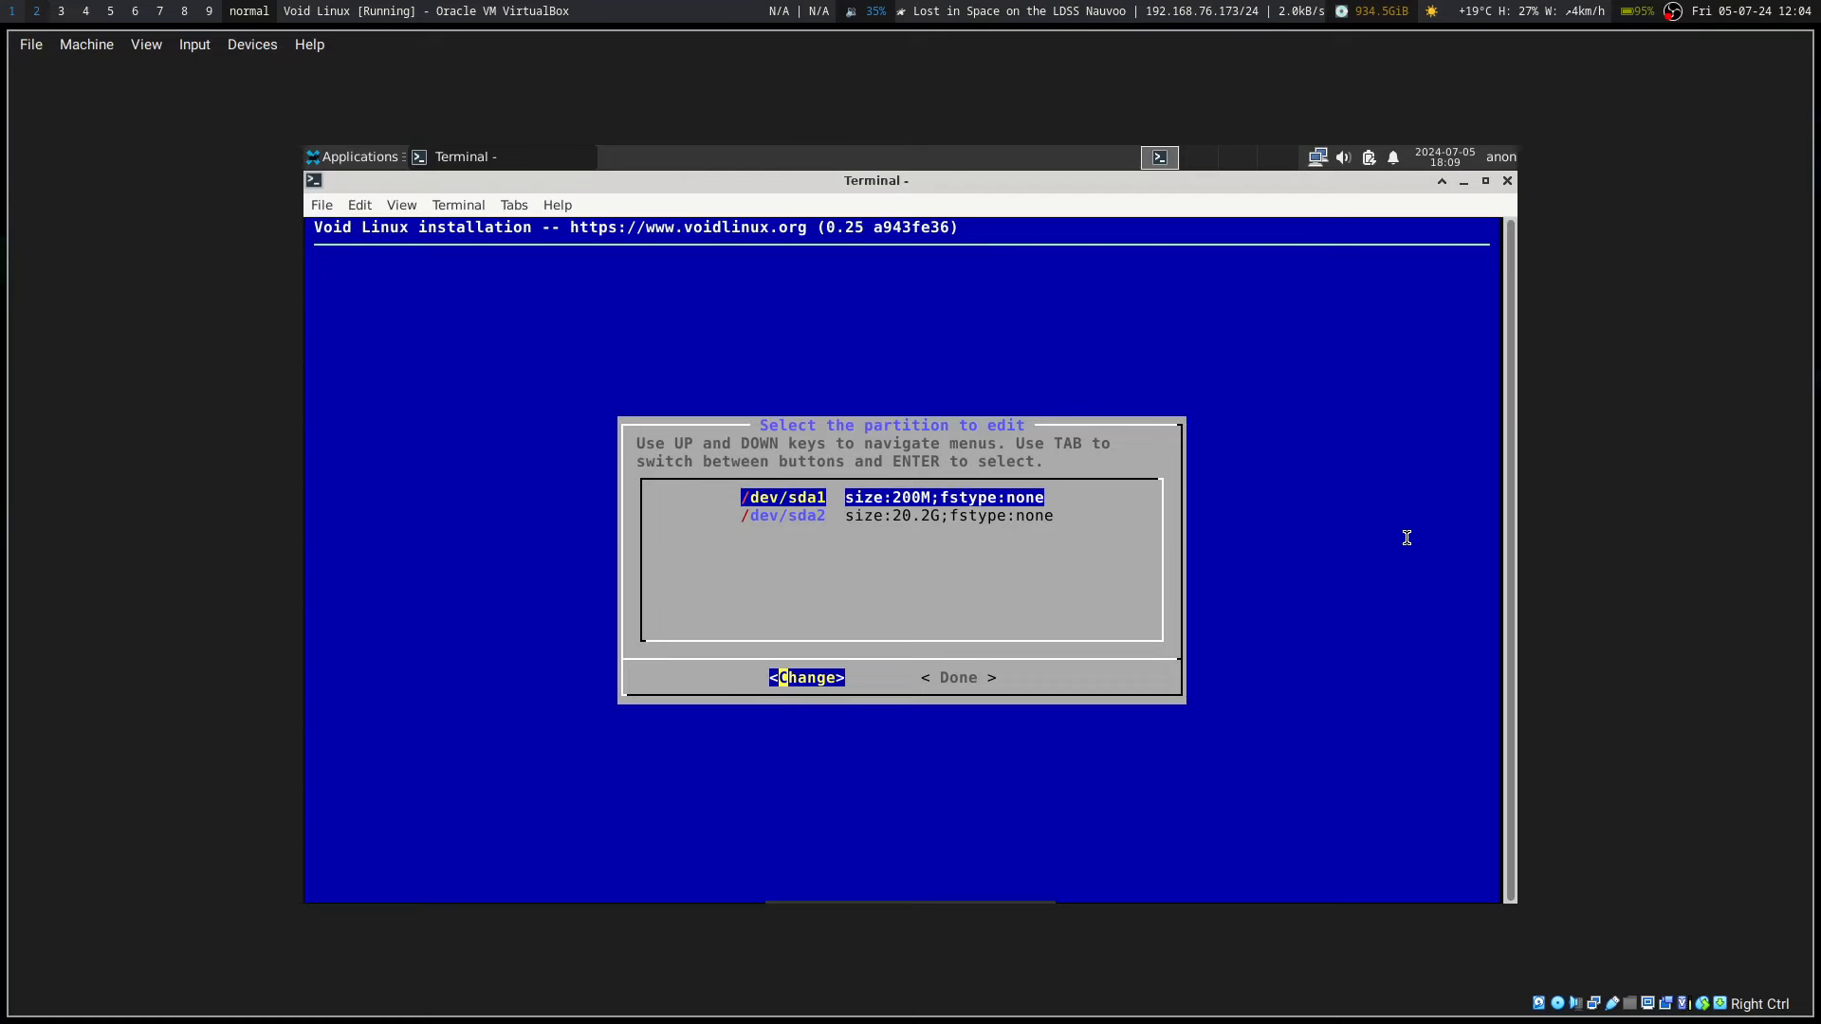
pyautogui.press('Return')
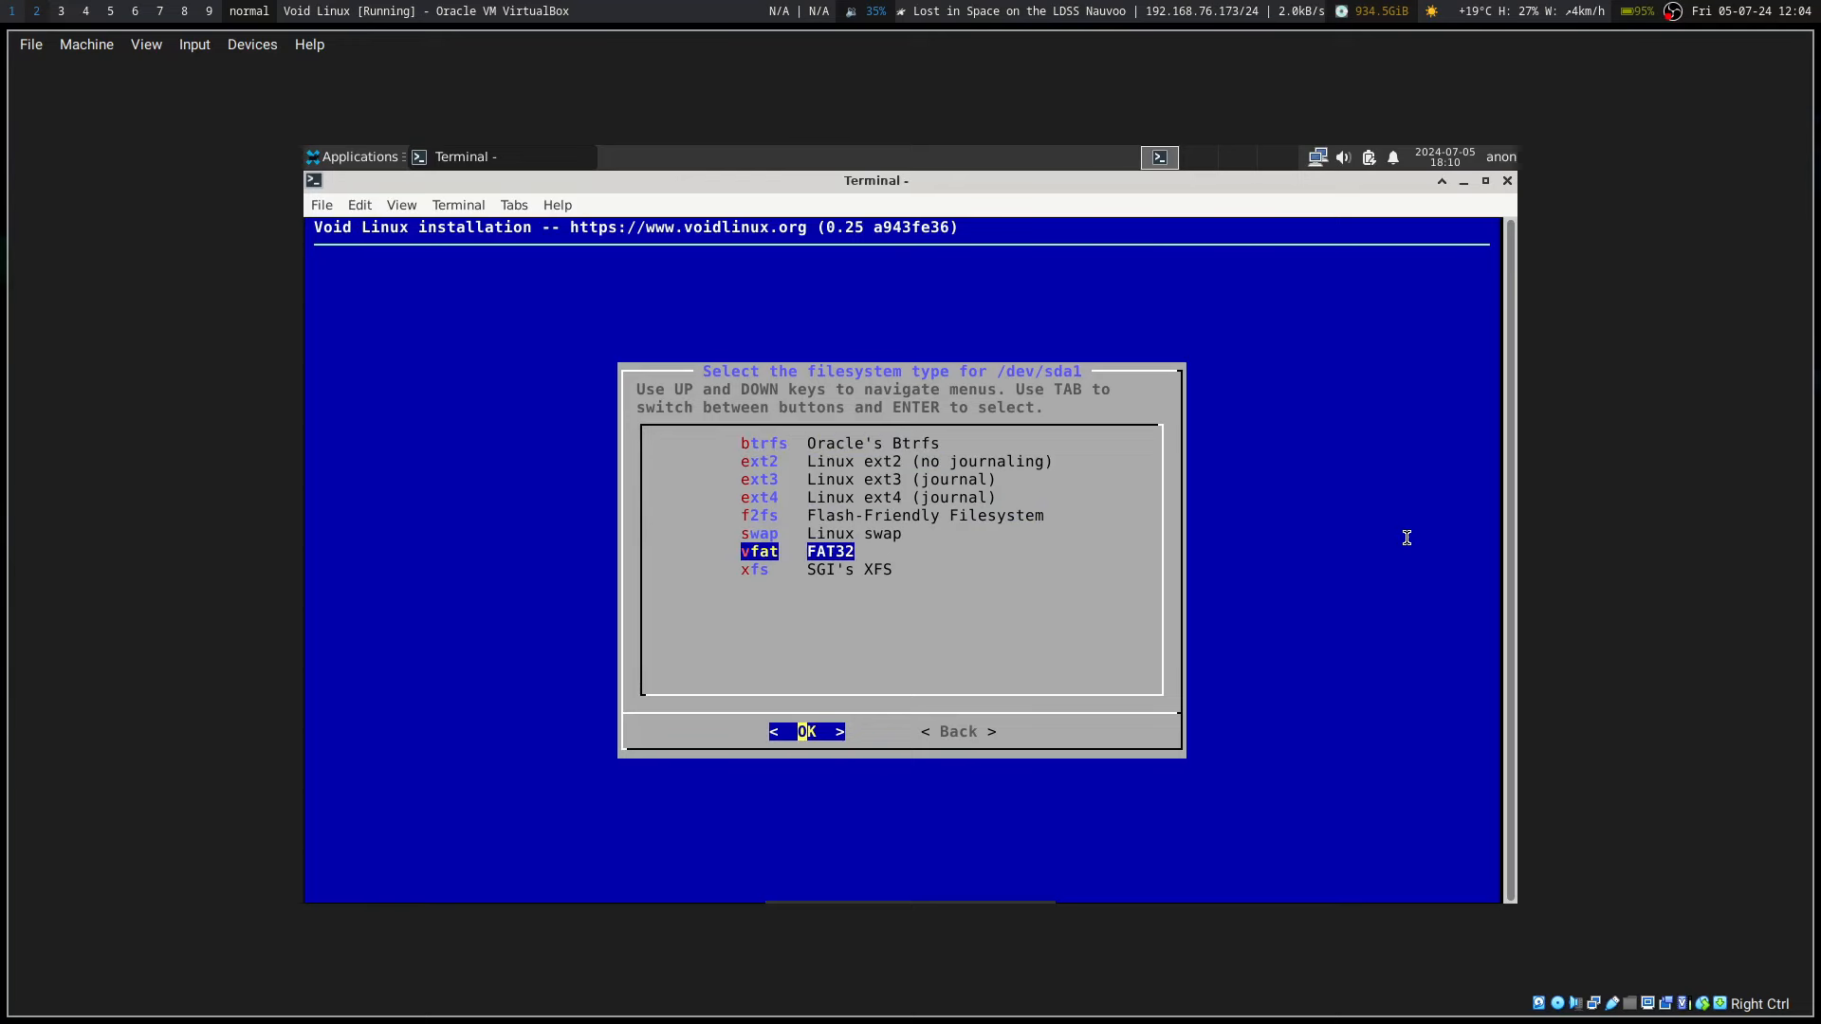
pyautogui.press('Return')
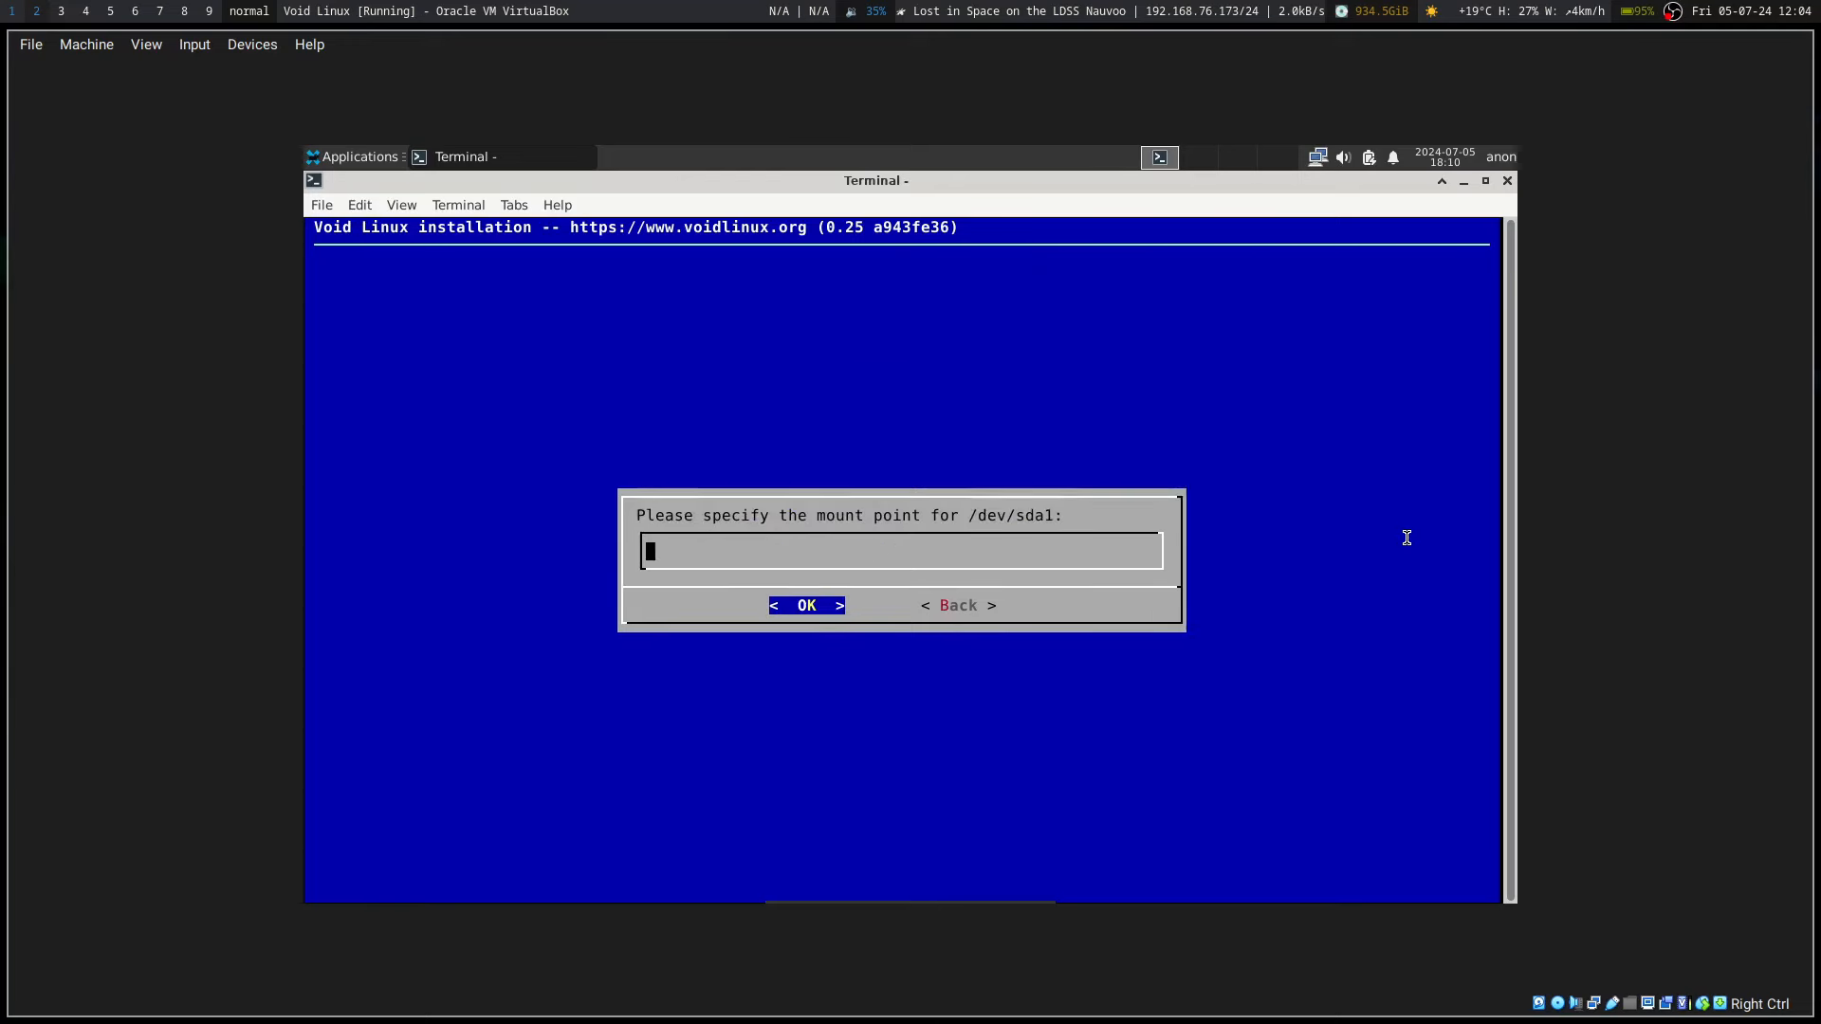
pyautogui.write('/bo')
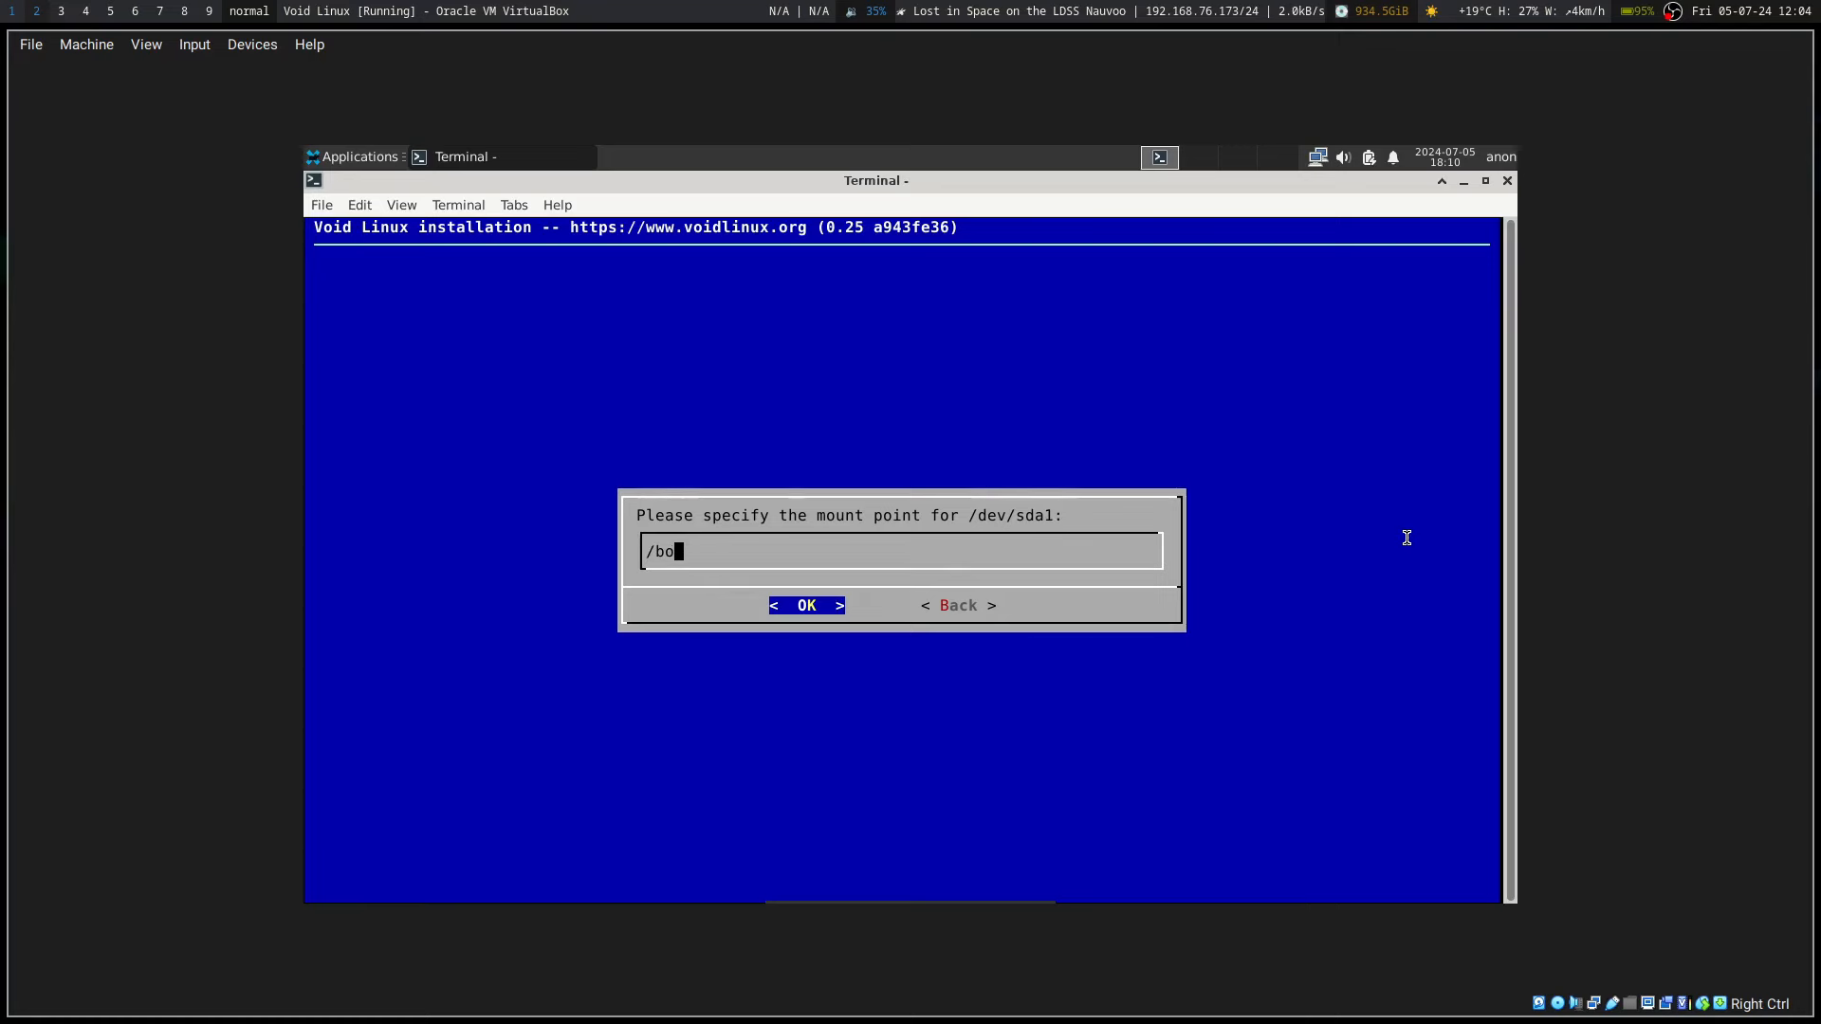
pyautogui.write('ot')
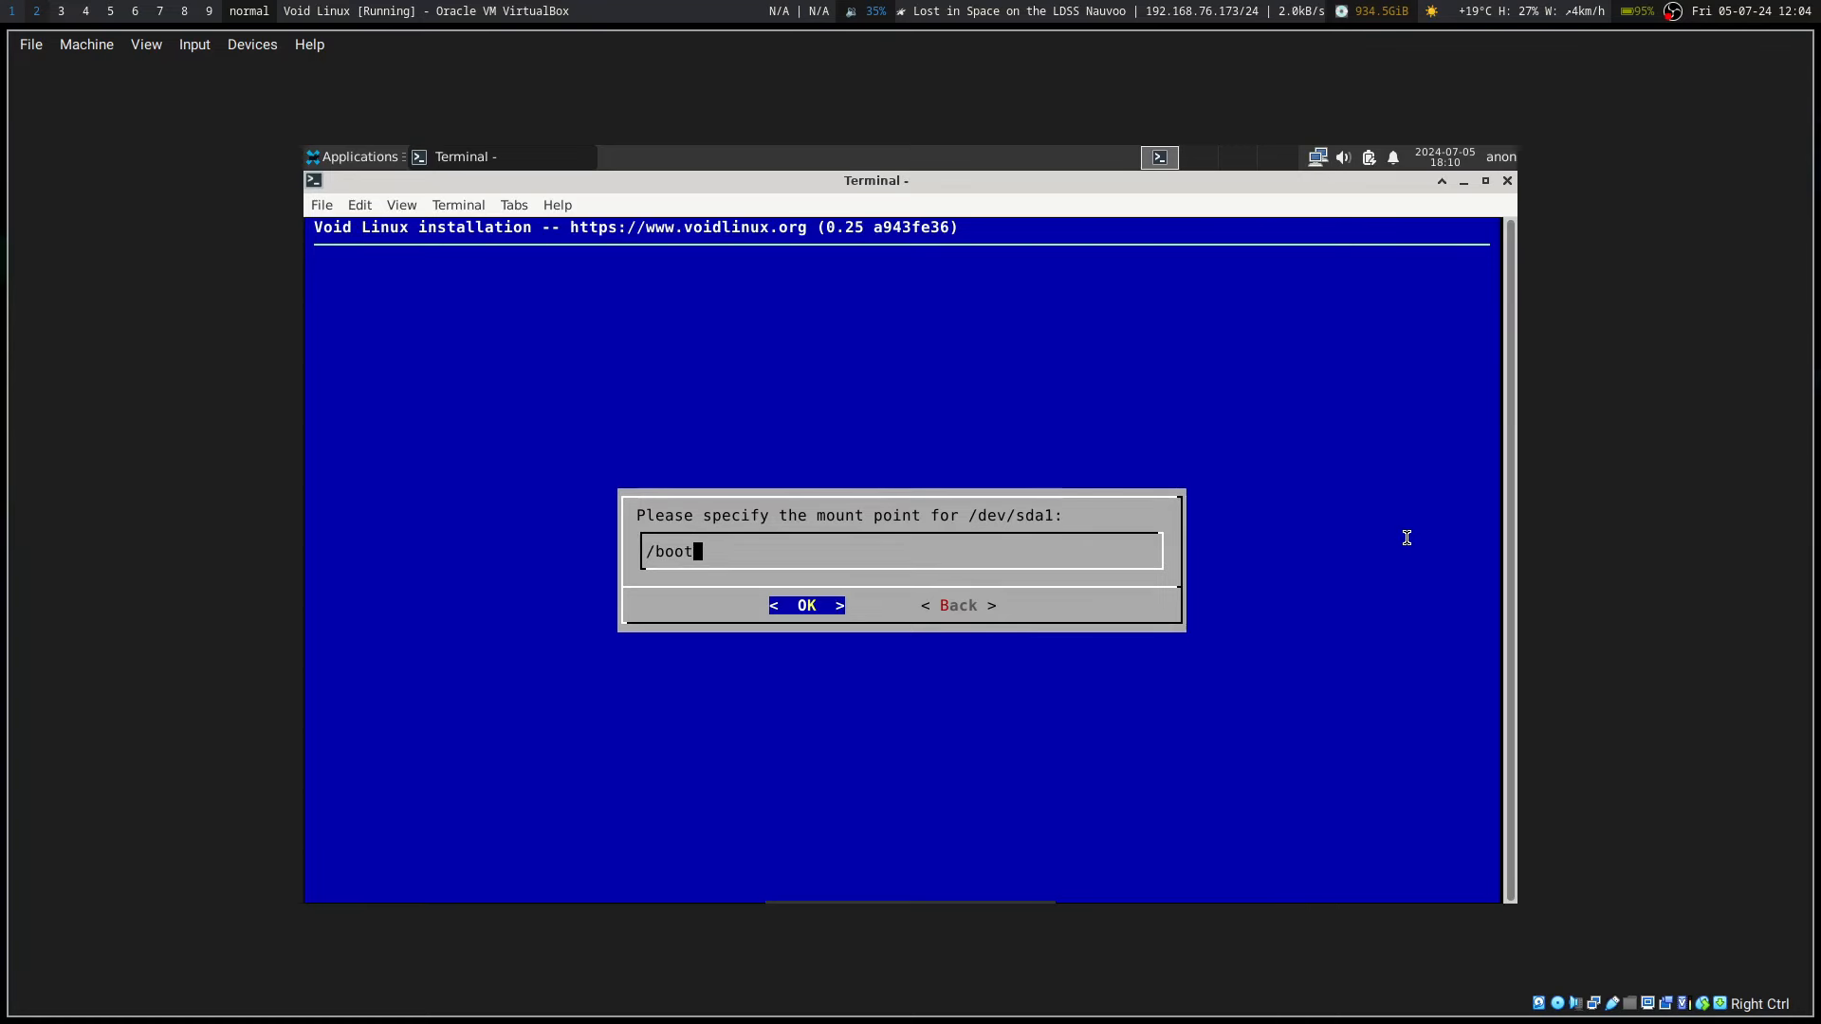
pyautogui.click(805, 605)
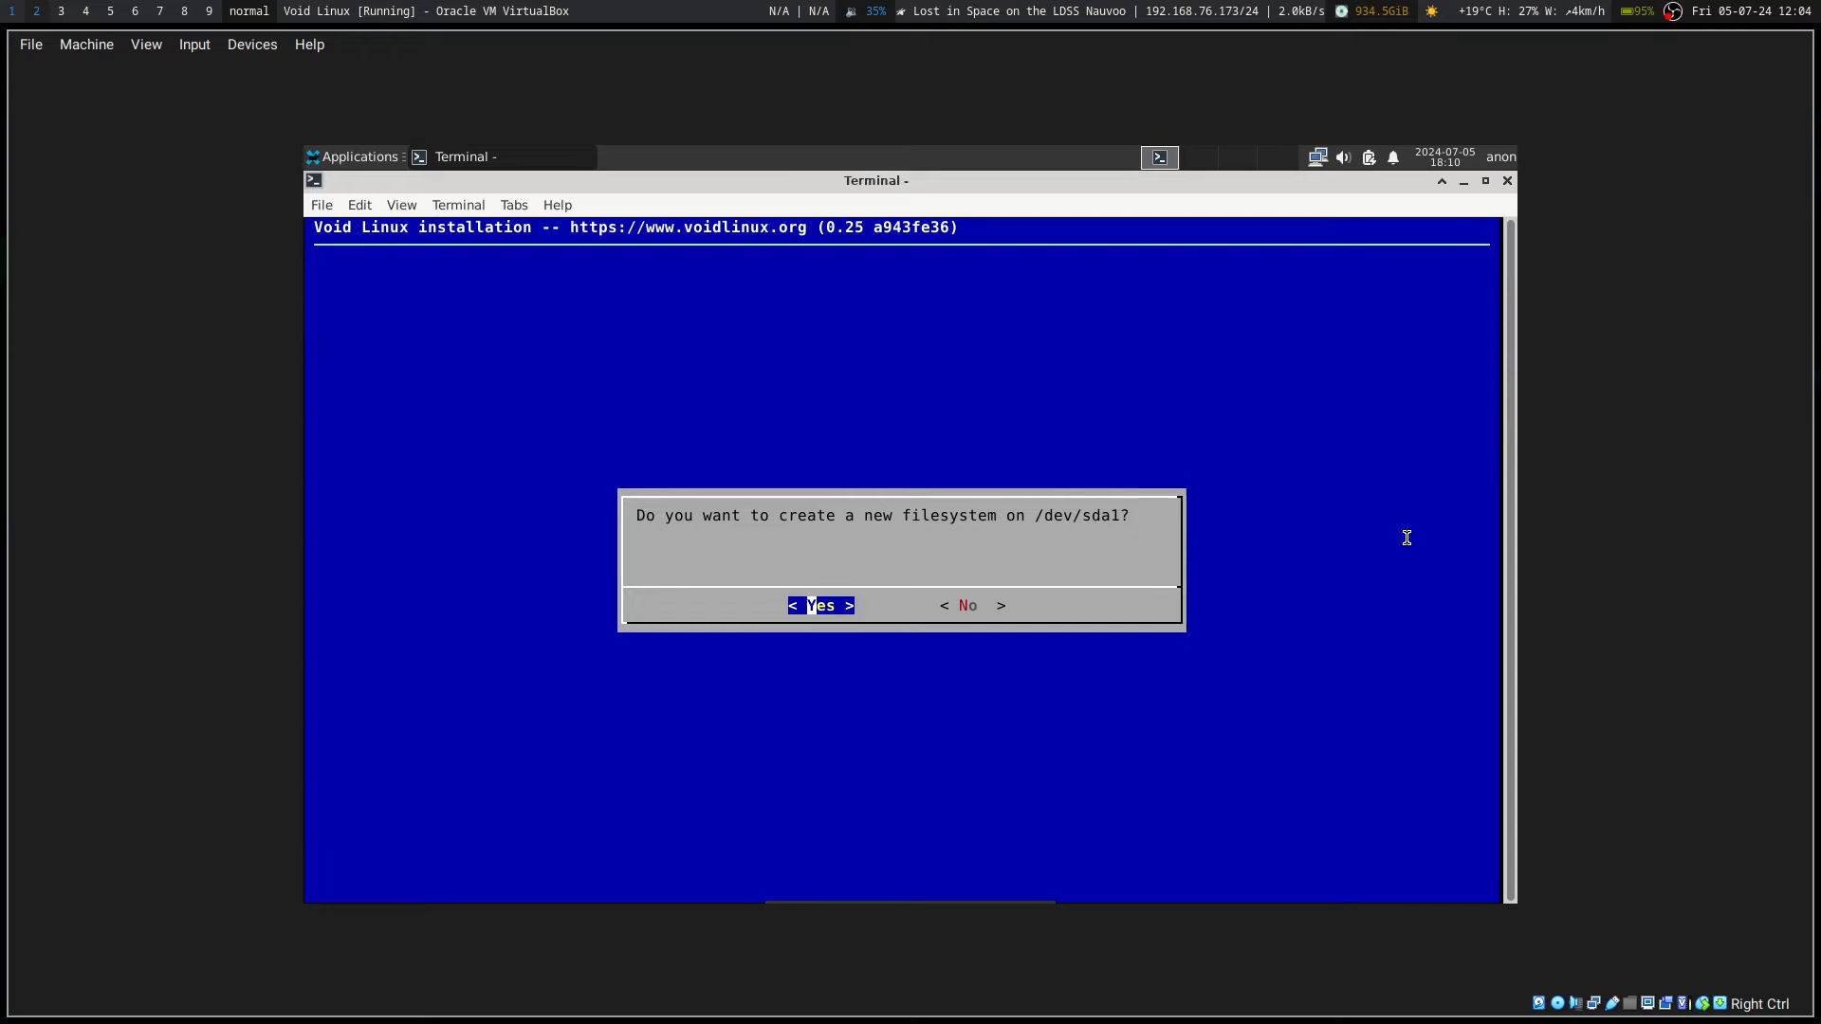
pyautogui.press('Return')
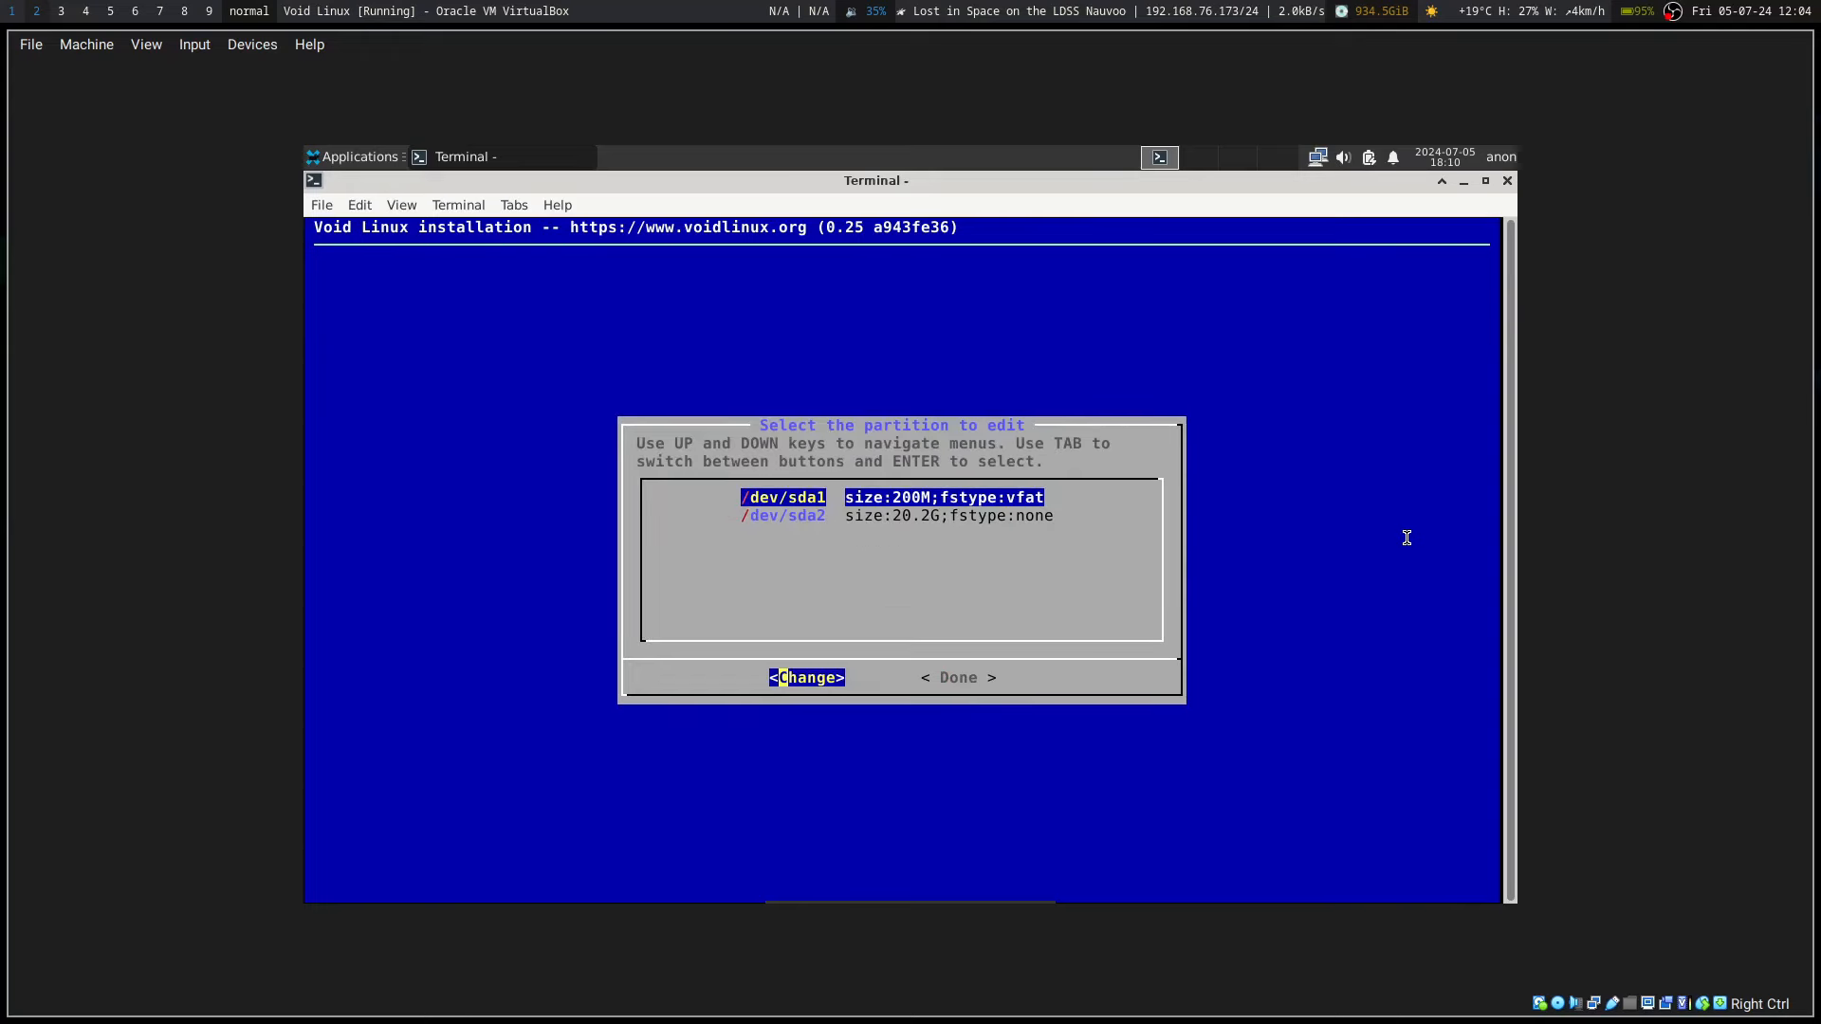
# Step: Format /dev/sda2 as new ext4 with its mount point, then finish filesystem setup
pyautogui.press('Down')
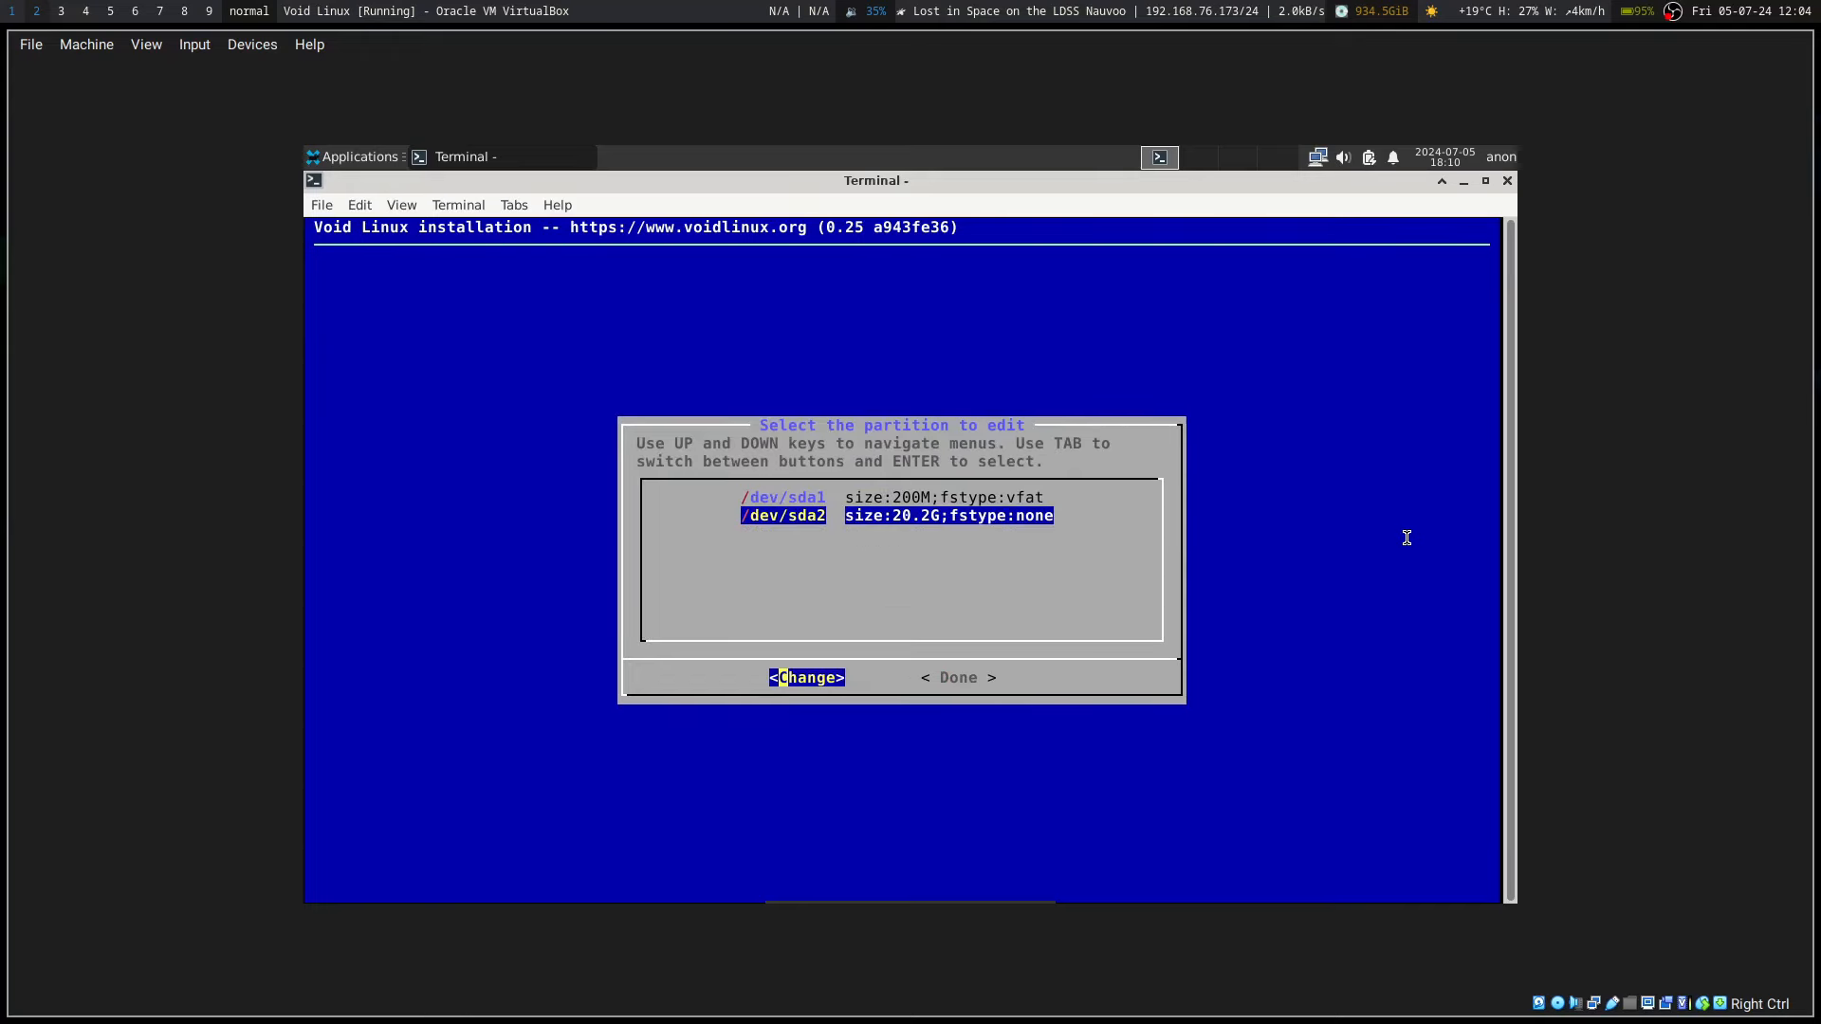
pyautogui.click(806, 678)
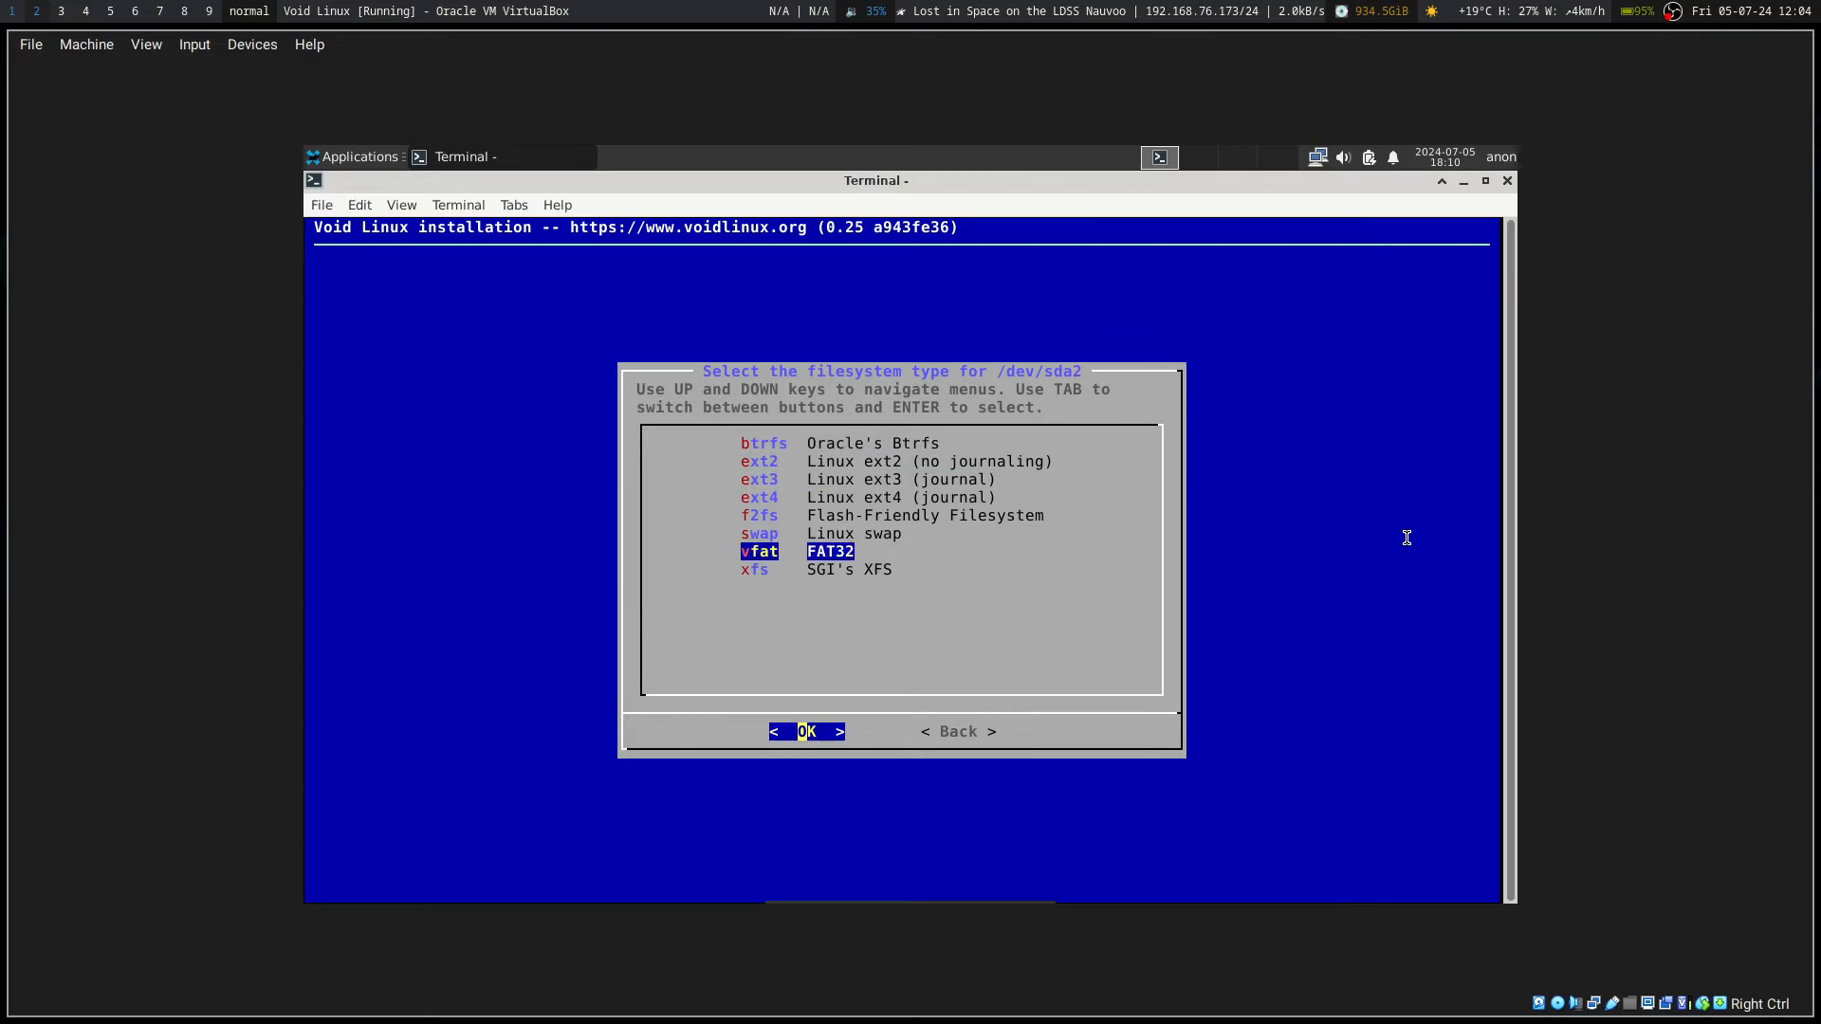
pyautogui.press('Up')
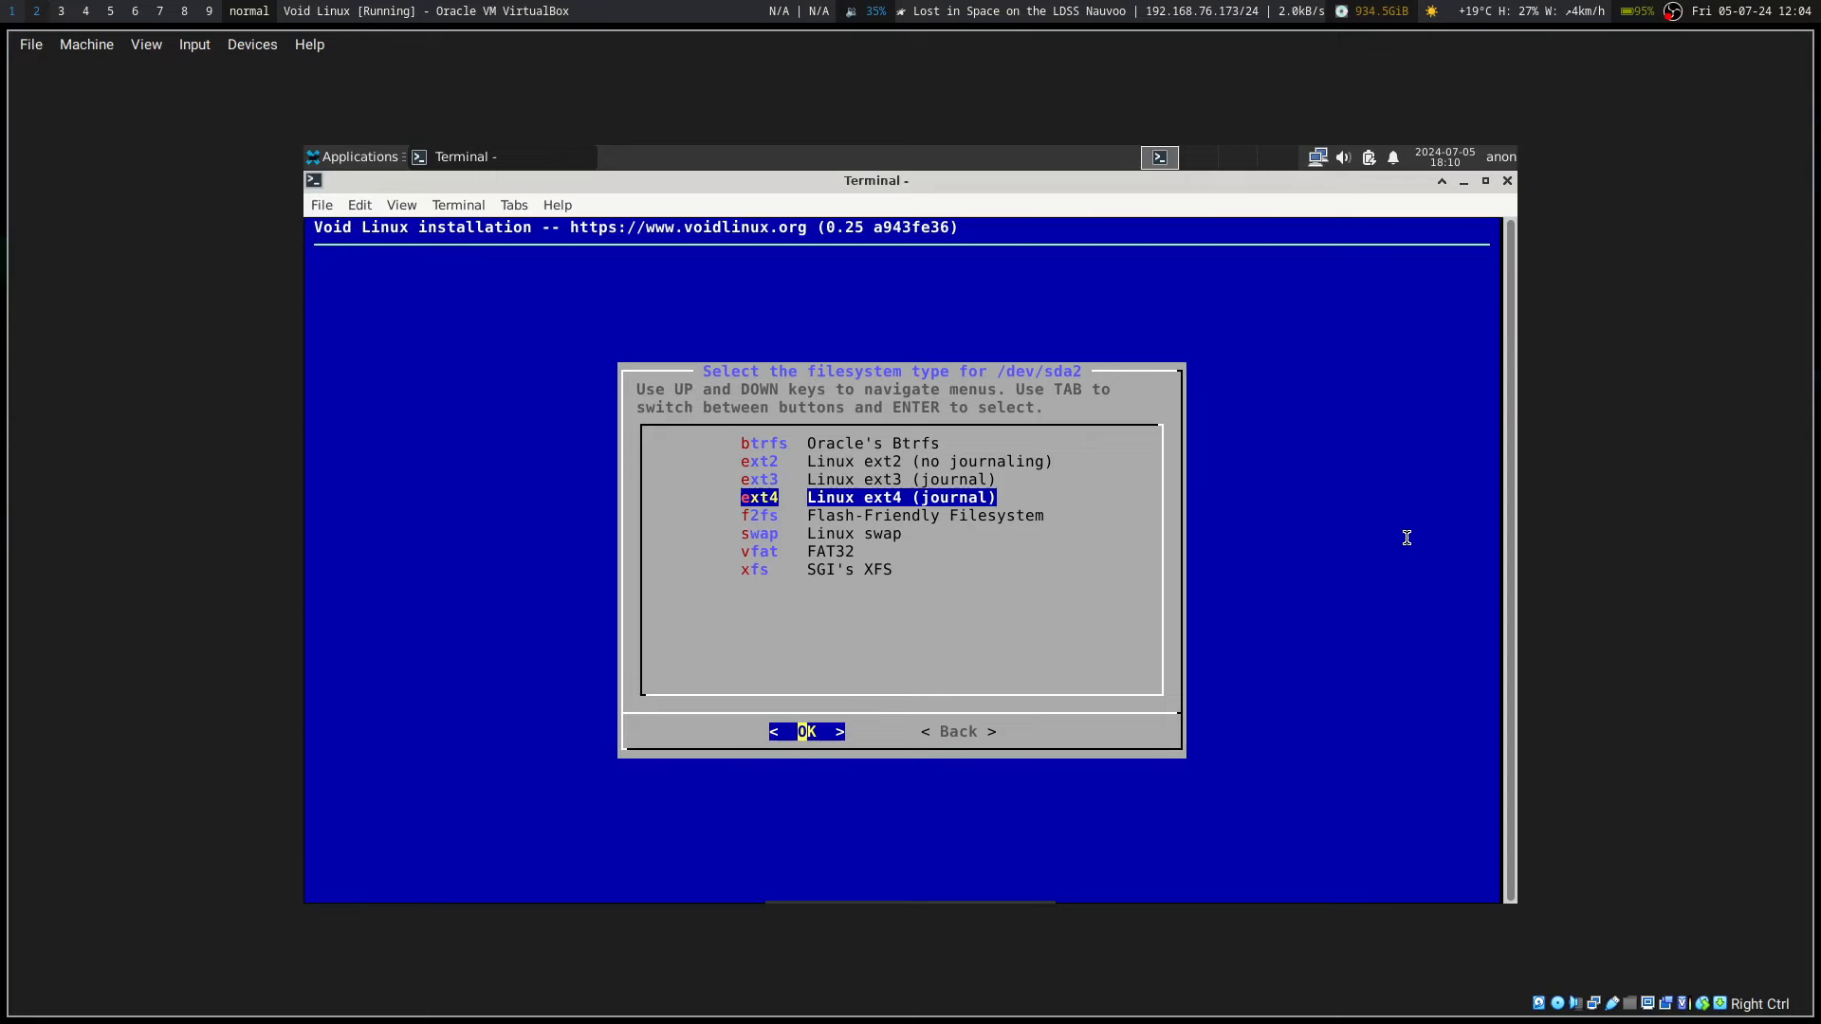
pyautogui.click(807, 730)
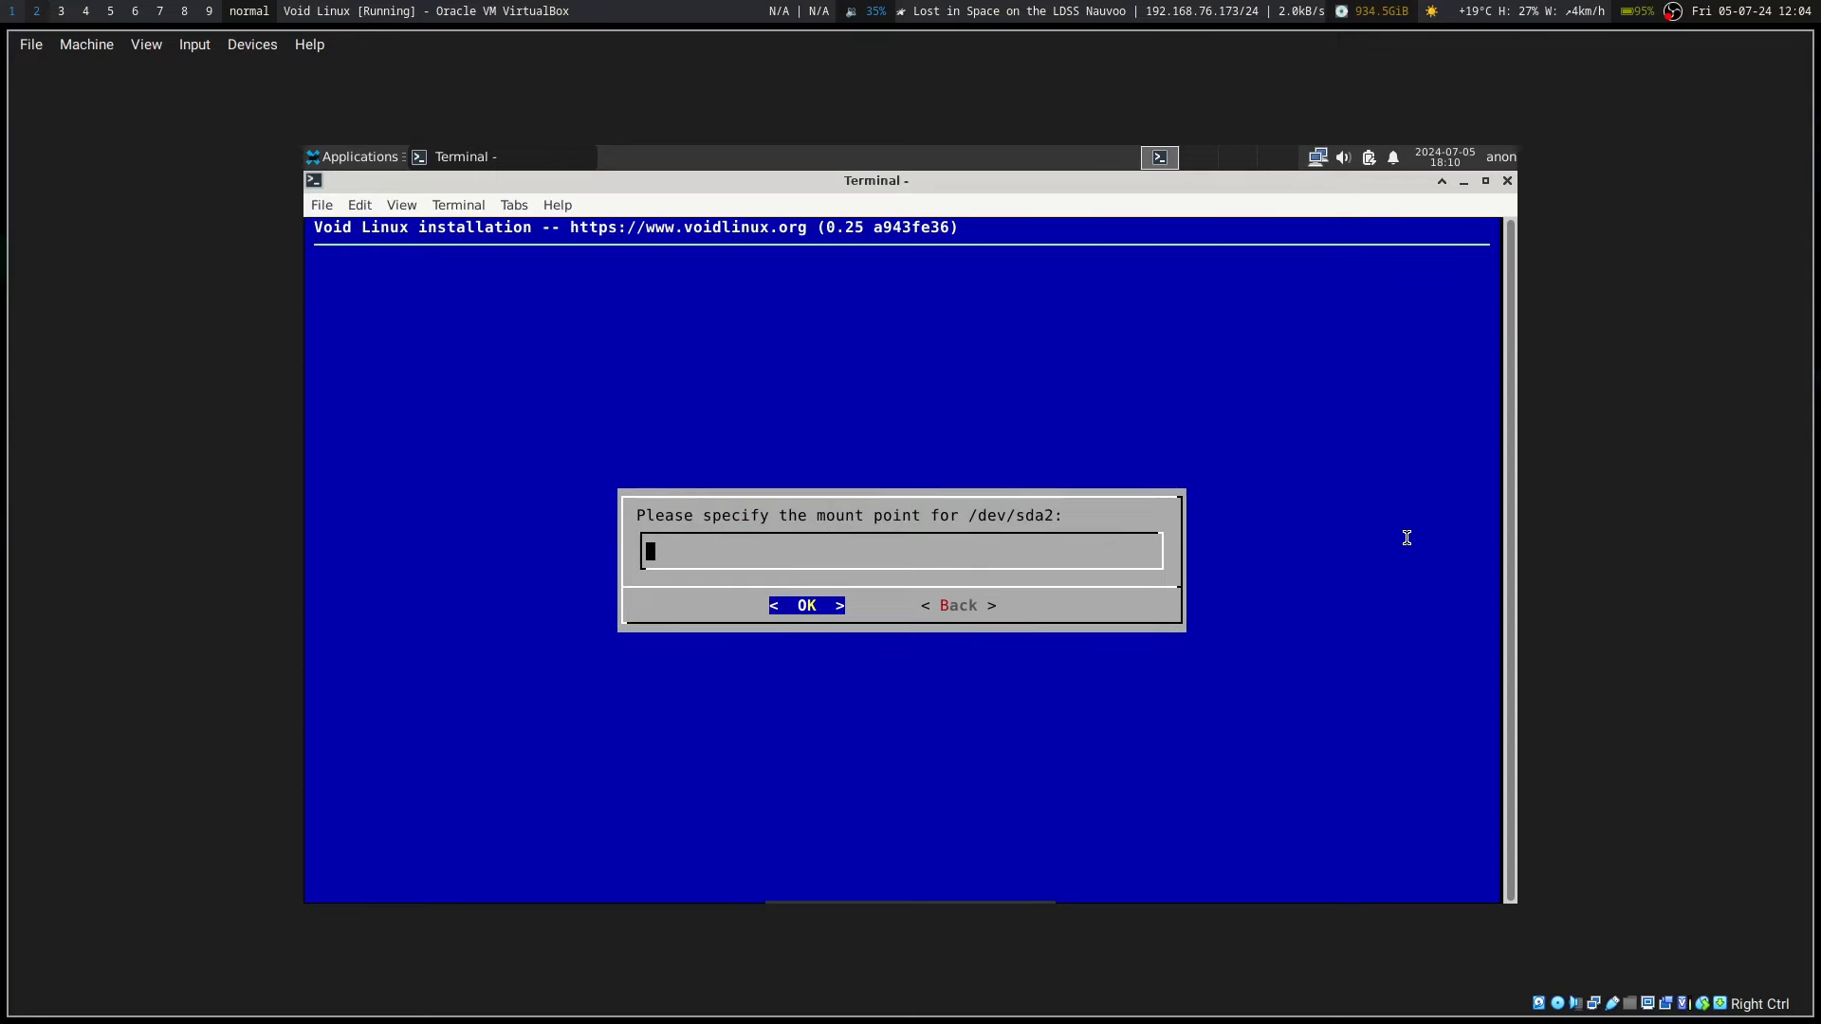
pyautogui.click(806, 605)
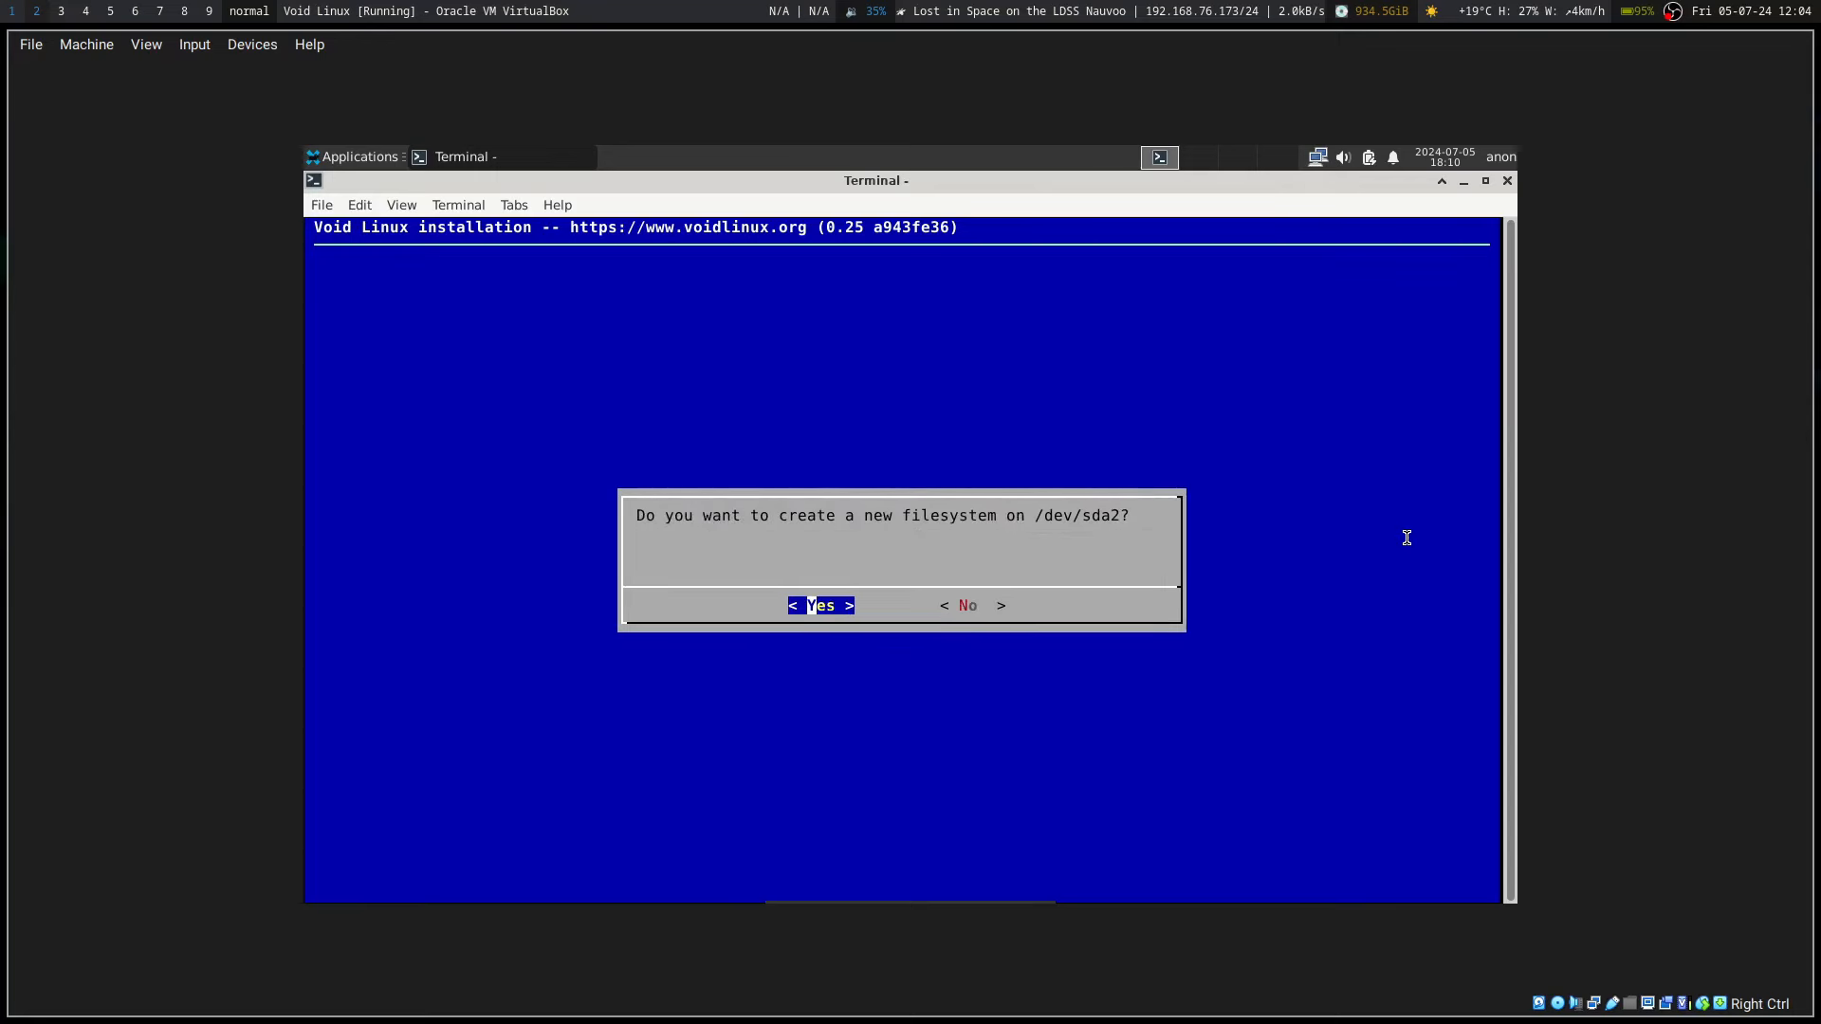
pyautogui.click(818, 605)
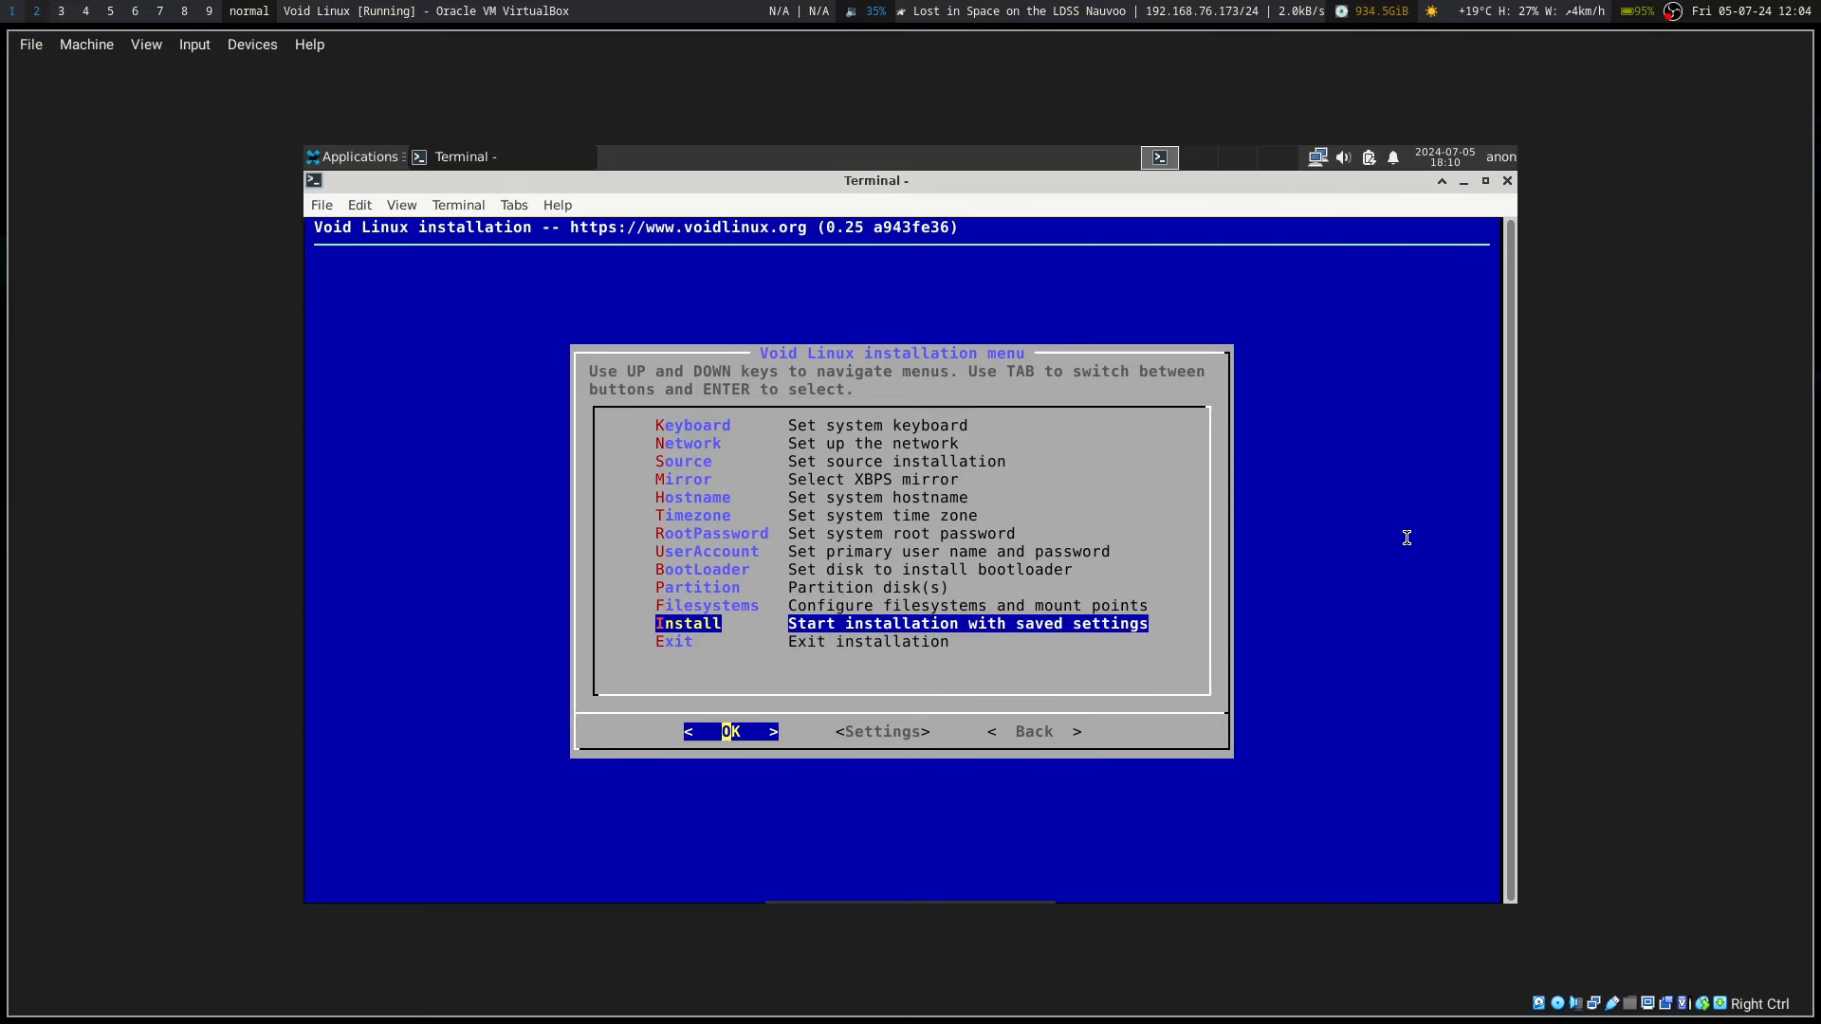
pyautogui.press('Return')
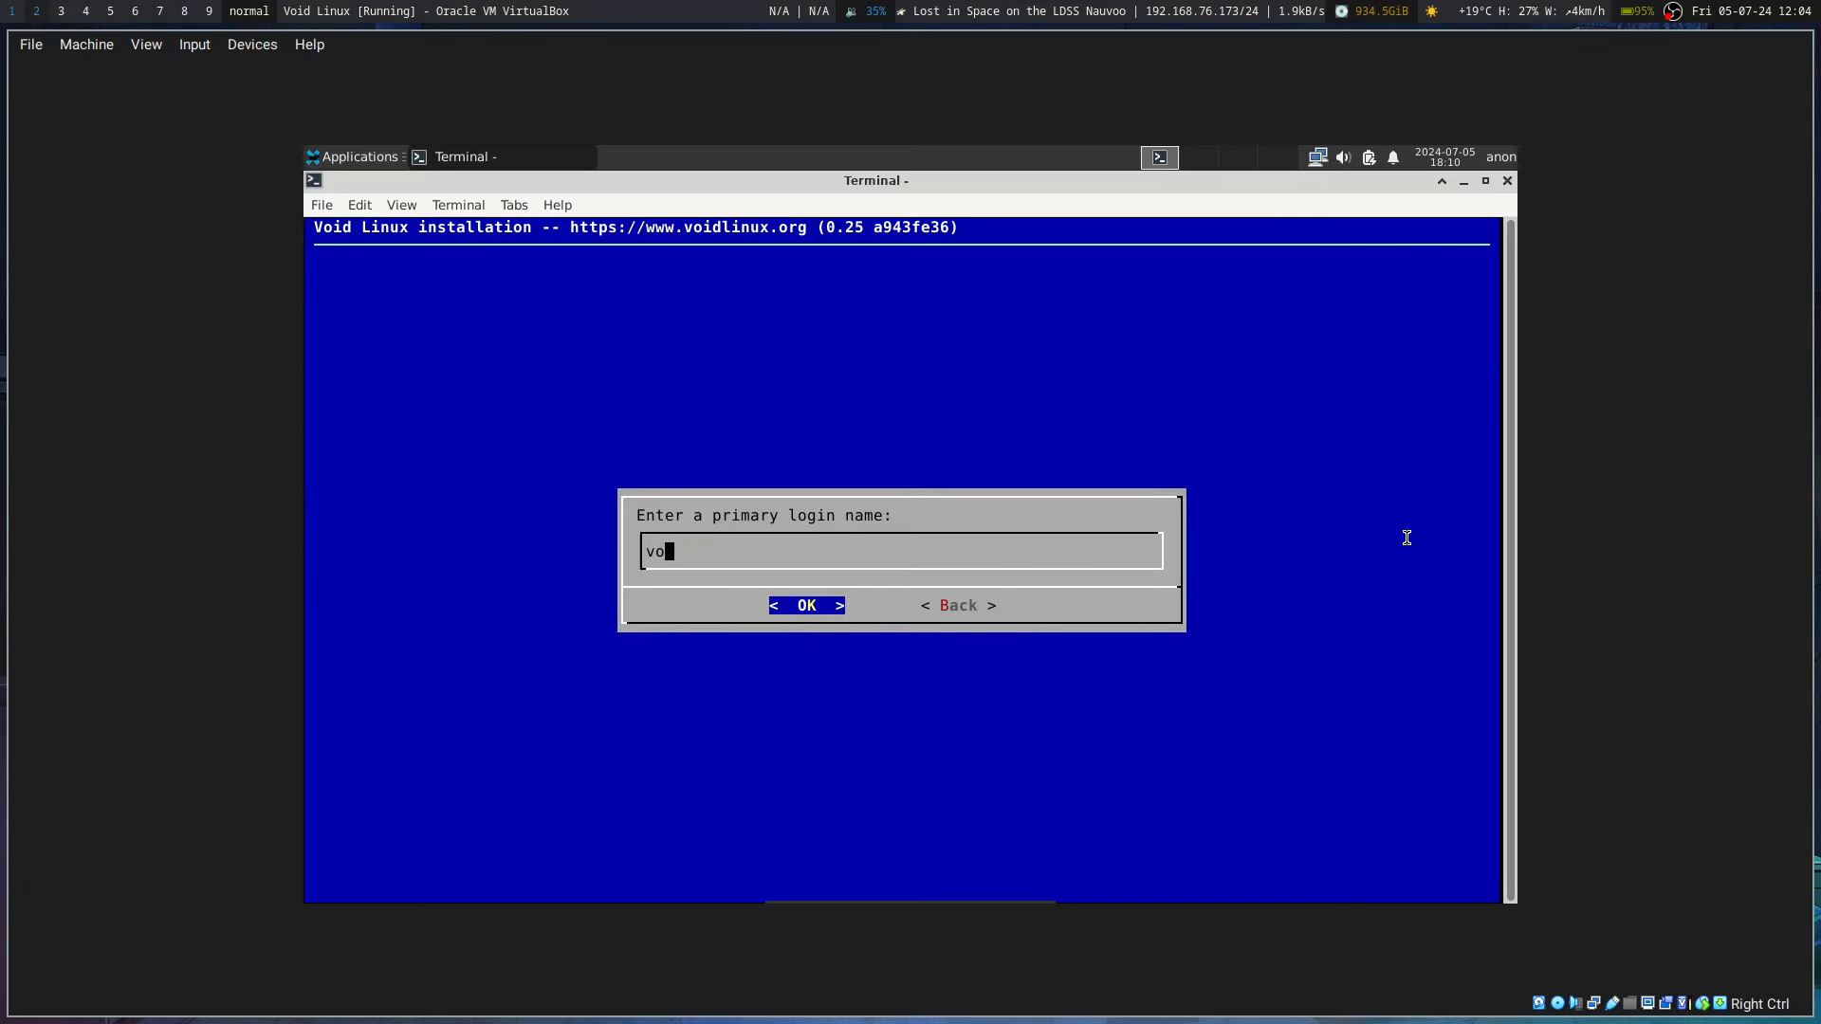
# Step: Set the user login name to 'neph' and accept the default display name
pyautogui.write('neph')
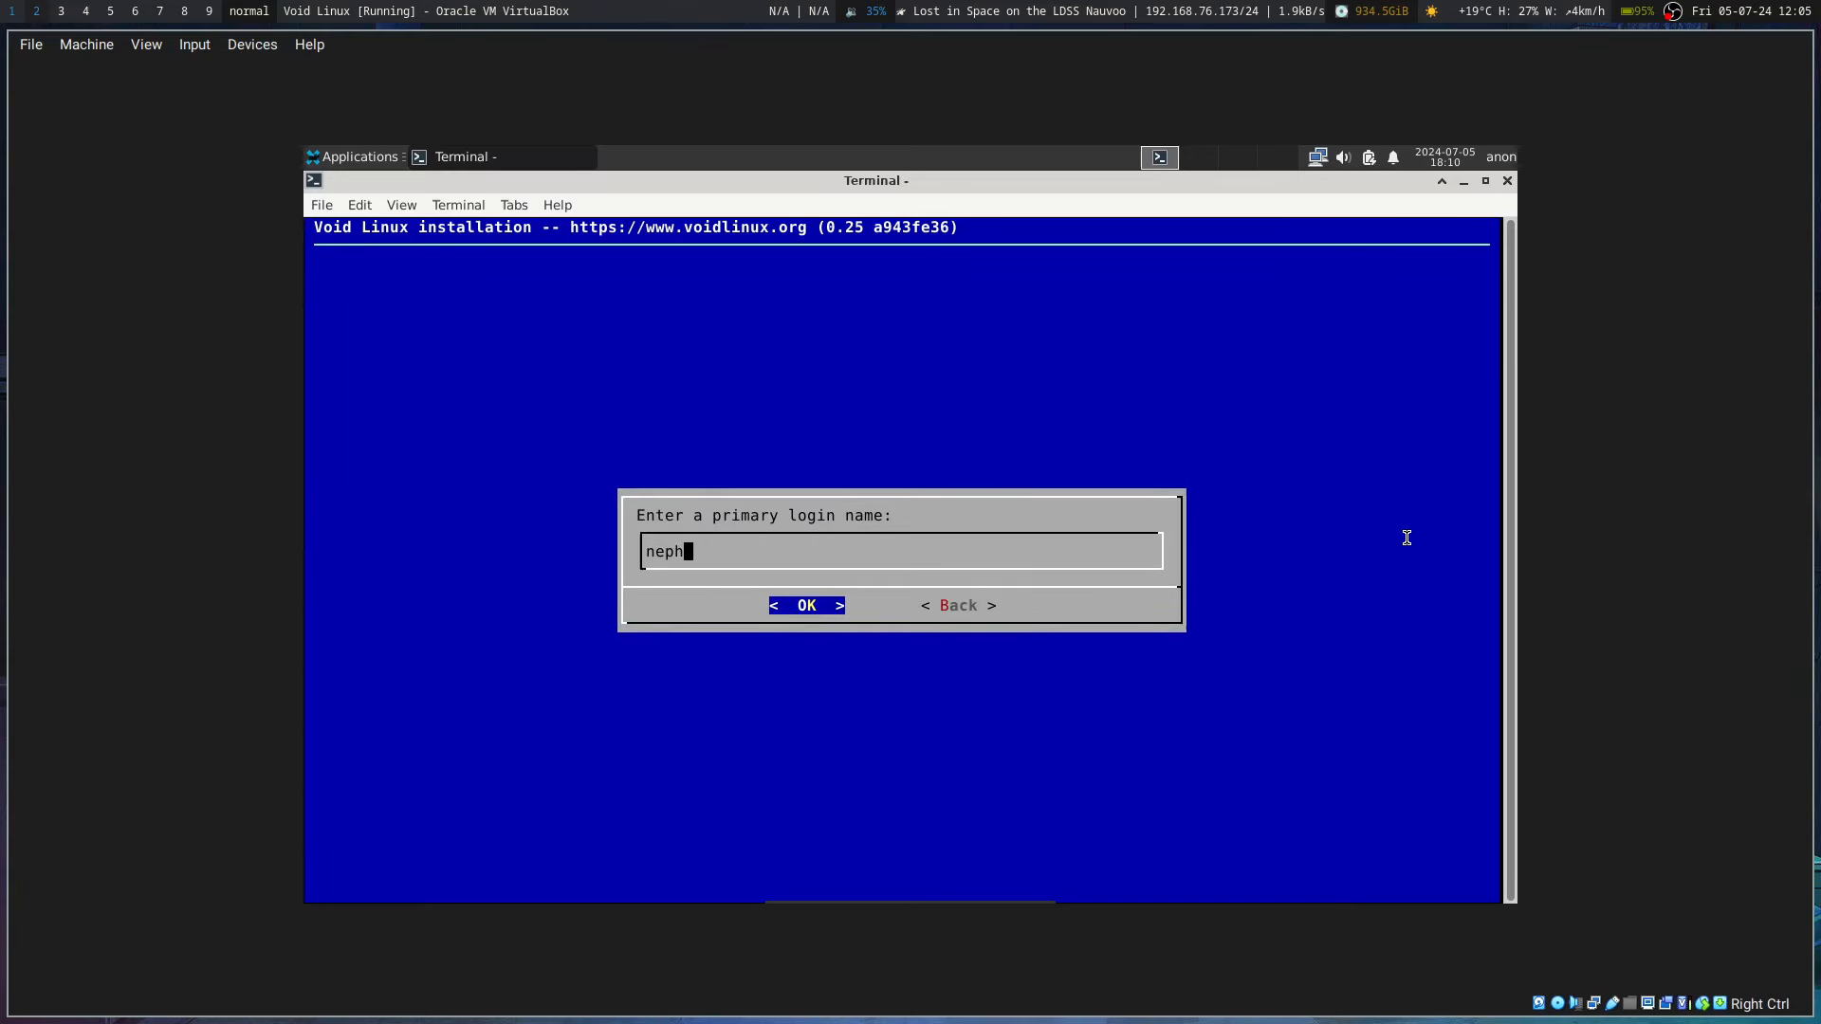
pyautogui.click(806, 605)
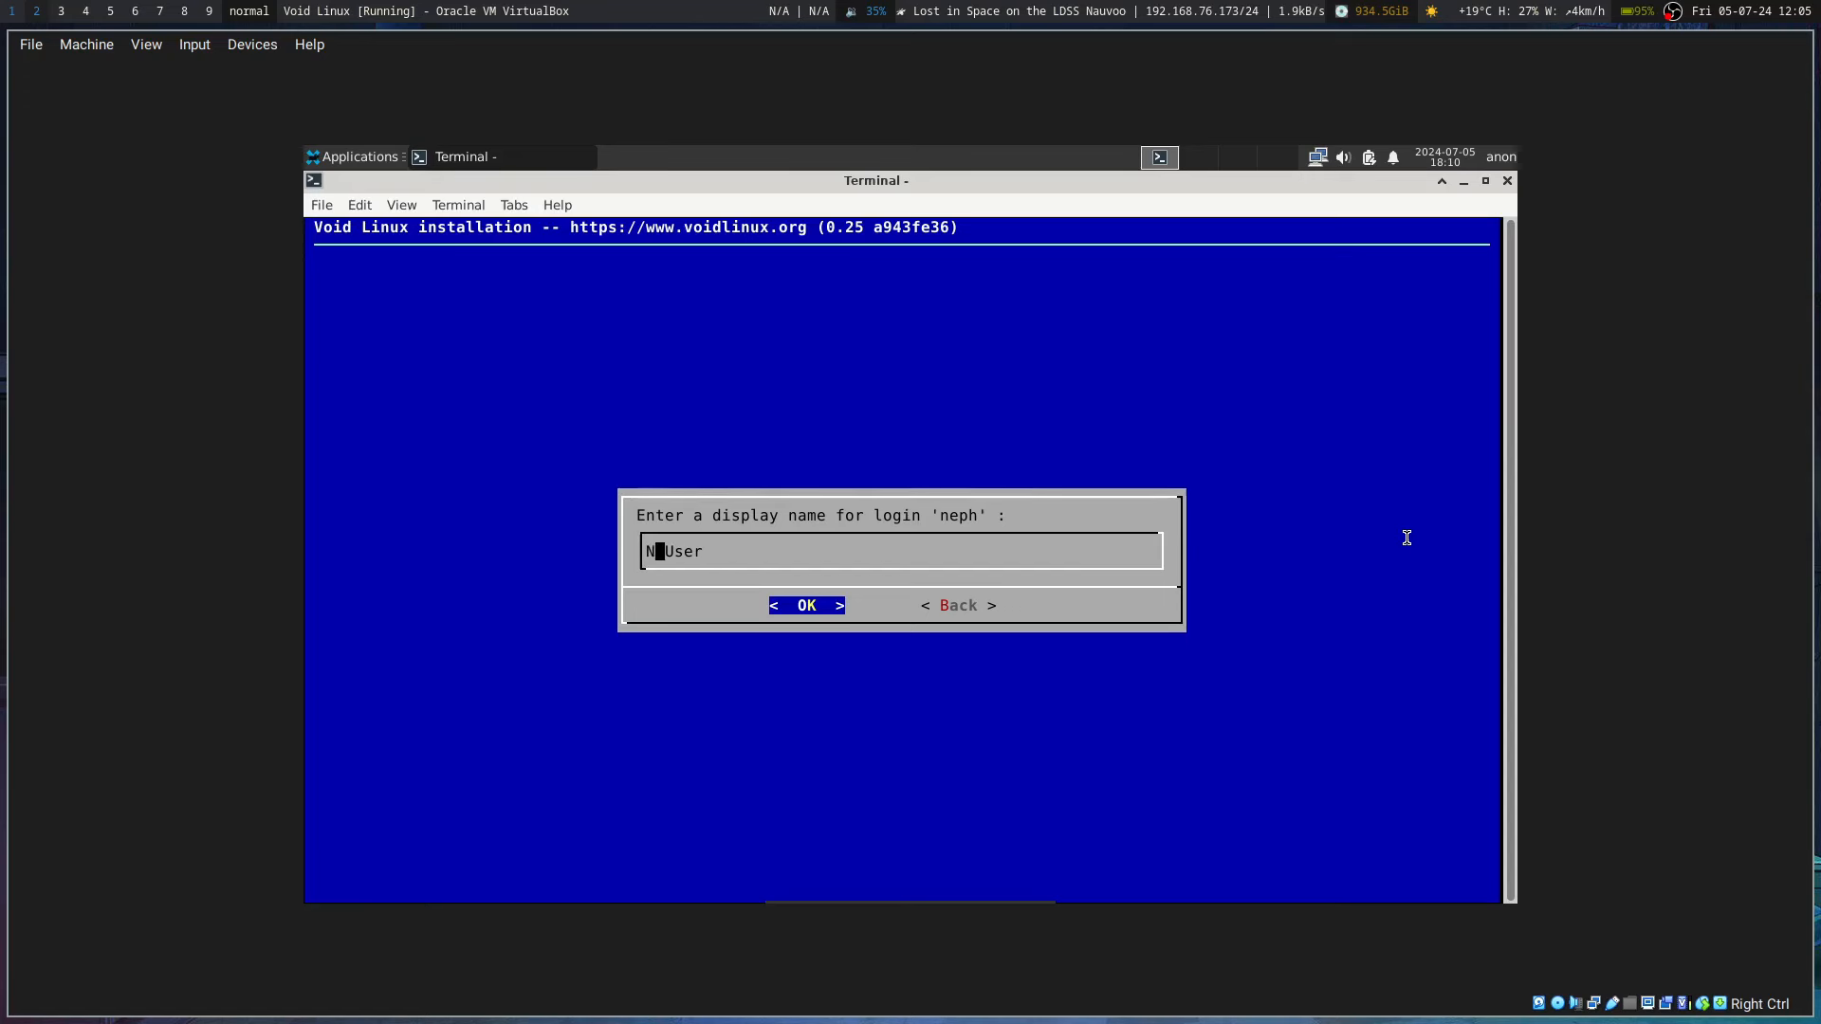
pyautogui.click(805, 605)
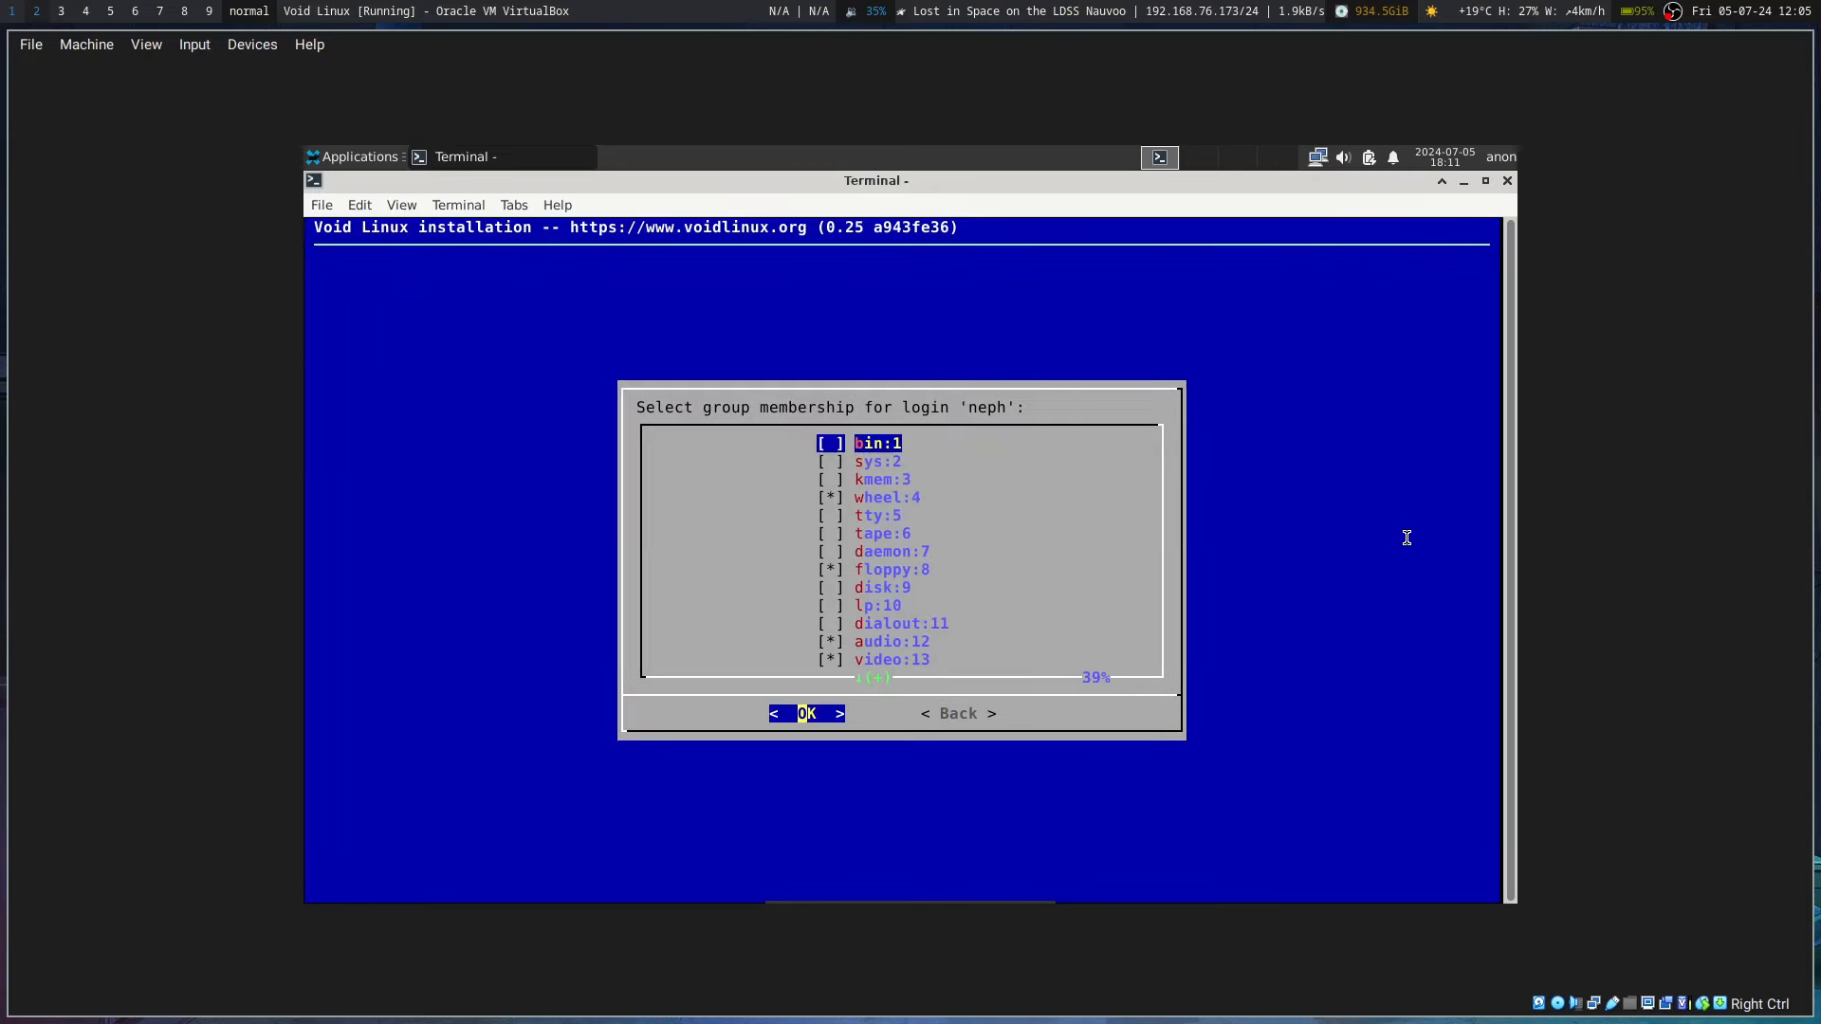
# Step: Browse down the group list past kmem, wheel, disk and audio
pyautogui.press('Down')
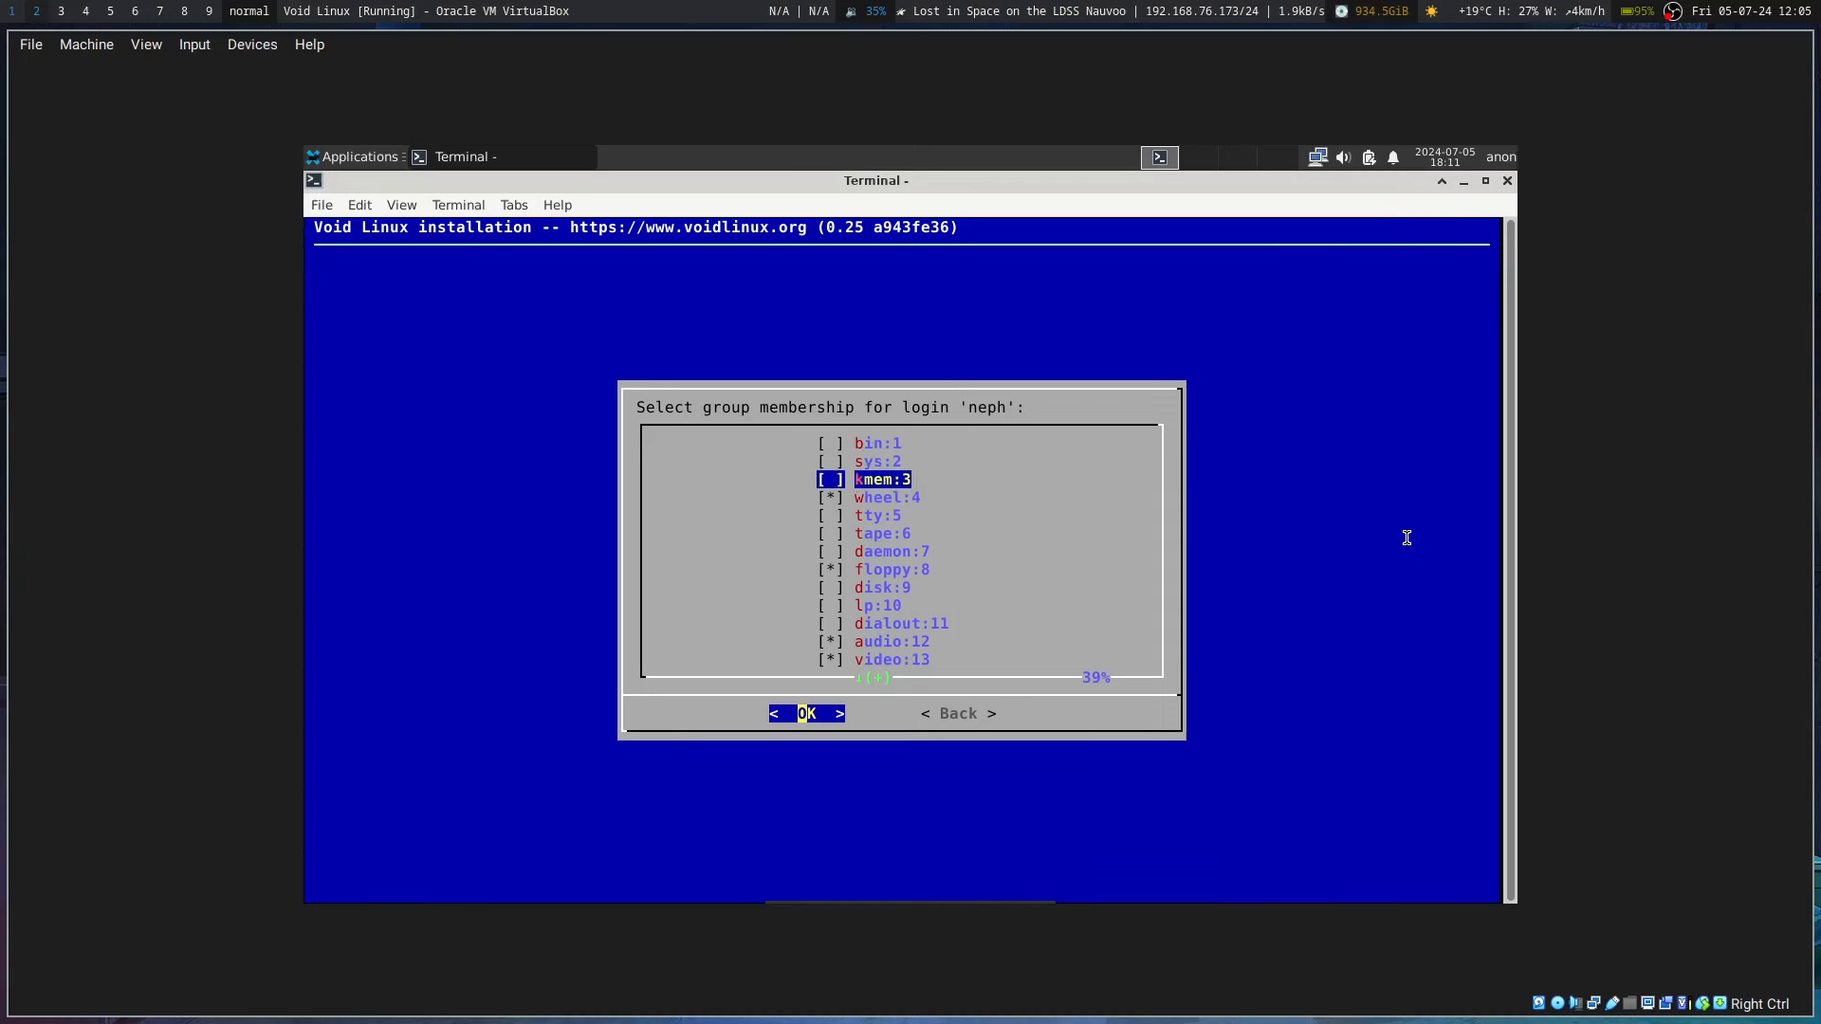
pyautogui.press('Down')
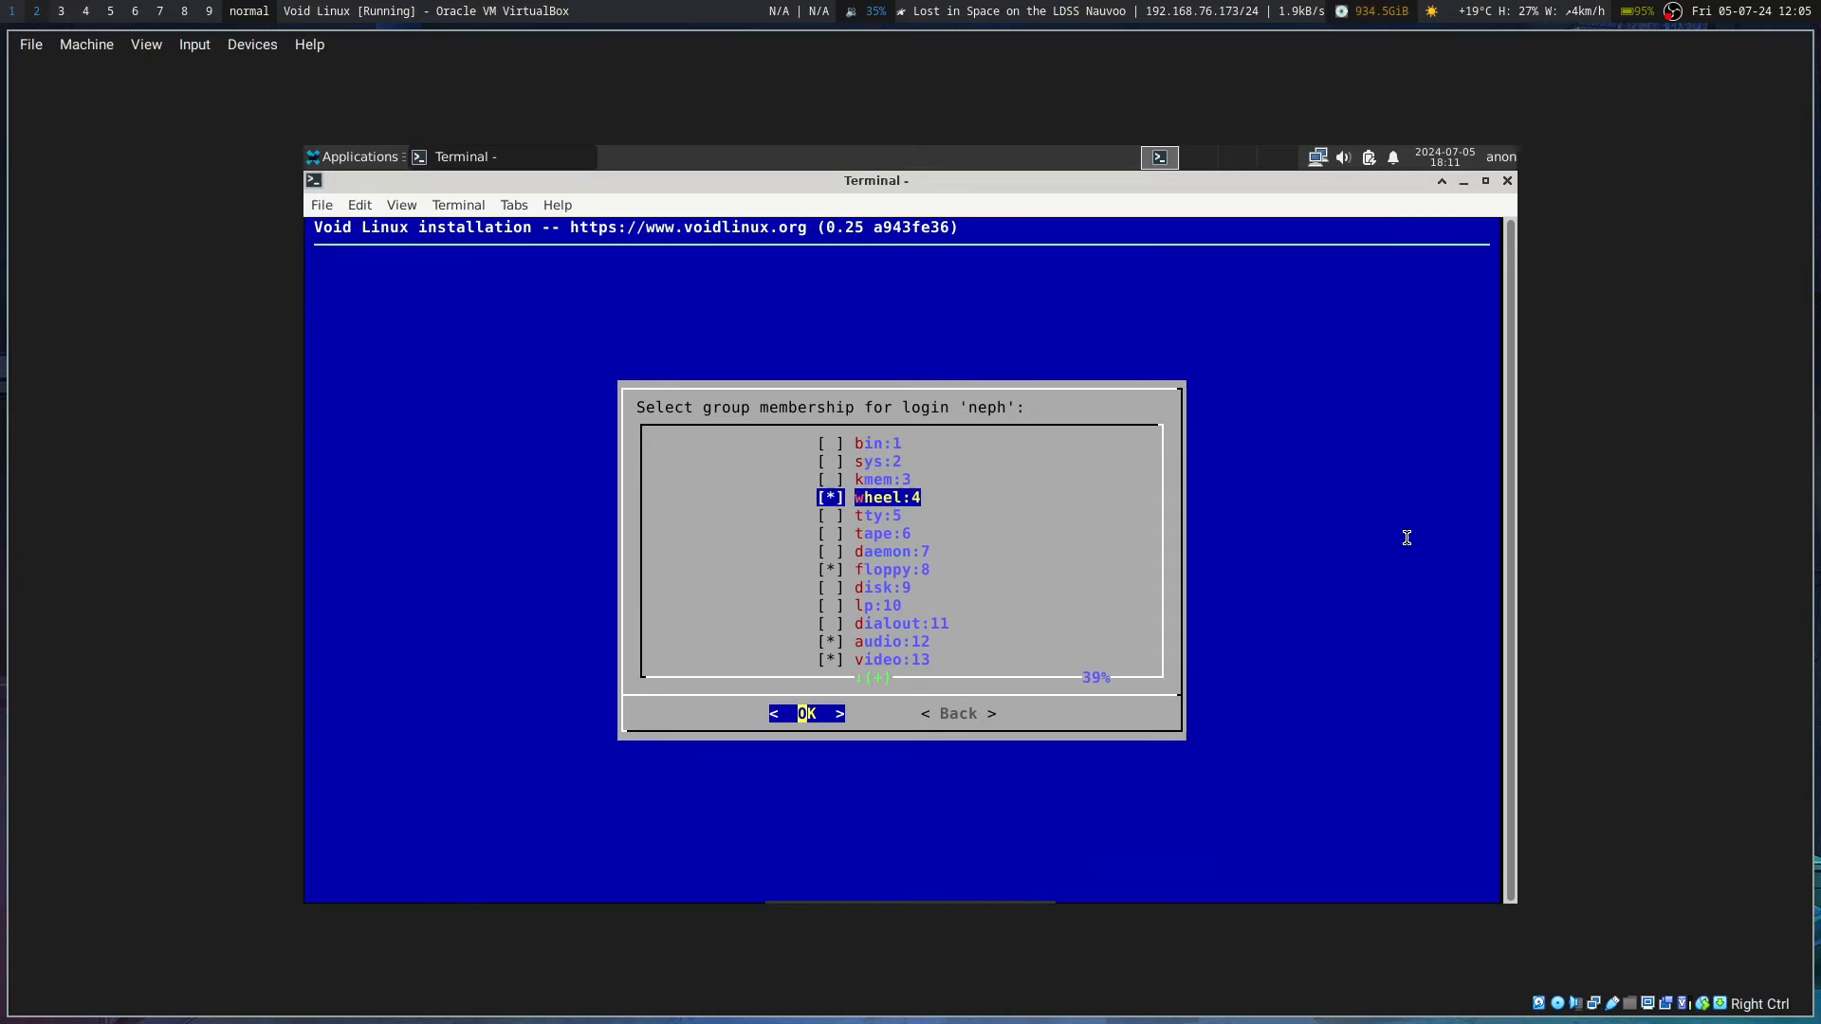
pyautogui.press('Down')
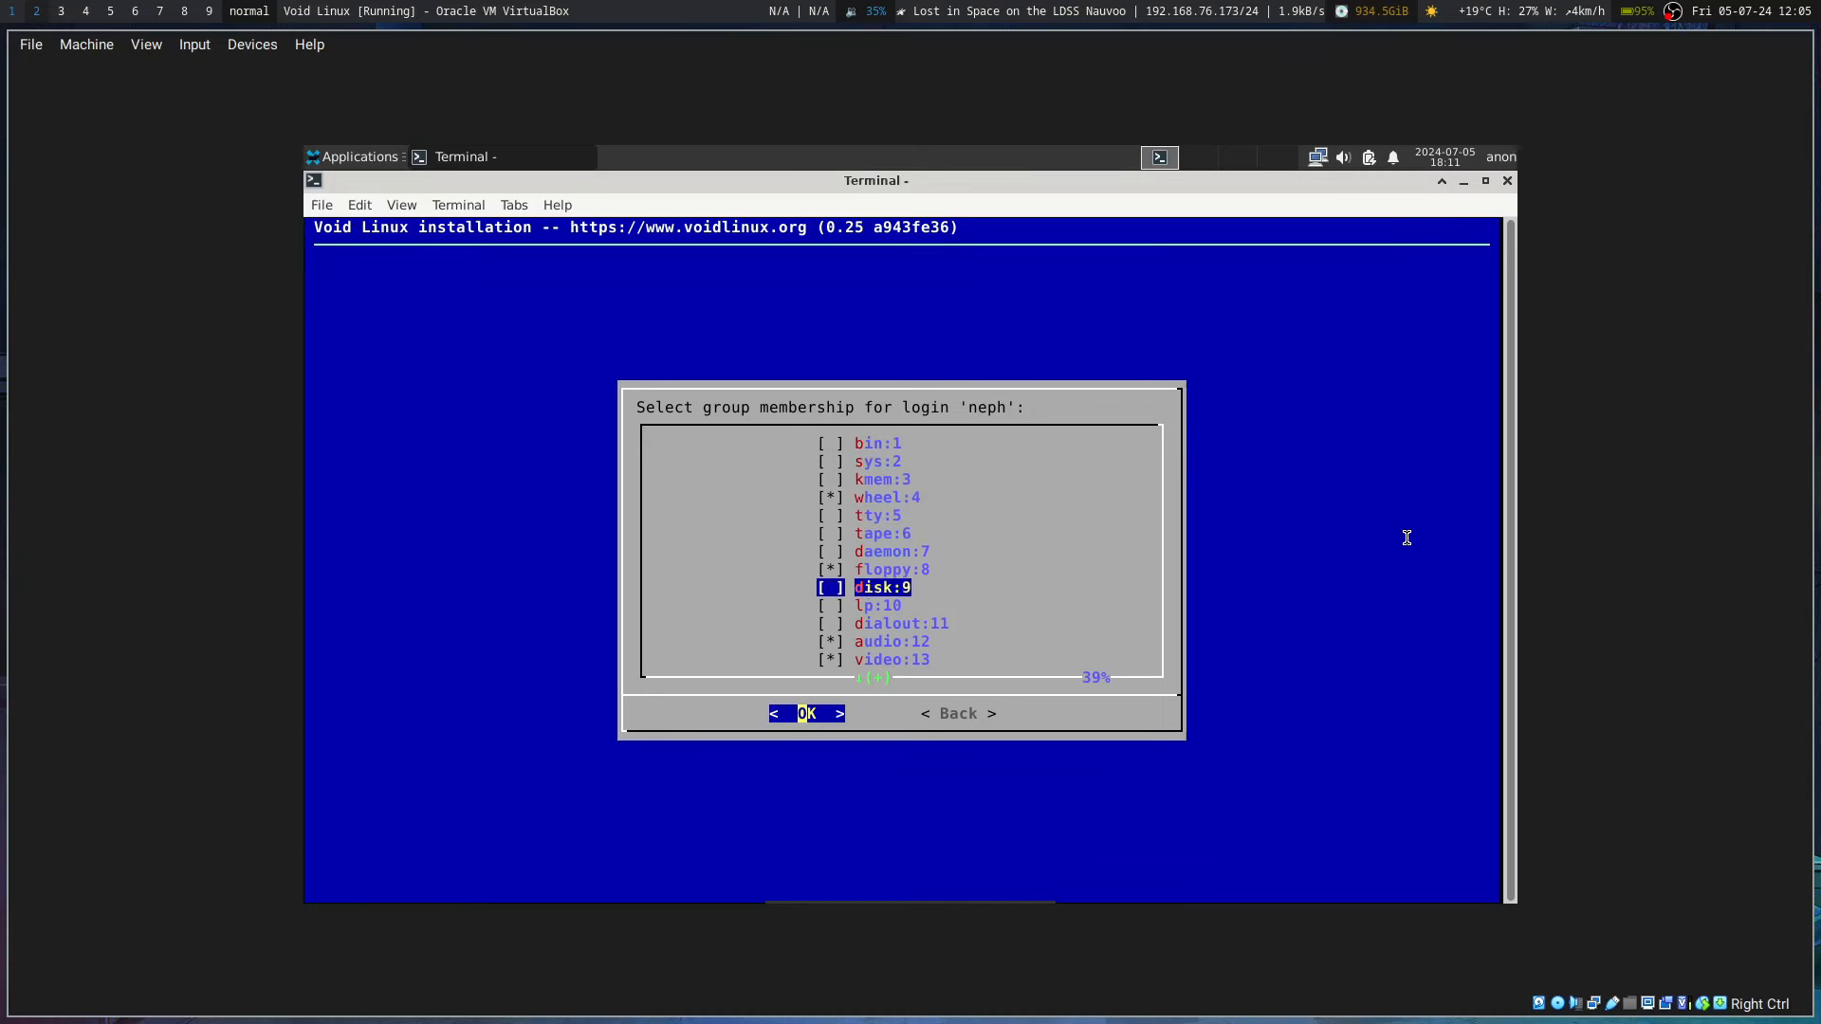
pyautogui.press('Down')
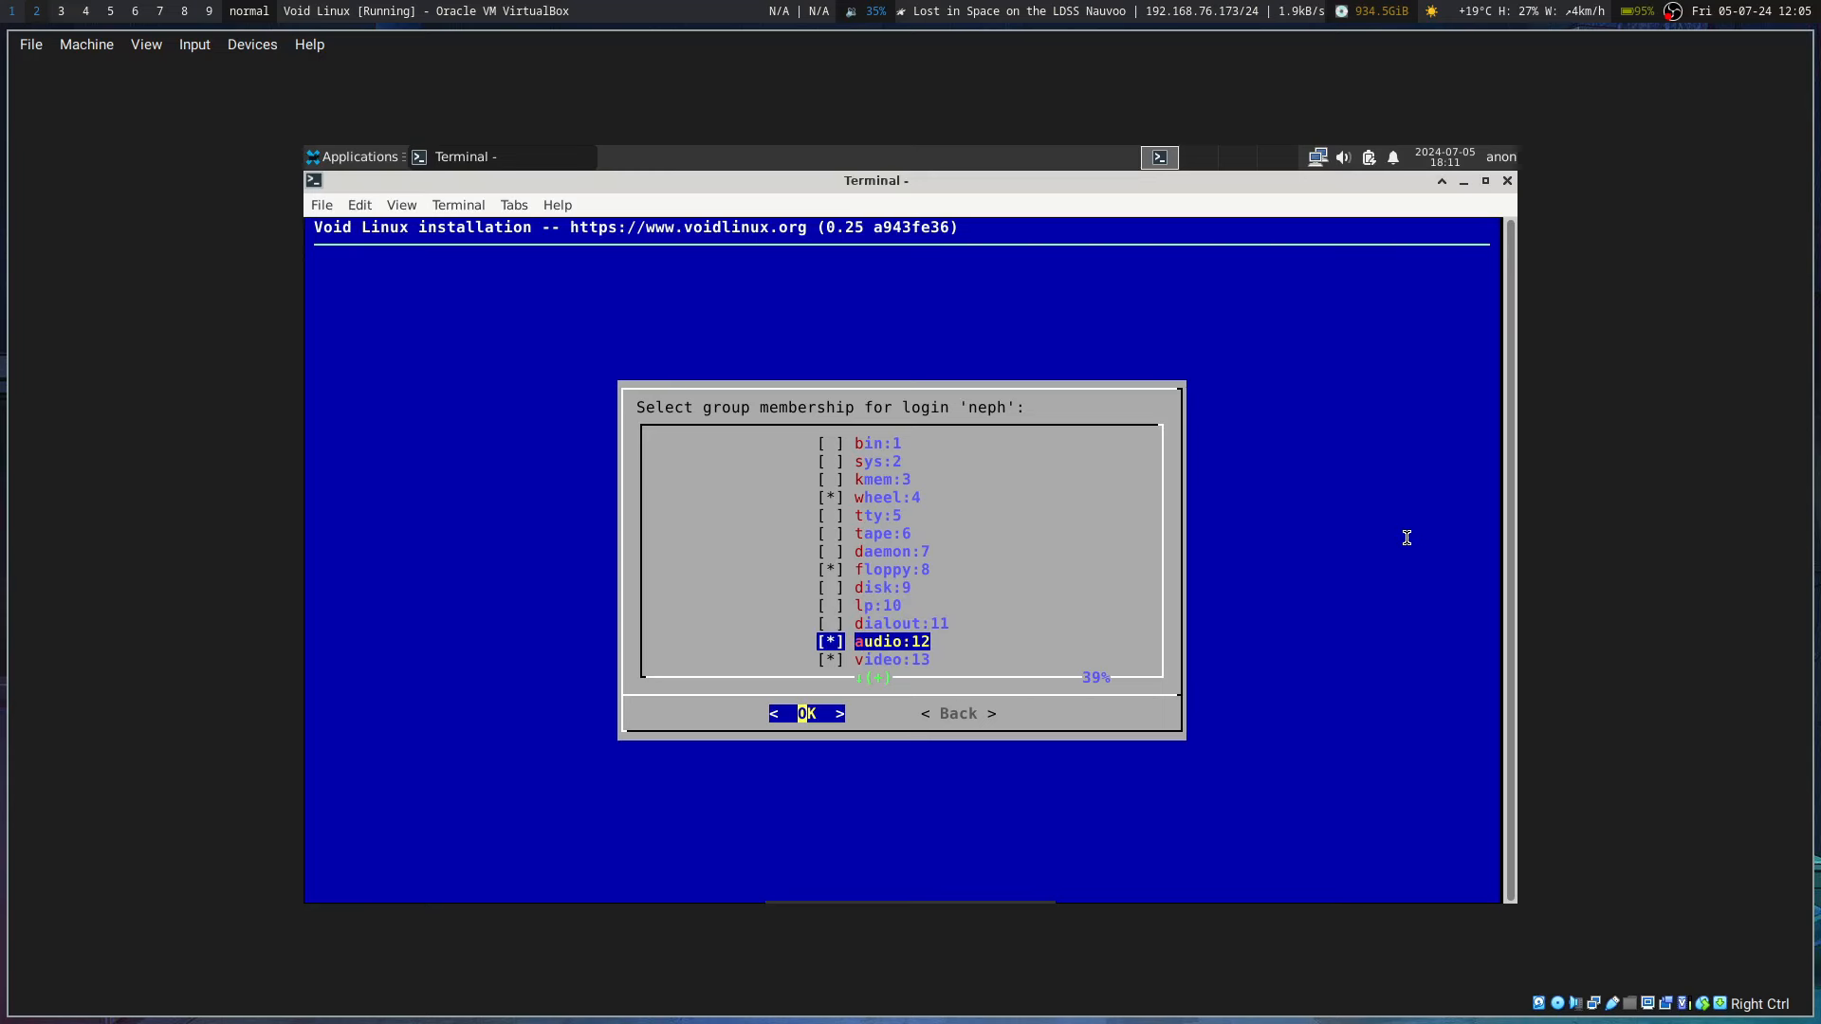
pyautogui.press('Up')
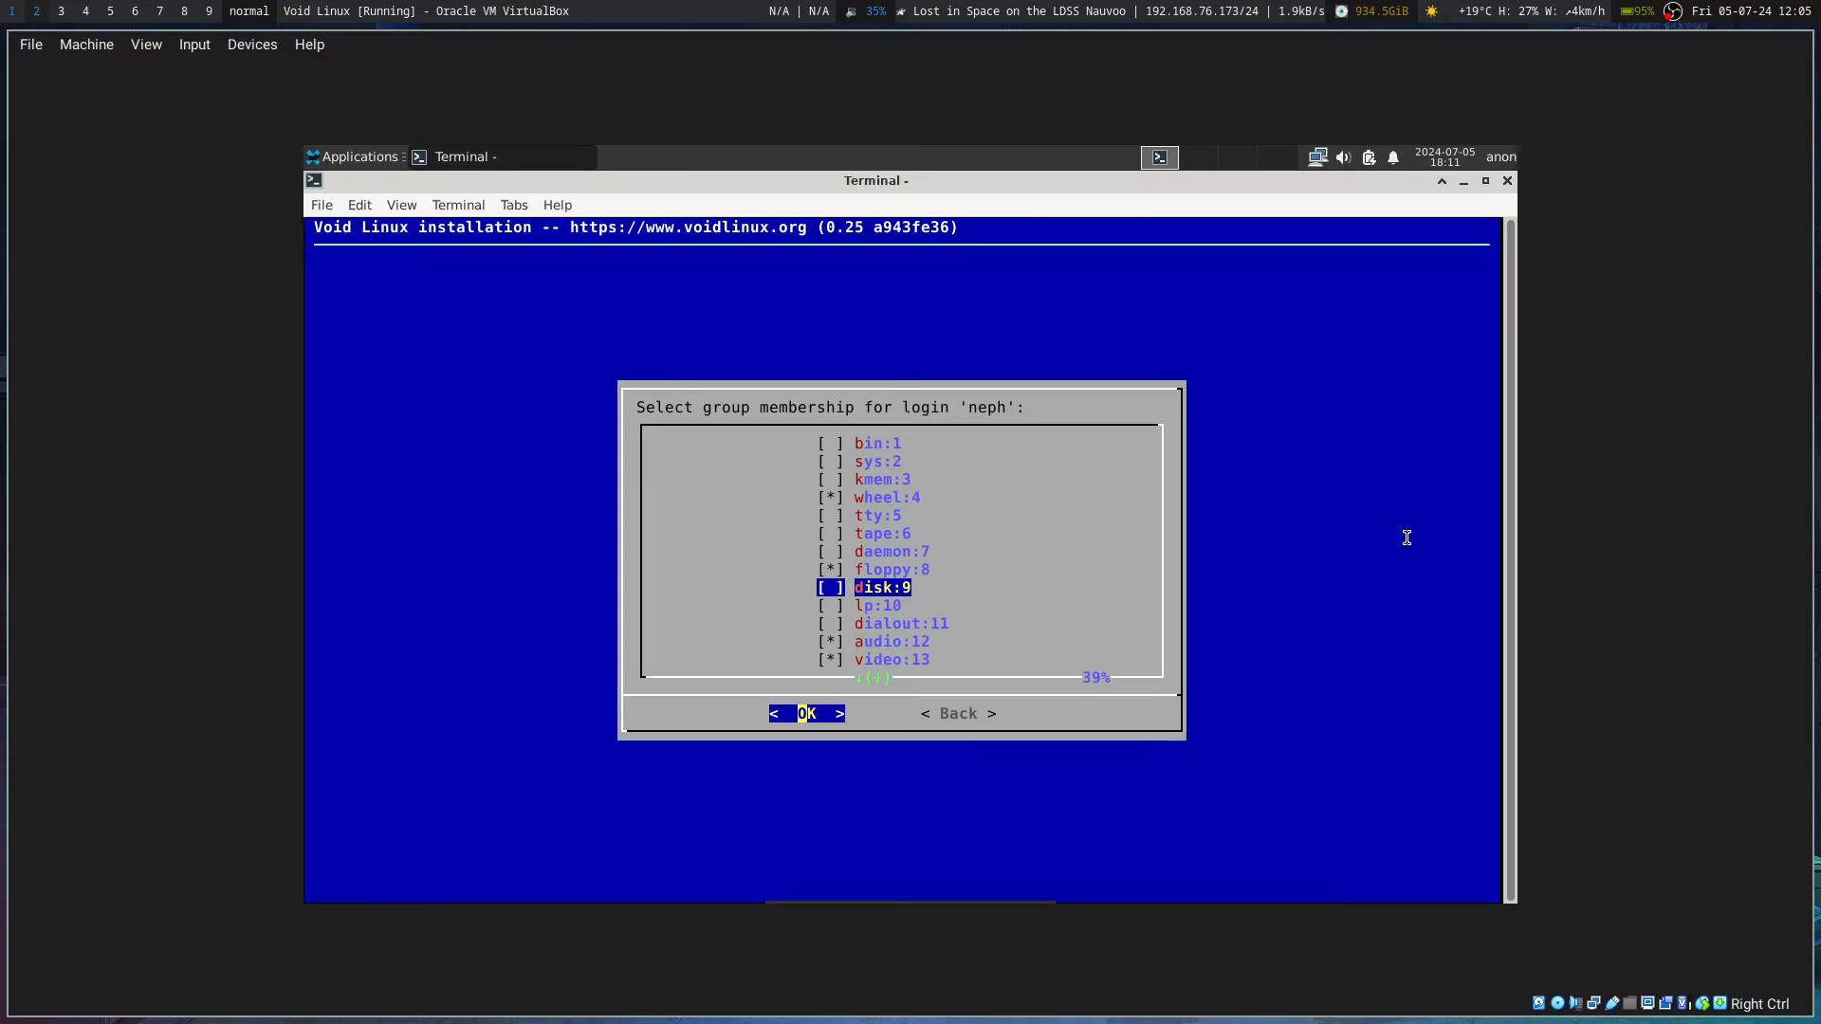
pyautogui.scroll(-3)
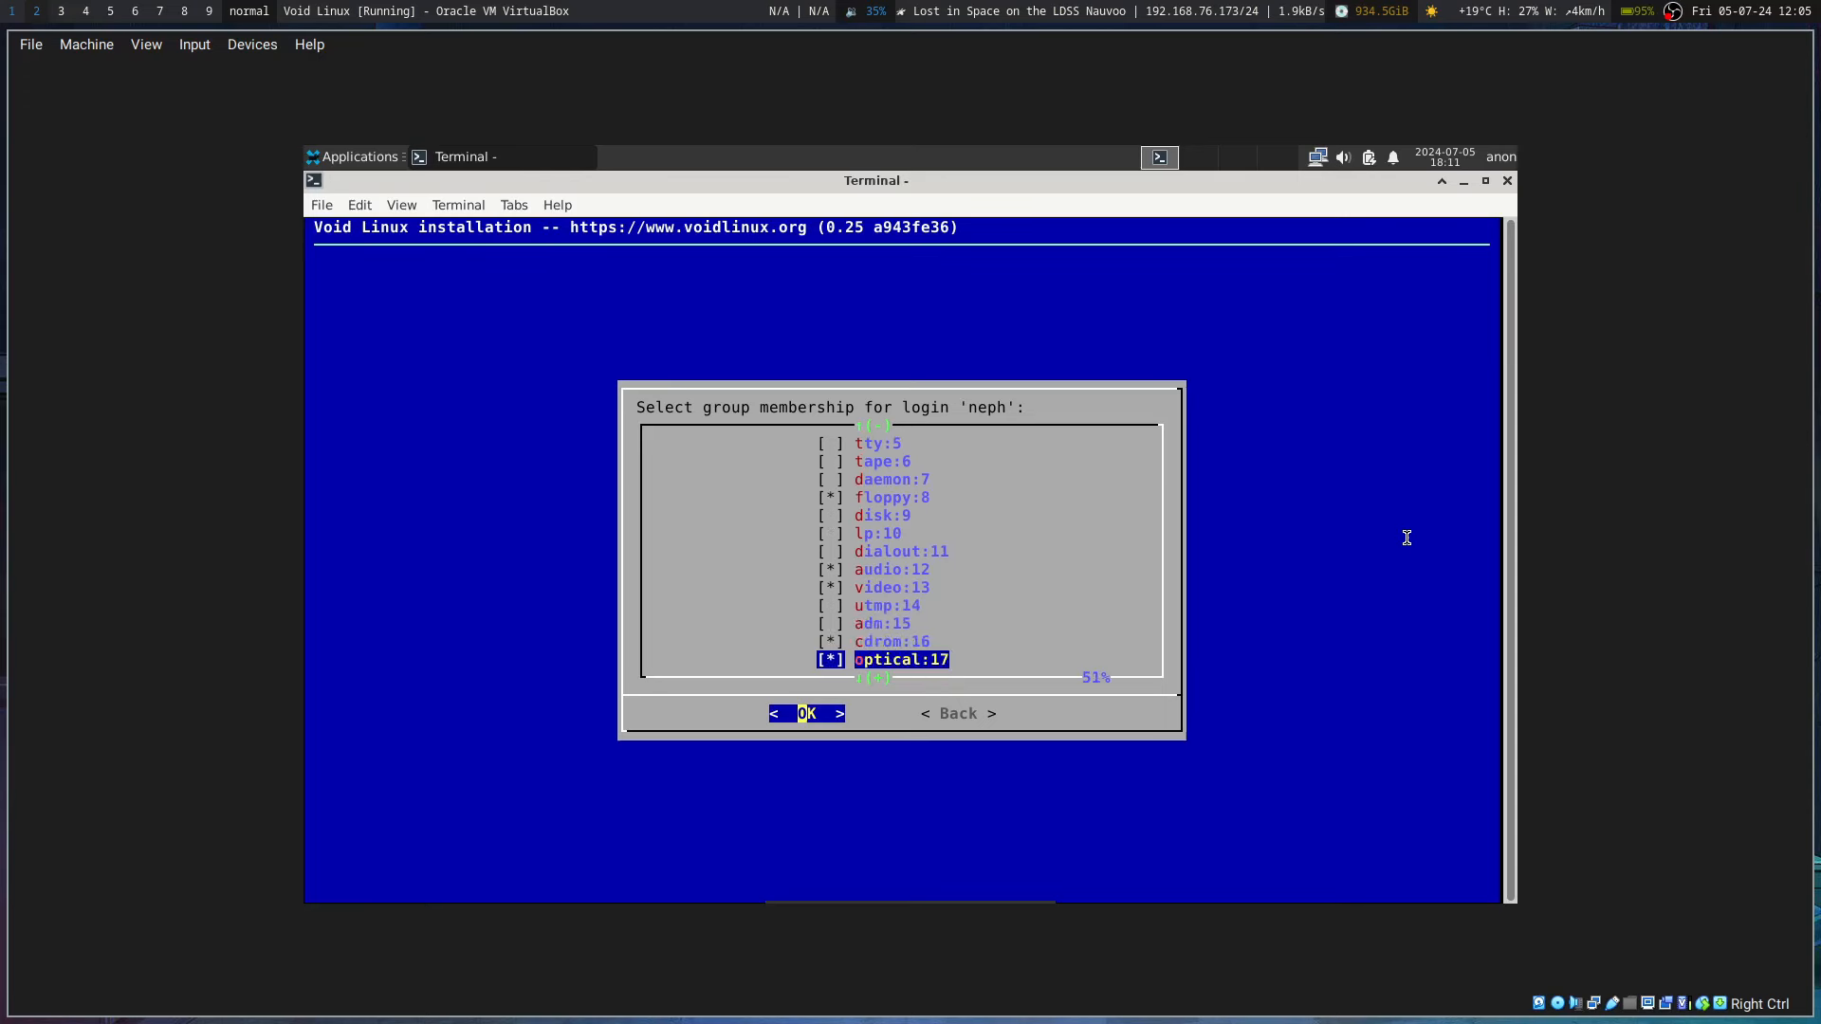
pyautogui.scroll(-3)
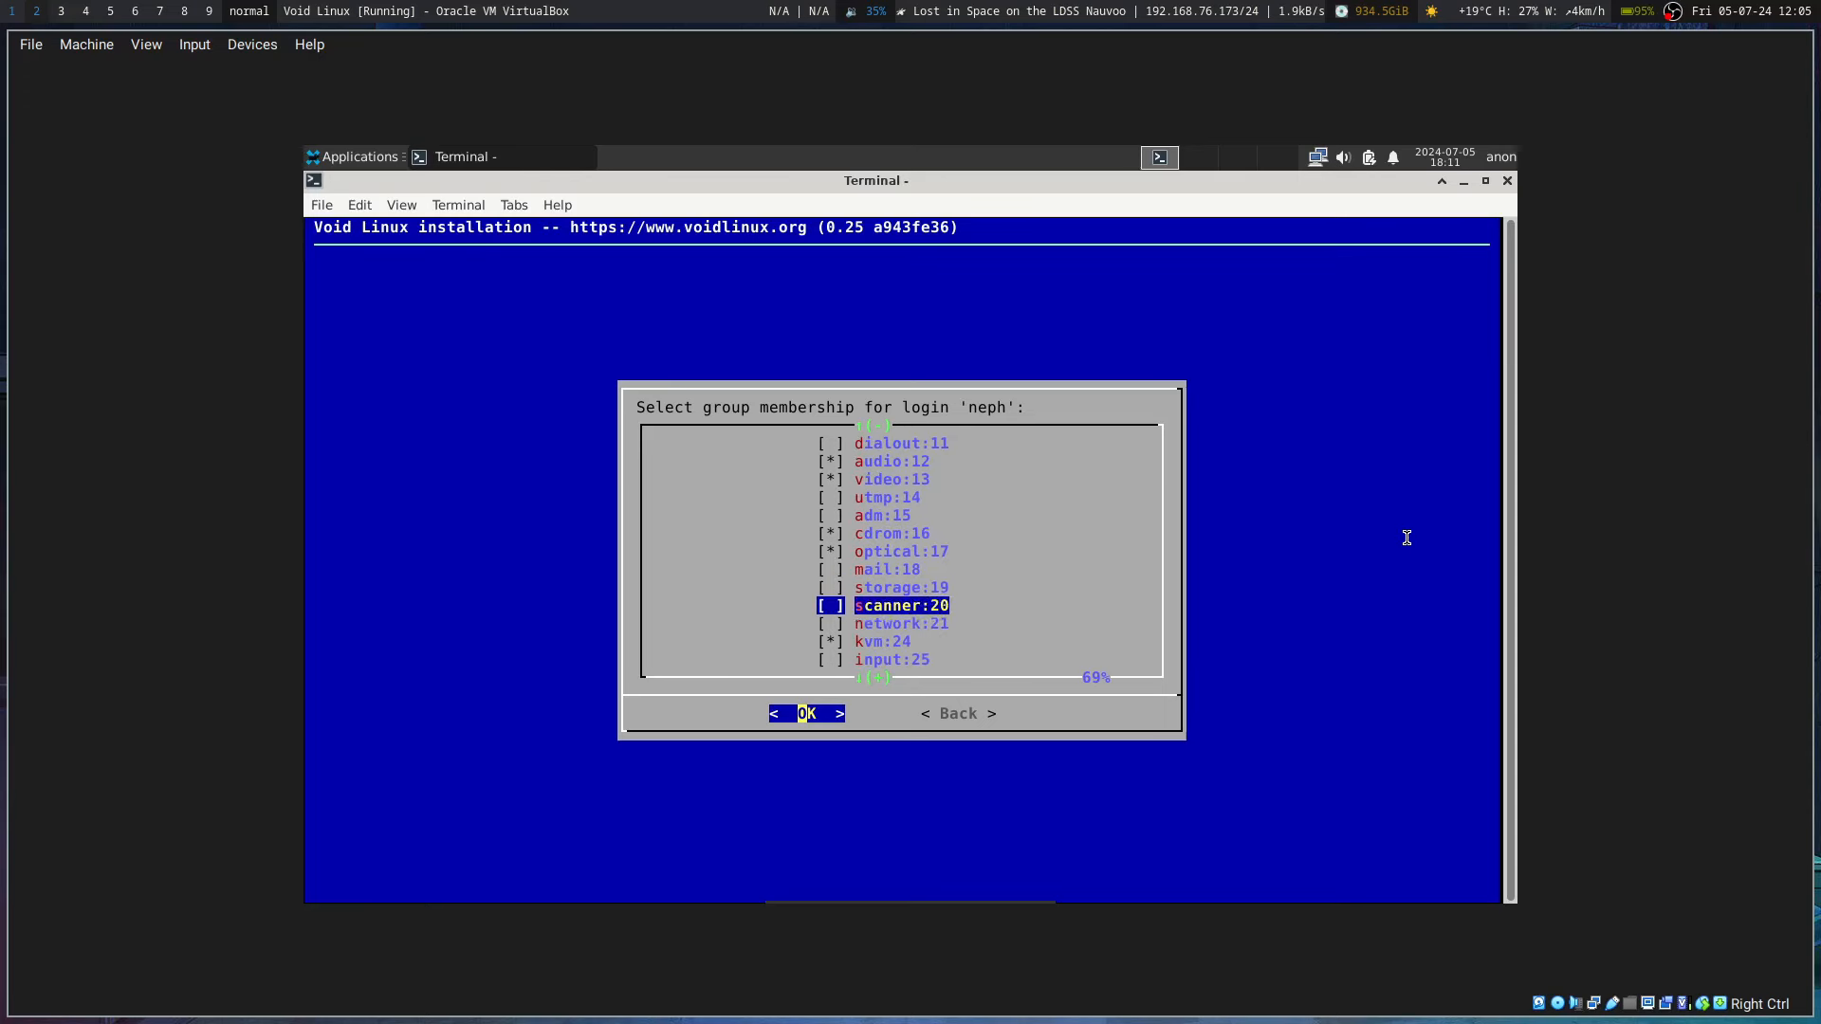
pyautogui.scroll(-3)
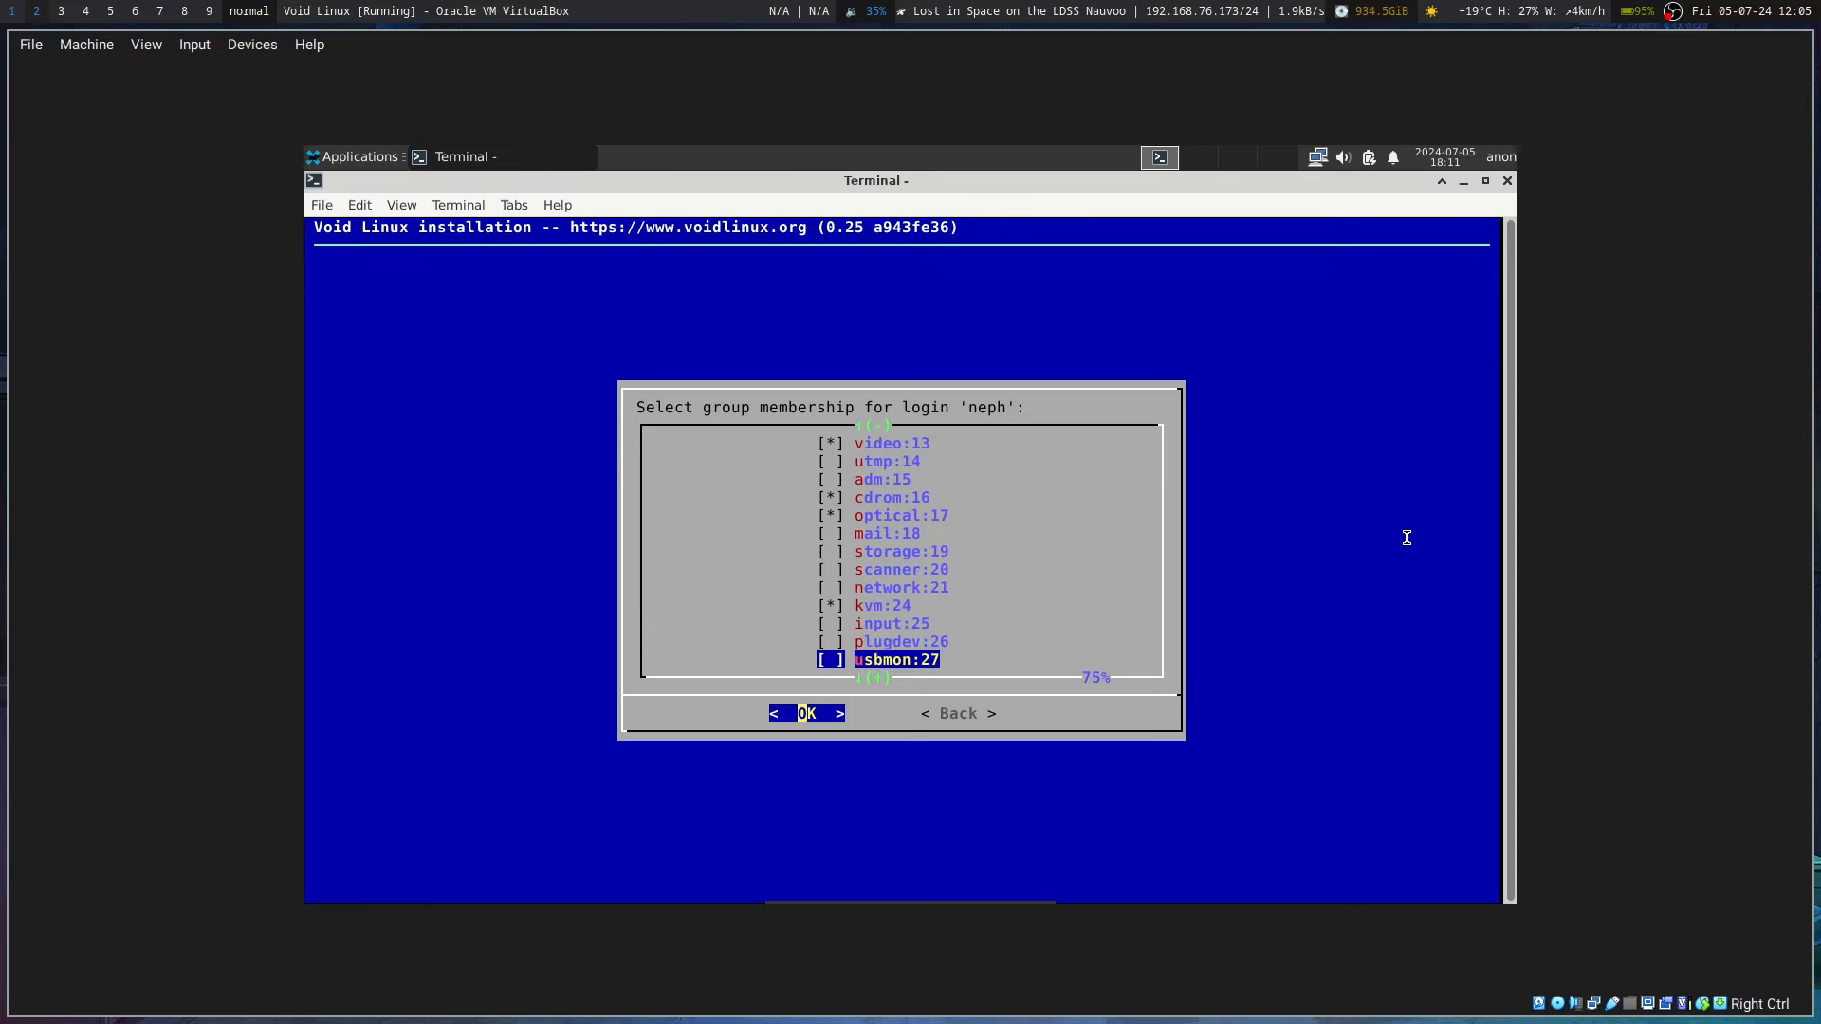
pyautogui.scroll(-3)
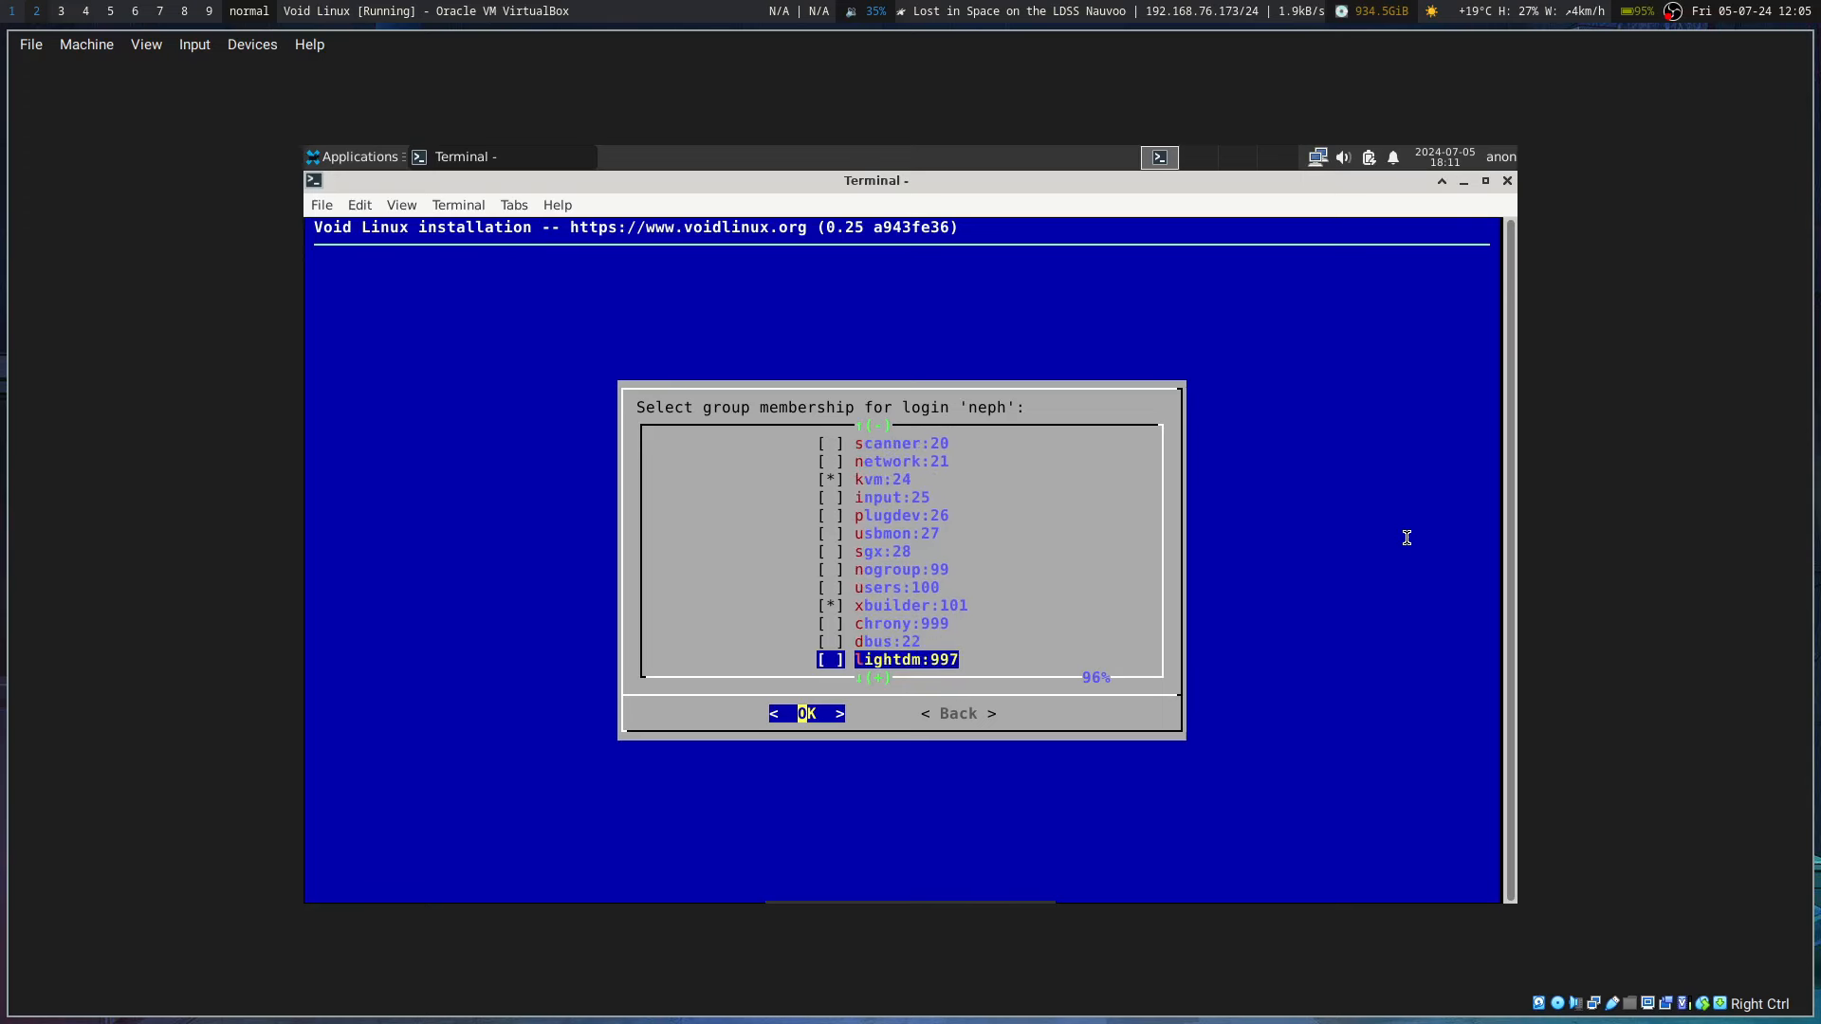
pyautogui.scroll(-3)
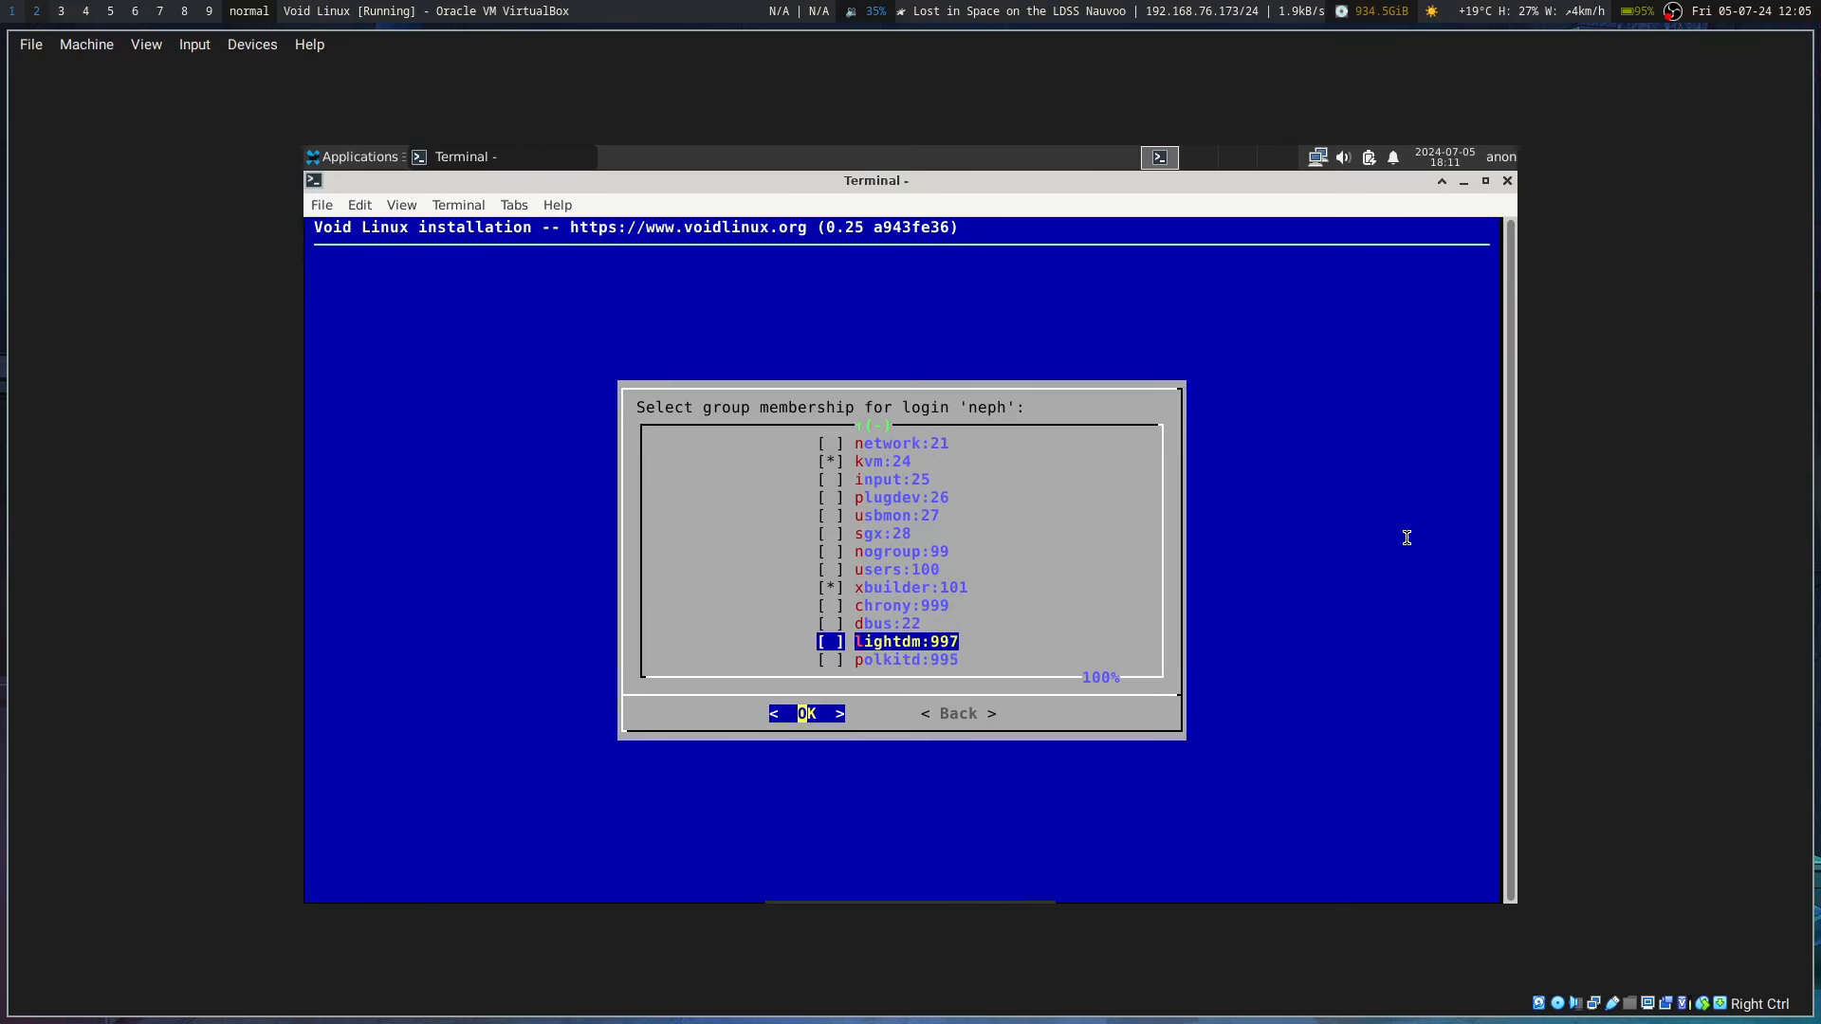
# Step: Add the storage group to the user's memberships alongside wheel, audio and video
pyautogui.press('Up')
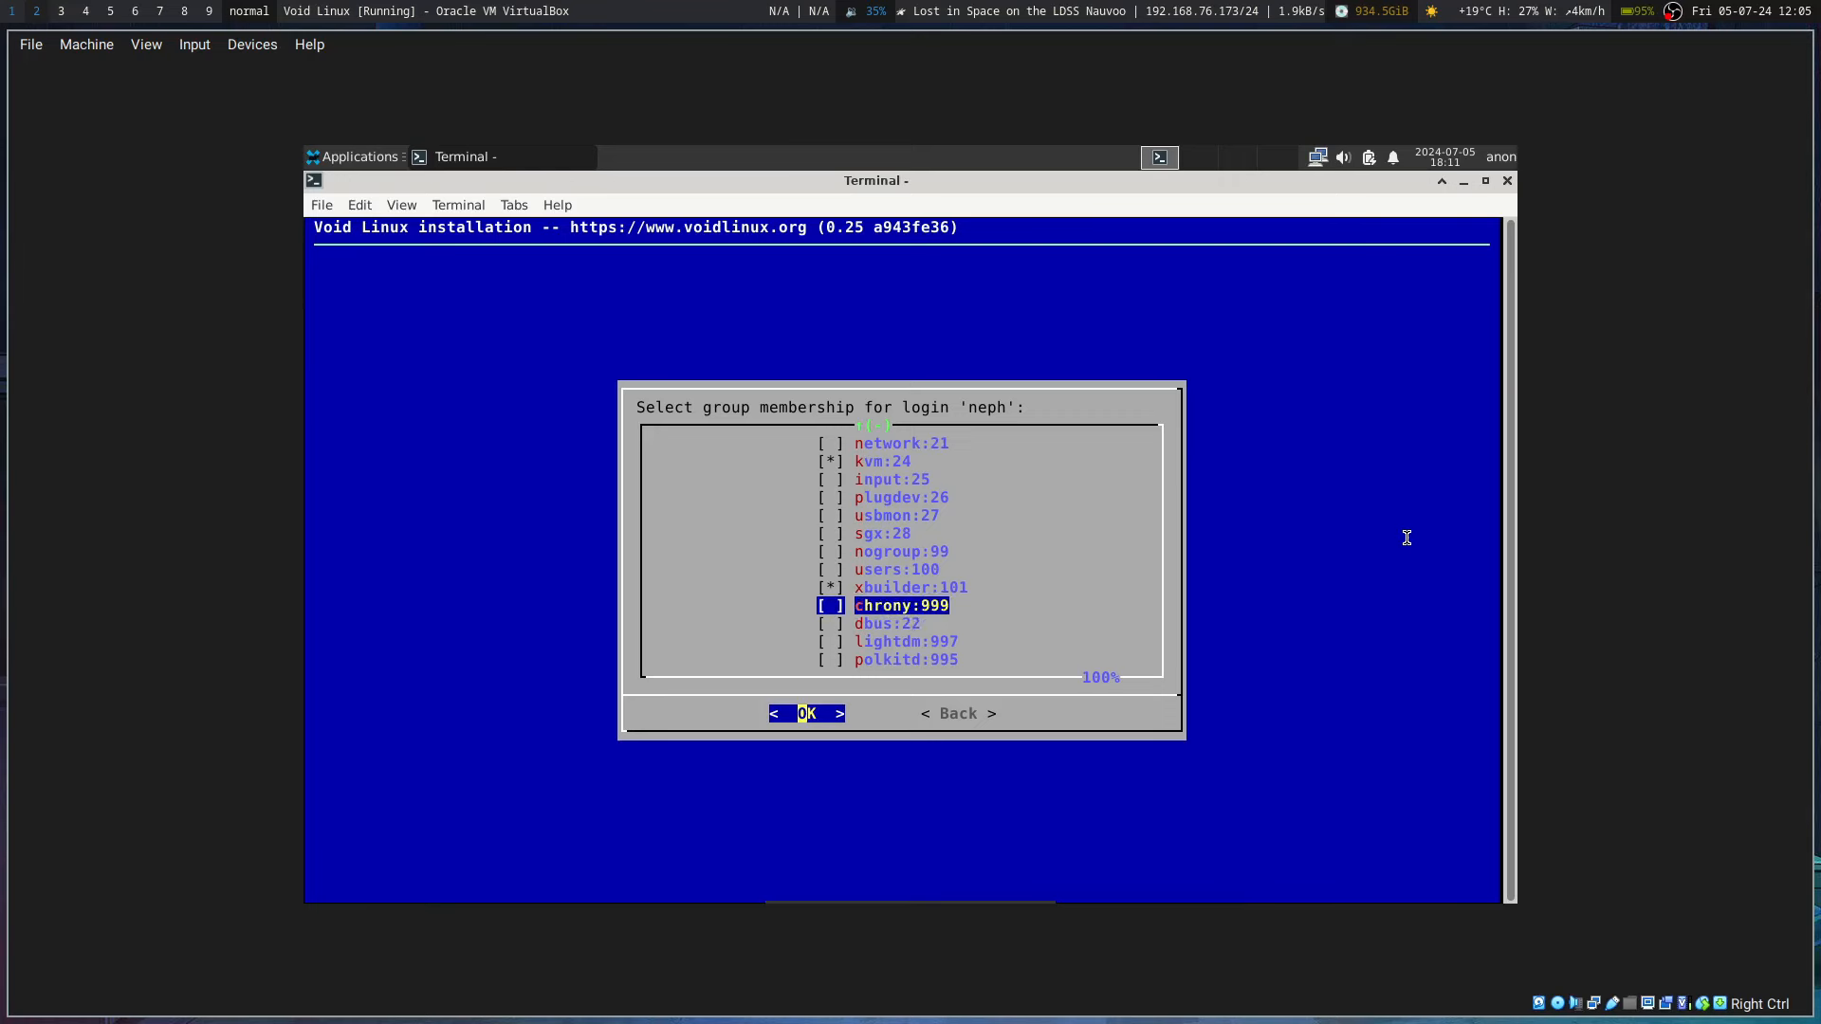
pyautogui.press('Up')
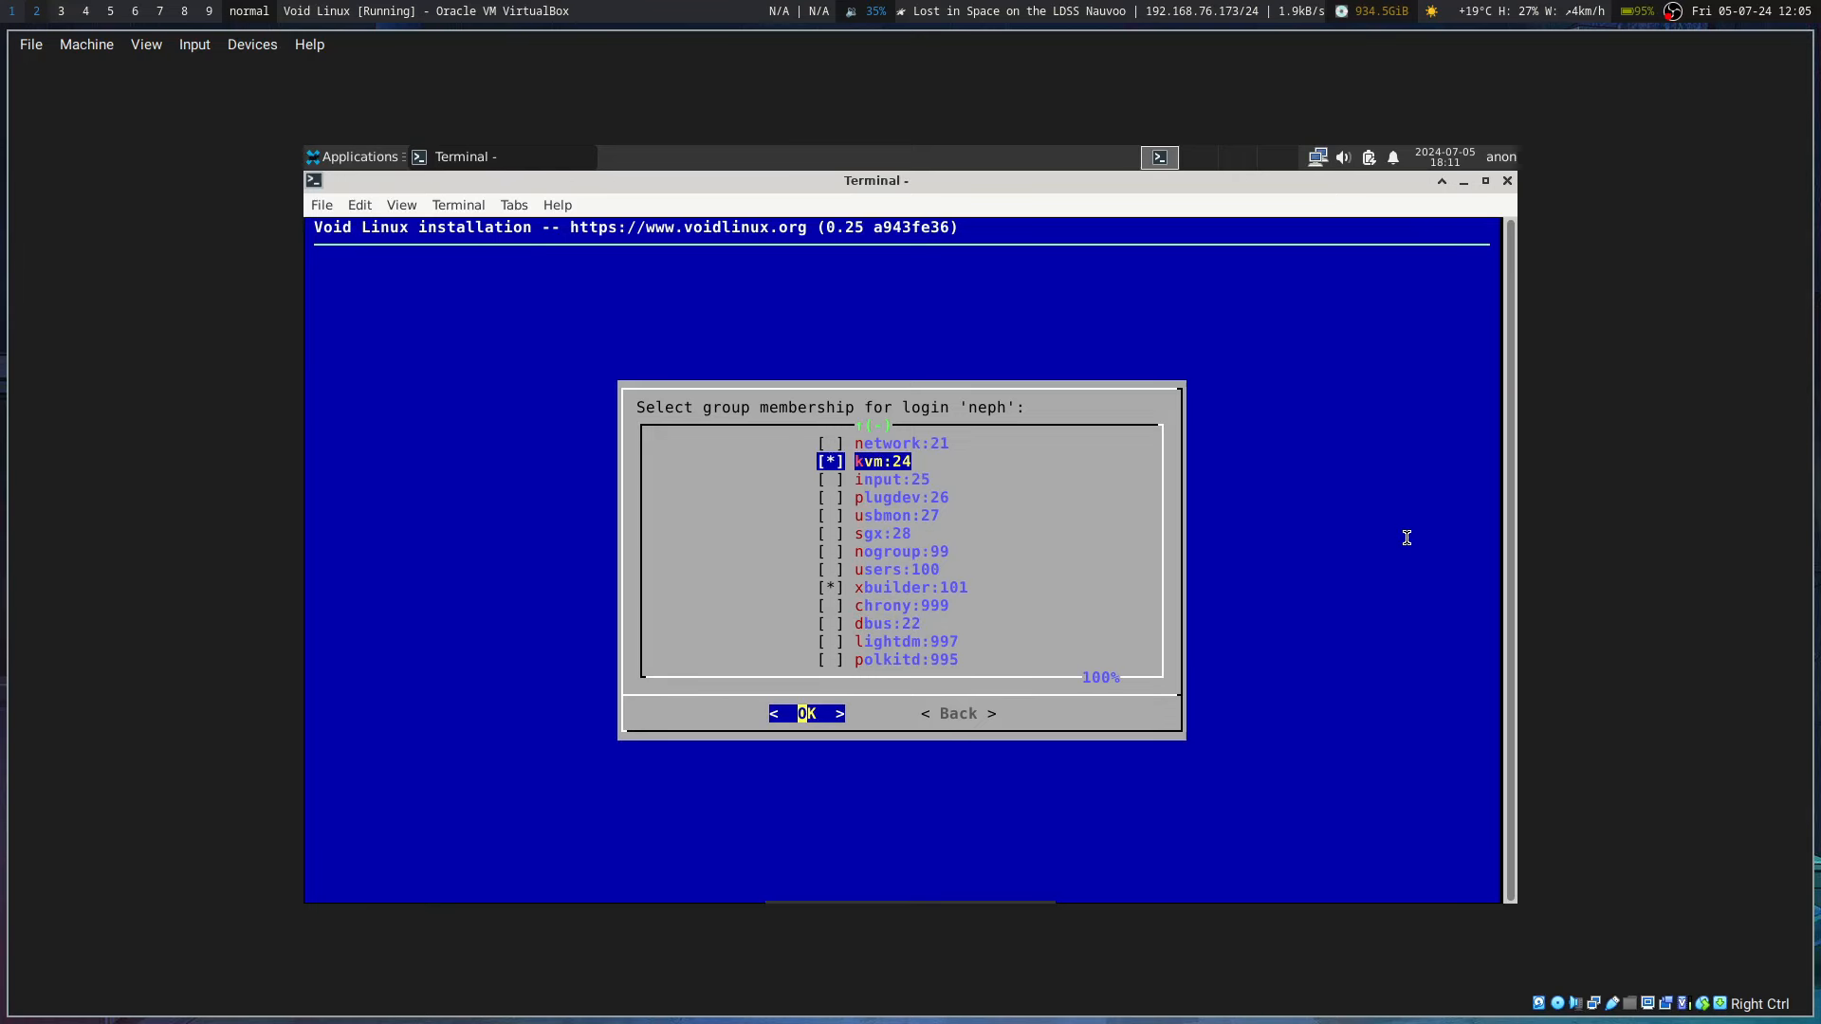
pyautogui.scroll(3)
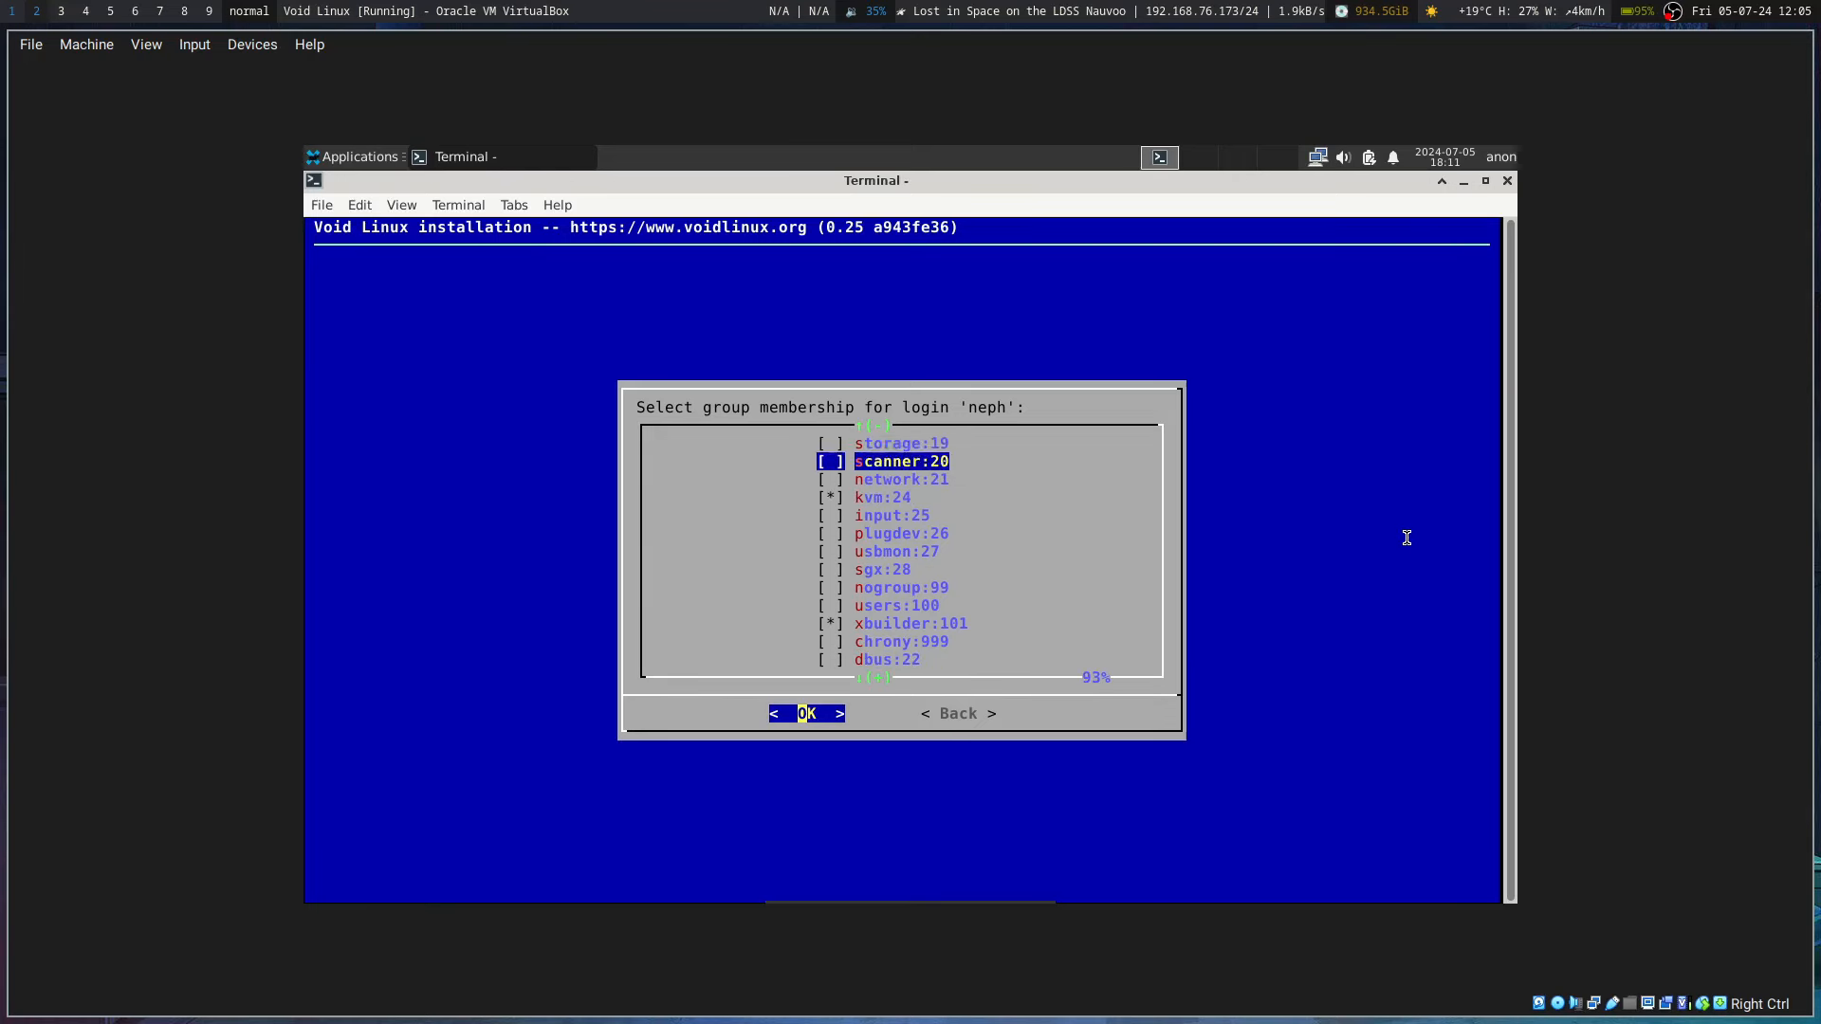
pyautogui.press('Down')
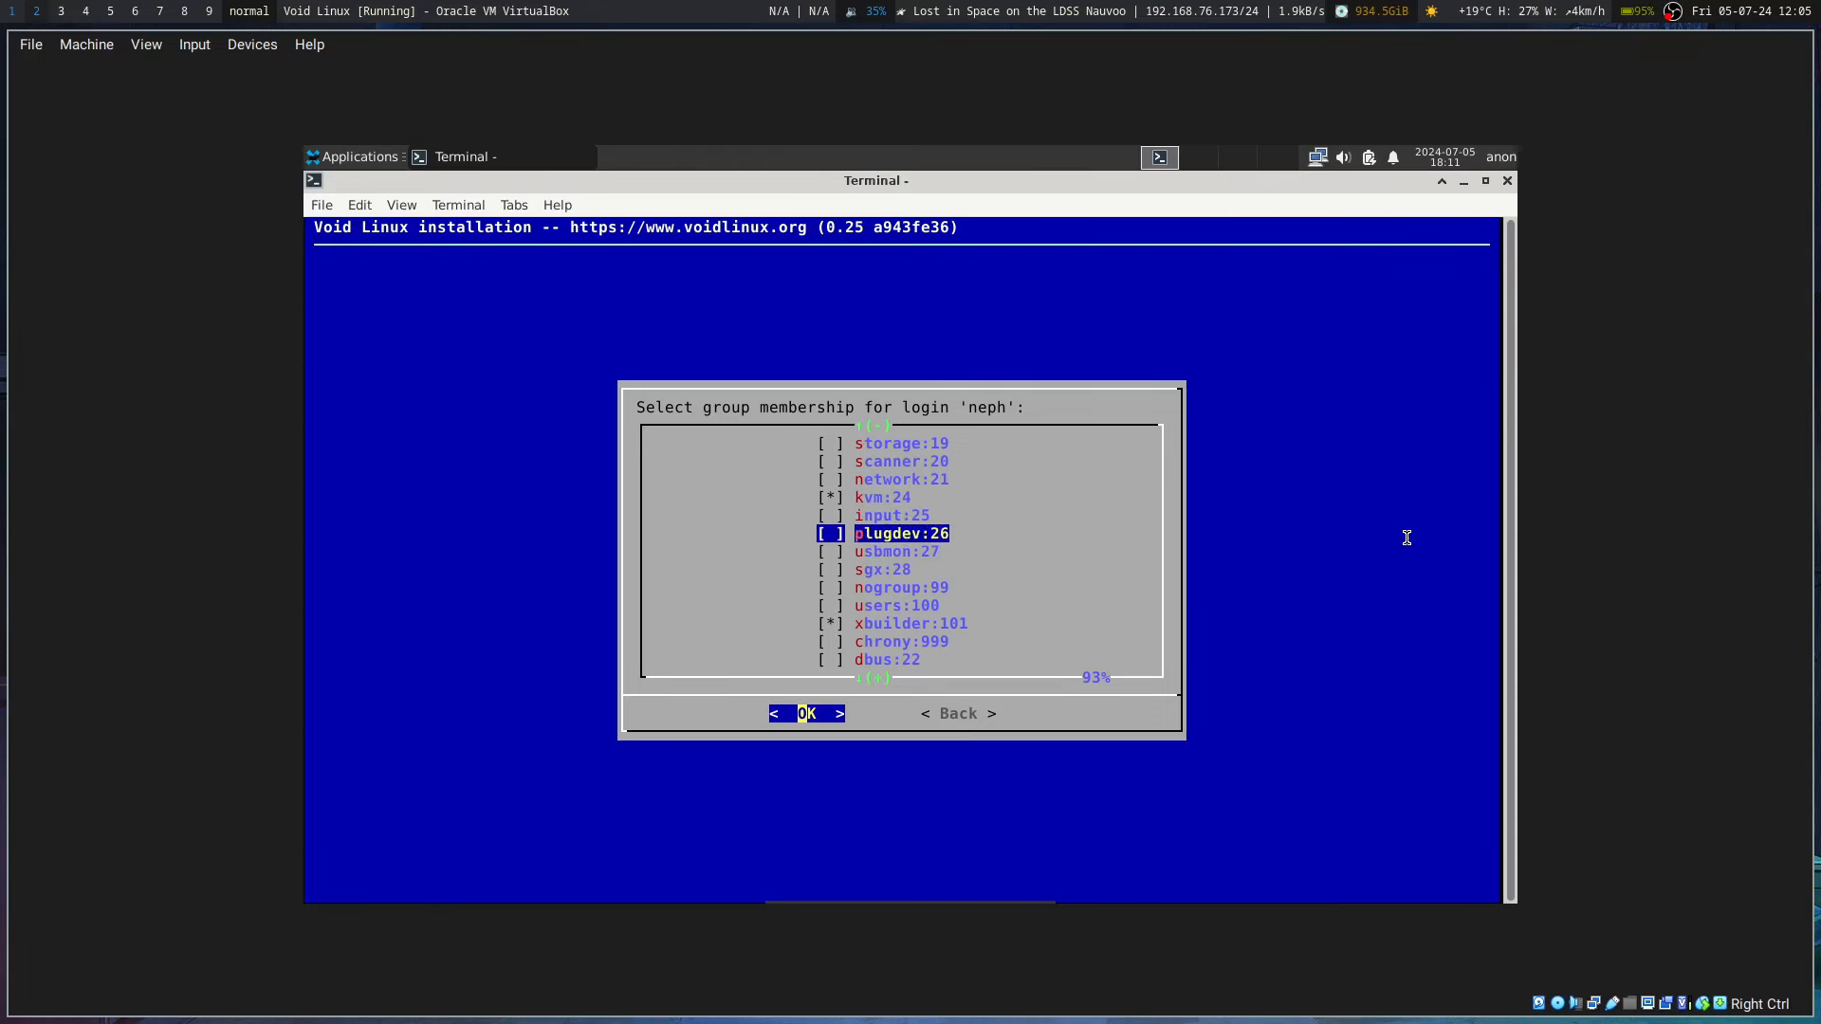
pyautogui.scroll(3)
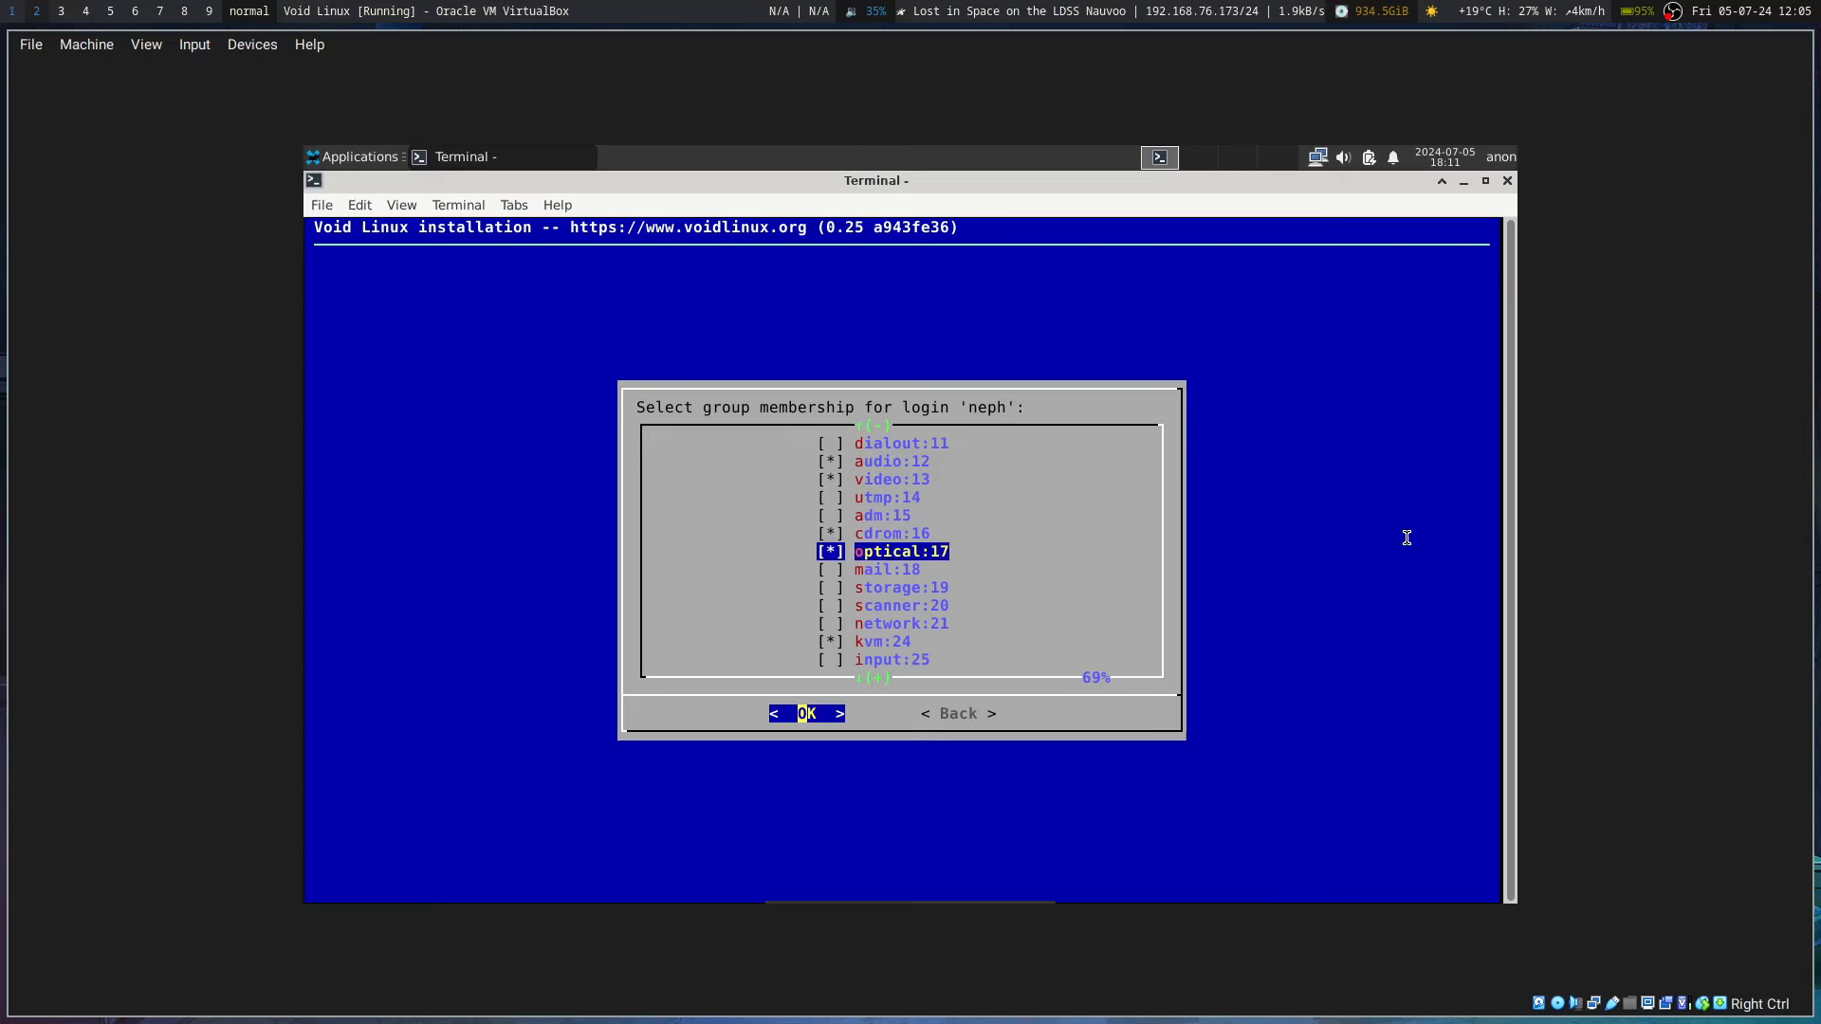
pyautogui.press('Up')
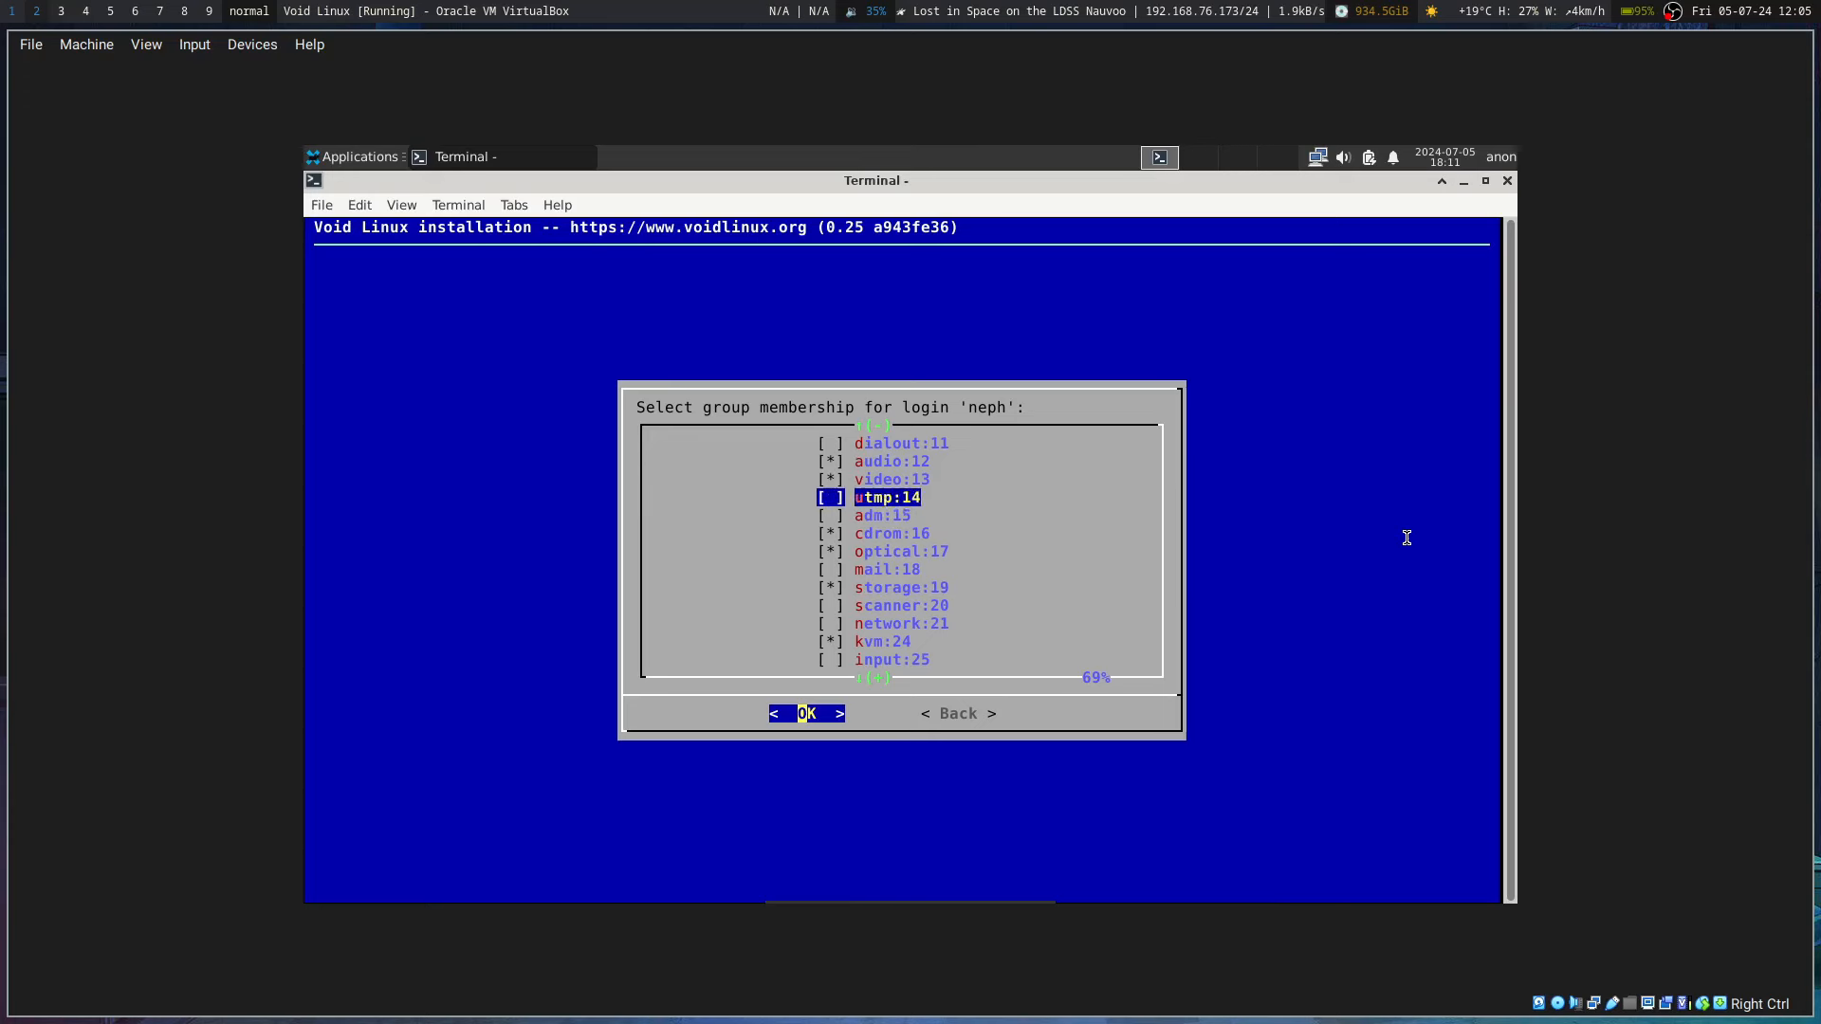
pyautogui.scroll(3)
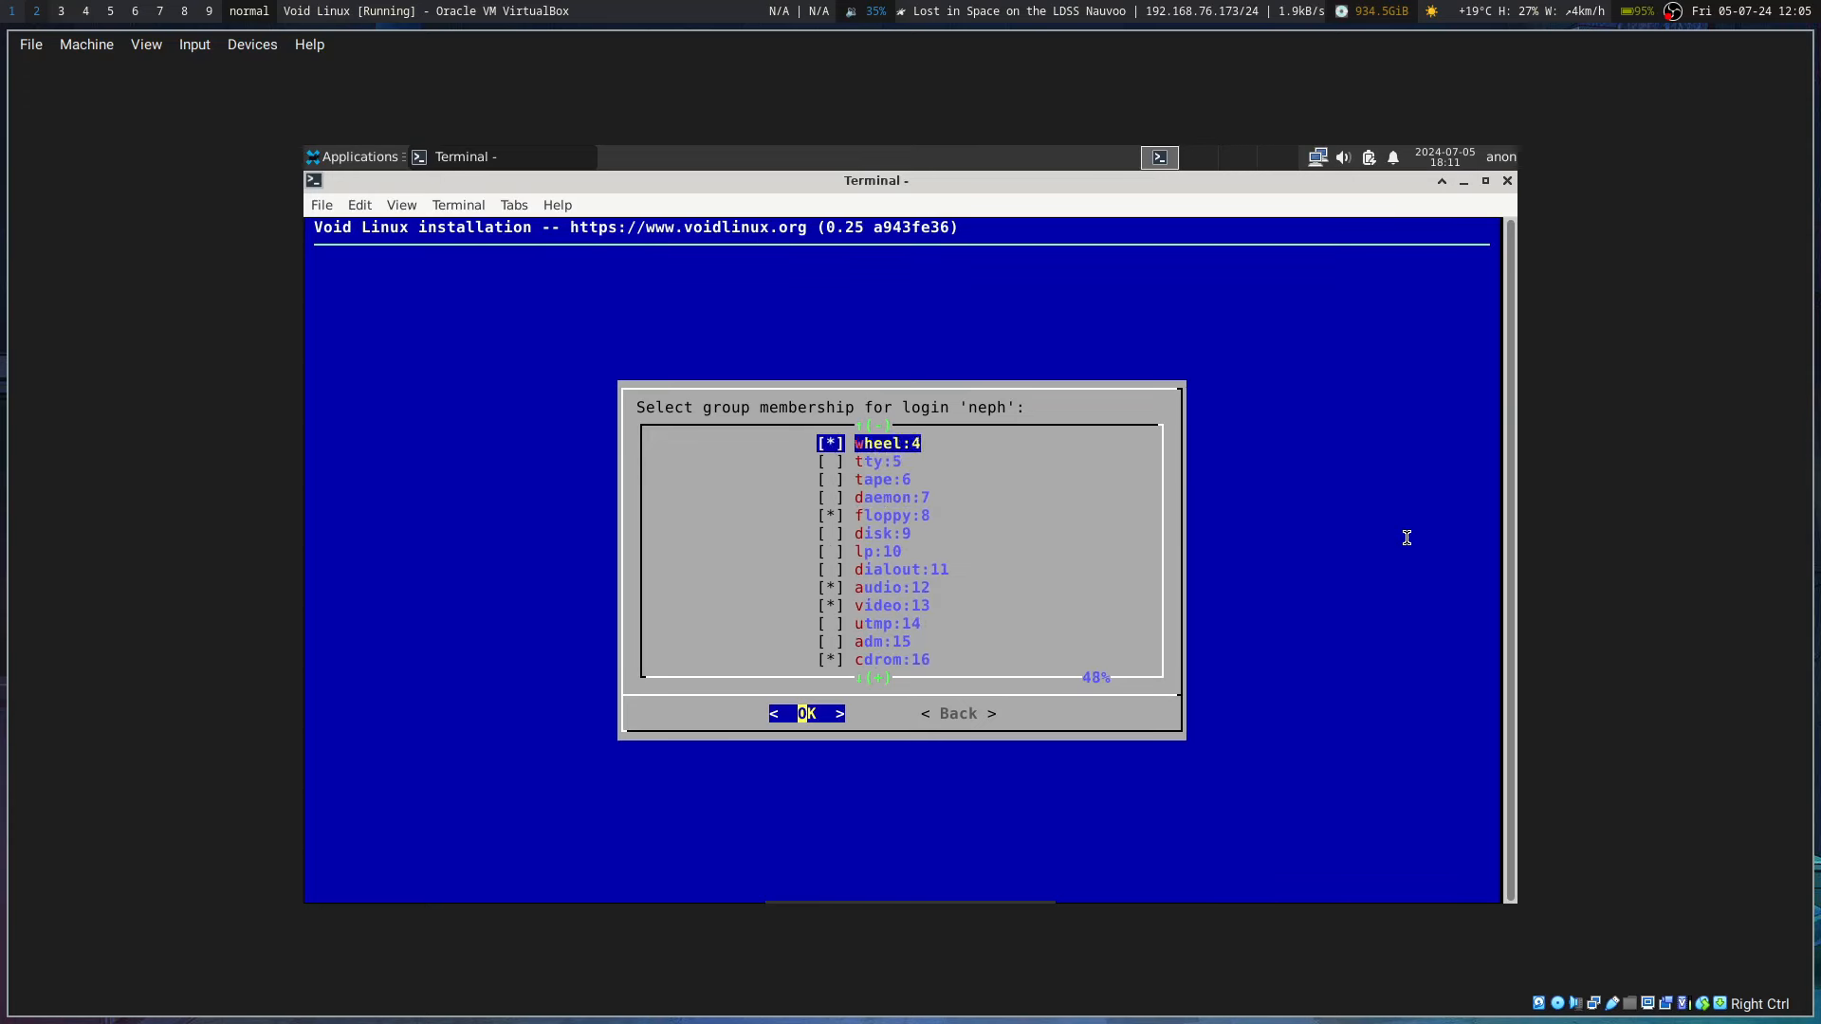
pyautogui.scroll(3)
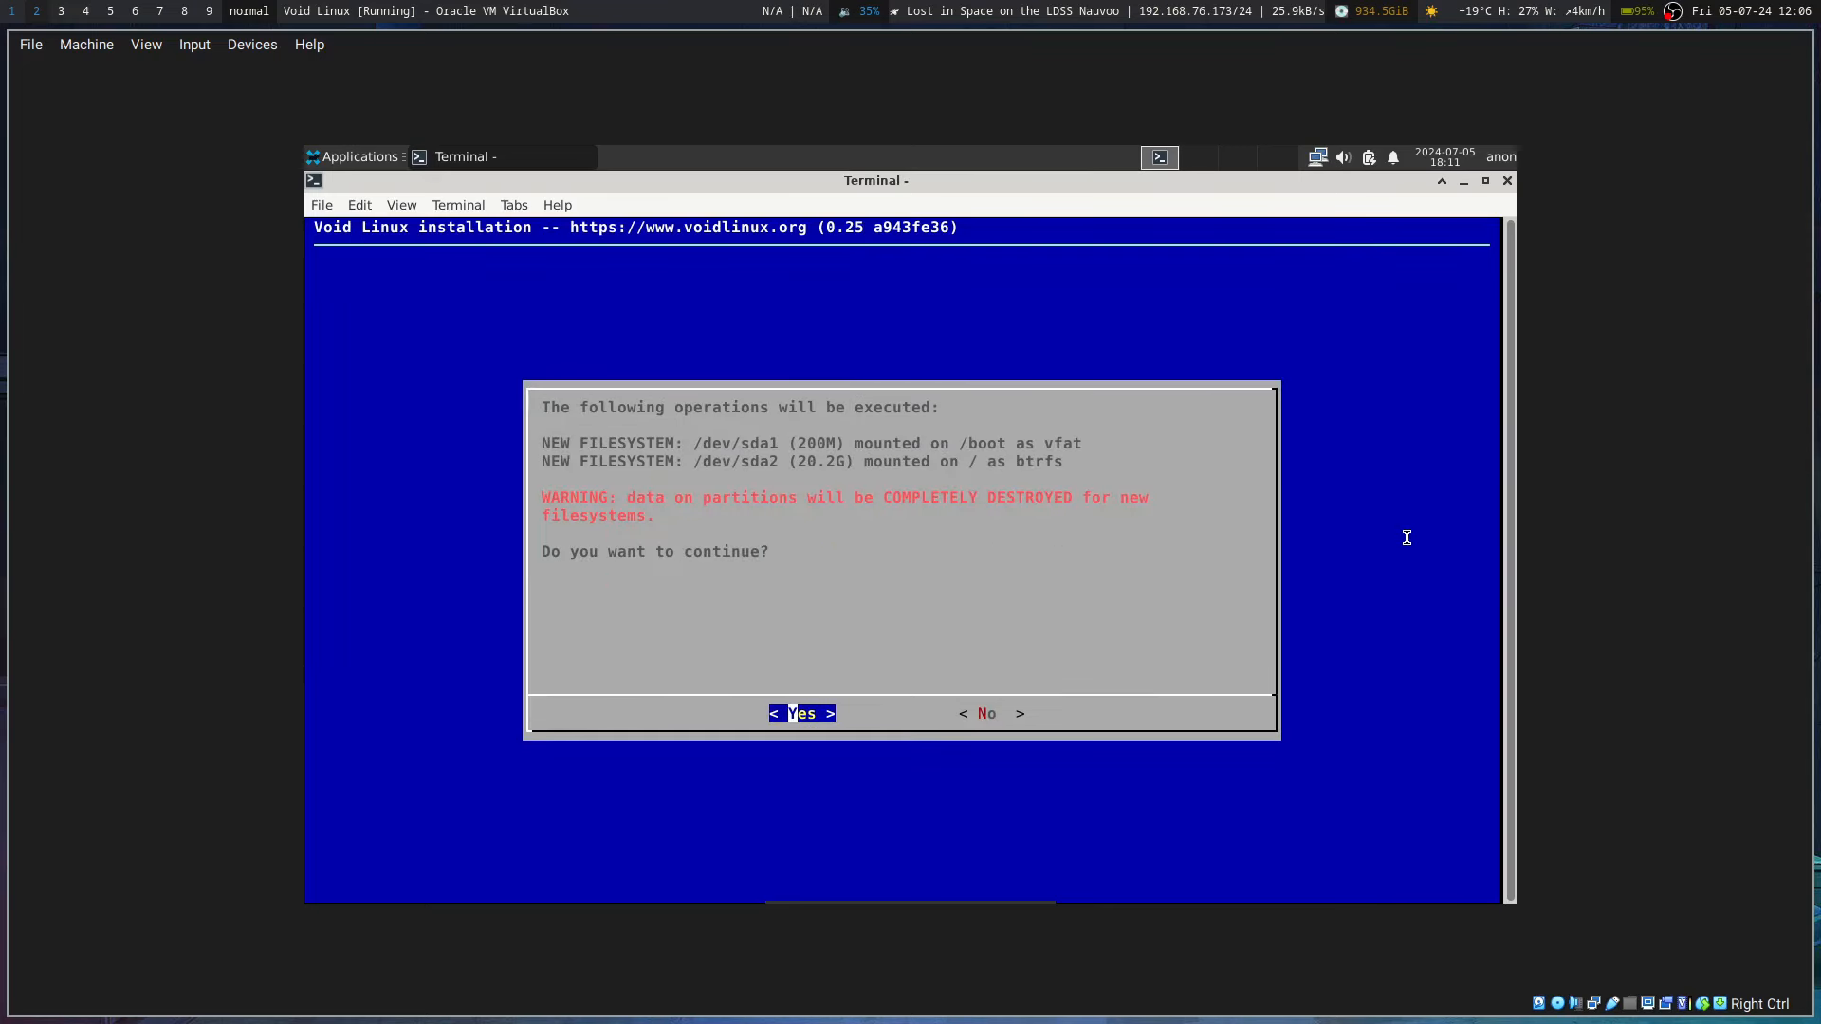
# Step: Format sda1 and sda2, install the 133 base packages, and acknowledge the summary
pyautogui.click(800, 714)
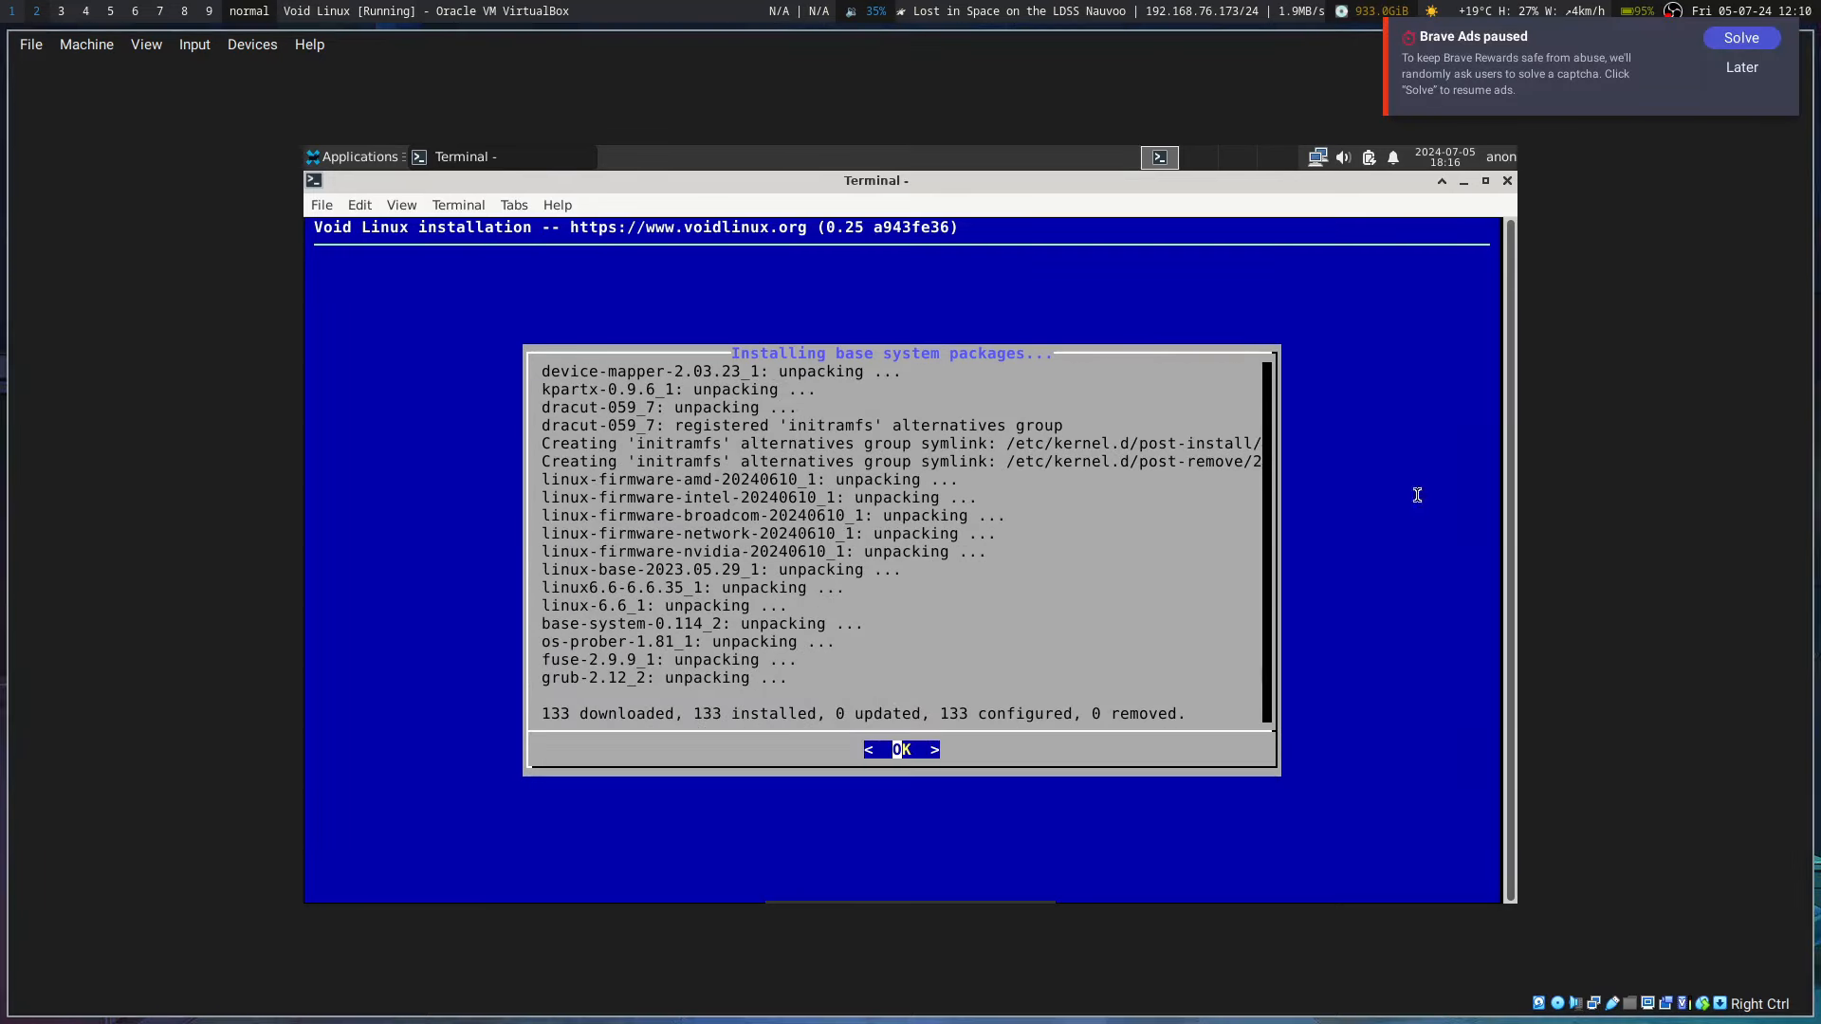
pyautogui.moveTo(610, 478)
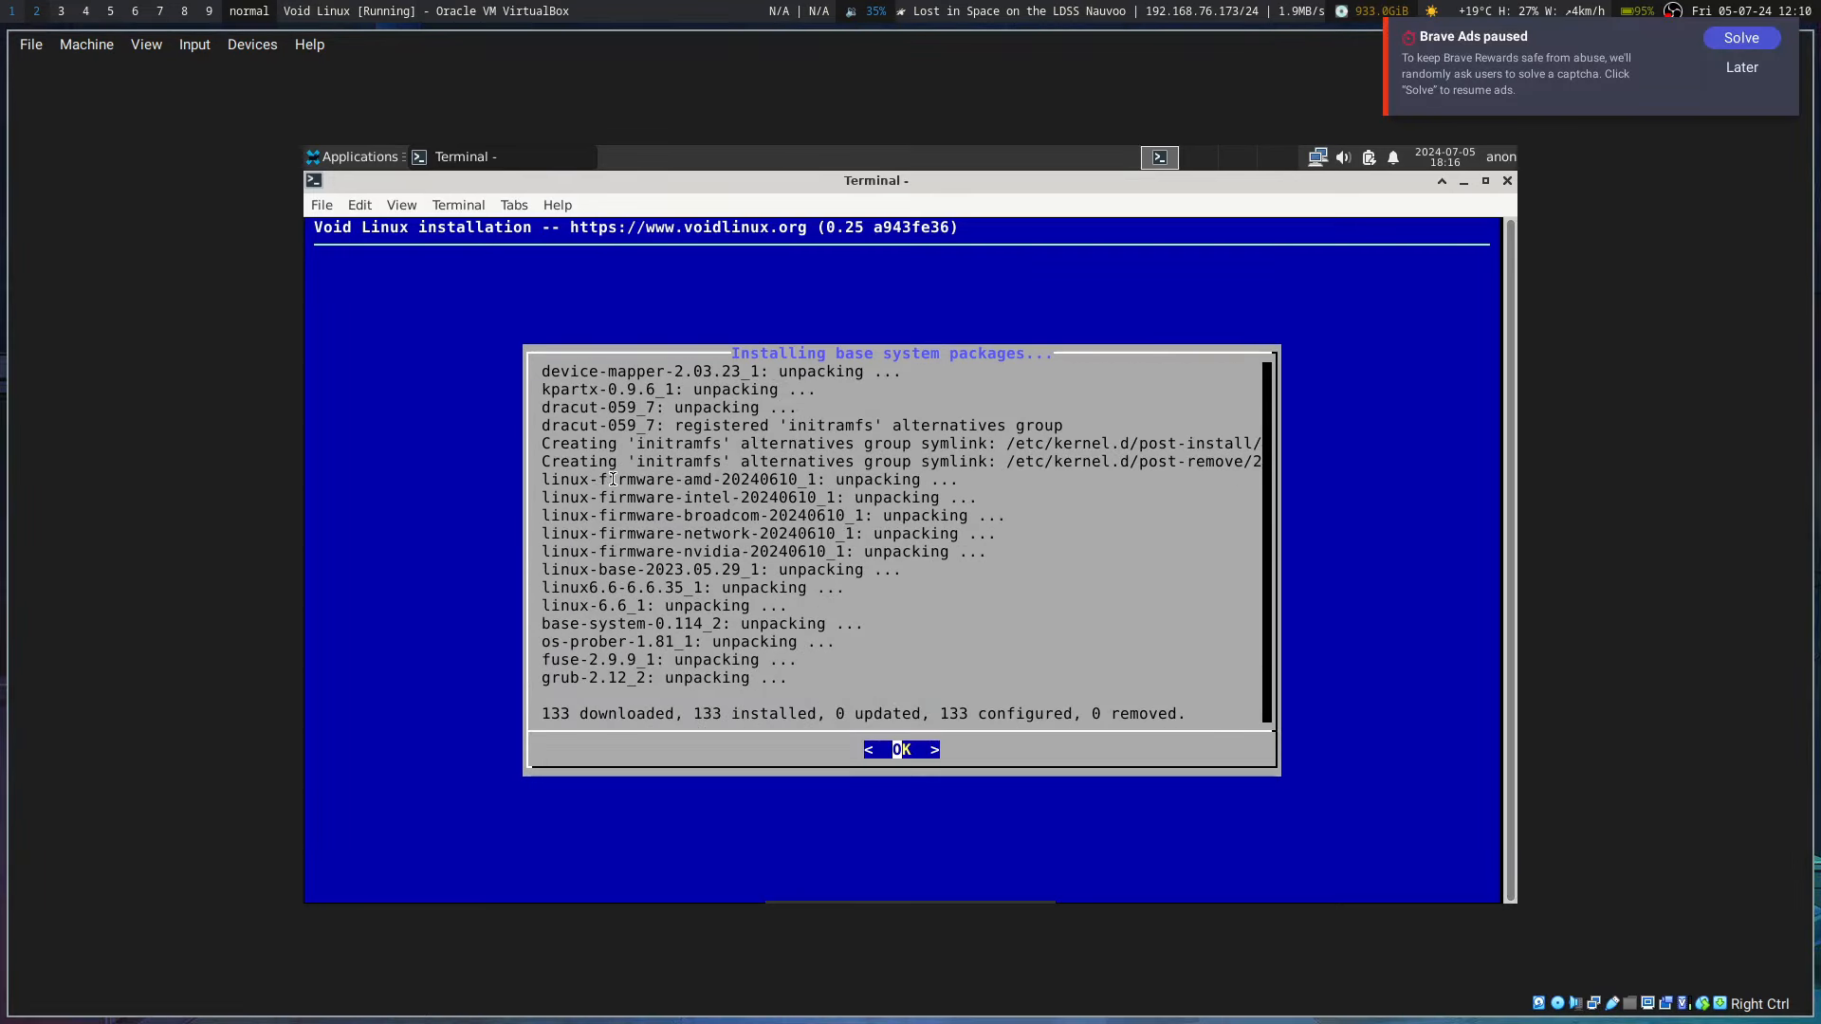
pyautogui.click(901, 749)
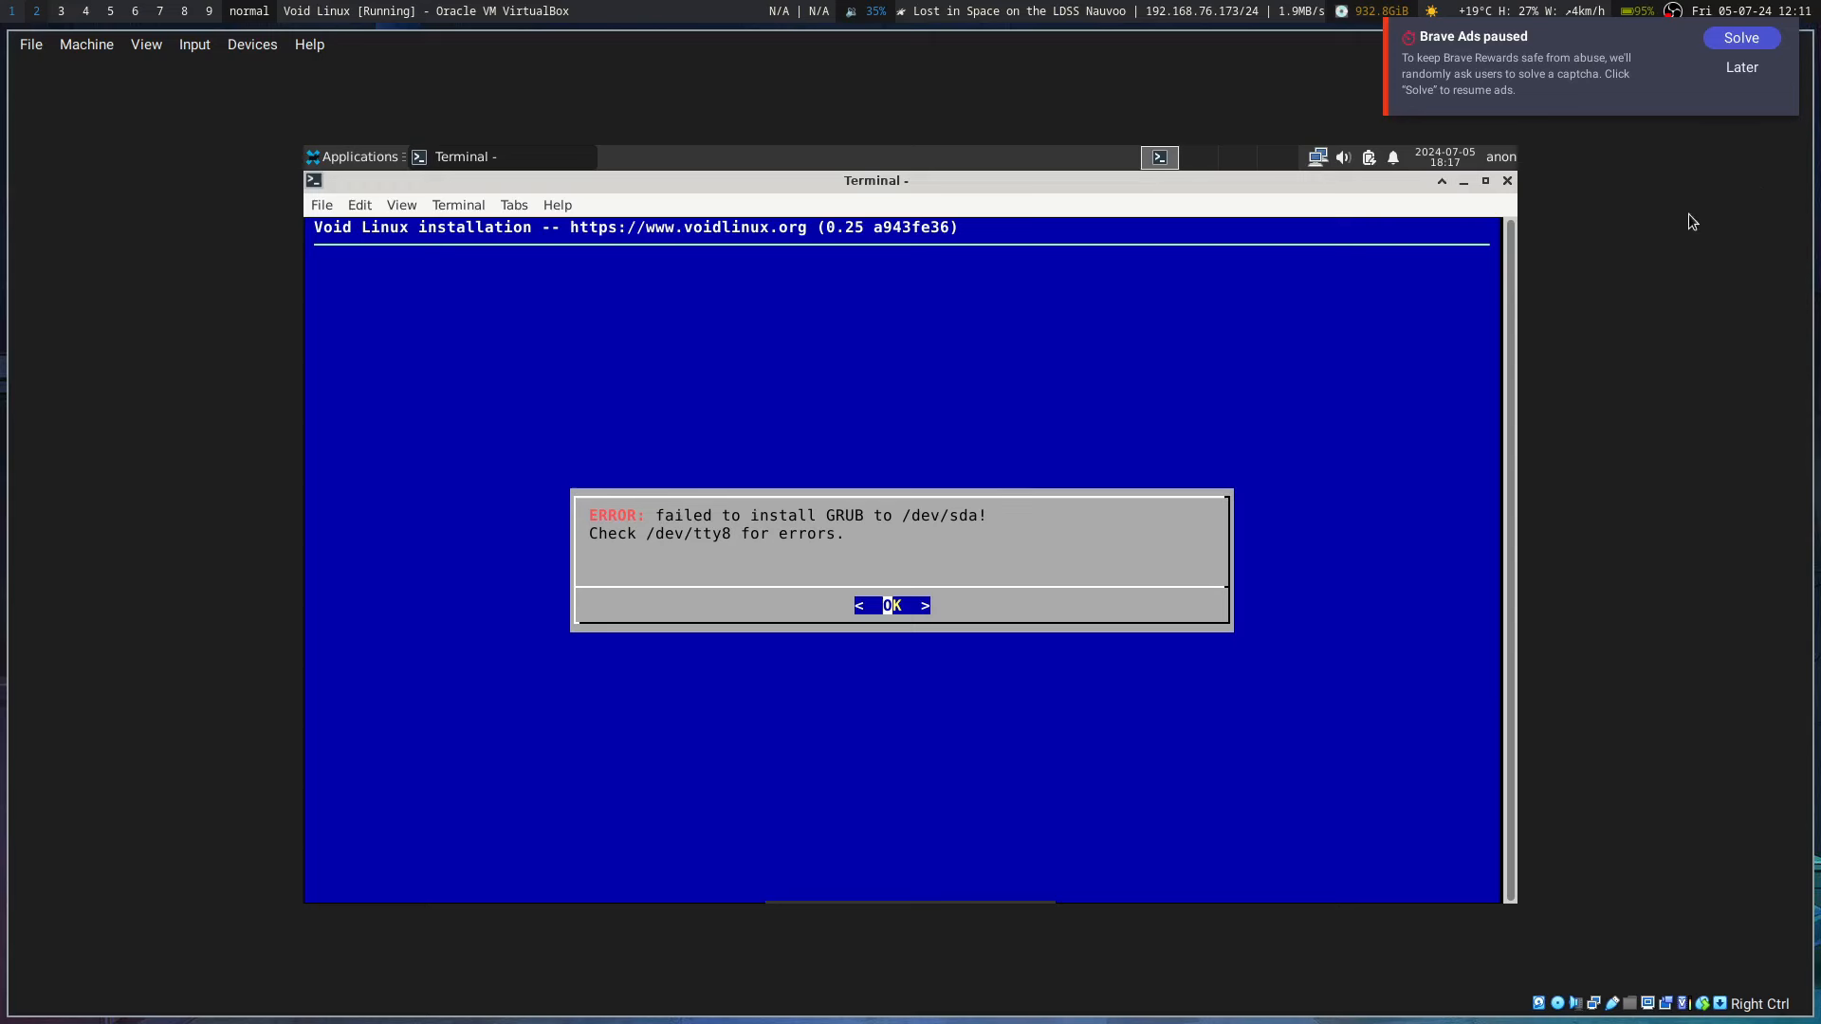
pyautogui.moveTo(1158, 405)
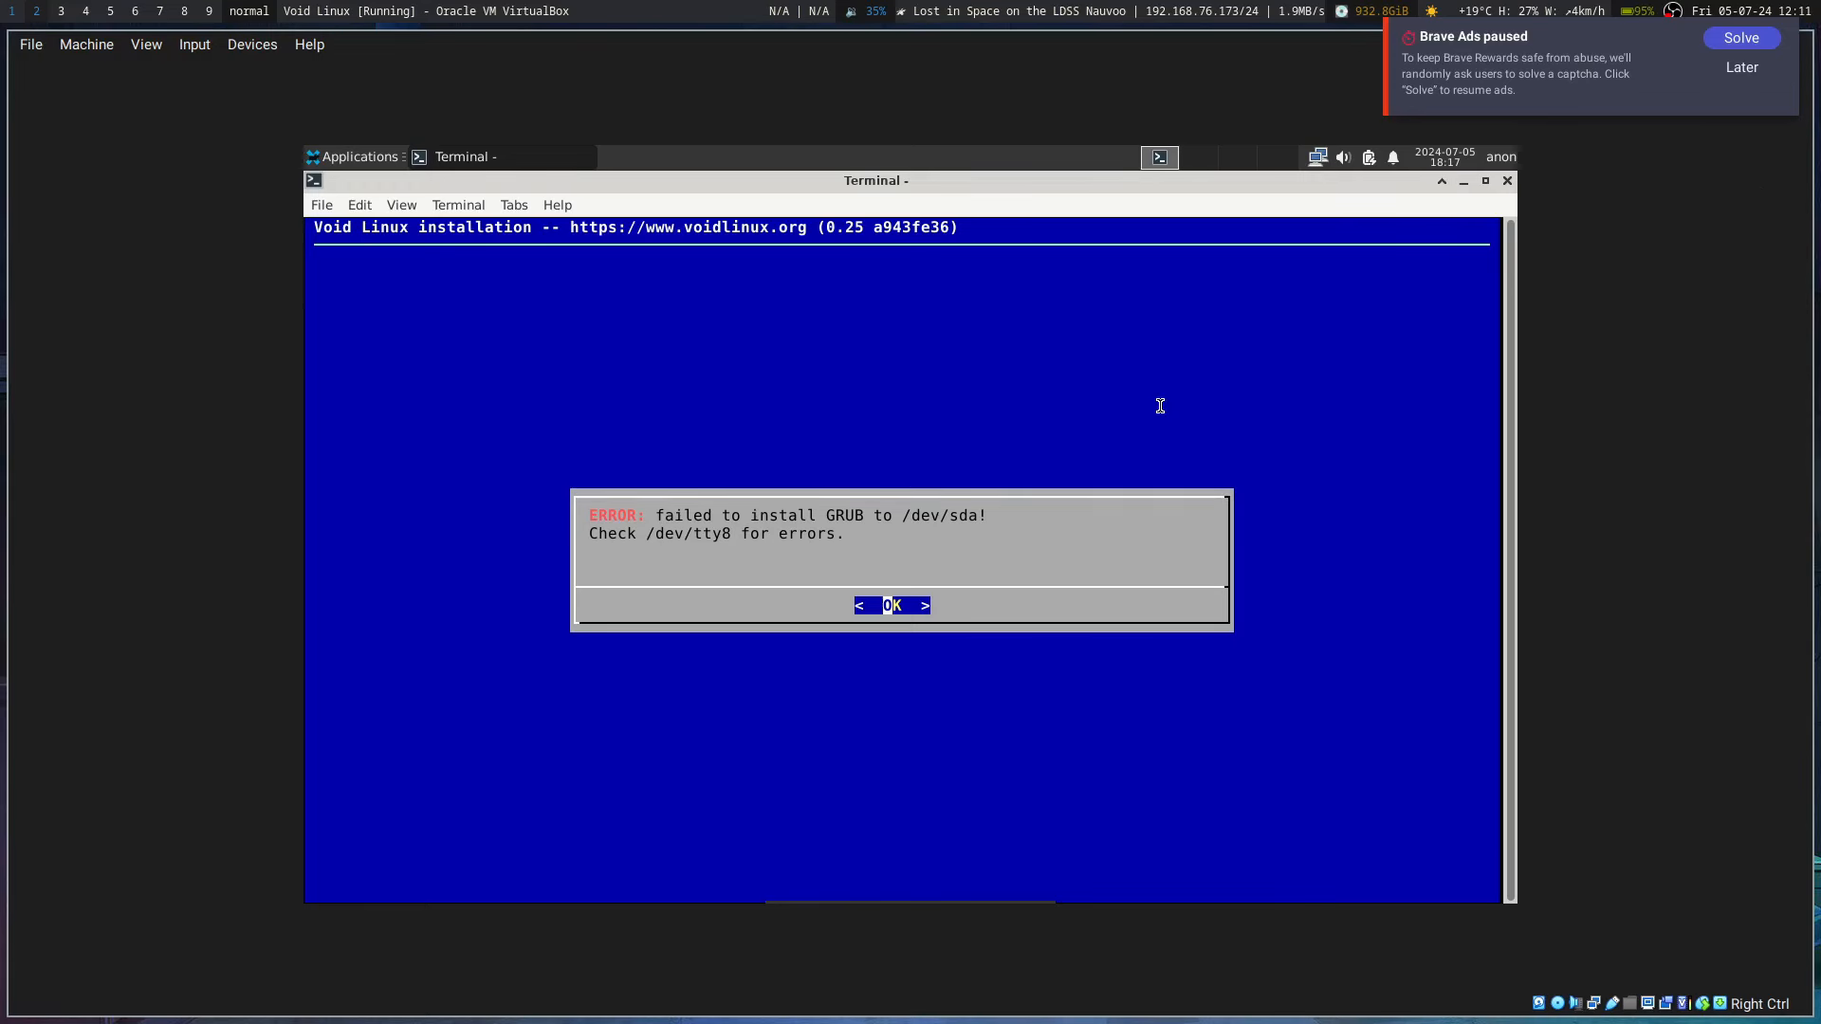
# Step: Dismiss the GRUB error and force-close the installer terminal despite its running process
pyautogui.click(892, 605)
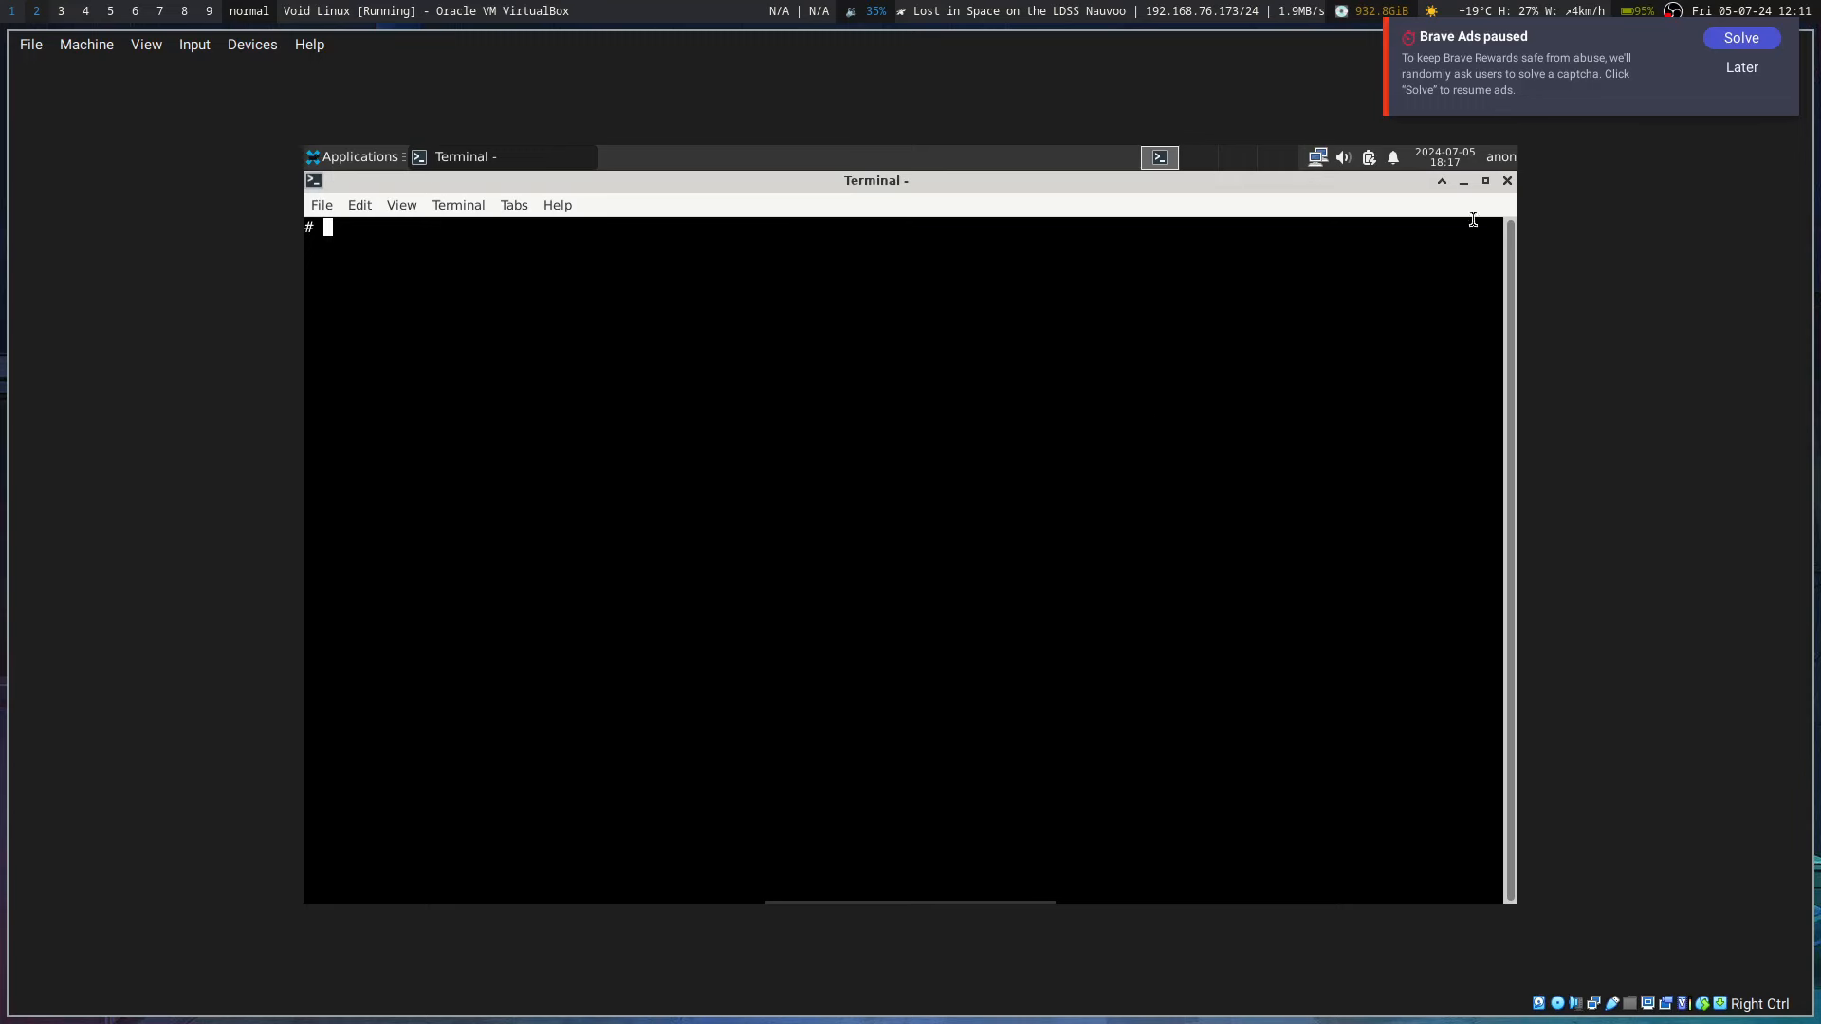
pyautogui.click(1506, 180)
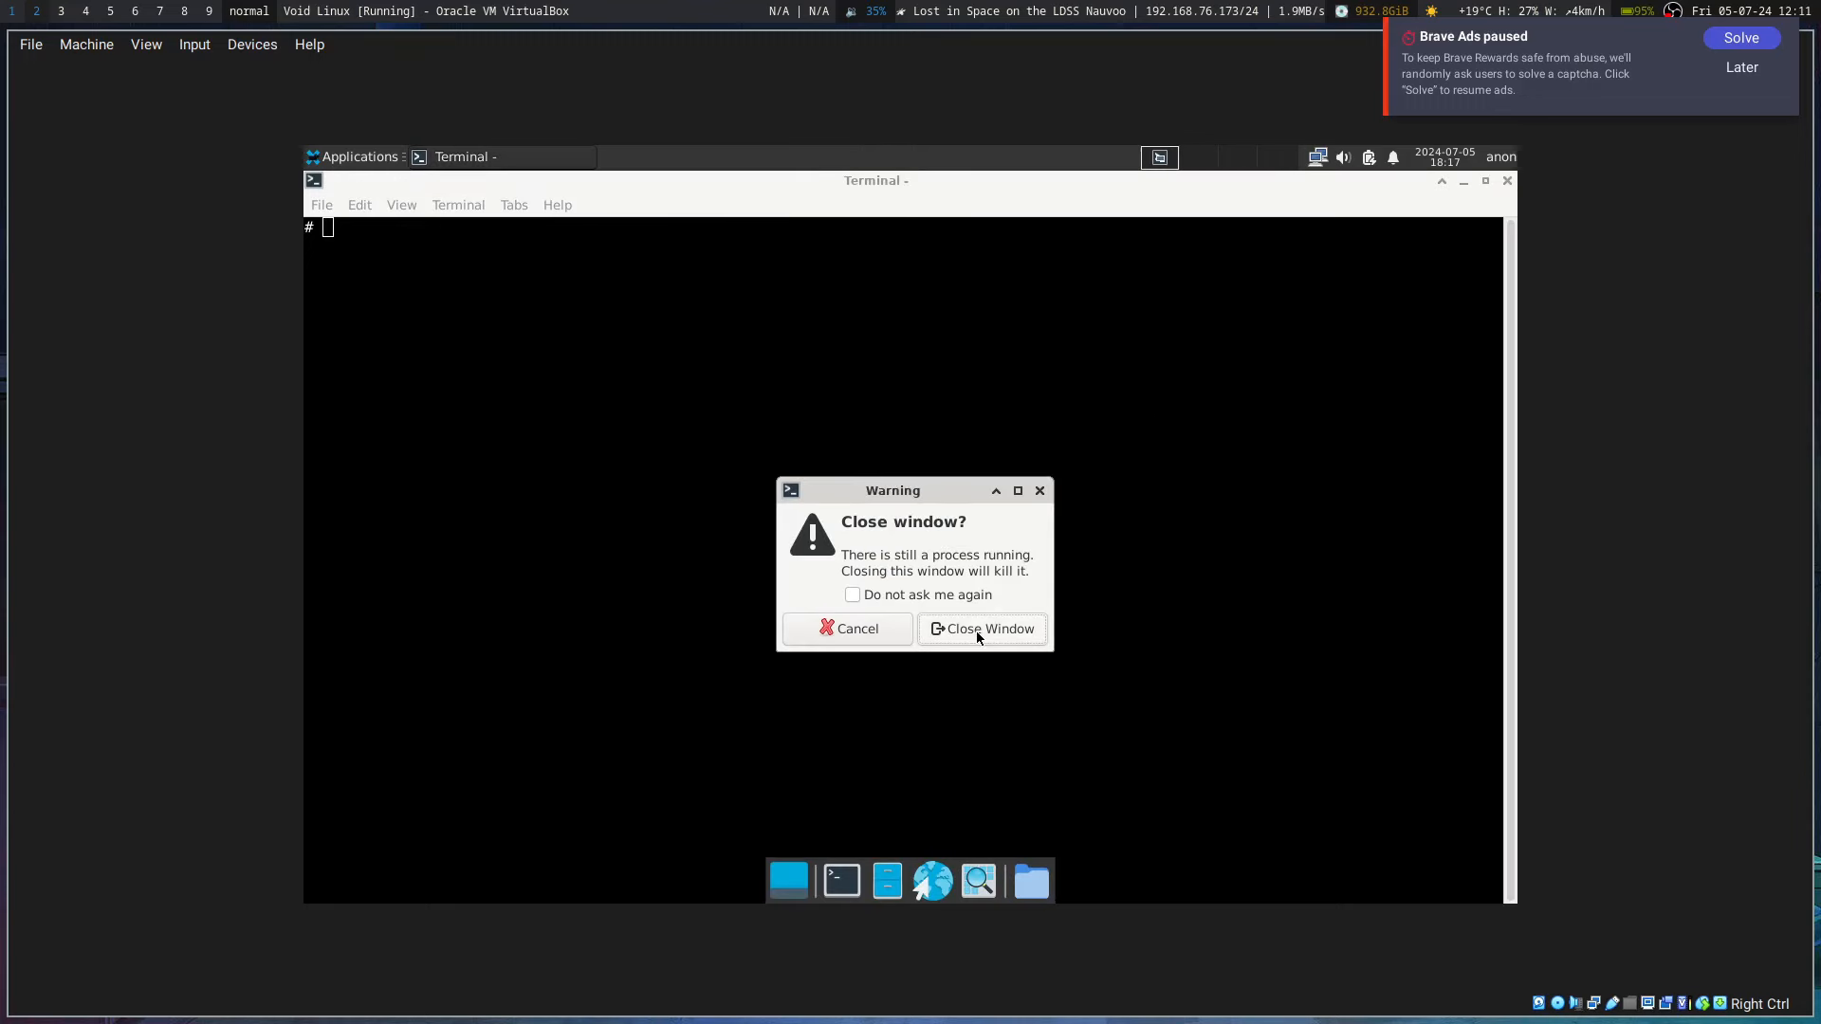
pyautogui.click(981, 628)
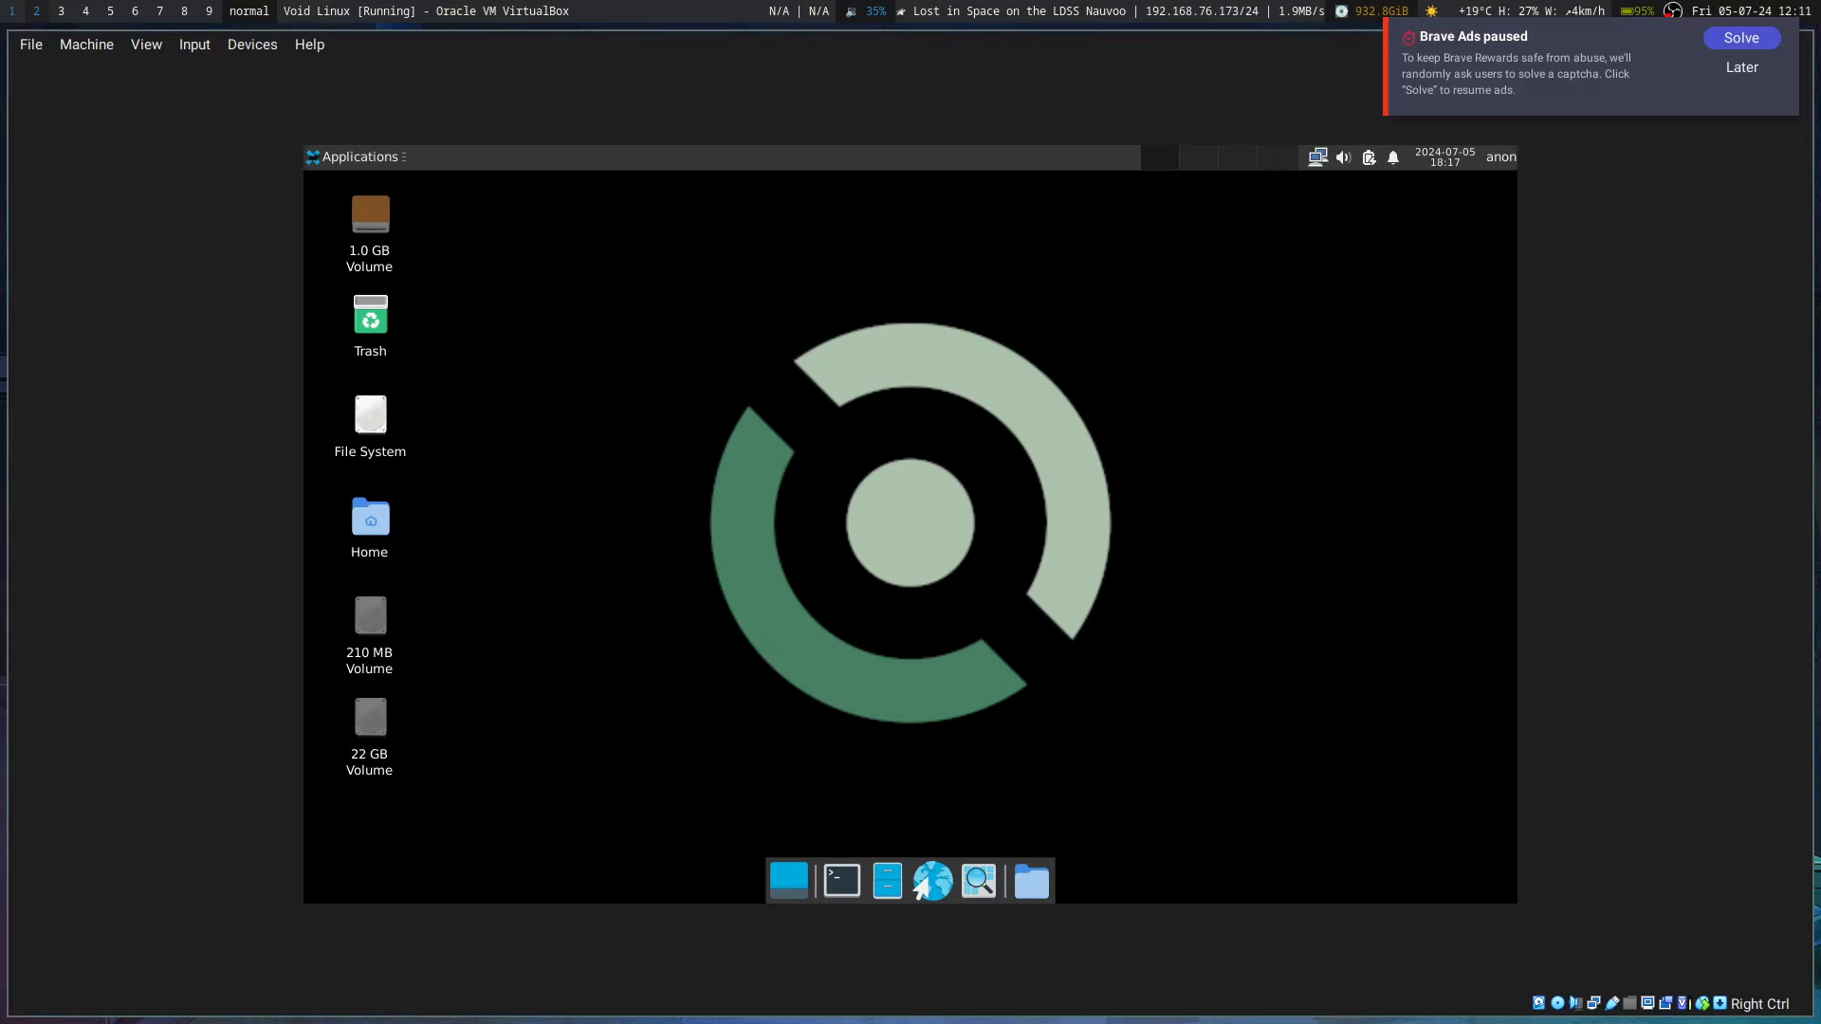
pyautogui.moveTo(570, 356)
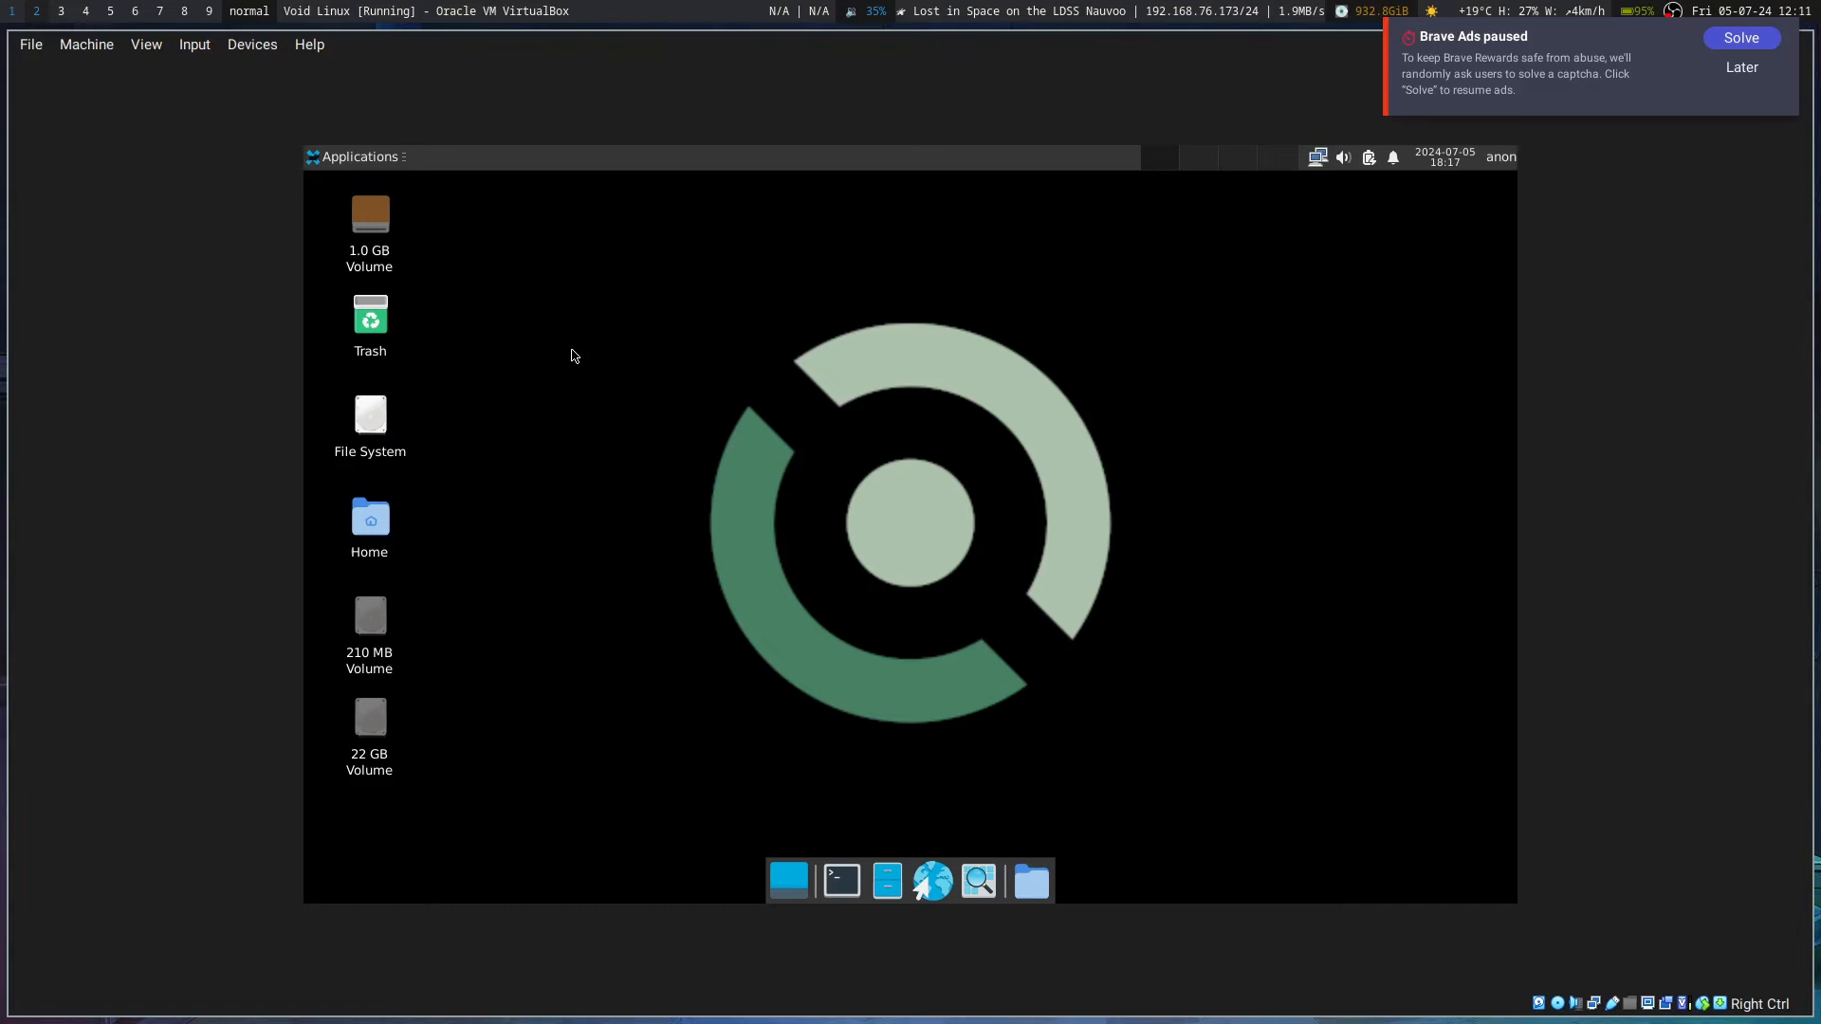
pyautogui.moveTo(500, 560)
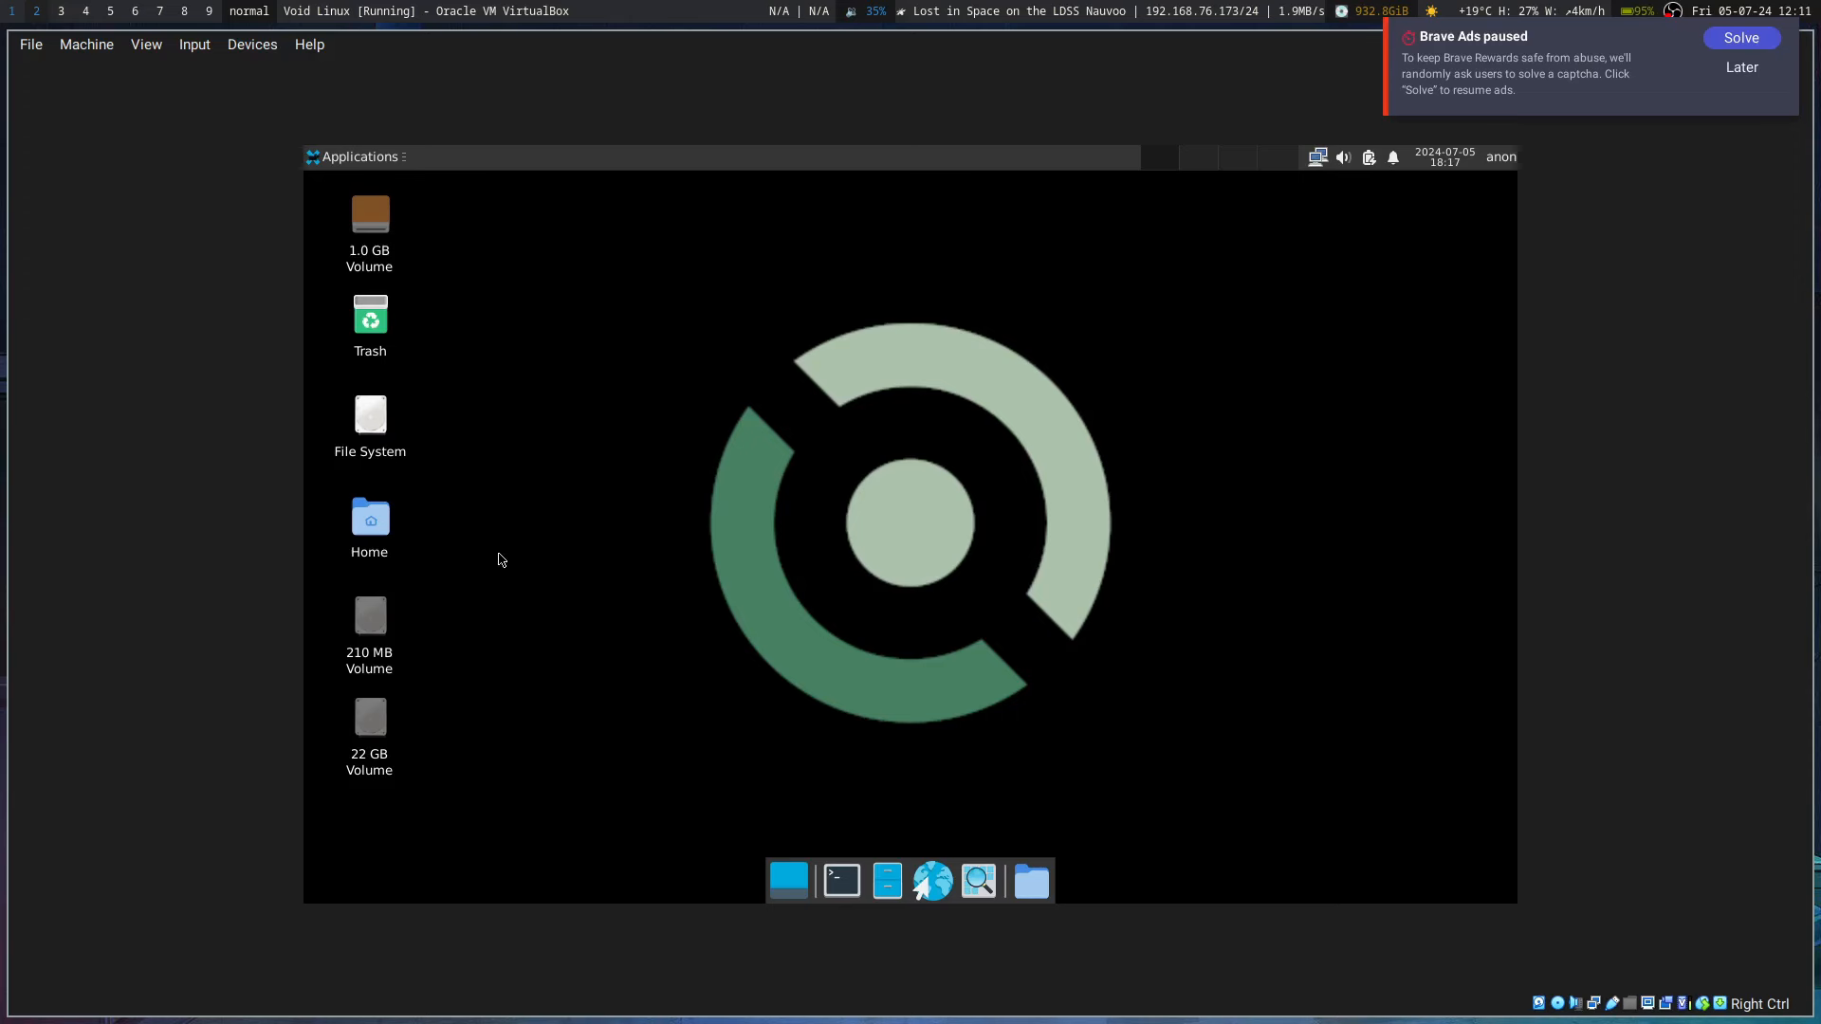
pyautogui.moveTo(1531, 446)
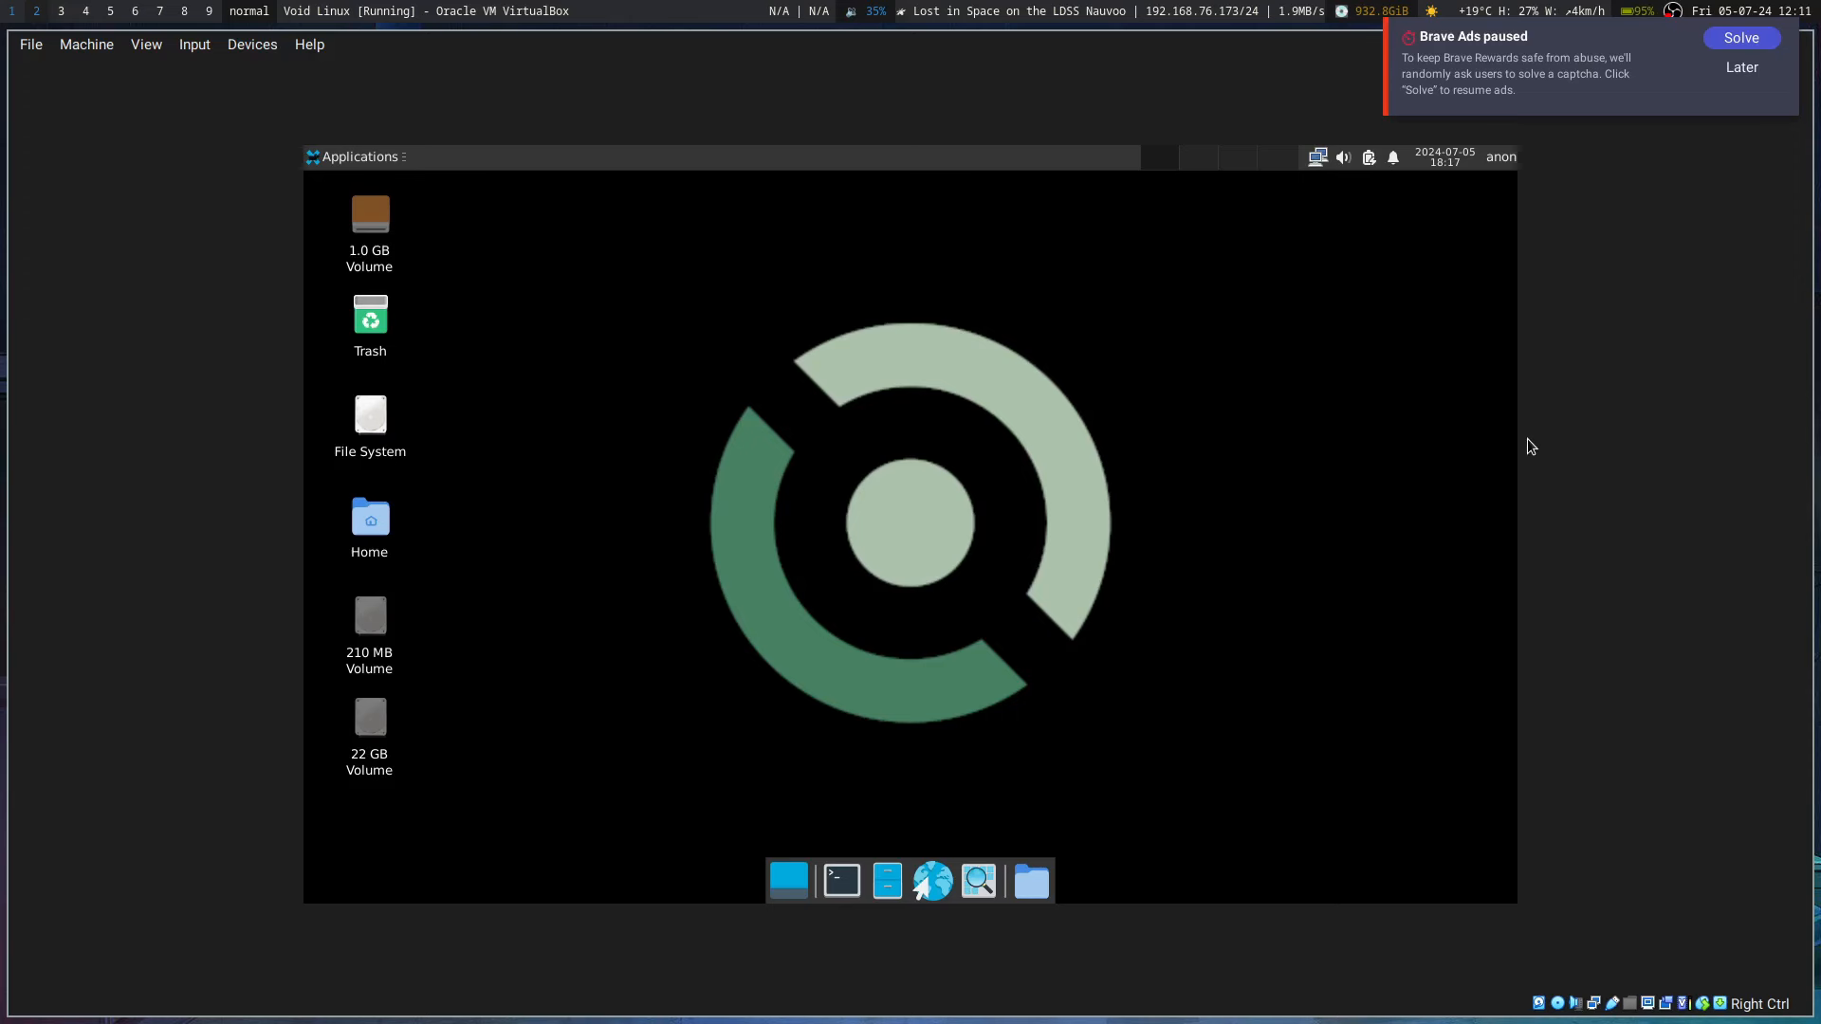
pyautogui.moveTo(1515, 443)
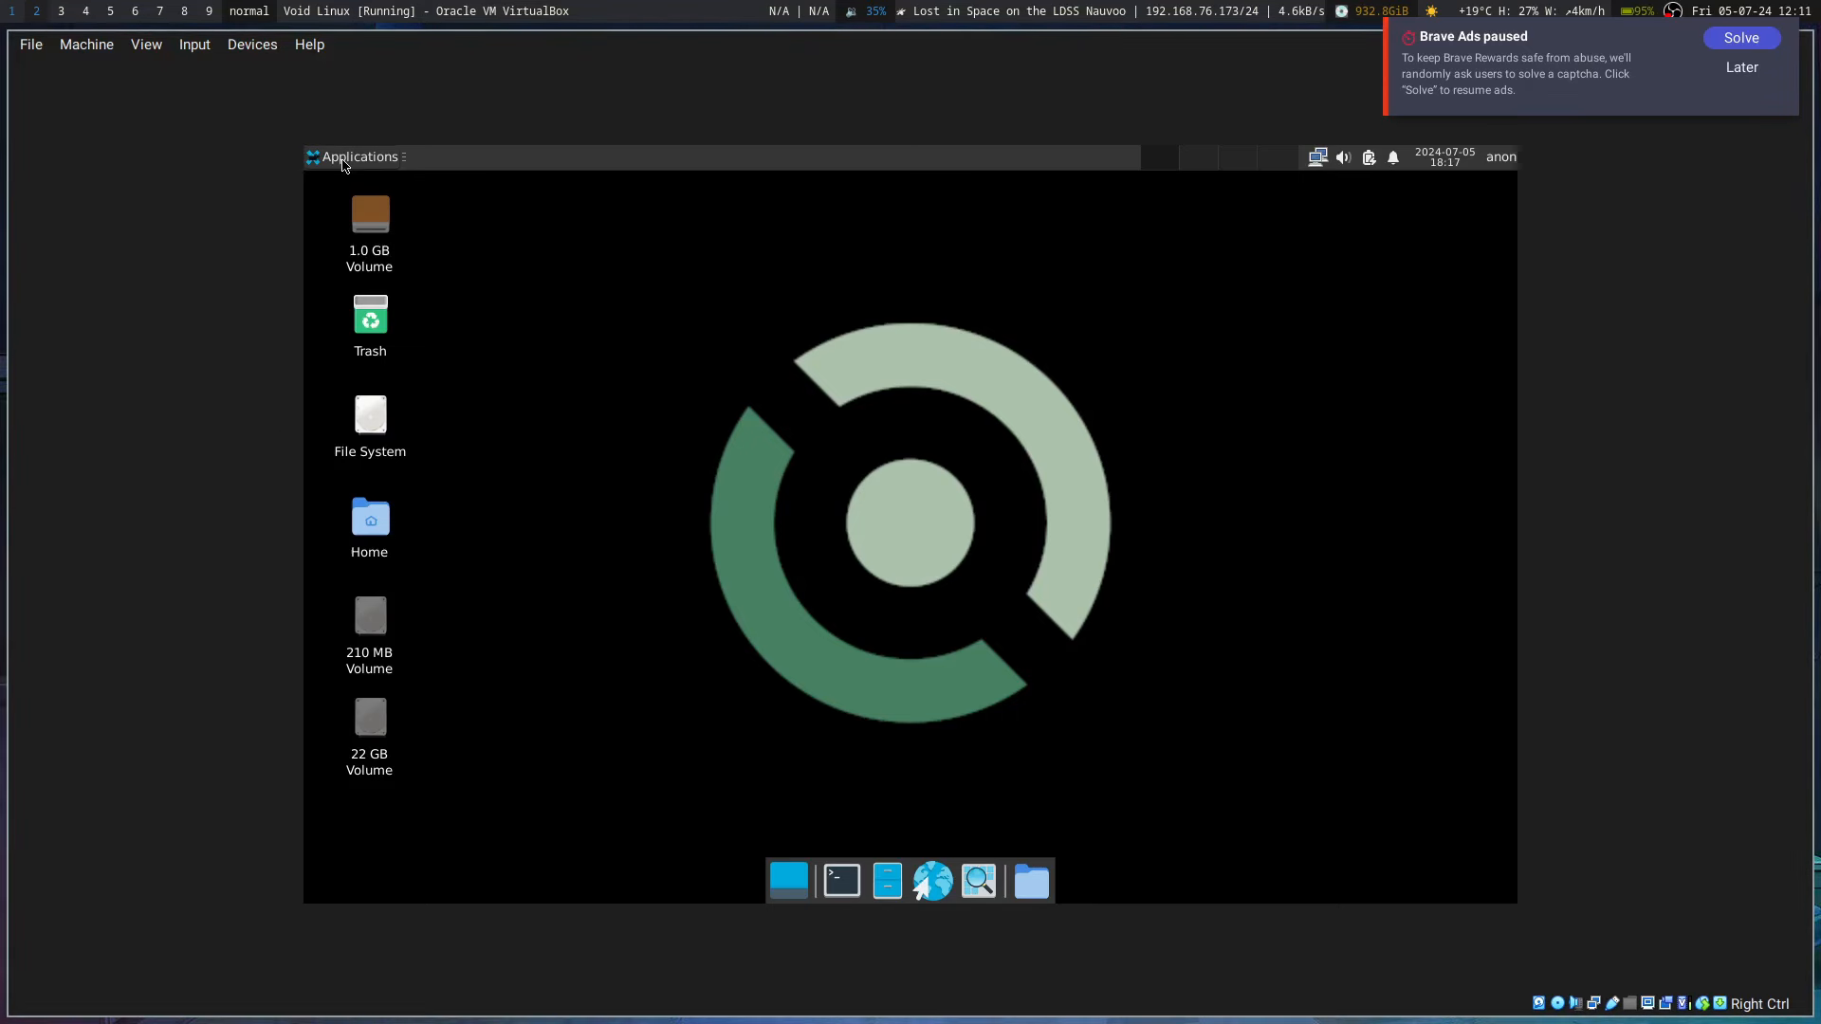
# Step: Open the Xfce Applications menu in the top-left panel of the Void guest
pyautogui.click(358, 156)
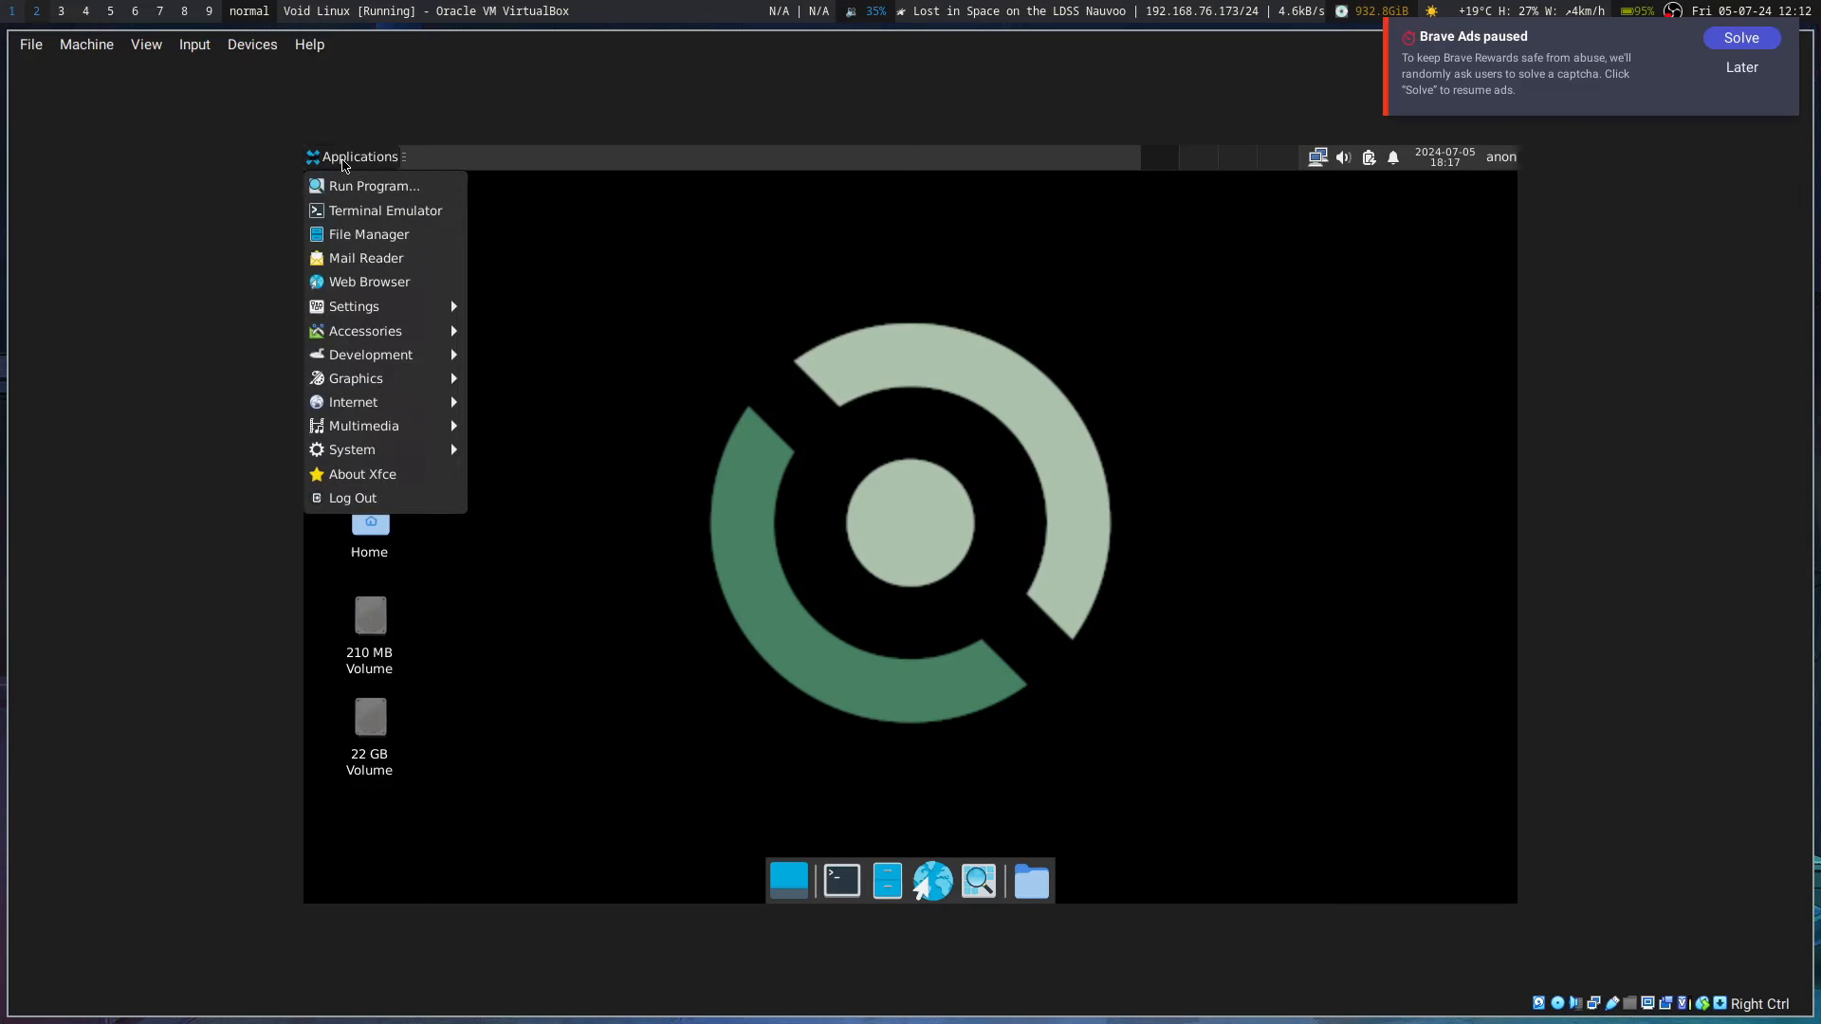